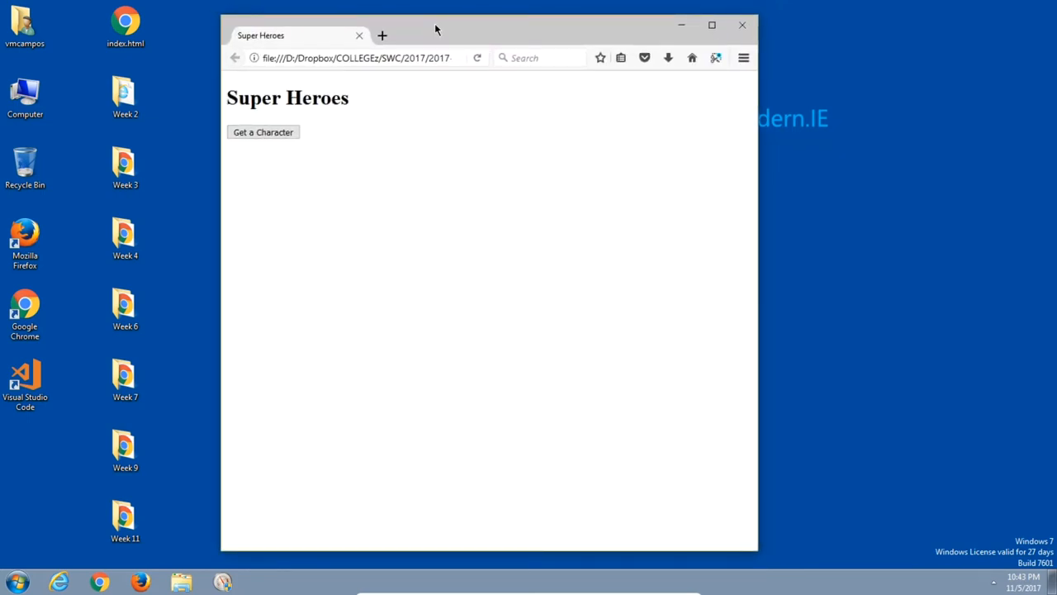
pyautogui.moveTo(499, 112)
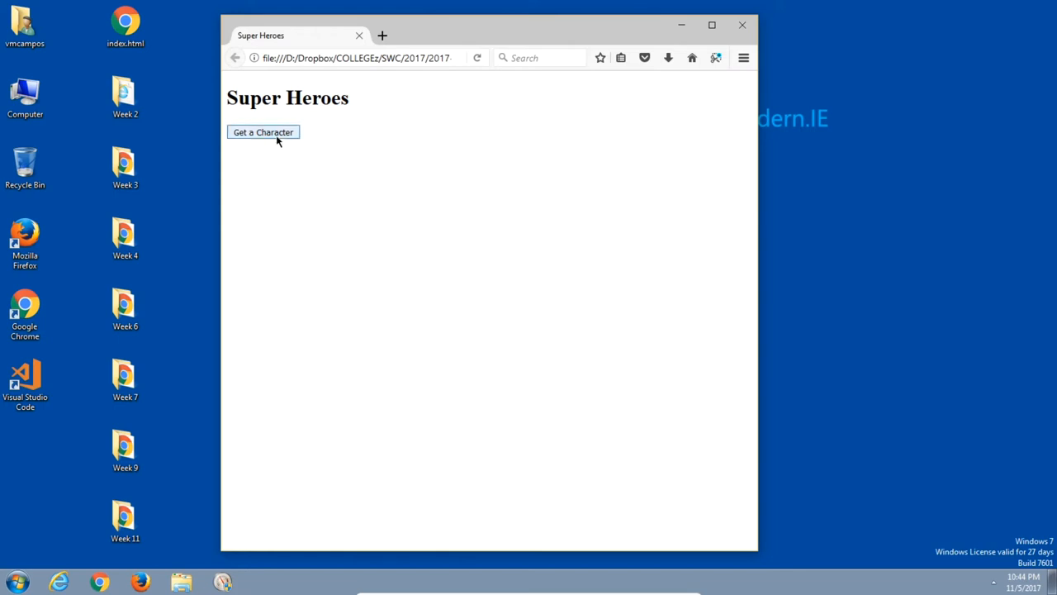
# Generate random heroes repeatedly, landing on Super-Skrull, Daredevil and finally Spider-Man.
pyautogui.click(263, 132)
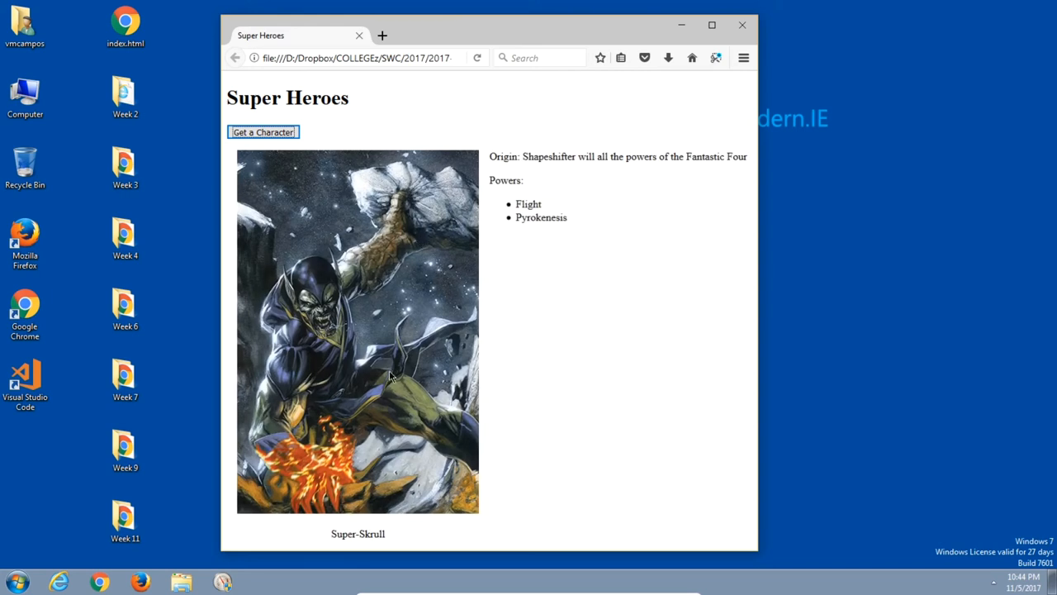
pyautogui.moveTo(499, 194)
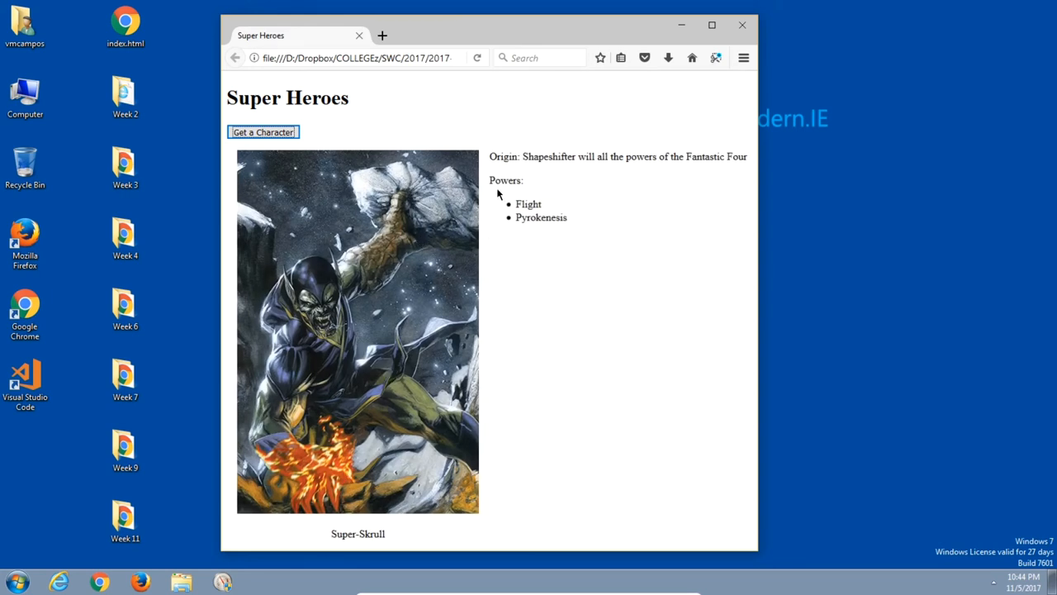
pyautogui.moveTo(559, 251)
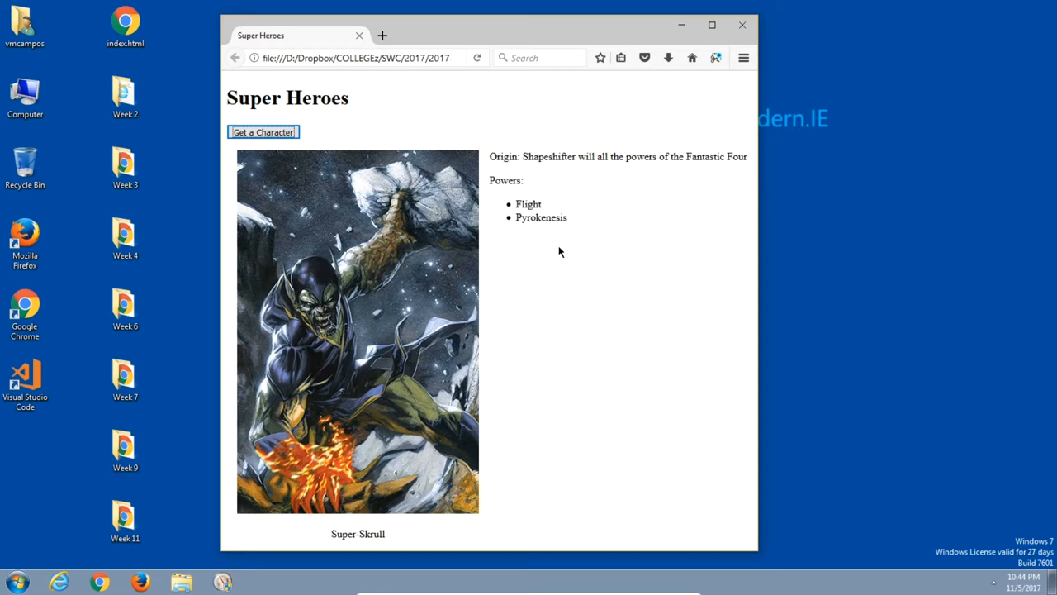
pyautogui.moveTo(400, 155)
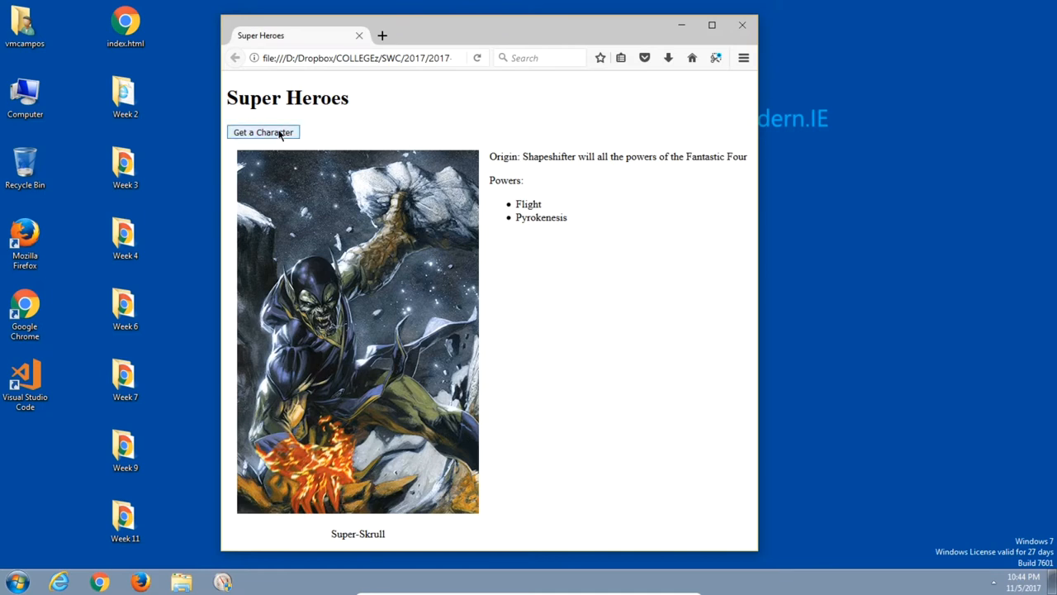
pyautogui.click(263, 132)
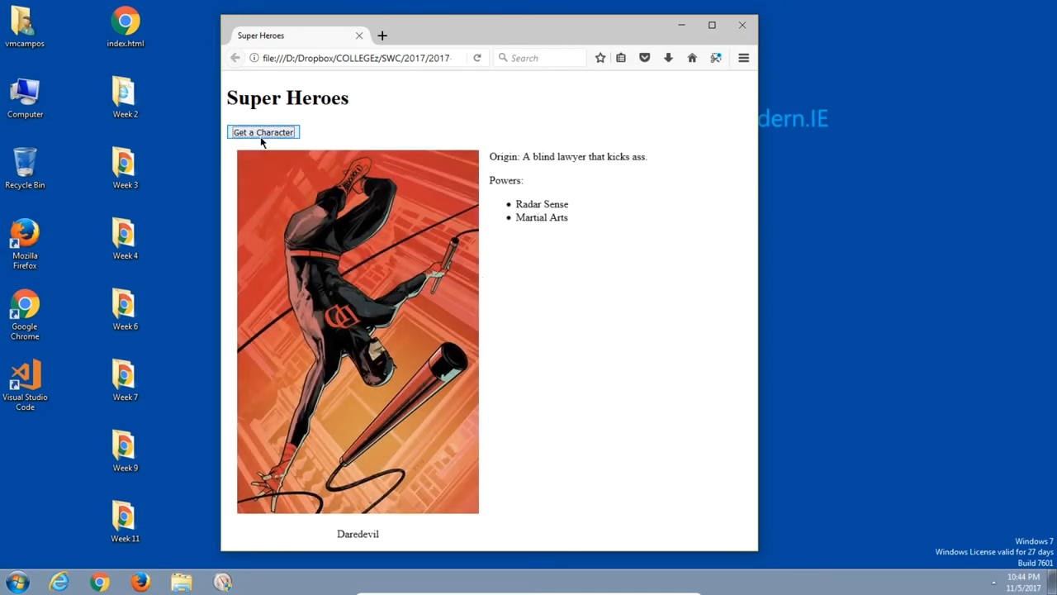
pyautogui.click(263, 132)
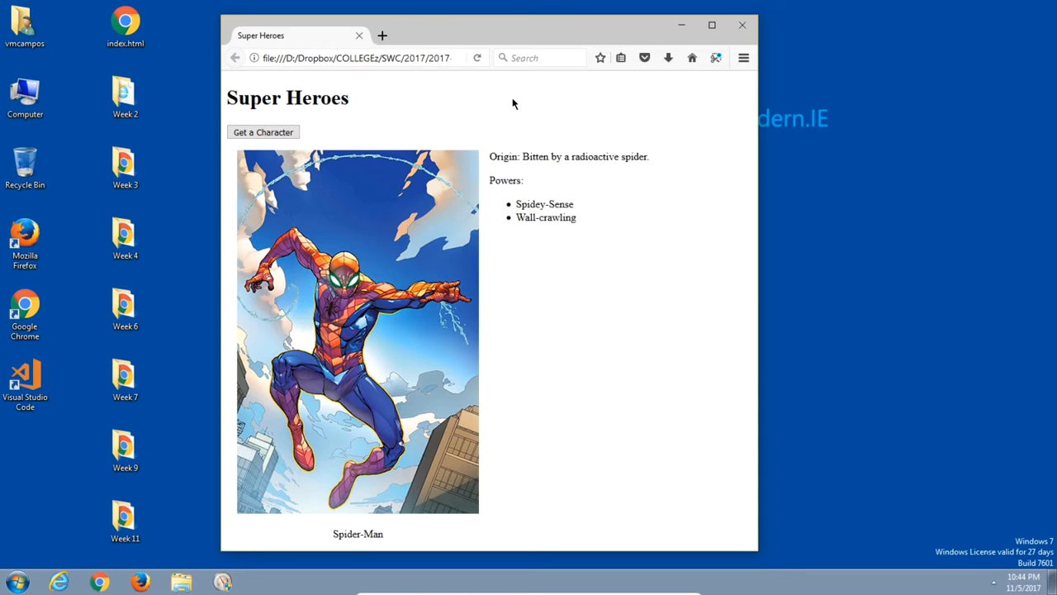
pyautogui.moveTo(426, 298)
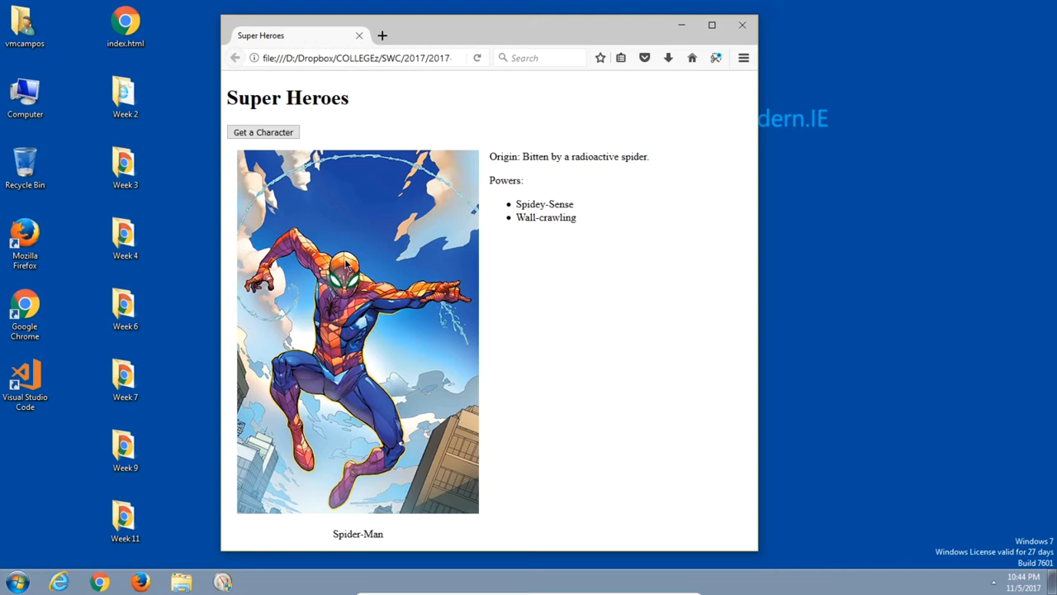
pyautogui.moveTo(408, 263)
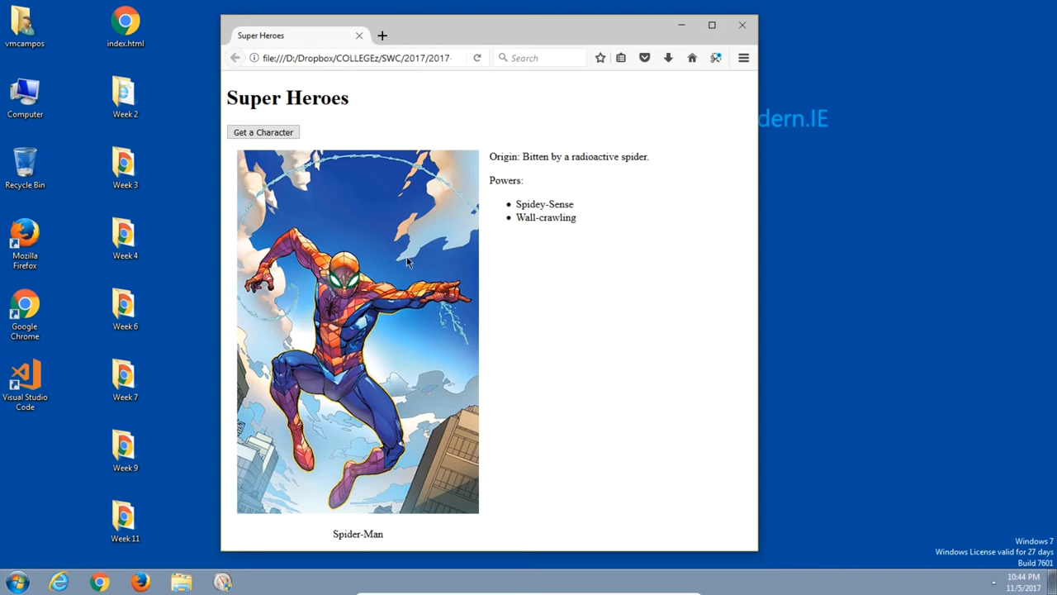
pyautogui.moveTo(437, 119)
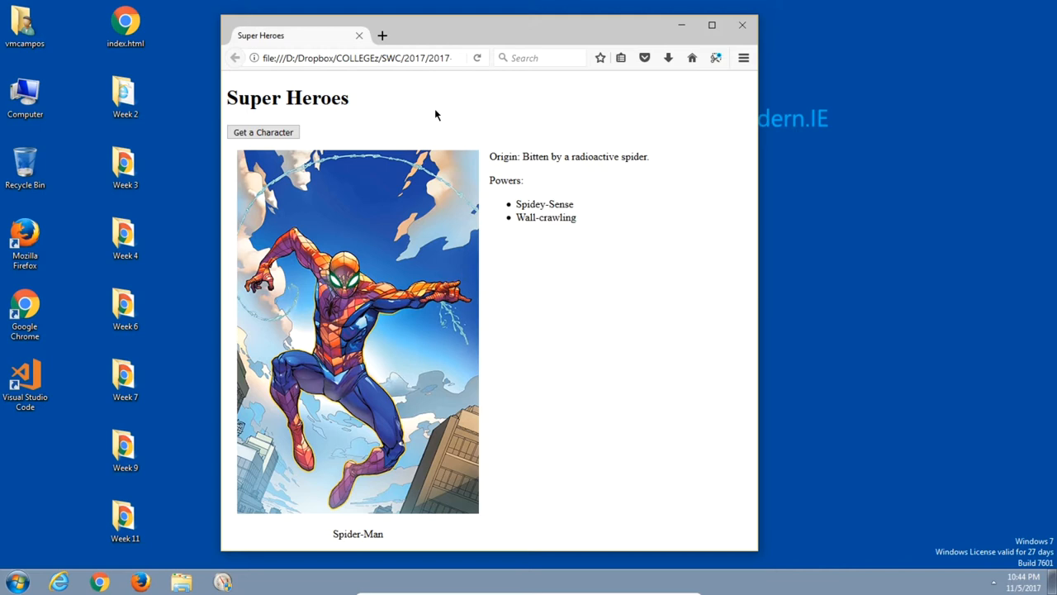
pyautogui.moveTo(184, 216)
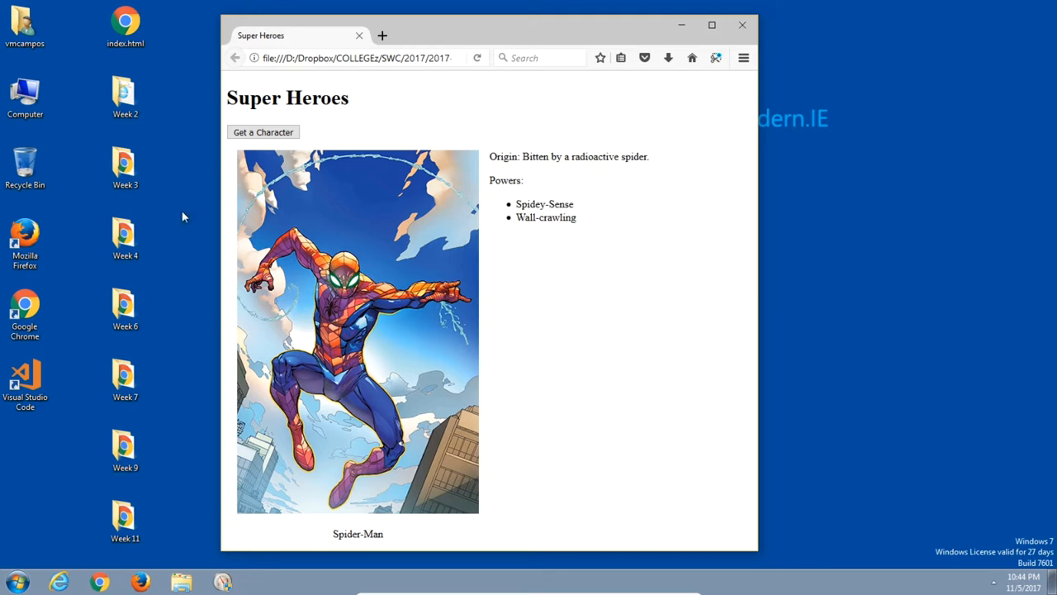
# Restore Firefox, generate one more hero (Dr. Doom), then minimize the browser.
pyautogui.click(740, 25)
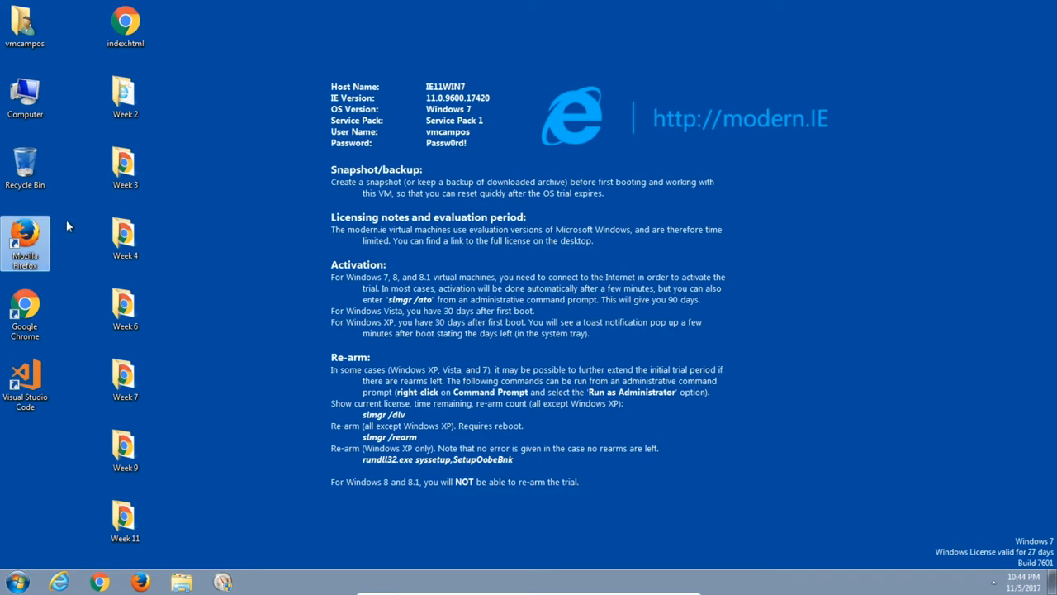
pyautogui.moveTo(25, 240)
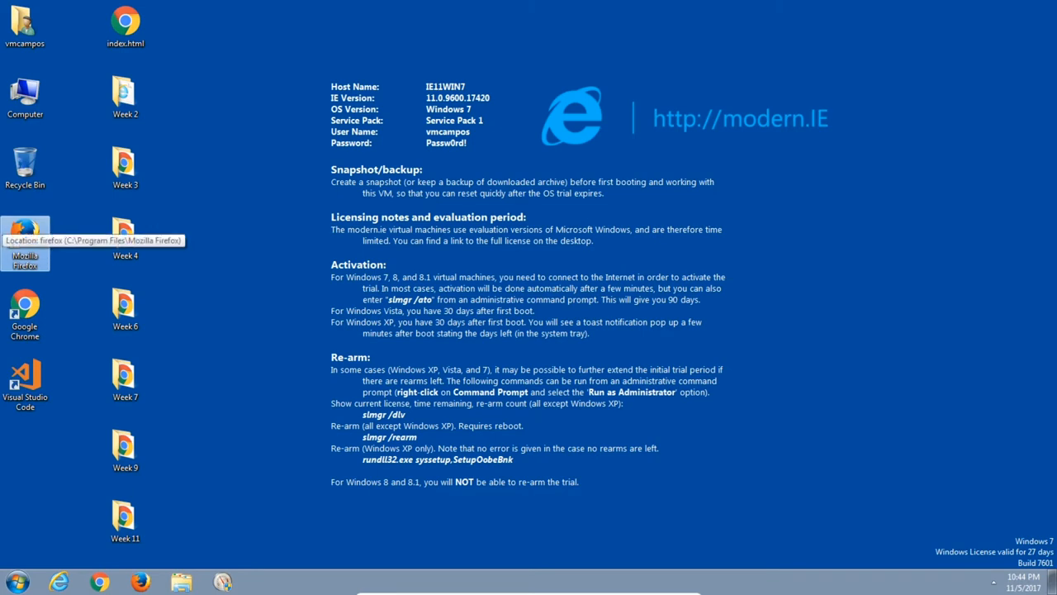
pyautogui.click(25, 239)
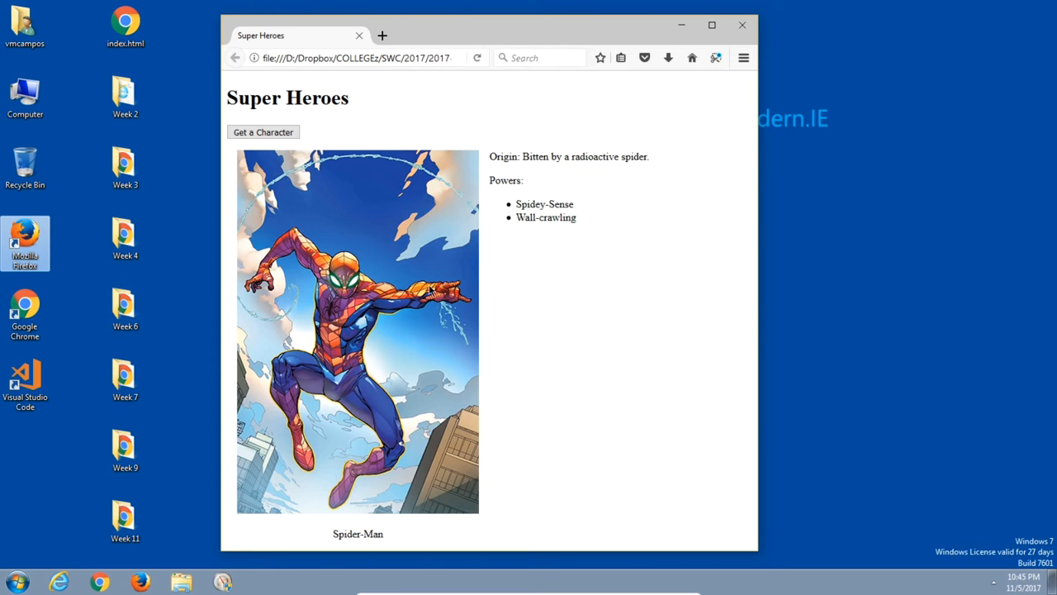
pyautogui.moveTo(324, 149)
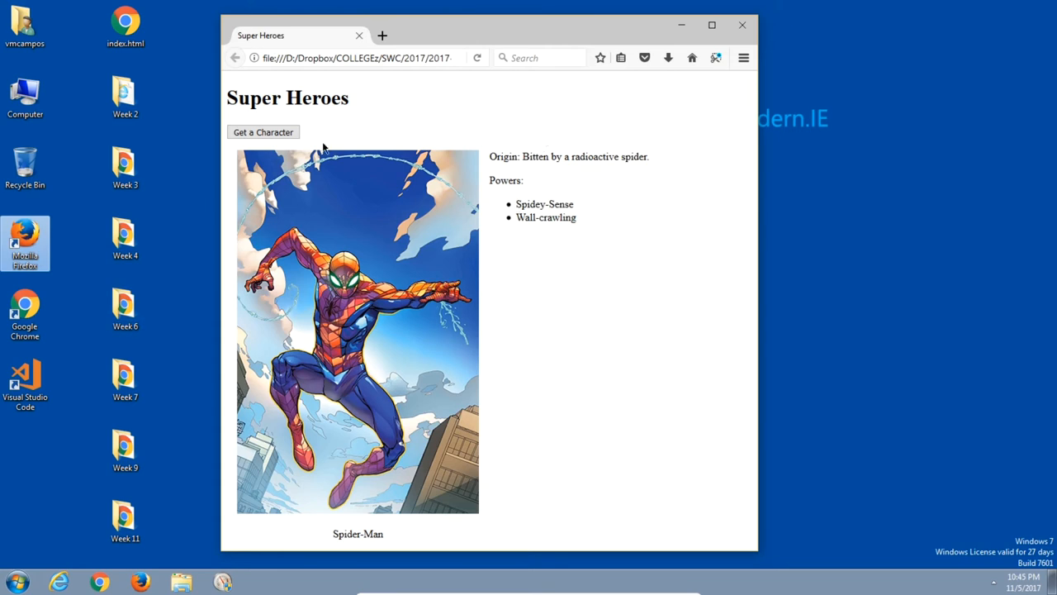
pyautogui.click(262, 133)
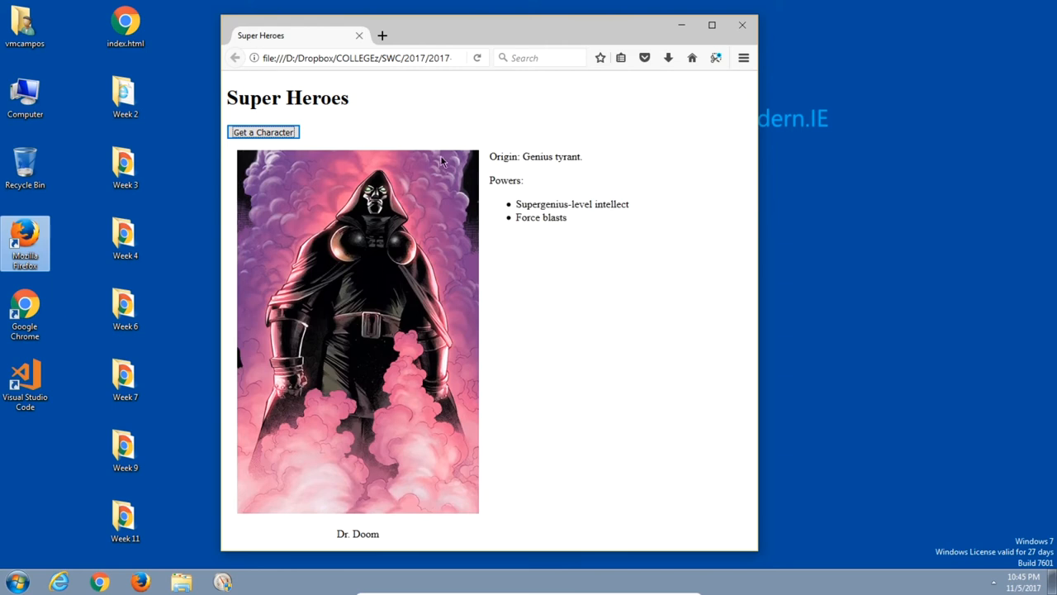
pyautogui.moveTo(380, 147)
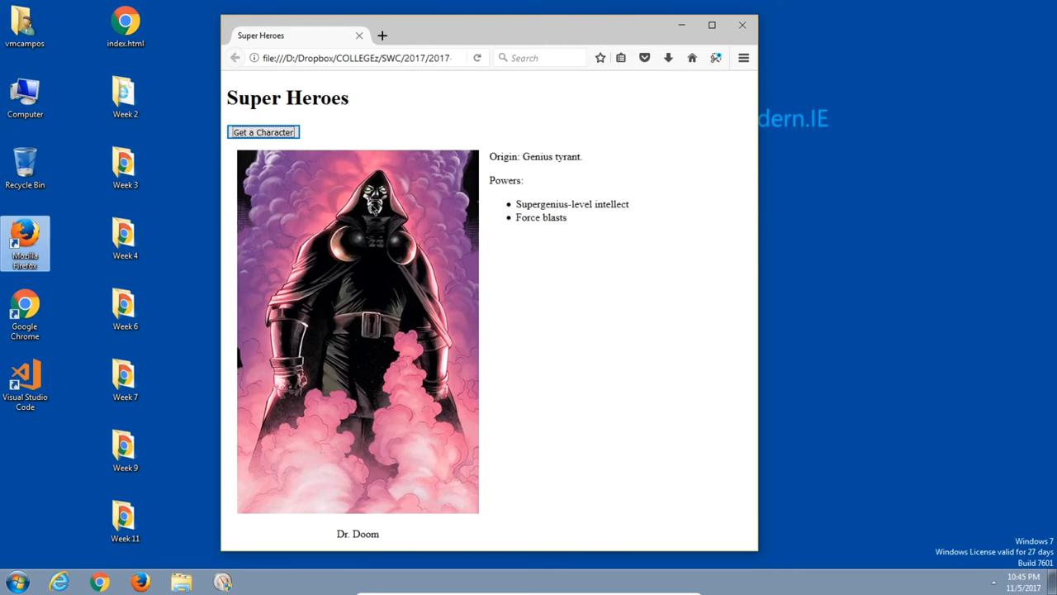
pyautogui.moveTo(397, 164)
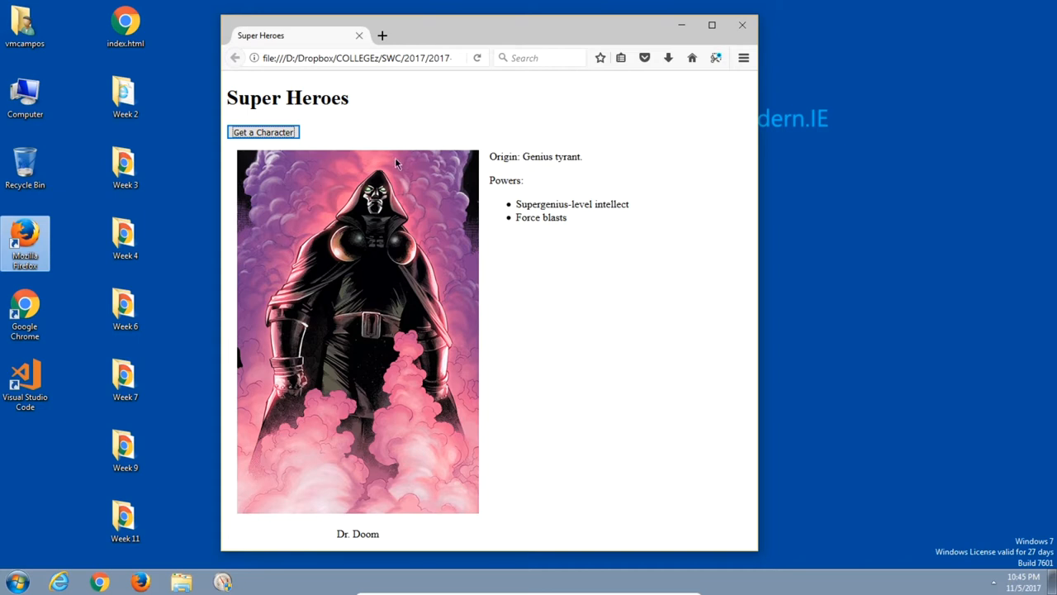
pyautogui.moveTo(565, 113)
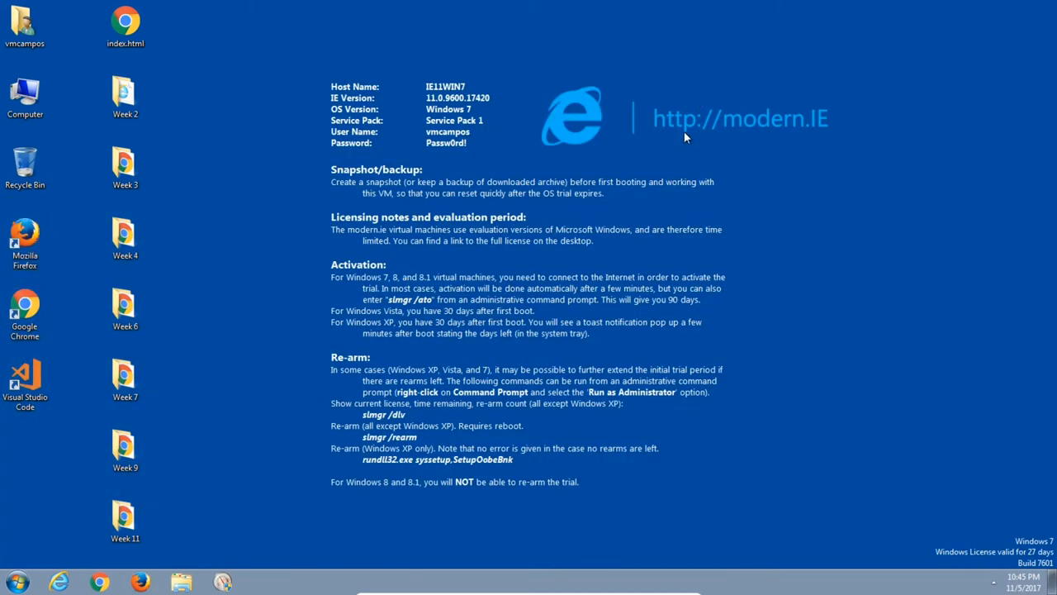
# Launch index.html from the desktop into Visual Studio Code via Open with Code.
pyautogui.rightClick(126, 20)
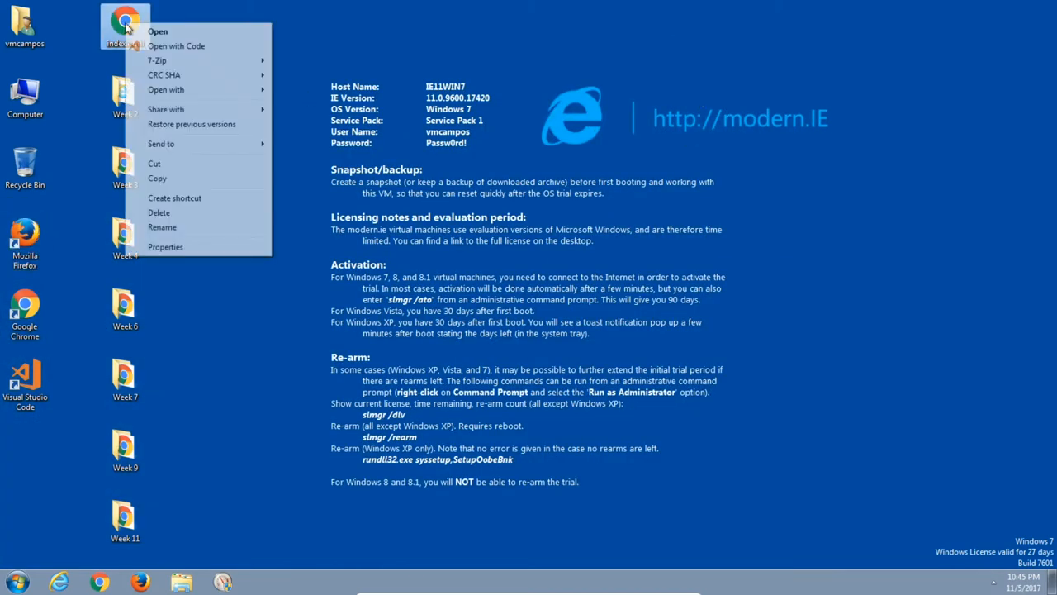
pyautogui.click(234, 388)
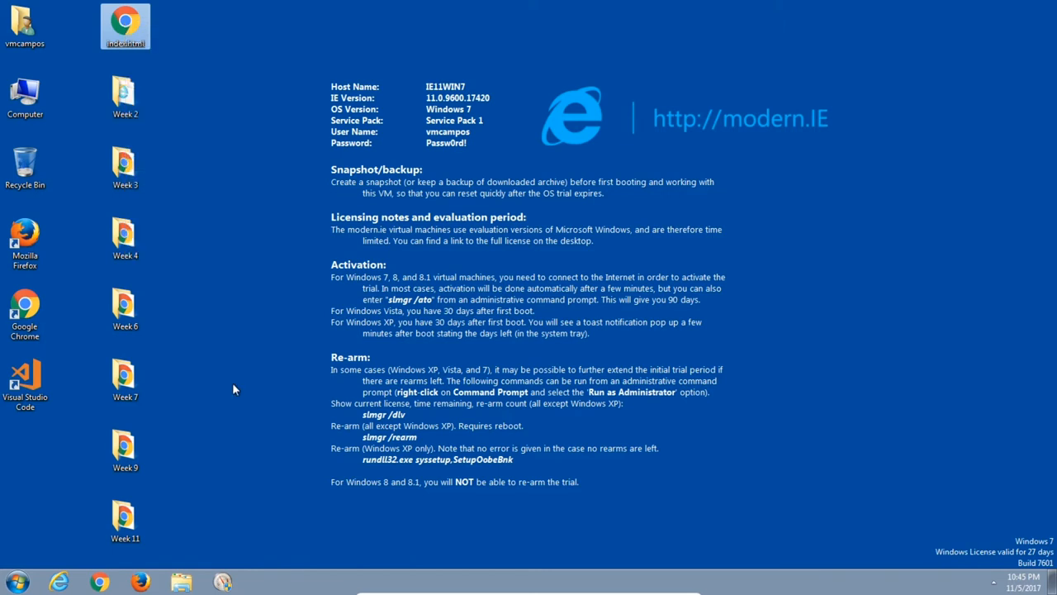
pyautogui.rightClick(235, 389)
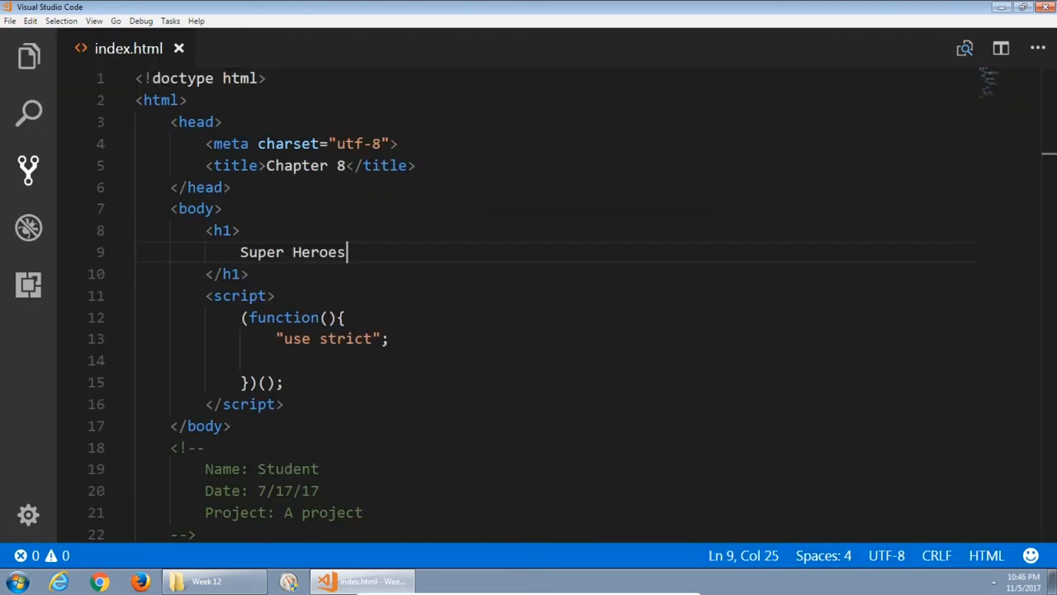
# Below the heading add <button id="btnGetChar">Get a character</button> followed by a div holding an inner div.
pyautogui.click(248, 275)
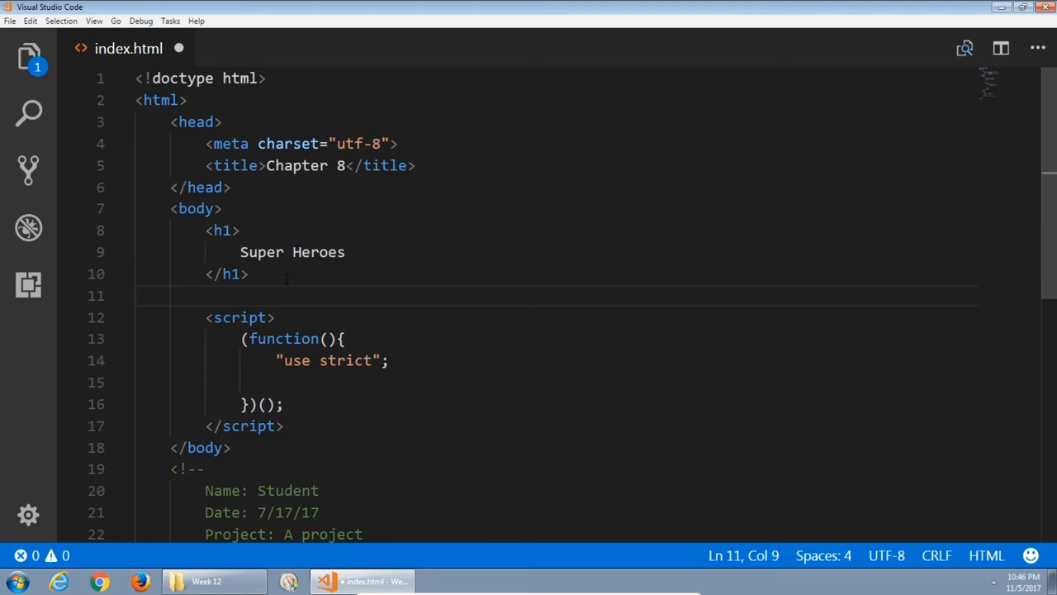
pyautogui.write('<button></button>')
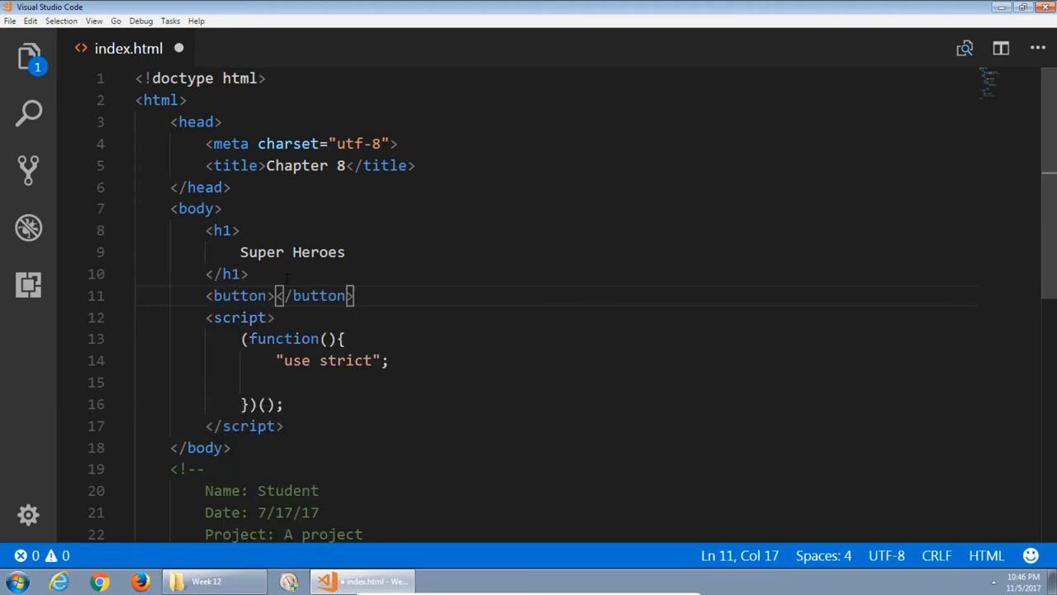
pyautogui.write('Get a character')
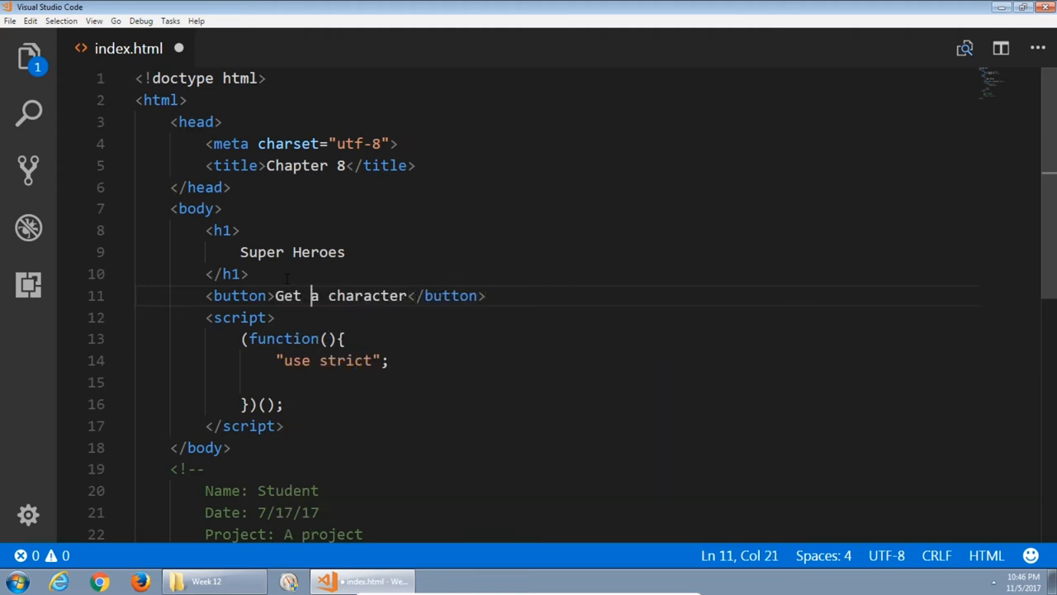
pyautogui.write('id=')
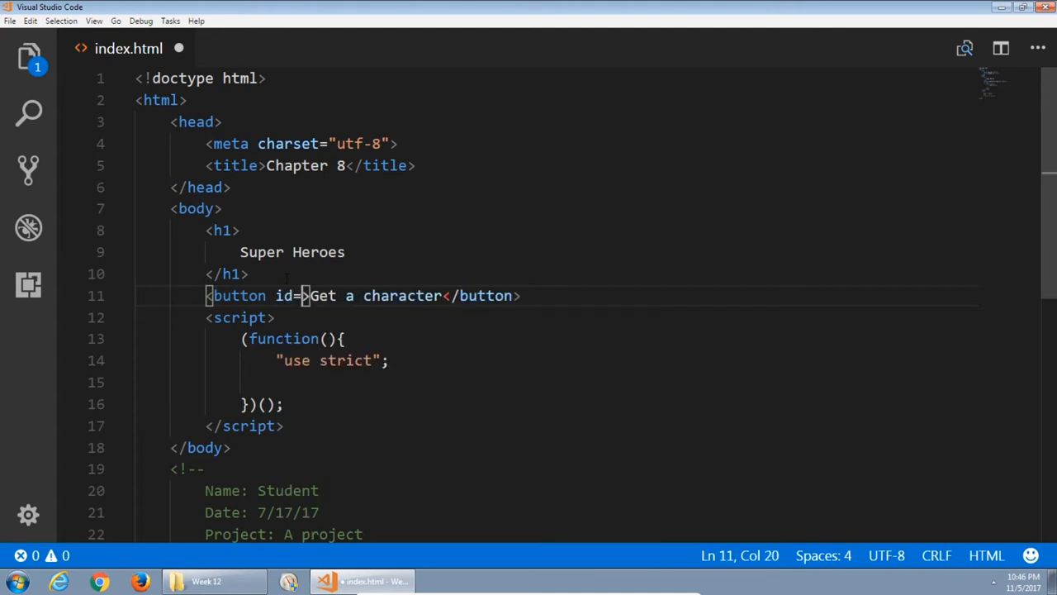
pyautogui.write('"')
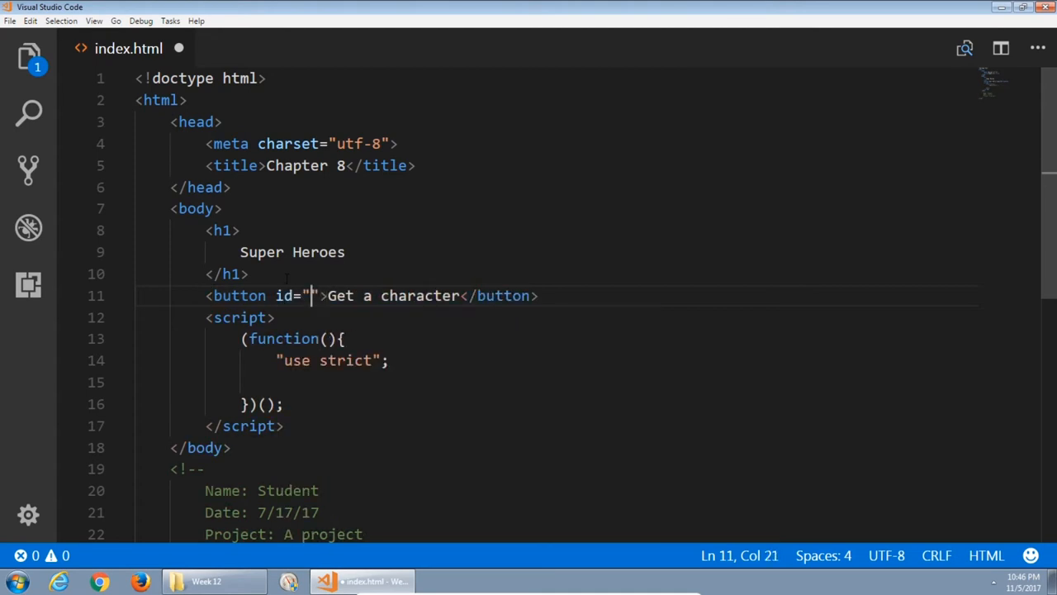
pyautogui.write('btnGetCh')
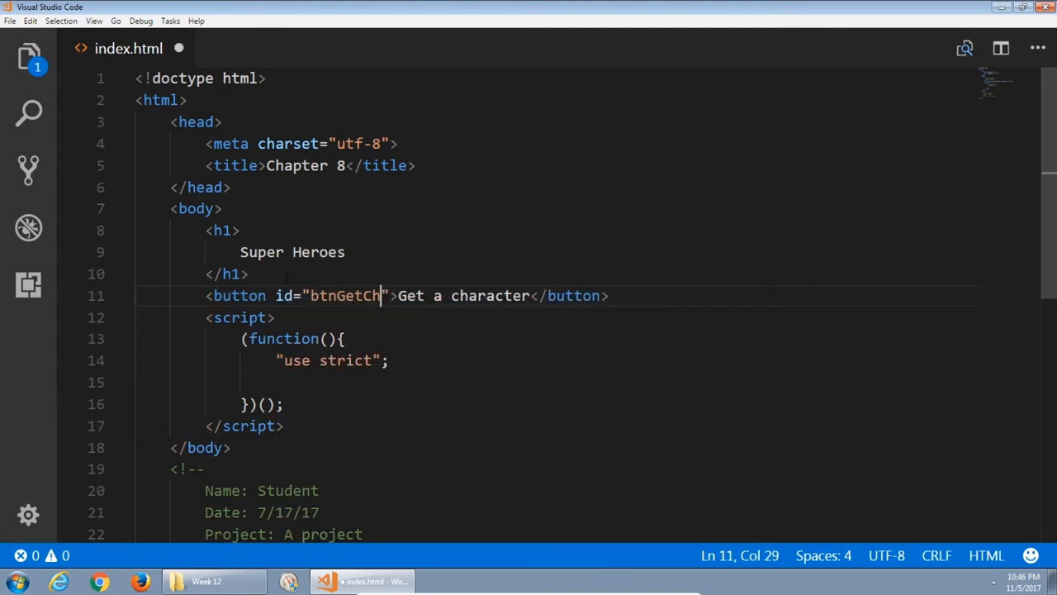
pyautogui.write('ar')
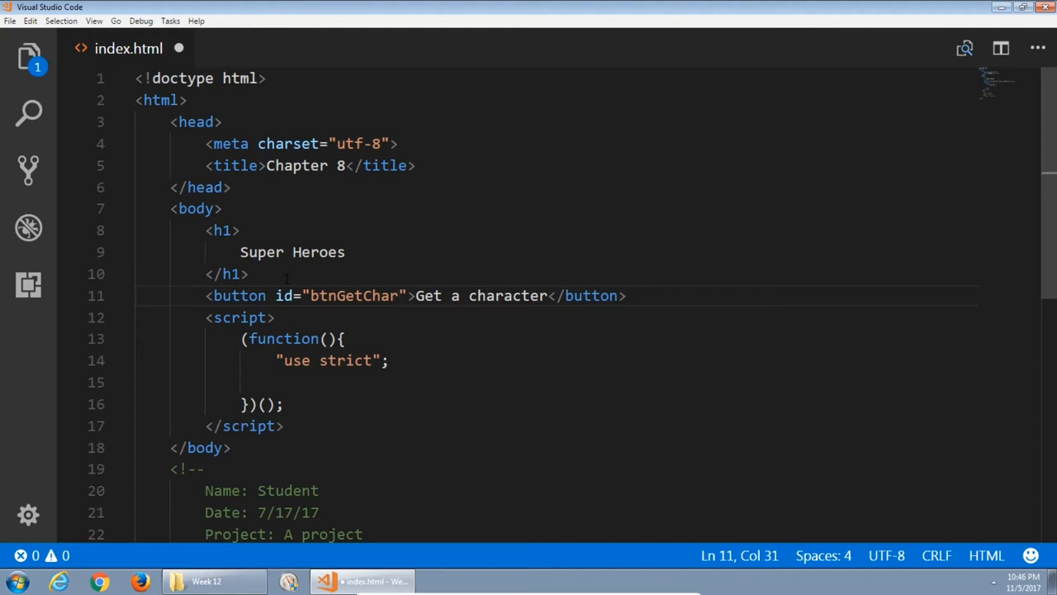
pyautogui.write('<div></div>')
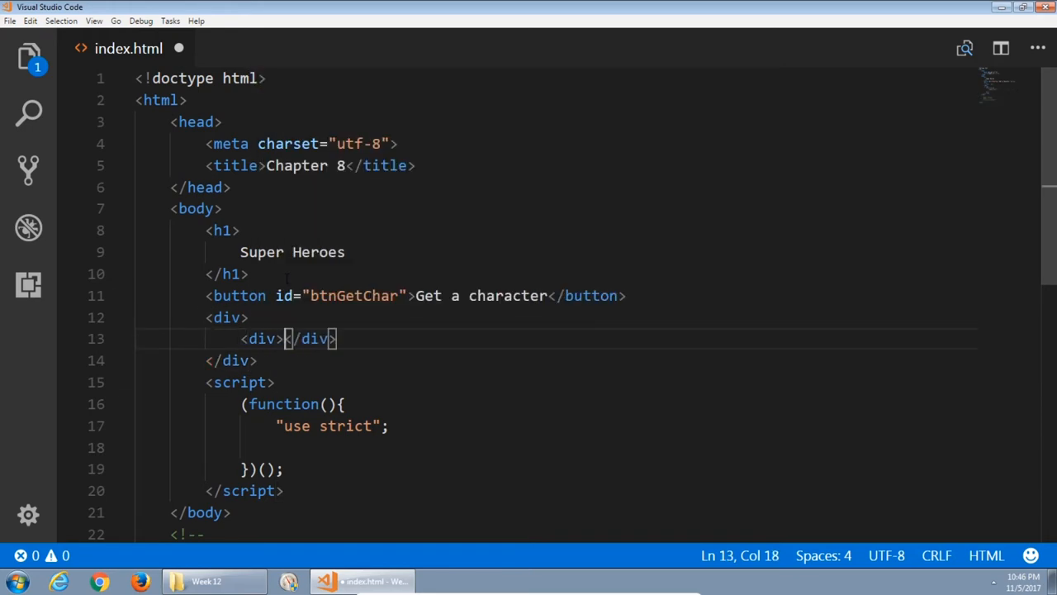
# Add a second inner div and set ids divTwoCol, divLeftCol and divRightCol on the three divs.
pyautogui.press('Enter')
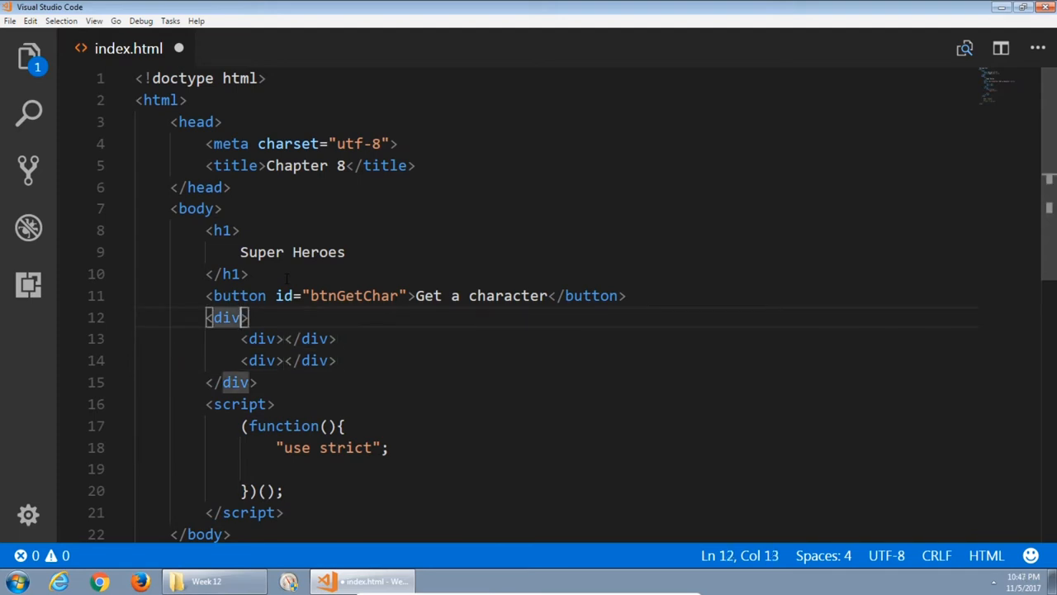
pyautogui.write('id=')
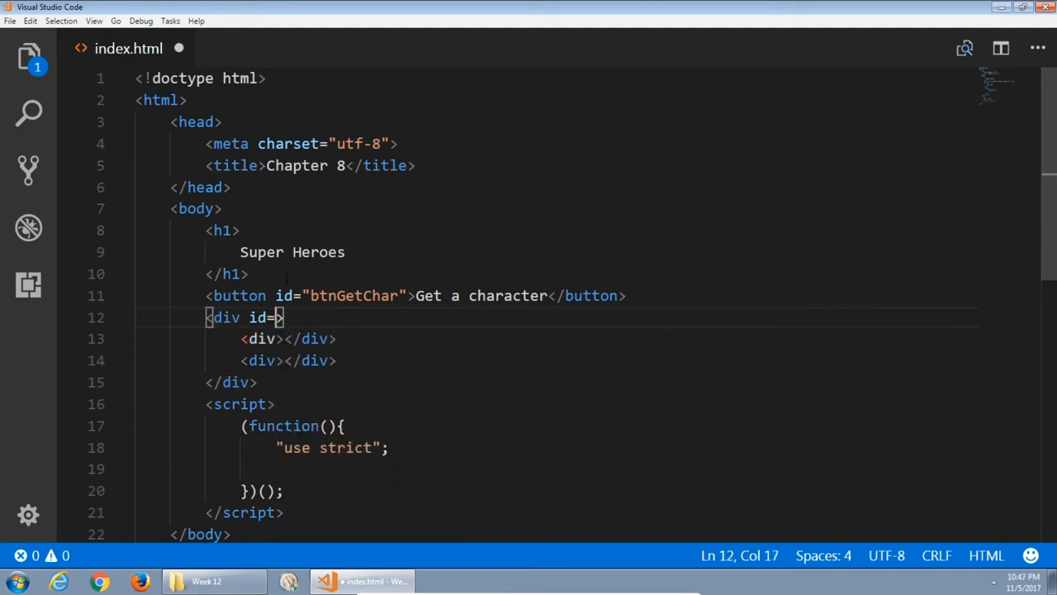
pyautogui.write('divTwoCol"')
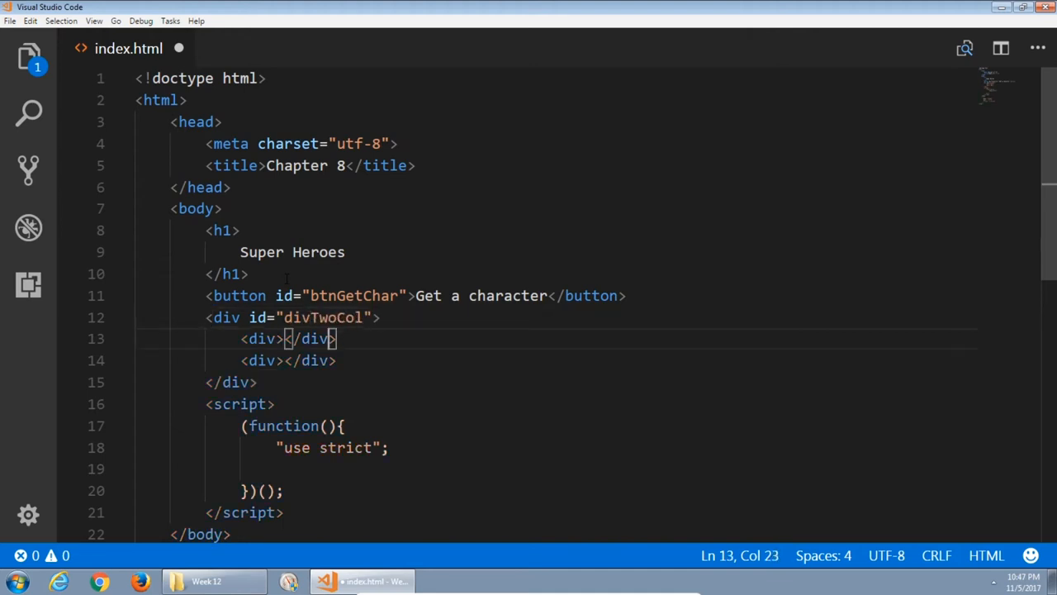
pyautogui.write('id="')
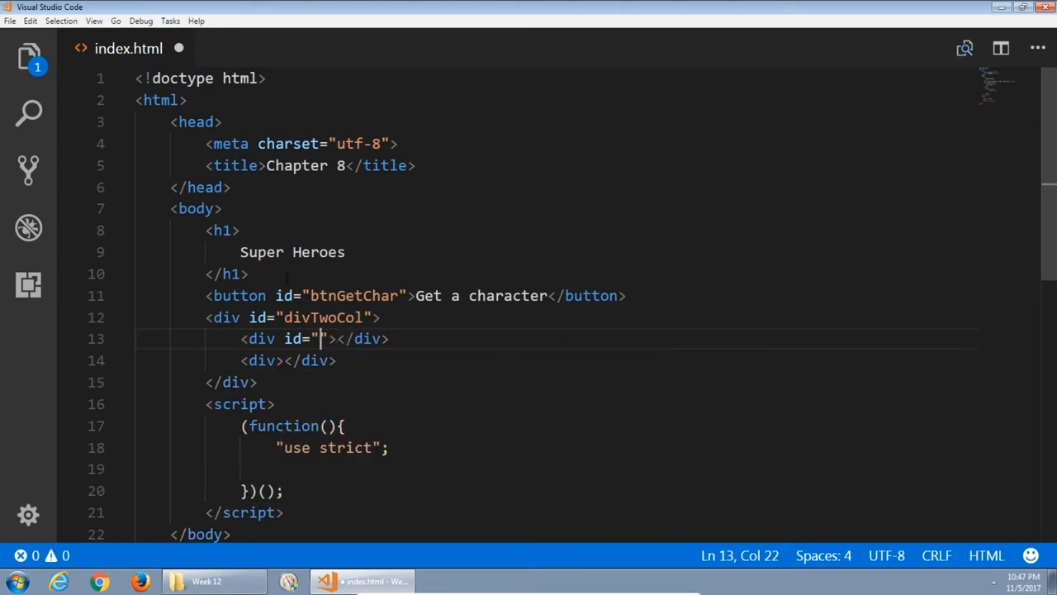
pyautogui.write('divL')
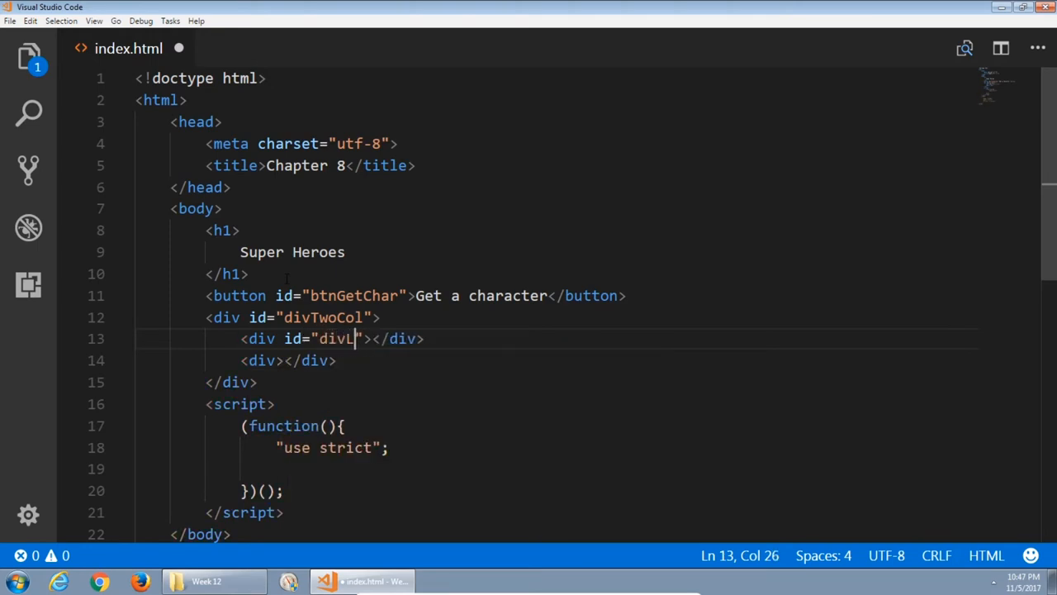
pyautogui.write('eftCol')
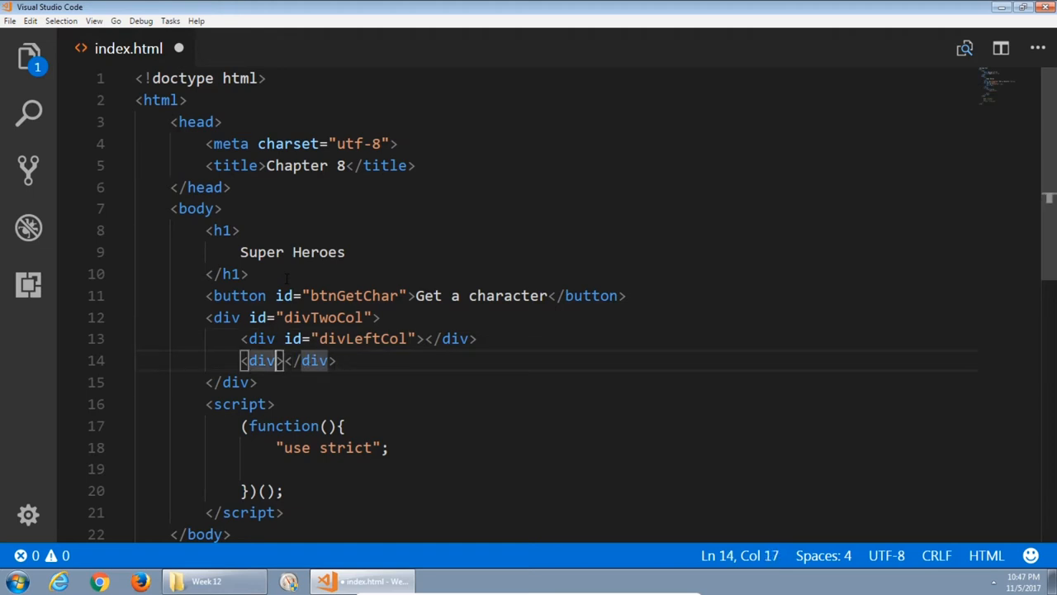
pyautogui.write('id="')
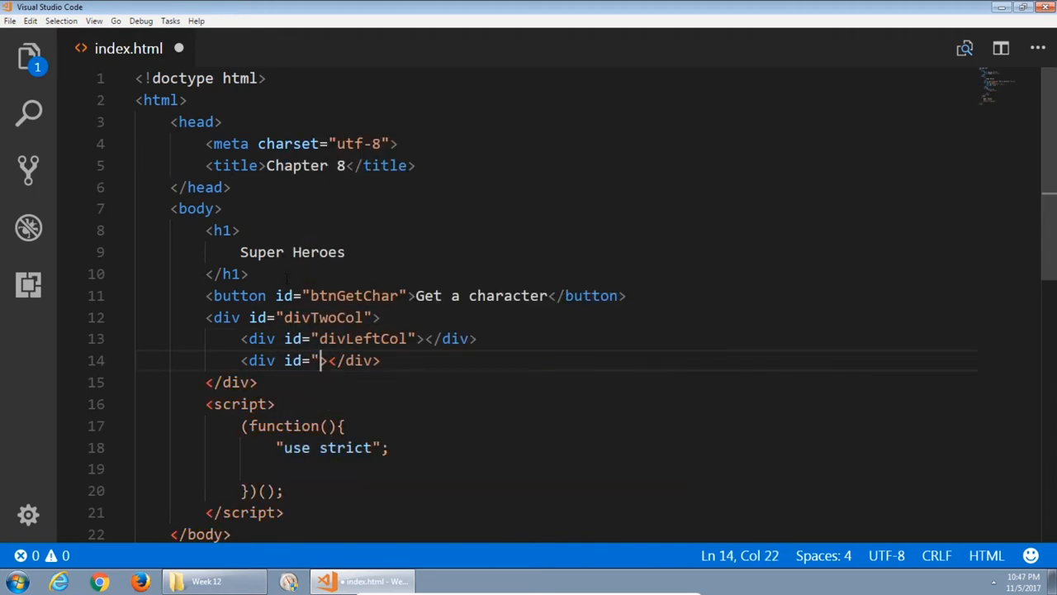
pyautogui.write('div')
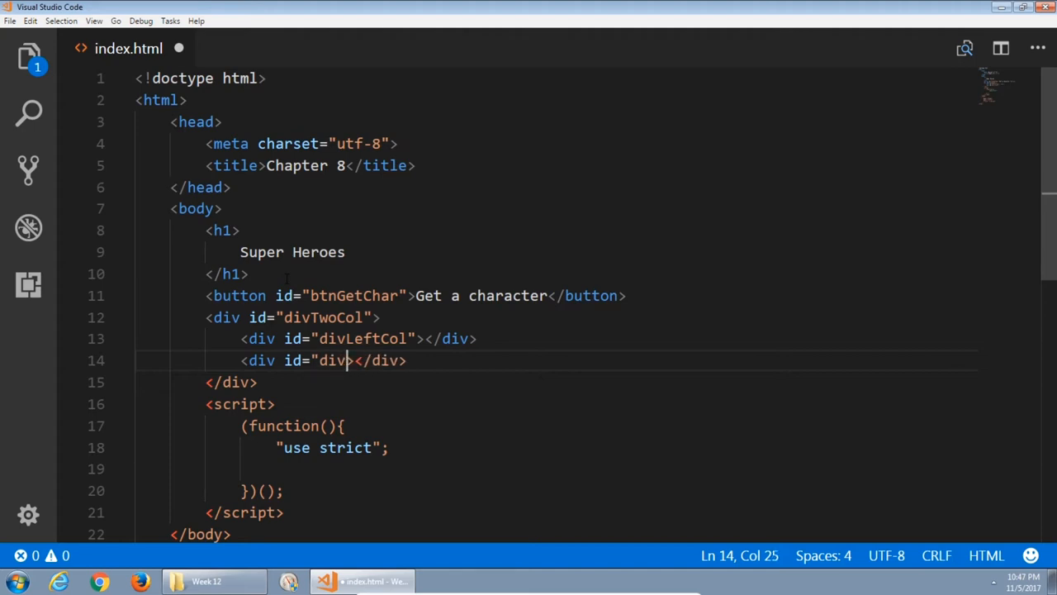
pyautogui.write('RightCo')
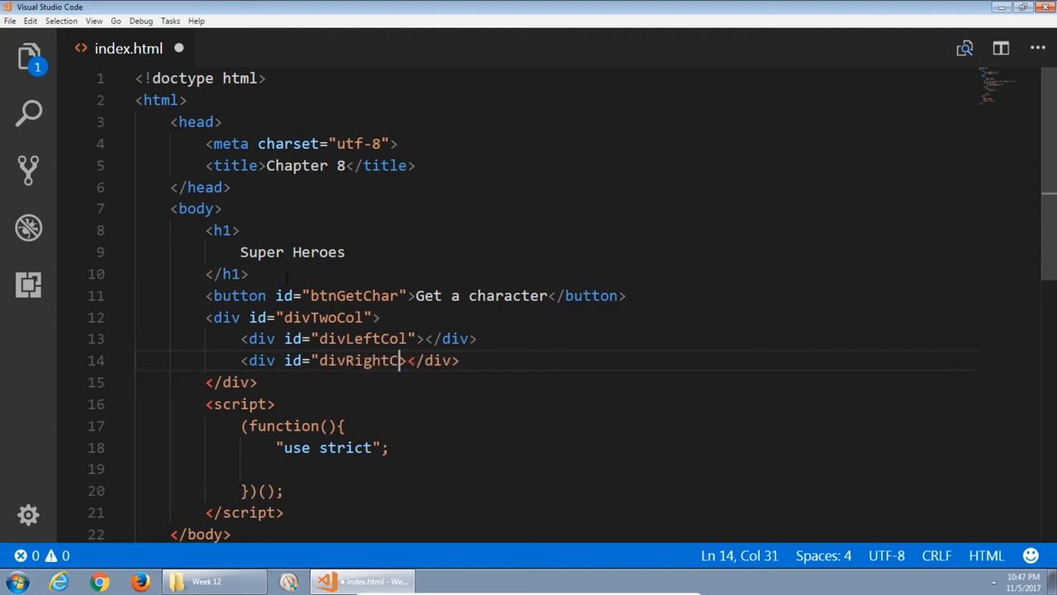
pyautogui.write('ol')
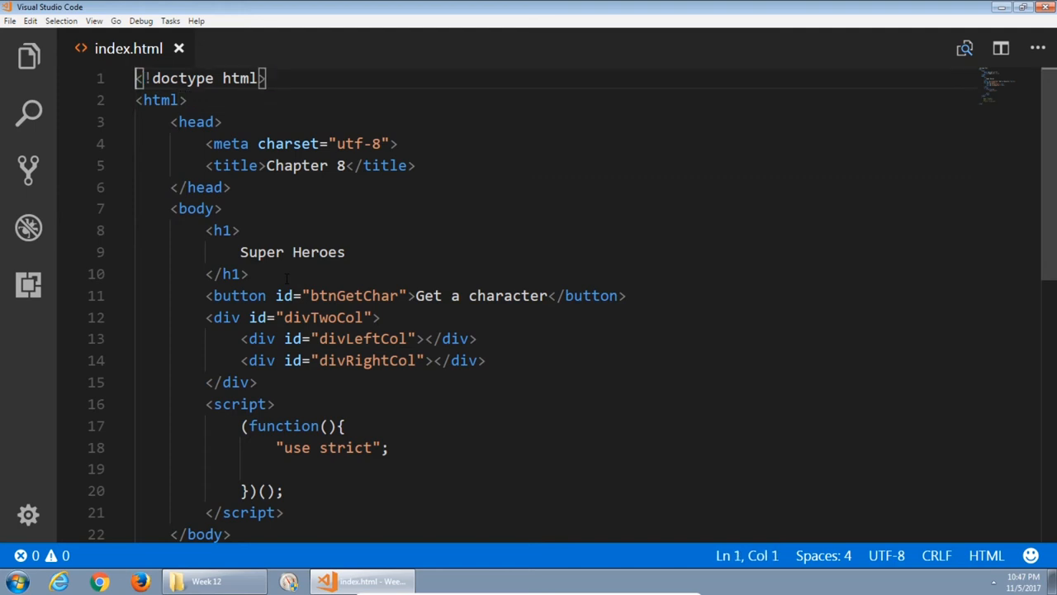
# Start a <style> block in the head with a #divTwoCol rule giving it full width.
pyautogui.click(347, 165)
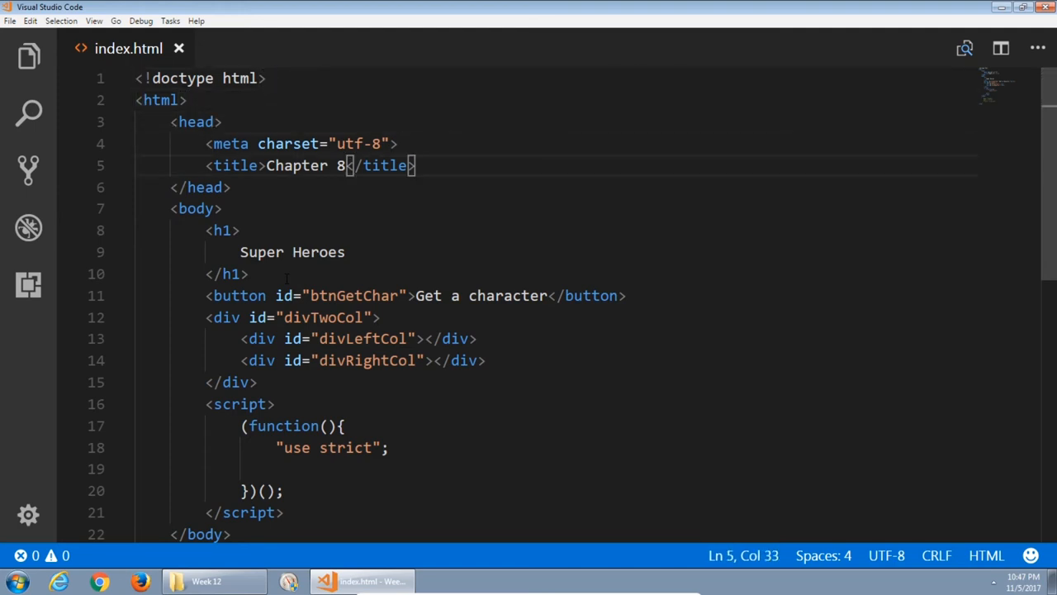
pyautogui.write('<style>')
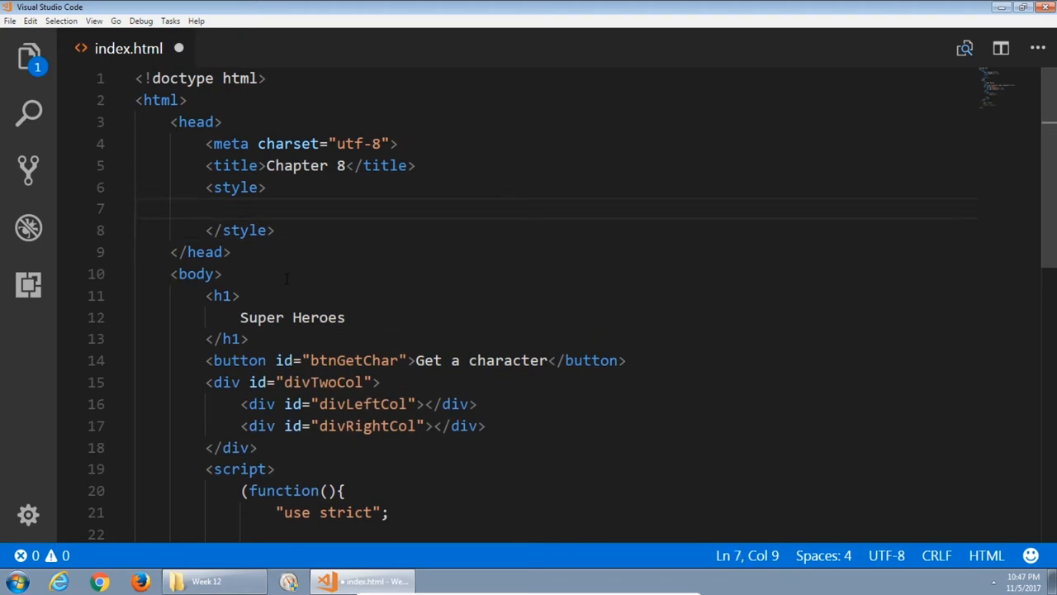
pyautogui.write('#')
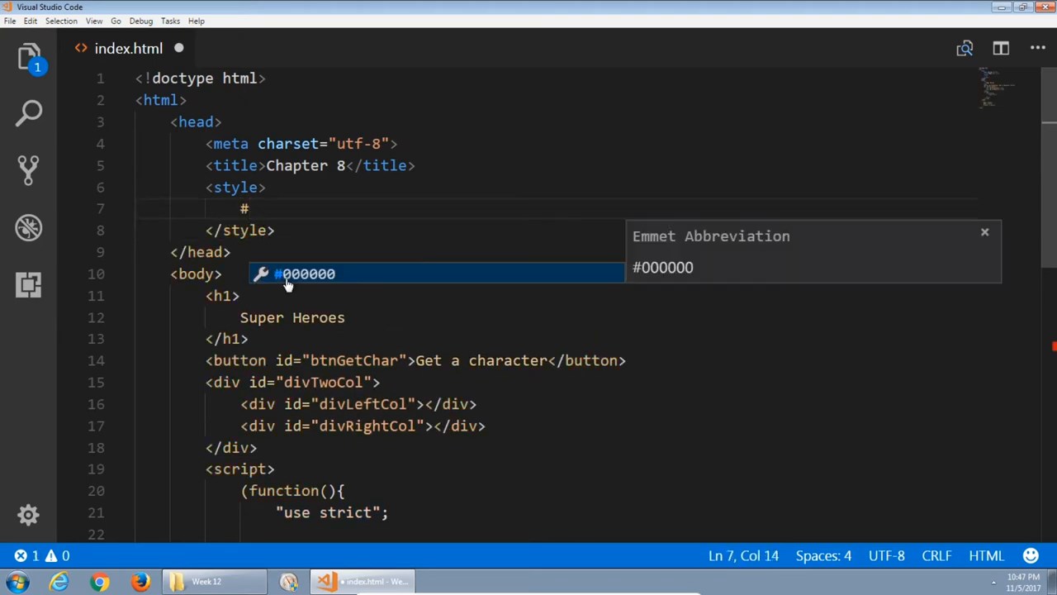
pyautogui.write('divTwoCol')
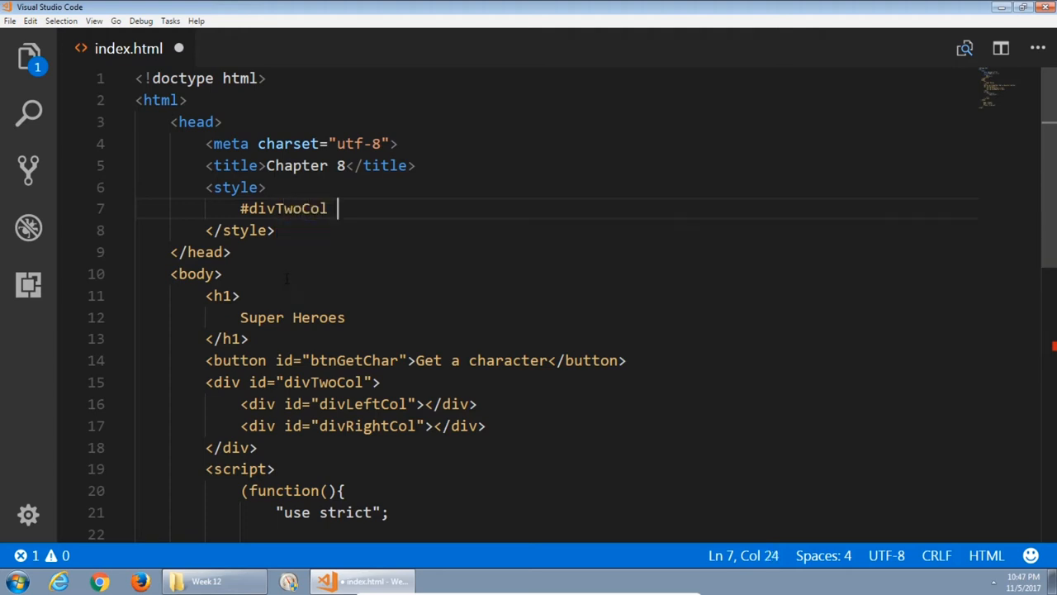
pyautogui.write('{')
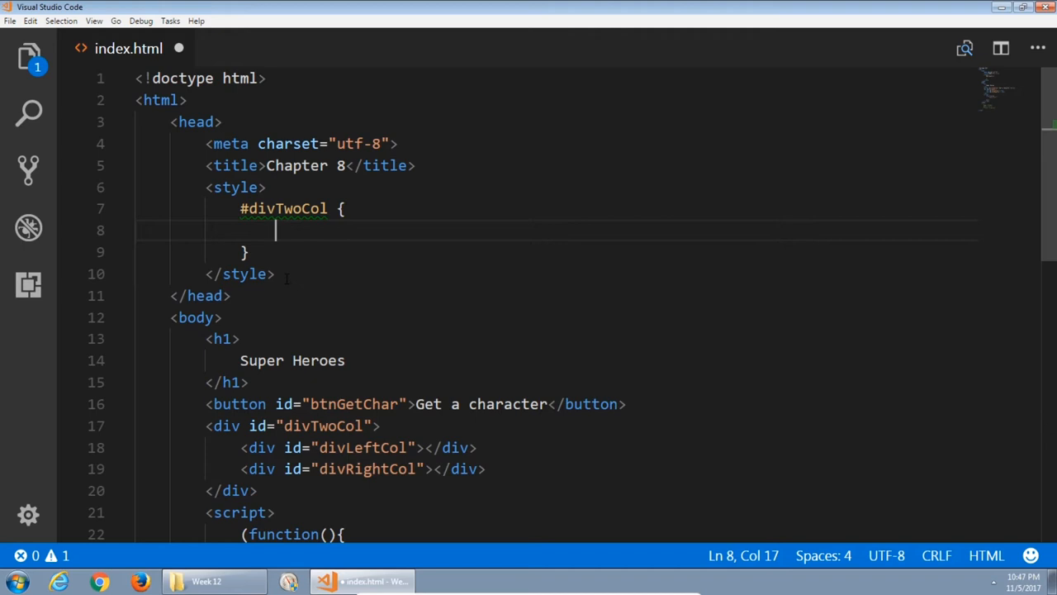
pyautogui.write('width: 100%;')
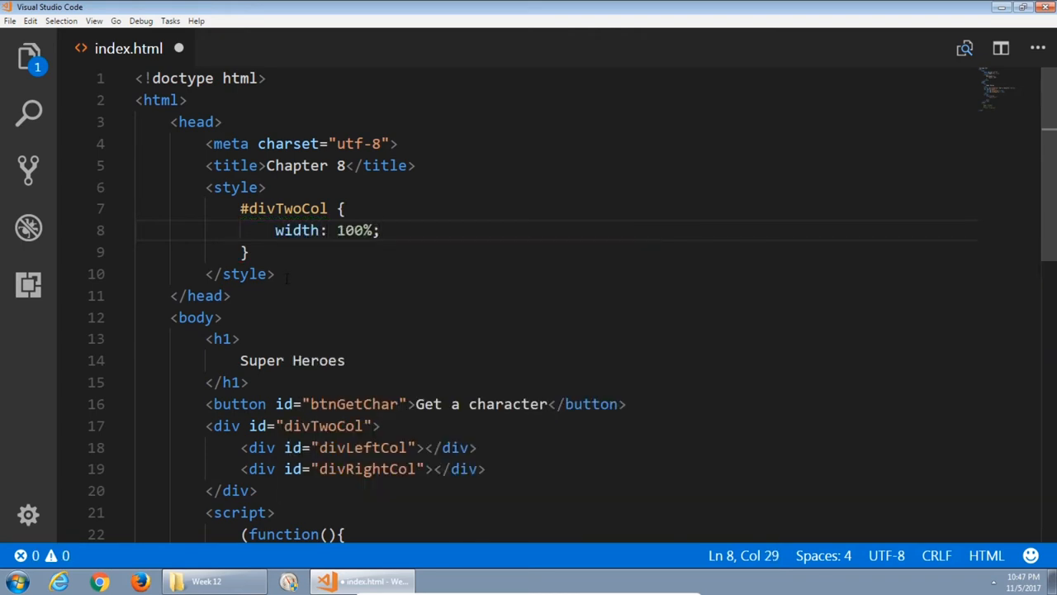
# Add a #divLeftCol rule: float left, width 50%, text-align center.
pyautogui.write('#')
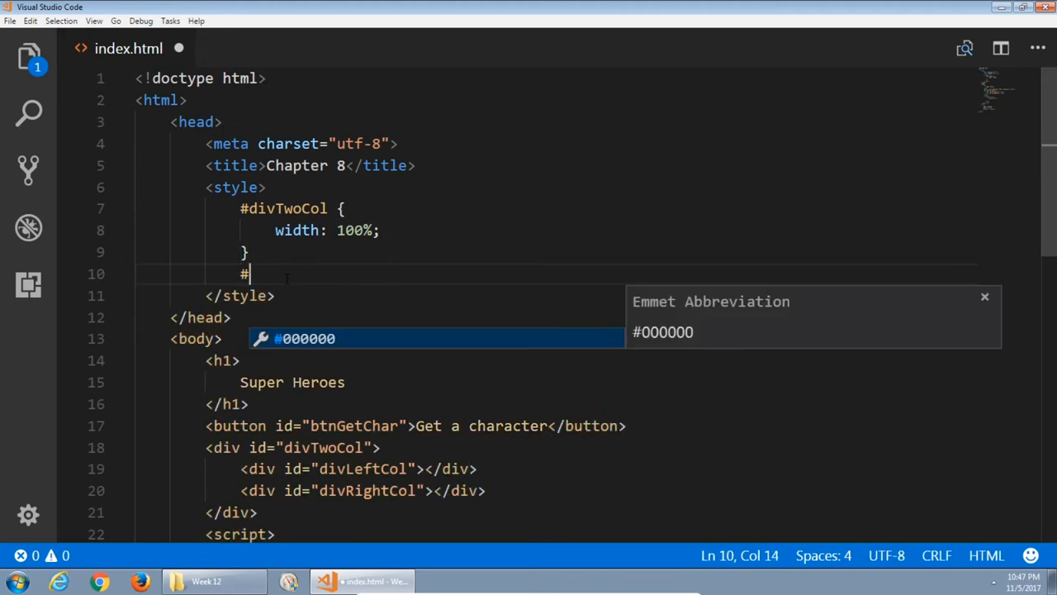
pyautogui.write('di')
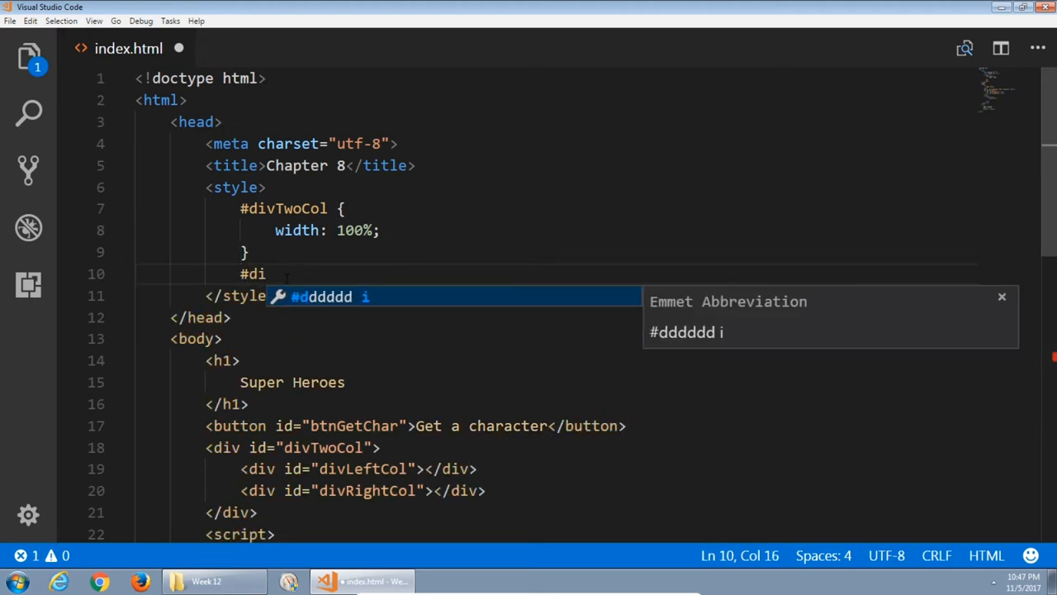
pyautogui.write('vLeftCol {')
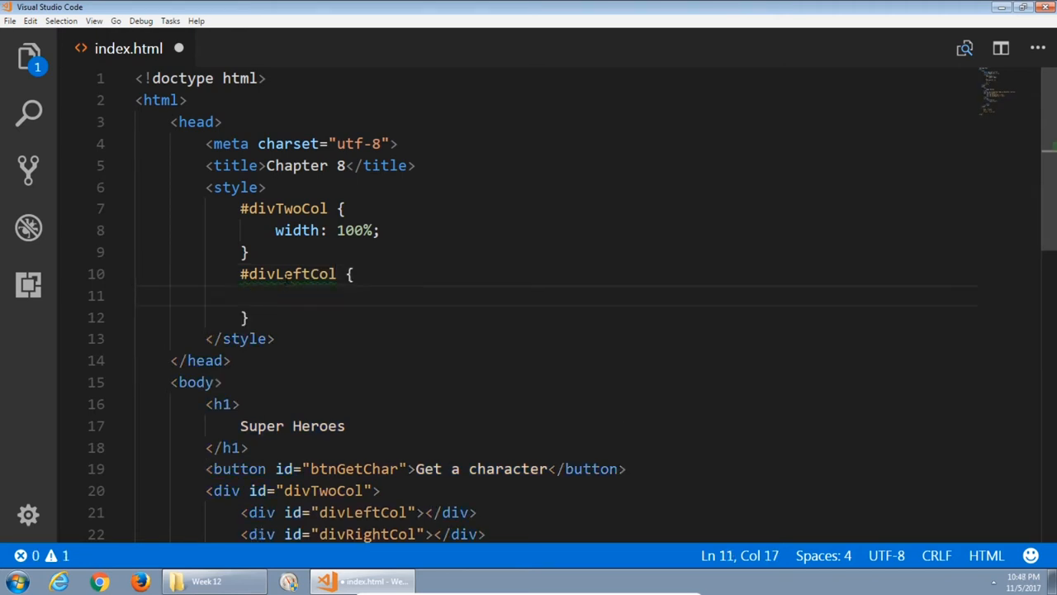
pyautogui.write('float: left;')
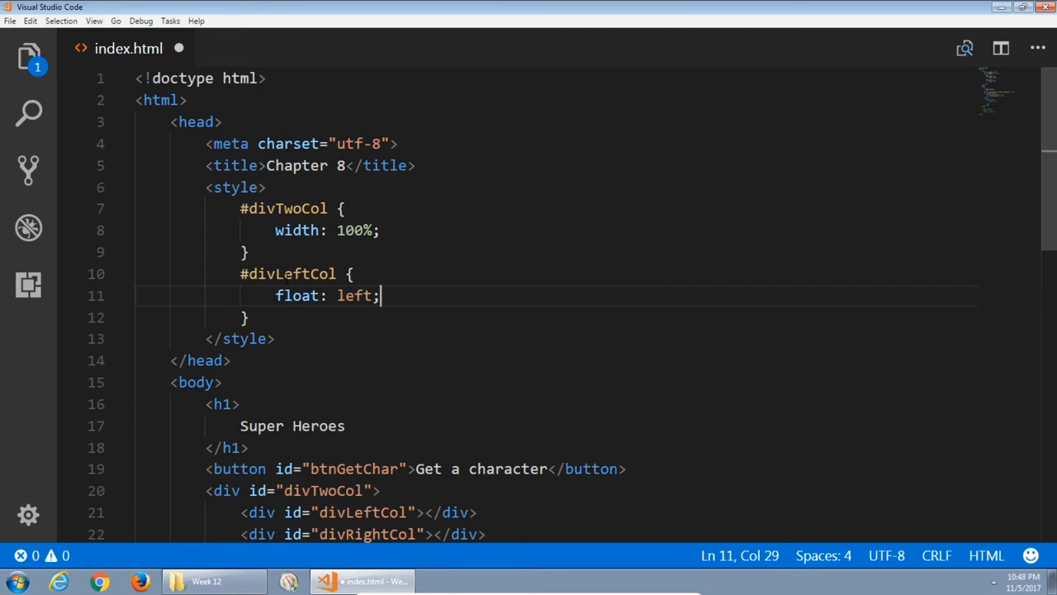
pyautogui.write('width:')
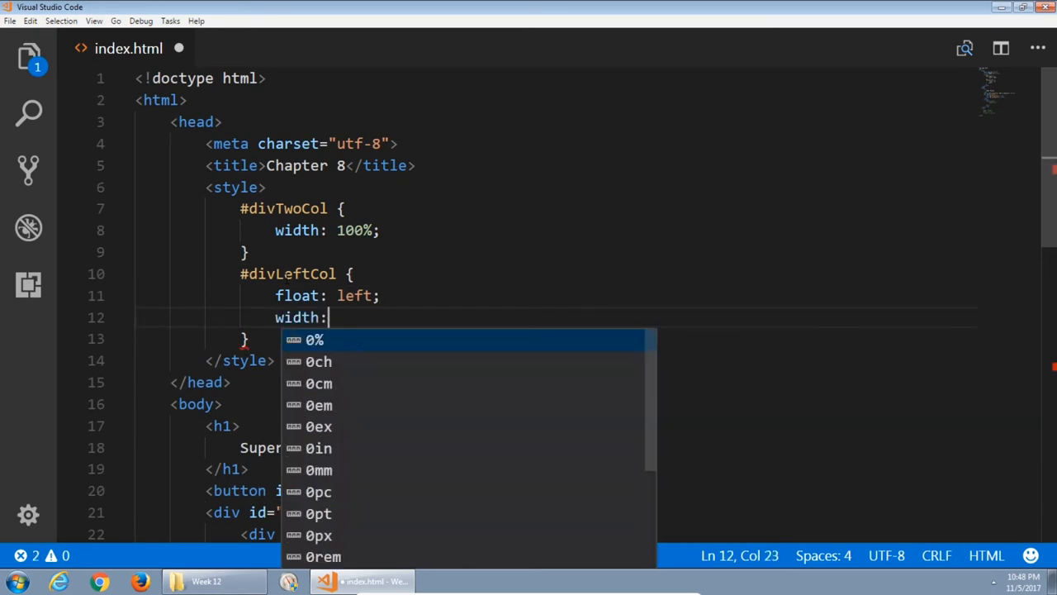
pyautogui.write('50%;')
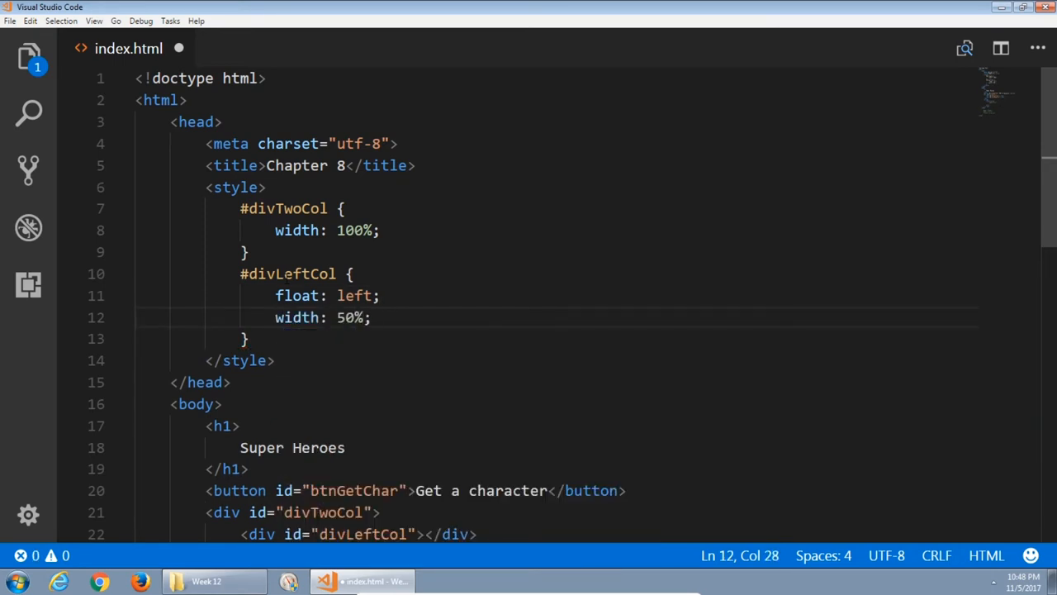
pyautogui.write('te')
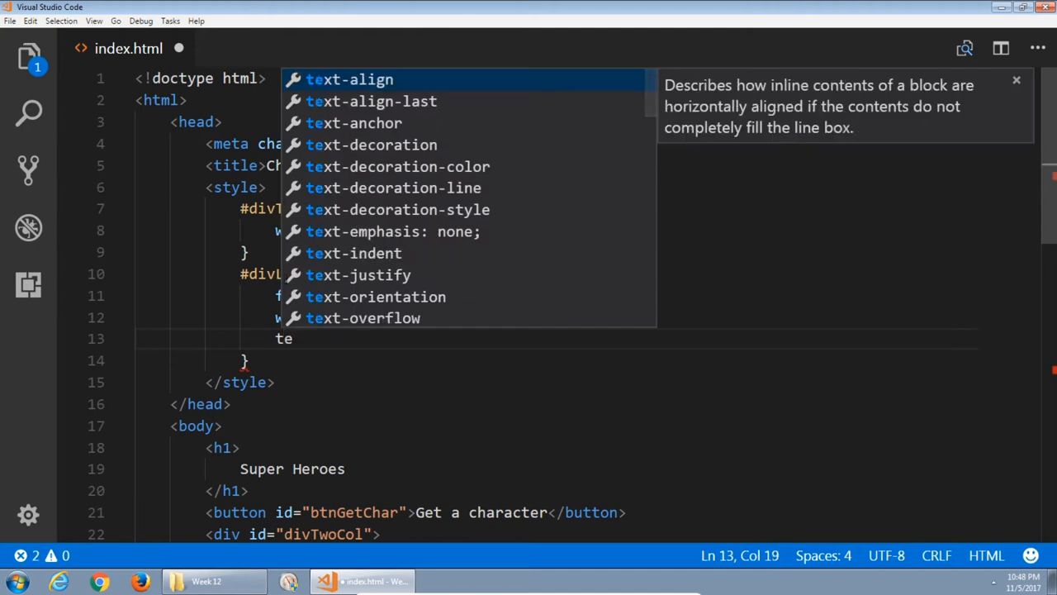
pyautogui.click(350, 79)
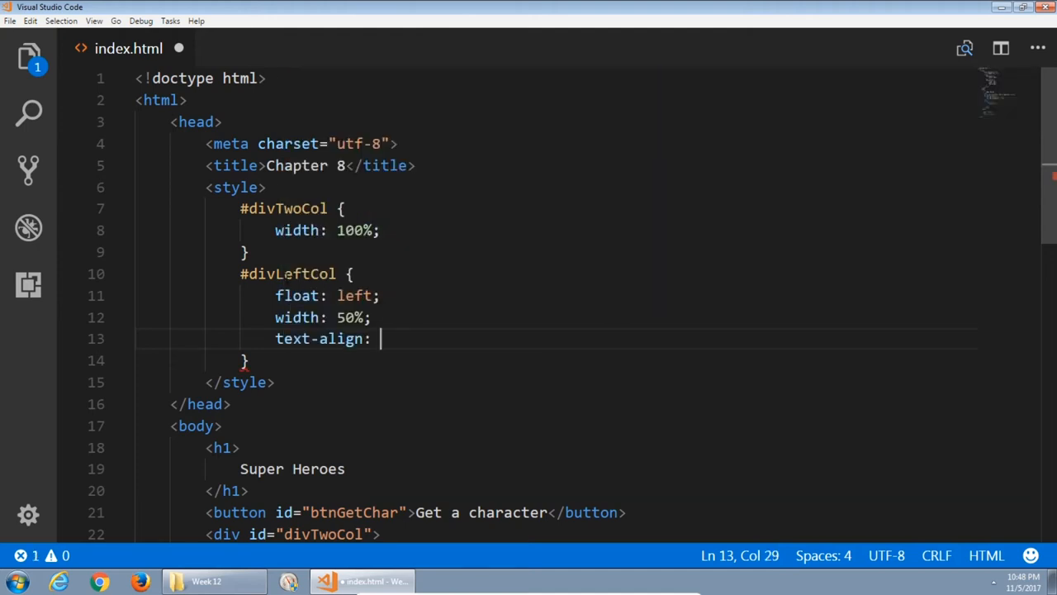
pyautogui.write('c')
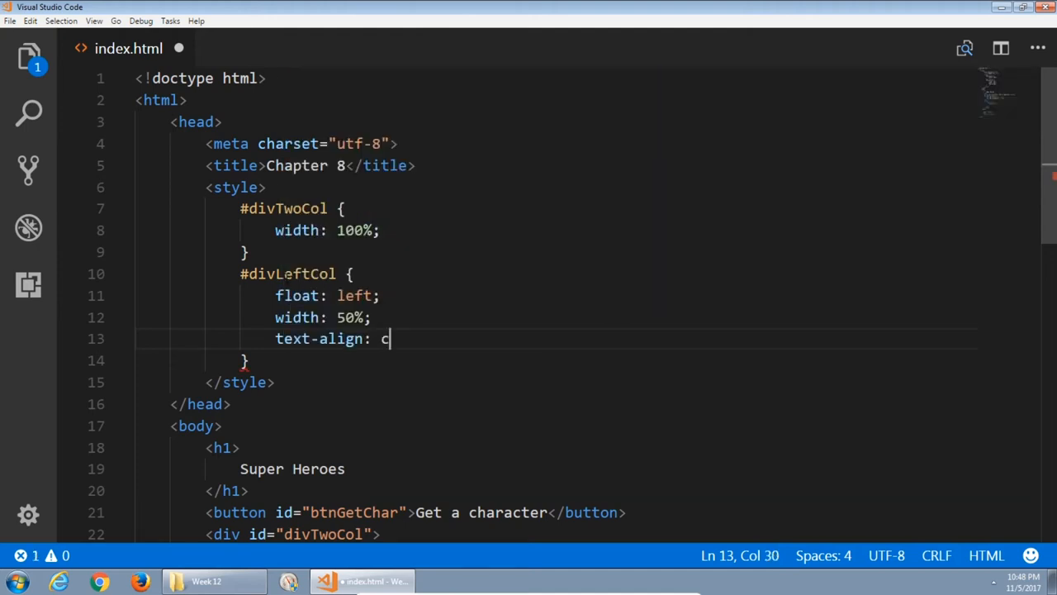
pyautogui.write('enter;')
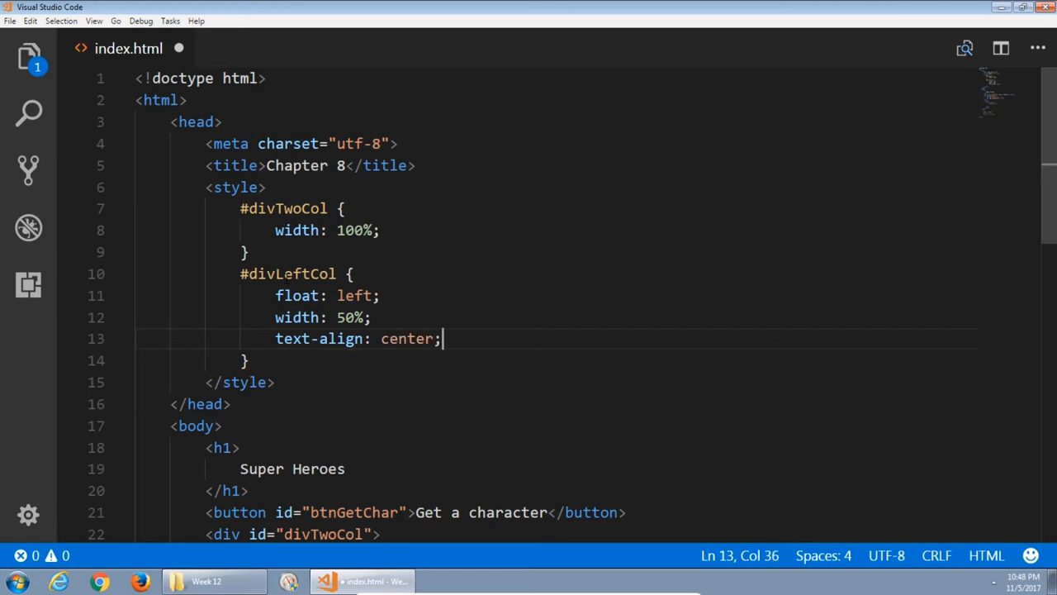
# Add a #divRightCol rule: float left, width 50%.
pyautogui.write('#divRightCol {')
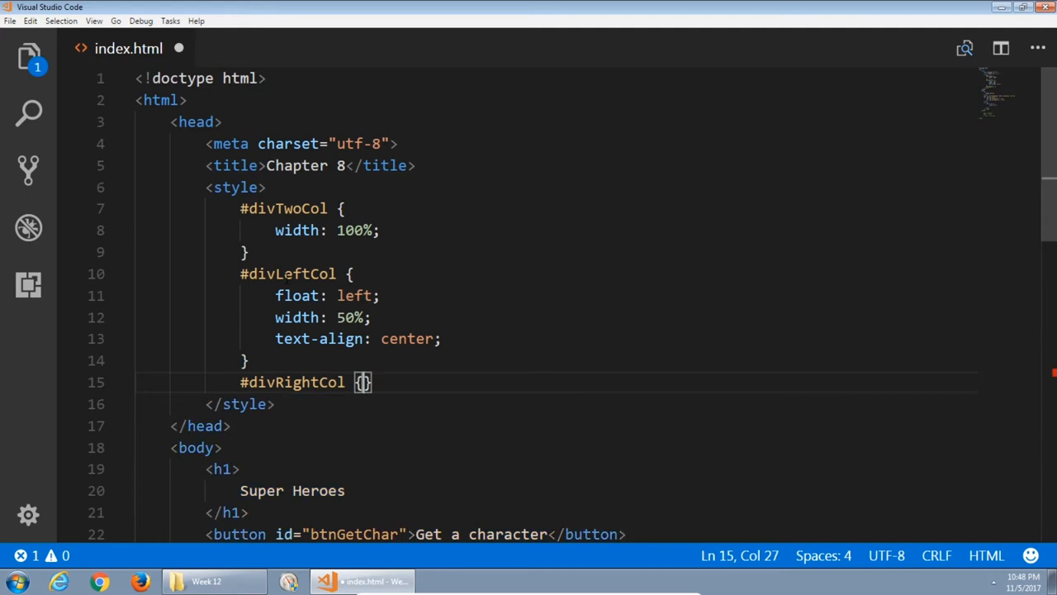
pyautogui.write('float: left;')
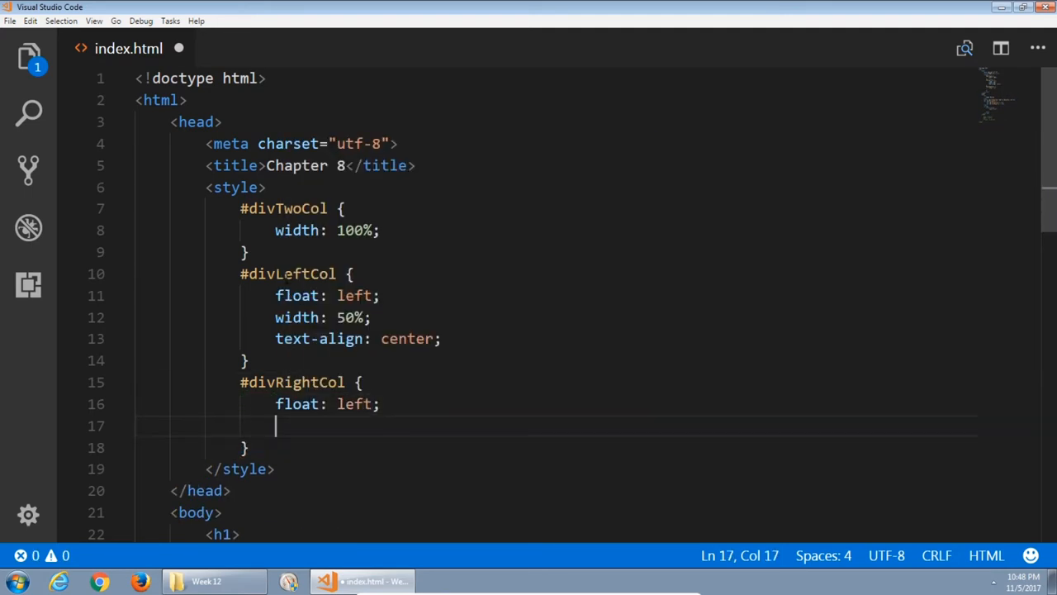
pyautogui.write('width: 50')
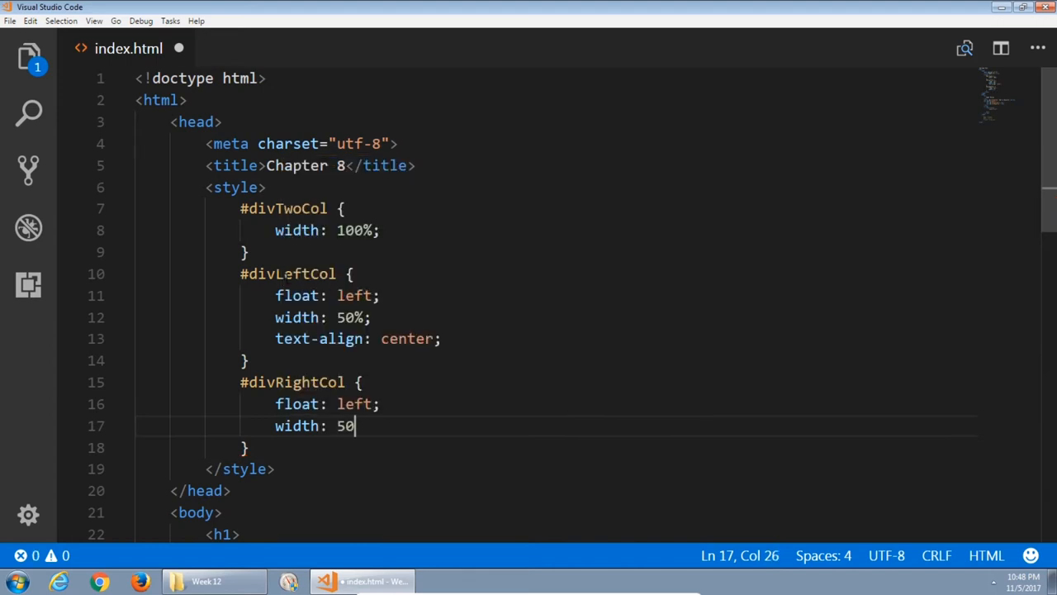
pyautogui.write('%;')
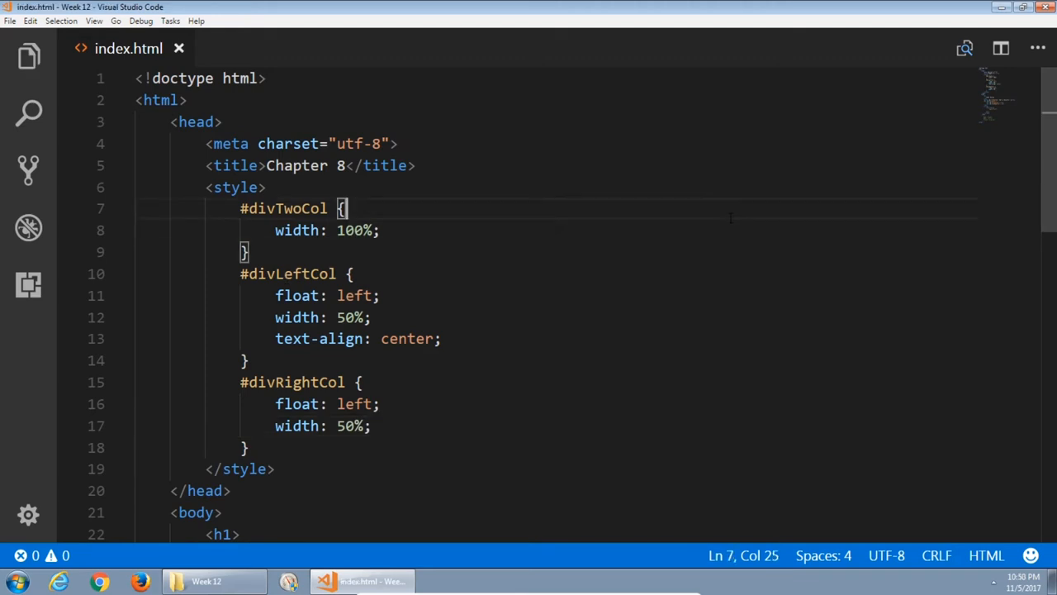
# Create a new untitled file (Ctrl+N) and write {} on its first line.
pyautogui.scroll(-3)
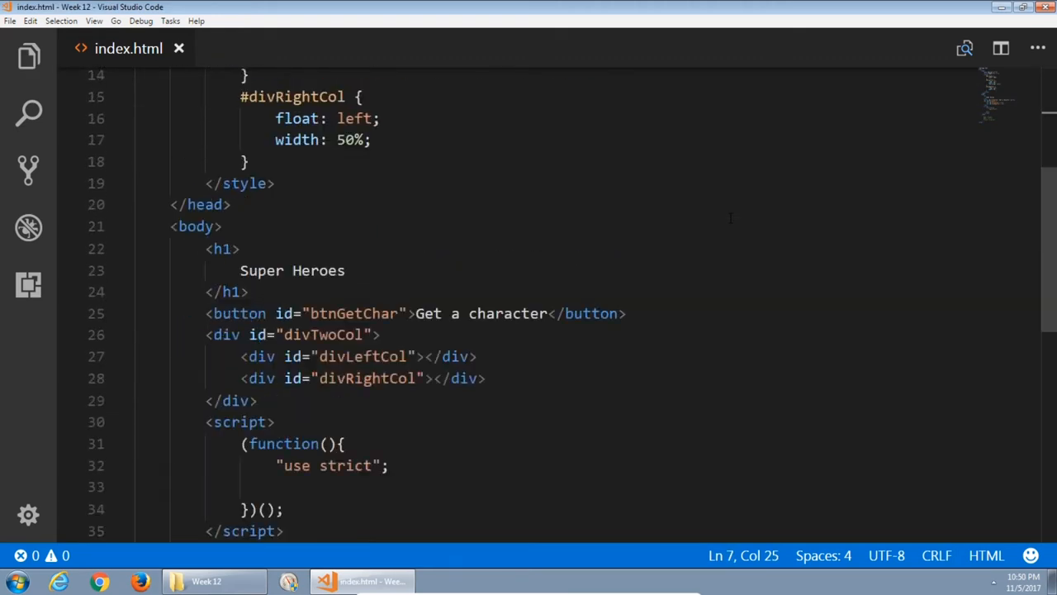
pyautogui.scroll(3)
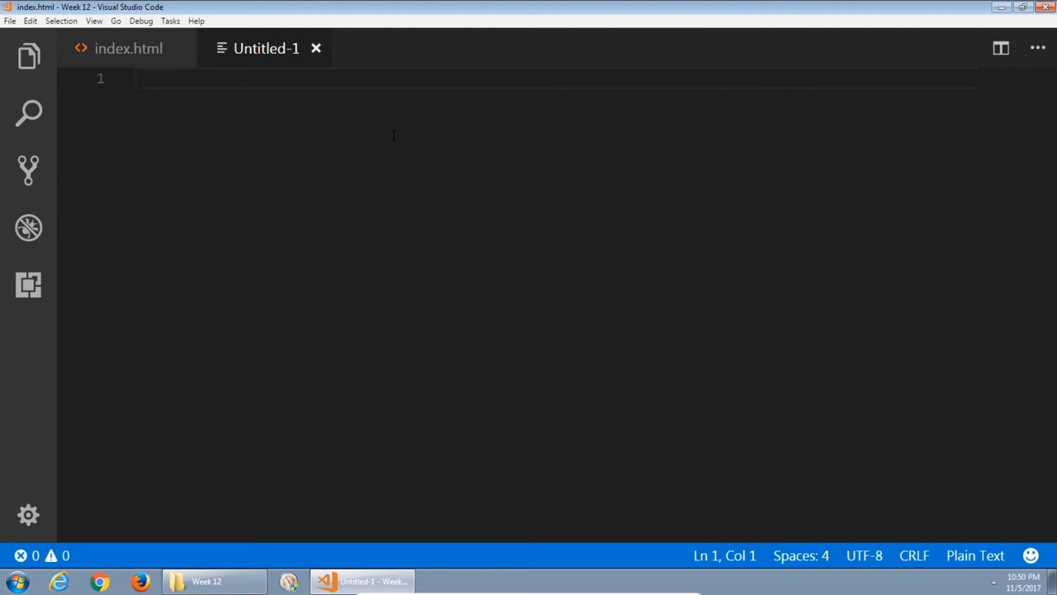
pyautogui.write('{}')
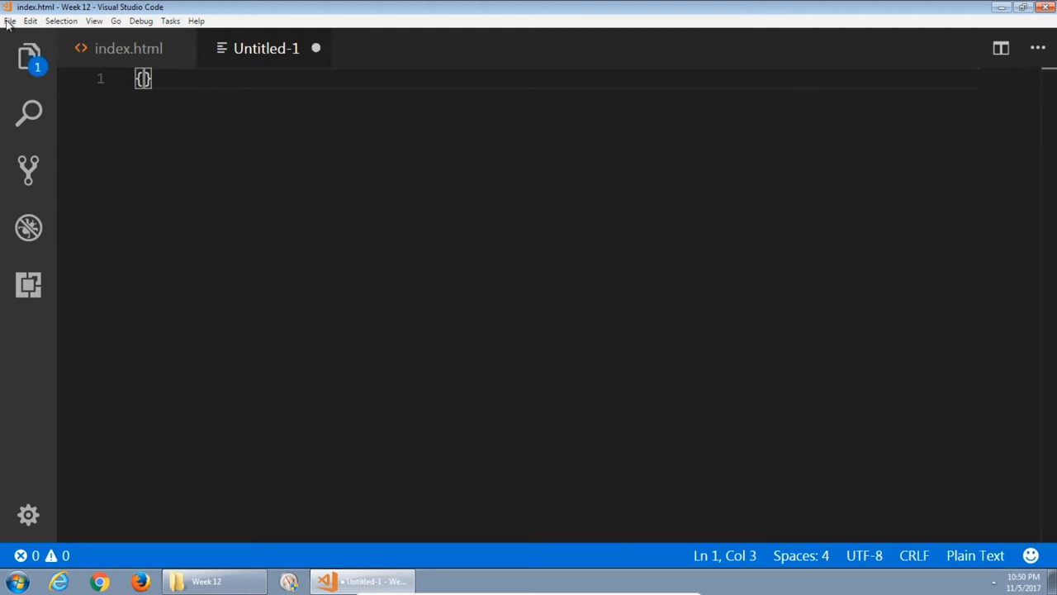
# Save the new file as characters.json in the Week 12 folder.
pyautogui.click(10, 20)
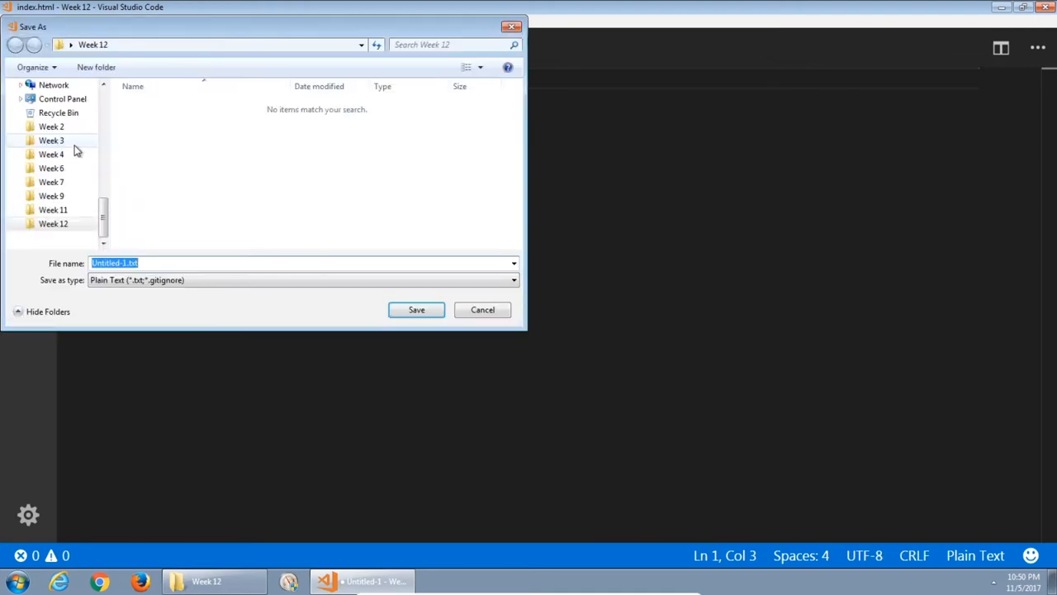
pyautogui.moveTo(198, 195)
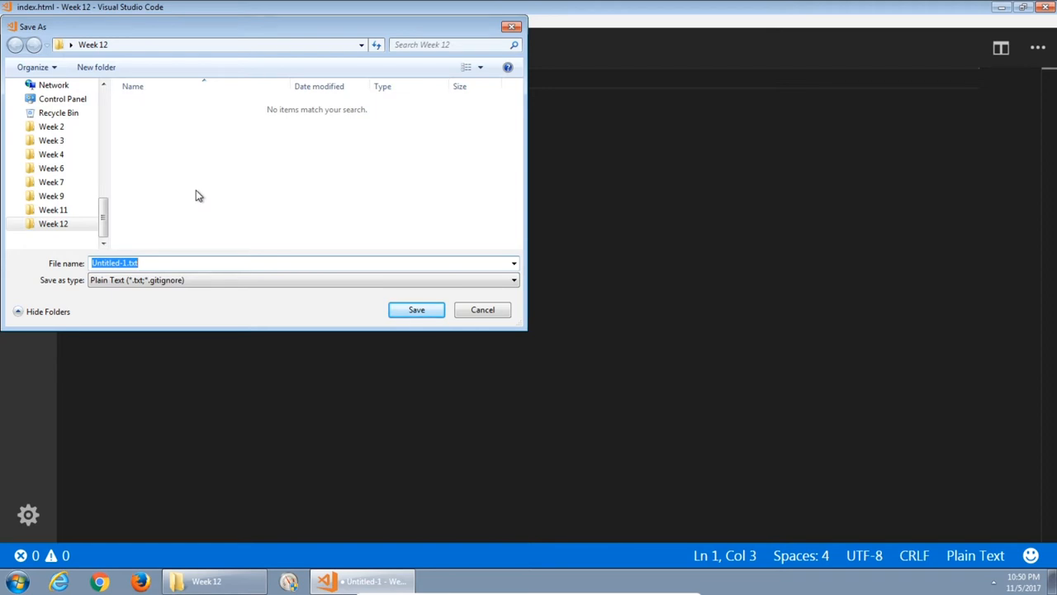
pyautogui.write('characers.')
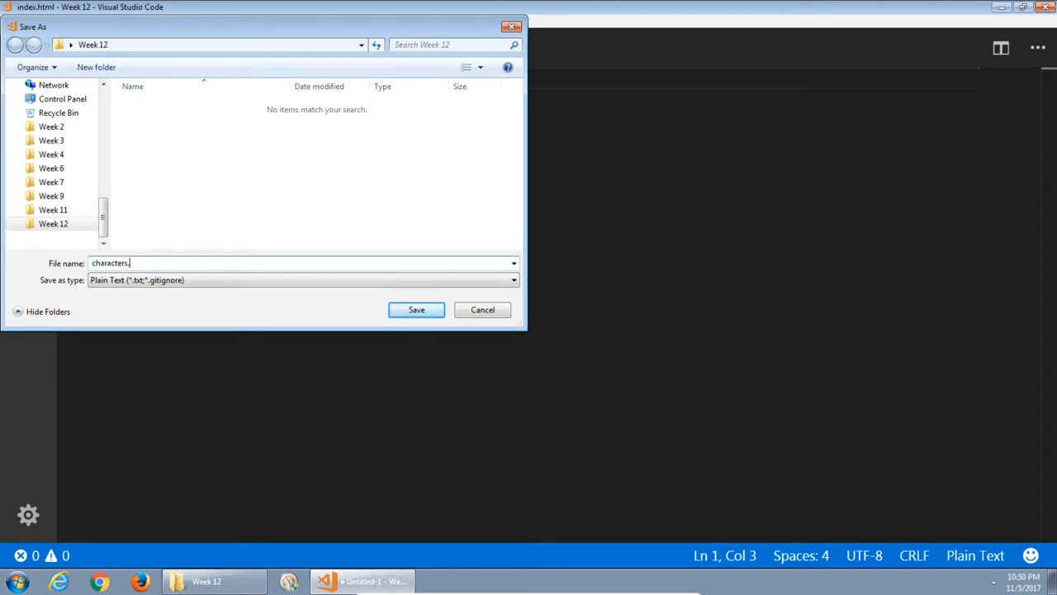
pyautogui.write('json')
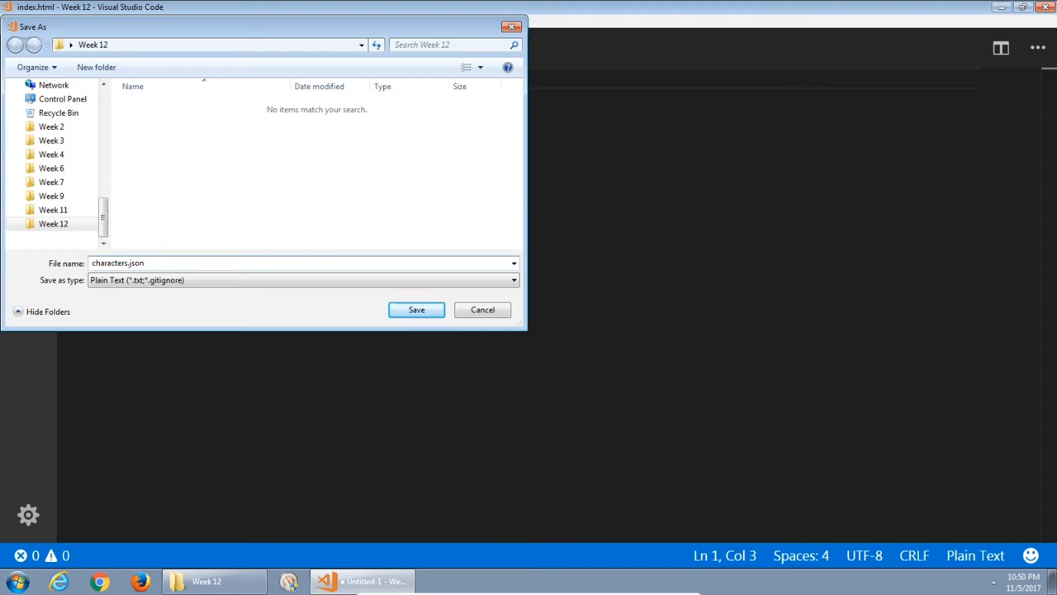
pyautogui.moveTo(161, 63)
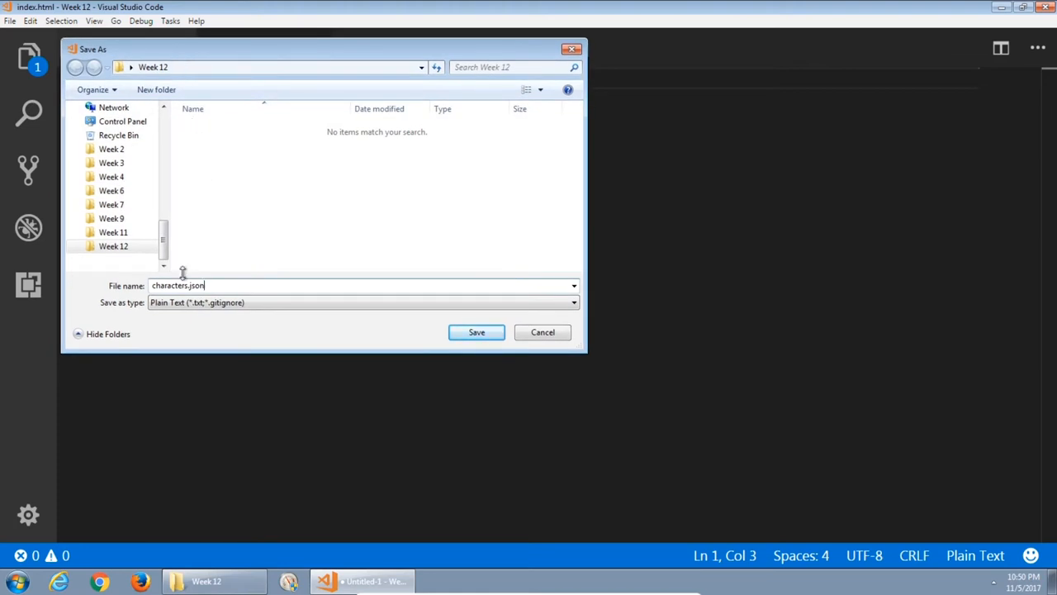
pyautogui.moveTo(476, 332)
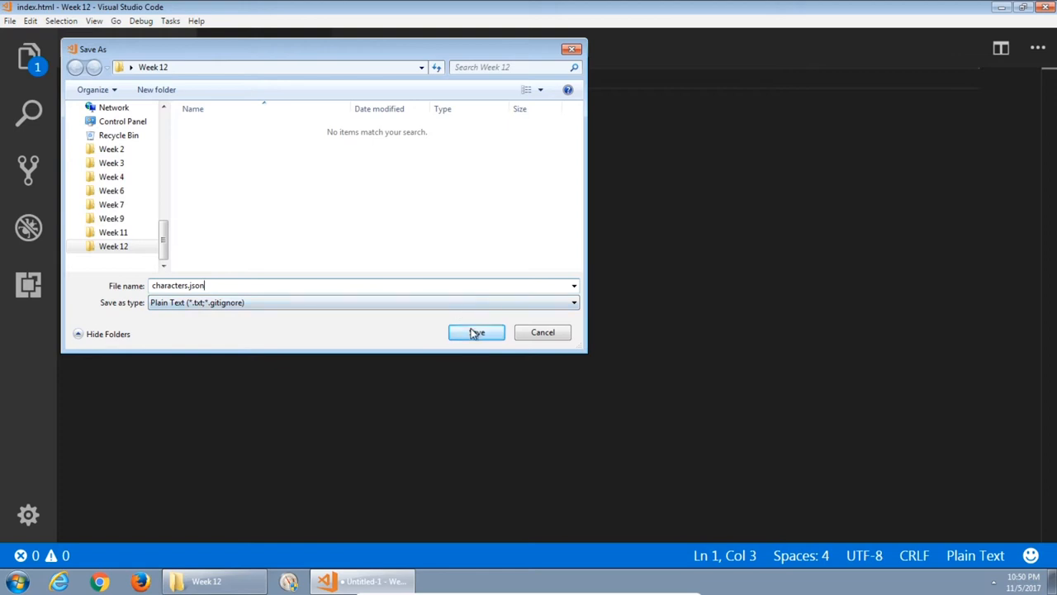
pyautogui.click(476, 330)
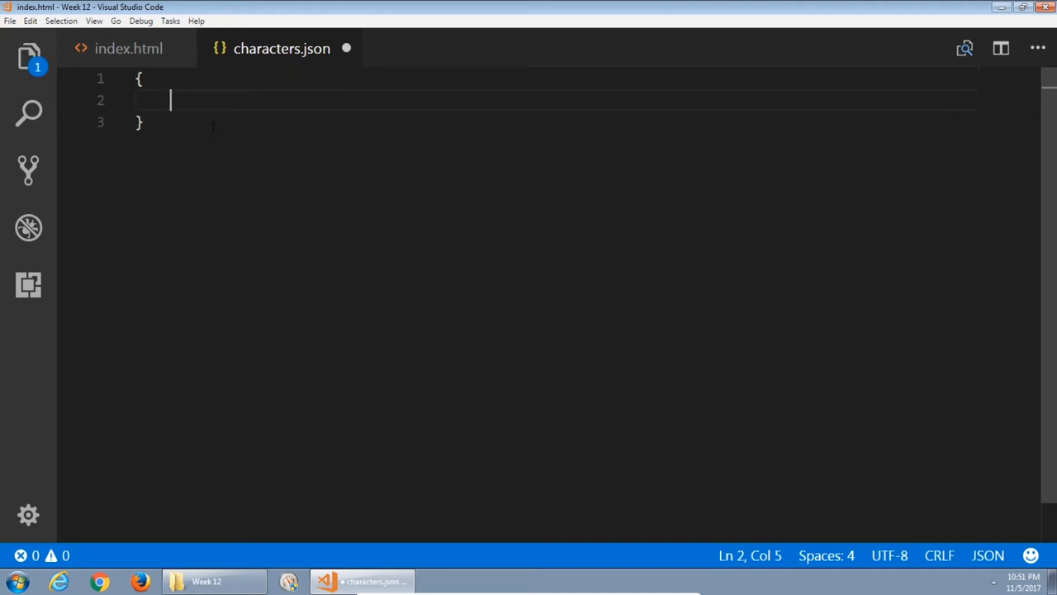
# Write an "allChars" key holding an empty array opened onto its own lines.
pyautogui.write('"all"')
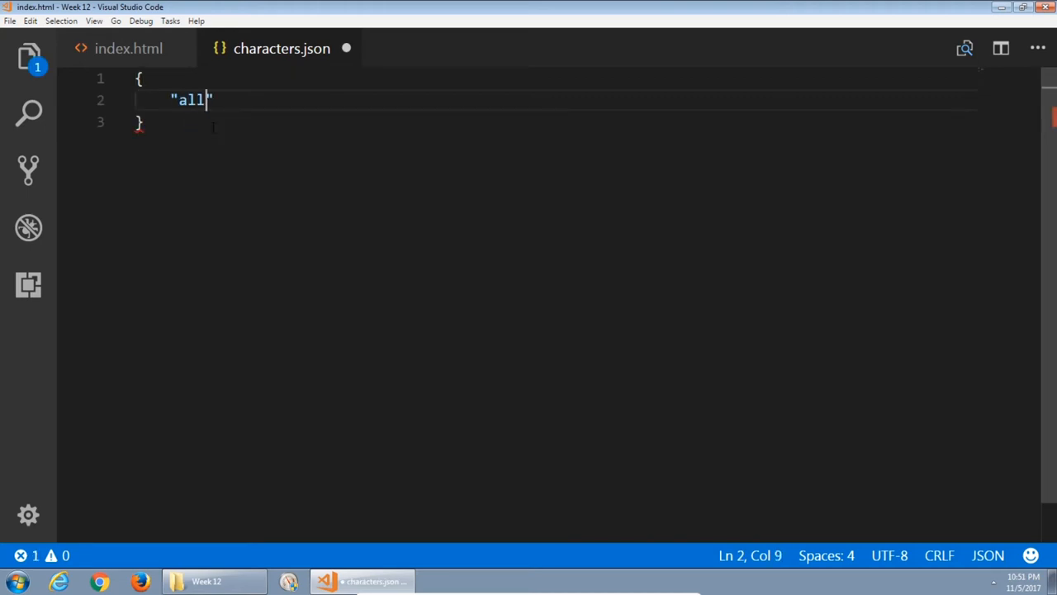
pyautogui.write('Chars')
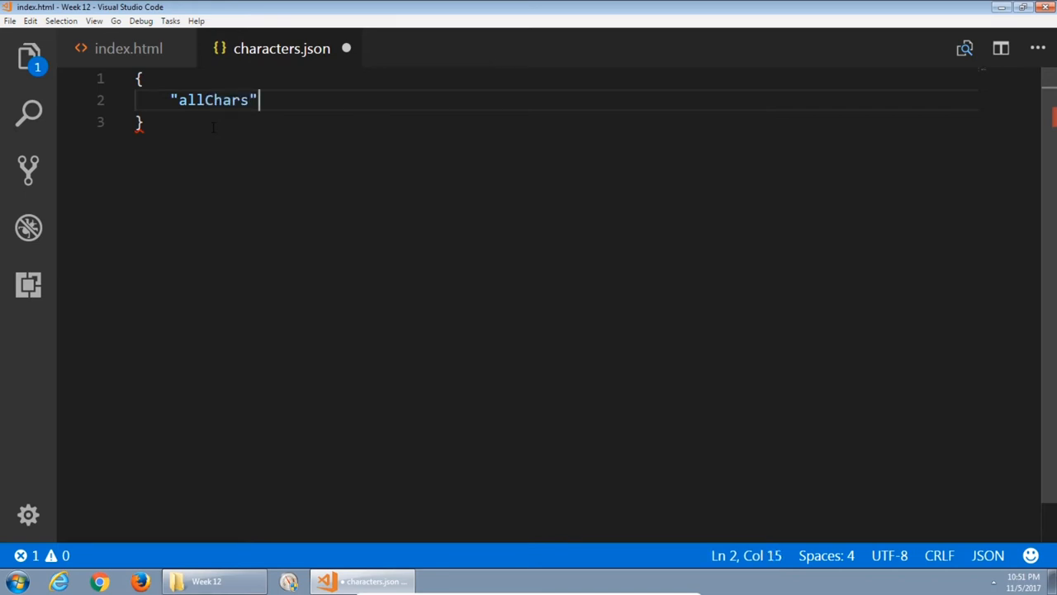
pyautogui.write(':')
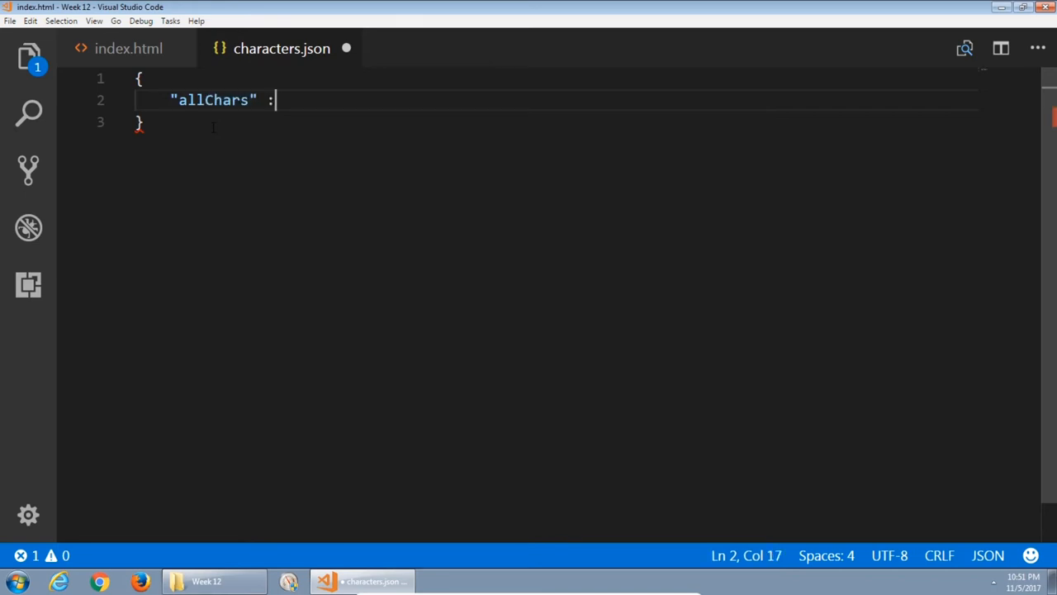
pyautogui.write('[]')
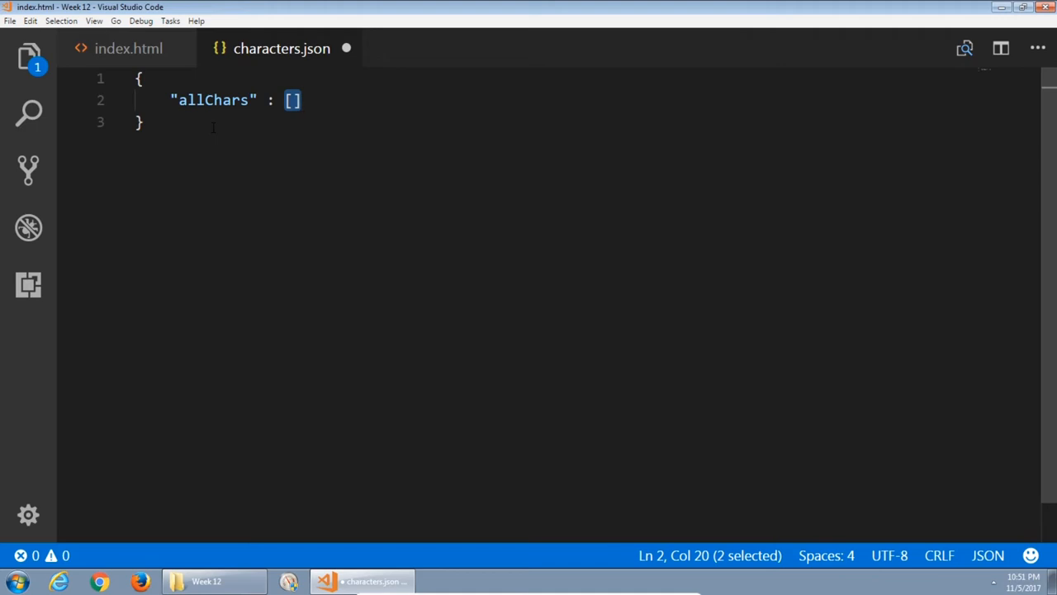
pyautogui.click(241, 101)
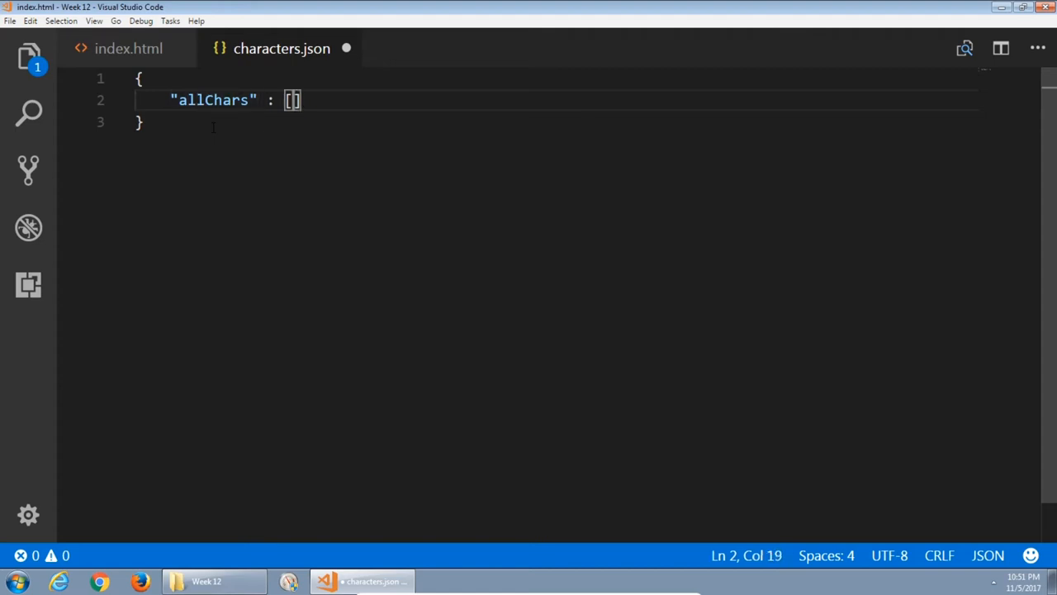
pyautogui.press('Enter')
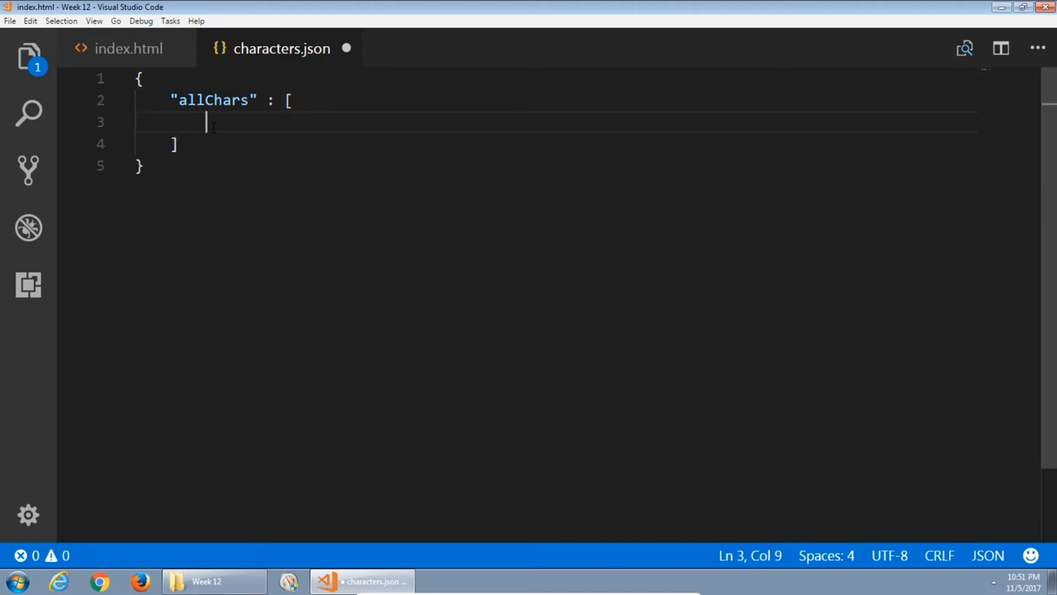
# Fill the array with two objects, {"name" : "Spider-Man"} and {"name" : "Daredevil"}.
pyautogui.write('{},')
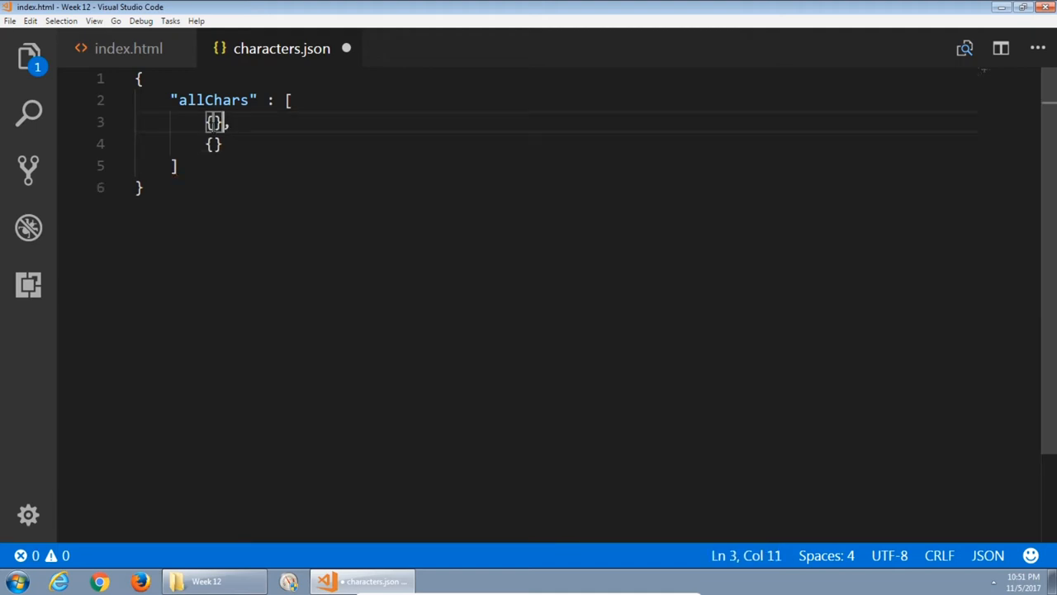
pyautogui.press('Left')
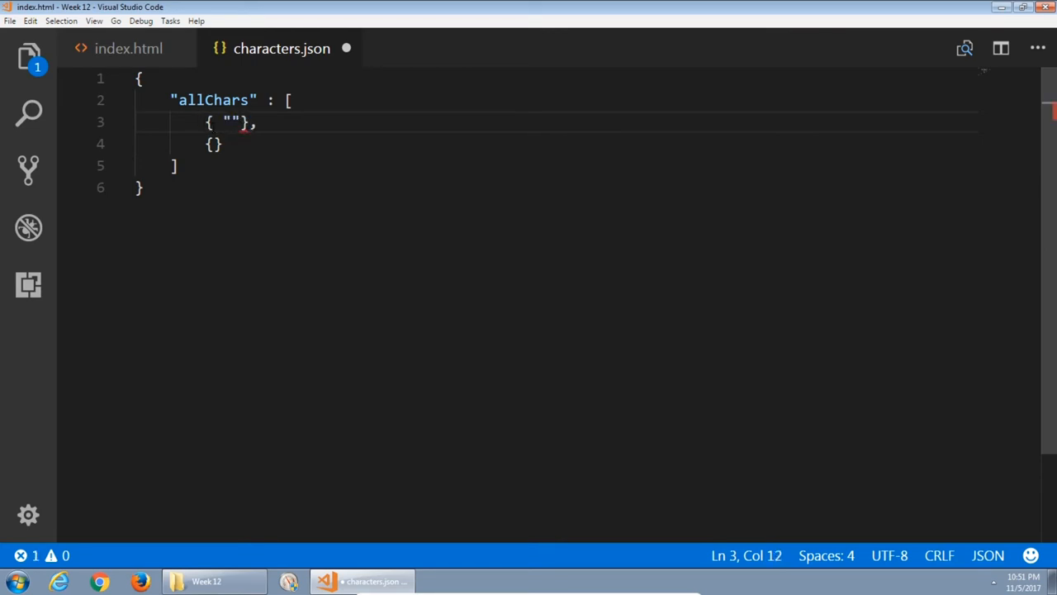
pyautogui.write('name" : "Spider-Man')
pyautogui.click(588, 144)
pyautogui.write(' "name')
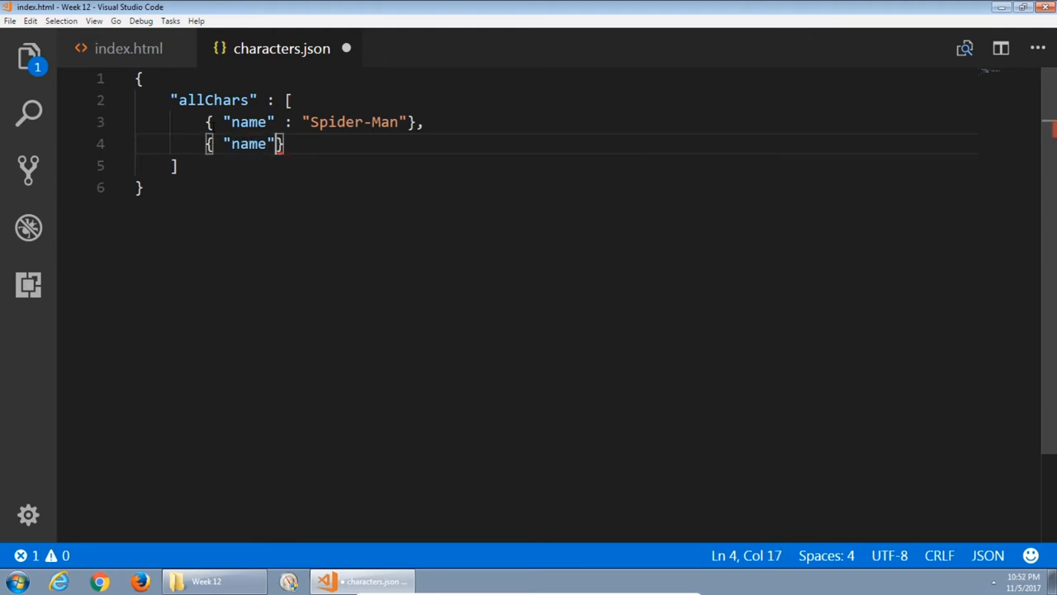
pyautogui.write(': "Dare"')
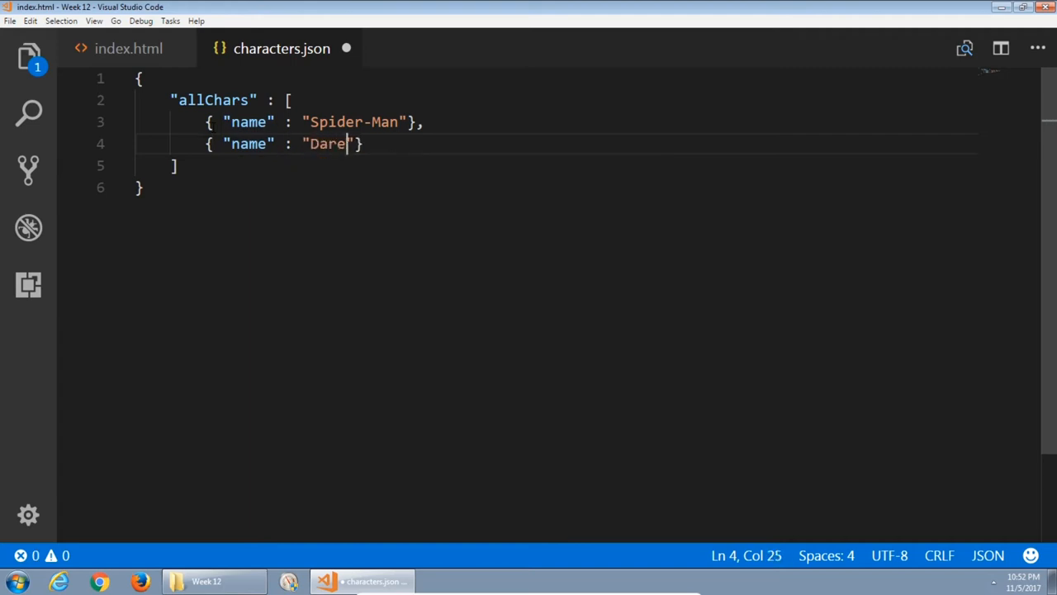
pyautogui.write('devil')
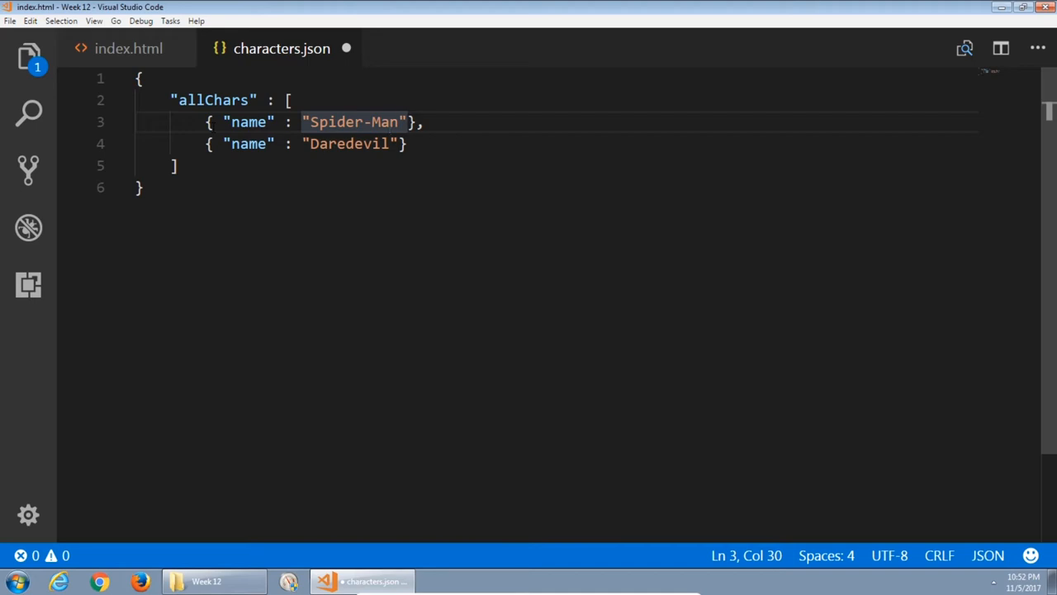
pyautogui.click(287, 101)
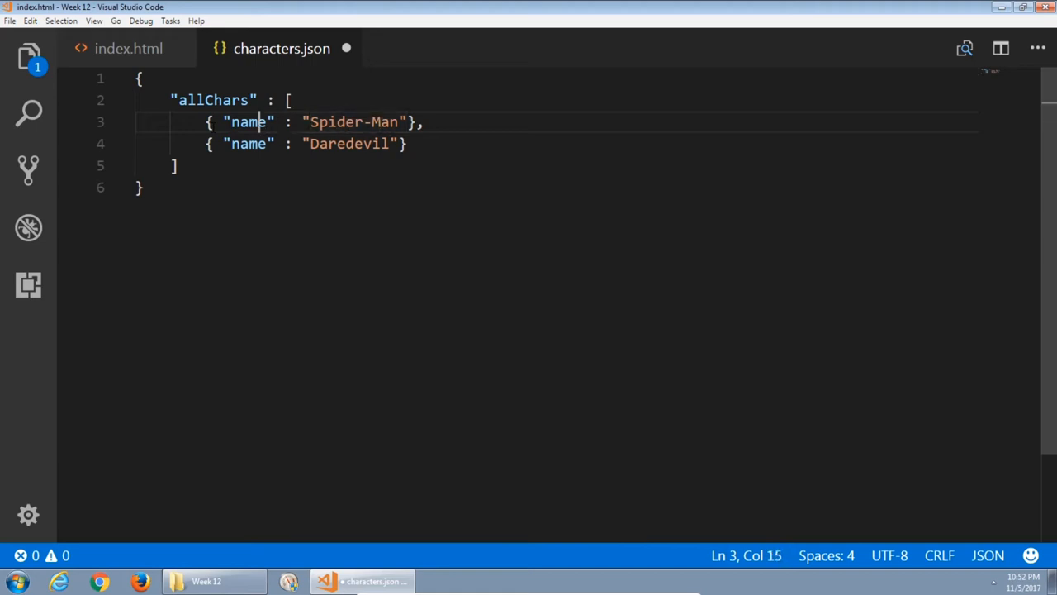
pyautogui.click(409, 122)
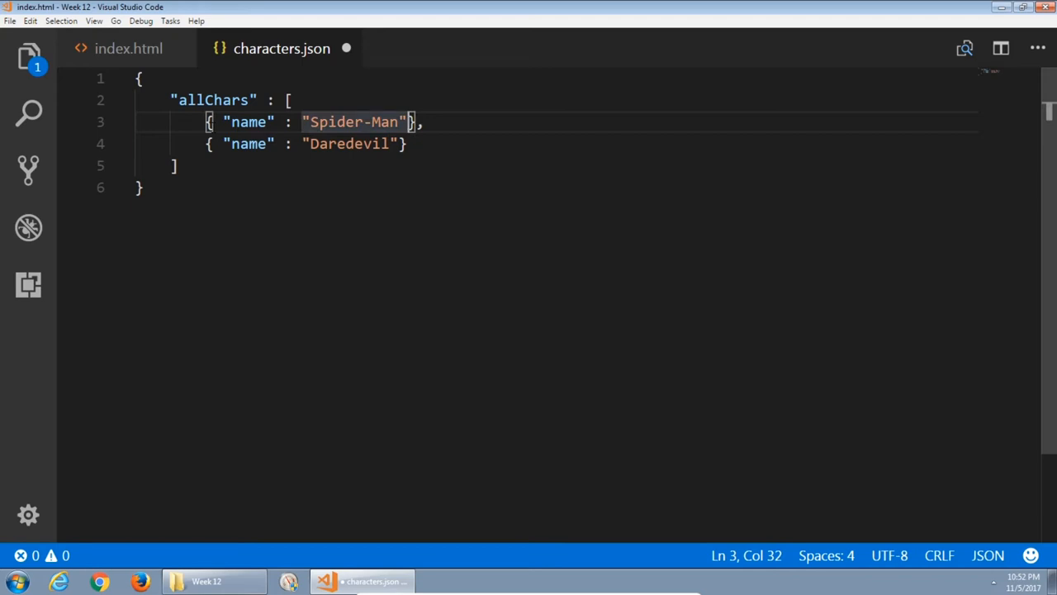
pyautogui.write(',')
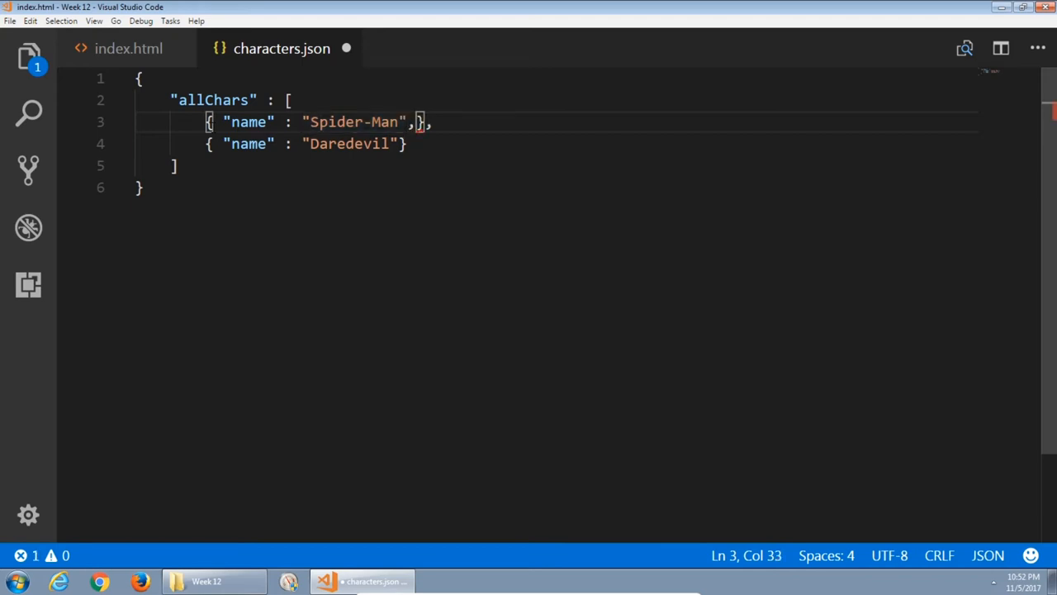
pyautogui.press('Enter')
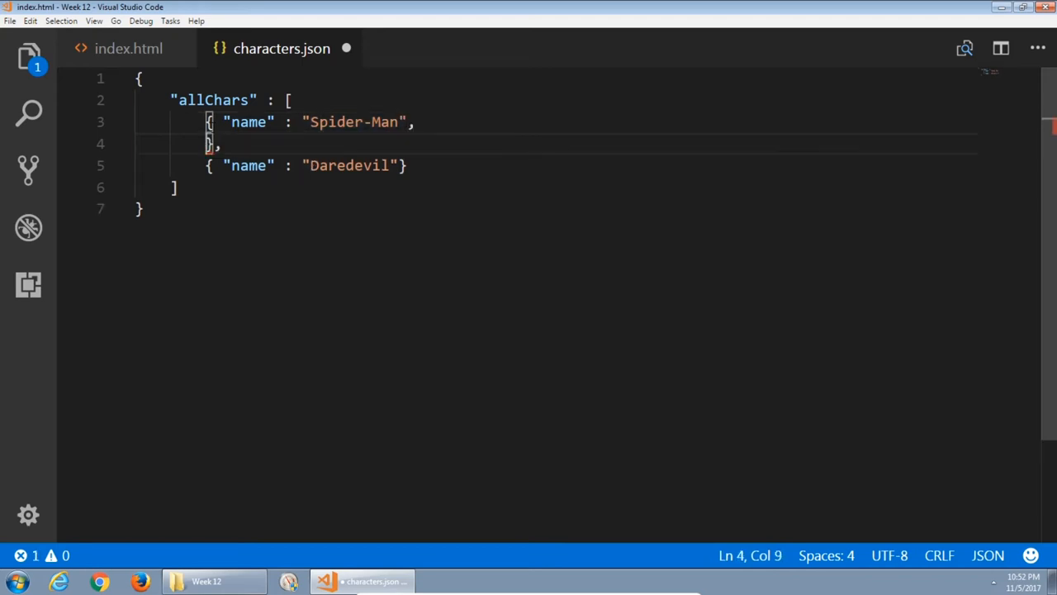
pyautogui.write('graphic"')
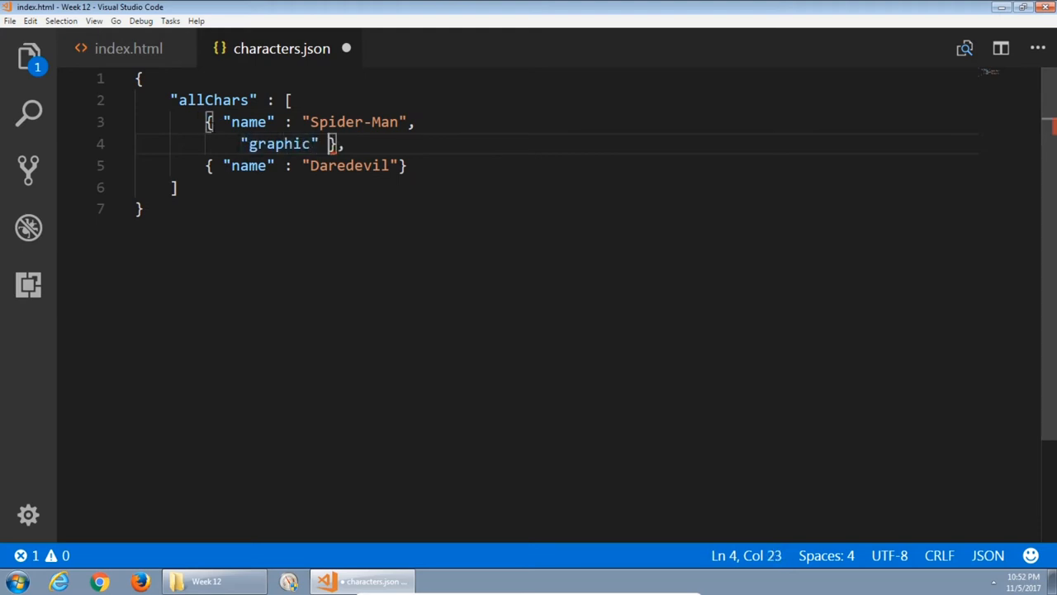
pyautogui.write(': ""')
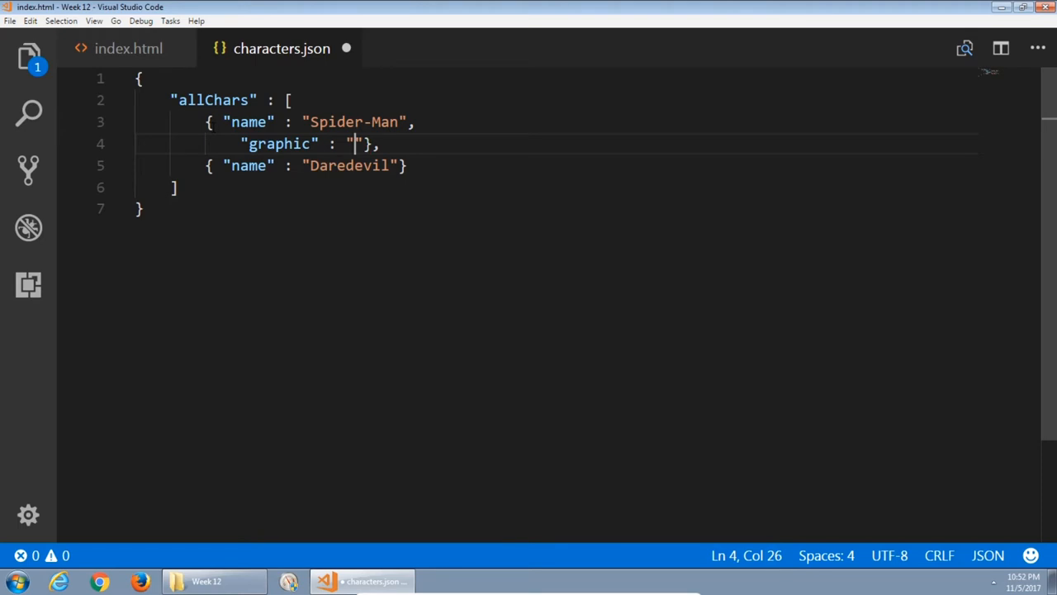
pyautogui.write('ht')
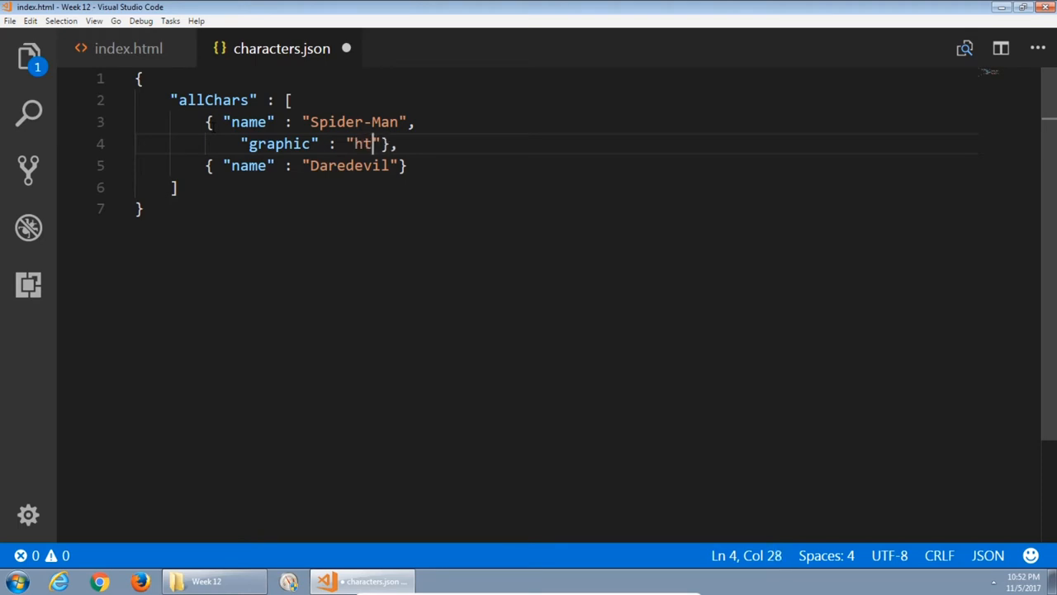
pyautogui.write('tps:')
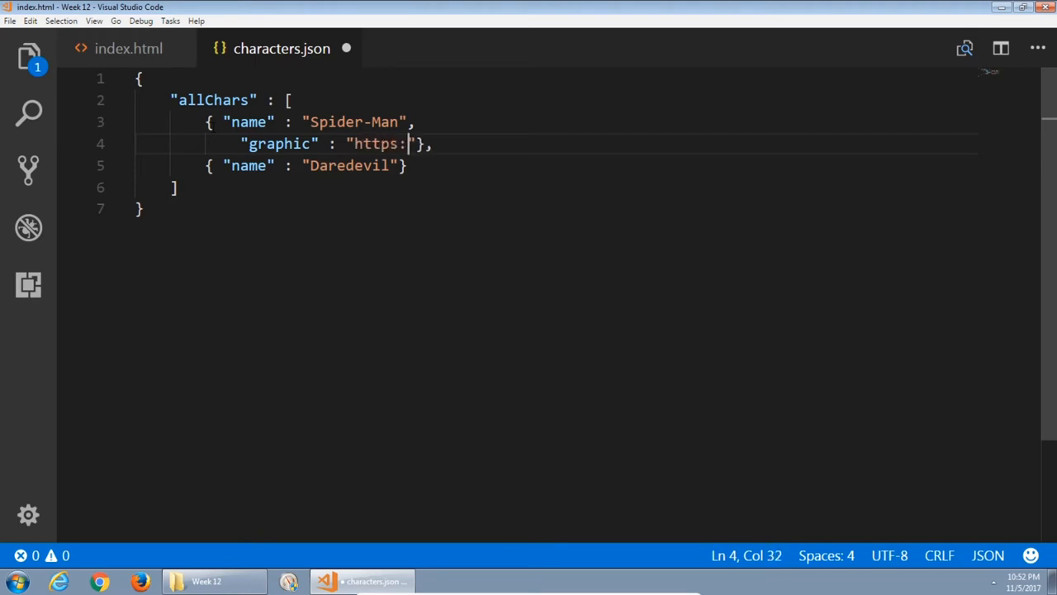
pyautogui.write('//')
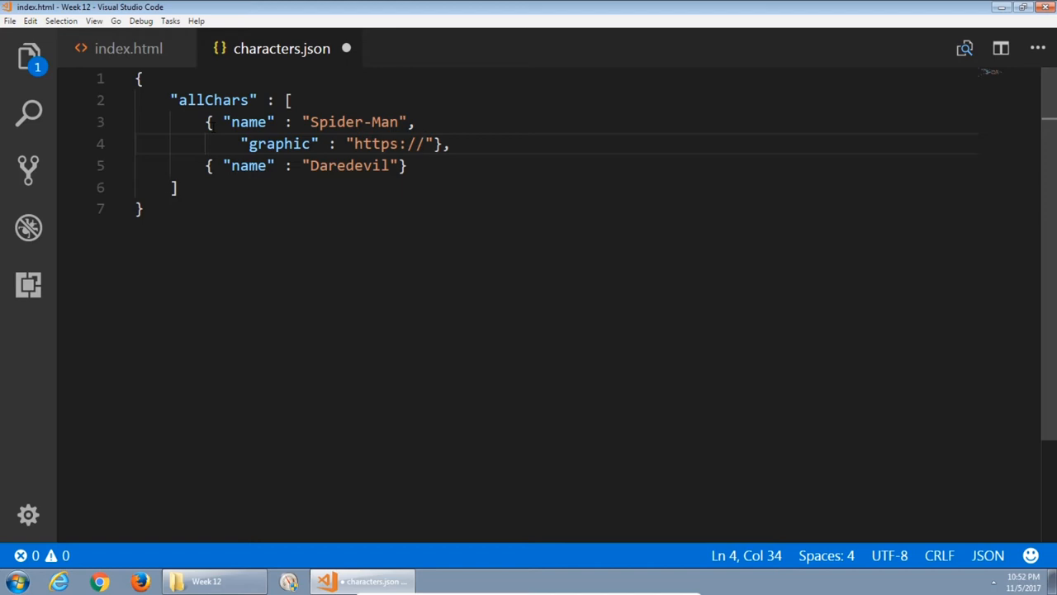
pyautogui.write('vmcink')
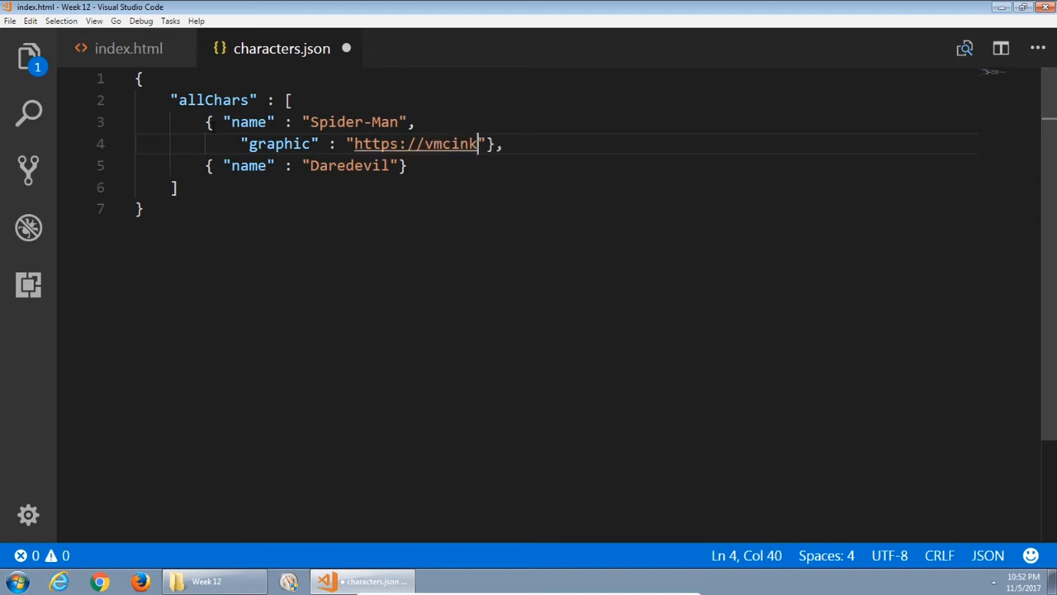
pyautogui.write('.files.wordprs')
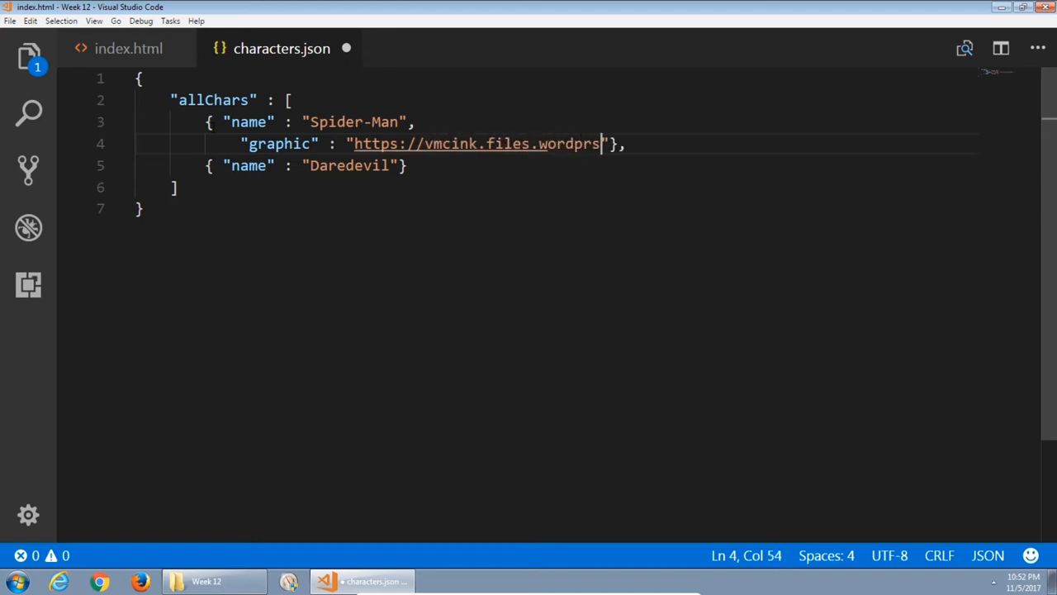
pyautogui.write('es')
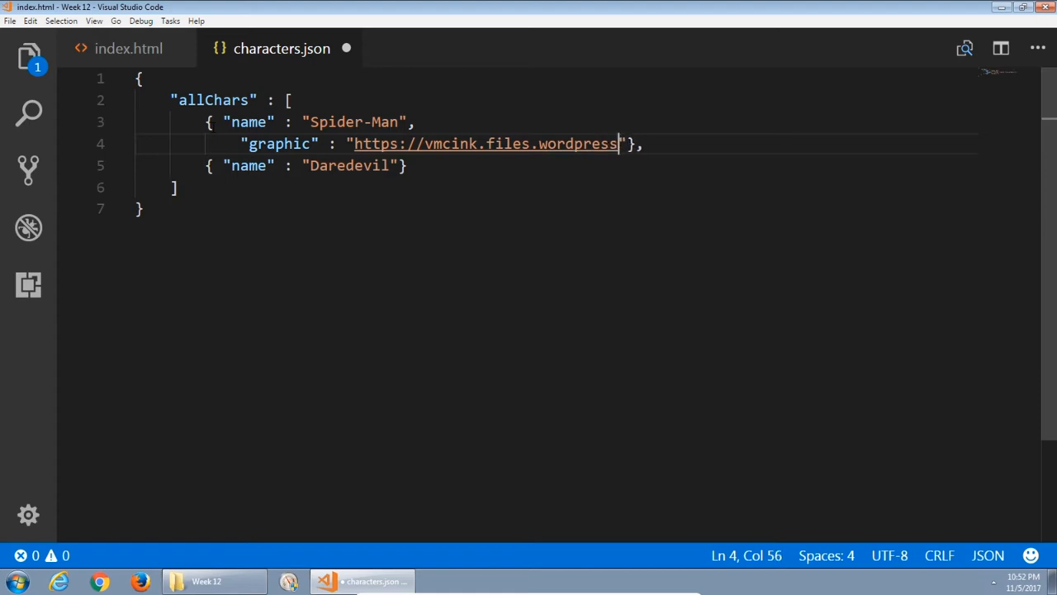
pyautogui.write('.com/201')
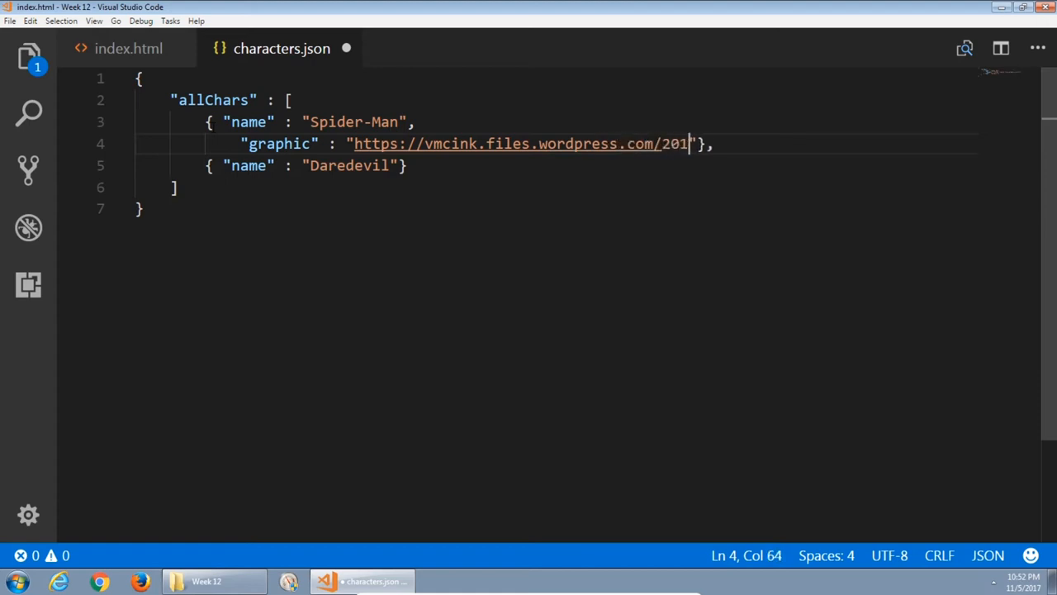
pyautogui.write('6/10/')
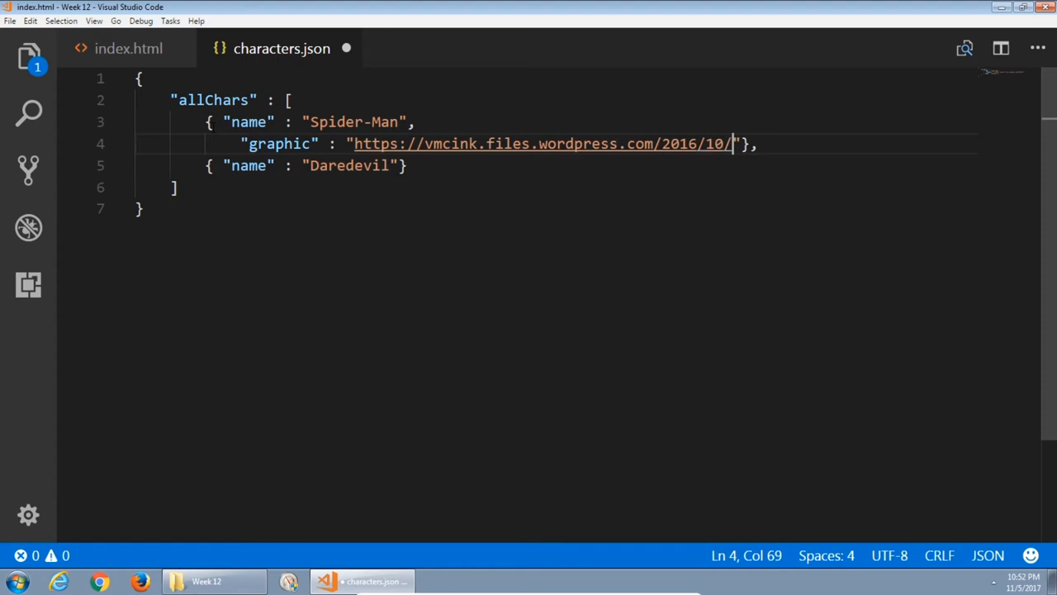
pyautogui.write('spiderman.png')
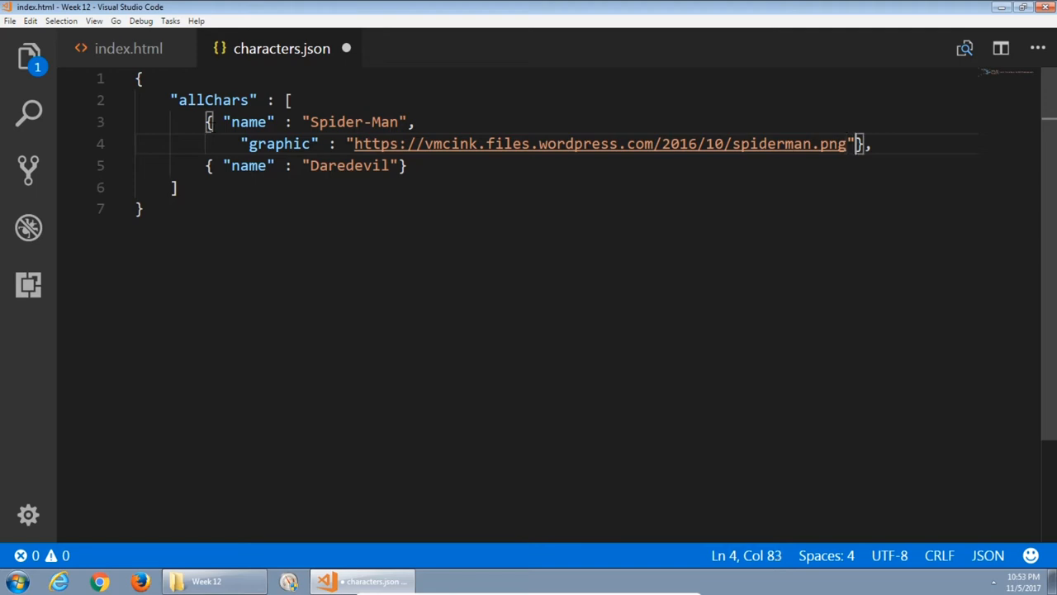
# Add origin "Bitten by a radioactive spider." and an empty powers array opened onto its own lines.
pyautogui.press('Enter')
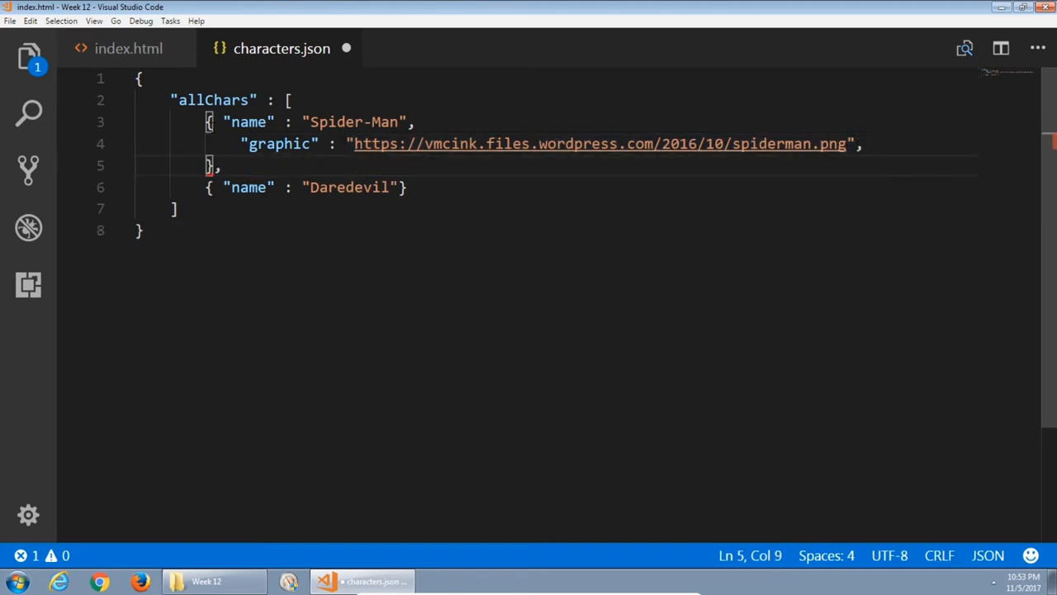
pyautogui.write('"origin" : "bitten')
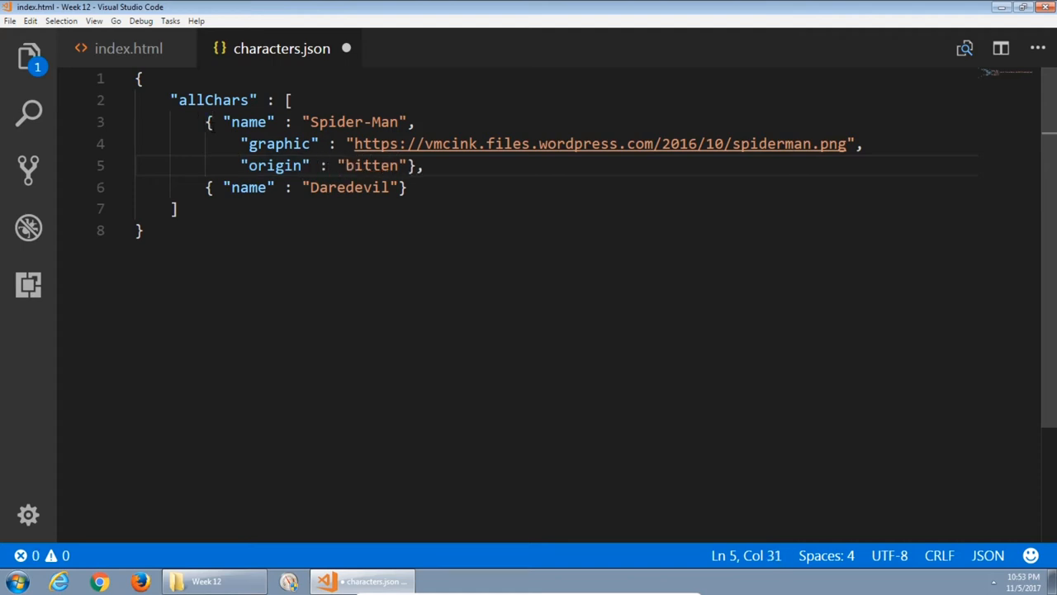
pyautogui.write('Bitten by a radioactive spider.')
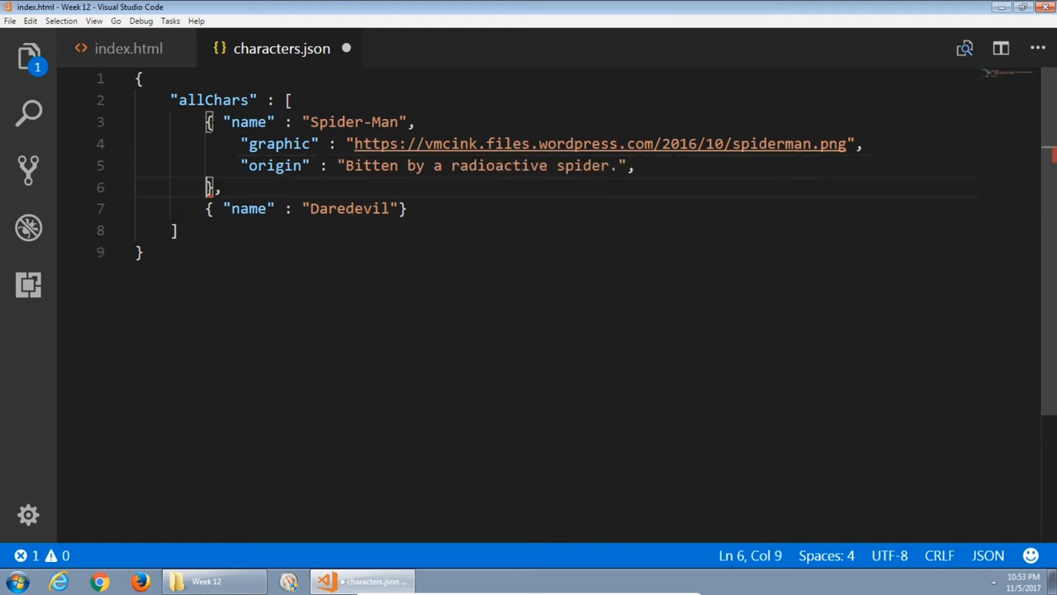
pyautogui.write('"power"')
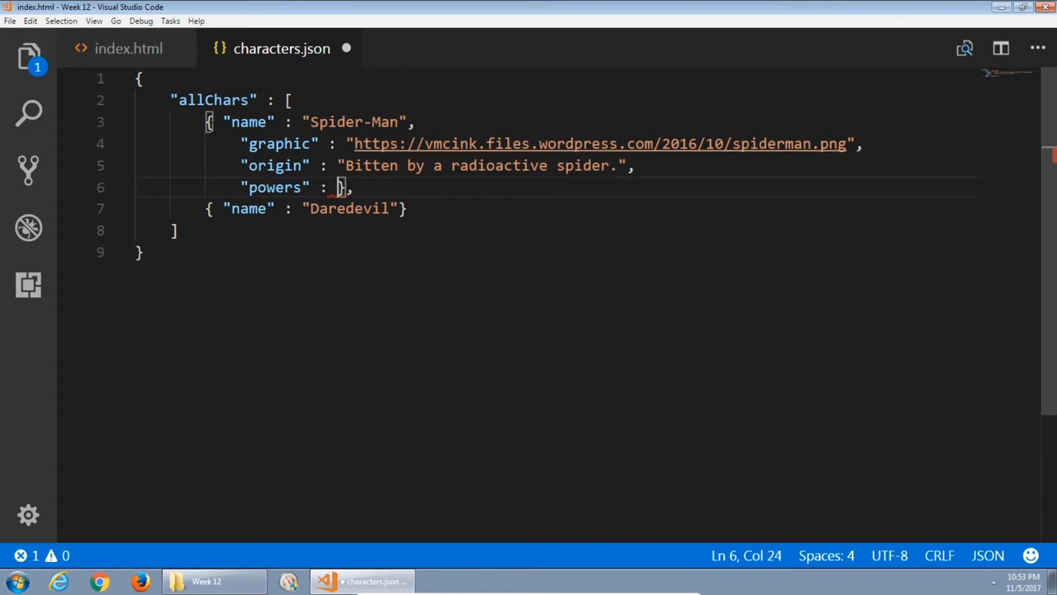
pyautogui.write('[]')
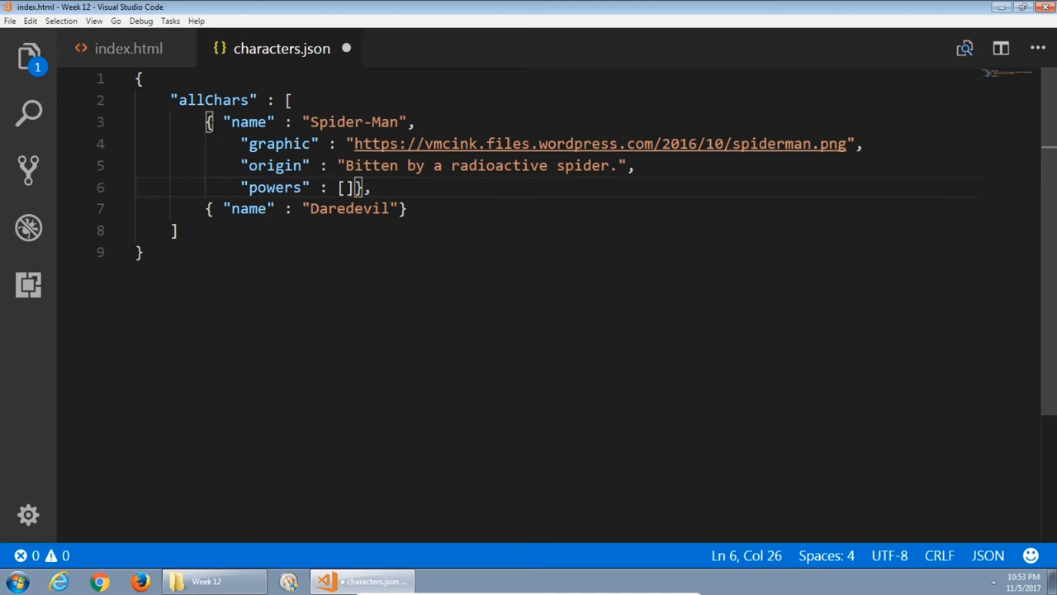
pyautogui.press('Left')
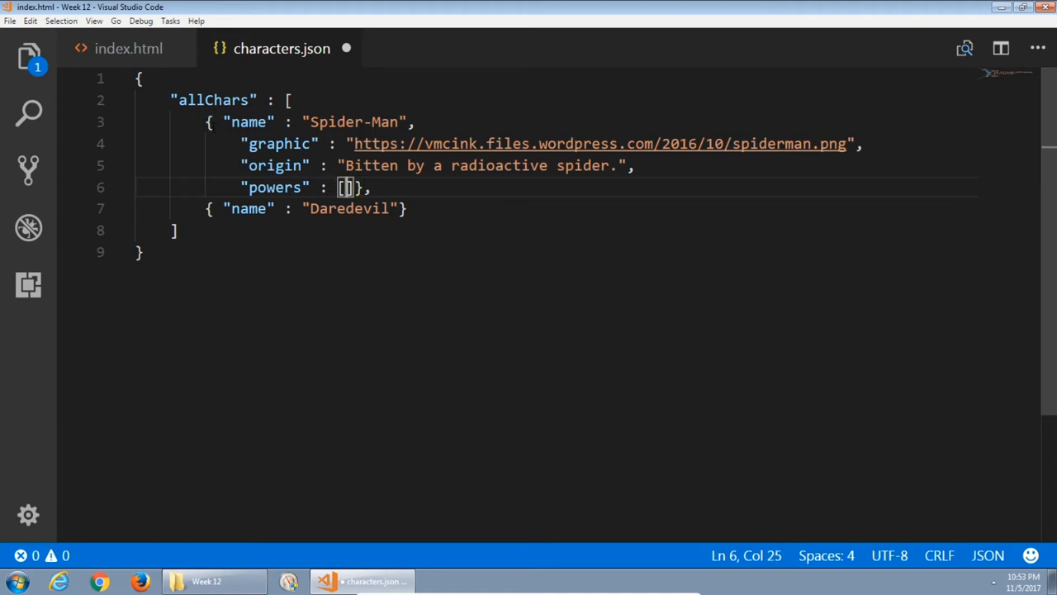
pyautogui.press('Enter')
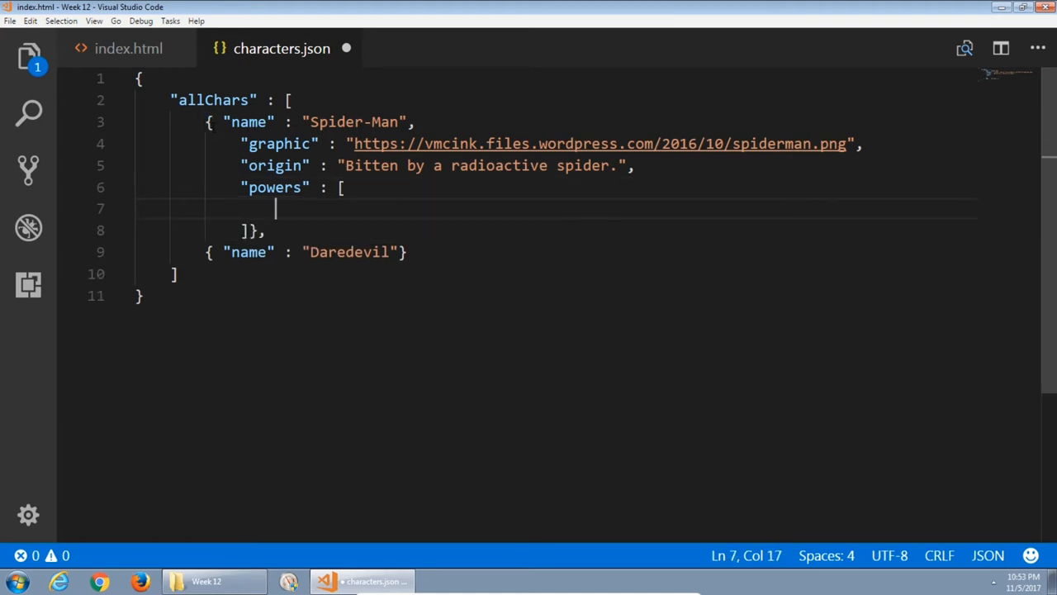
# Fill powers with two objects, p1 "Spidey-Sense" and p2 "Wall-Crawling".
pyautogui.write('{}')
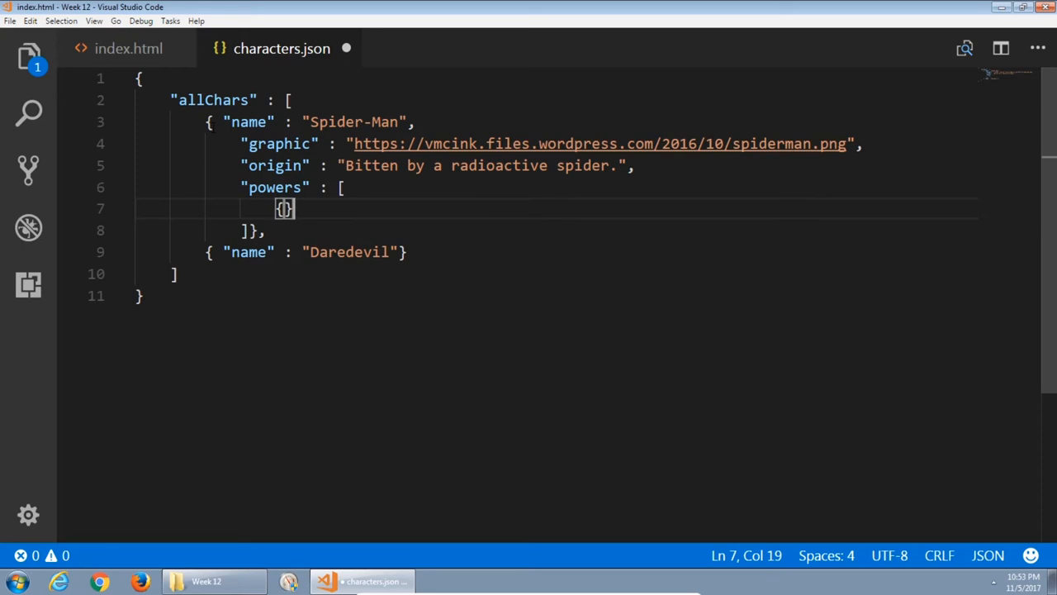
pyautogui.press('Left')
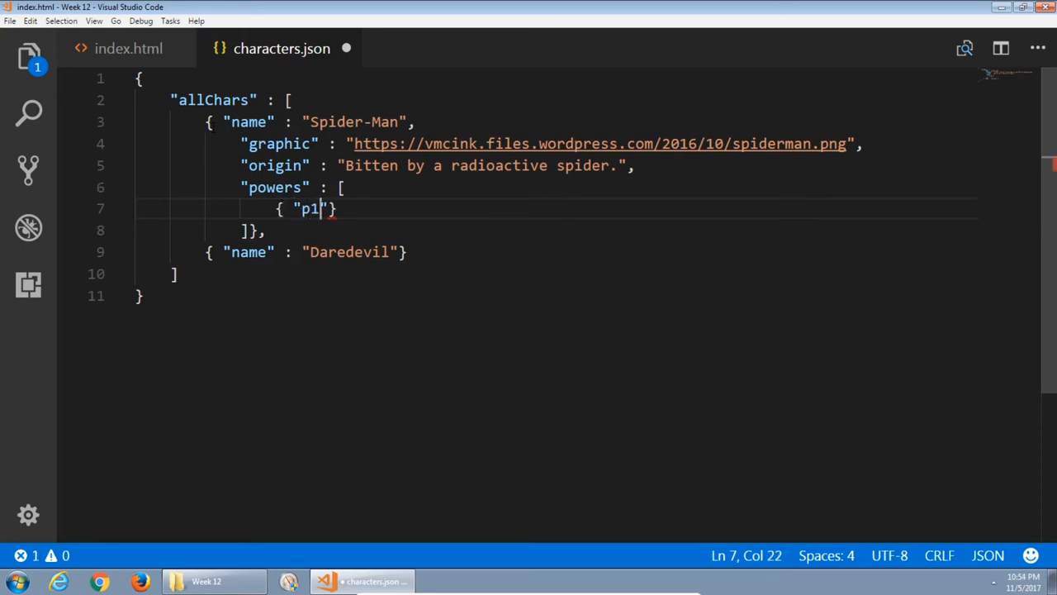
pyautogui.write(': "Spide')
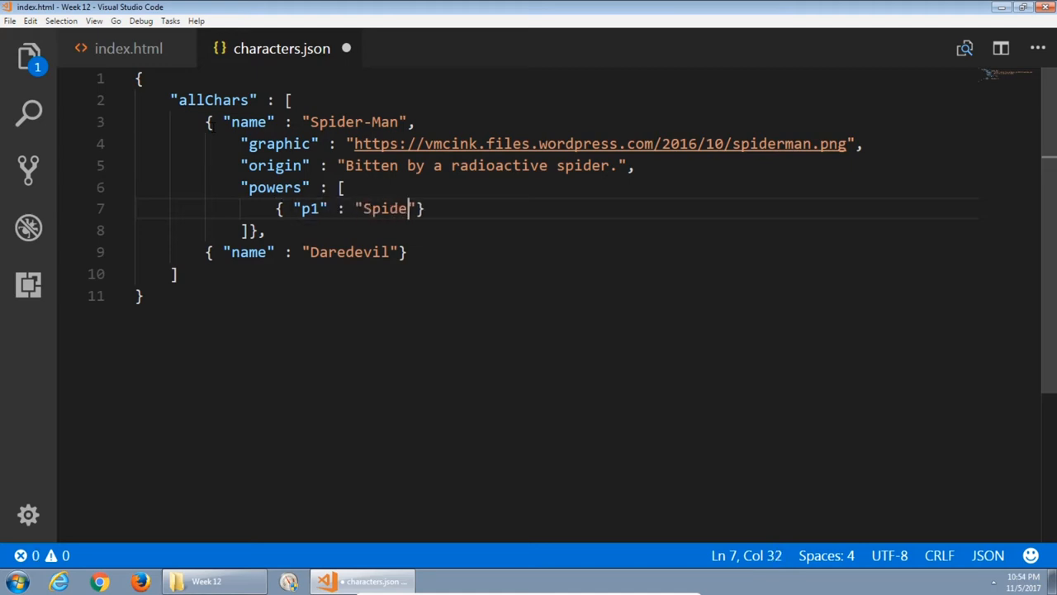
pyautogui.write('y-Sense')
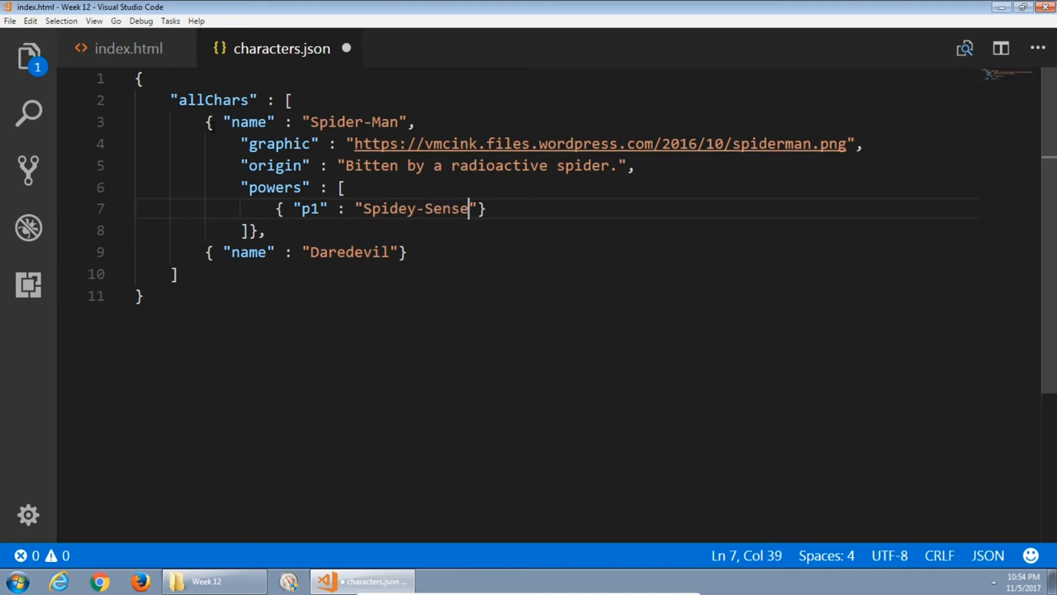
pyautogui.press('Enter')
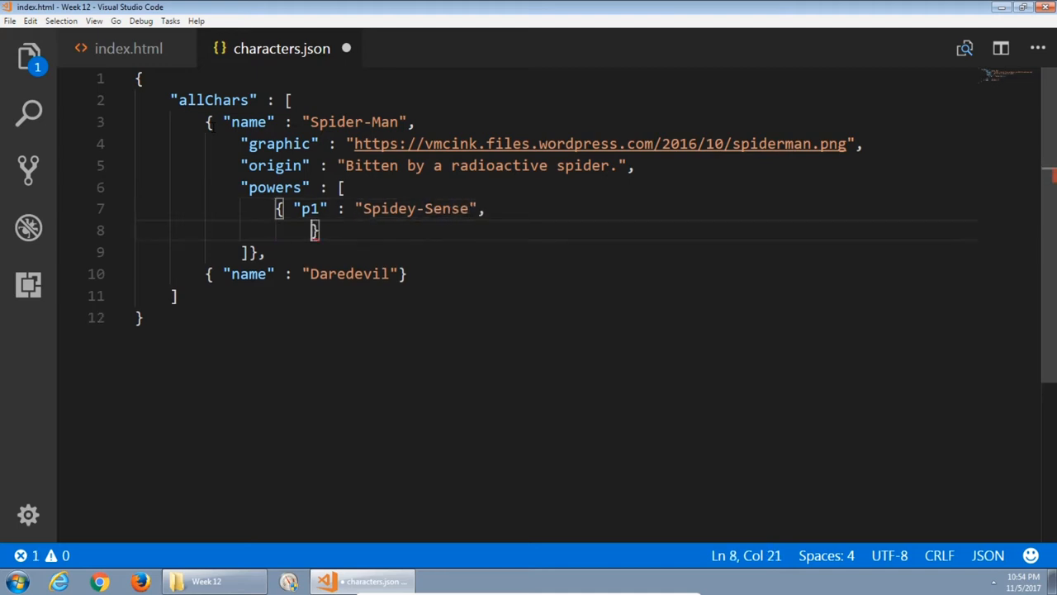
pyautogui.write('"p2"')
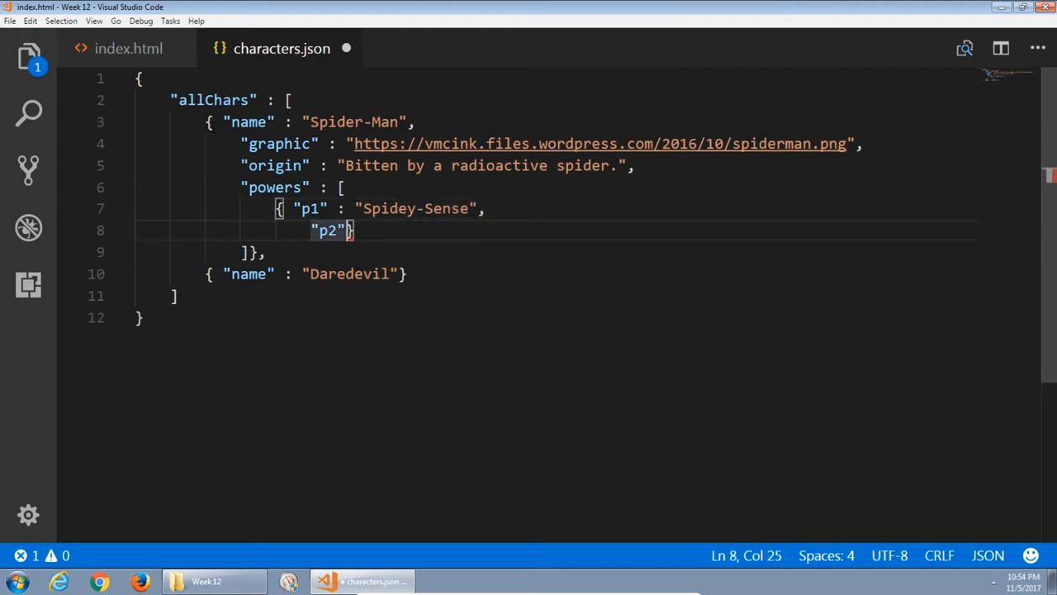
pyautogui.write(':')
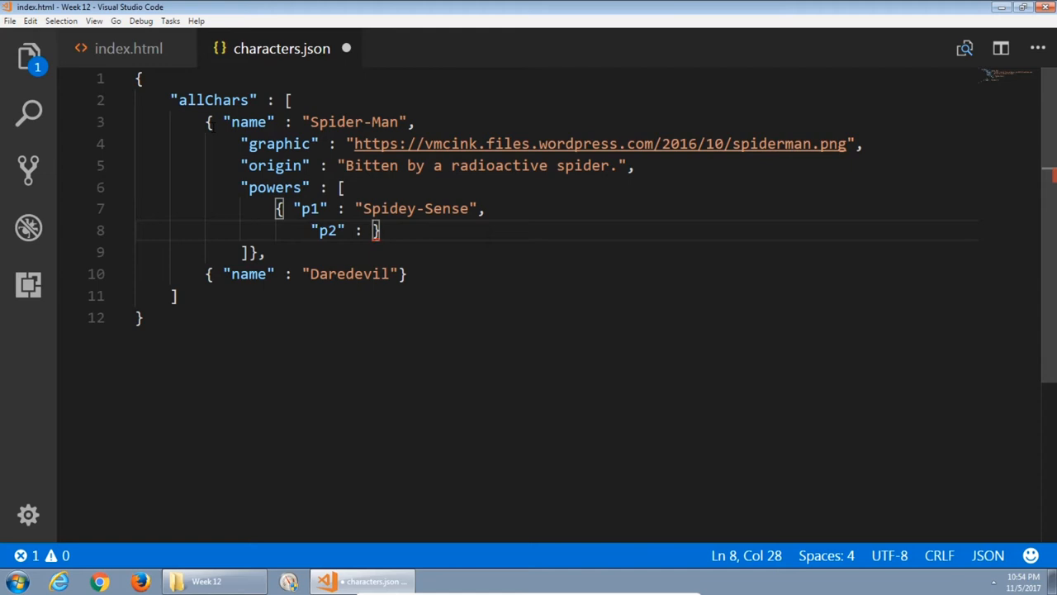
pyautogui.write('Wall-"')
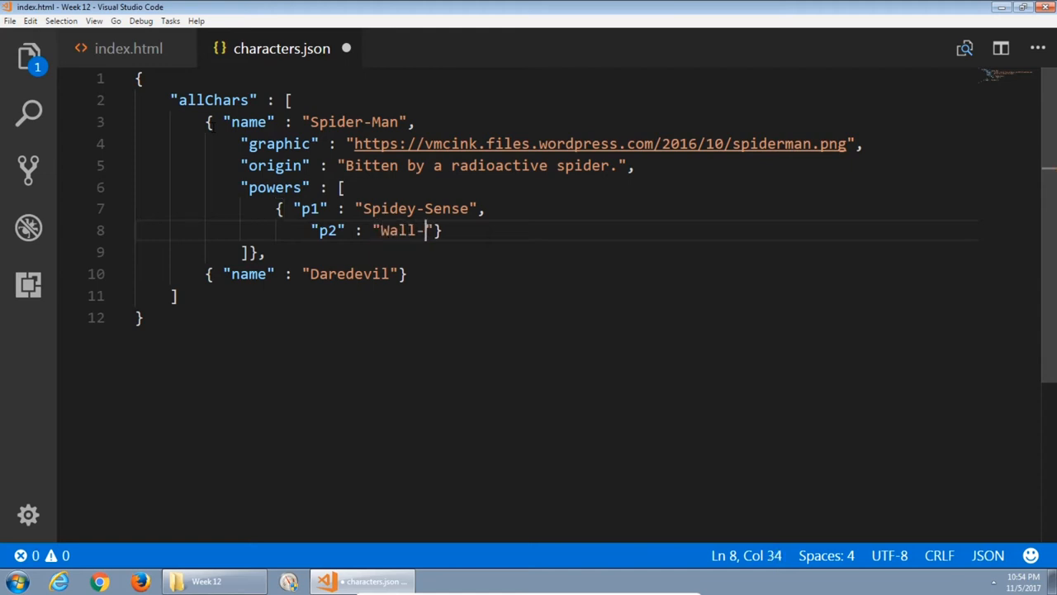
pyautogui.write('Crawling')
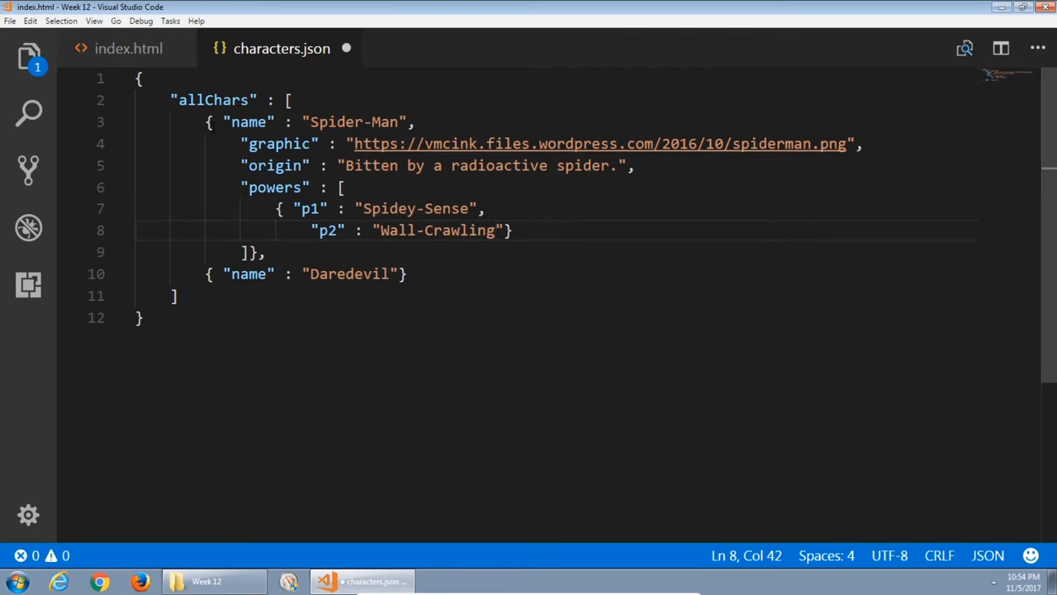
pyautogui.click(416, 122)
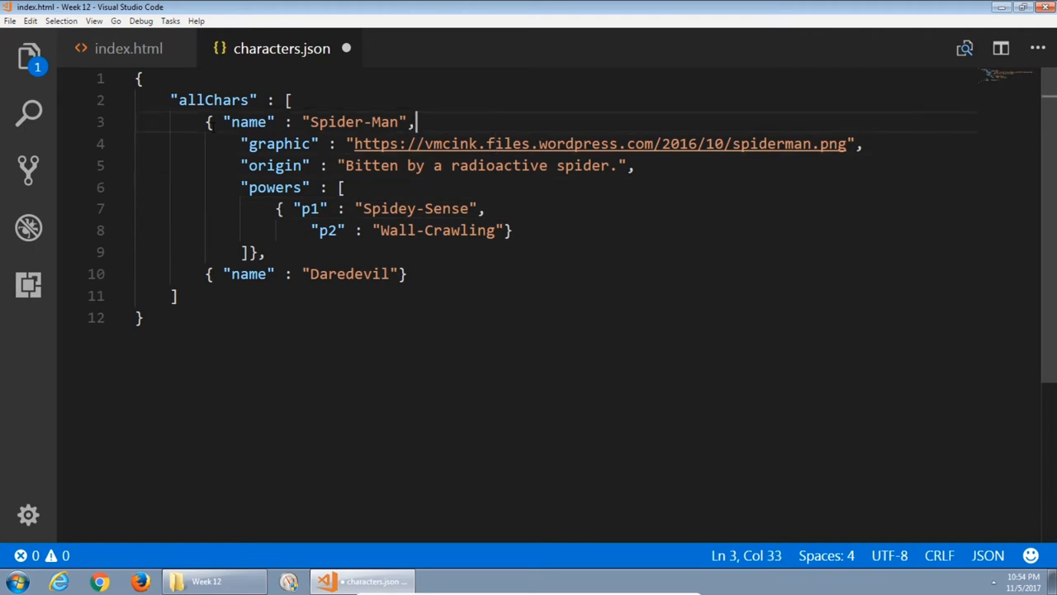
pyautogui.click(248, 101)
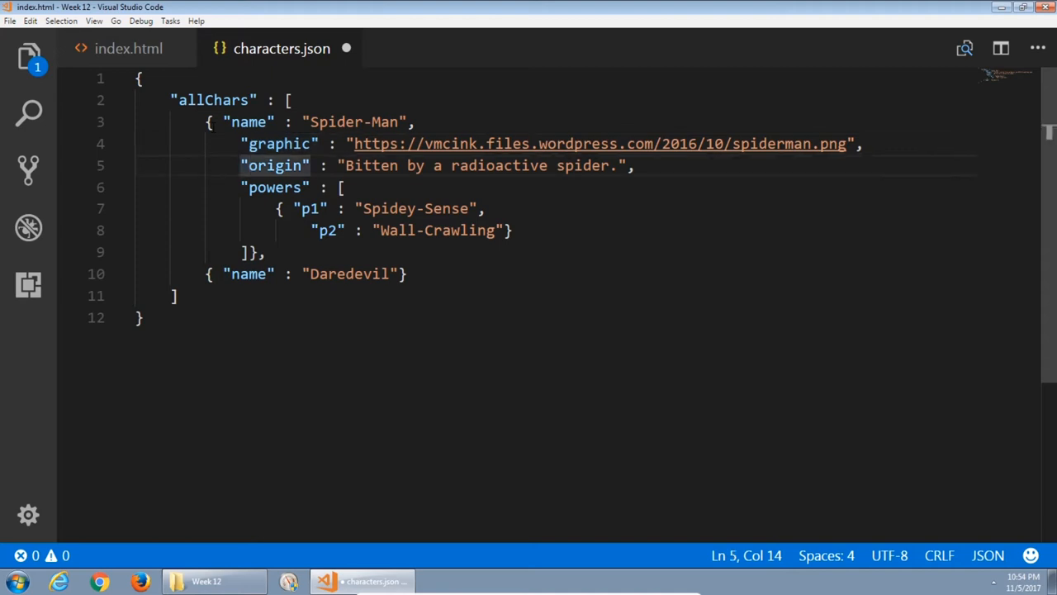
pyautogui.click(276, 188)
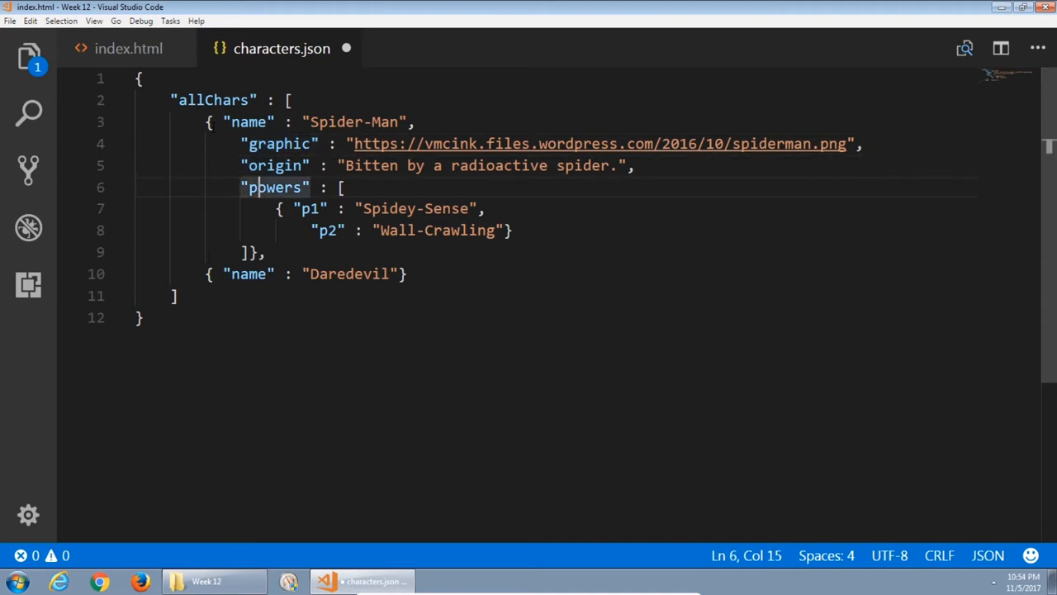
pyautogui.click(322, 208)
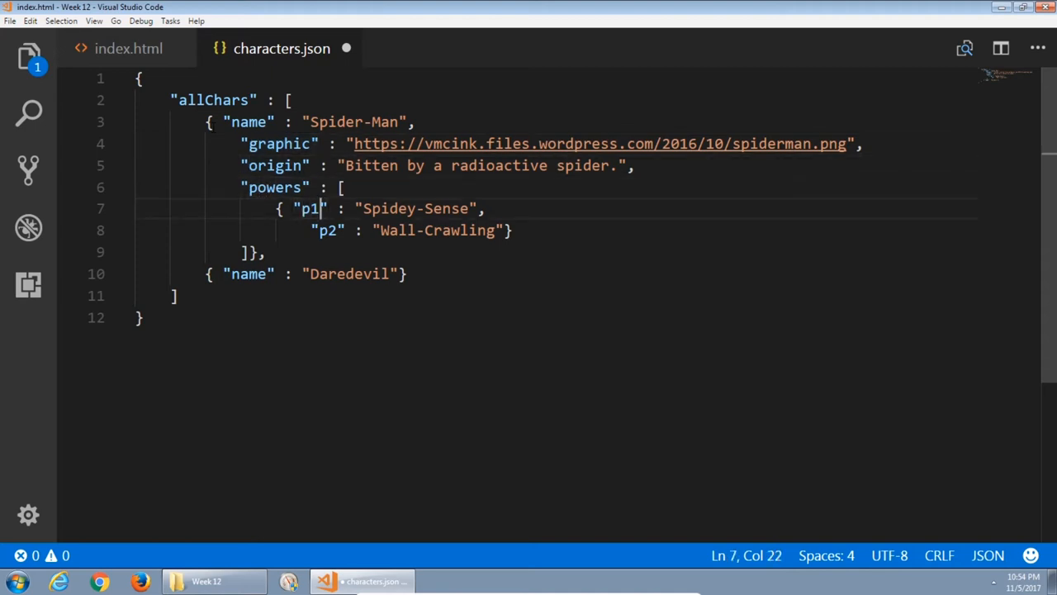
pyautogui.click(312, 122)
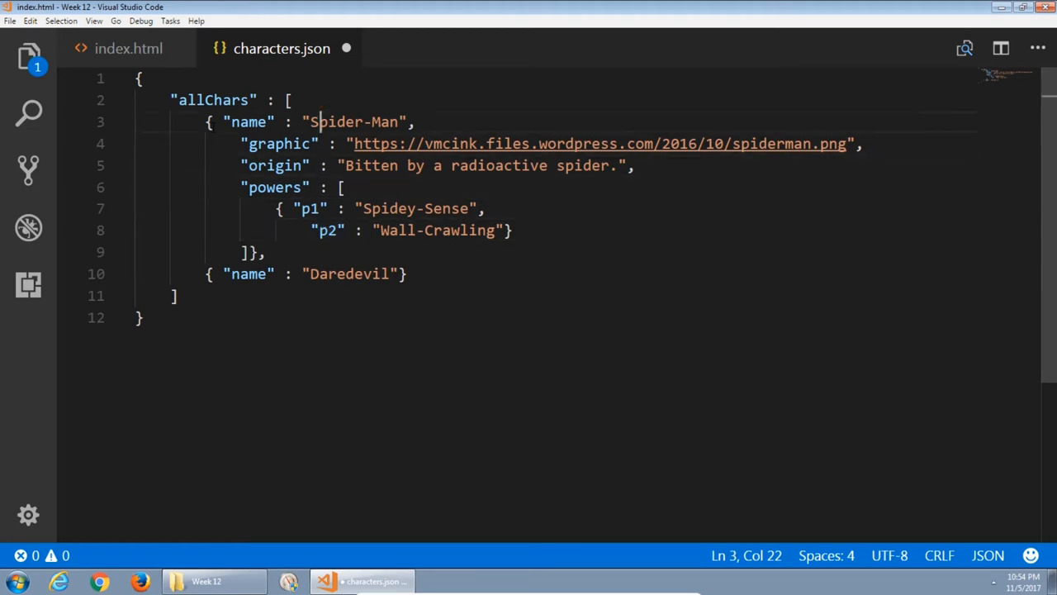
pyautogui.click(356, 143)
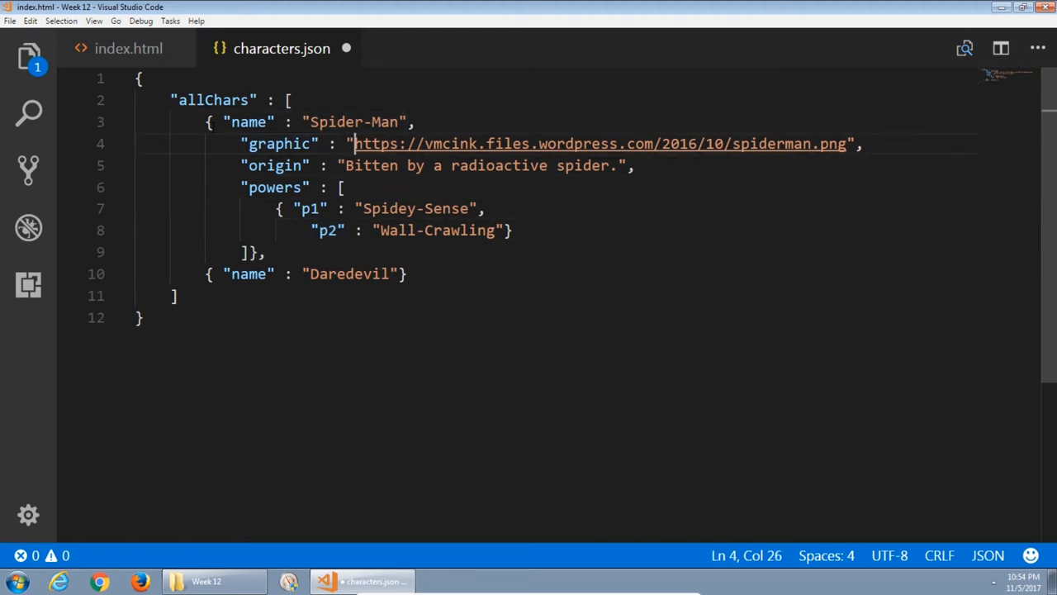
pyautogui.click(390, 166)
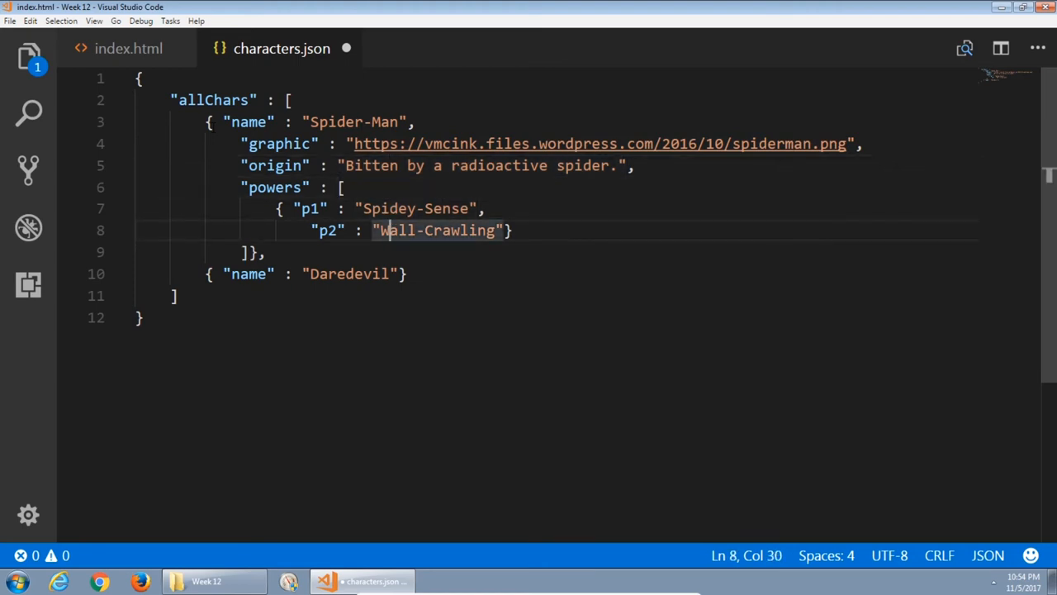
pyautogui.click(251, 251)
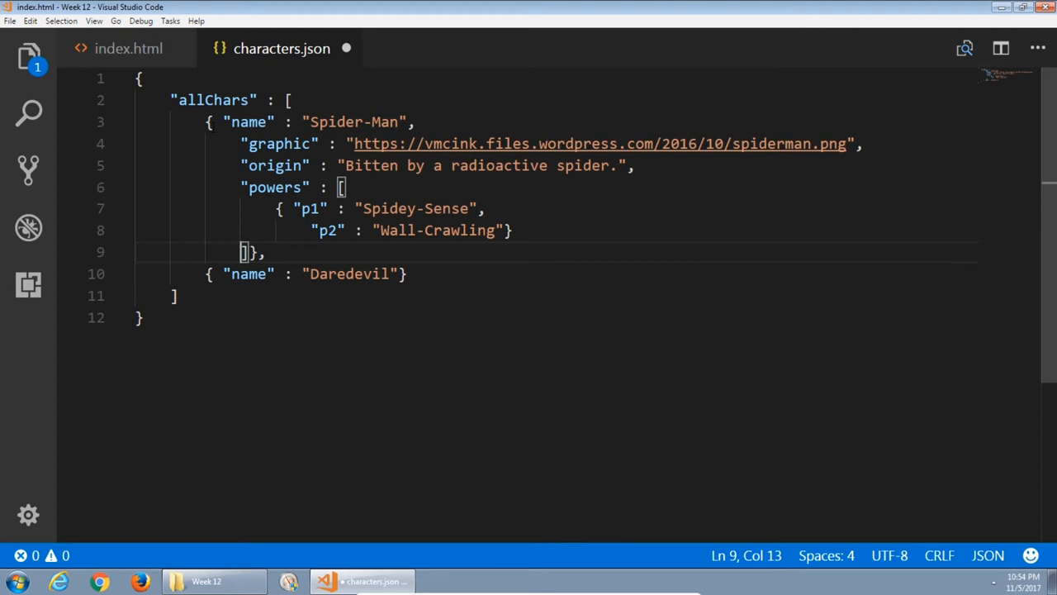
pyautogui.click(247, 122)
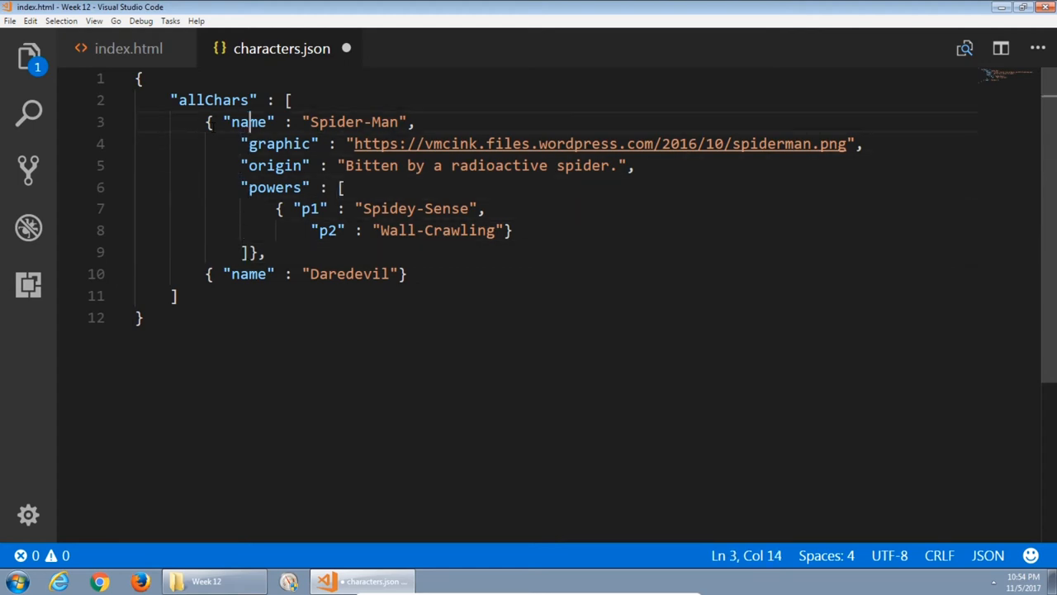
pyautogui.click(152, 232)
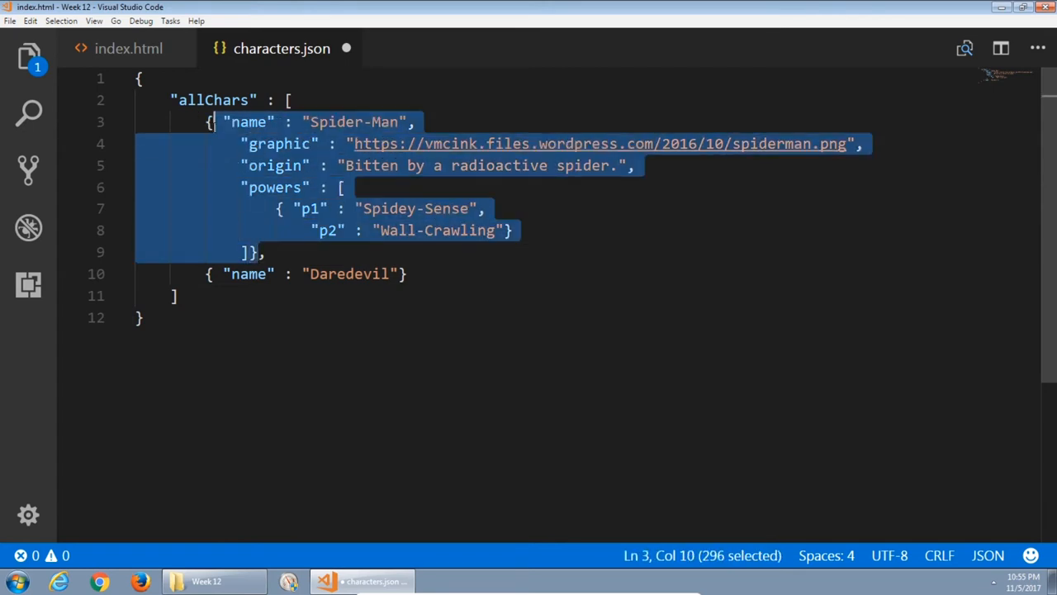
# Paste the copied Spider-Man object over the Daredevil entry in characters.json.
pyautogui.press('shift+Left')
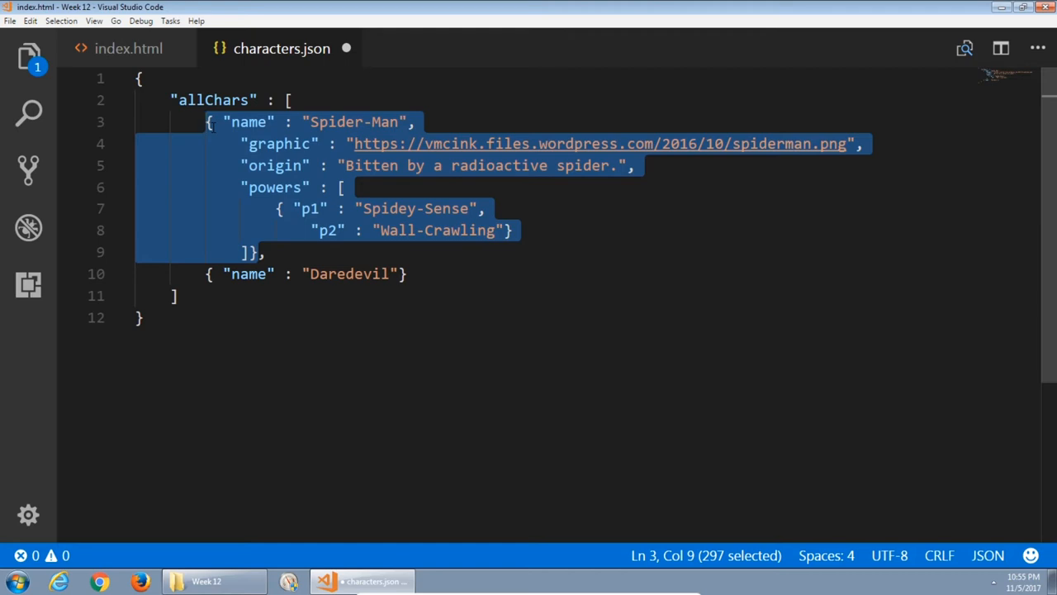
pyautogui.click(238, 274)
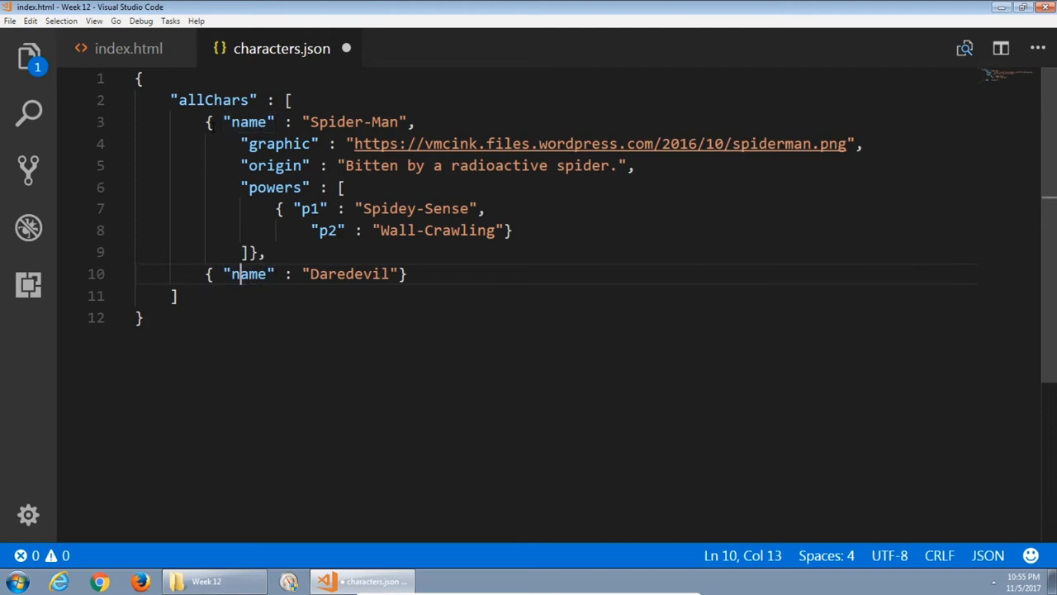
pyautogui.doubleClick(248, 274)
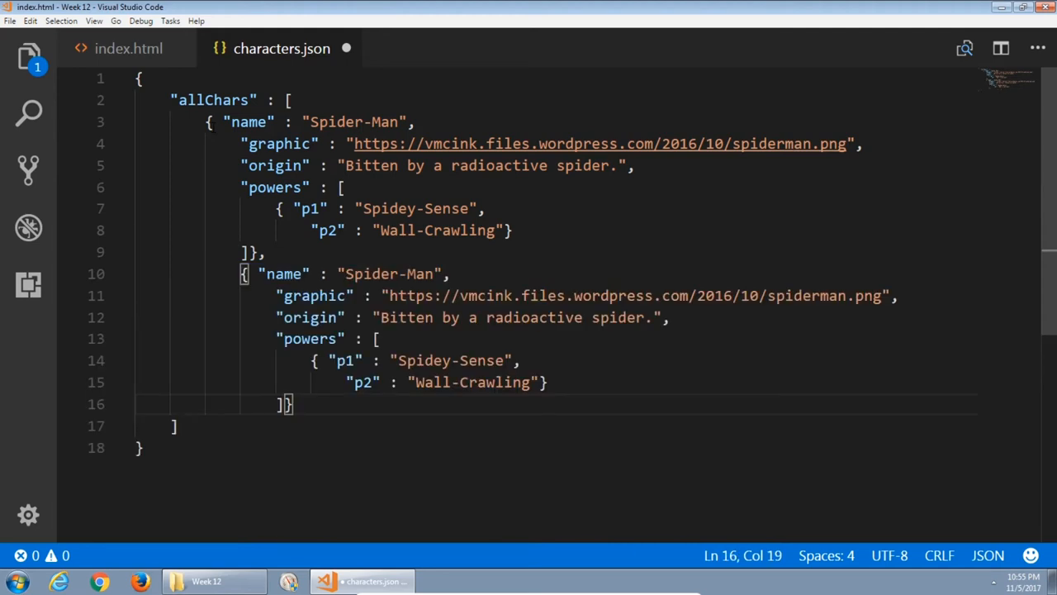
pyautogui.click(291, 274)
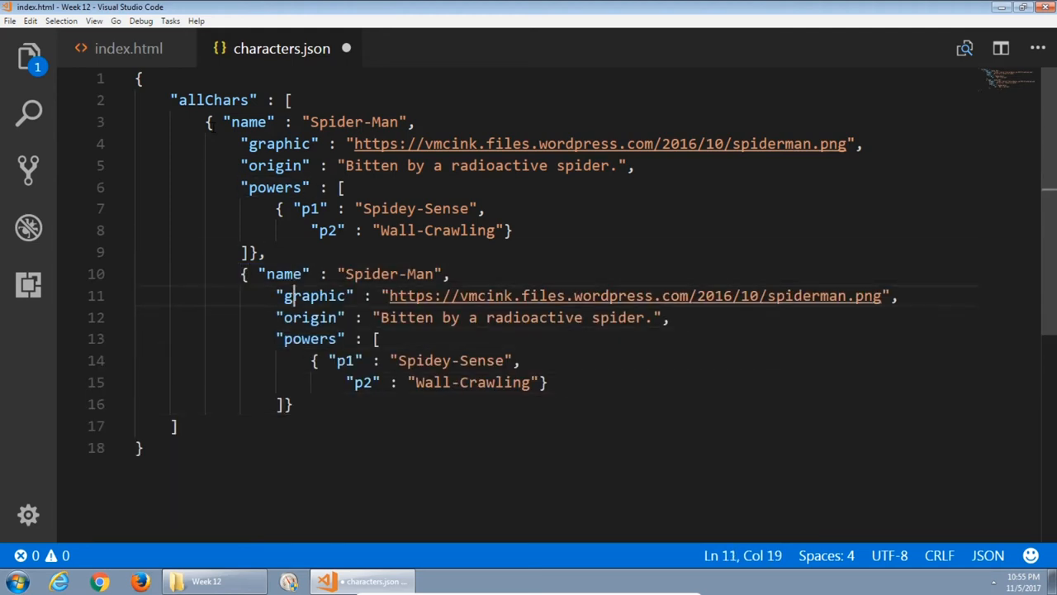
pyautogui.click(443, 296)
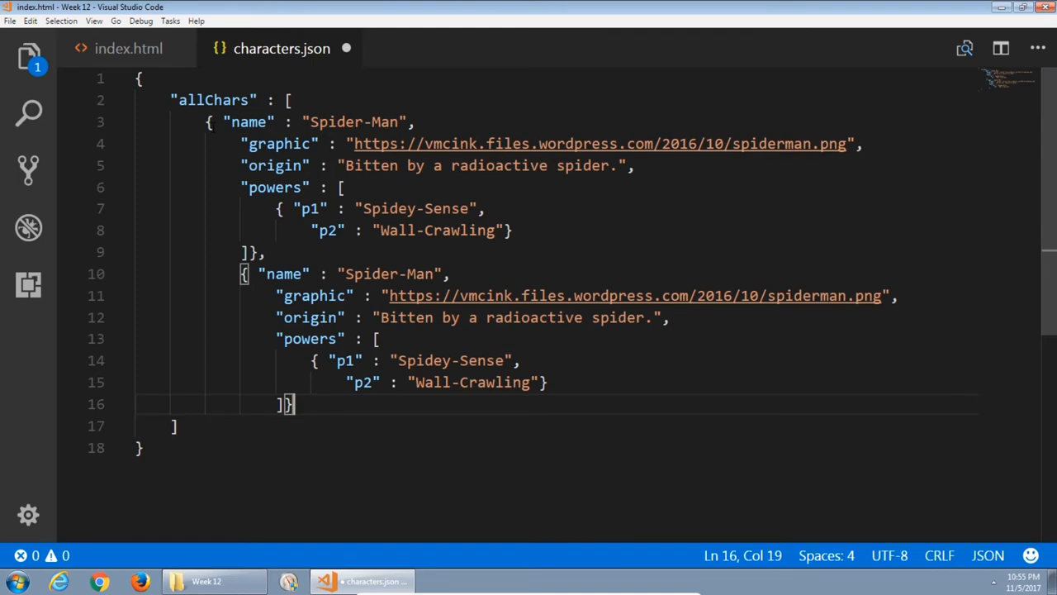
pyautogui.click(443, 381)
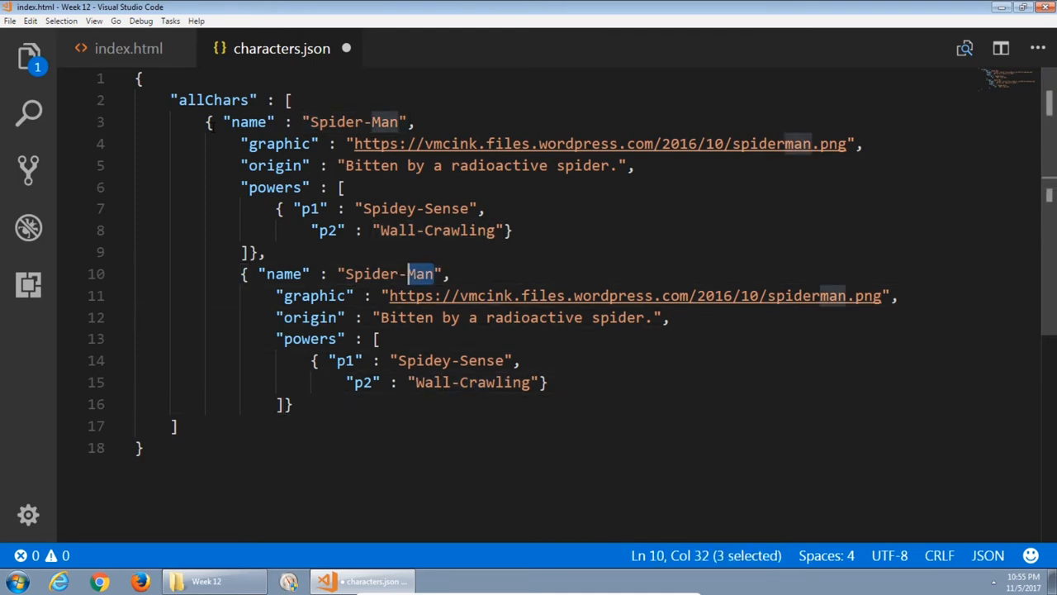
# Rename the second hero Daredevil with daredevil.png and origin 'Blinded by radation.'.
pyautogui.write('Daredevil')
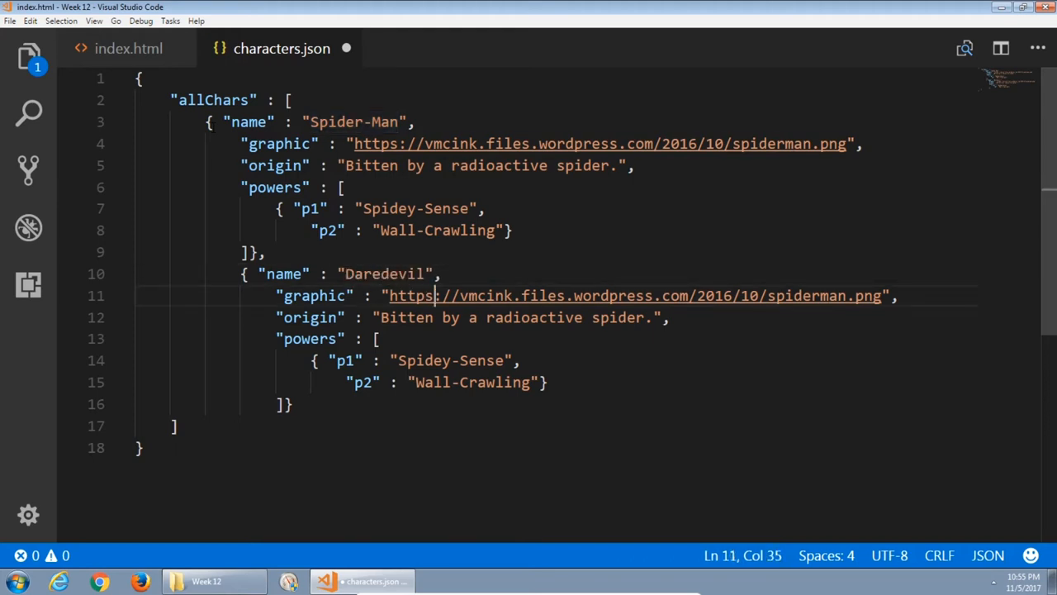
pyautogui.click(801, 296)
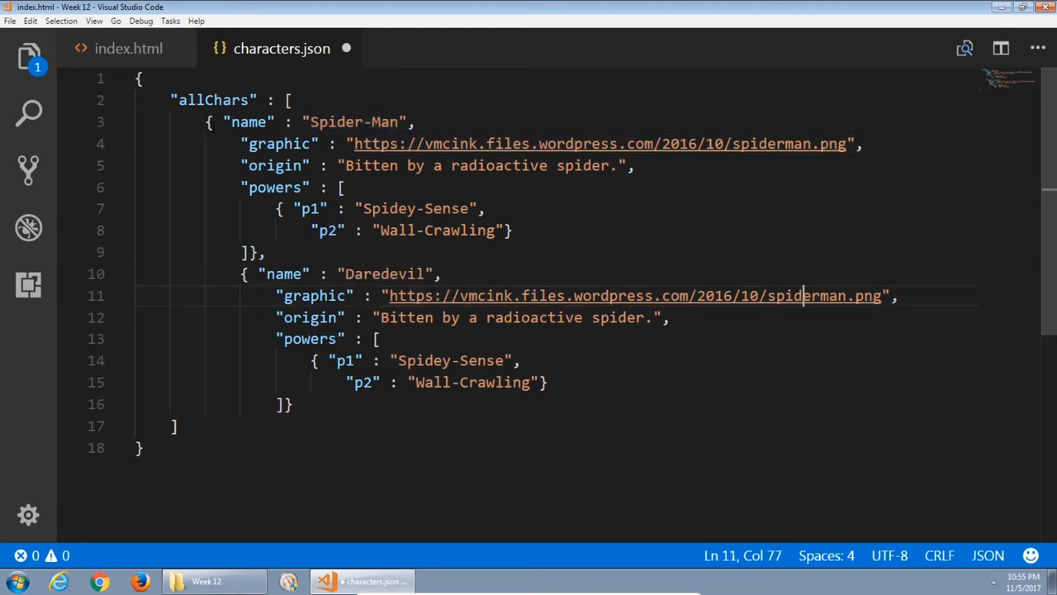
pyautogui.write('daredevil')
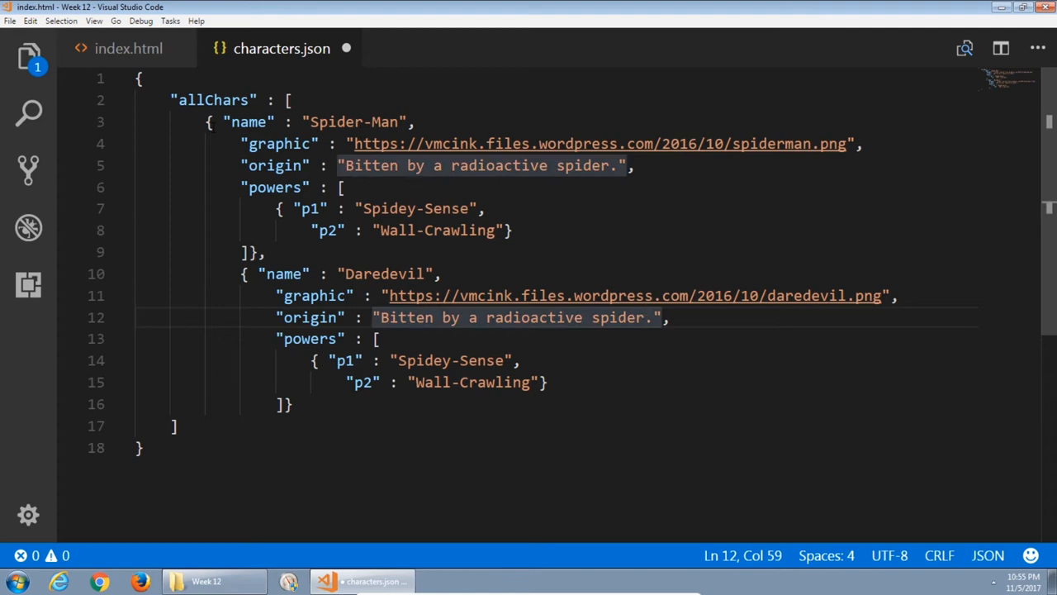
pyautogui.moveTo(643, 317); pyautogui.dragTo(382, 317)
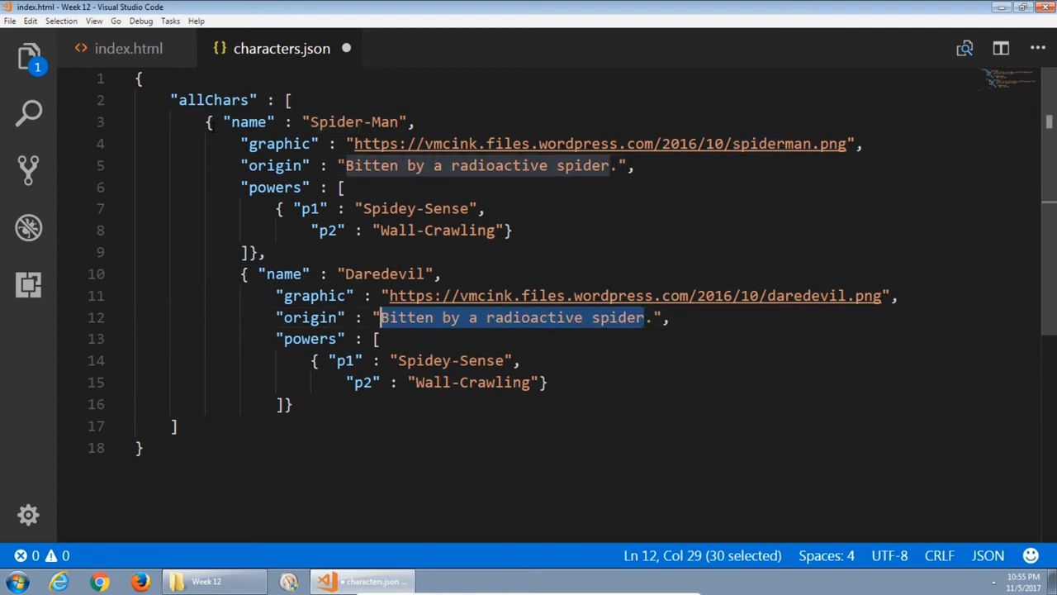
pyautogui.write('Blinded by.",')
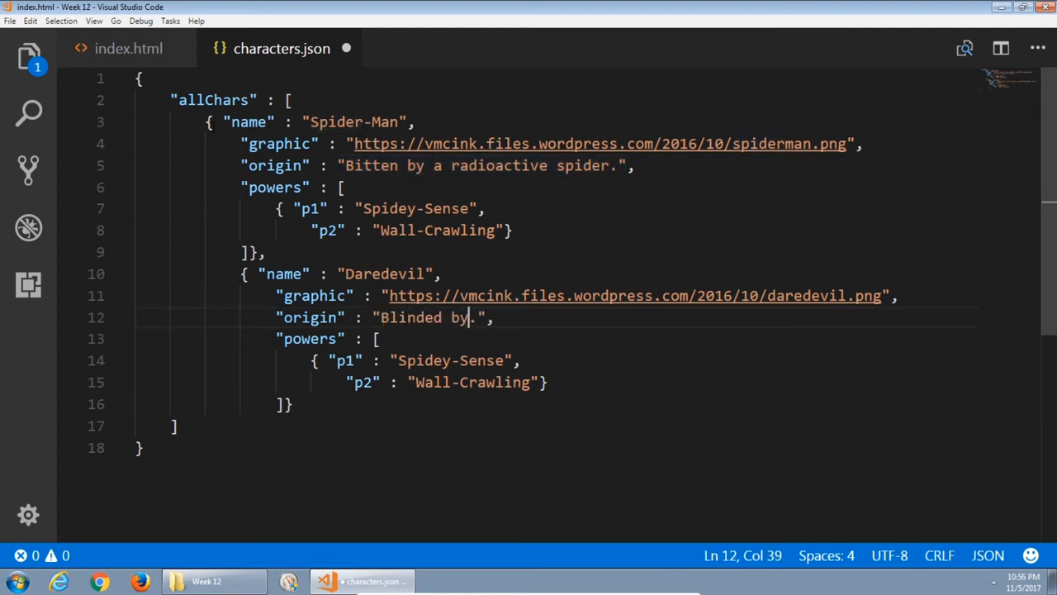
pyautogui.write('radation')
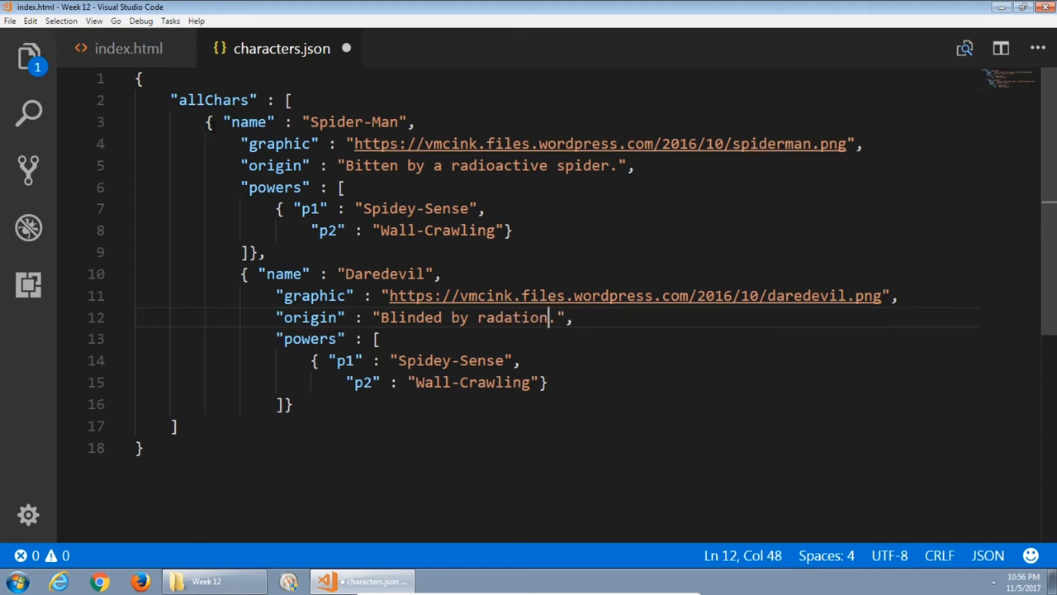
# Set Daredevil's powers to Radar sense and Martial Arts.
pyautogui.doubleClick(481, 360)
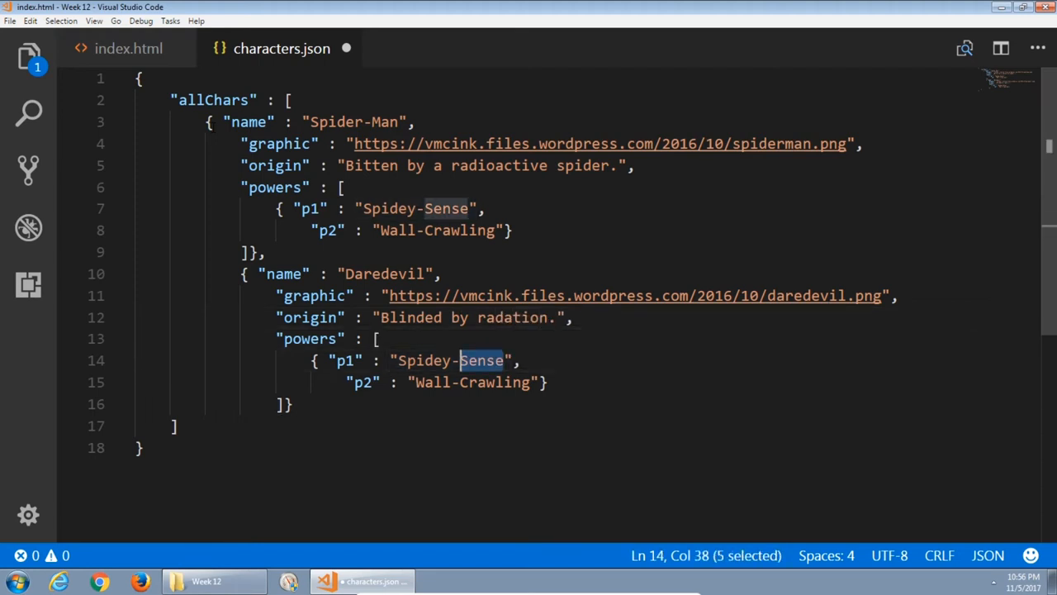
pyautogui.write('Rad')
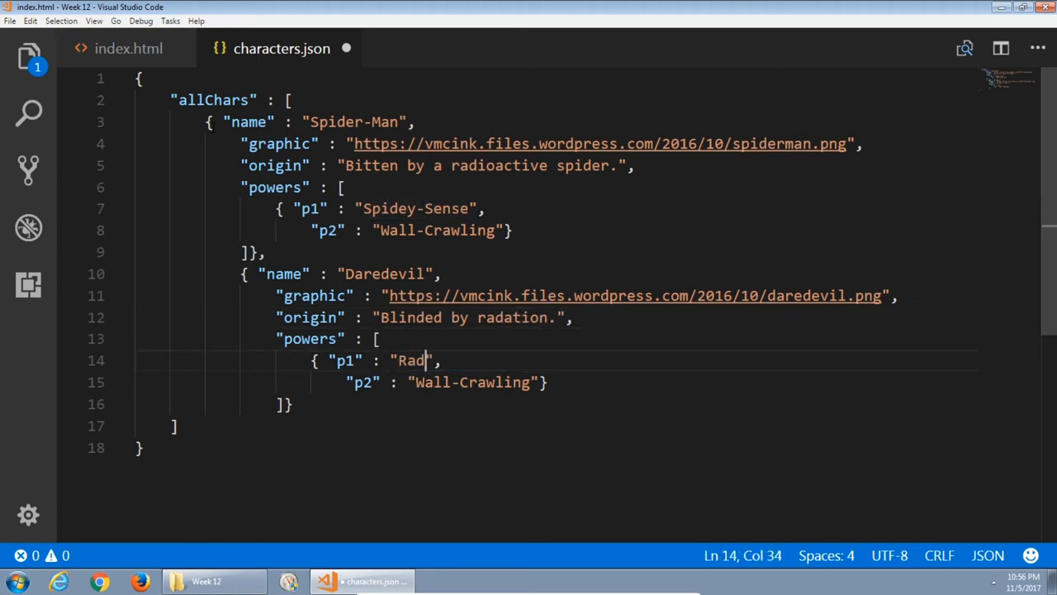
pyautogui.write('ar sense')
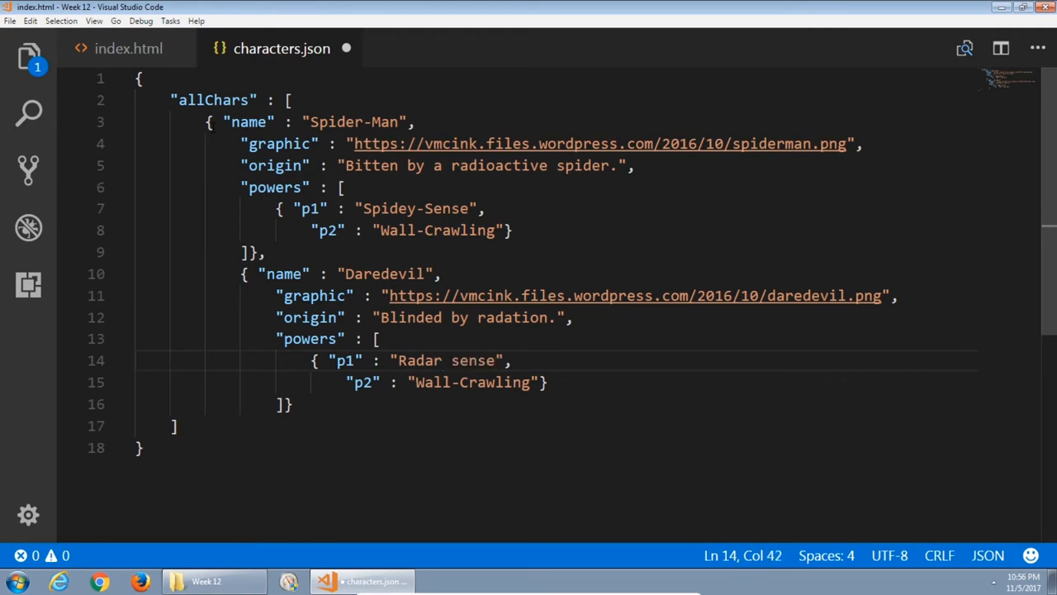
pyautogui.doubleClick(471, 381)
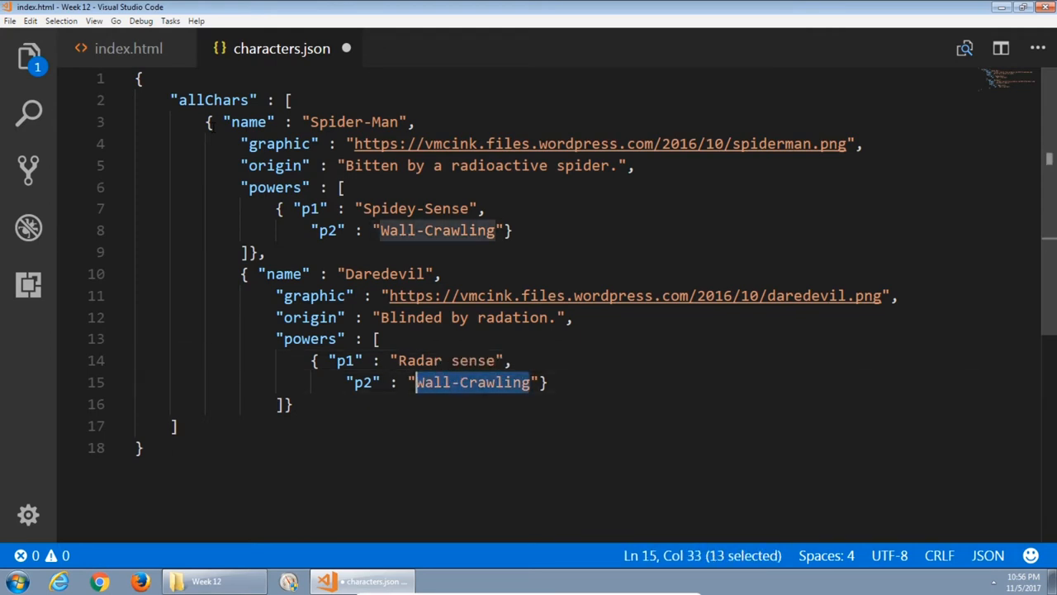
pyautogui.write('Martial Arts')
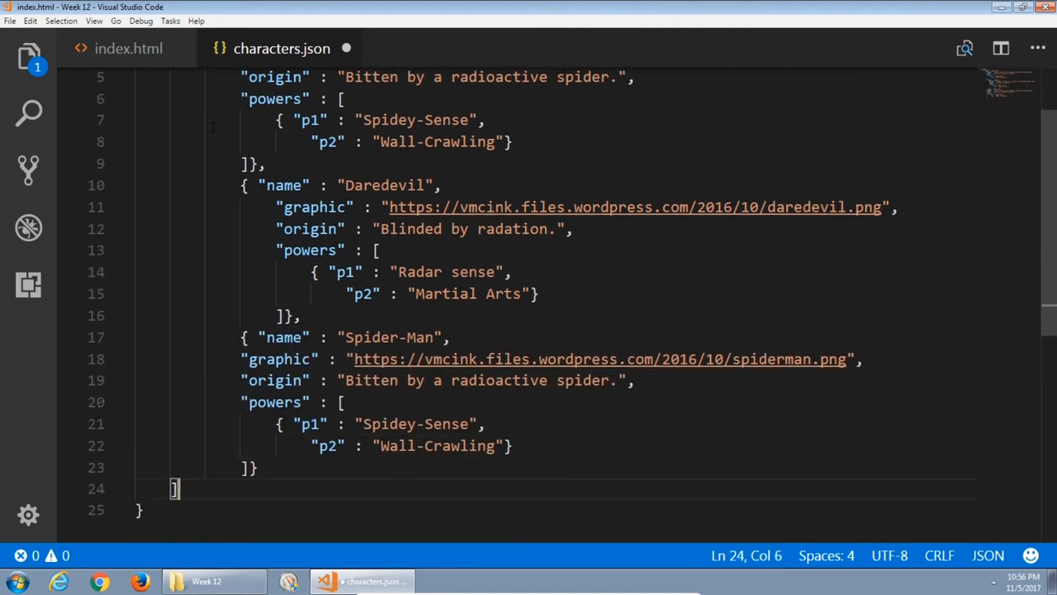
# Make the third hero Squirrel Girl with squirrelgirl.png and origin 'Part girl, part squirrel.'.
pyautogui.click(449, 337)
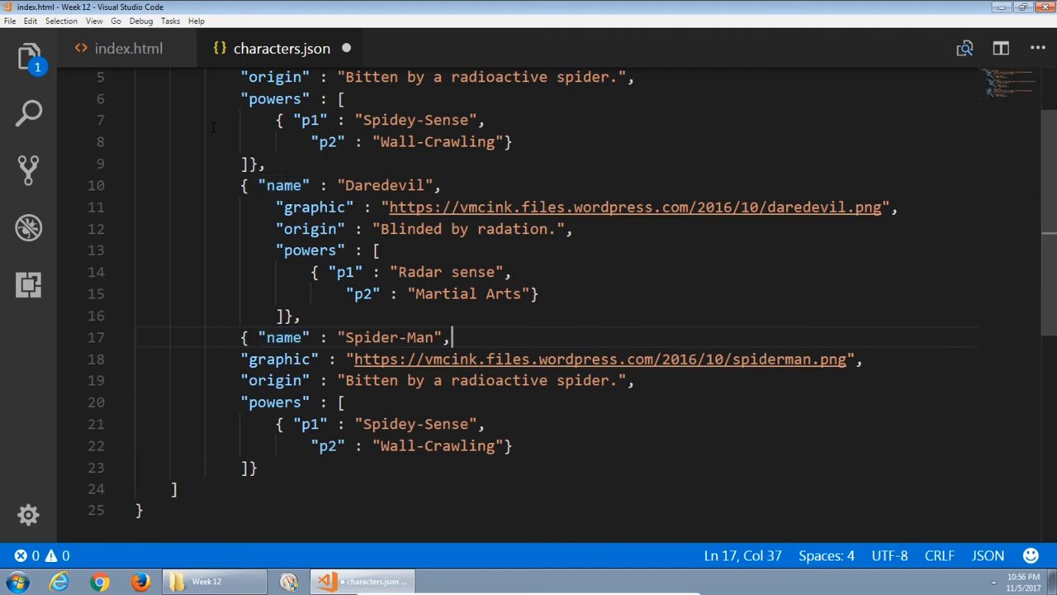
pyautogui.doubleClick(416, 337)
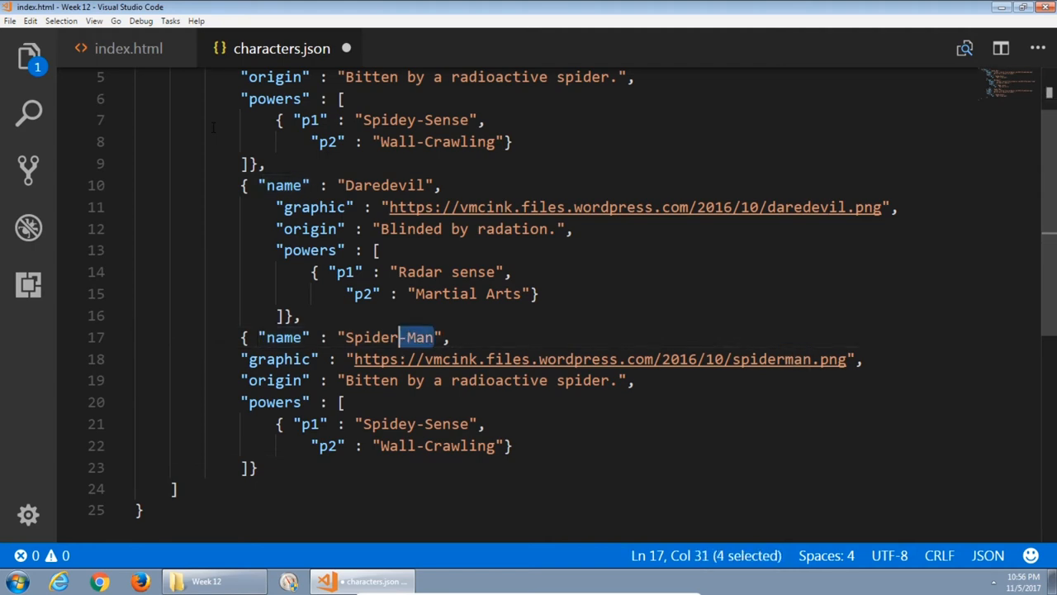
pyautogui.write('Squirrel Girl')
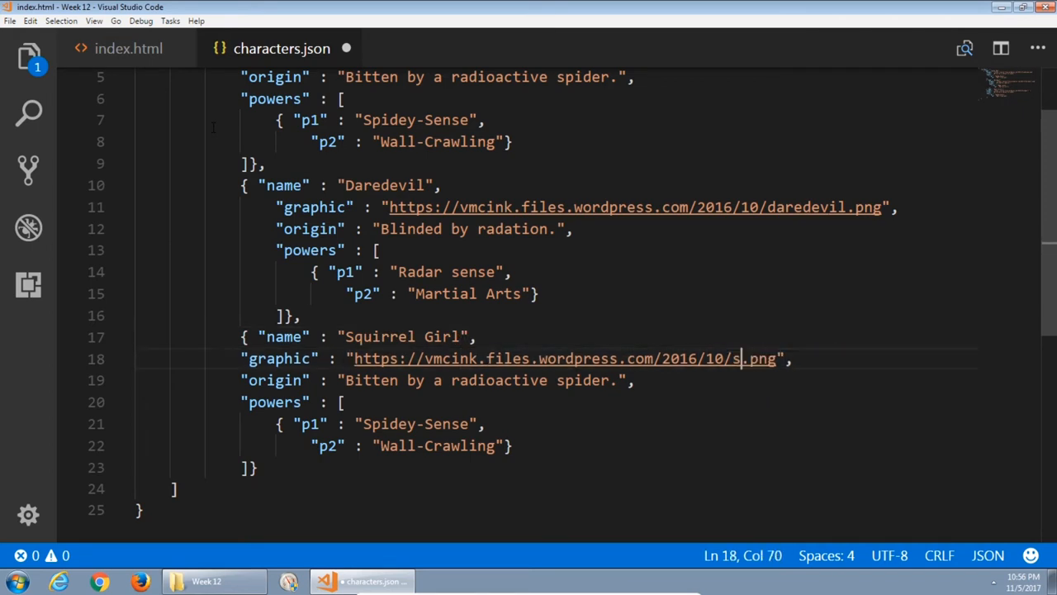
pyautogui.write('quirrelgirl')
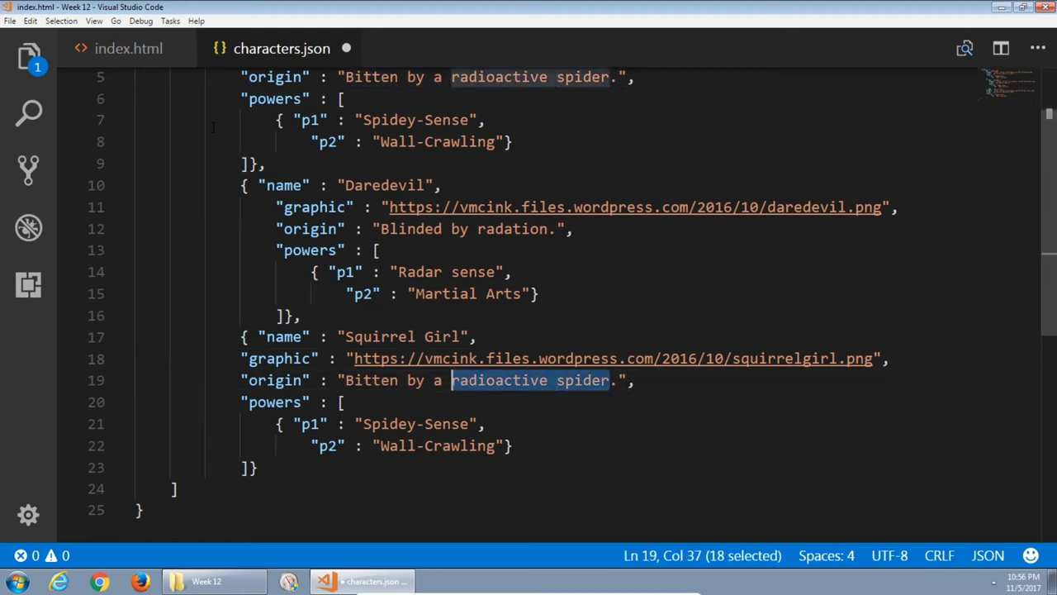
pyautogui.write('Part.",')
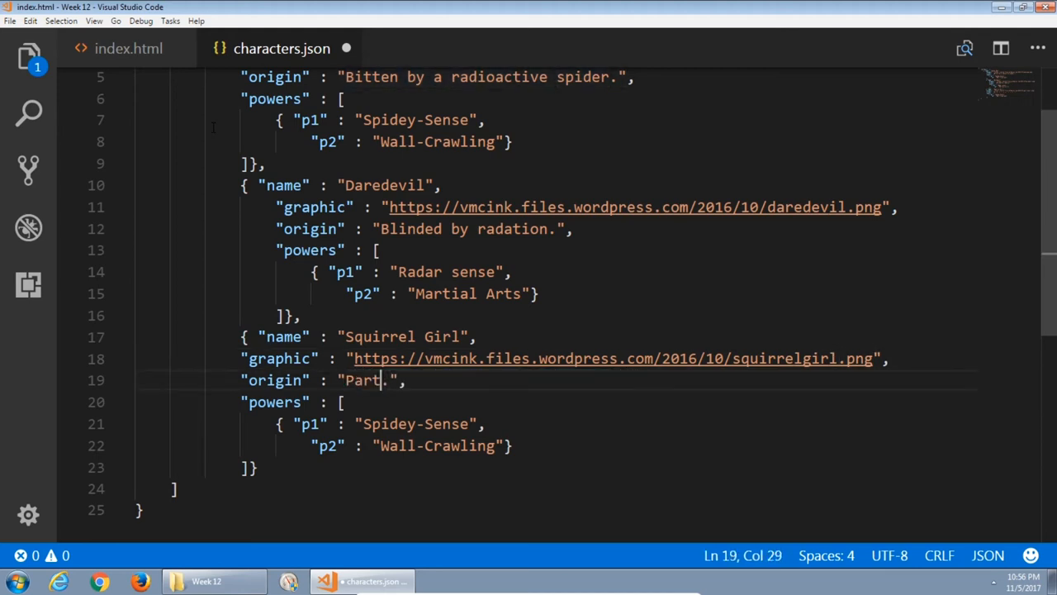
pyautogui.write('girl, part')
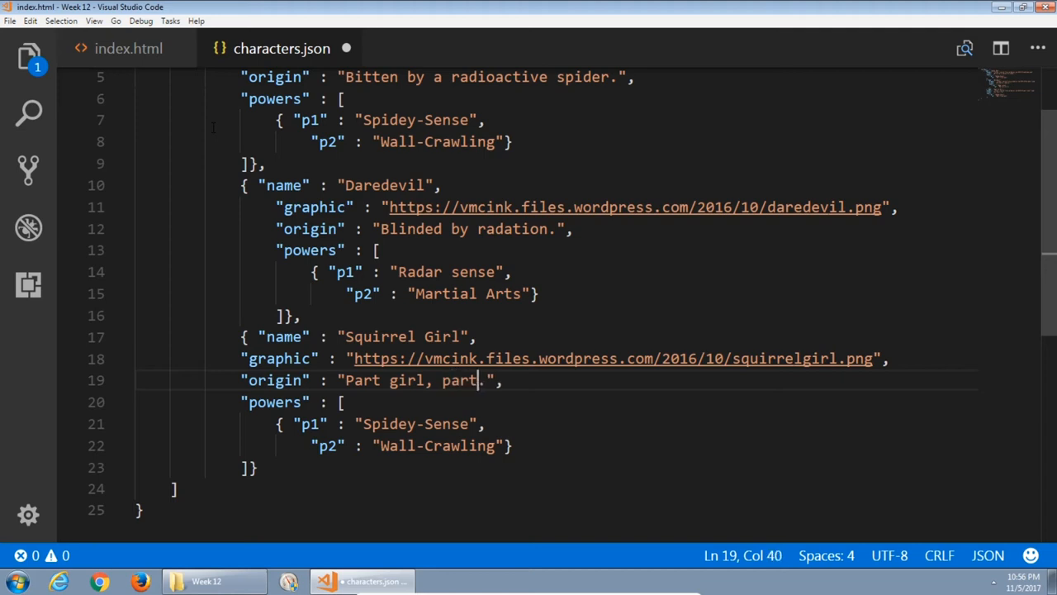
pyautogui.write('squirrel')
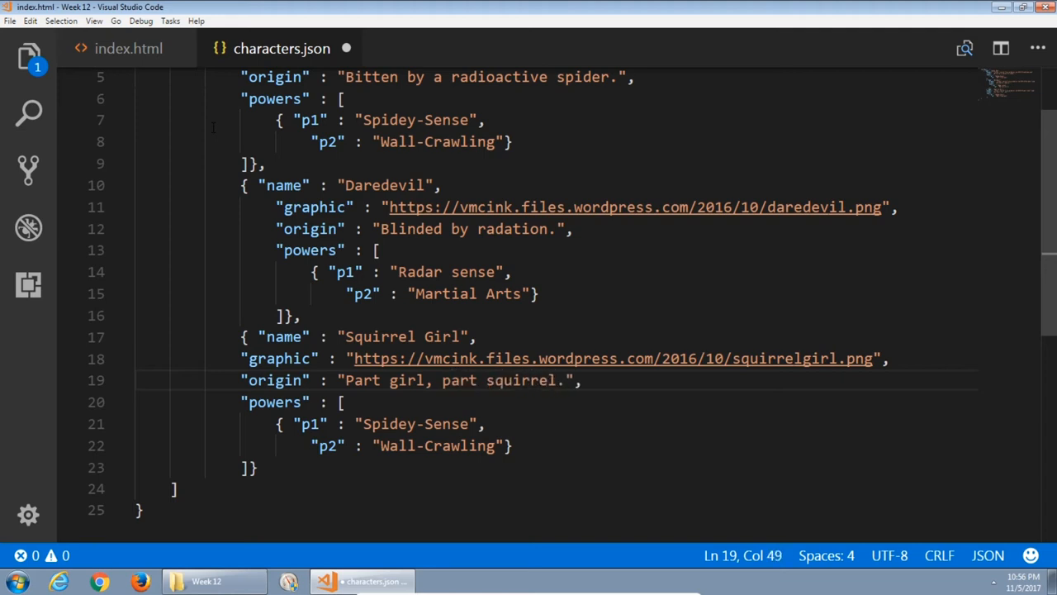
# Set Squirrel Girl's powers to Squirrel language and Unbeatable and review the file.
pyautogui.doubleClick(415, 423)
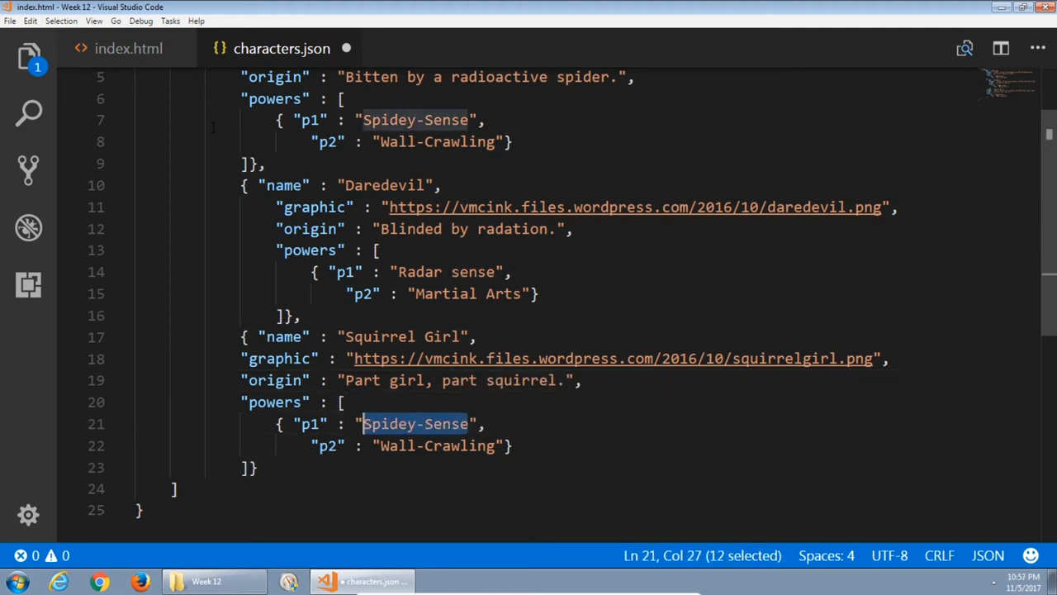
pyautogui.write('Squirrel languag')
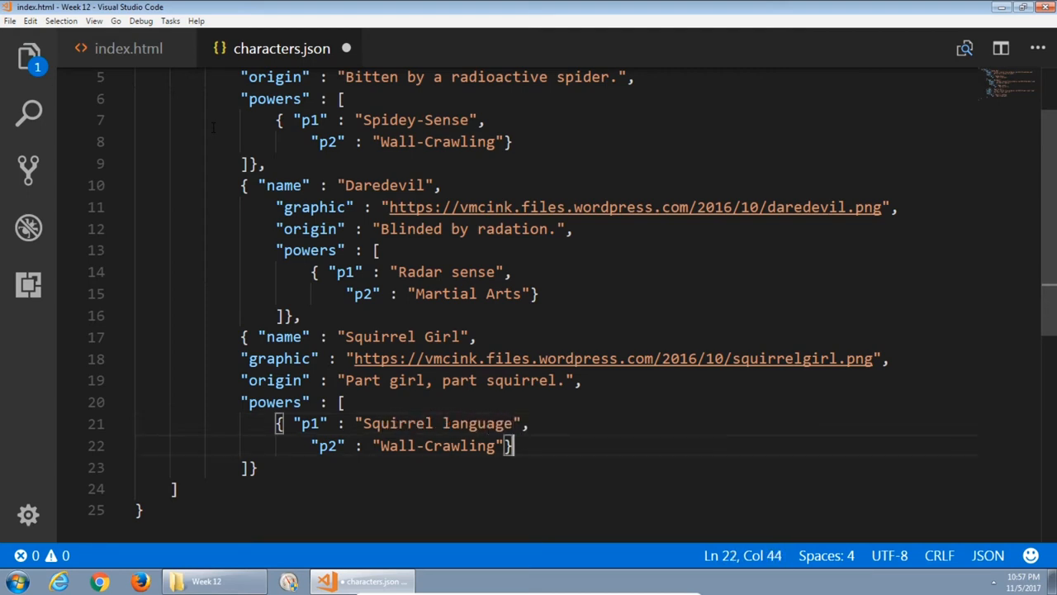
pyautogui.doubleClick(436, 446)
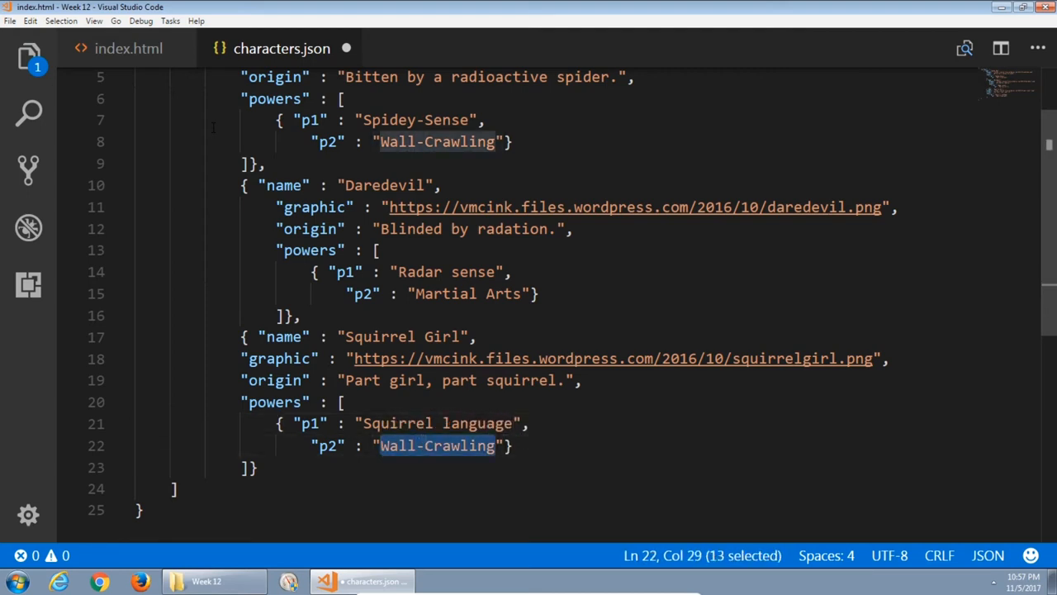
pyautogui.write('Un"}')
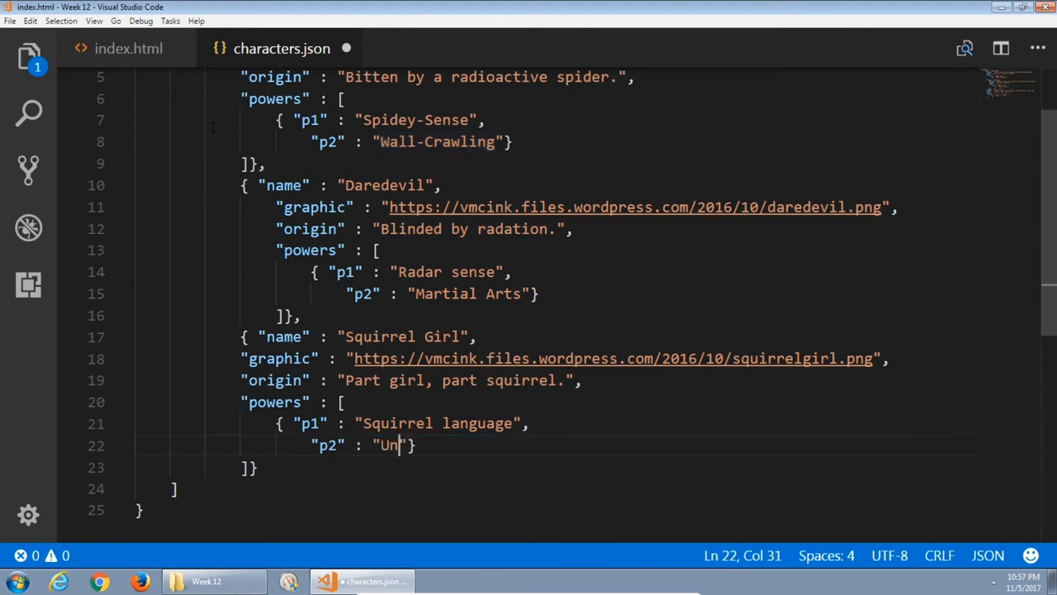
pyautogui.write('beatable')
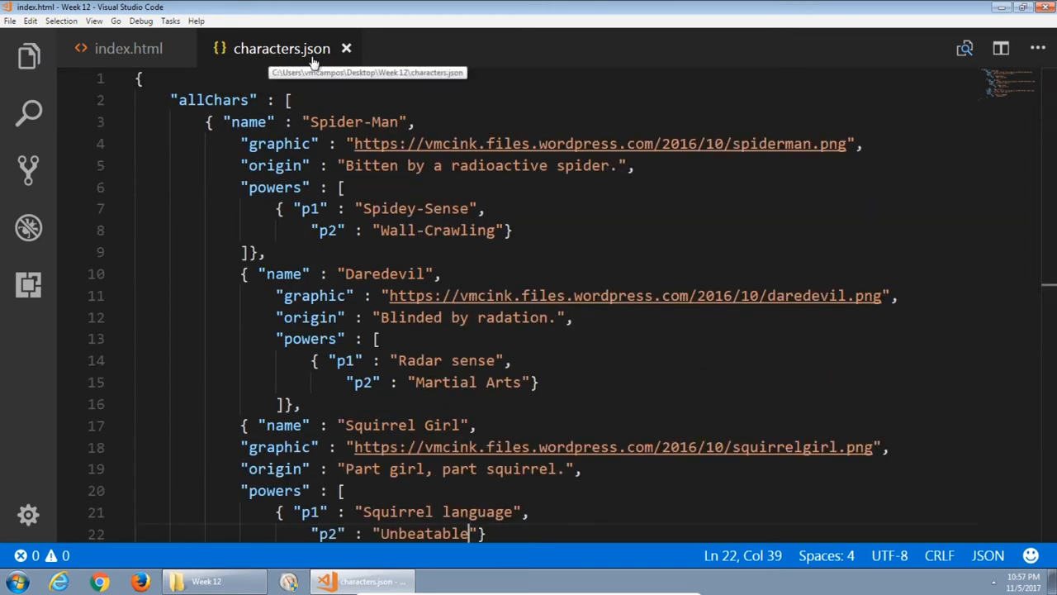
pyautogui.moveTo(311, 58)
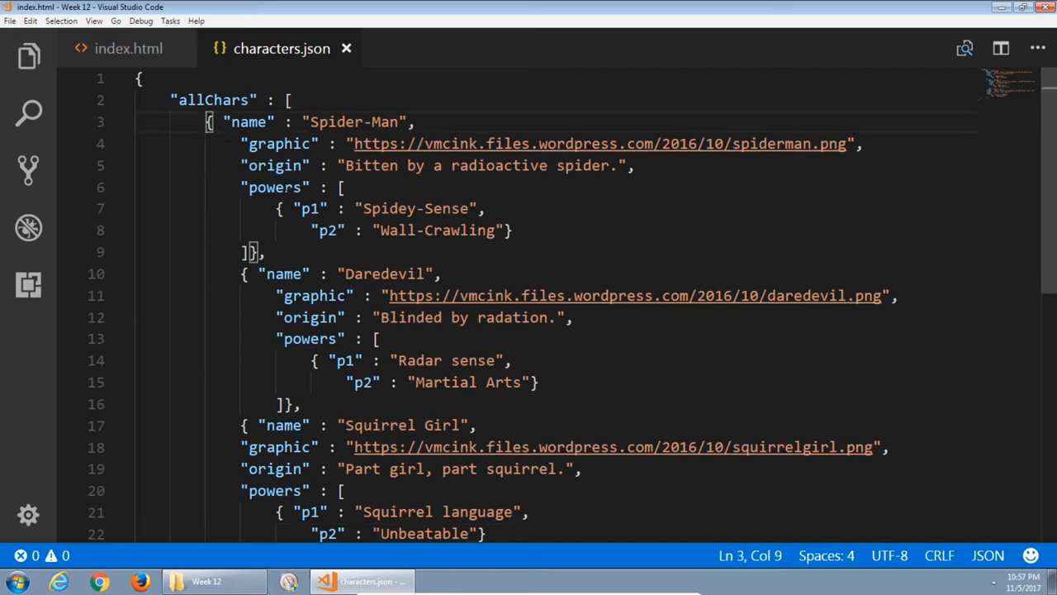
pyautogui.scroll(-3)
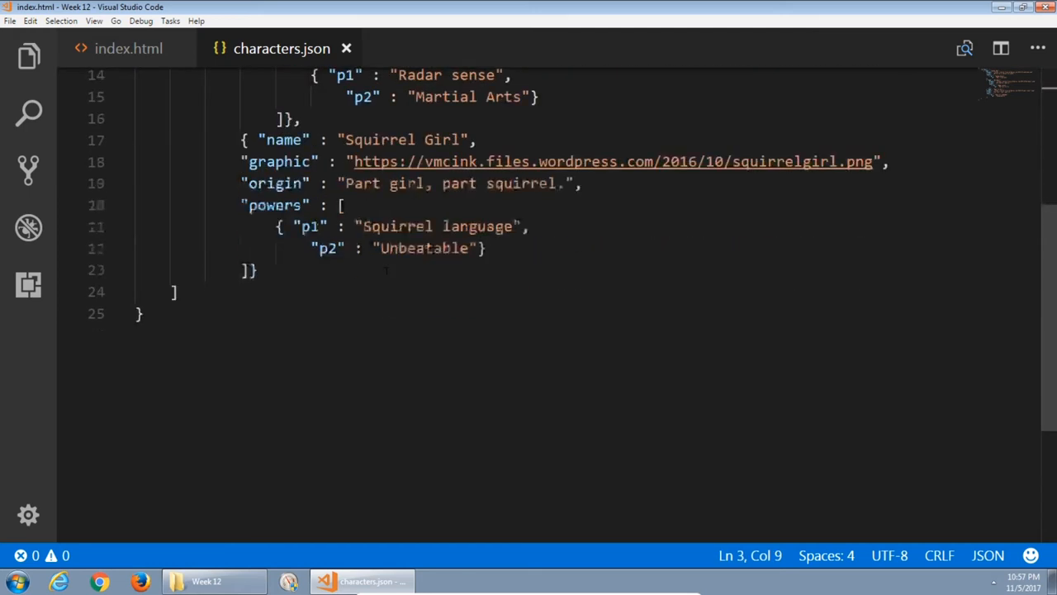
pyautogui.scroll(3)
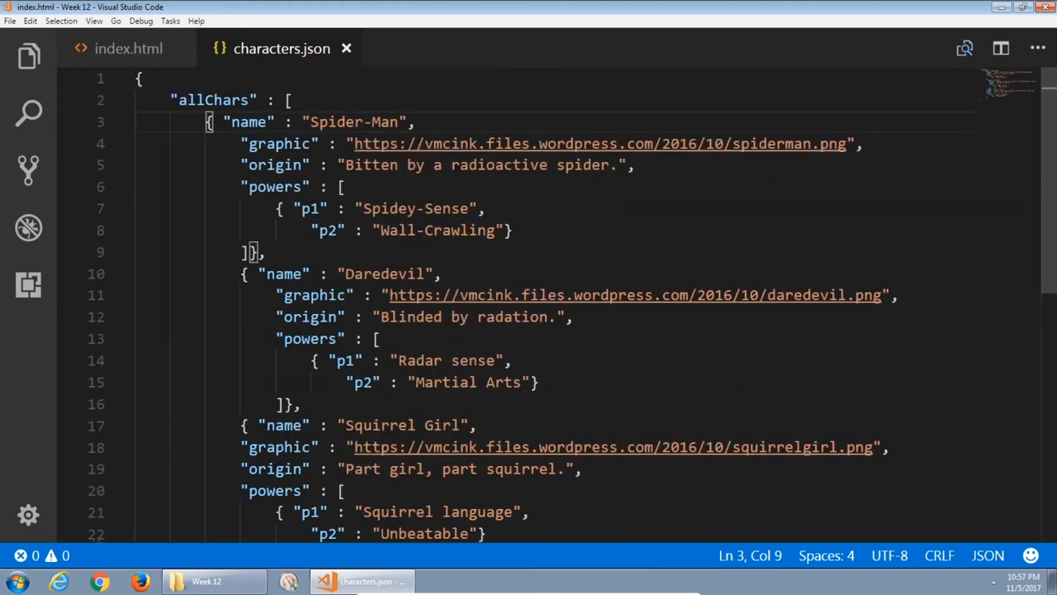
pyautogui.click(129, 48)
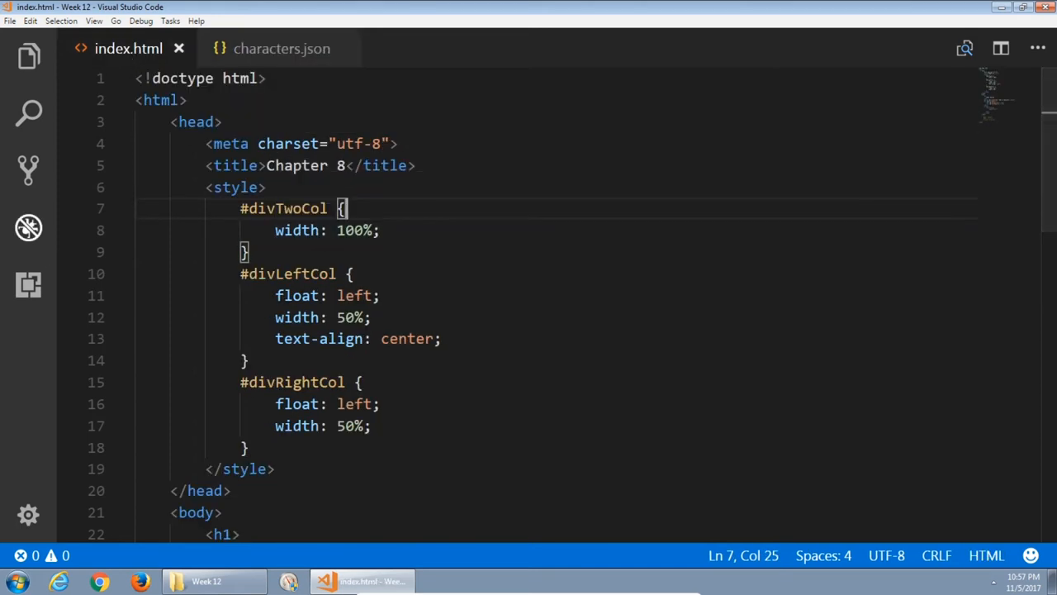
pyautogui.scroll(-3)
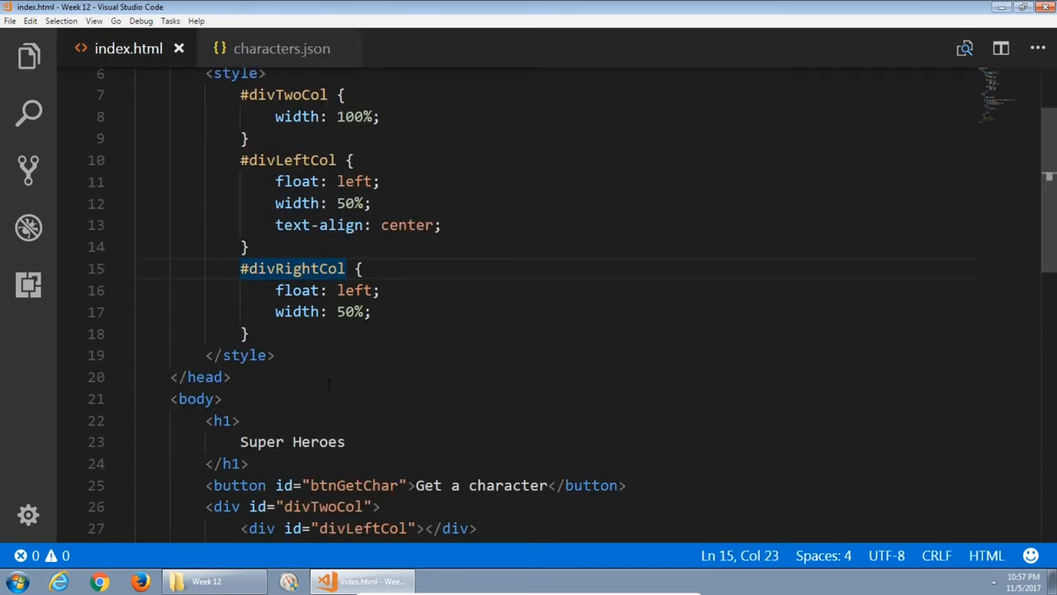
pyautogui.scroll(-3)
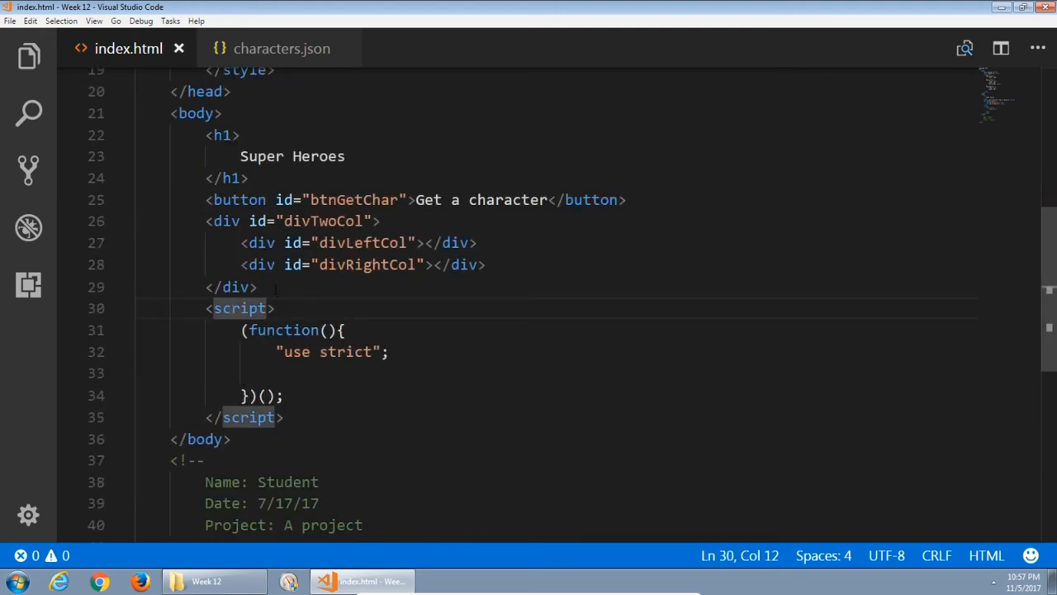
pyautogui.write('script></script>')
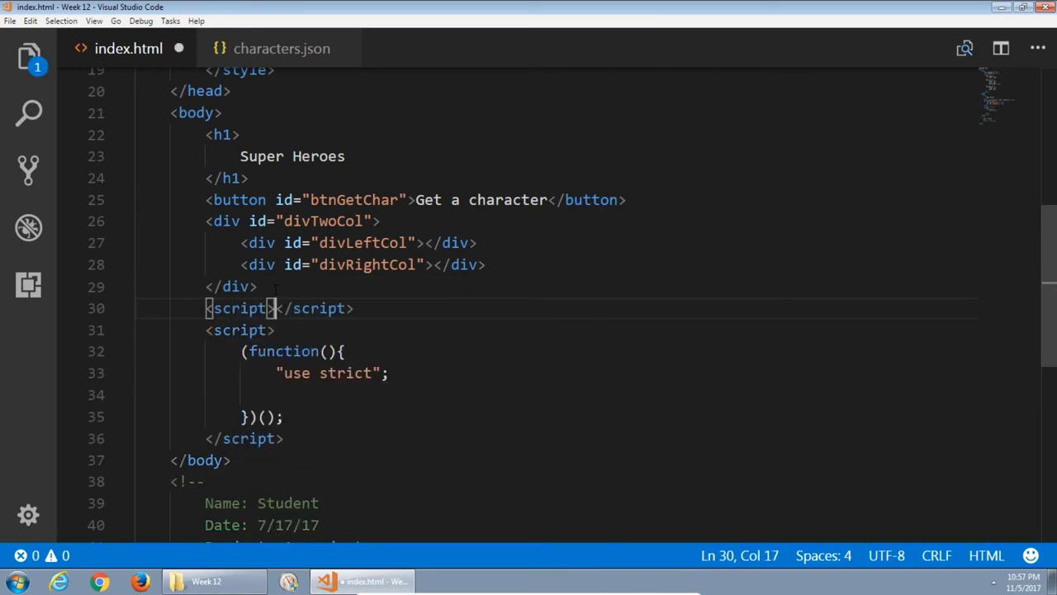
pyautogui.write('src="https://')
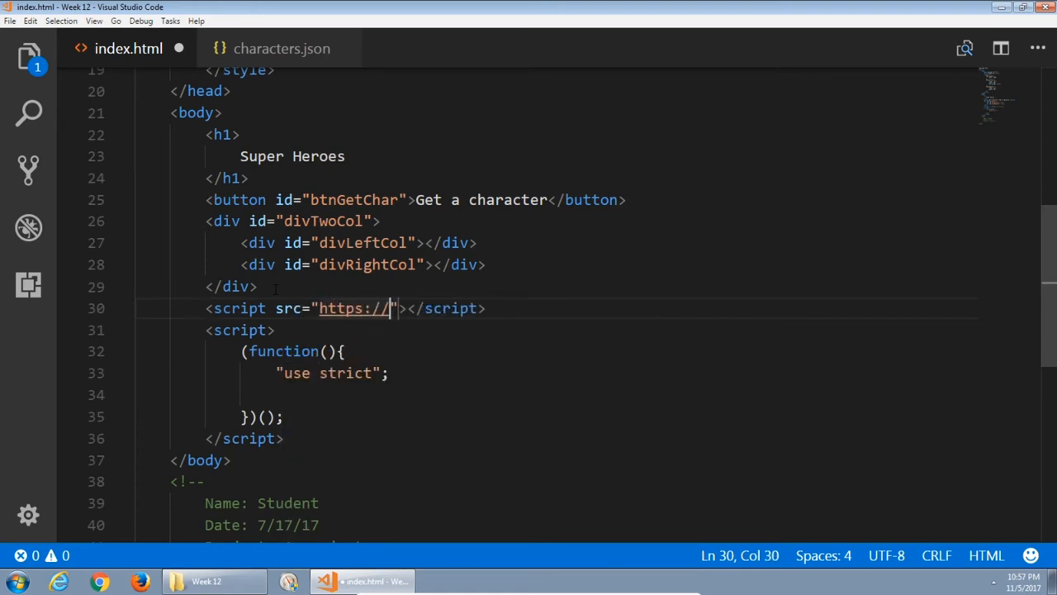
pyautogui.write('code.jque')
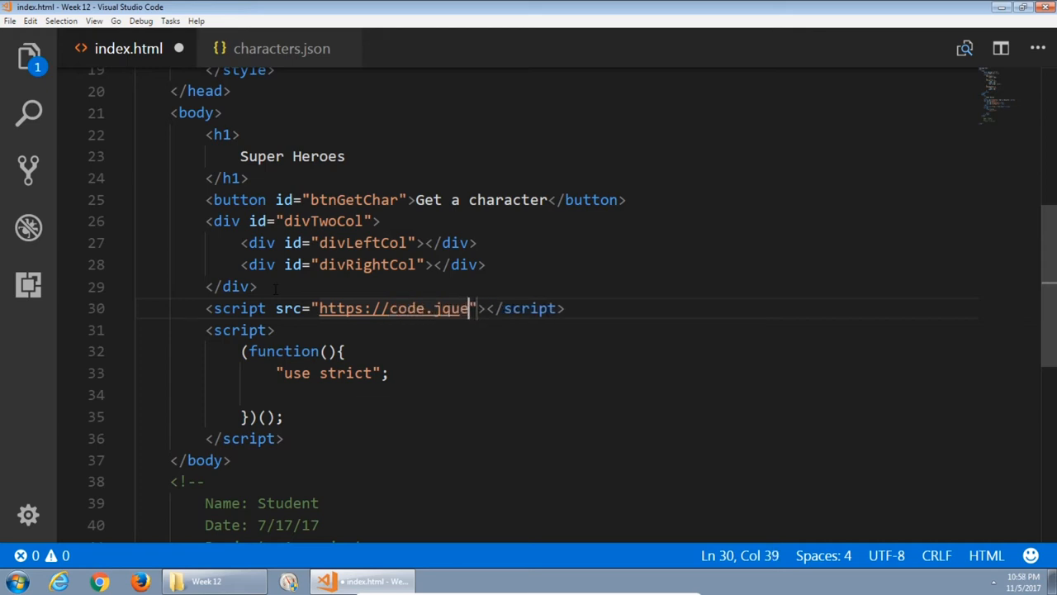
pyautogui.write('ry.com/jqu')
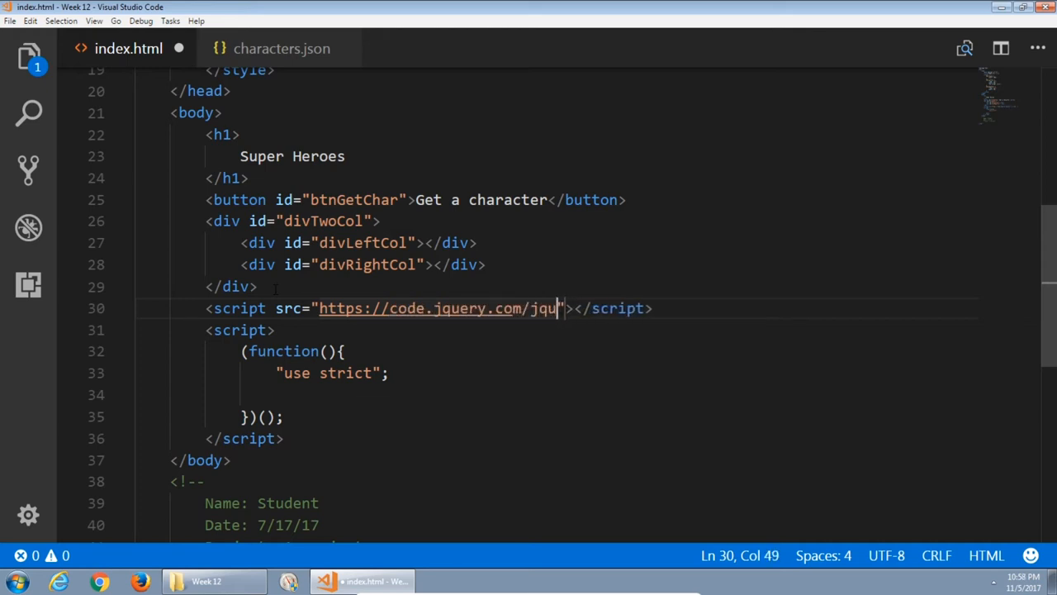
pyautogui.write('ery-3')
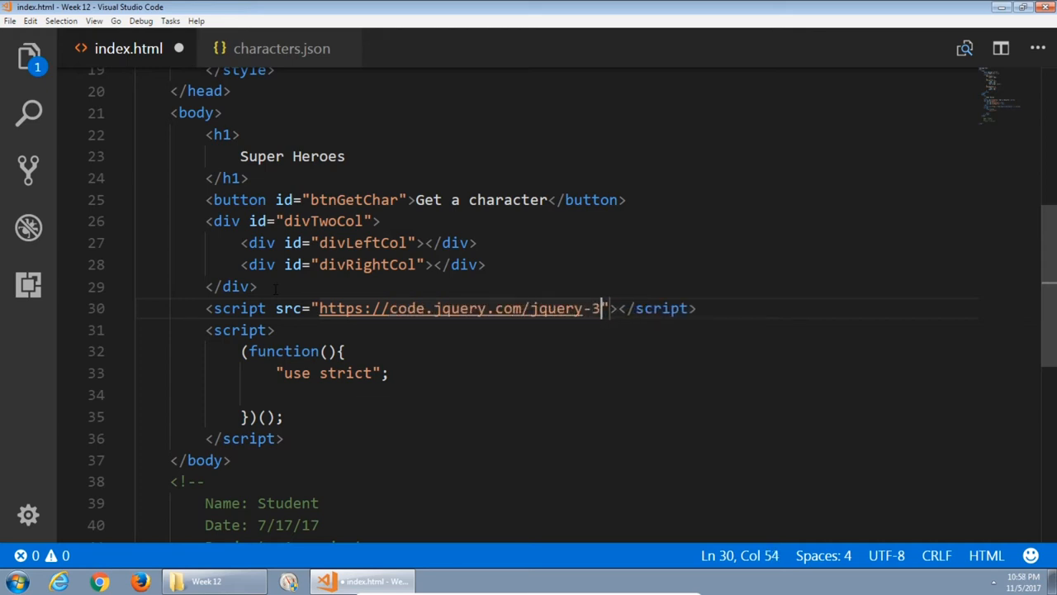
pyautogui.write('.2.1.')
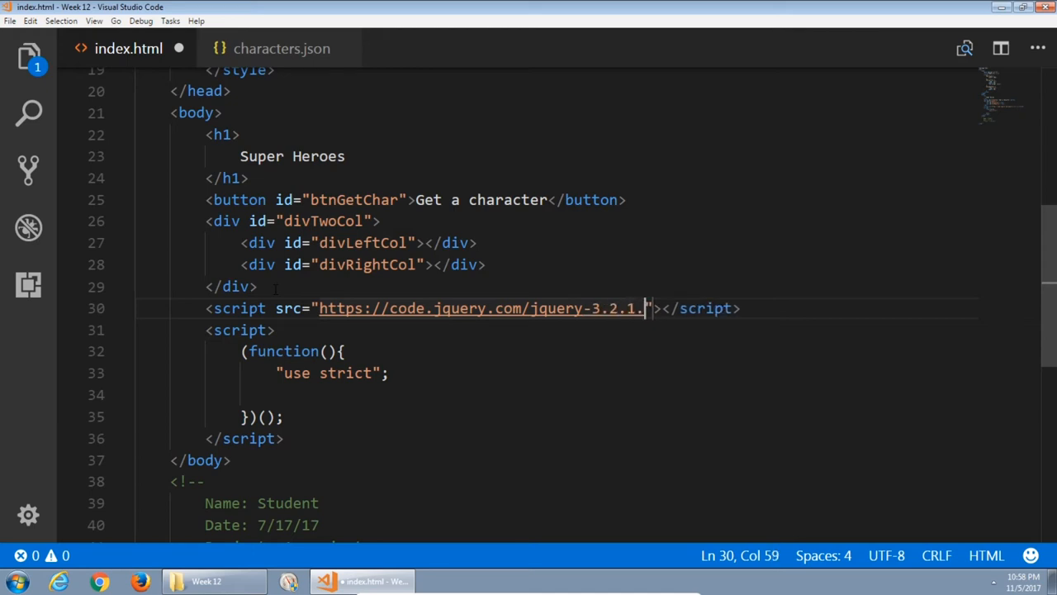
pyautogui.write('min.js')
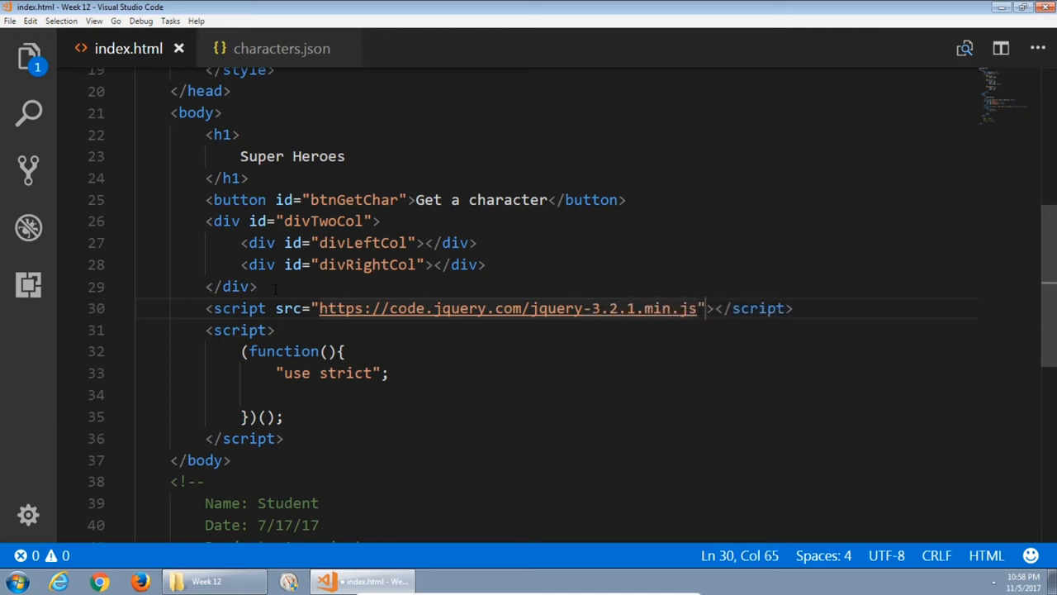
pyautogui.scroll(-3)
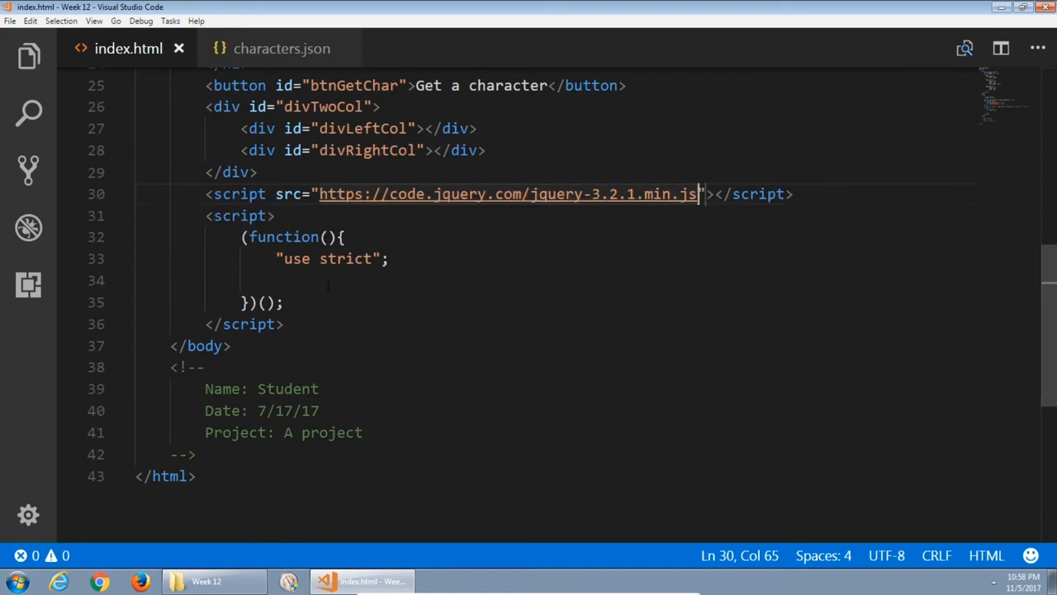
# Declare var $elBtnGetChar = $("#btnGetChar") inside the strict-mode function.
pyautogui.write('var')
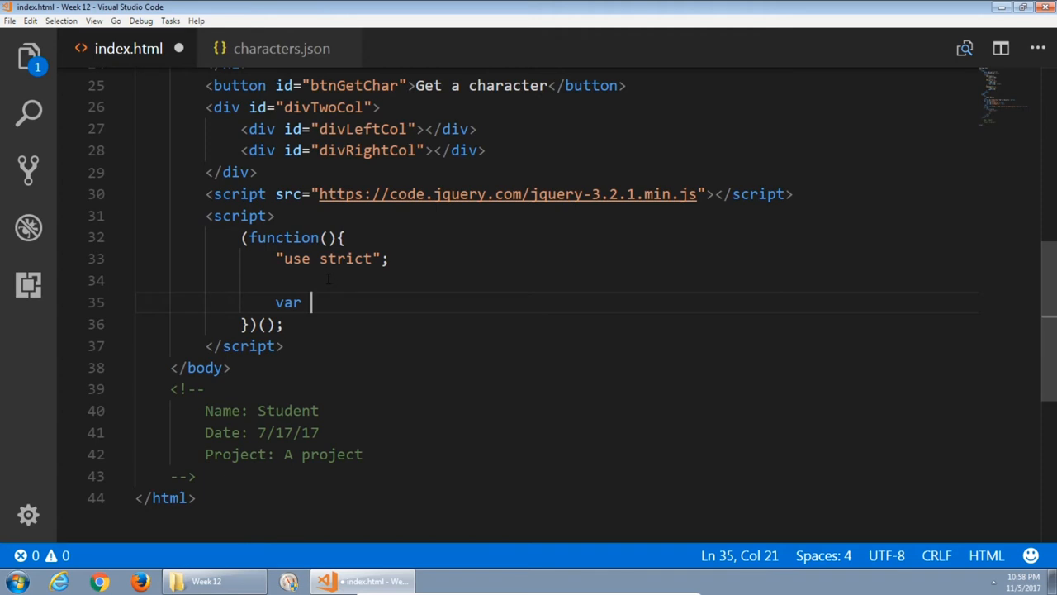
pyautogui.write('$elBtnGetChar = $("')
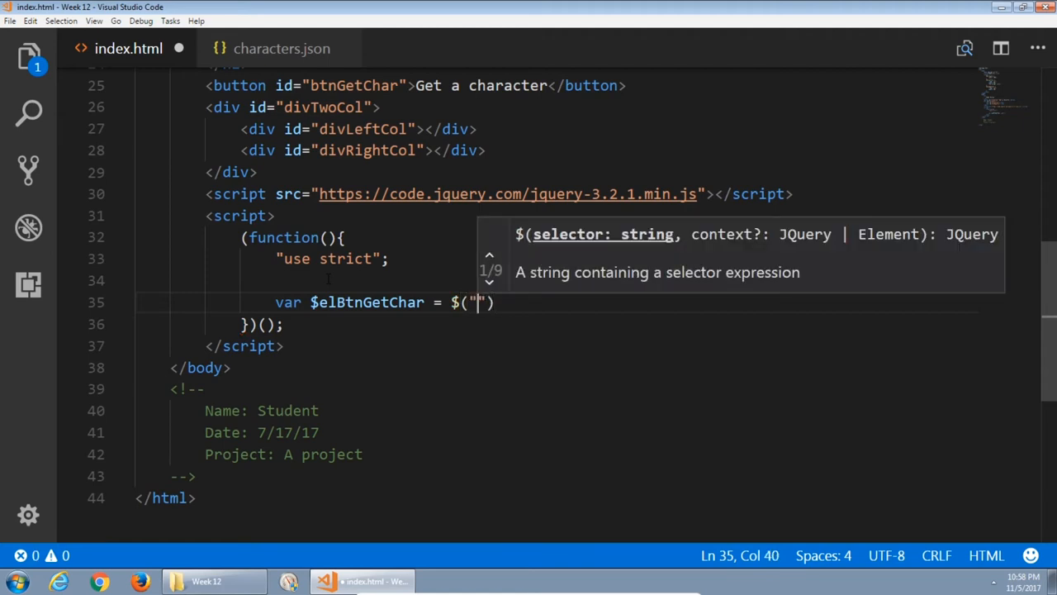
pyautogui.write('#btnG')
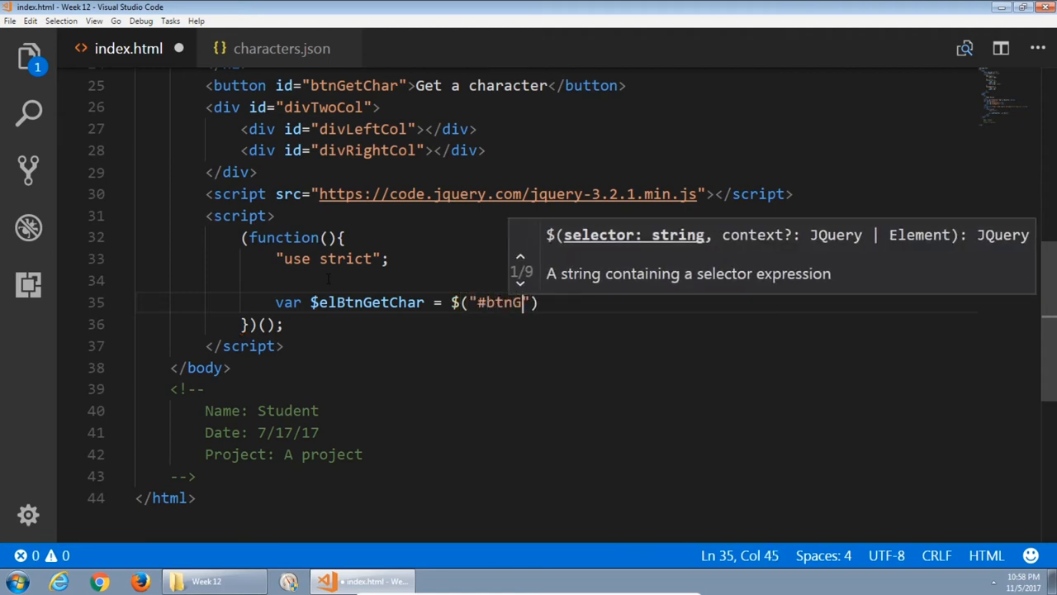
pyautogui.write('etChar')
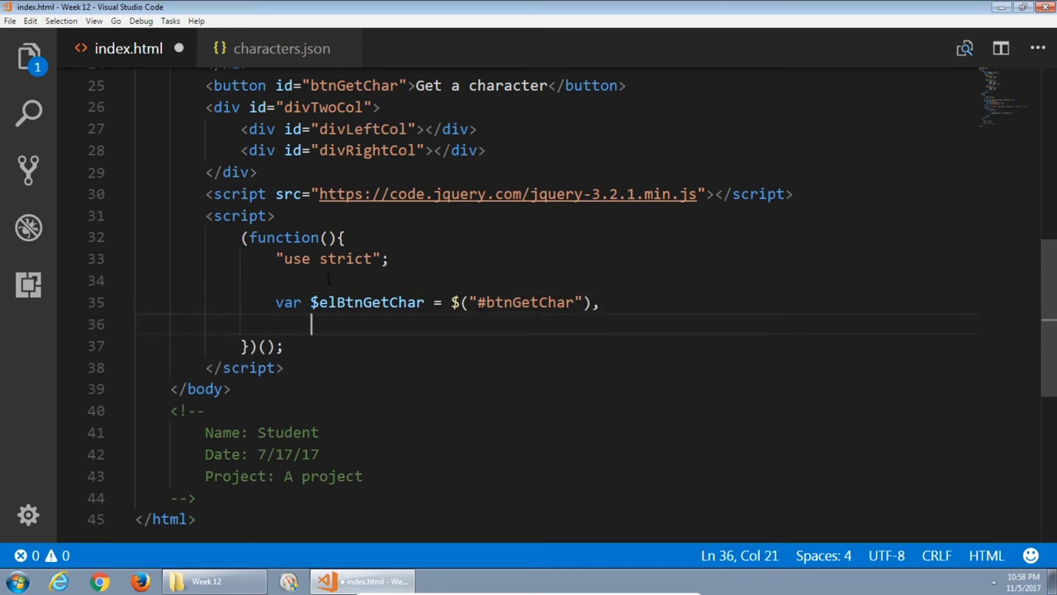
# Add $elDivLeftCol = $("#divLeftCol") to the variable list.
pyautogui.write('$el')
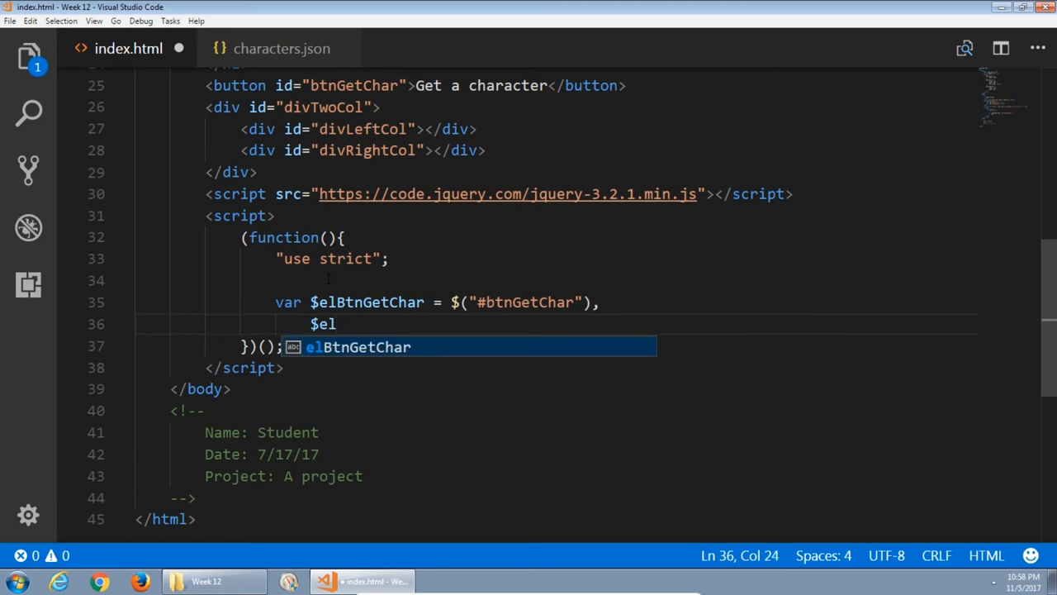
pyautogui.write('DivLe')
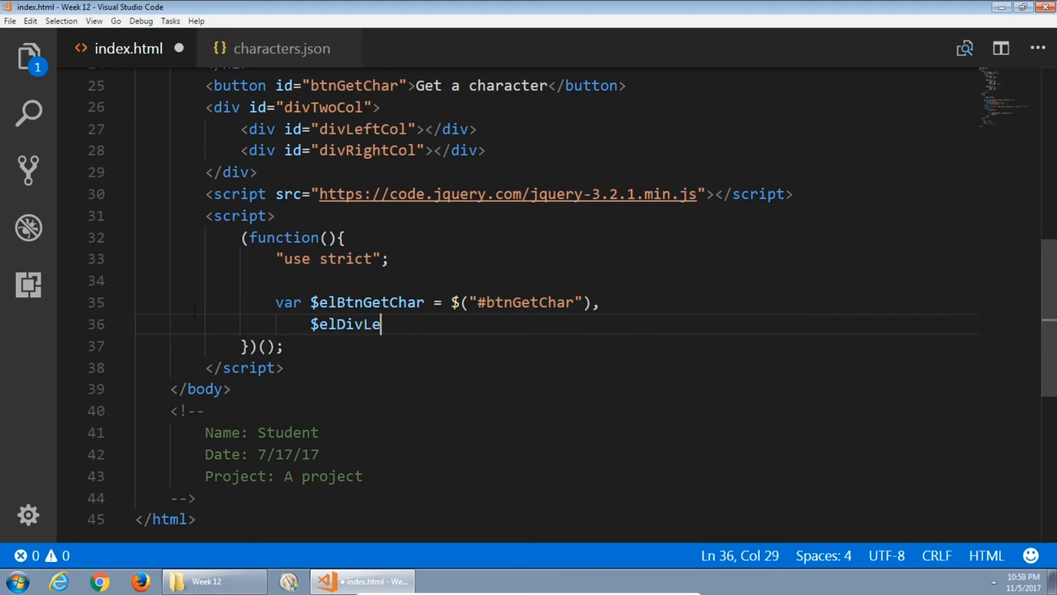
pyautogui.write('ftCol =')
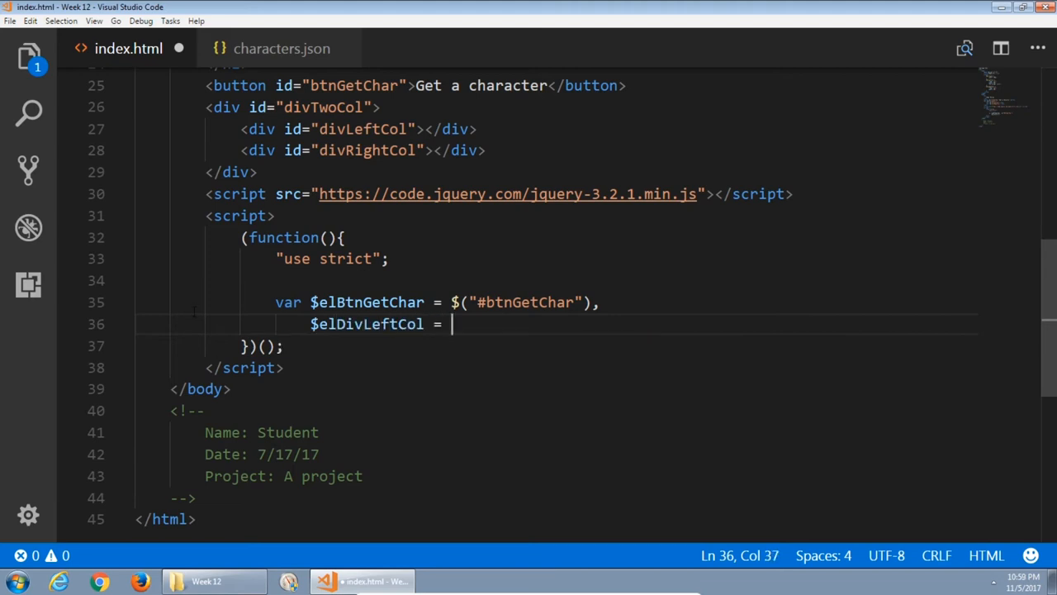
pyautogui.write('$("")')
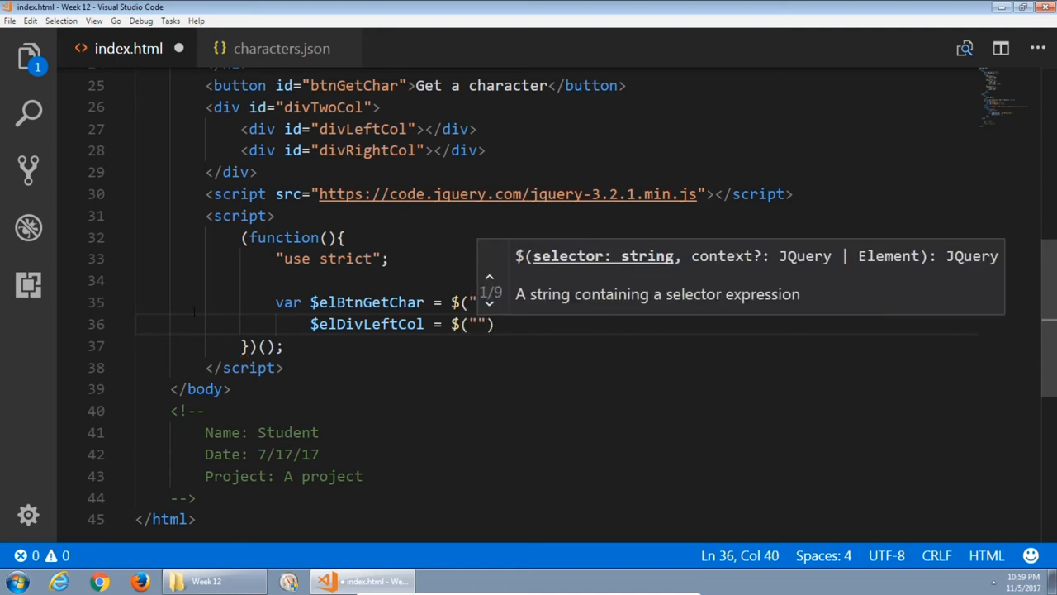
pyautogui.write('#d')
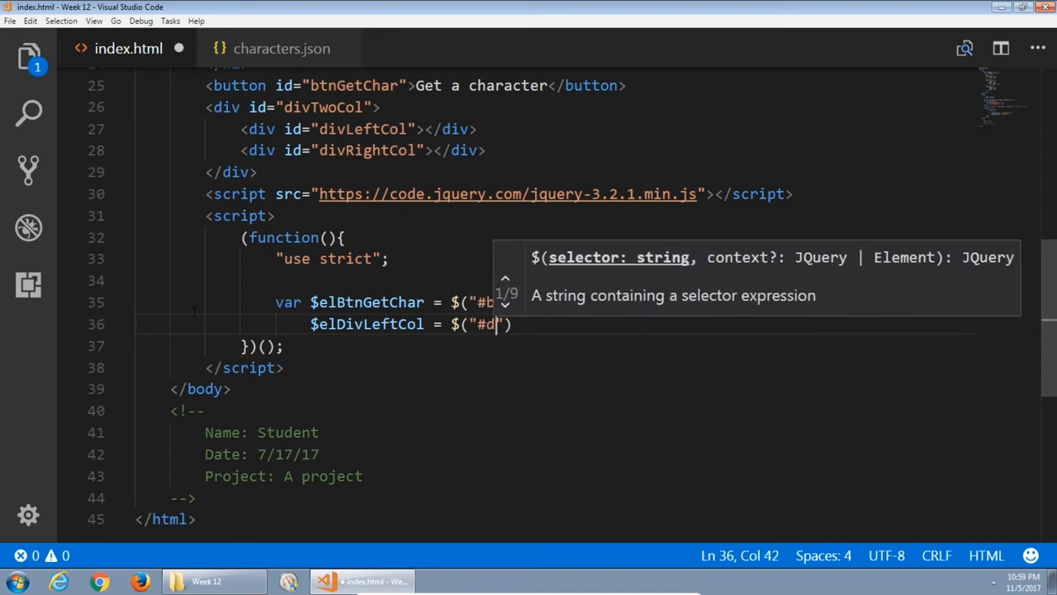
pyautogui.write('ivLeftCol')
pyautogui.write('$')
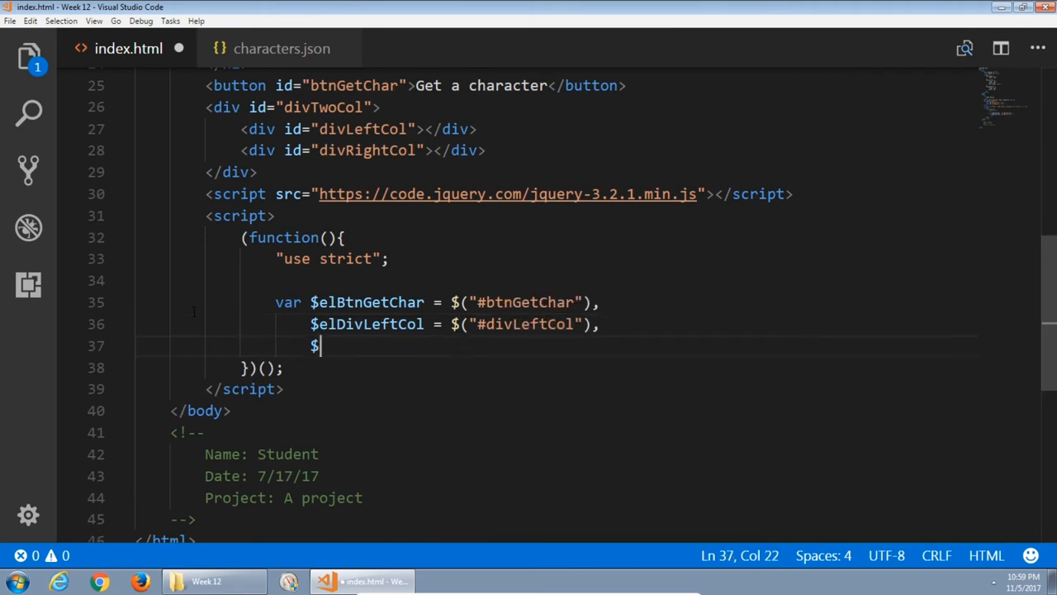
# Add $elDivRightCol = $("#divRightCol"); and save index.html.
pyautogui.write('elDivRghtCol =')
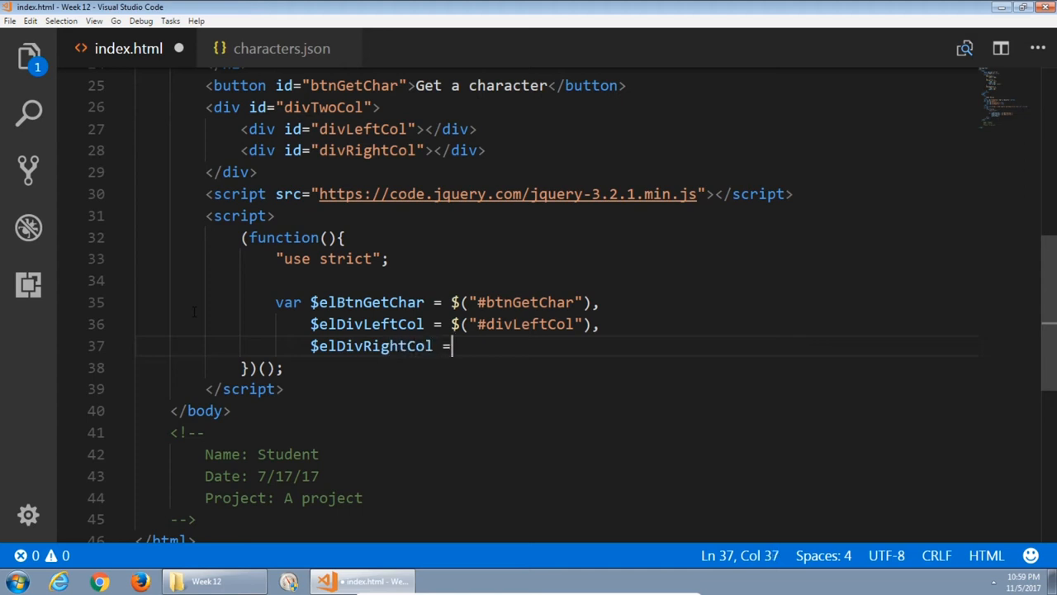
pyautogui.write('$("")')
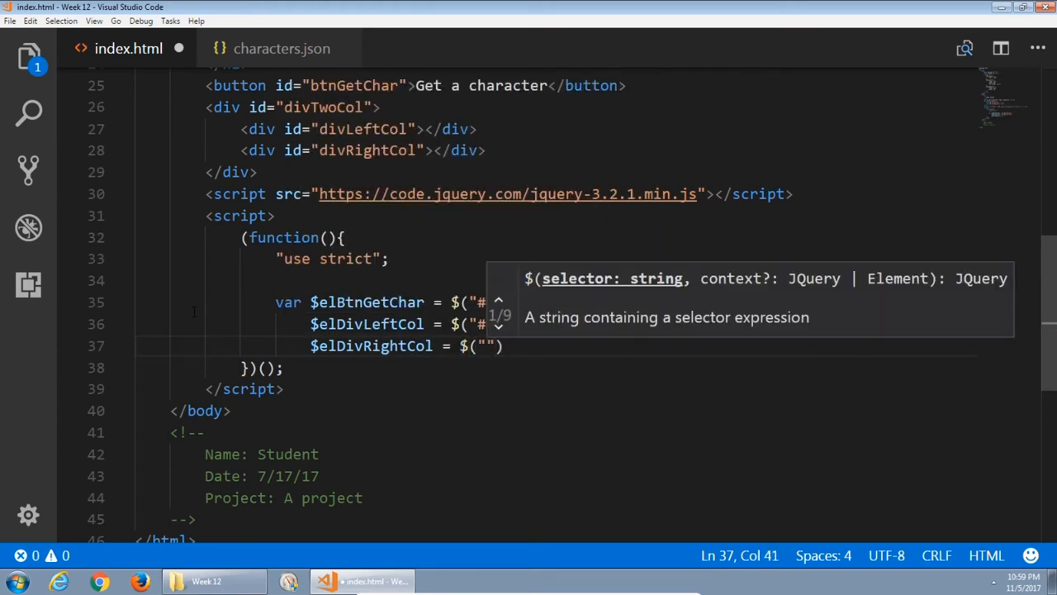
pyautogui.write('#divRightCol')
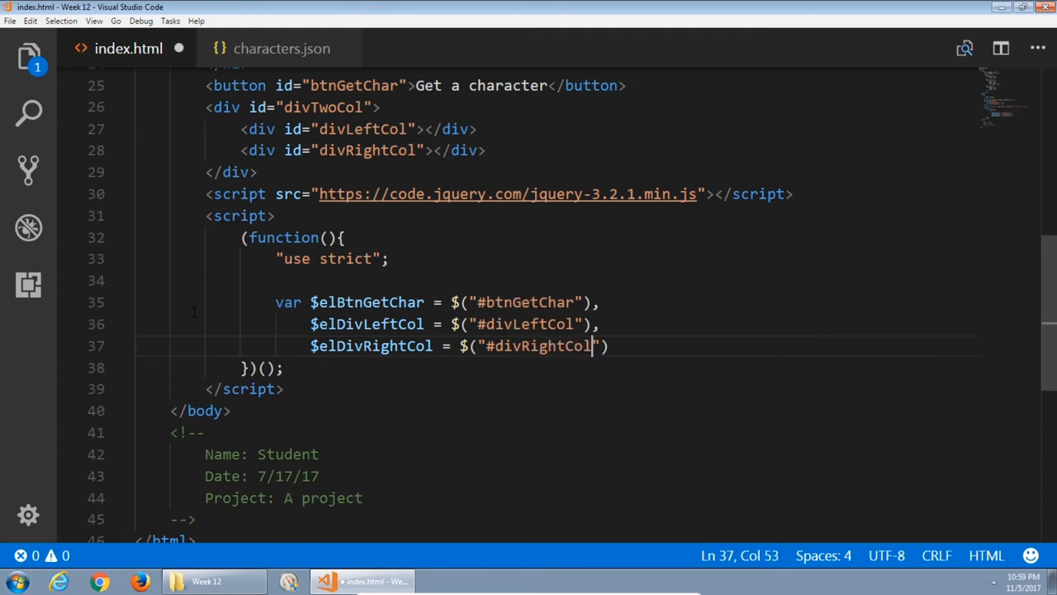
pyautogui.write(';')
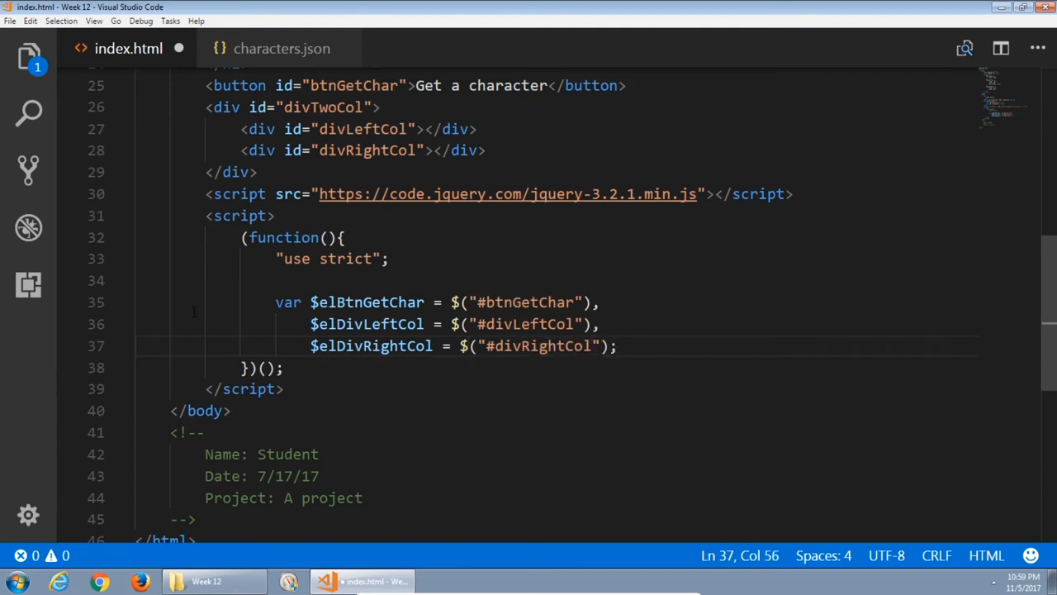
pyautogui.press('ctrl+s')
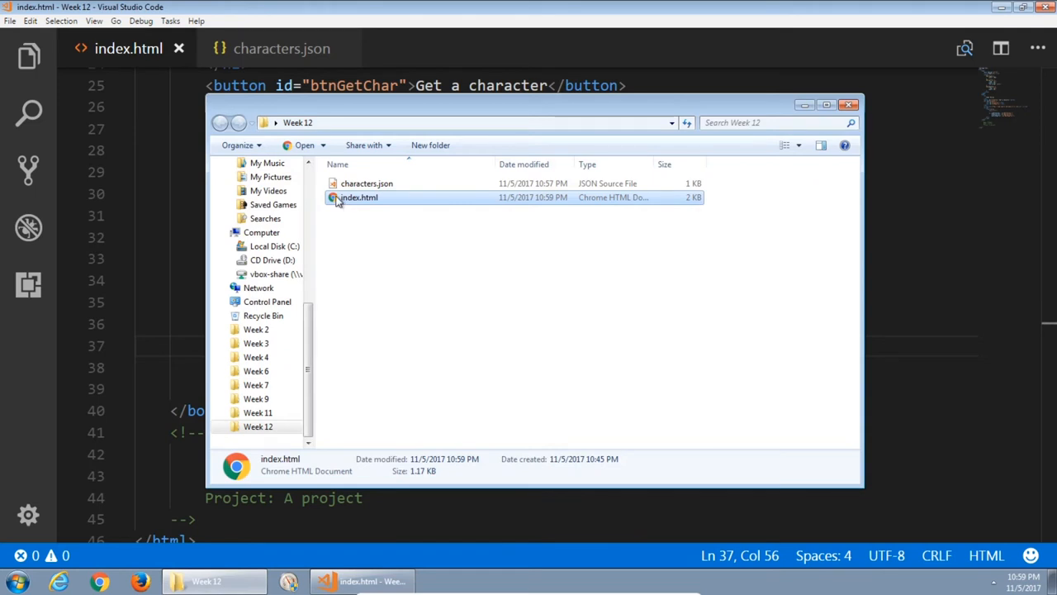
pyautogui.doubleClick(359, 196)
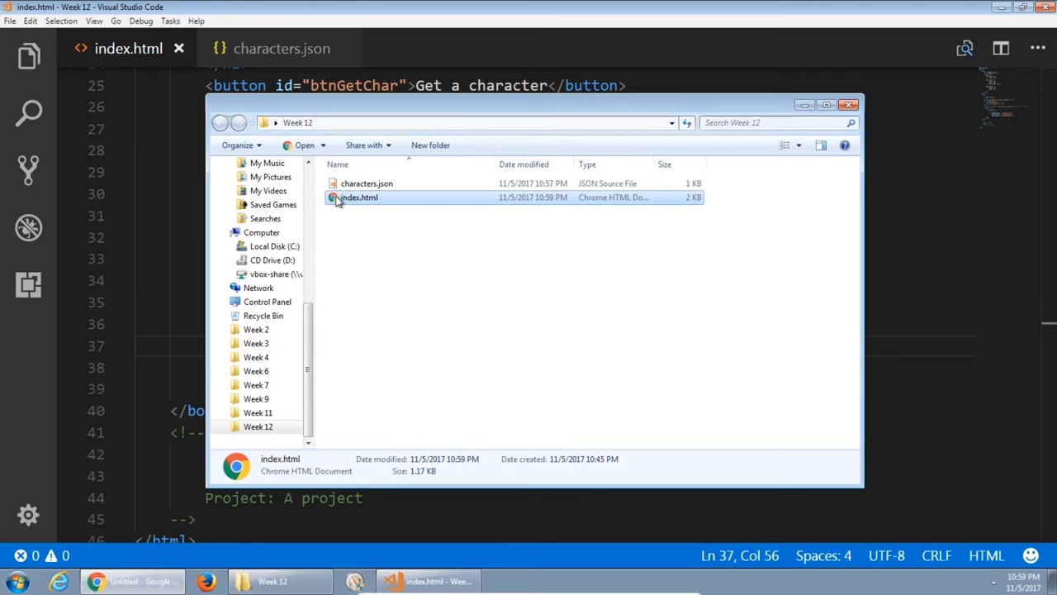
pyautogui.doubleClick(359, 197)
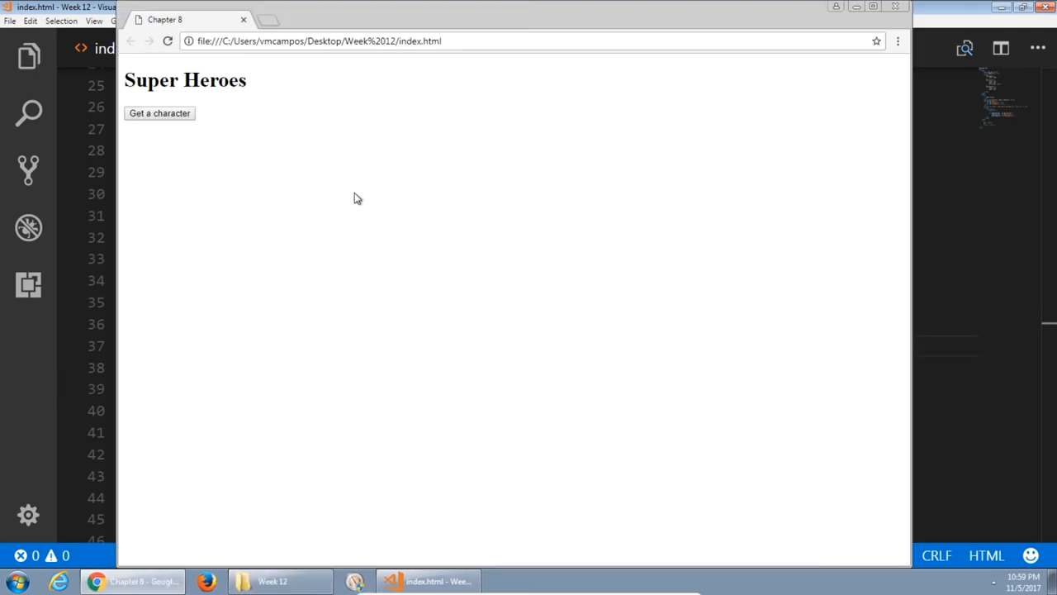
pyautogui.press('F12')
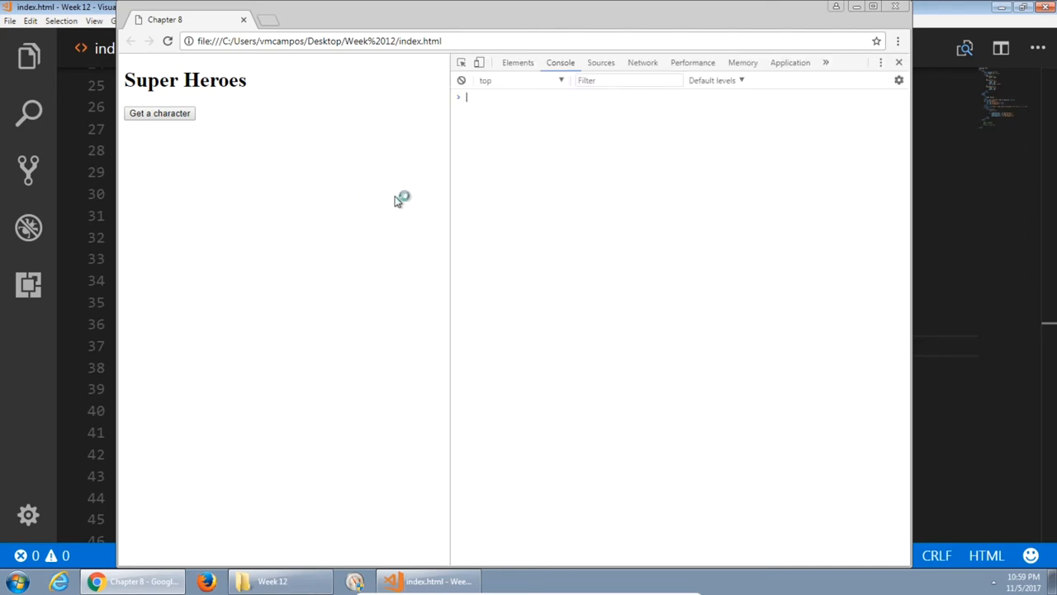
pyautogui.moveTo(390, 142)
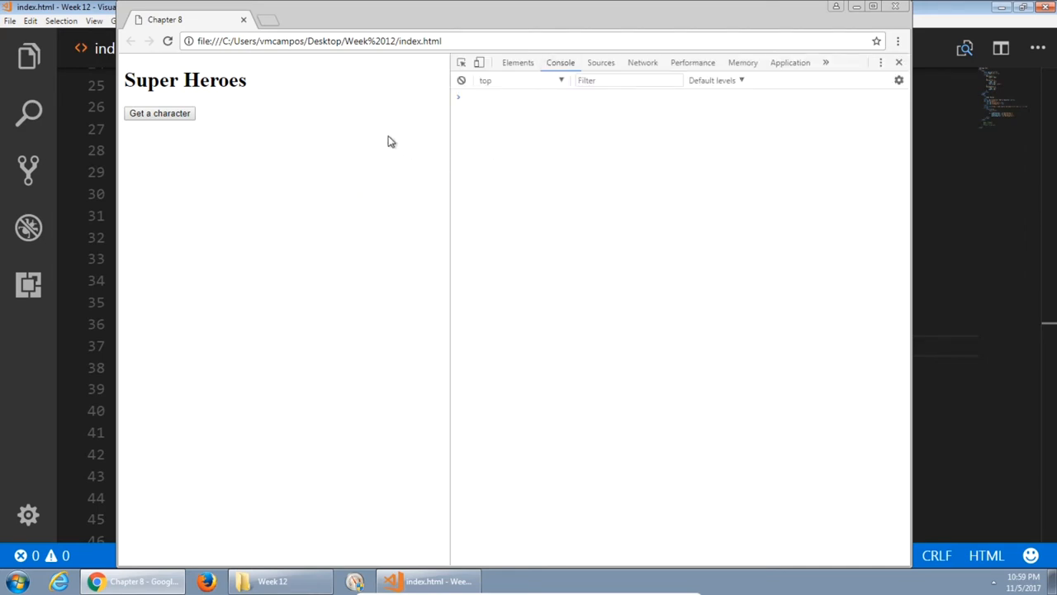
pyautogui.moveTo(446, 298)
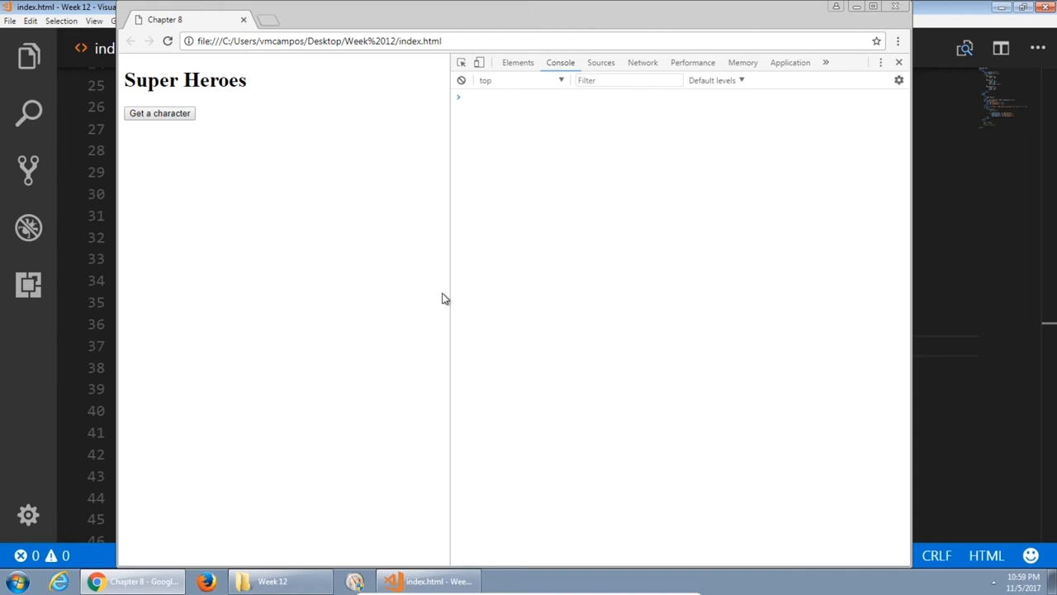
pyautogui.moveTo(896, 7)
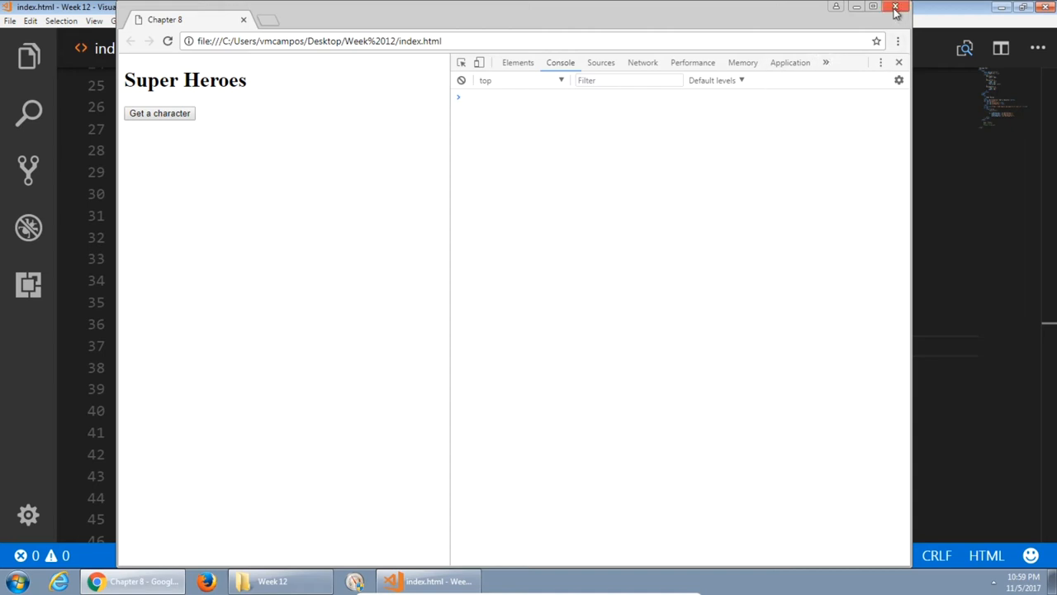
pyautogui.click(895, 6)
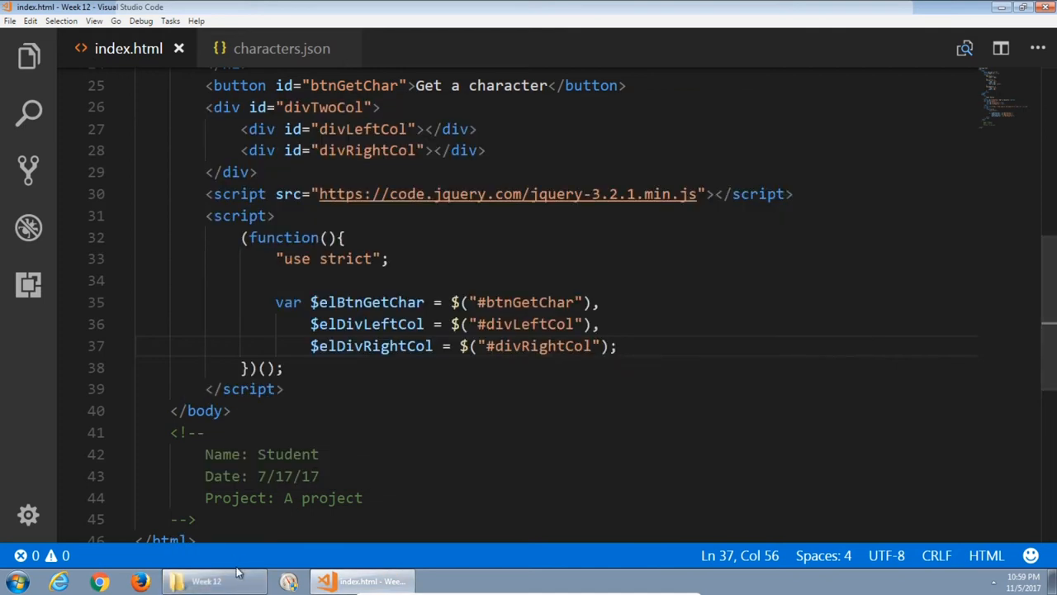
pyautogui.click(206, 582)
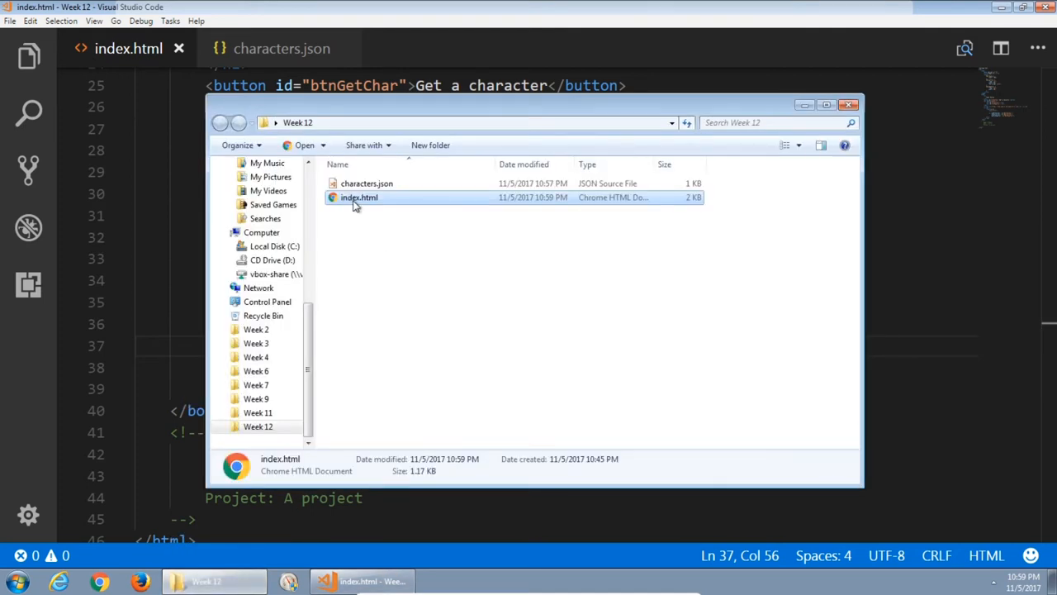
pyautogui.rightClick(360, 197)
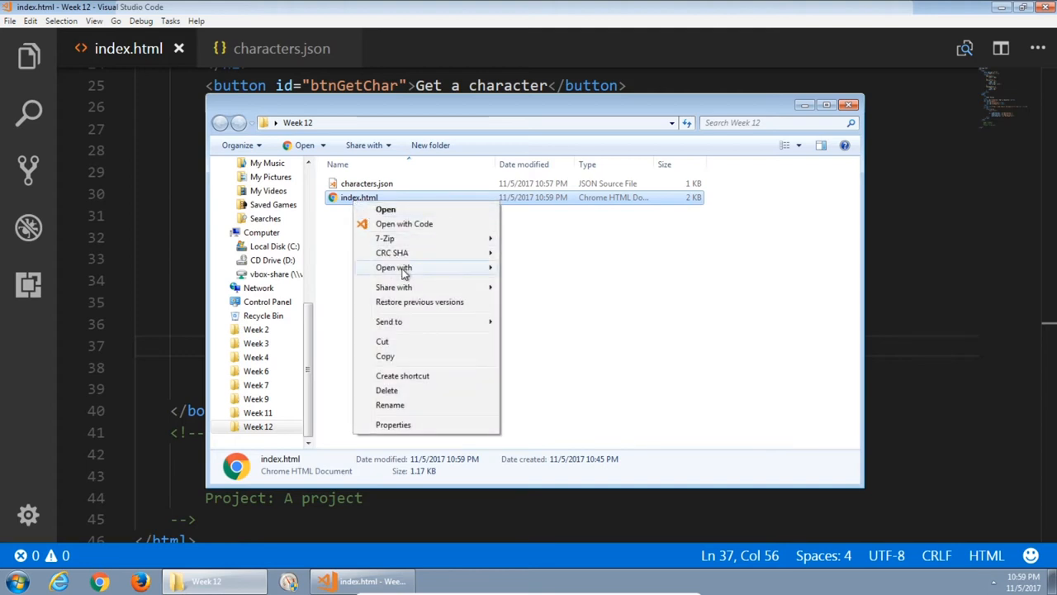
pyautogui.click(519, 273)
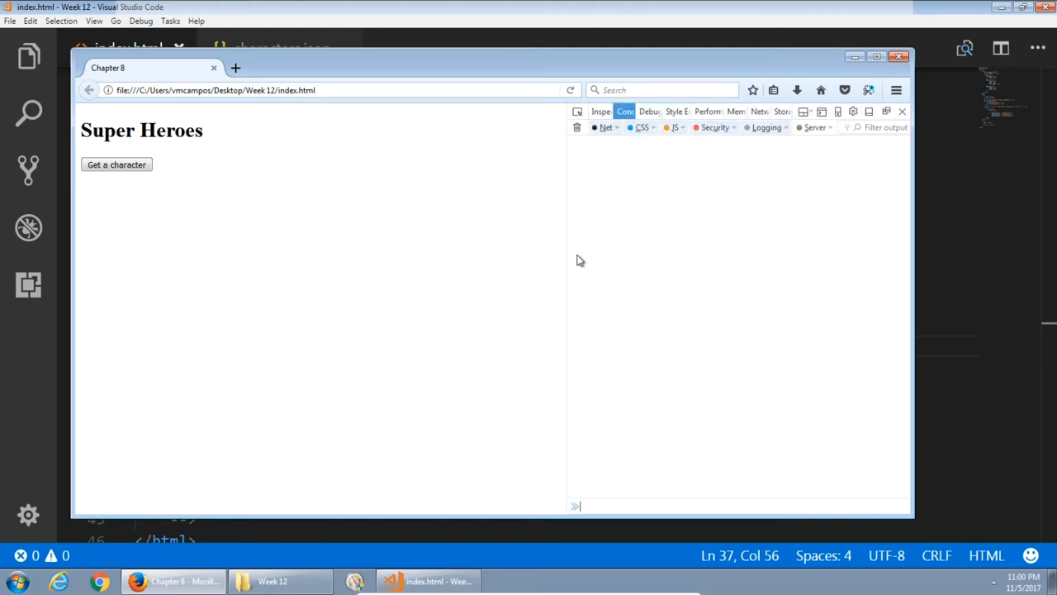
pyautogui.moveTo(644, 169)
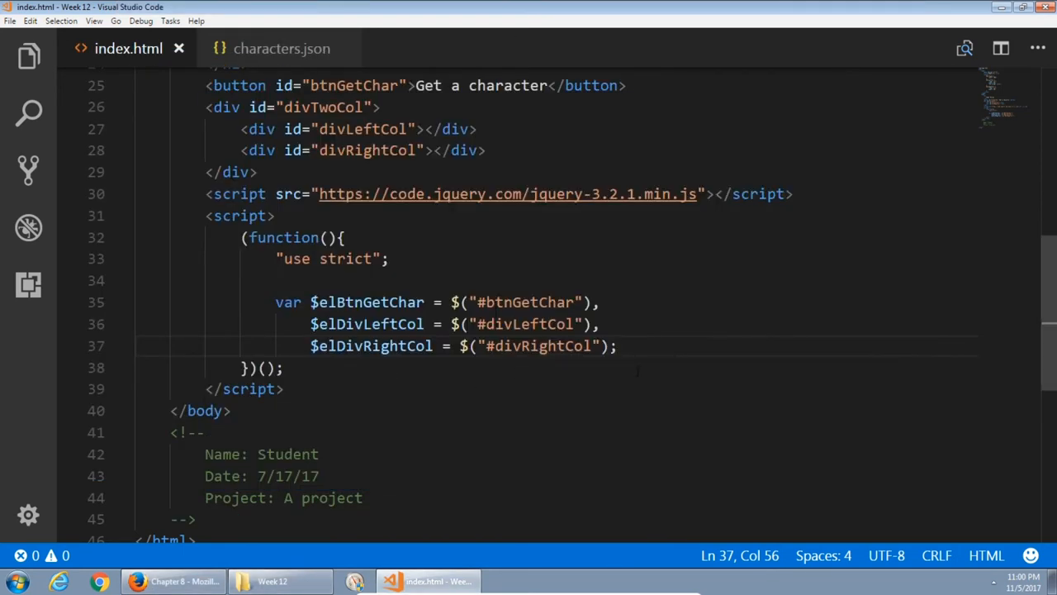
# Declare var fileConnection = new XMLHttpRequest(); below the element variables.
pyautogui.press('Enter')
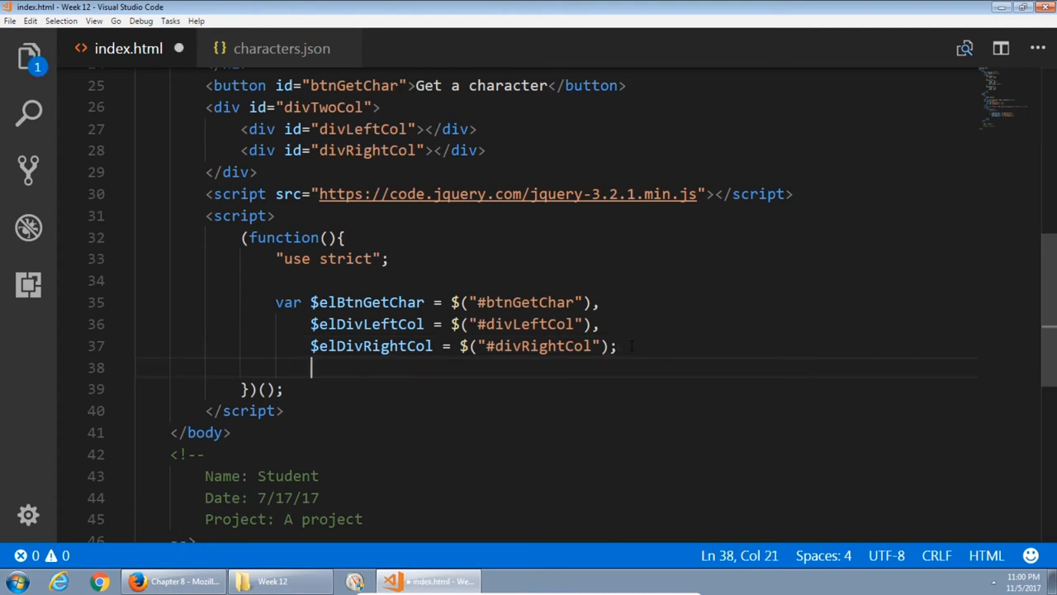
pyautogui.write('var')
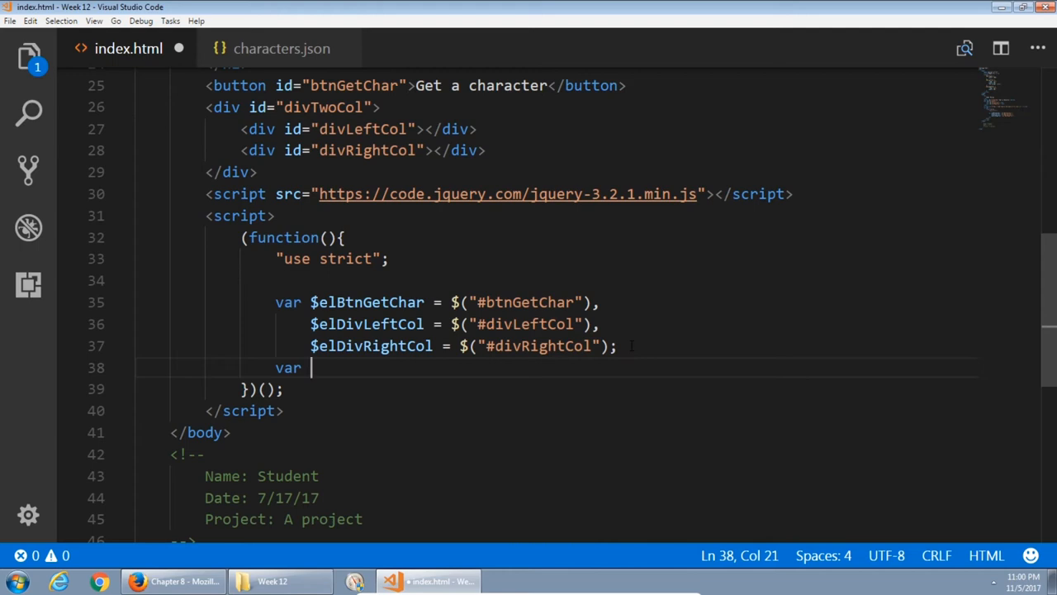
pyautogui.write('file')
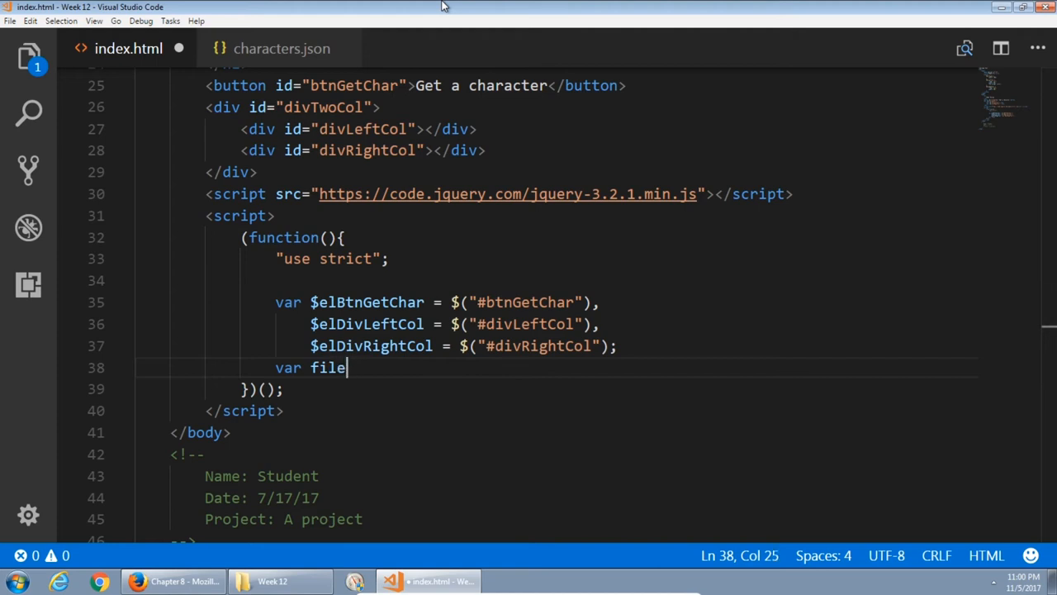
pyautogui.write('Connection')
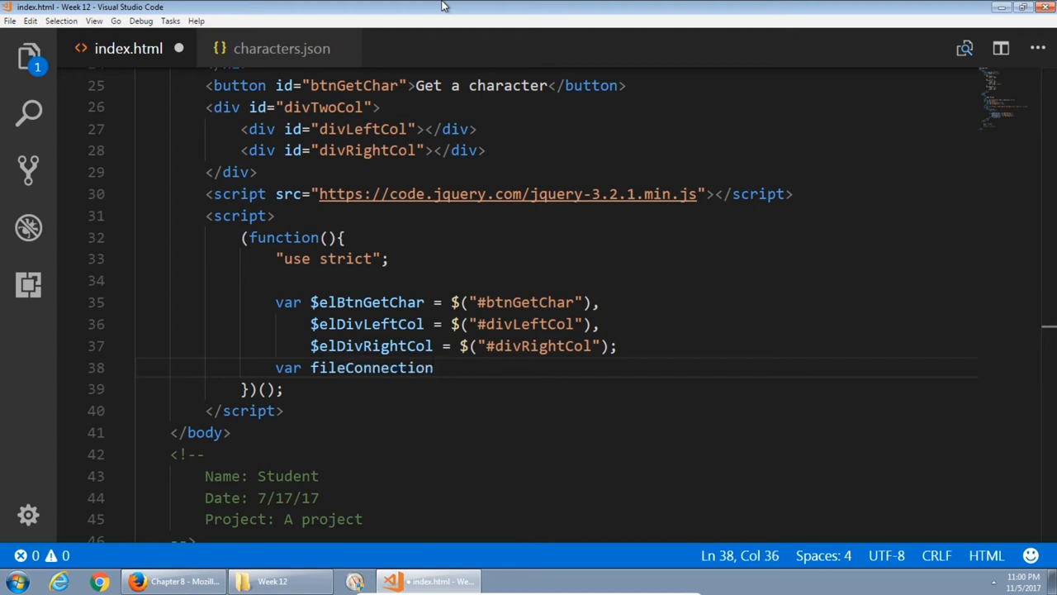
pyautogui.write('= new')
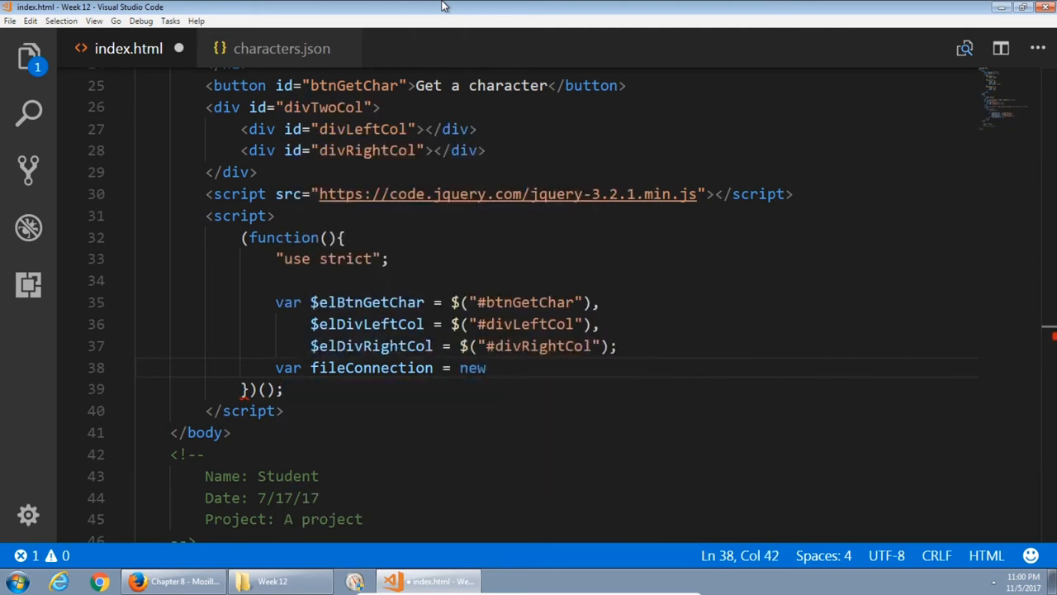
pyautogui.write('XML')
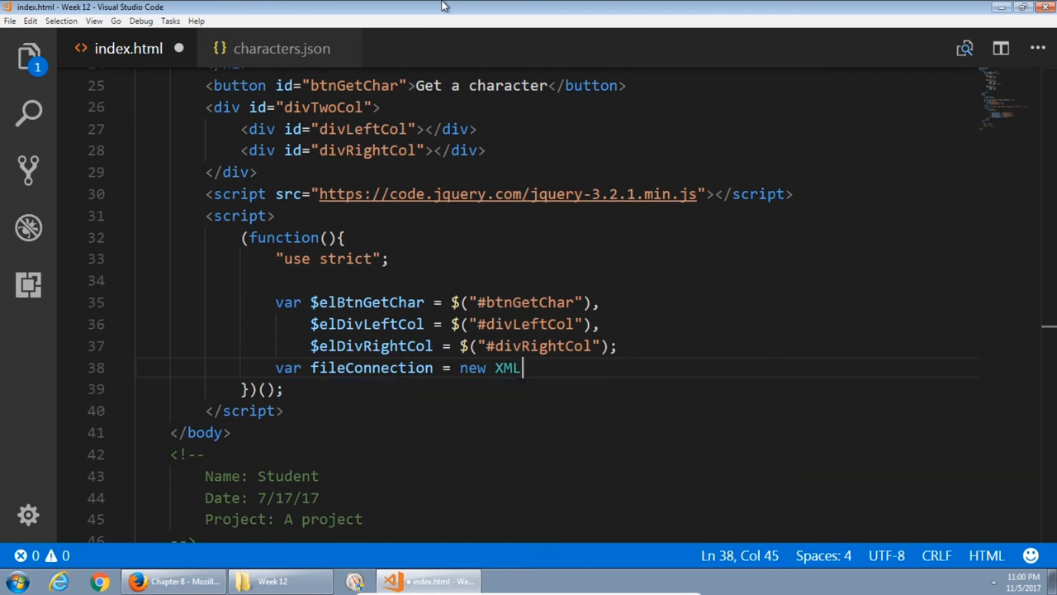
pyautogui.write('HttpRequest')
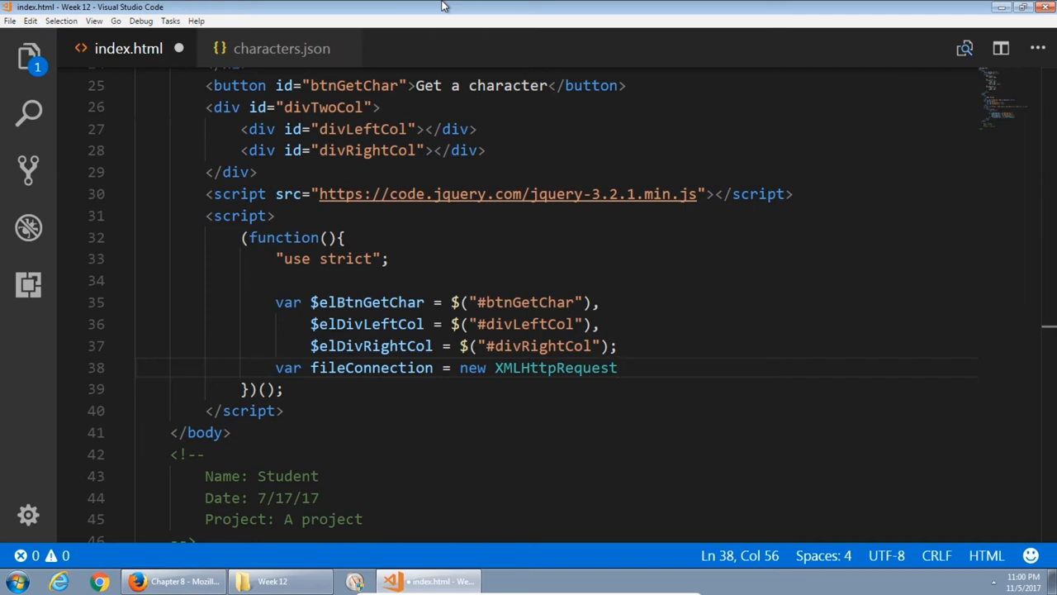
pyautogui.write('()')
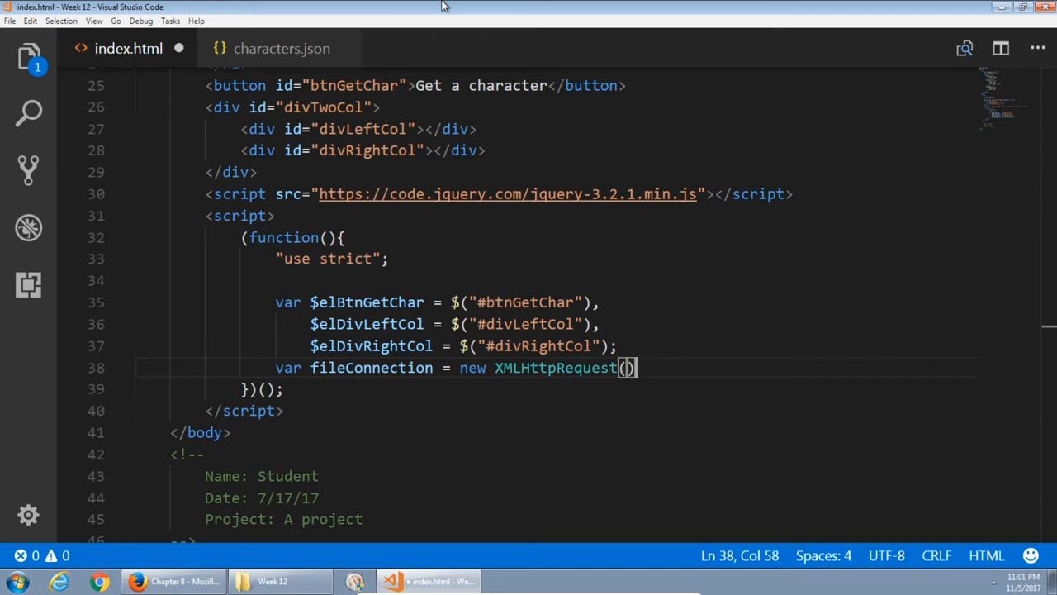
pyautogui.write(';')
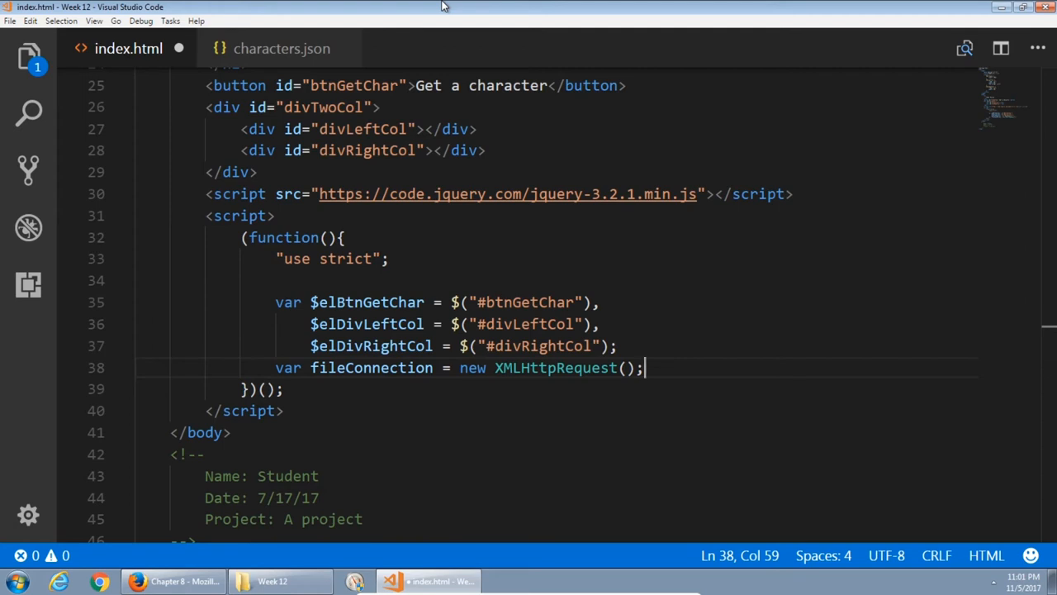
# Write an empty function fnGetChar() { } with a // END fnGetChar() comment.
pyautogui.press('Enter')
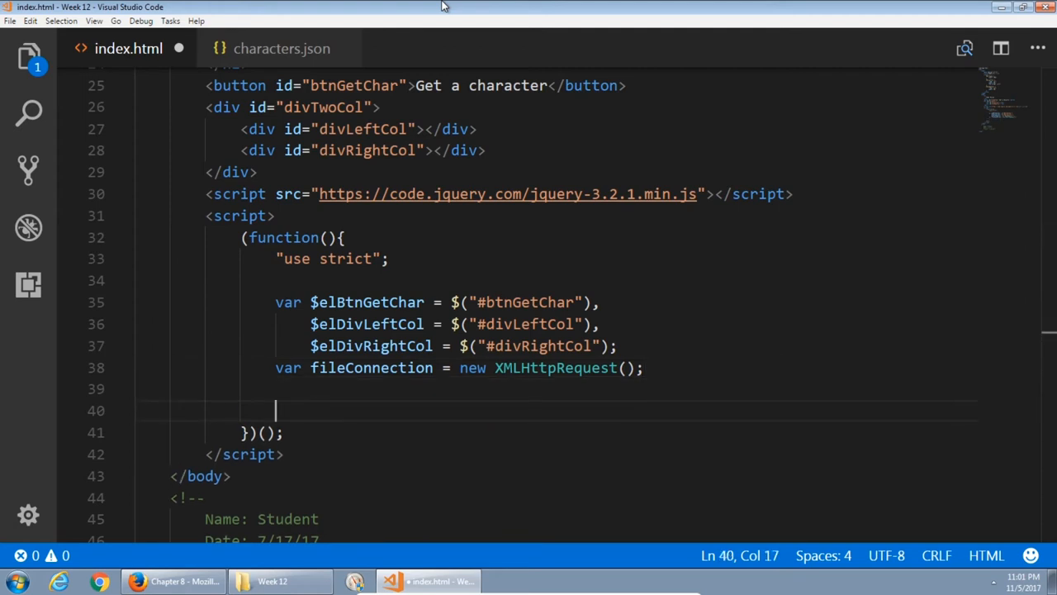
pyautogui.write('function')
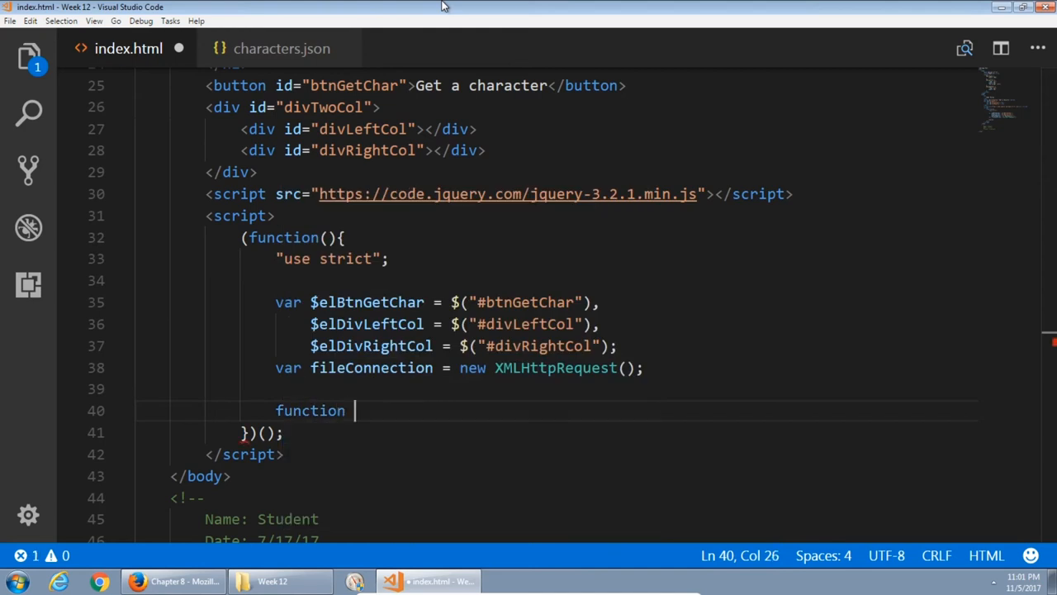
pyautogui.write('fnGetChar() {')
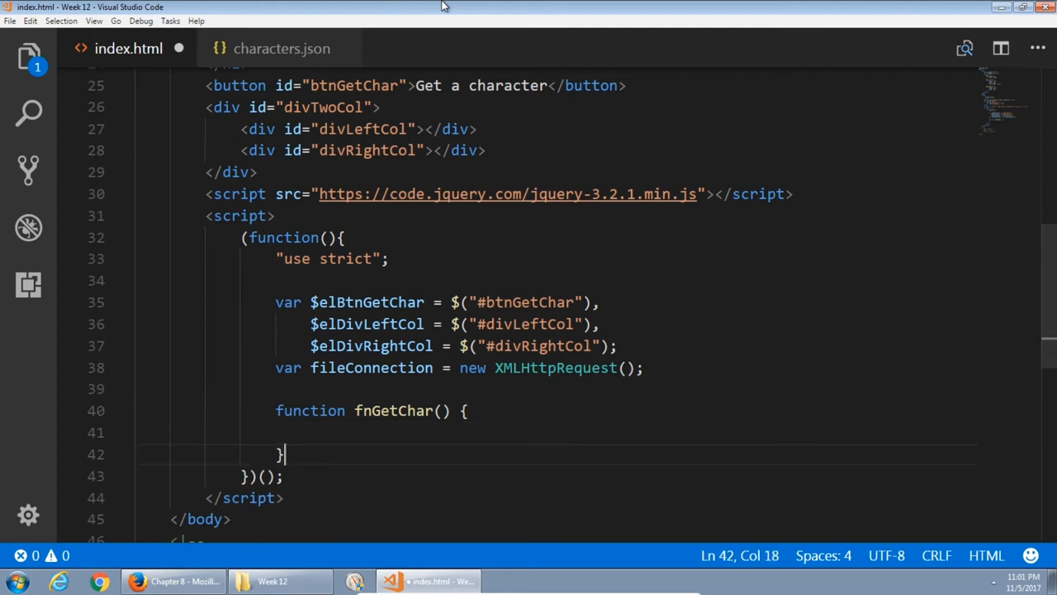
pyautogui.write('// END')
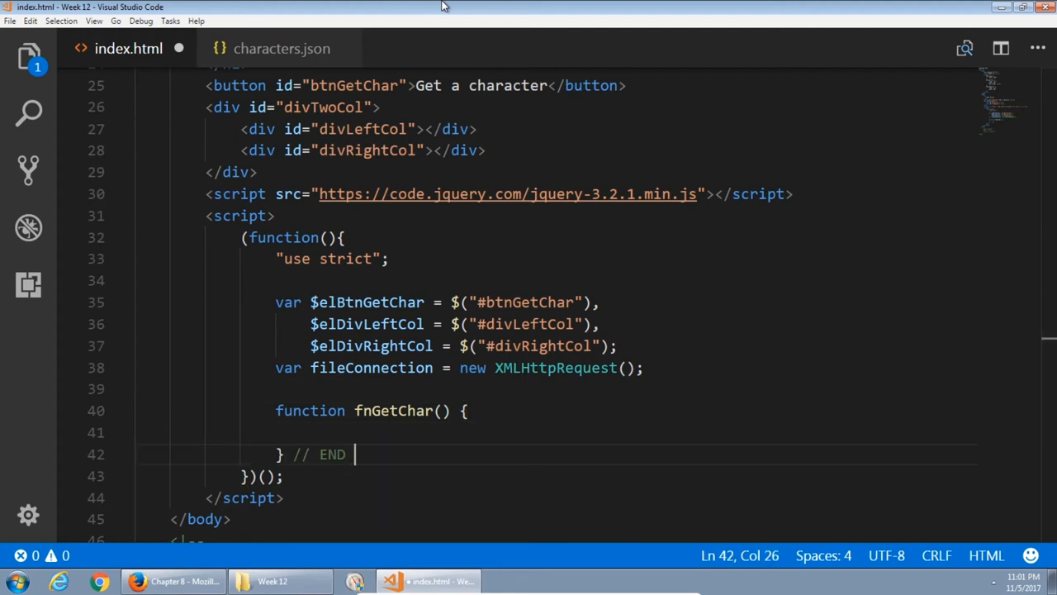
pyautogui.write('fnGet')
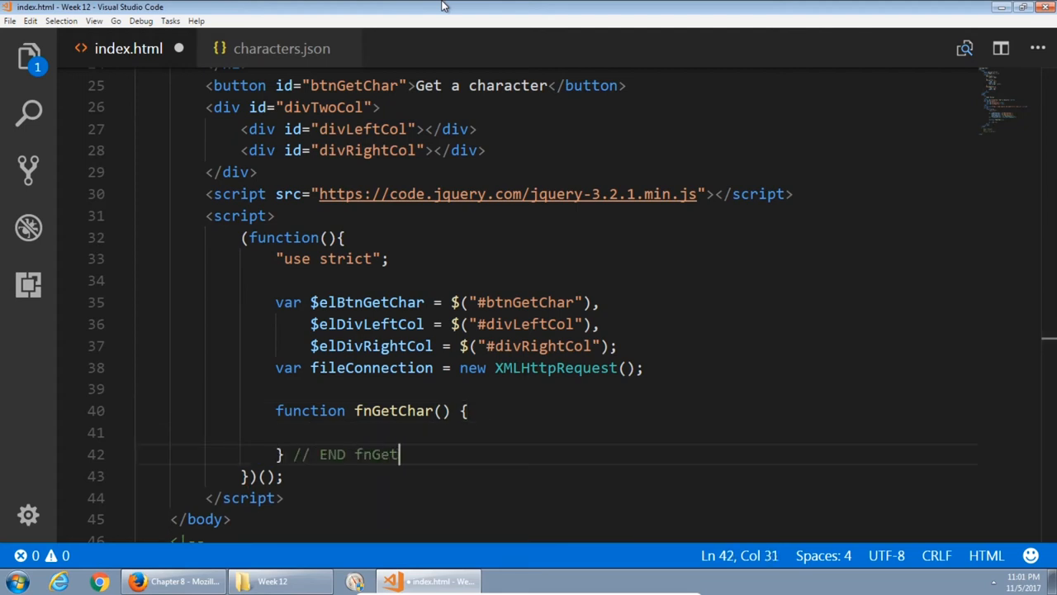
pyautogui.write('Char()')
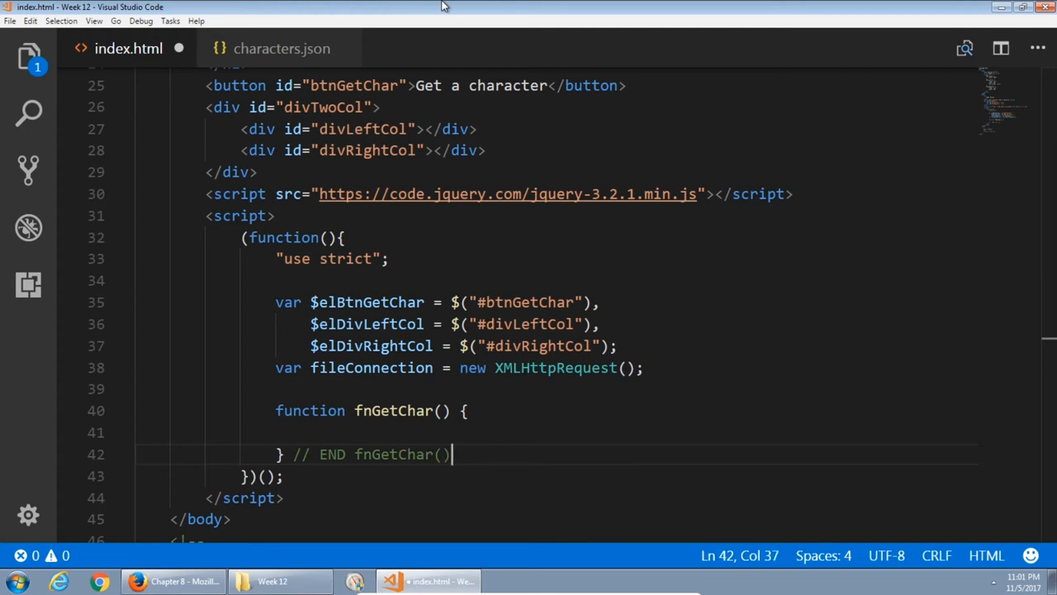
# Bind the button with $elBtnGetChar.on("click", fnGetChar);.
pyautogui.press('Return')
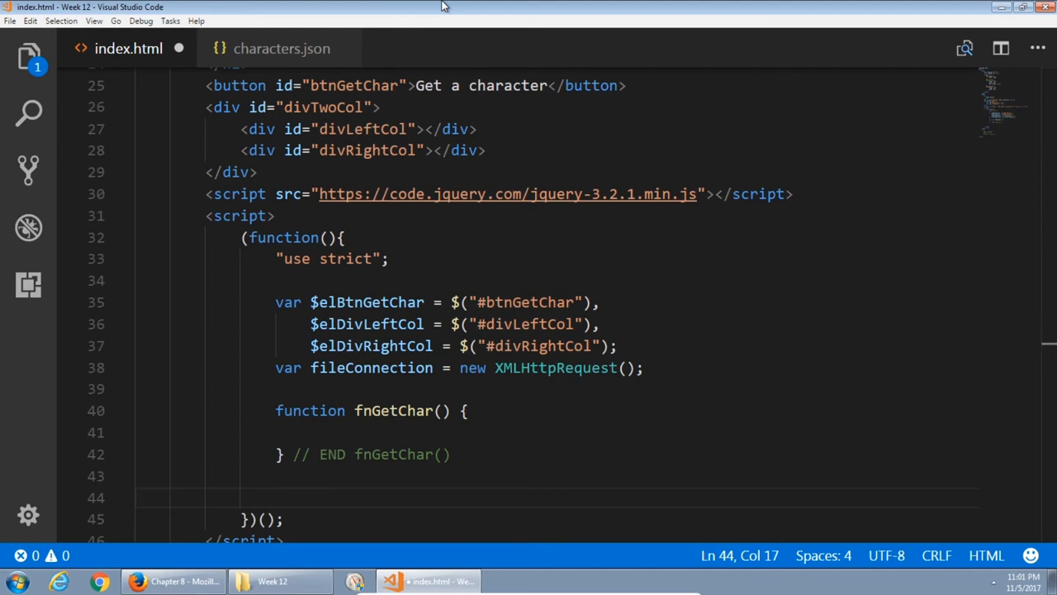
pyautogui.write('$elBtnGetChar')
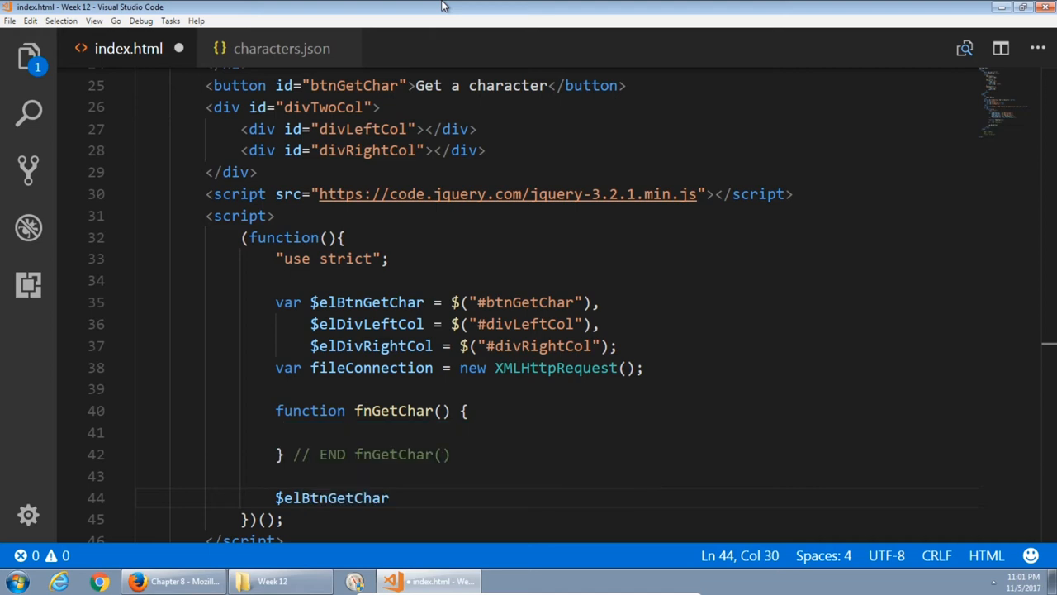
pyautogui.write('.on();')
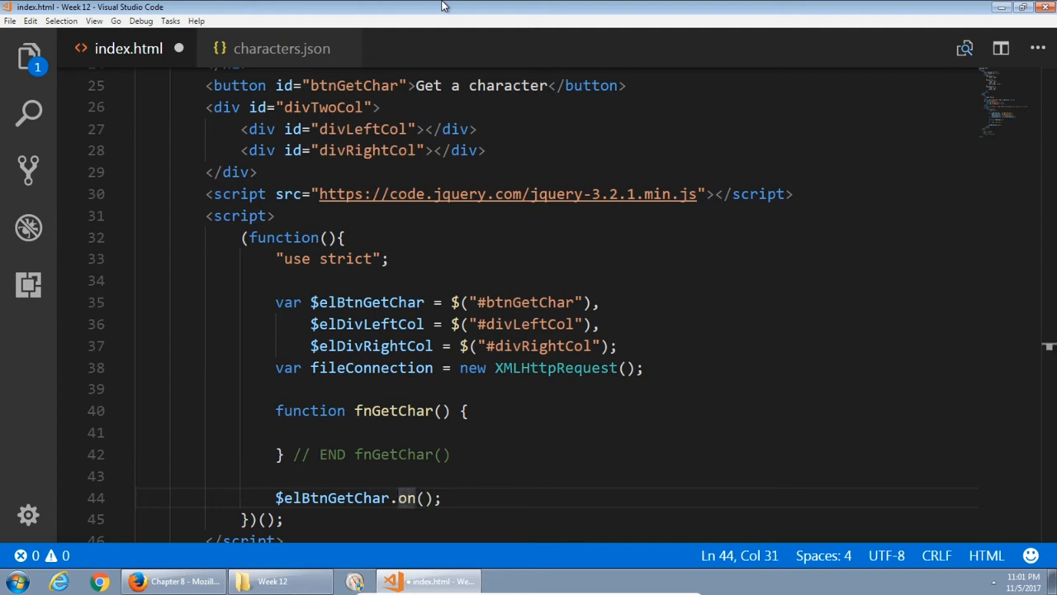
pyautogui.write('"click"')
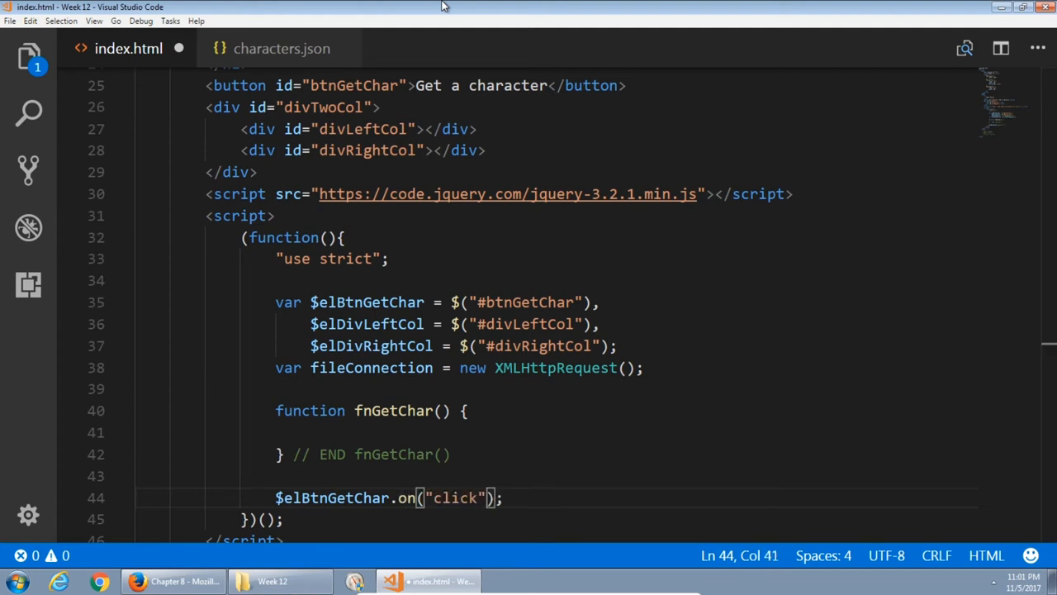
pyautogui.write(', f')
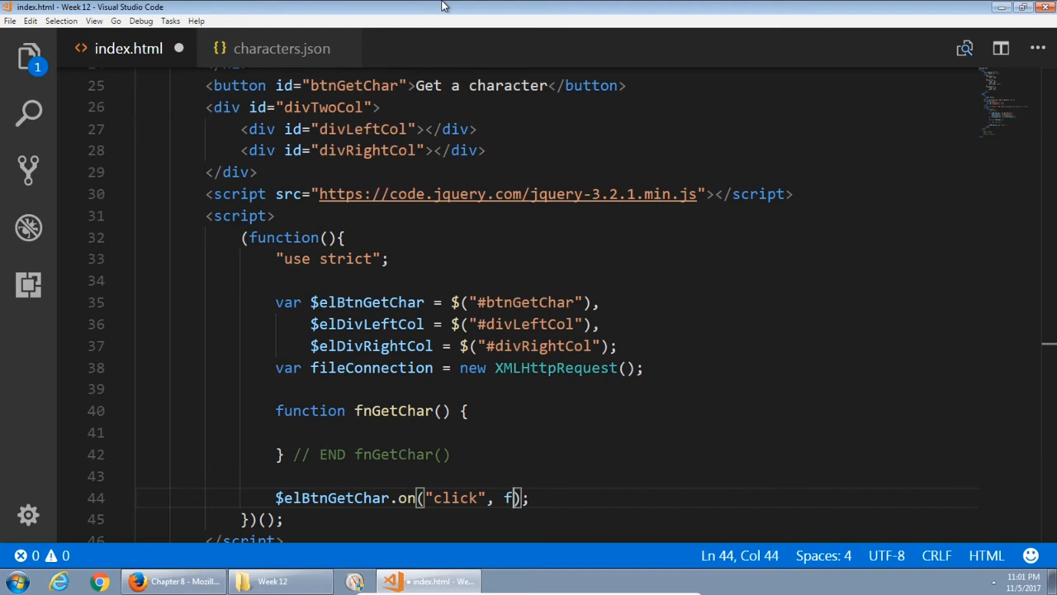
pyautogui.write('nGetChar')
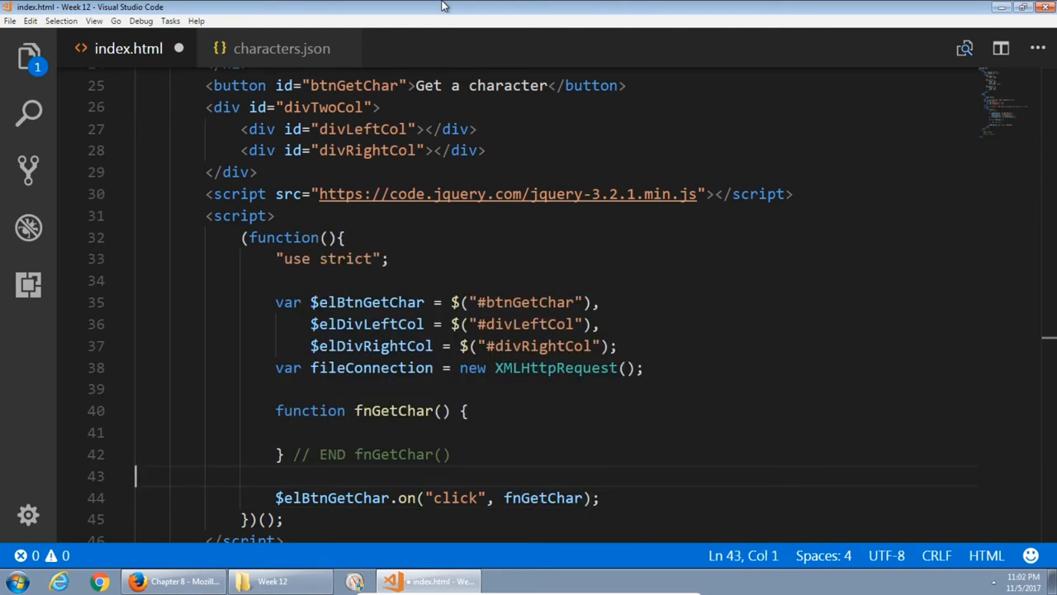
# Add console.log("fnGetChar STARTS"); in fnGetChar and try Get a character in Firefox.
pyautogui.click(310, 433)
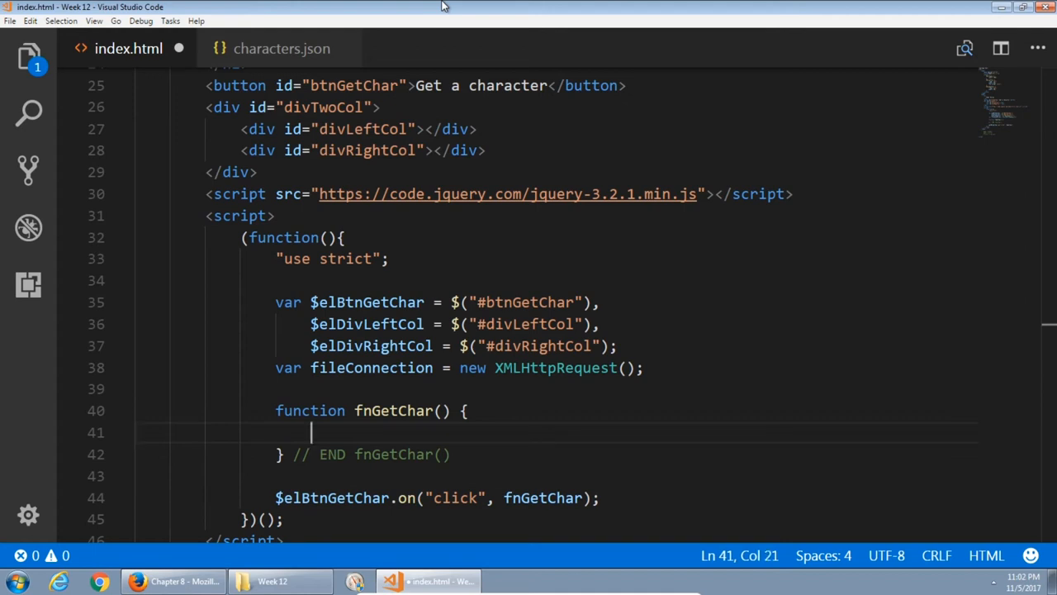
pyautogui.write('console.log("')
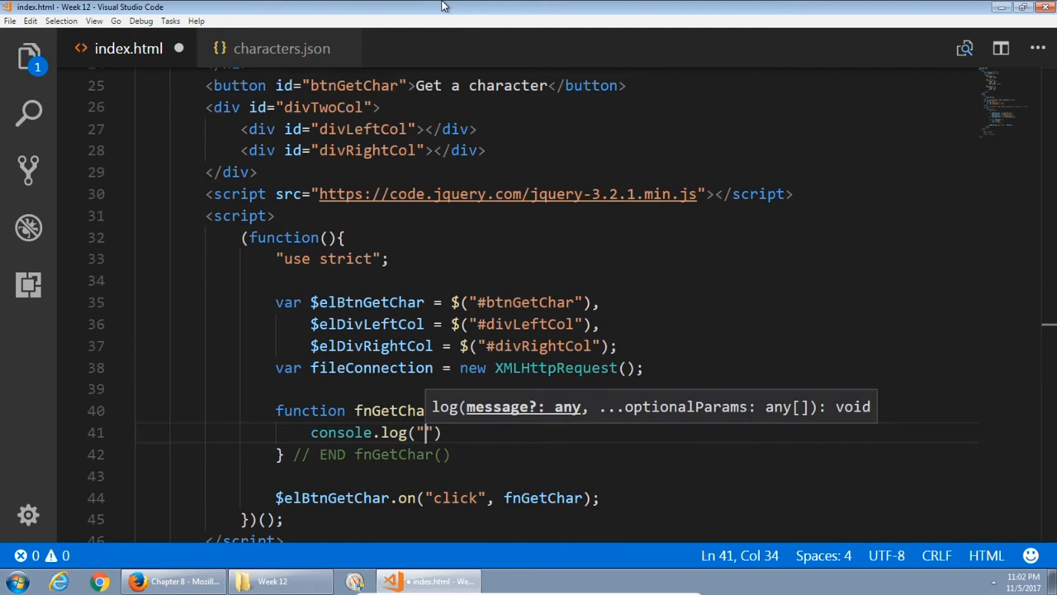
pyautogui.write('fnGetChar')
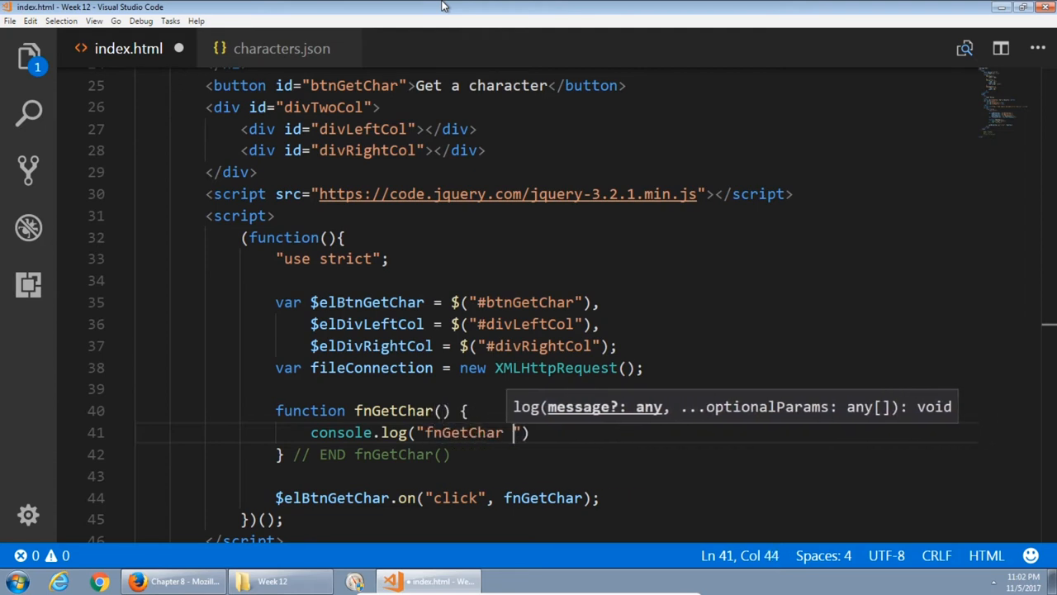
pyautogui.write('STARTS')
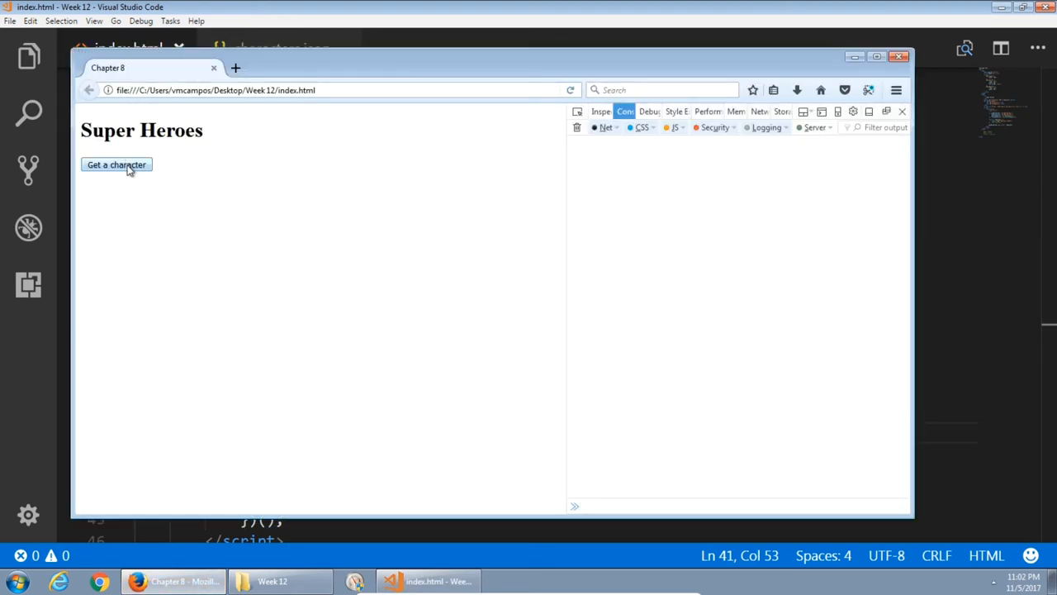
pyautogui.click(116, 165)
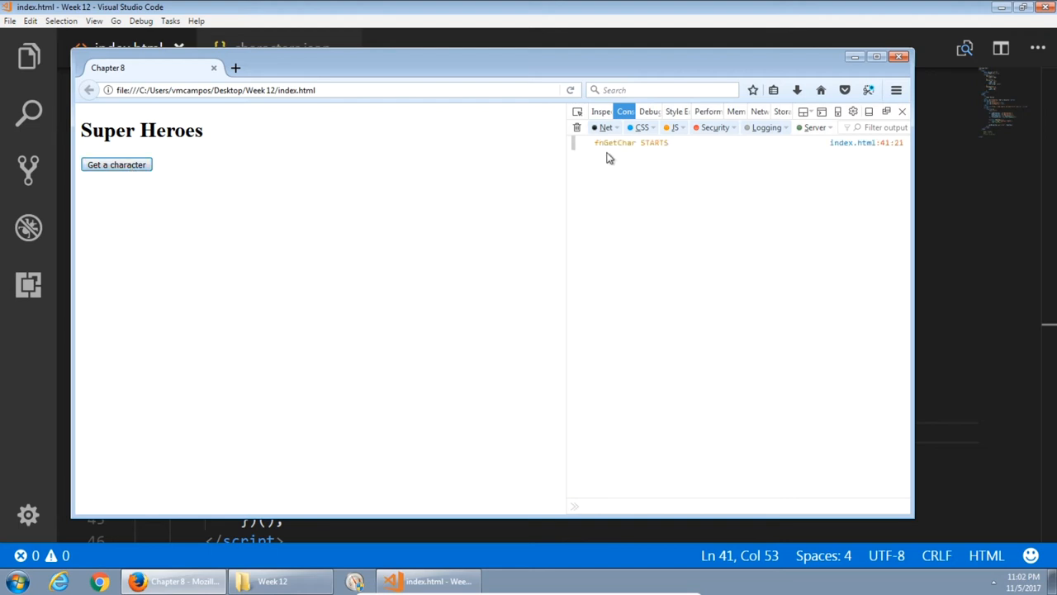
pyautogui.moveTo(889, 153)
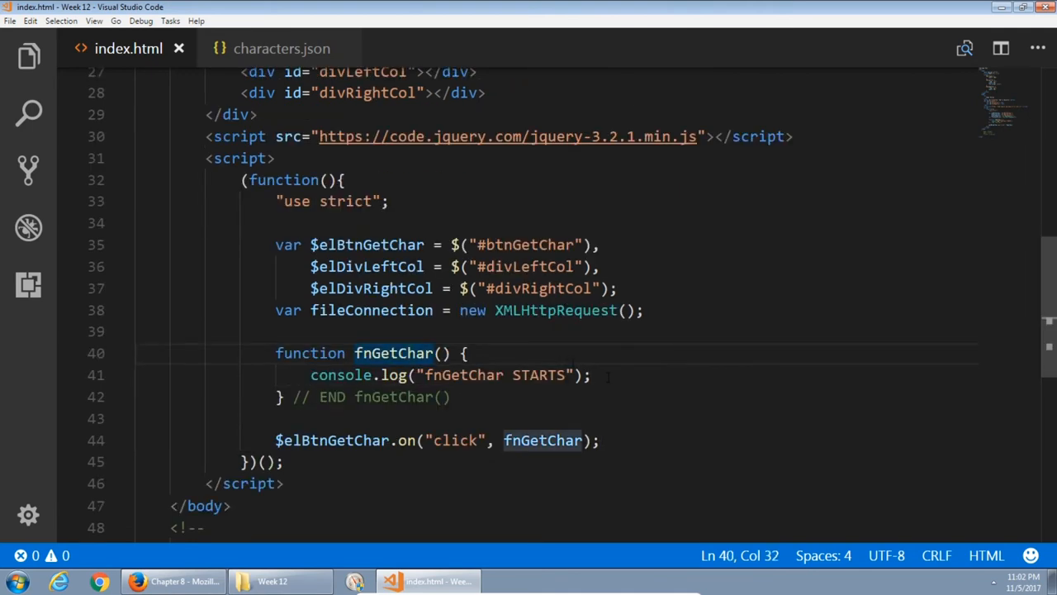
# Add fileConnection.open("GET", "characters.json", true); inside fnGetChar.
pyautogui.press('Enter')
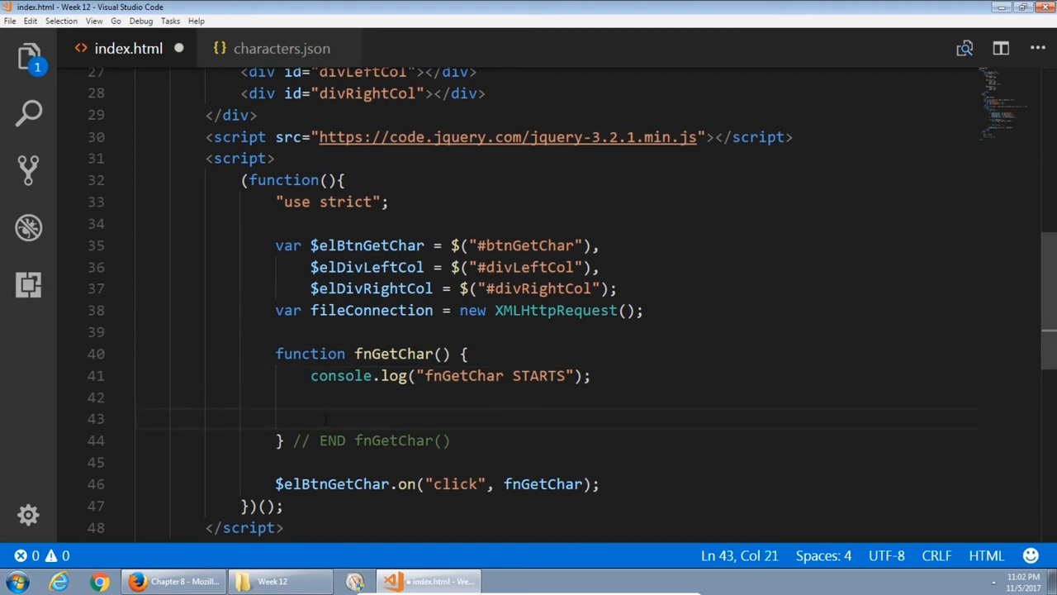
pyautogui.moveTo(281, 47)
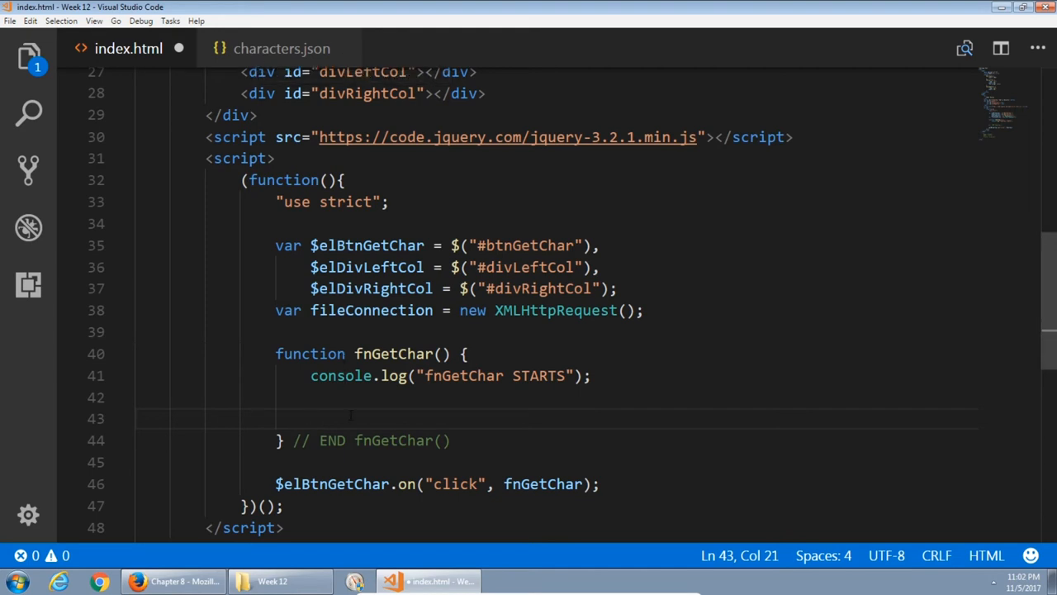
pyautogui.write('fileConnection')
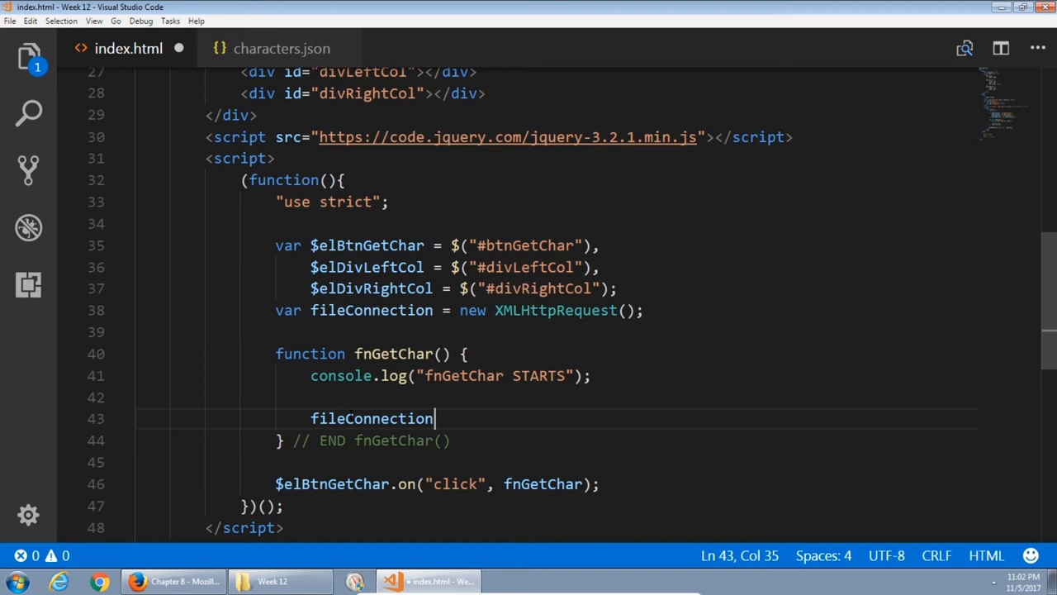
pyautogui.write('.open();')
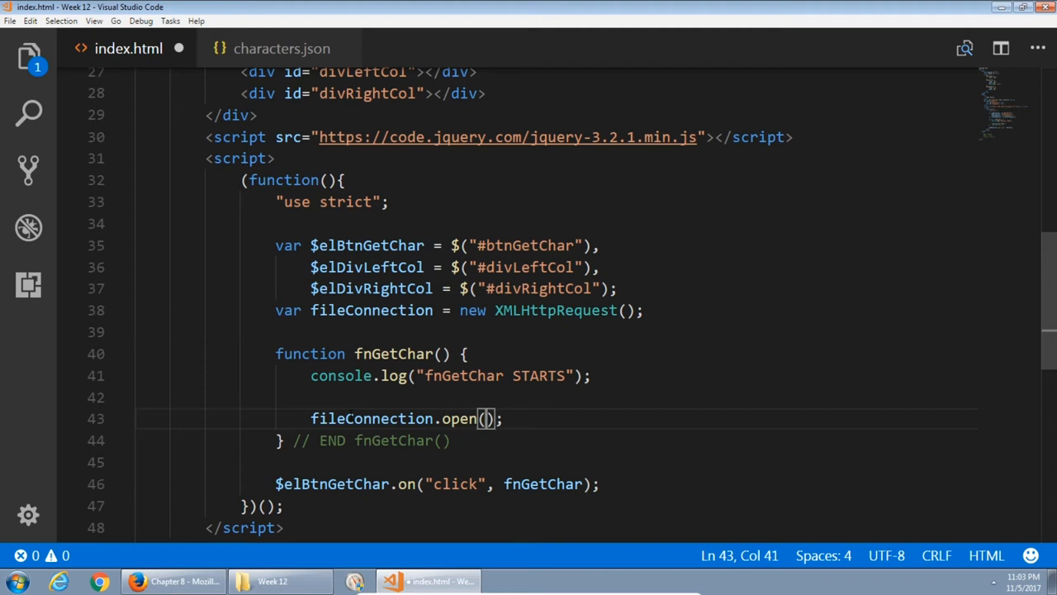
pyautogui.write('""')
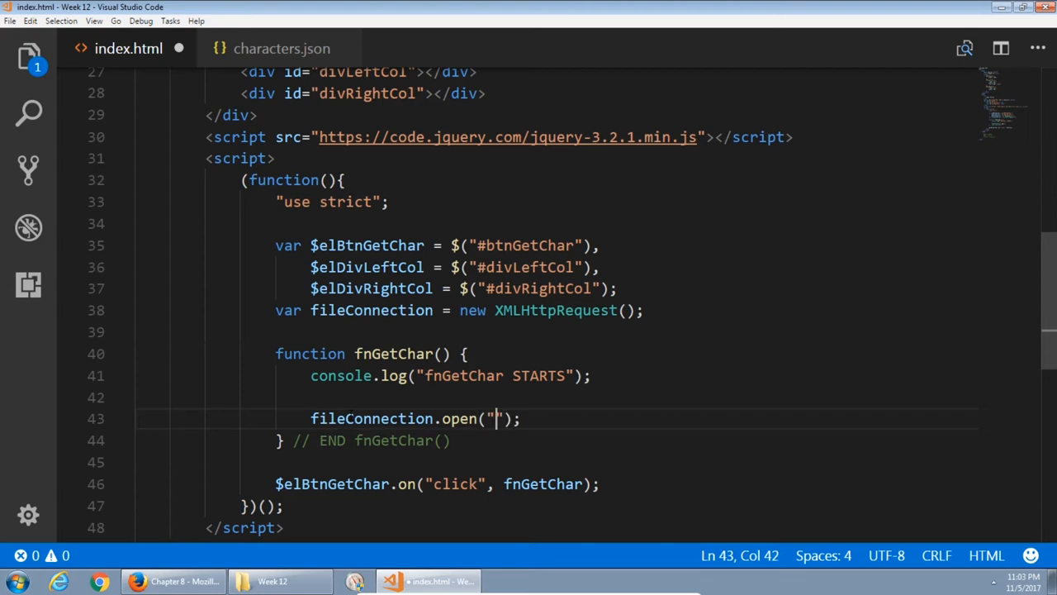
pyautogui.write('GET')
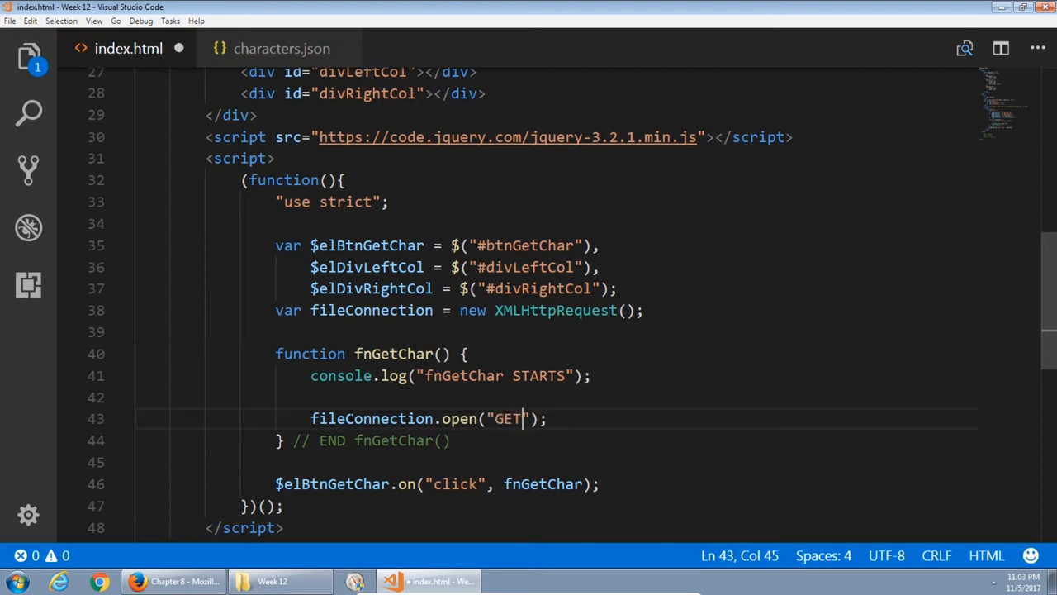
pyautogui.write(', ""')
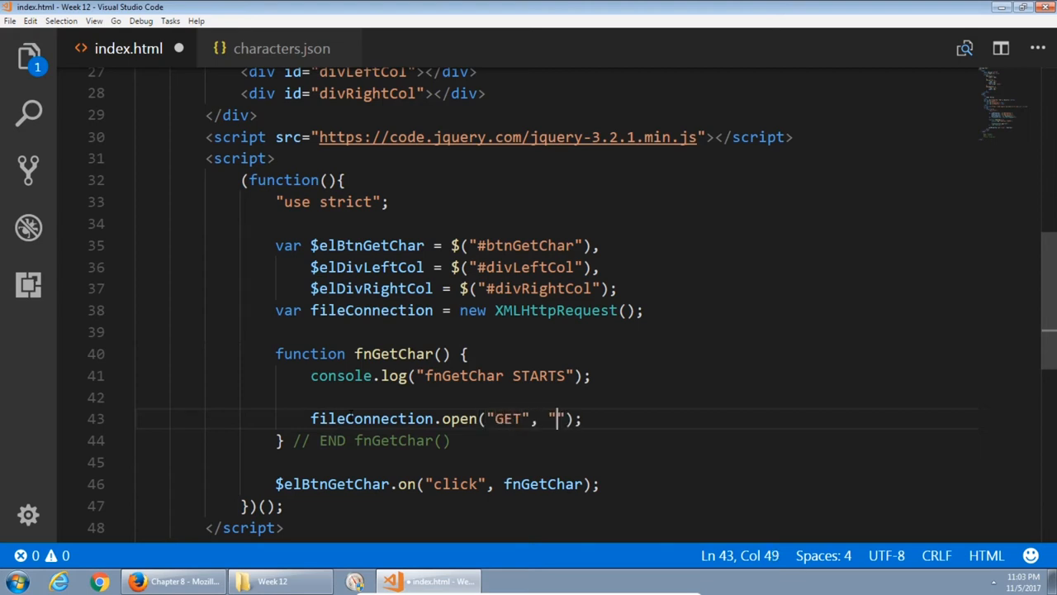
pyautogui.write('charac')
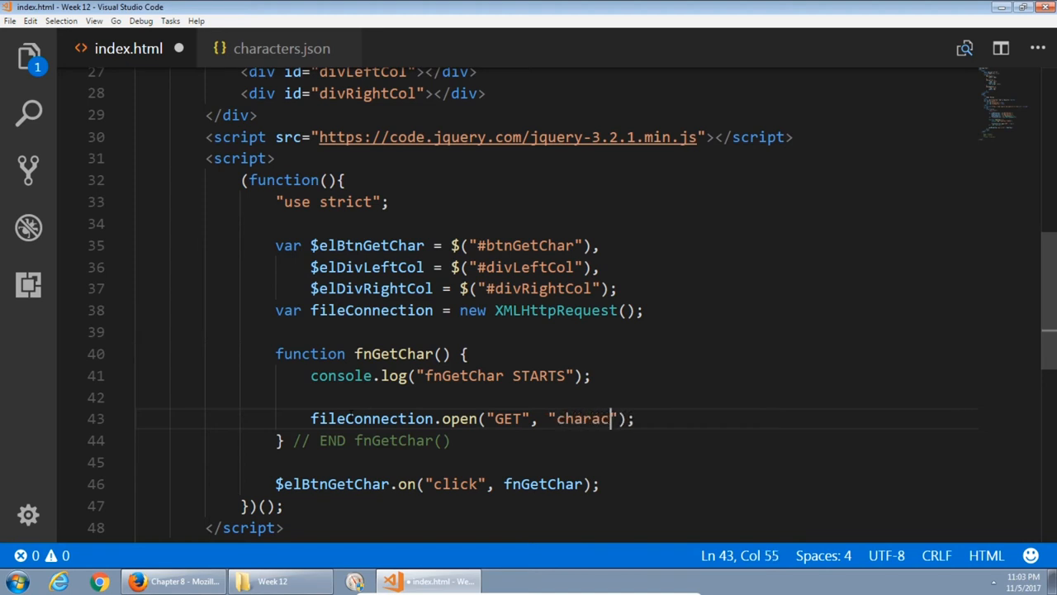
pyautogui.write('ters.j')
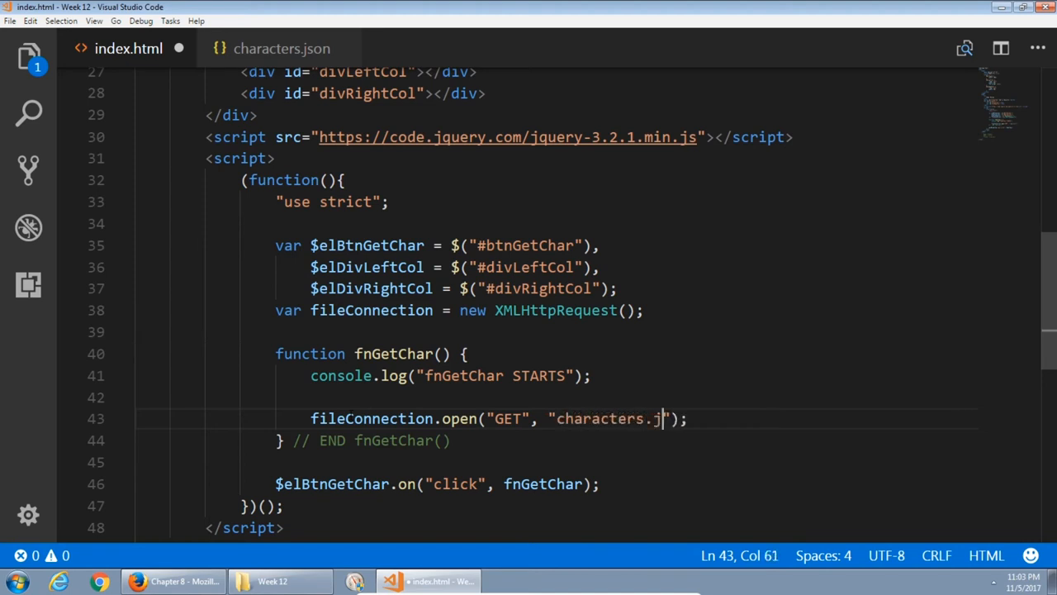
pyautogui.write('son",')
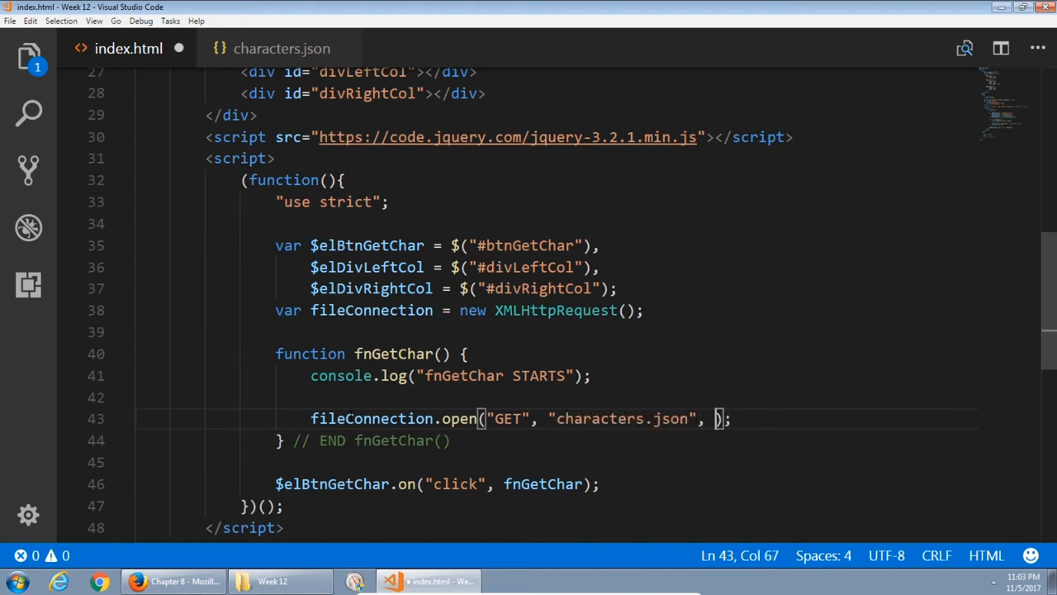
pyautogui.write('true')
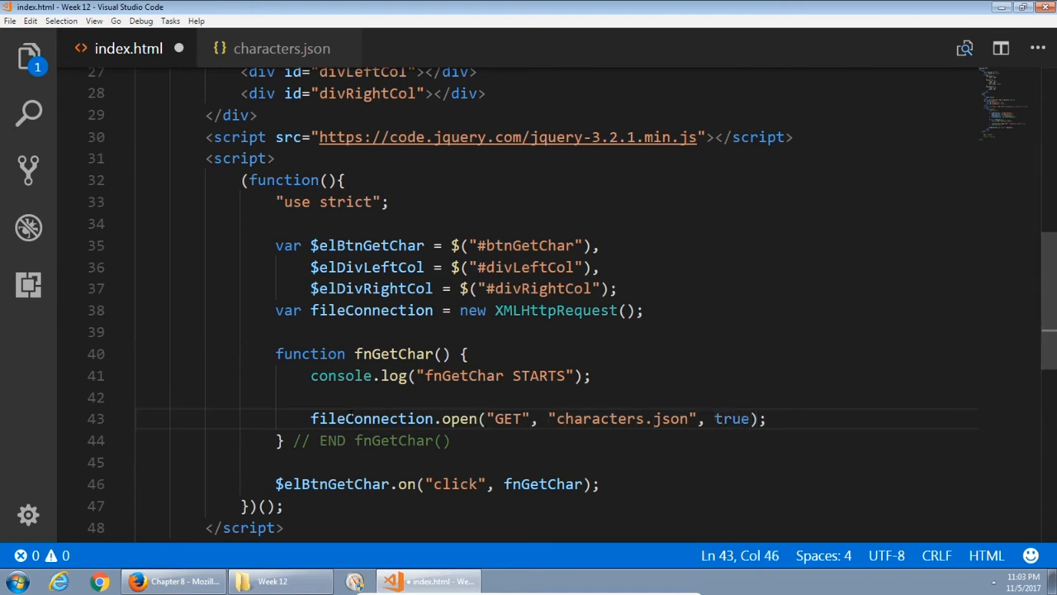
# Highlight the GET, characters.json and true arguments of the open call for review.
pyautogui.doubleClick(505, 418)
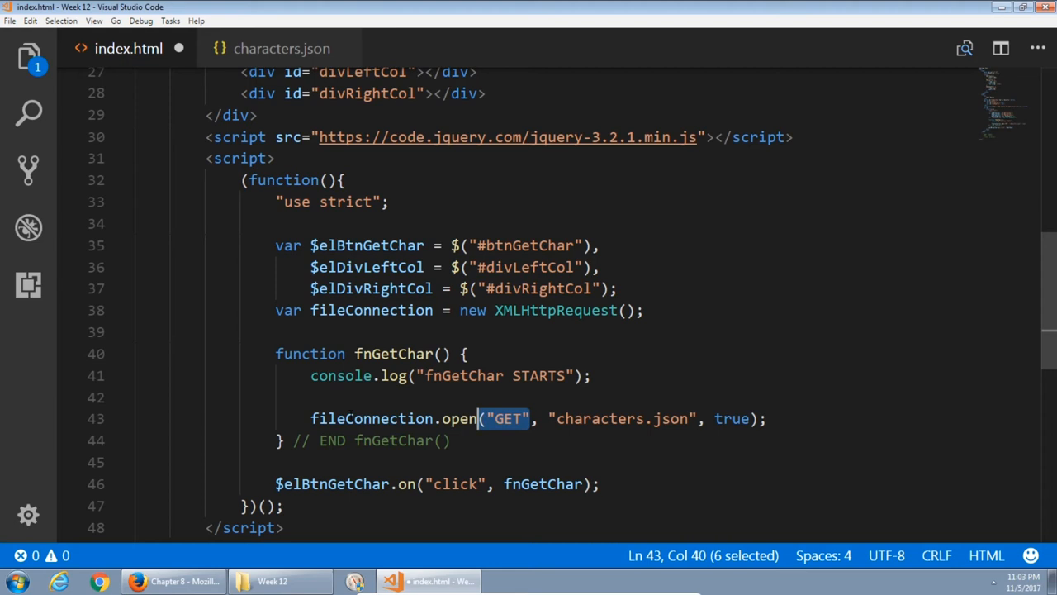
pyautogui.click(548, 418)
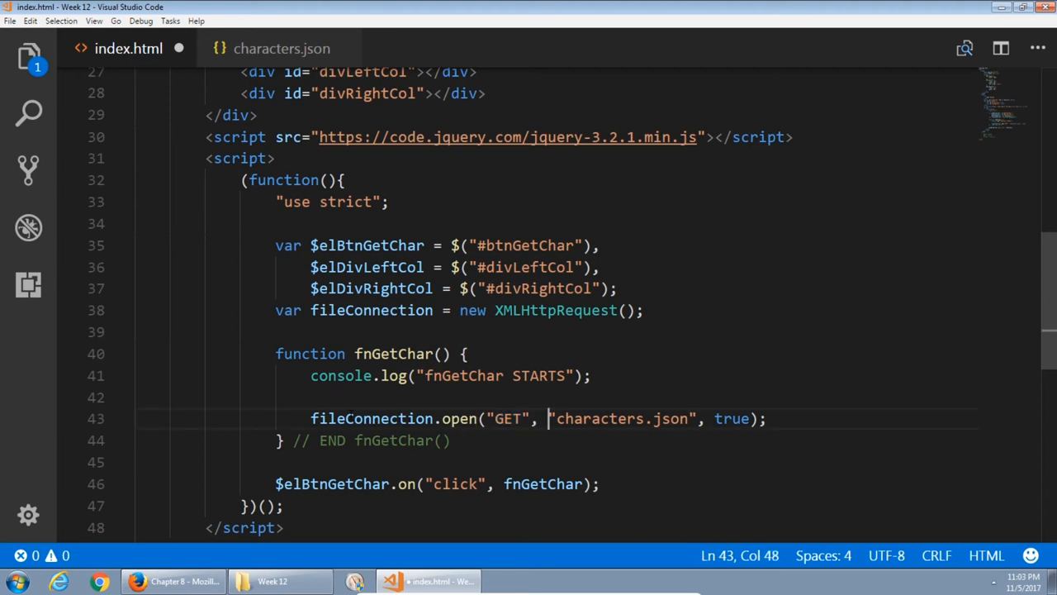
pyautogui.doubleClick(620, 418)
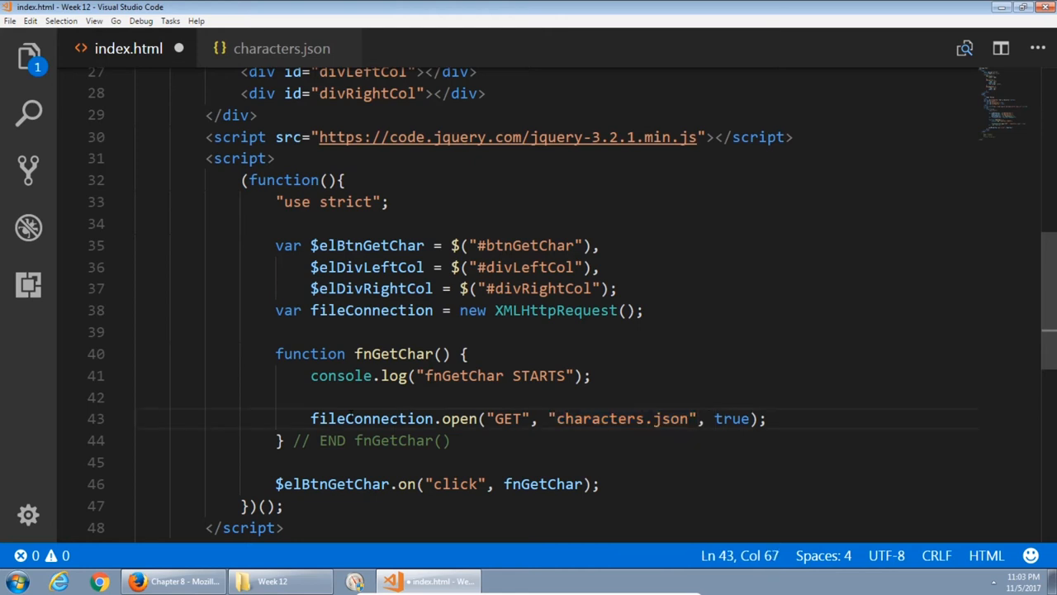
pyautogui.doubleClick(732, 418)
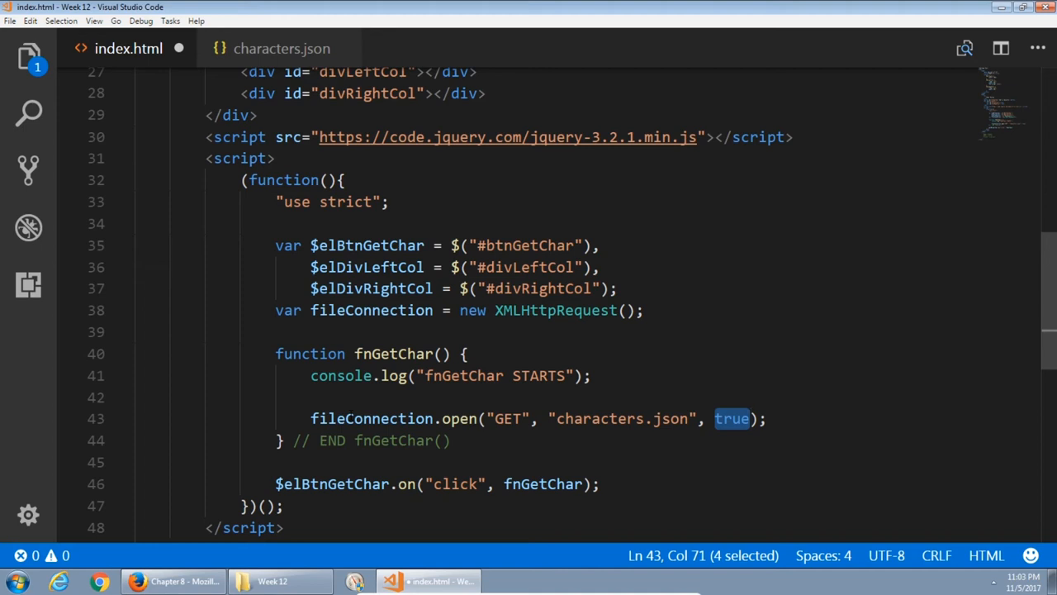
pyautogui.click(767, 418)
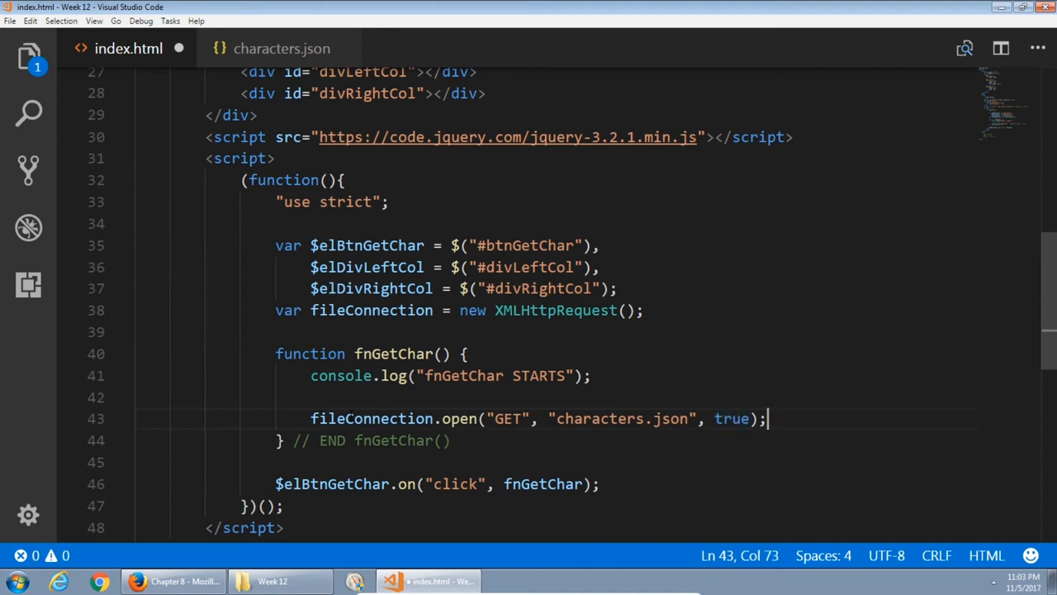
# Add fileConnection.send(null); below the open call.
pyautogui.press('Enter')
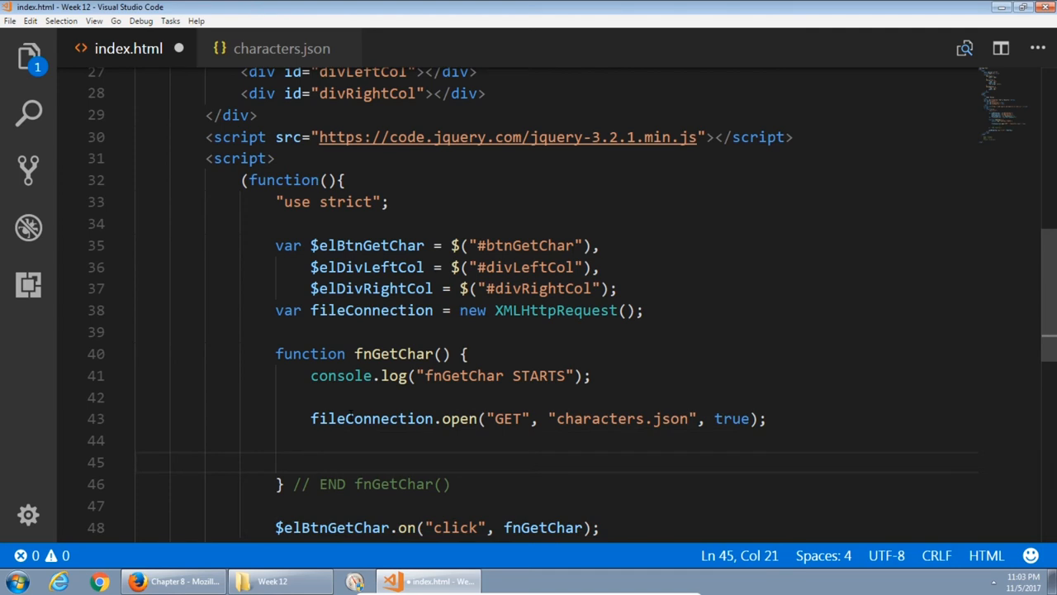
pyautogui.write('fileConnection')
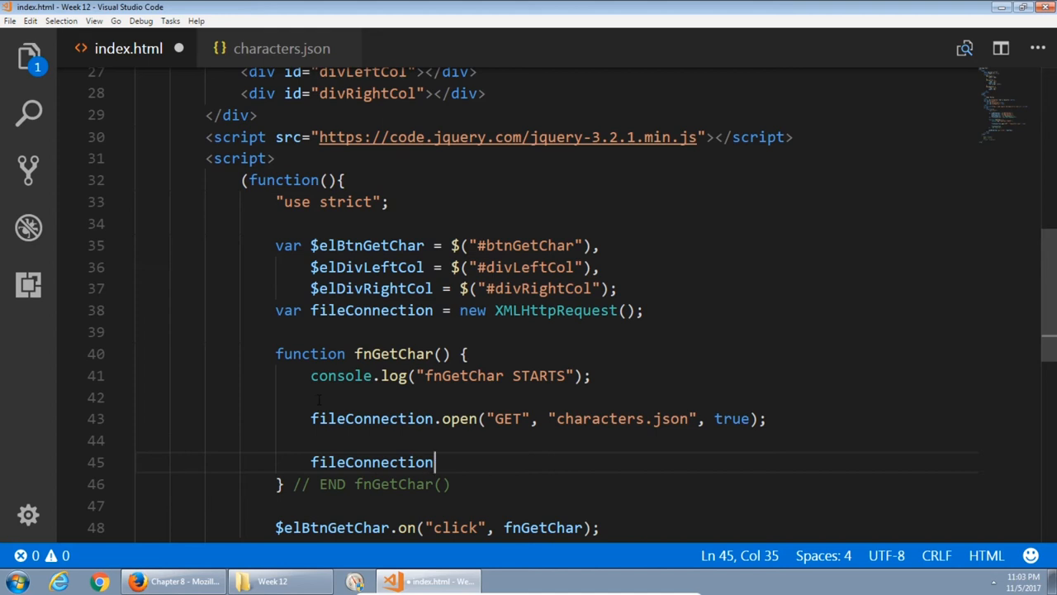
pyautogui.write('.send();')
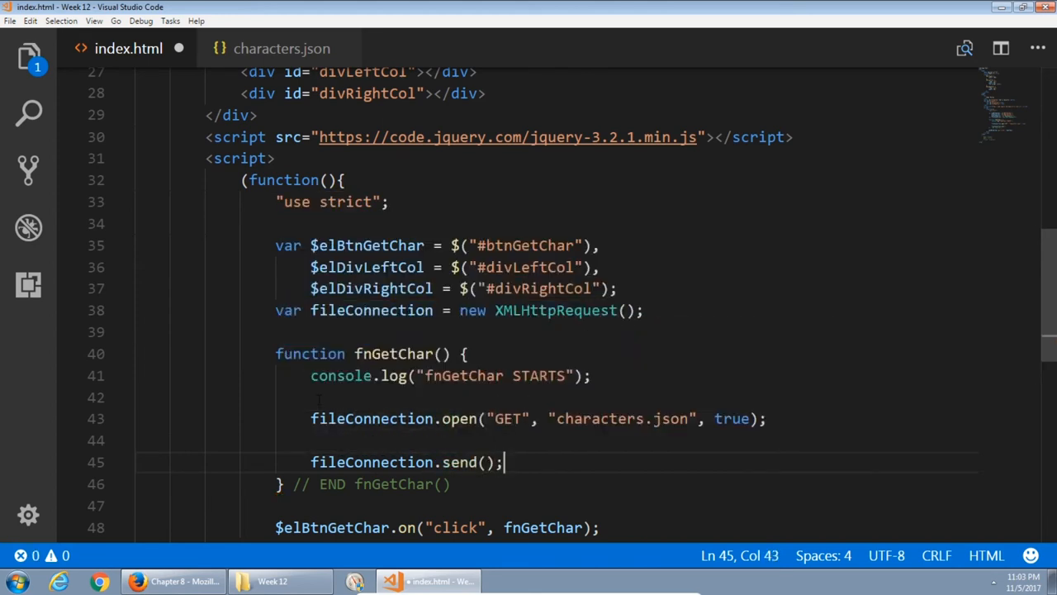
pyautogui.write('null')
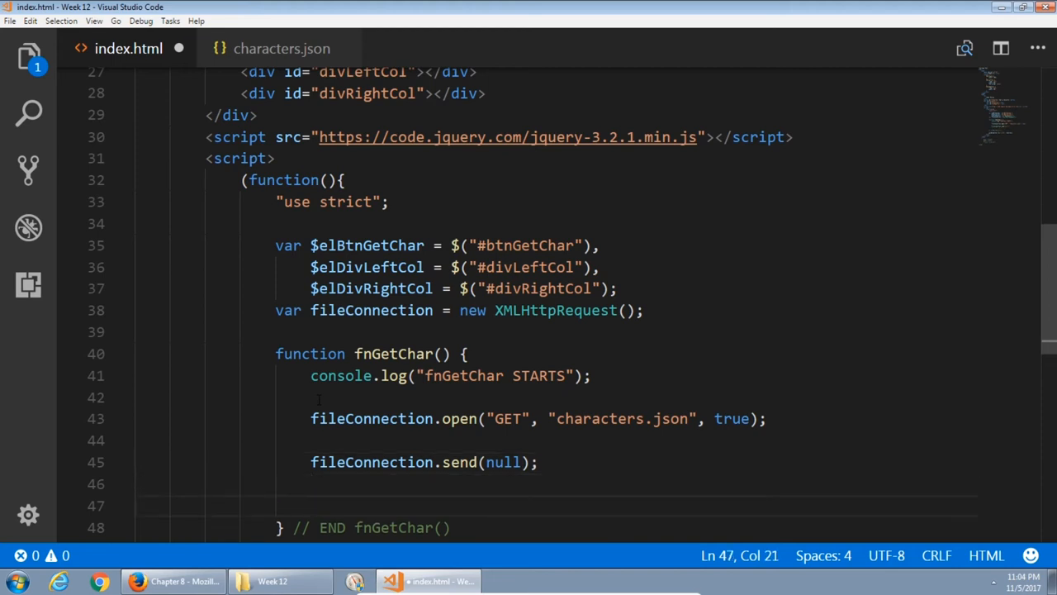
# Assign fileConnection.onload an empty function.
pyautogui.write('fileConnection')
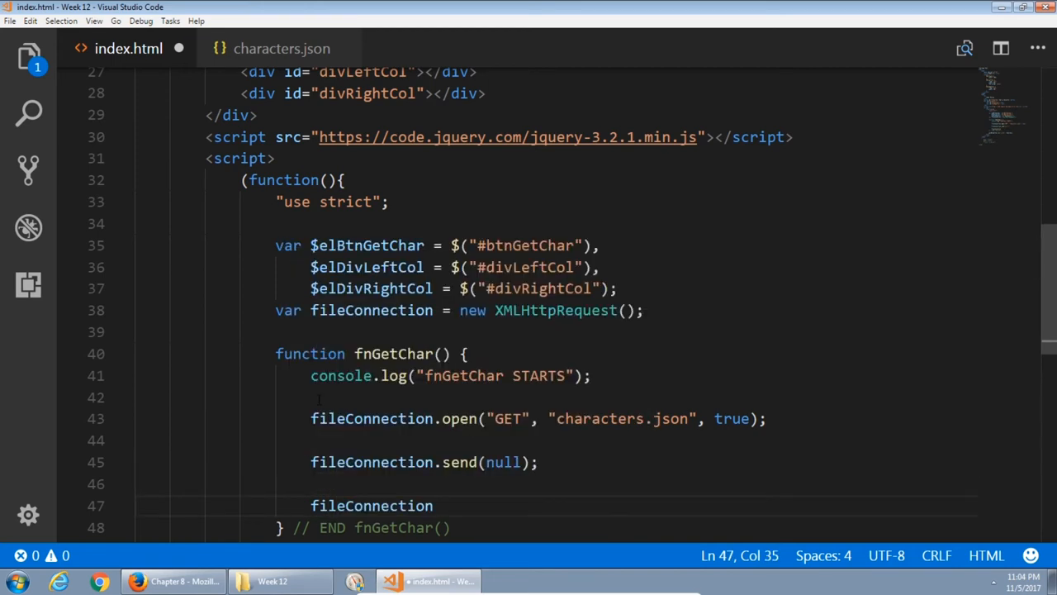
pyautogui.write('.onload = function() {};')
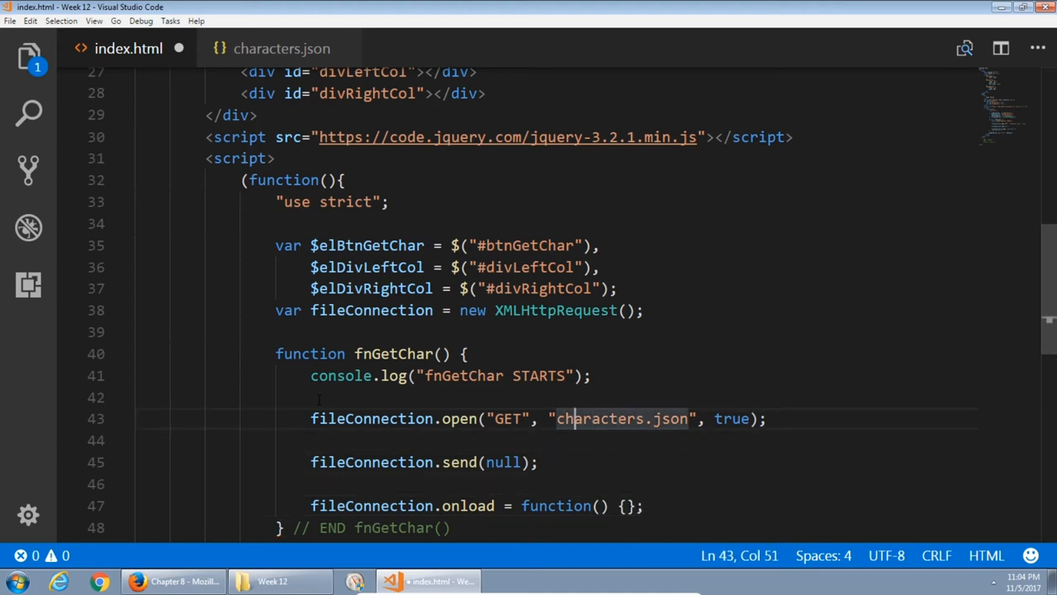
pyautogui.click(135, 440)
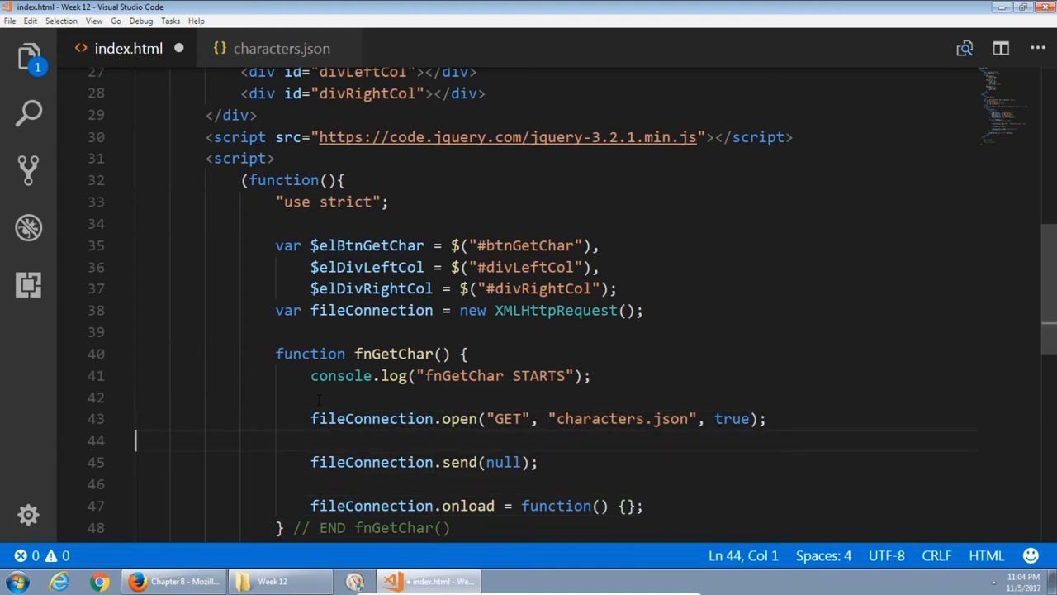
pyautogui.click(380, 463)
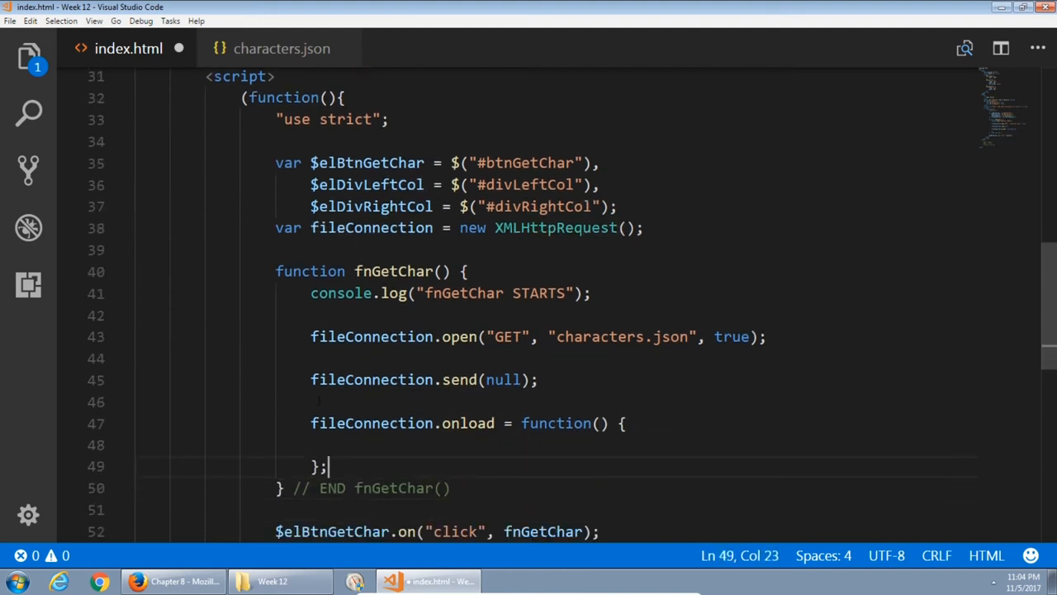
# Comment the handler '// END onload (after succesful connection to the file)'.
pyautogui.write('// END')
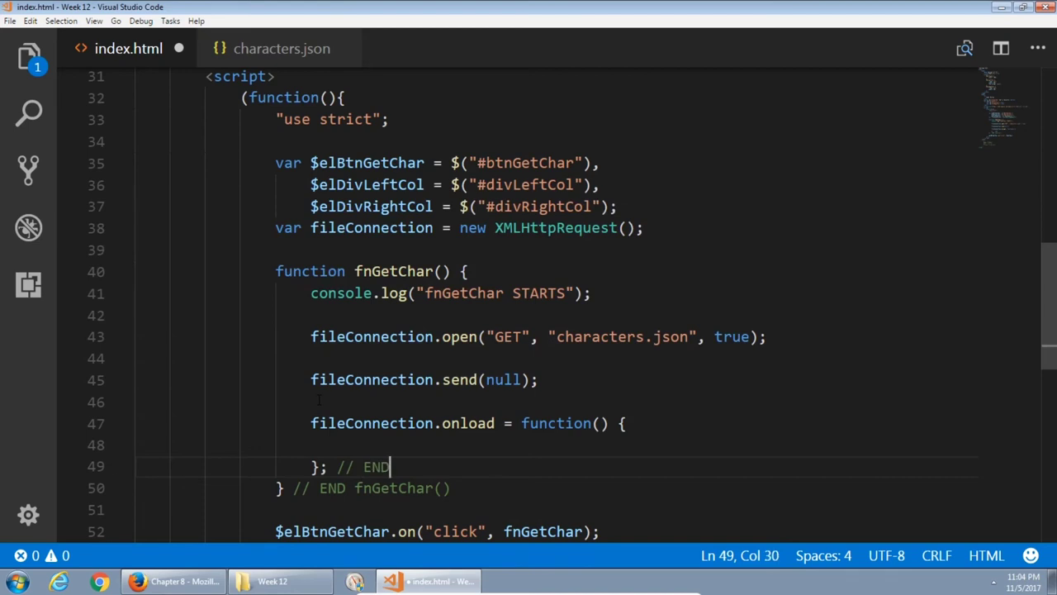
pyautogui.write('onload')
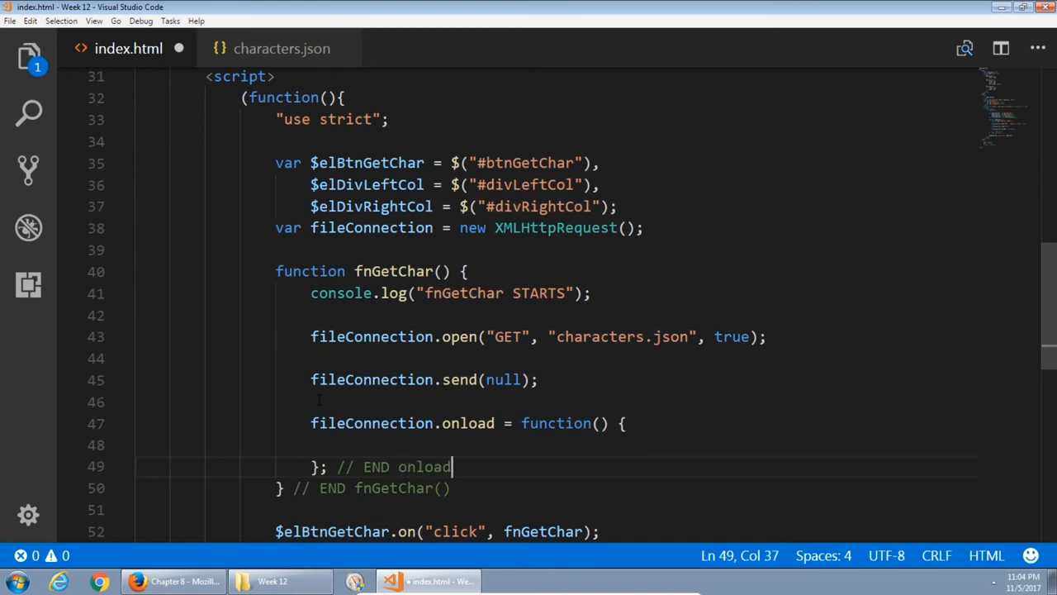
pyautogui.write('(after s')
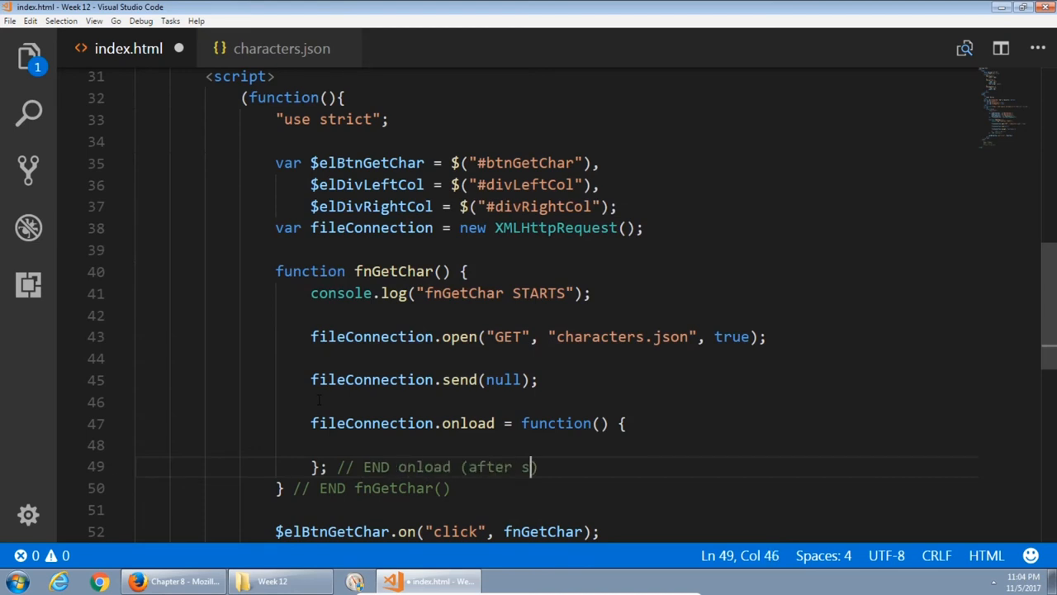
pyautogui.write('uccesful')
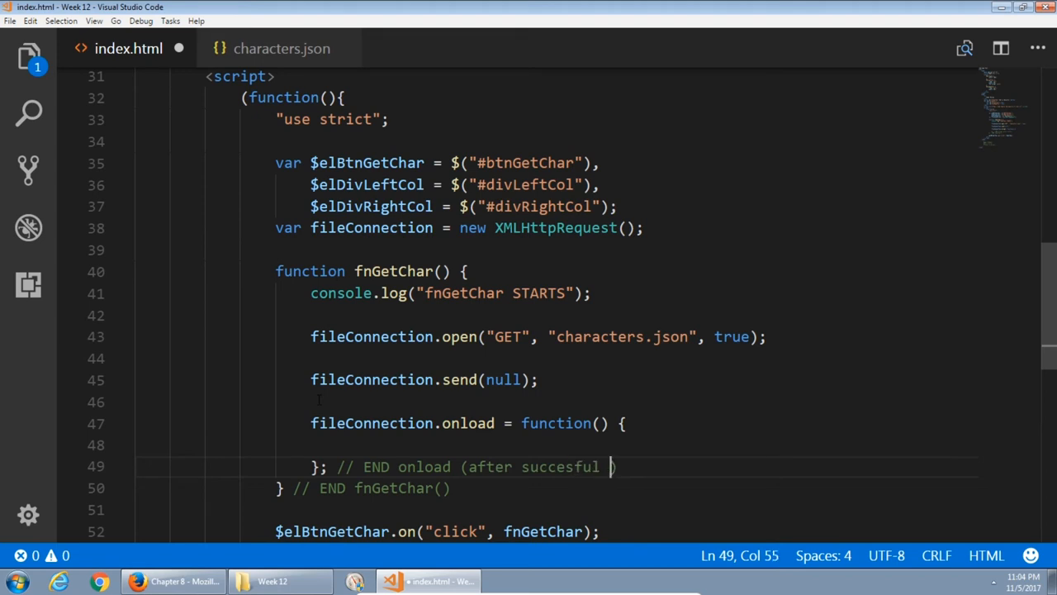
pyautogui.write('connectio')
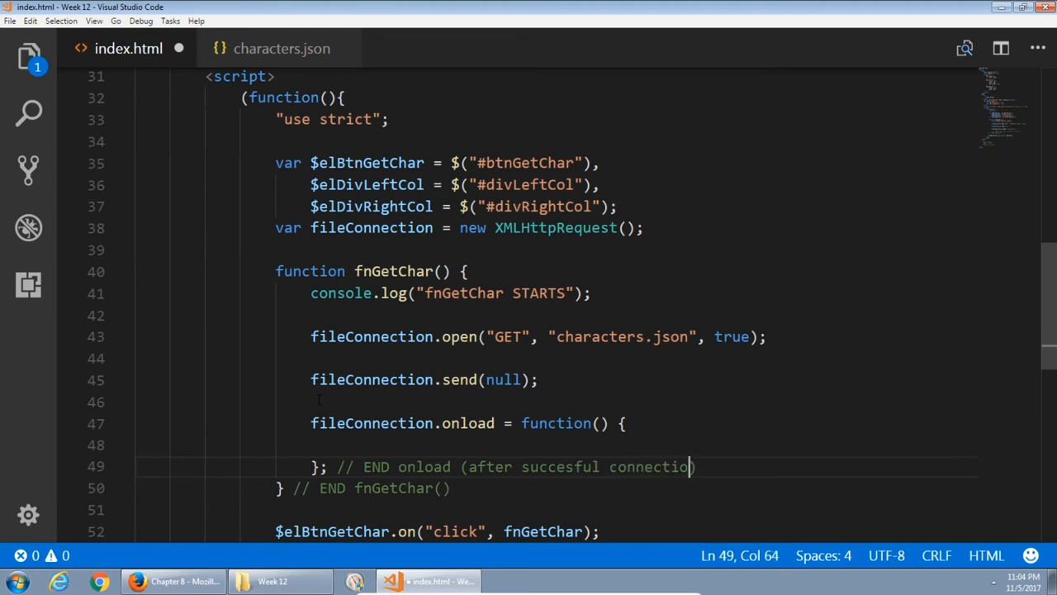
pyautogui.write('to the f')
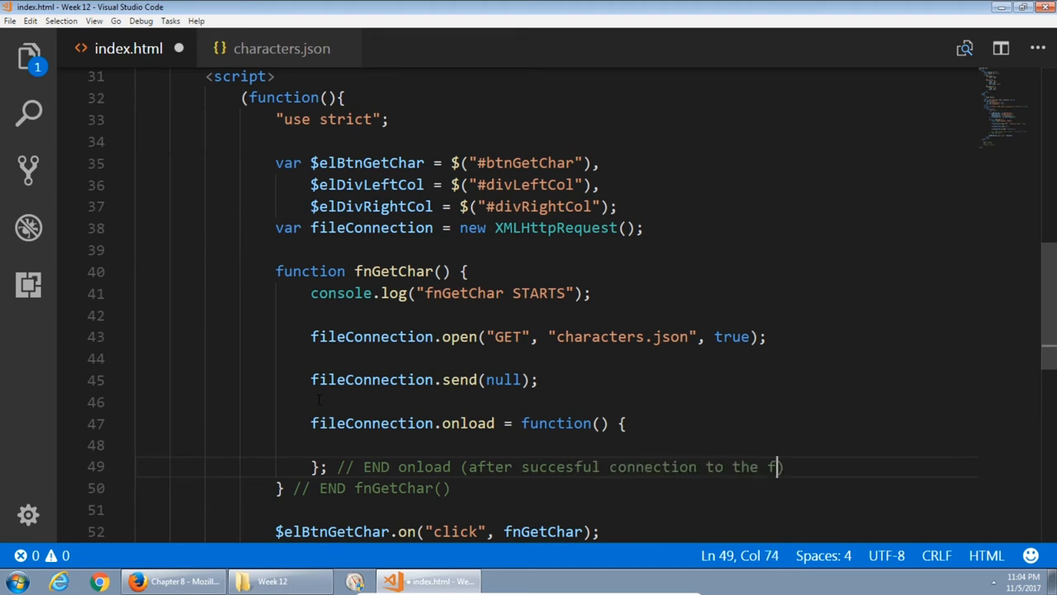
pyautogui.click(624, 423)
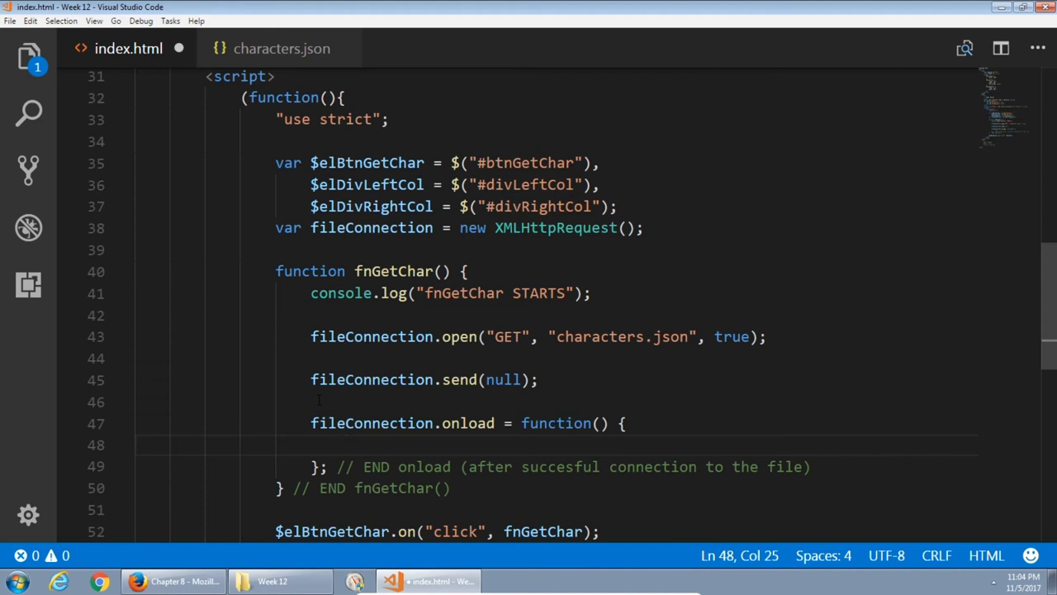
# Declare var charObj = JSON.parse(fileConnection.responseText); inside the onload handler.
pyautogui.write('var')
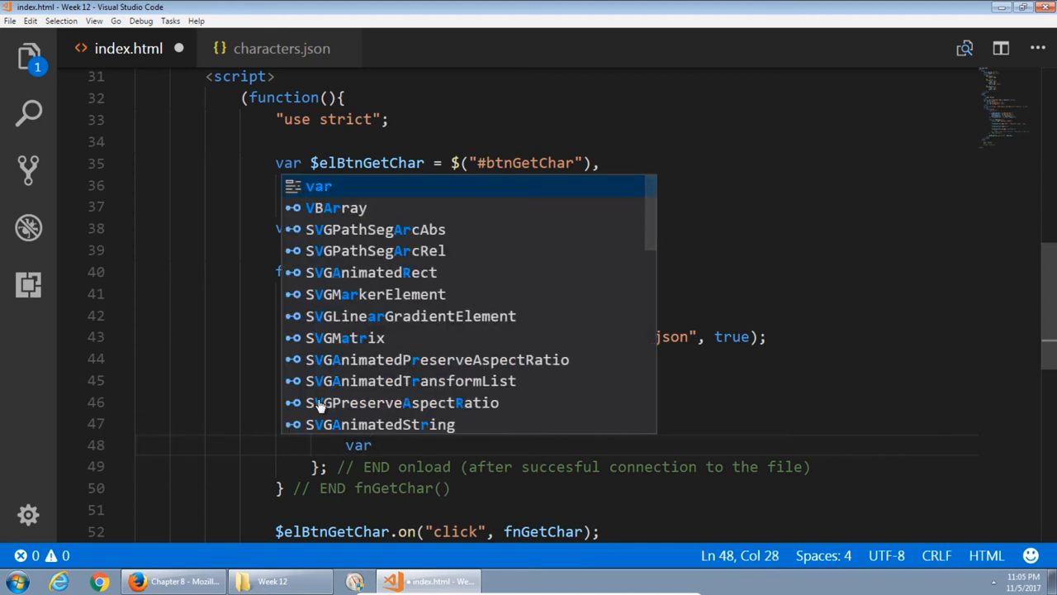
pyautogui.write('char')
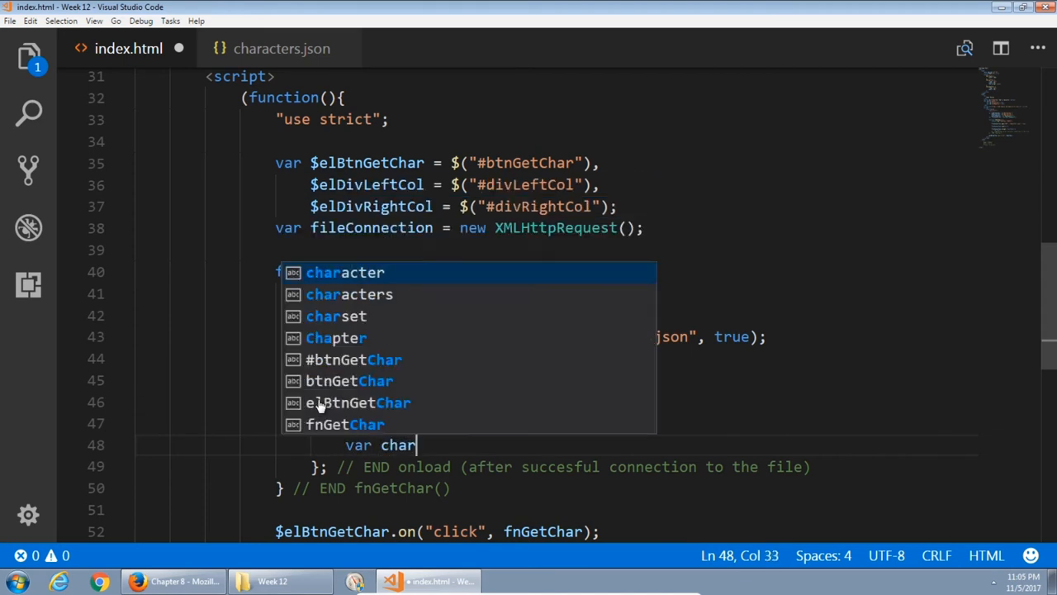
pyautogui.write('Obj')
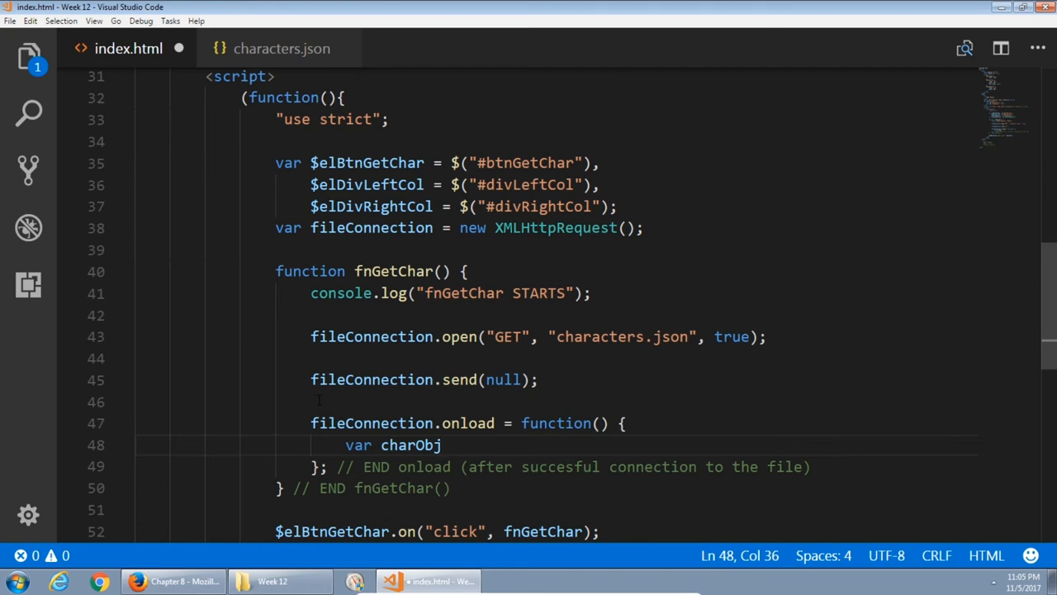
pyautogui.write('=')
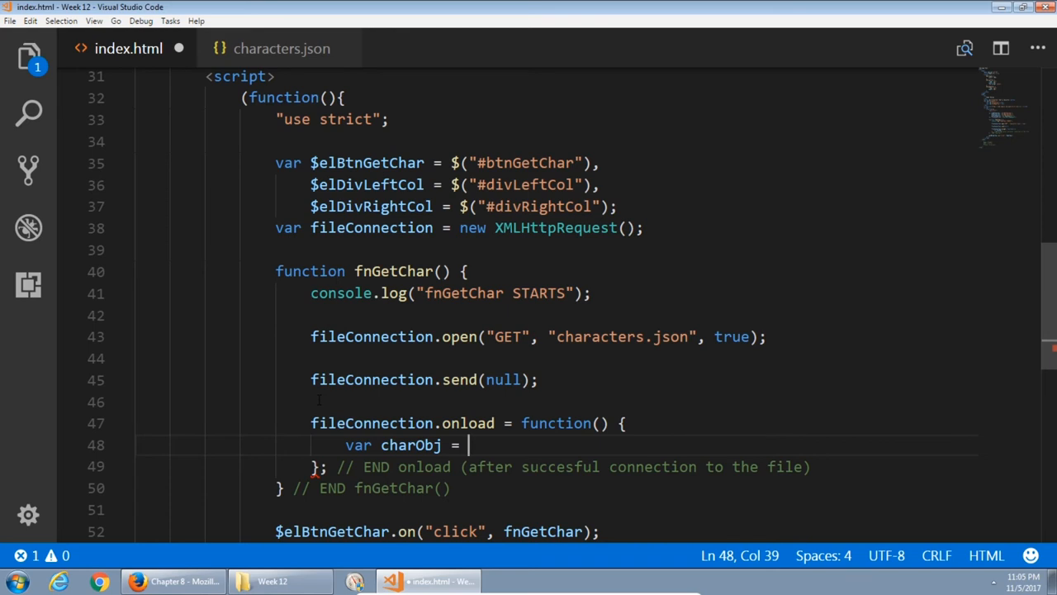
pyautogui.write('JSON')
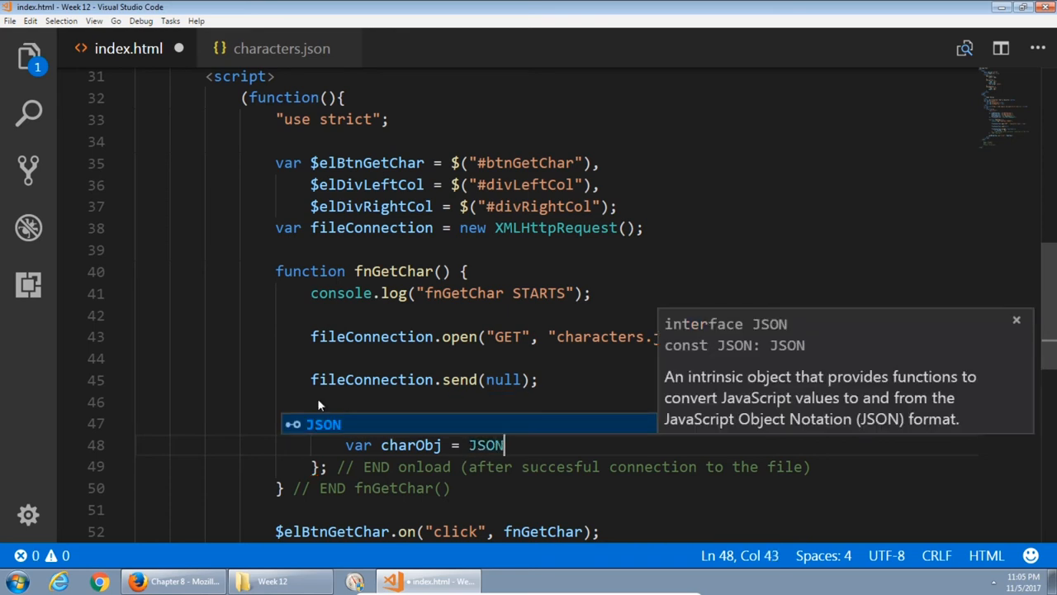
pyautogui.write('.parse();')
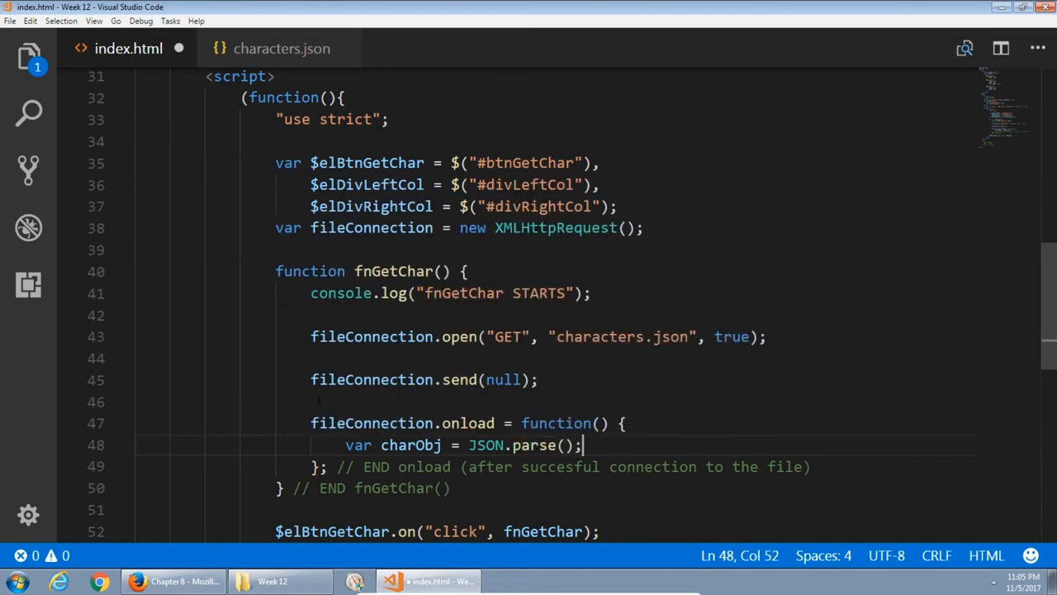
pyautogui.click(528, 444)
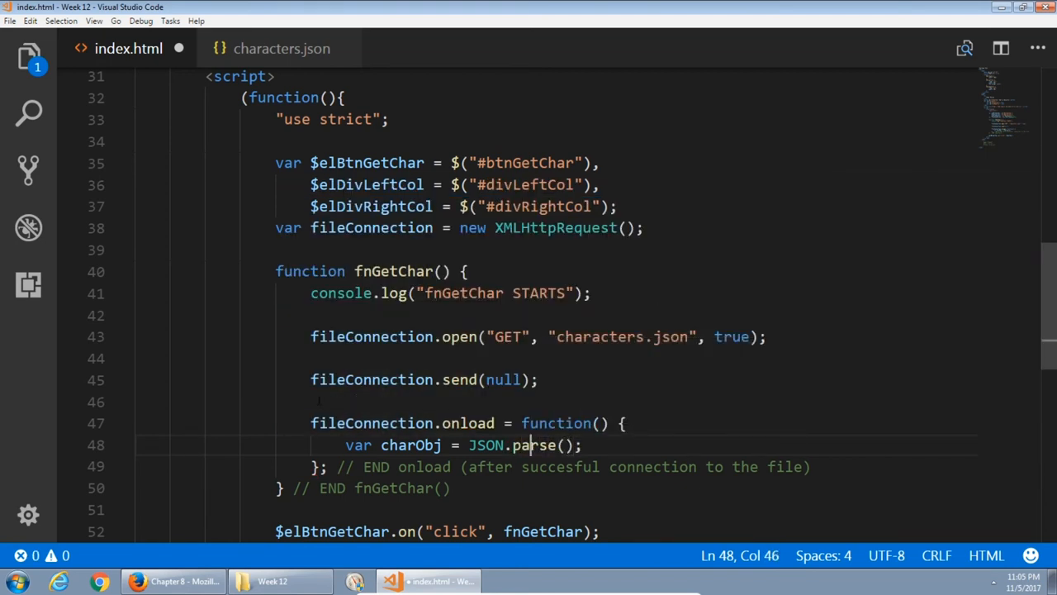
pyautogui.doubleClick(485, 445)
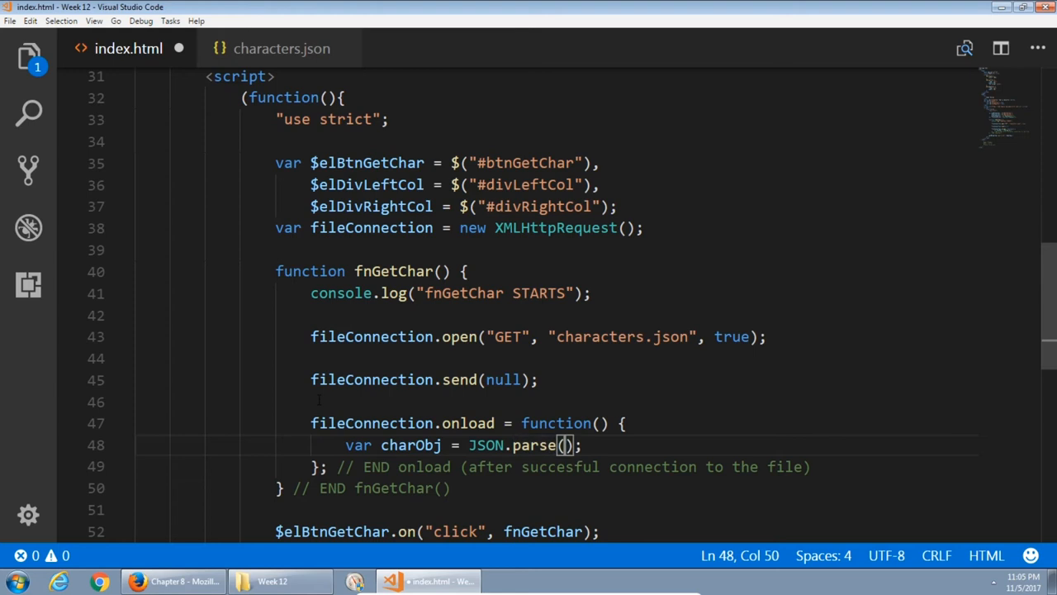
pyautogui.write('fileConnection')
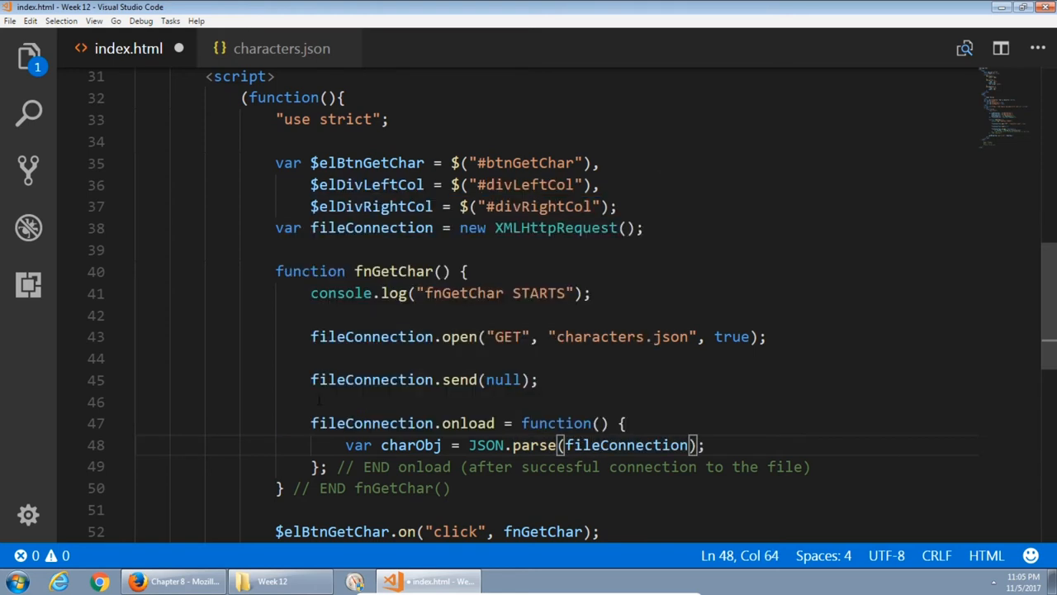
pyautogui.write('responseText')
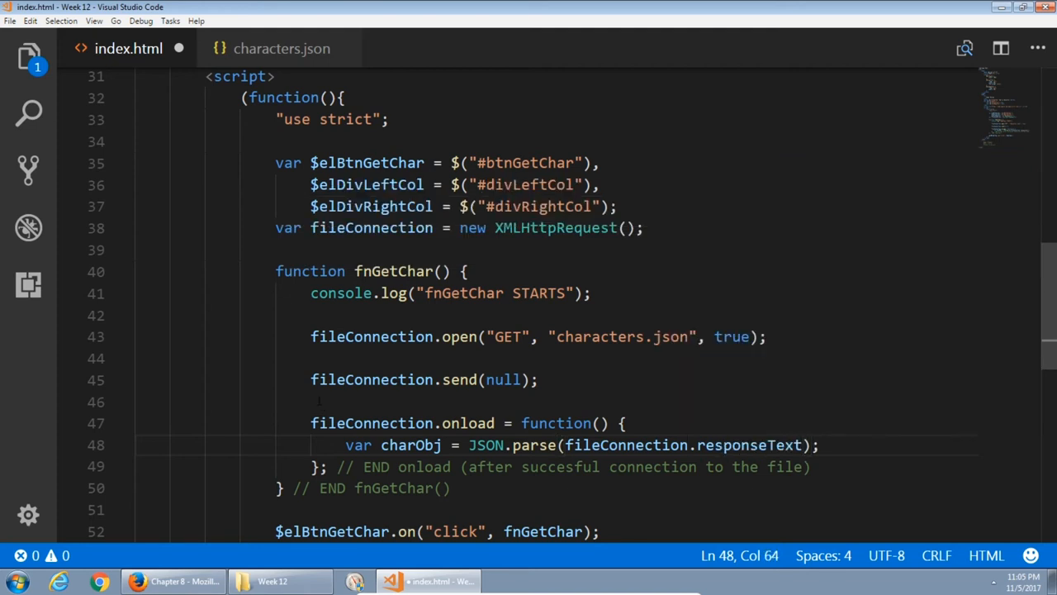
# Review the parse line, highlighting JSON and responseText, ending at the line's end.
pyautogui.click(505, 422)
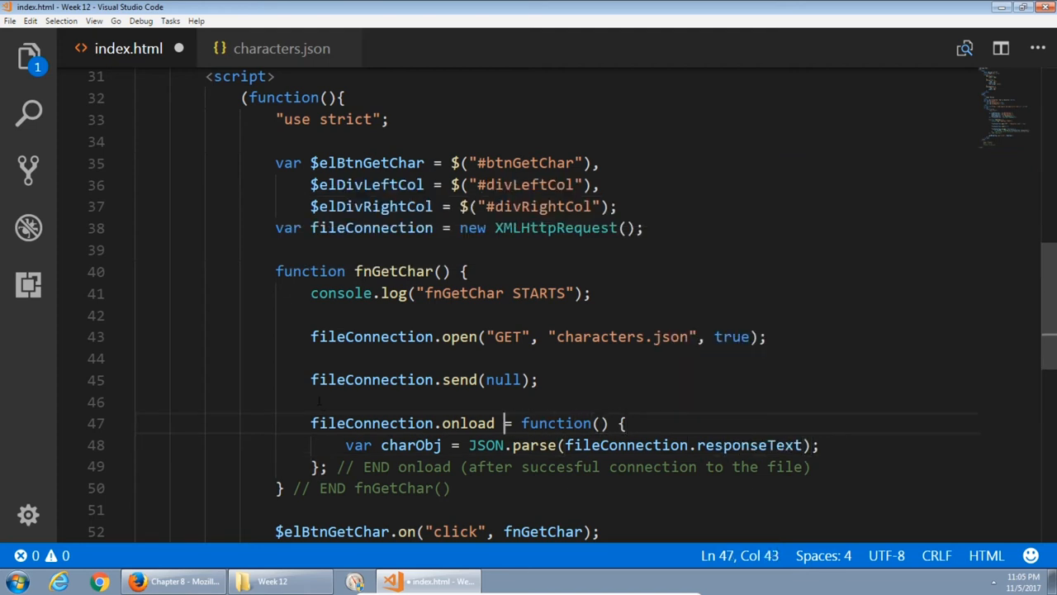
pyautogui.doubleClick(486, 445)
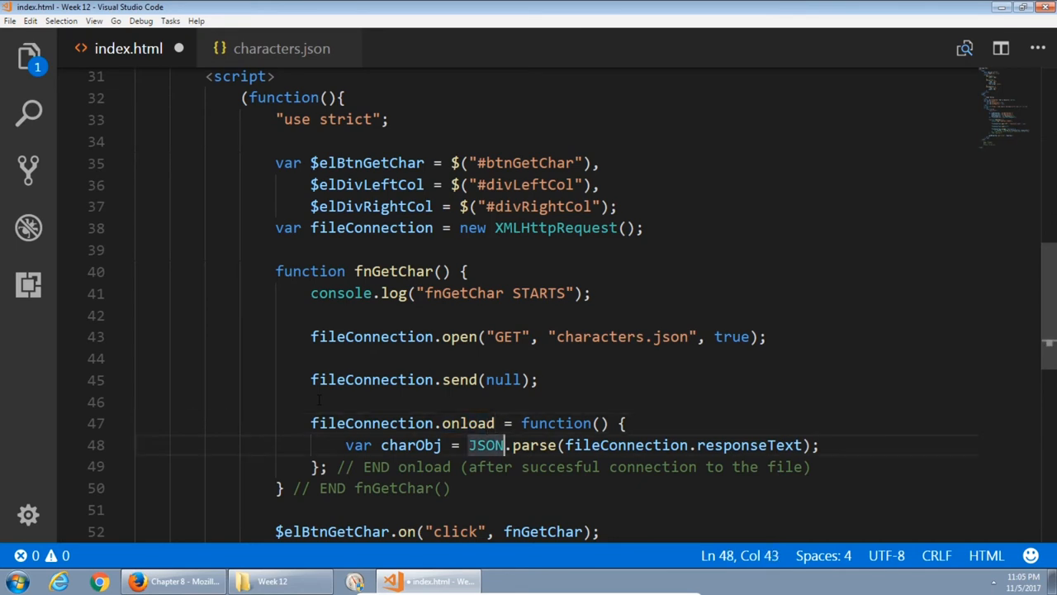
pyautogui.doubleClick(750, 445)
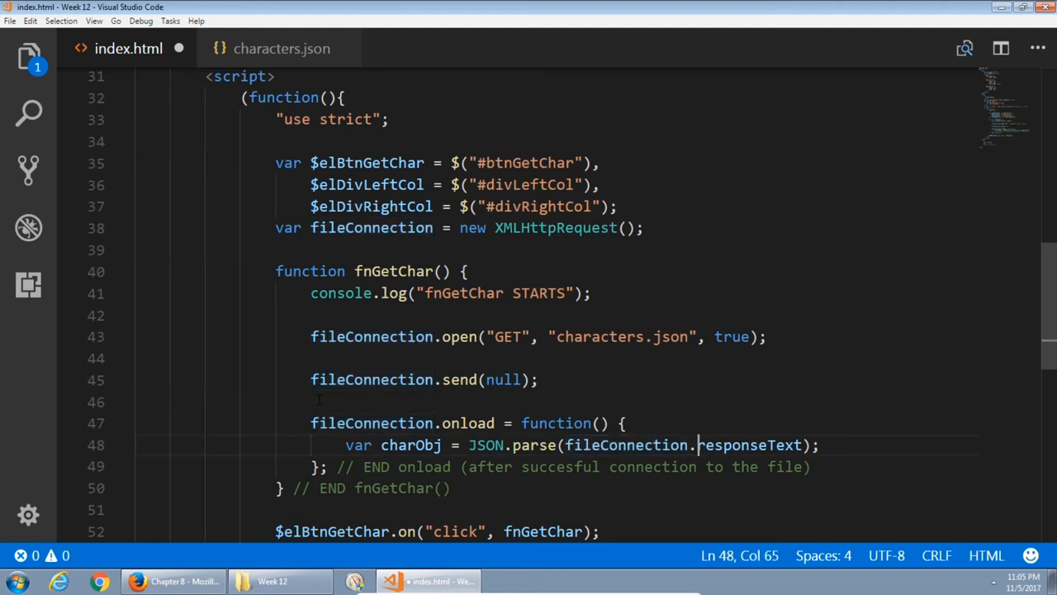
pyautogui.doubleClick(749, 444)
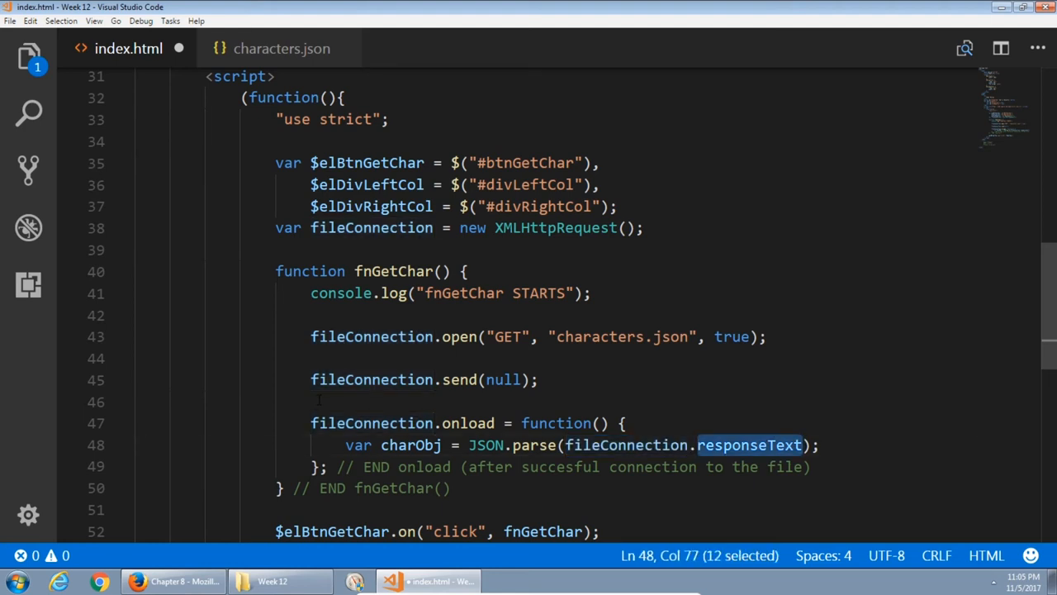
pyautogui.click(558, 444)
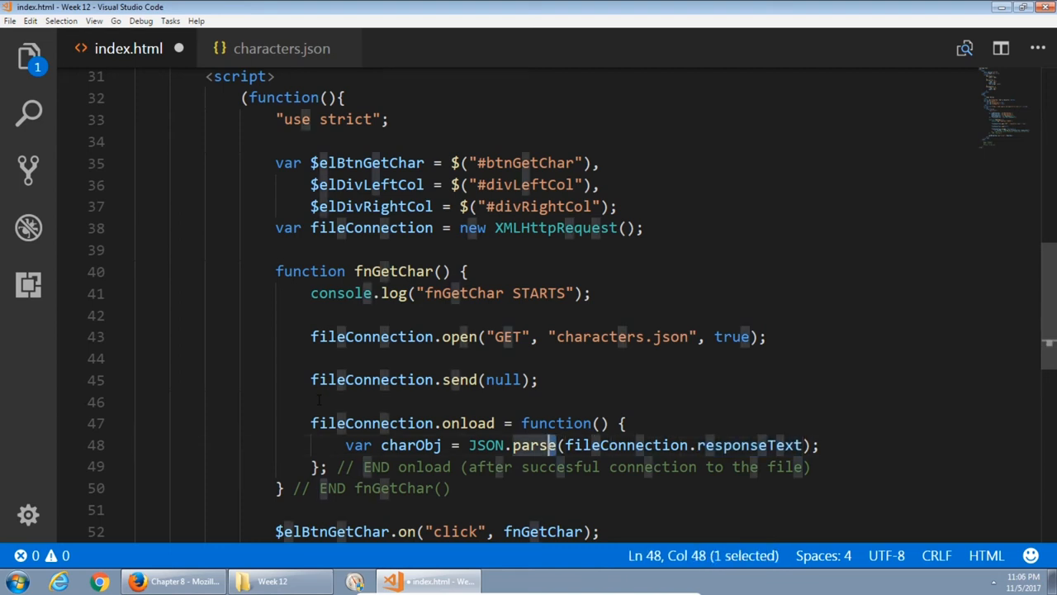
pyautogui.doubleClick(409, 444)
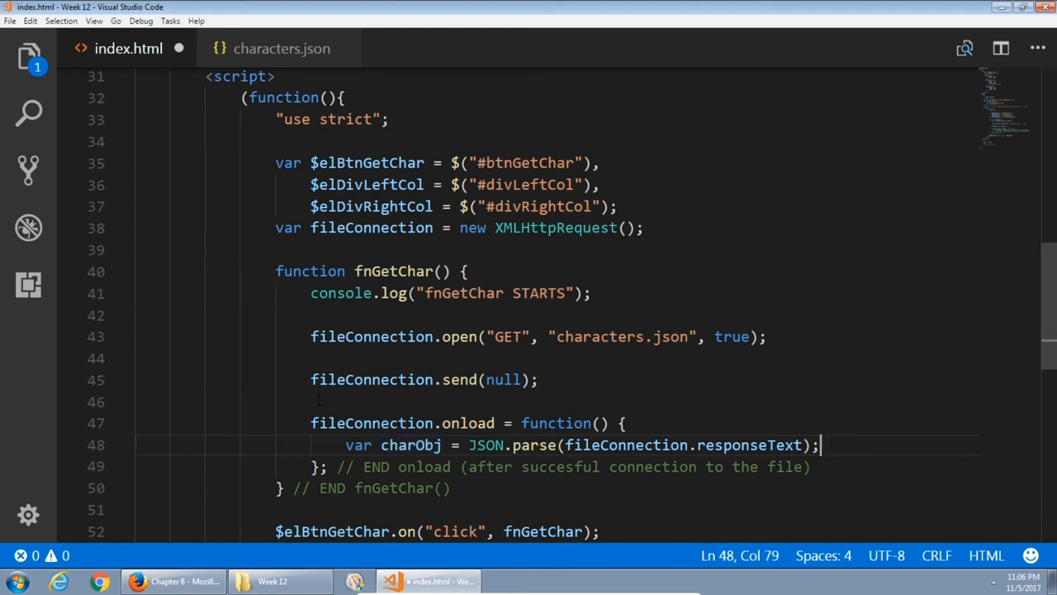
# Add console.log(charObj); on a new line below the parse statement.
pyautogui.press('Enter')
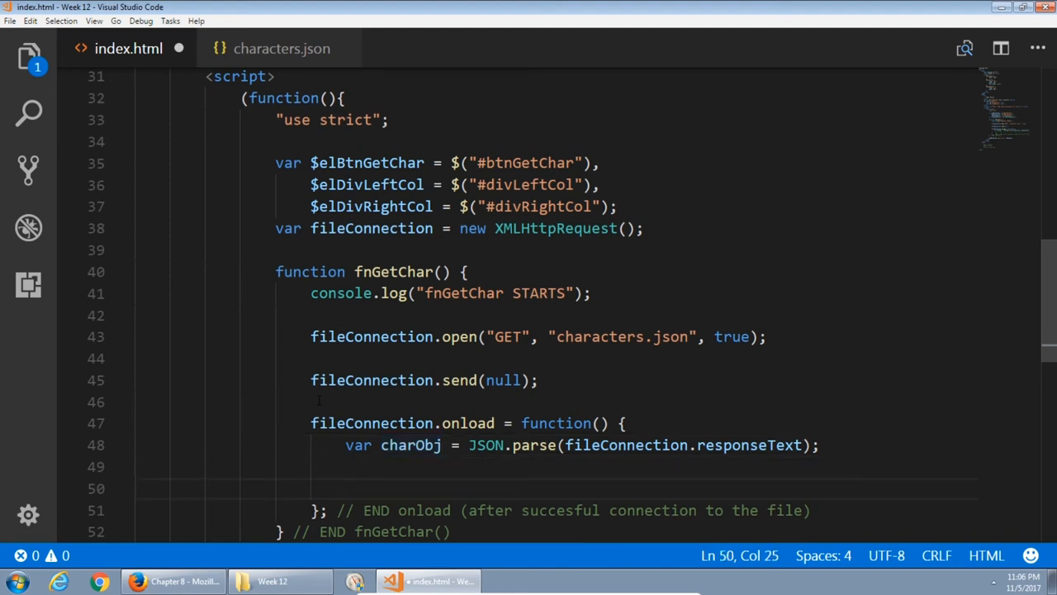
pyautogui.write('console.l')
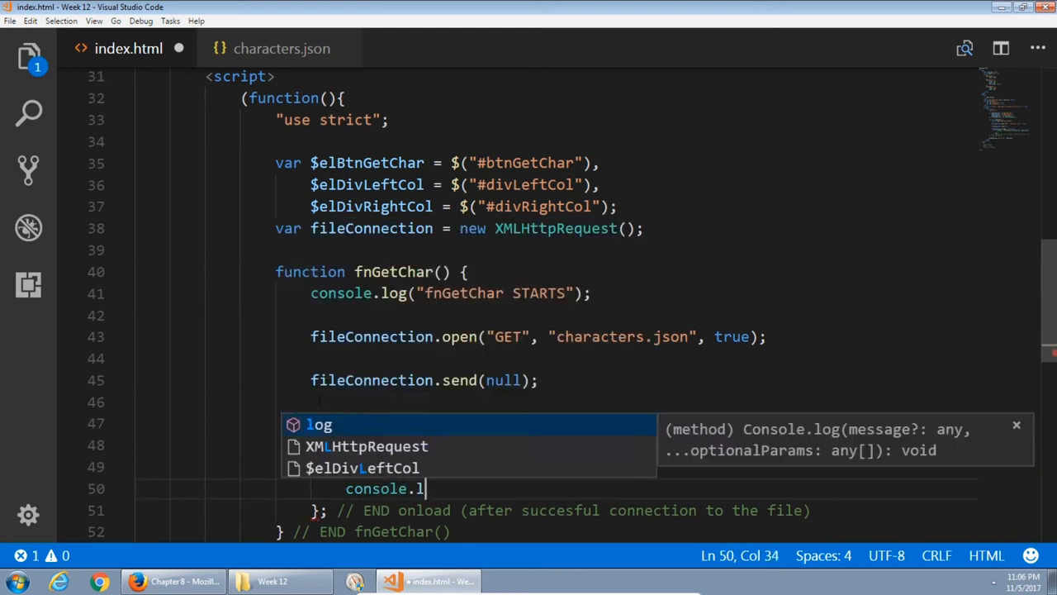
pyautogui.write('charObj)')
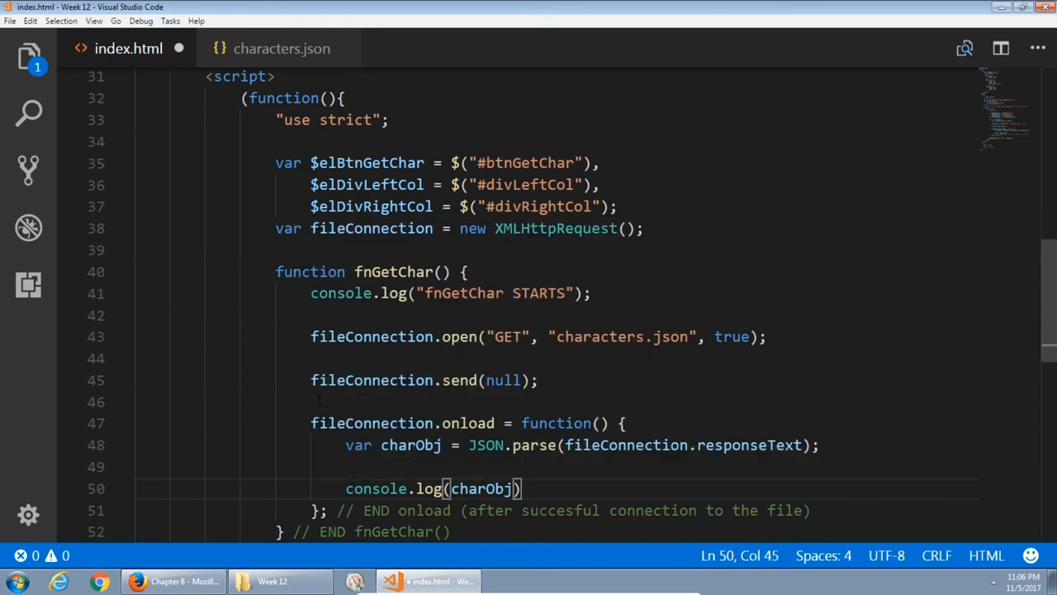
pyautogui.write(';')
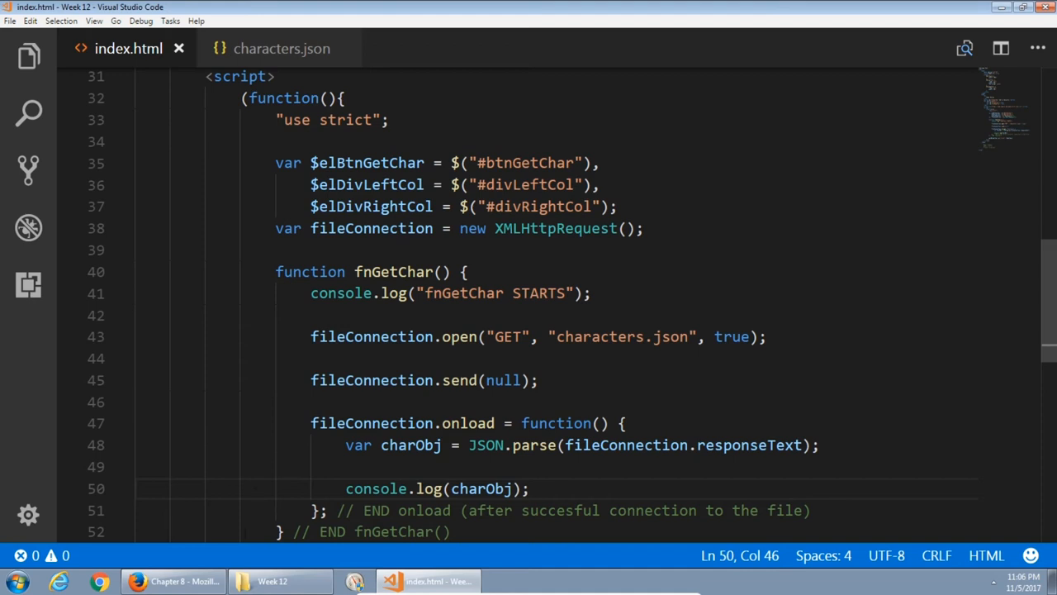
# Reload the Super Heroes page in Firefox and request a character, checking the console output.
pyautogui.click(135, 582)
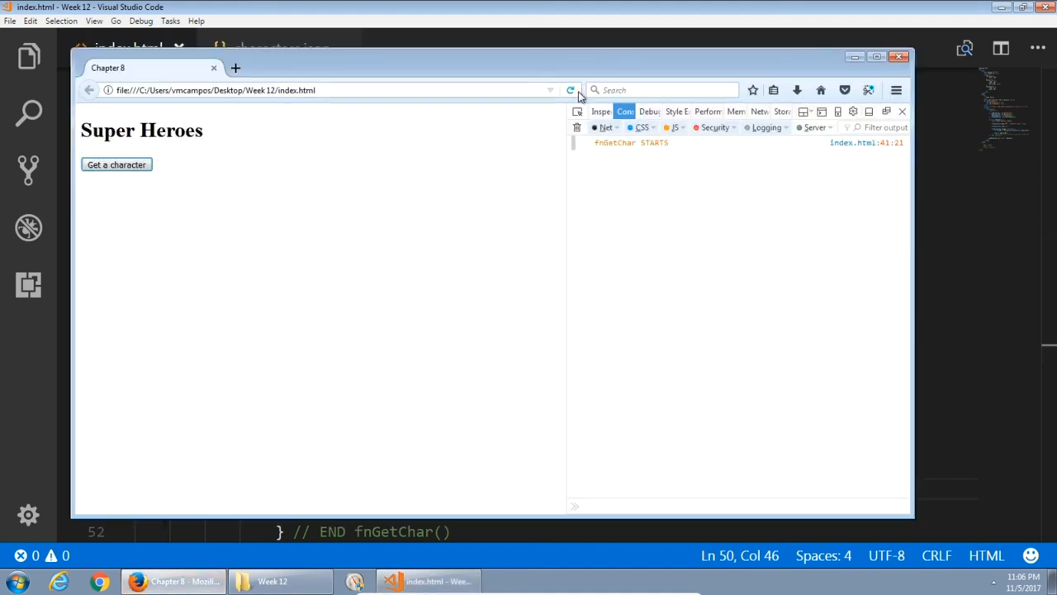
pyautogui.click(115, 166)
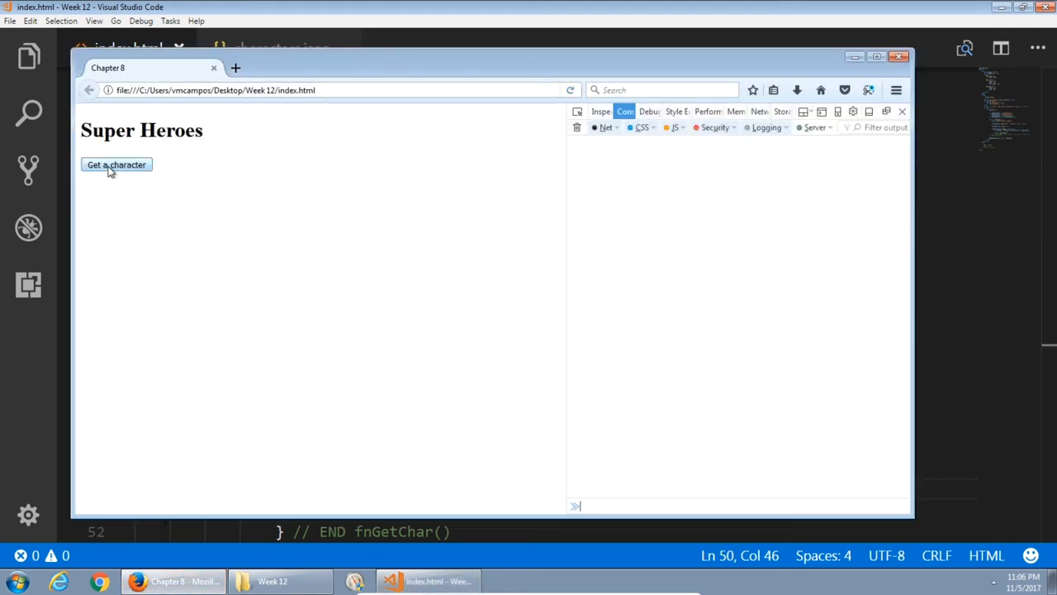
pyautogui.click(115, 165)
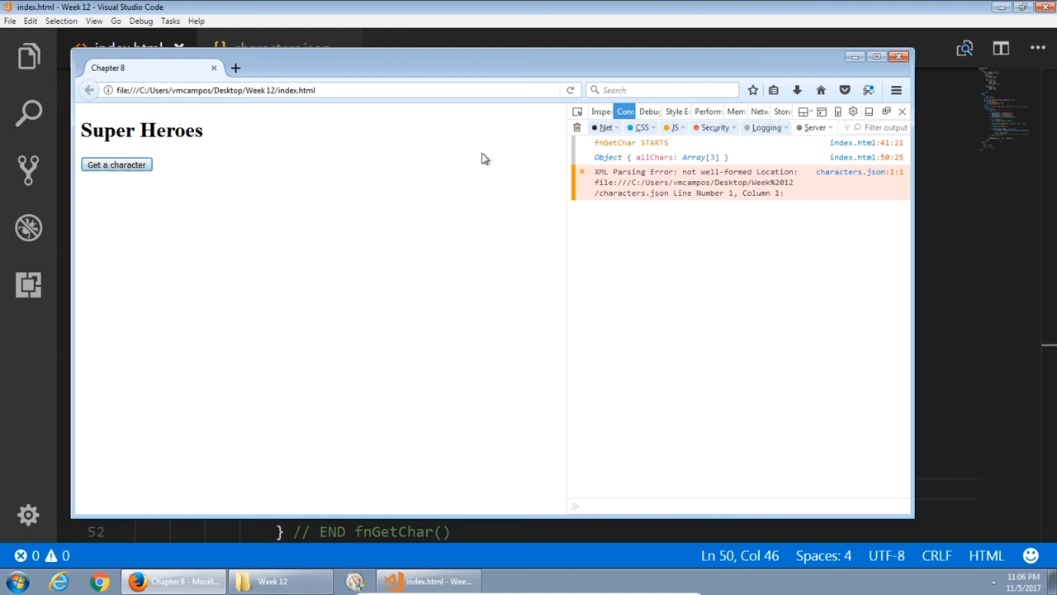
pyautogui.moveTo(612, 157)
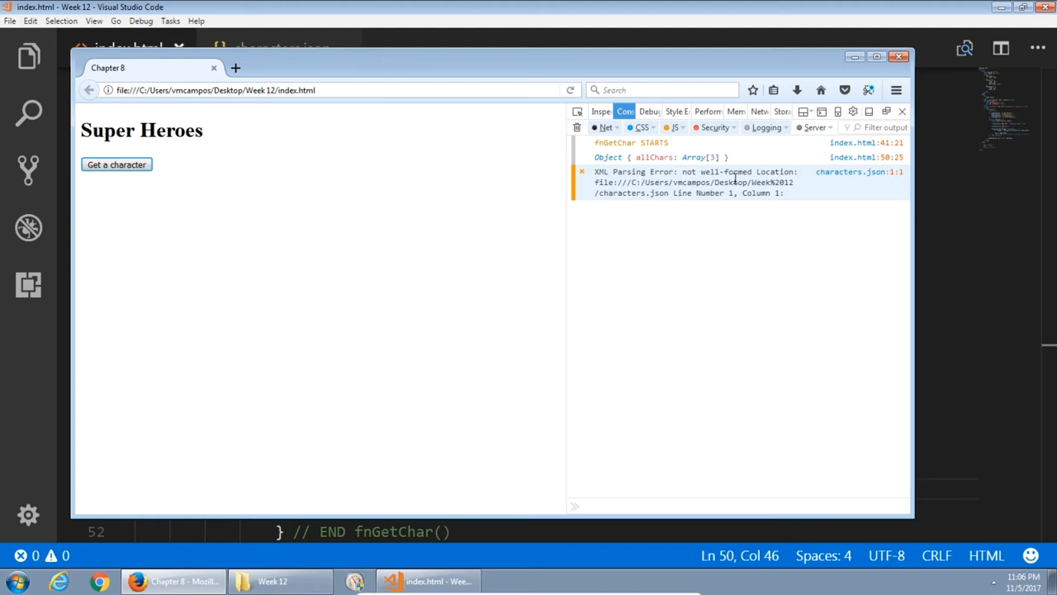
pyautogui.moveTo(636, 191)
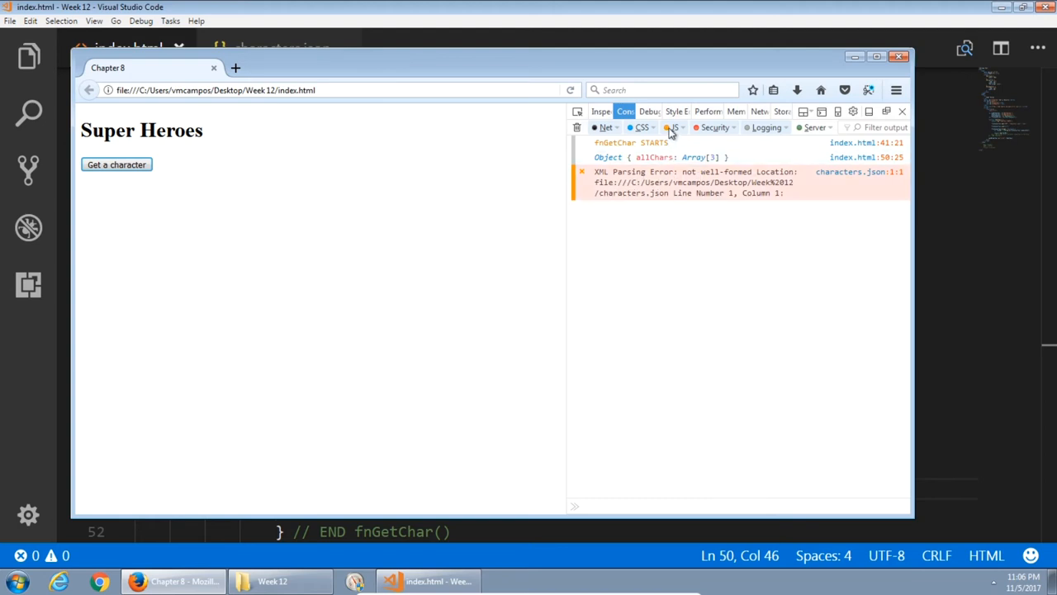
pyautogui.moveTo(674, 127)
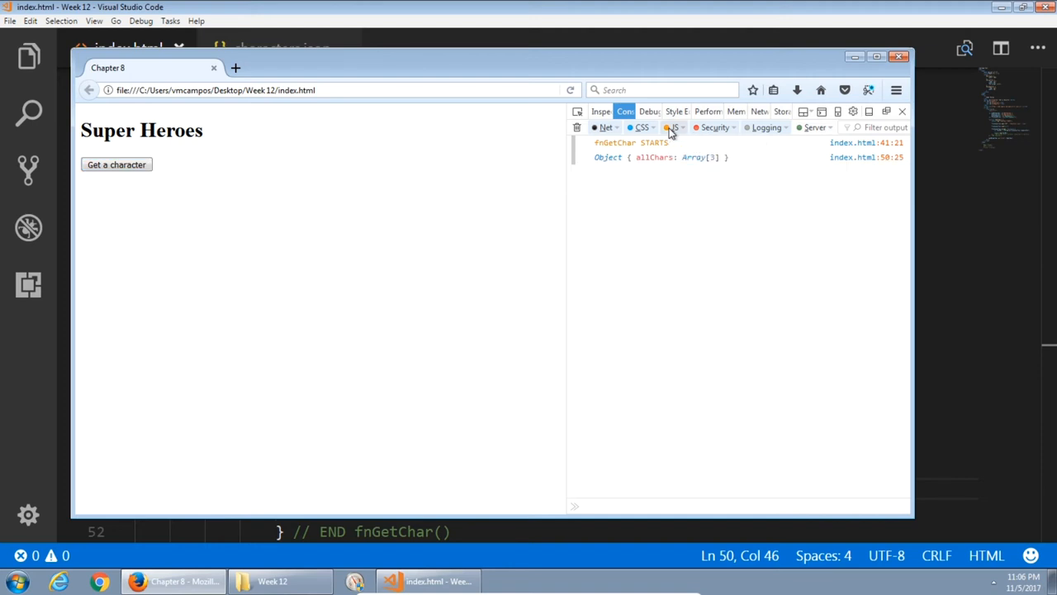
pyautogui.click(115, 165)
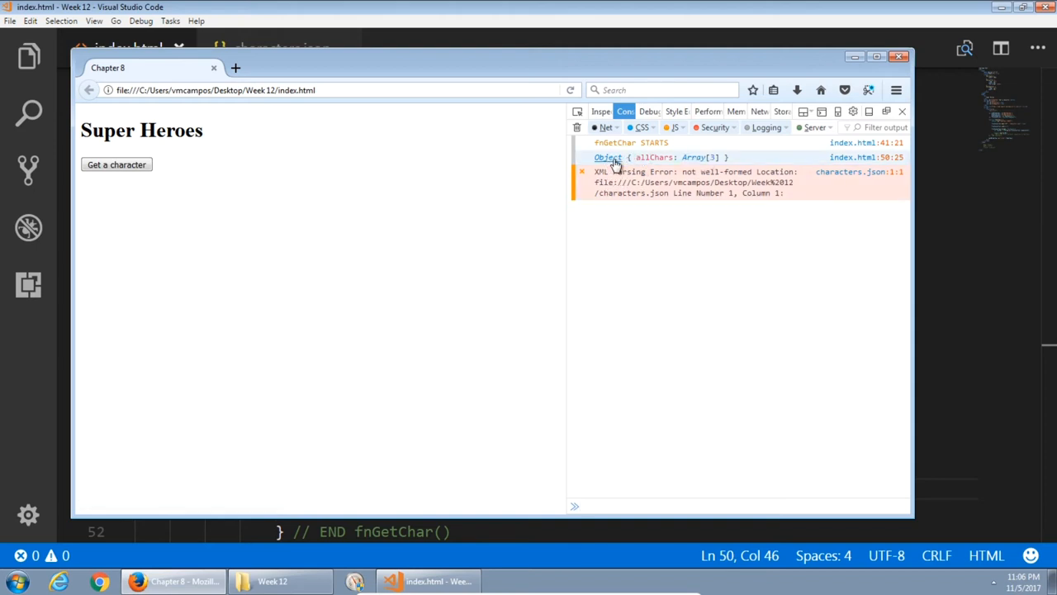
# Expand the logged allChars array to view Spider-Man and Squirrel Girl with origins and powers.
pyautogui.click(608, 157)
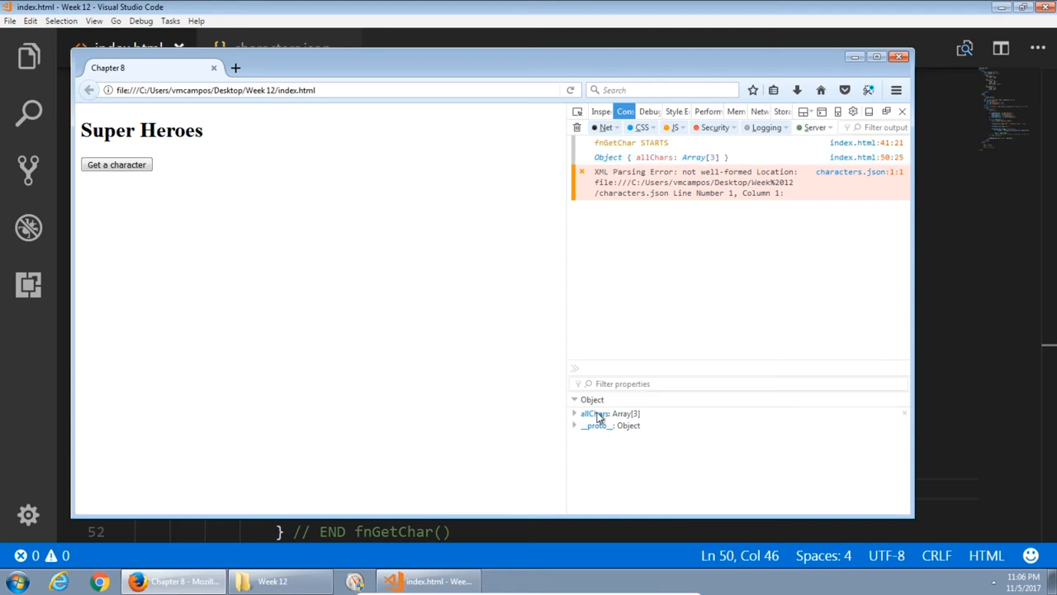
pyautogui.click(574, 413)
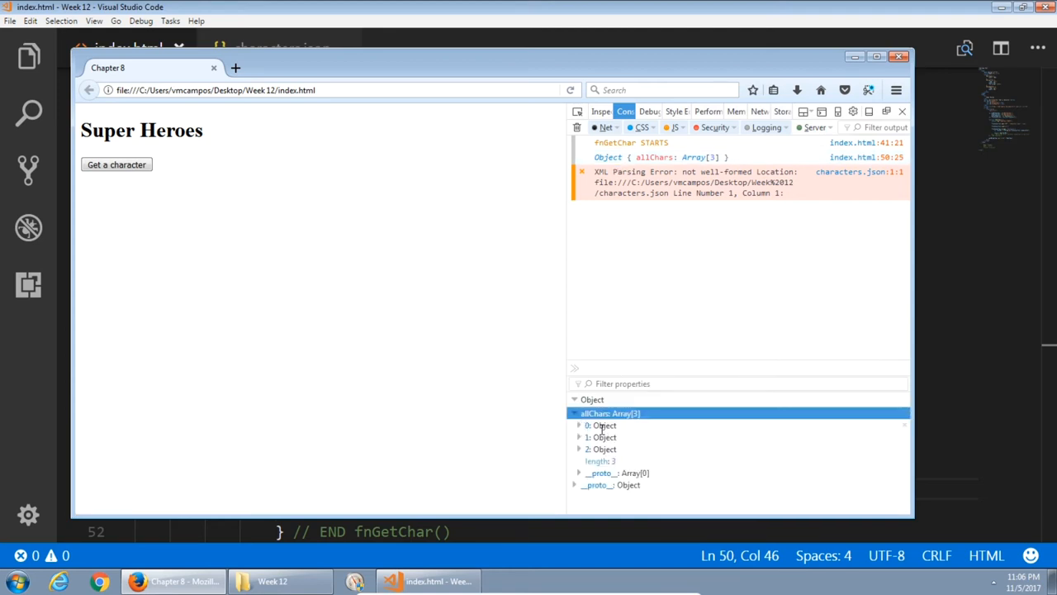
pyautogui.click(582, 425)
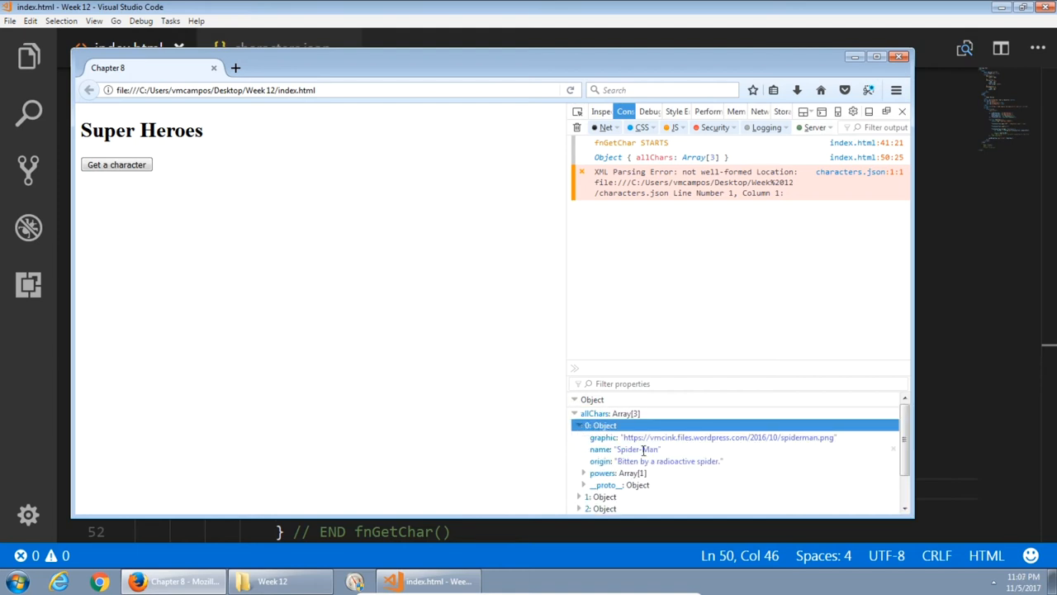
pyautogui.click(581, 425)
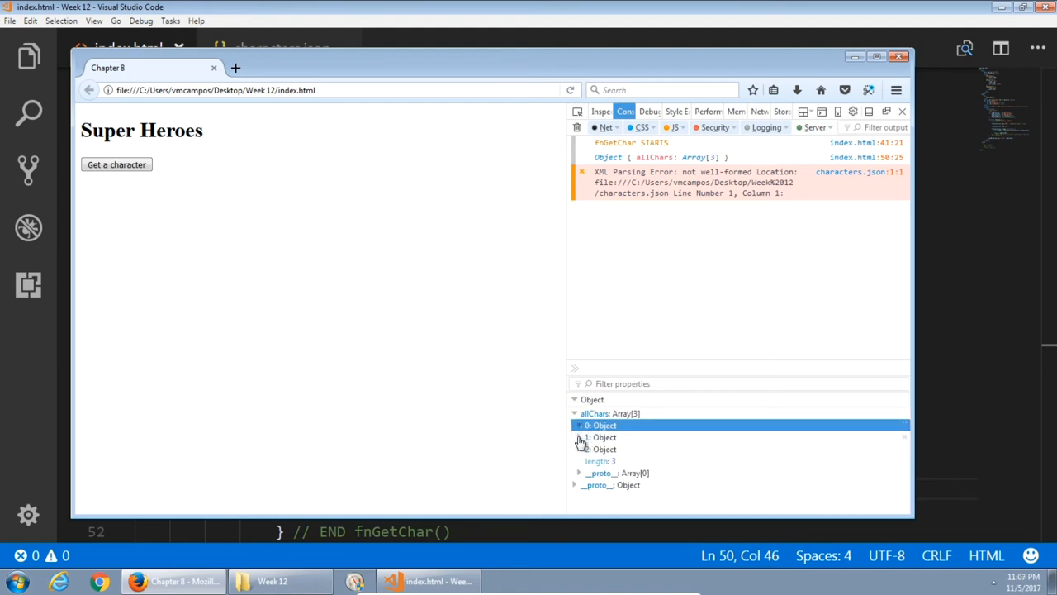
pyautogui.click(603, 436)
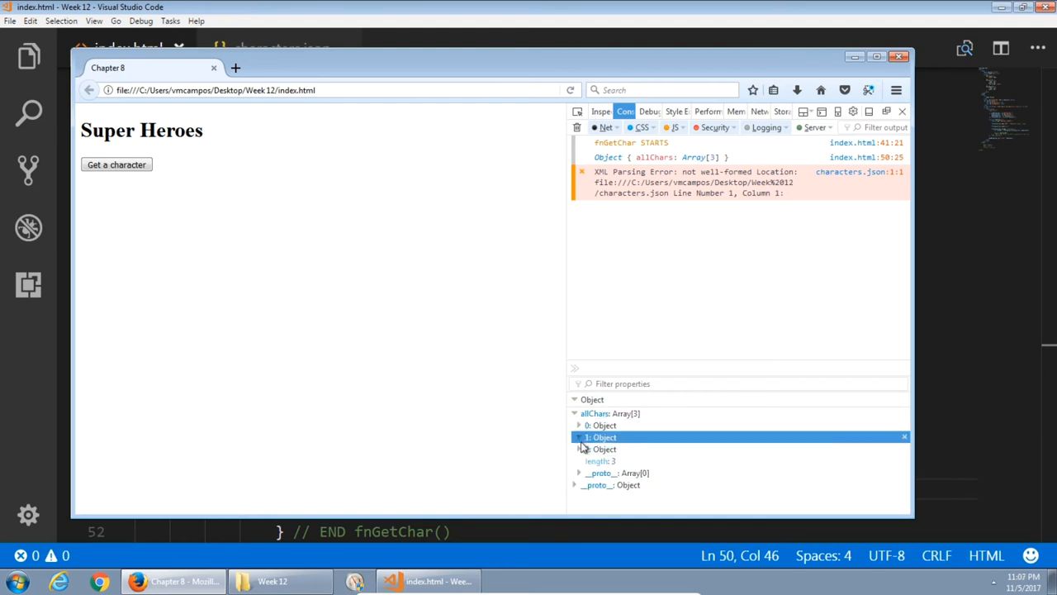
pyautogui.click(598, 449)
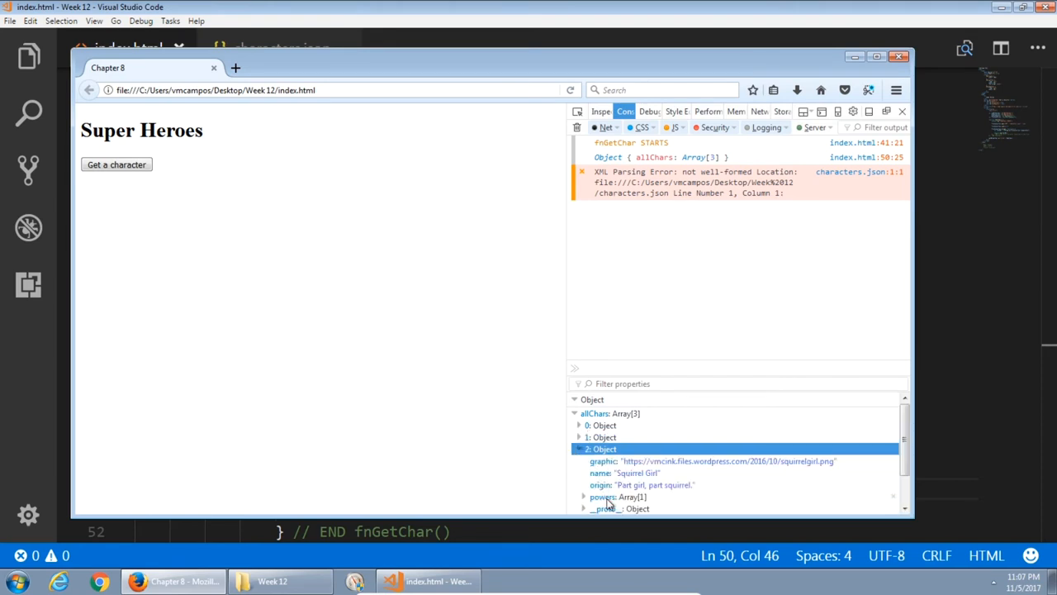
pyautogui.click(585, 495)
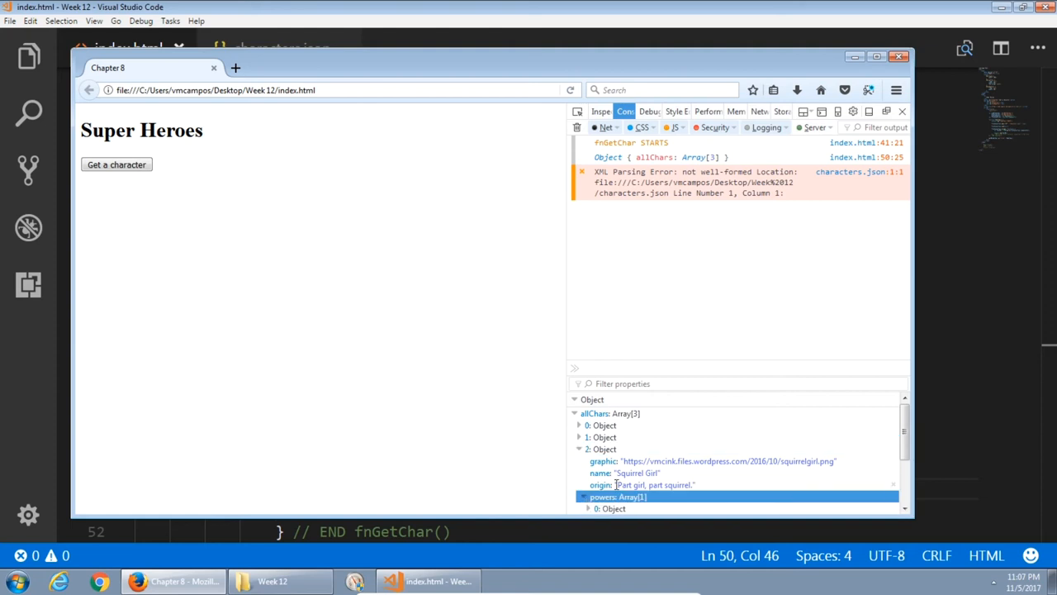
pyautogui.click(588, 496)
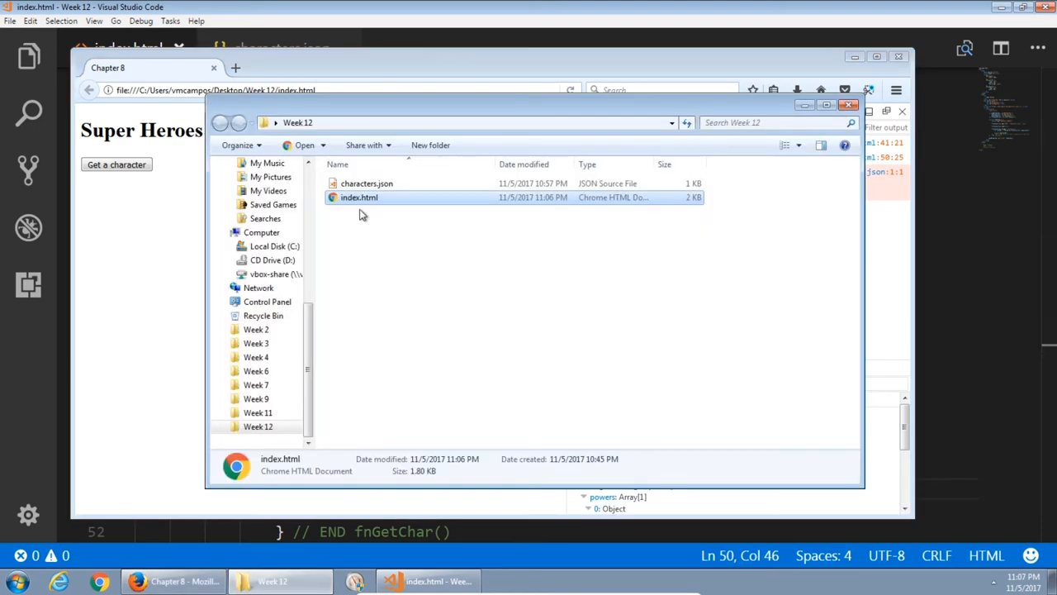
# Open index.html in Chrome, see the cross-origin block on characters.json in DevTools, return to Firefox.
pyautogui.doubleClick(360, 197)
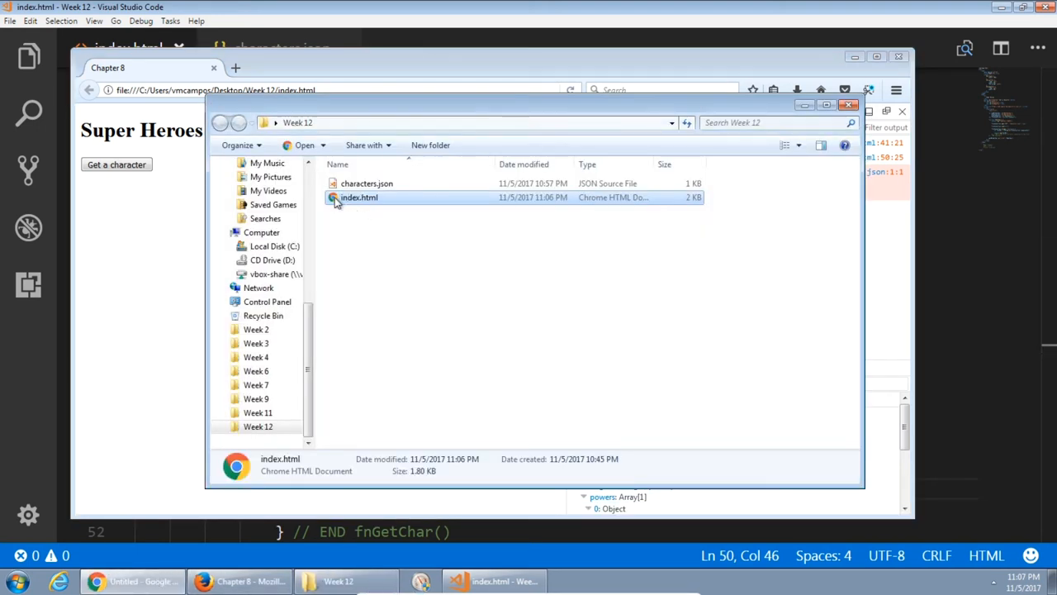
pyautogui.doubleClick(360, 196)
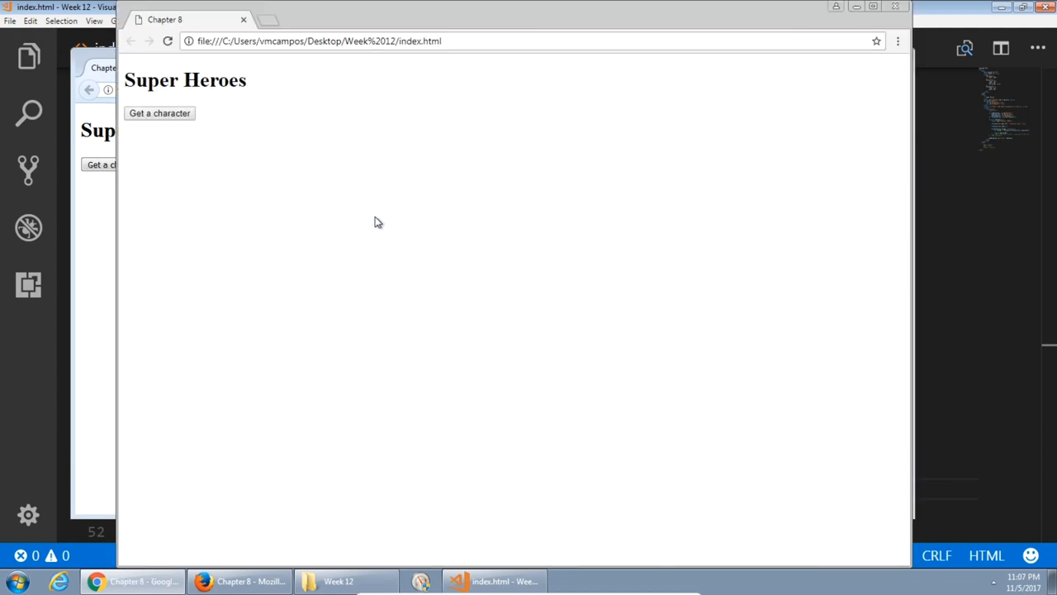
pyautogui.press('F12')
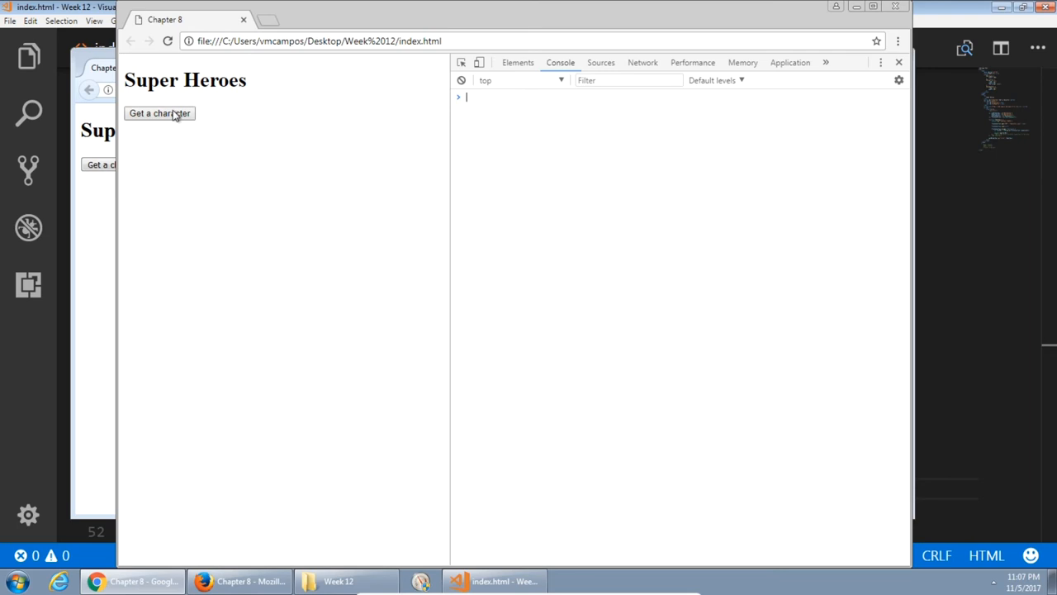
pyautogui.click(159, 113)
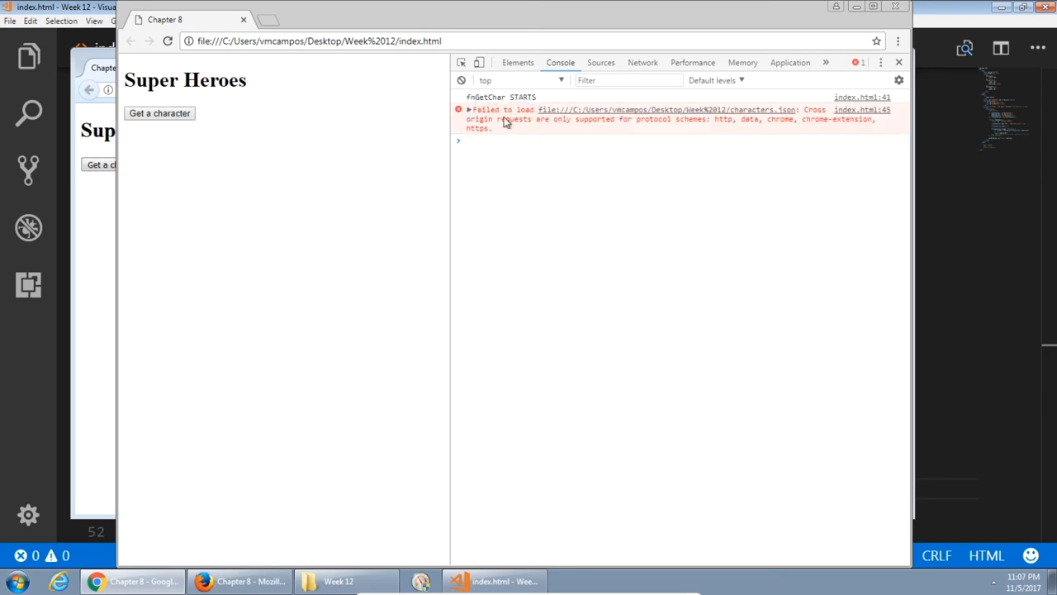
pyautogui.moveTo(783, 128)
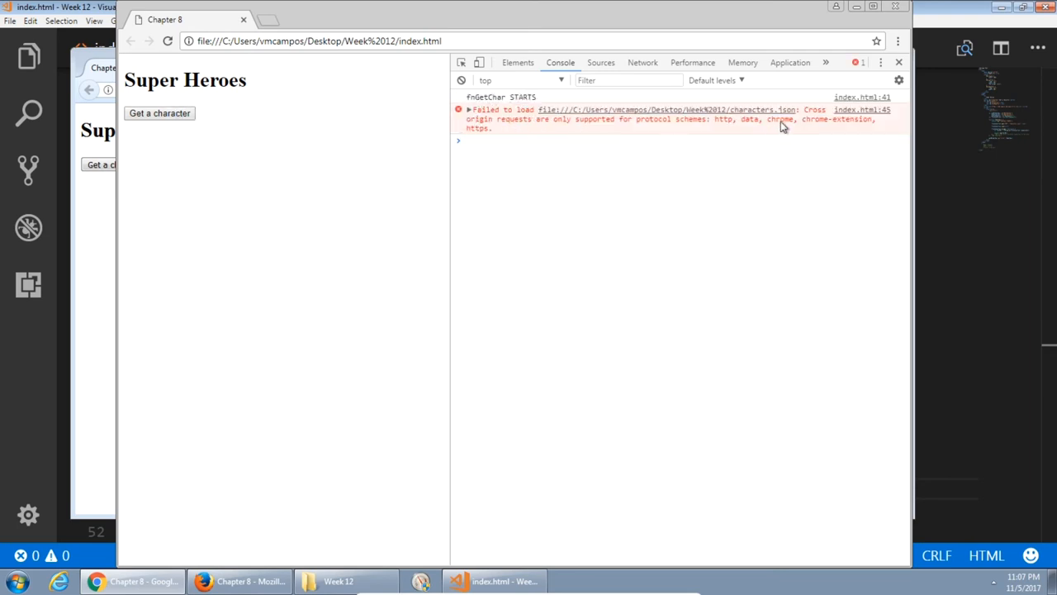
pyautogui.moveTo(730, 238)
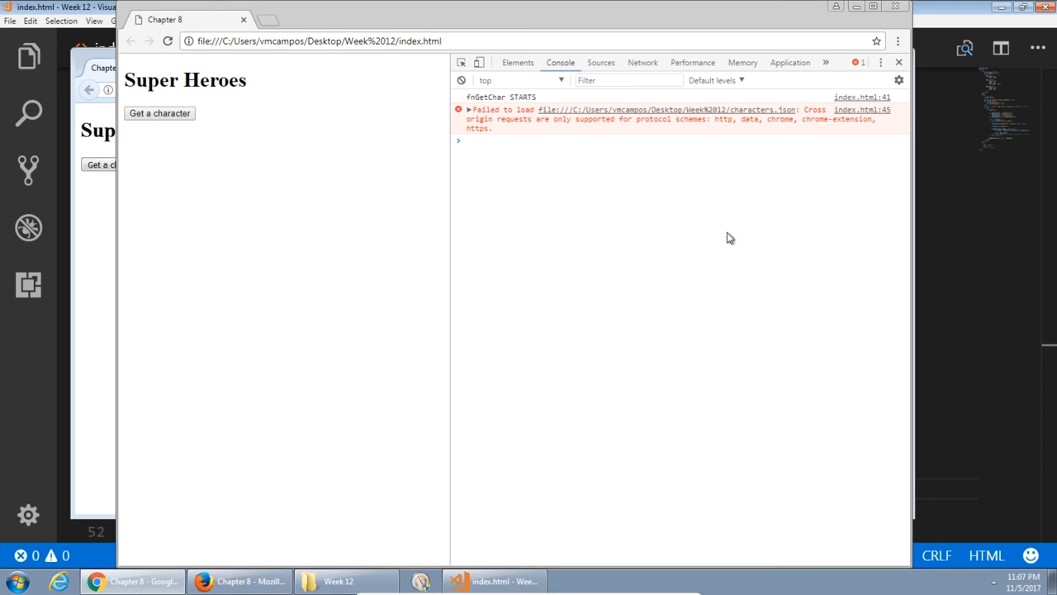
pyautogui.moveTo(891, 20)
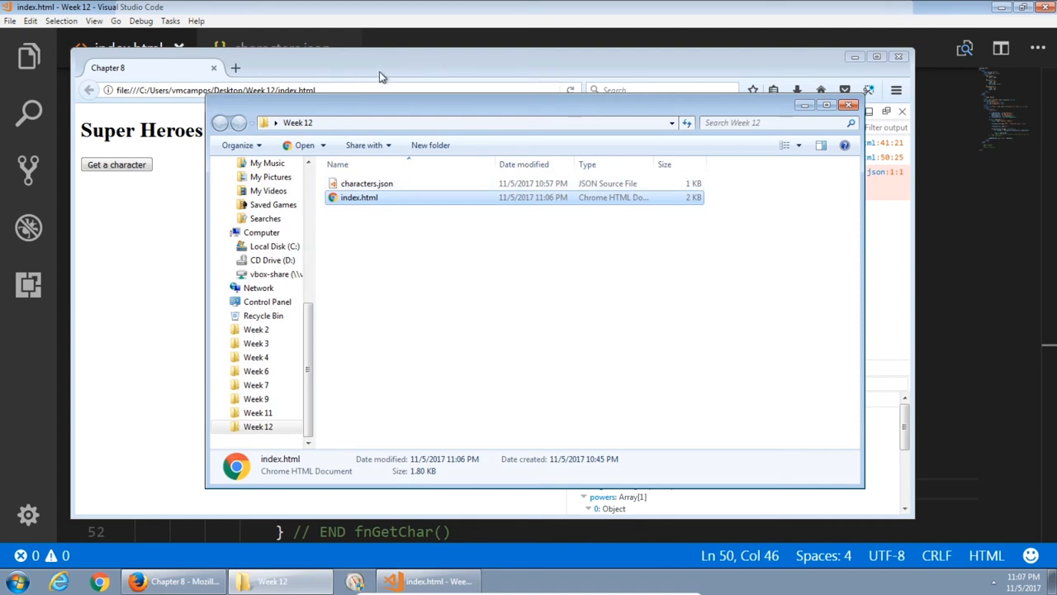
pyautogui.moveTo(454, 93)
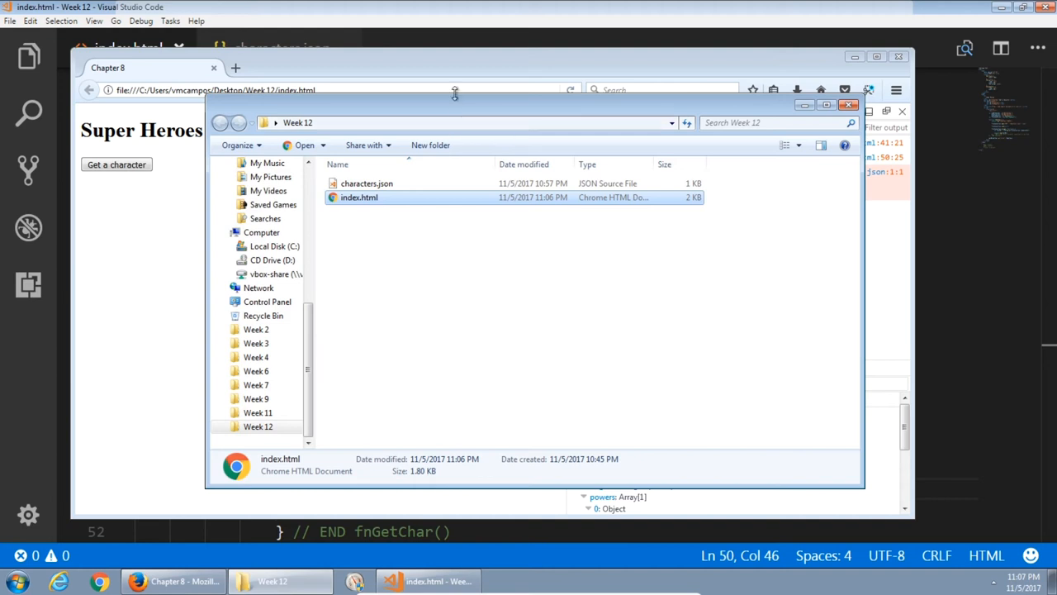
pyautogui.moveTo(432, 71)
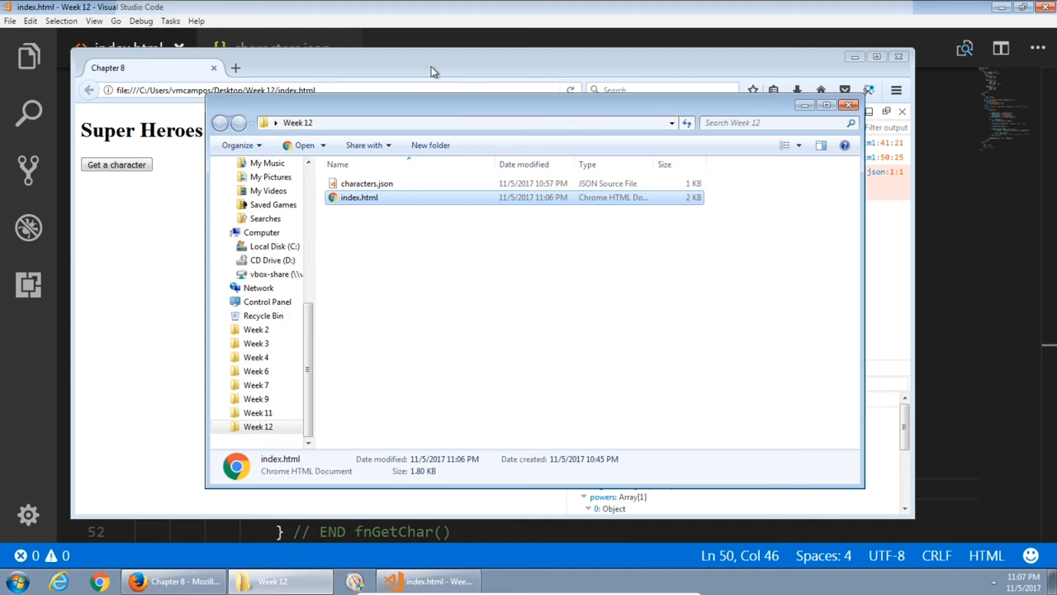
pyautogui.click(849, 105)
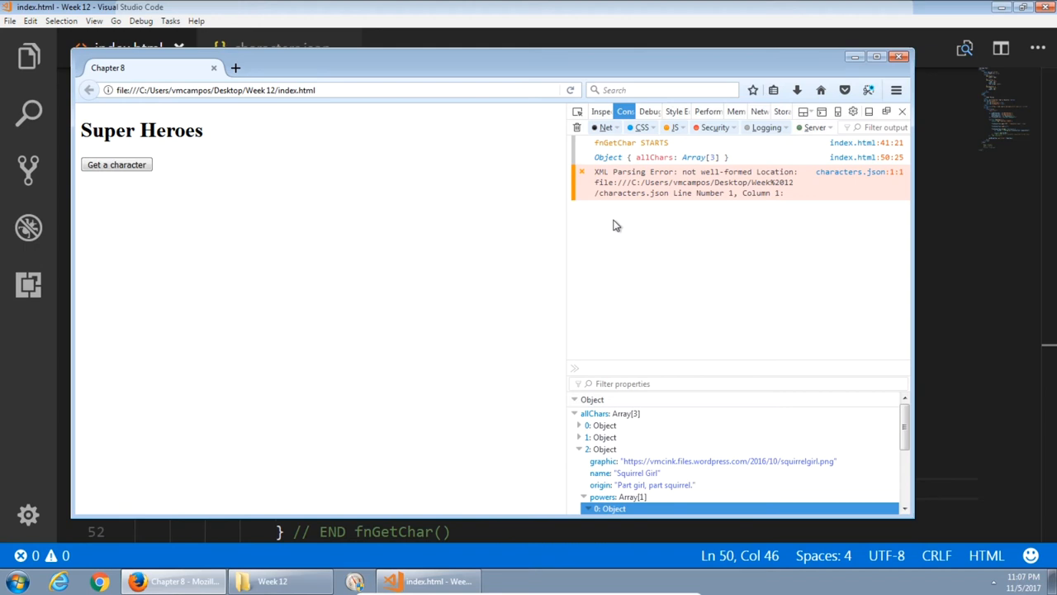
# Declare var randomChar = Math.floor(Math.random() * charObj.allChars.length); after the parse line.
pyautogui.click(426, 582)
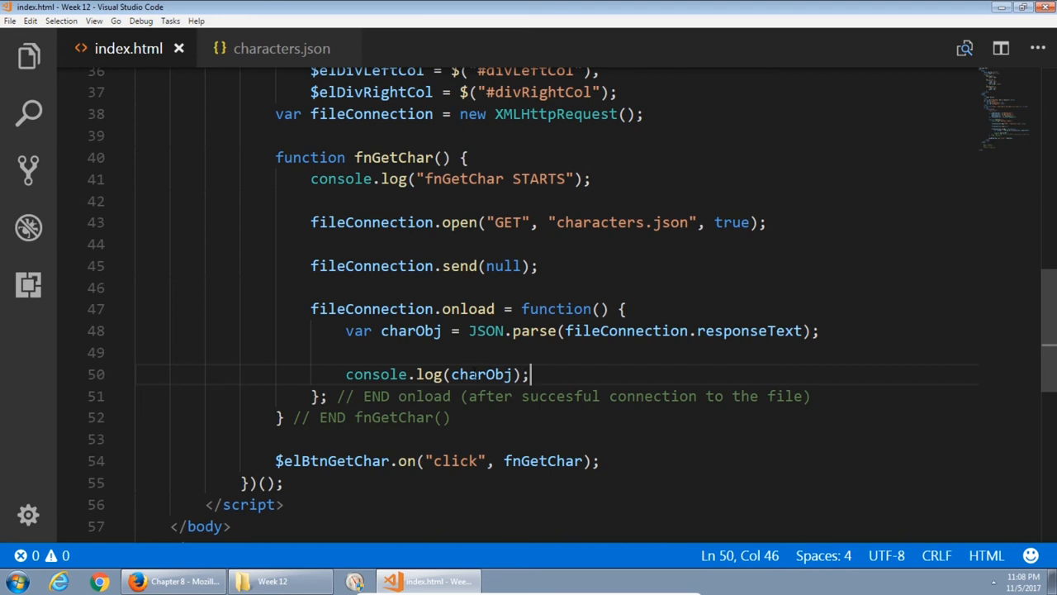
pyautogui.click(818, 330)
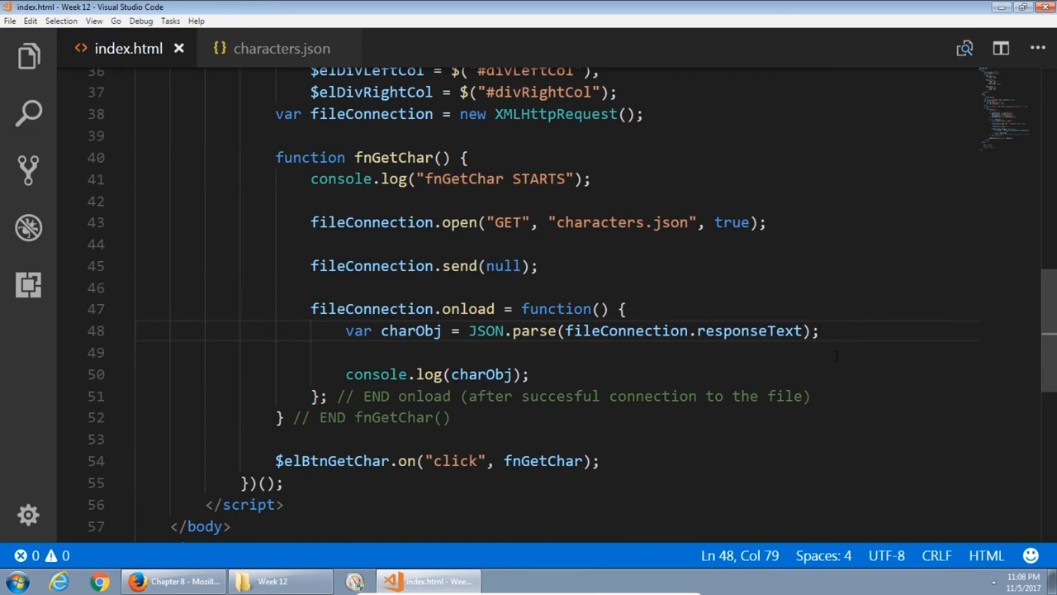
pyautogui.write('var')
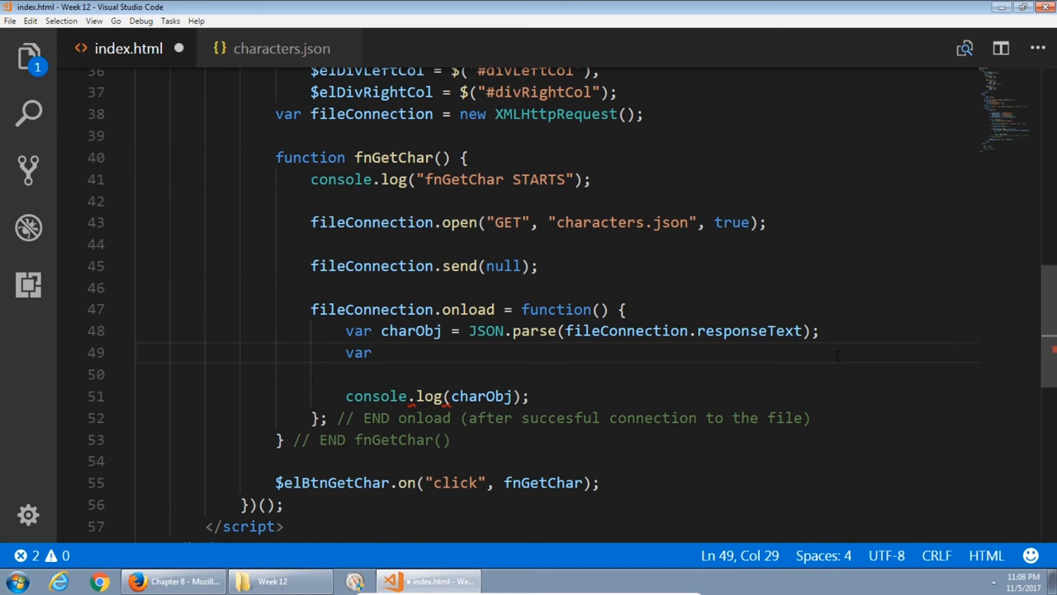
pyautogui.write('rando')
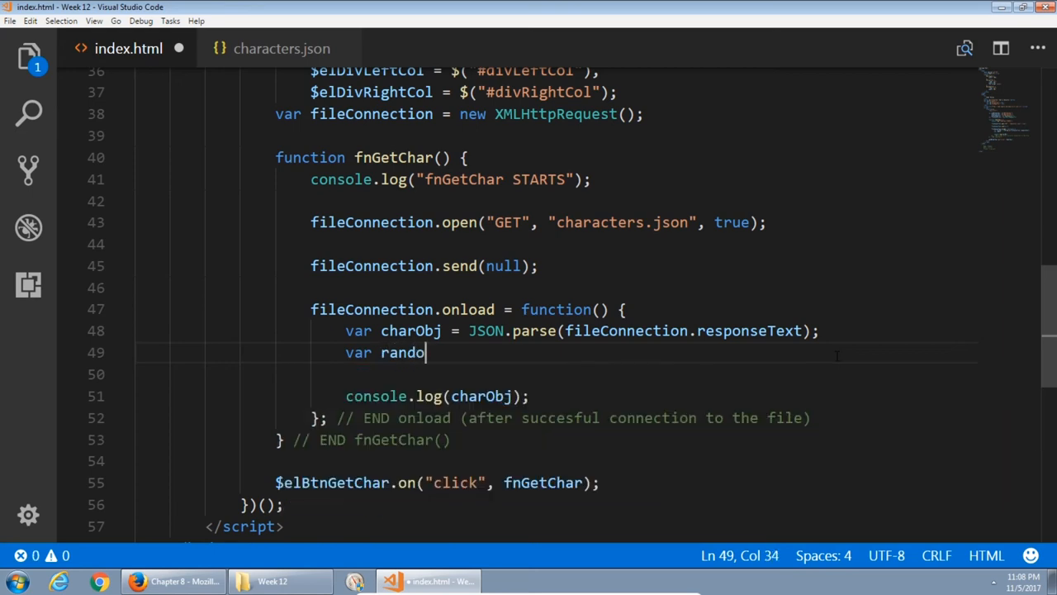
pyautogui.write('mChar')
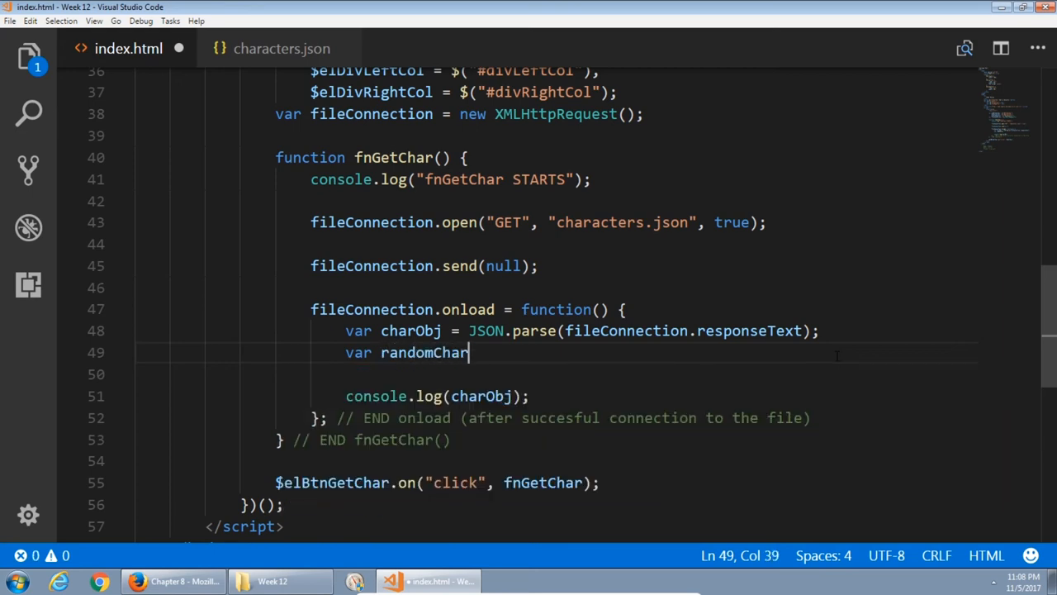
pyautogui.write('= Math.floor();')
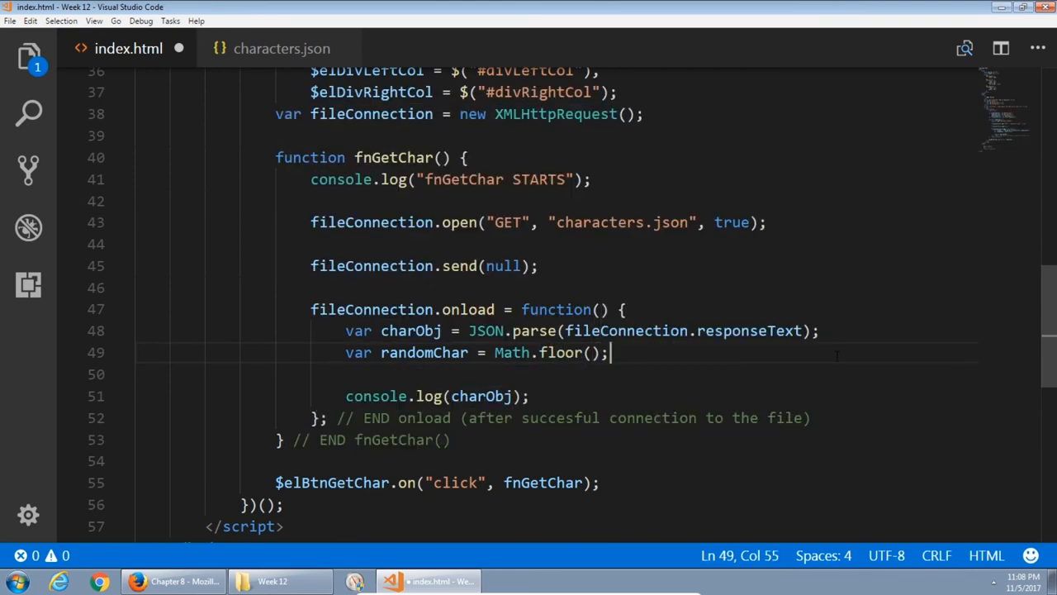
pyautogui.write('Math.random(')
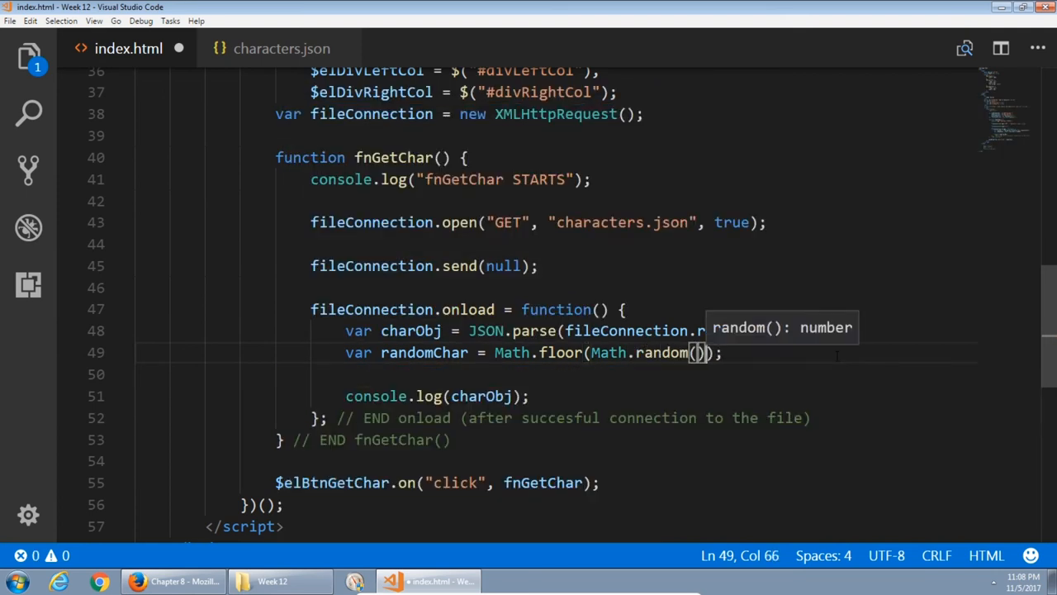
pyautogui.write('*')
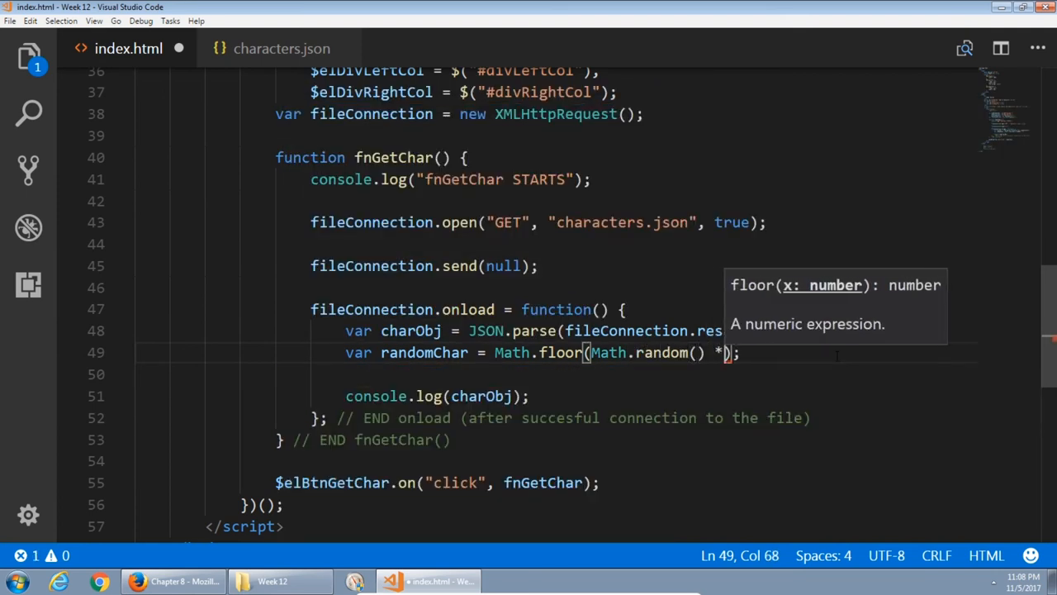
pyautogui.write('charObj')
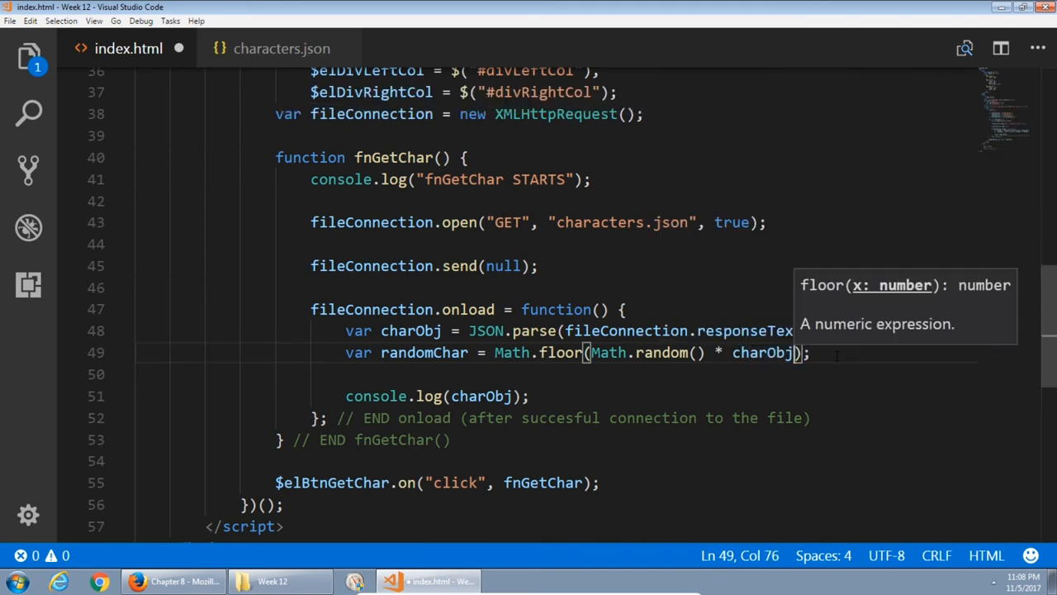
pyautogui.write('.a')
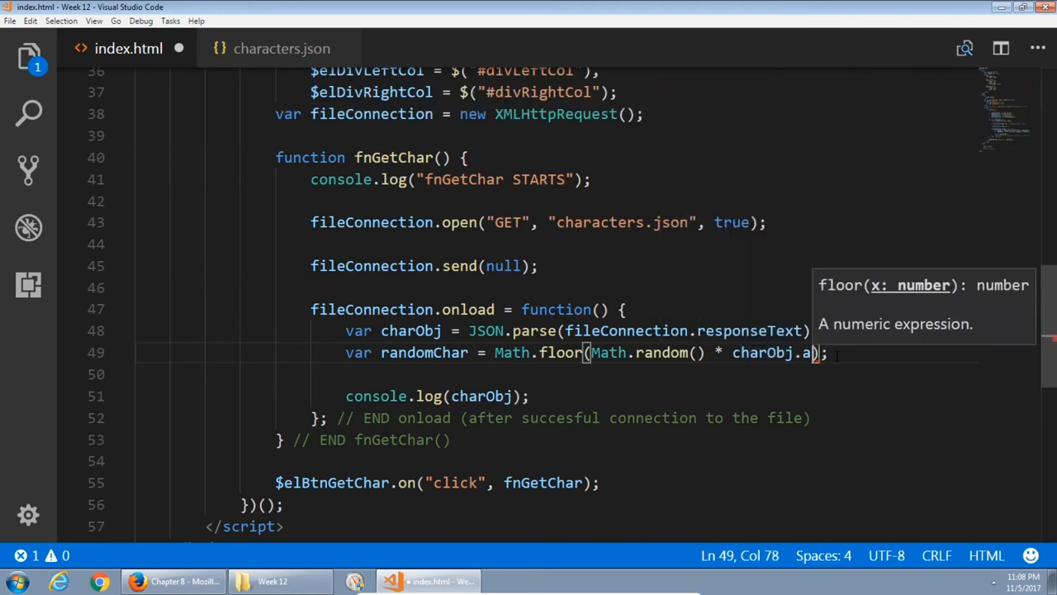
pyautogui.write('llC')
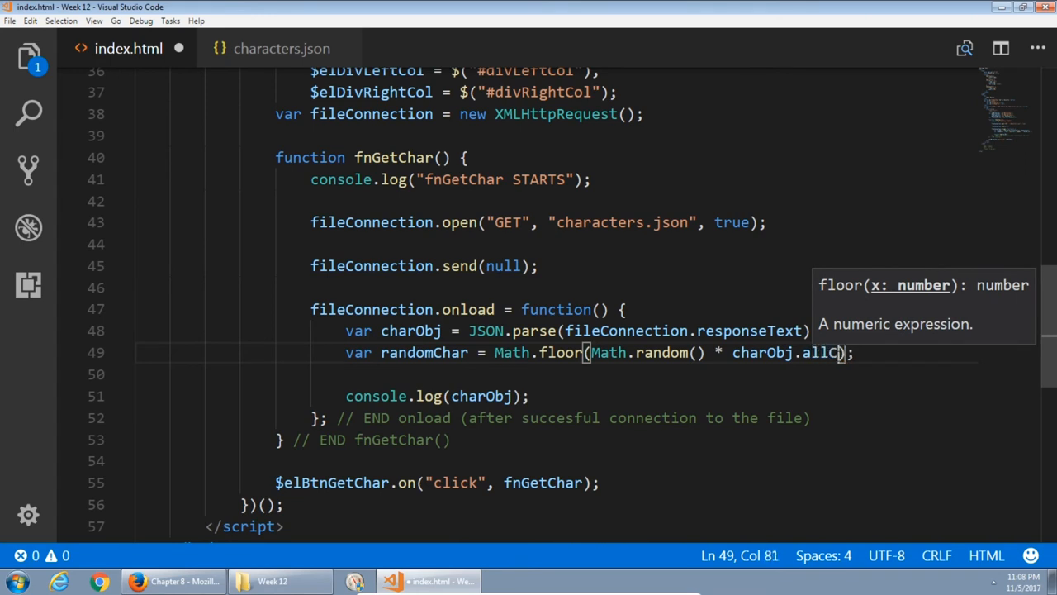
pyautogui.write('hars')
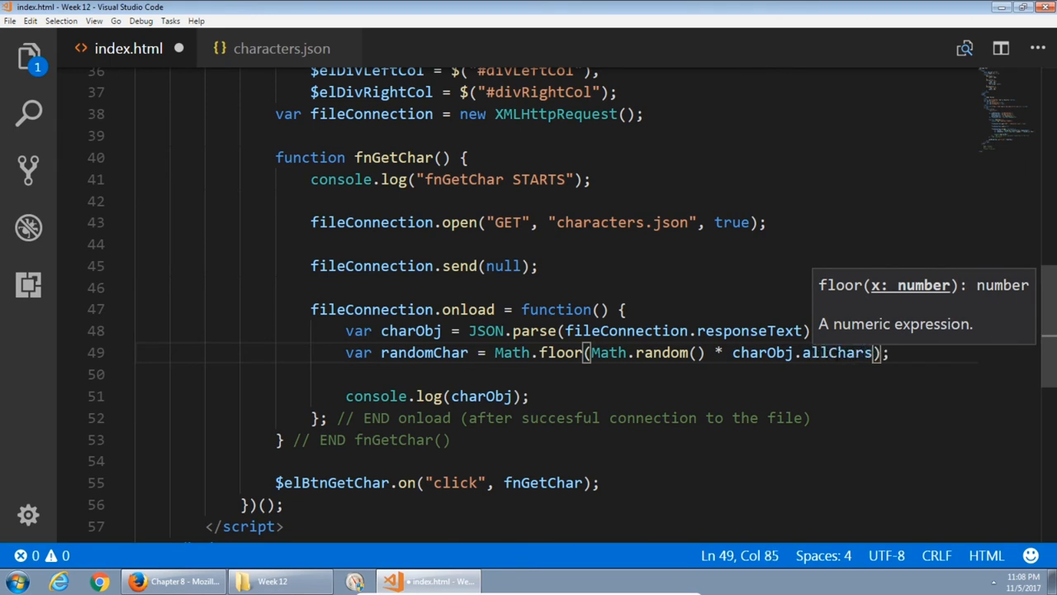
pyautogui.write('.length')
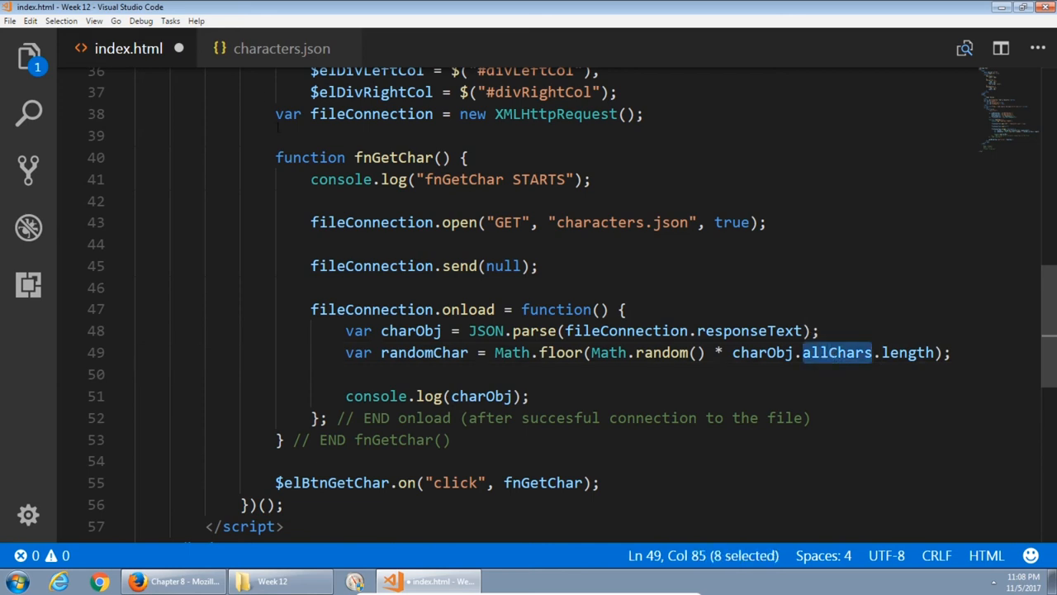
# Review the three heroes in characters.json, including Squirrel Girl, and return to index.html.
pyautogui.click(281, 48)
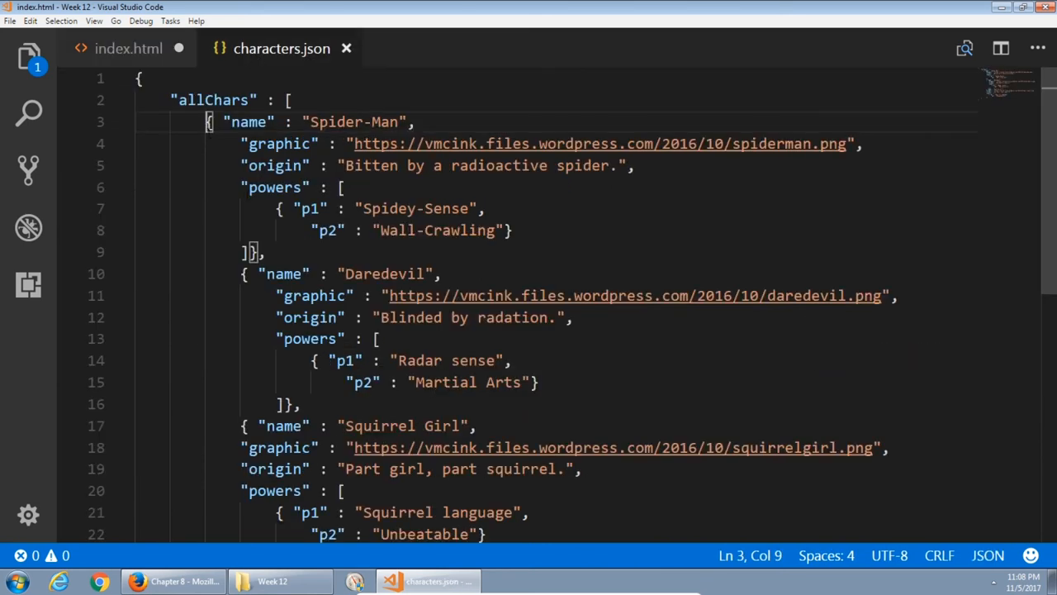
pyautogui.doubleClick(212, 99)
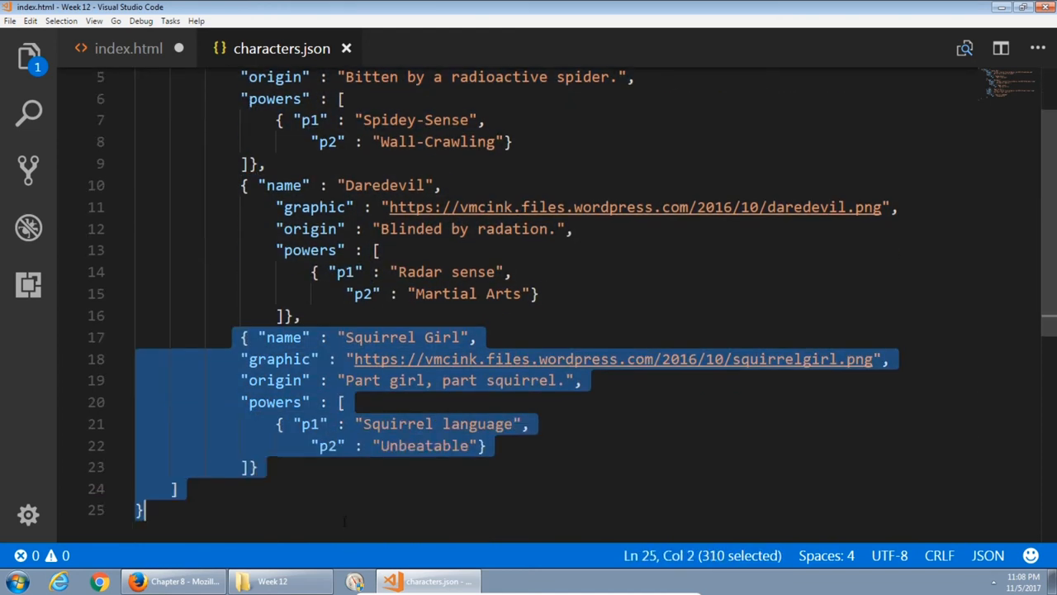
pyautogui.scroll(3)
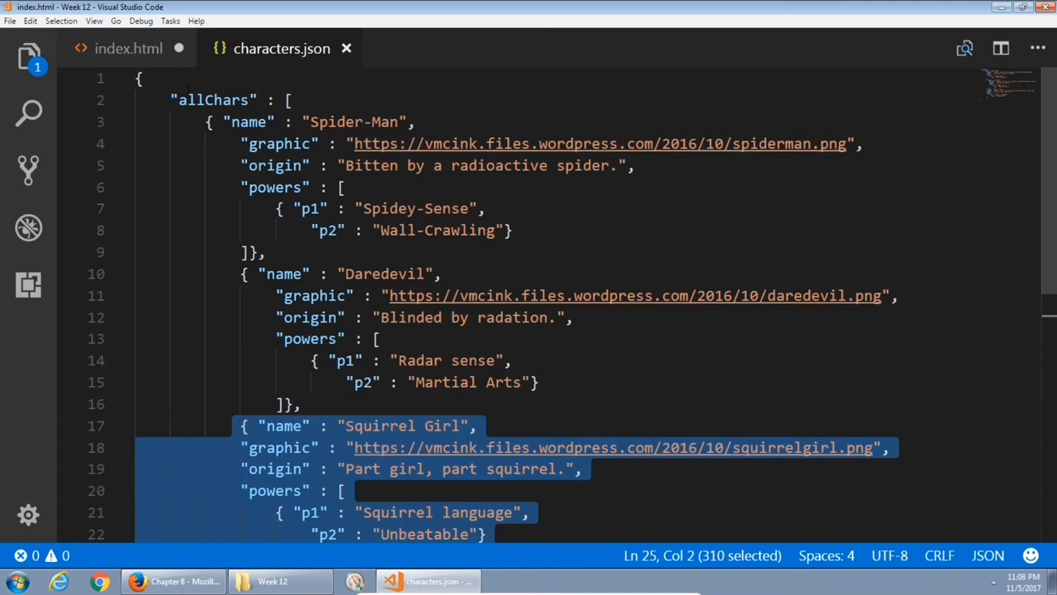
pyautogui.click(129, 48)
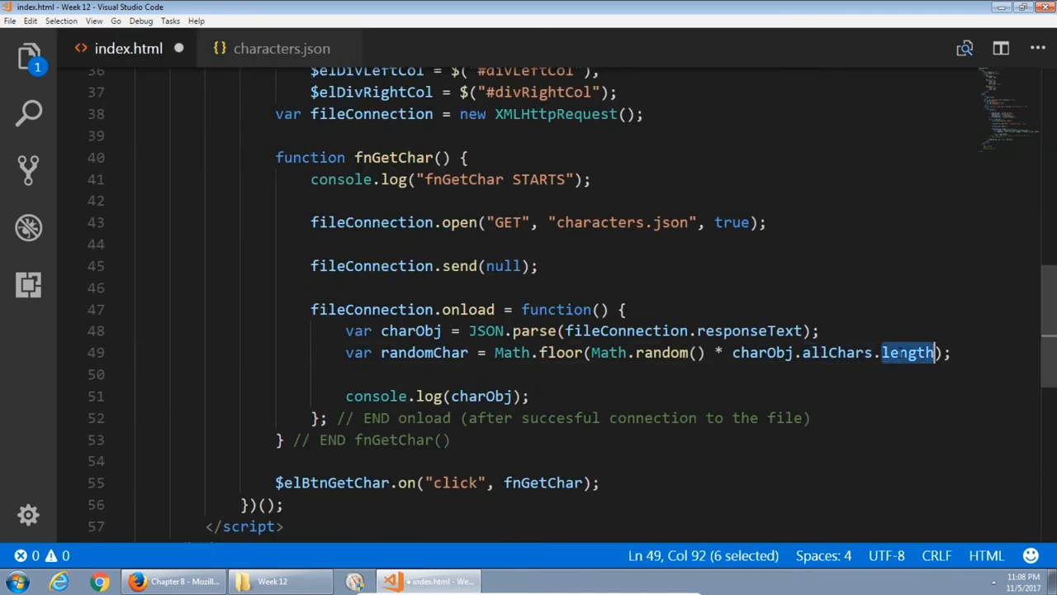
# Highlight allChars and Math.floor in the randomChar line, then start a new line below it.
pyautogui.doubleClick(835, 351)
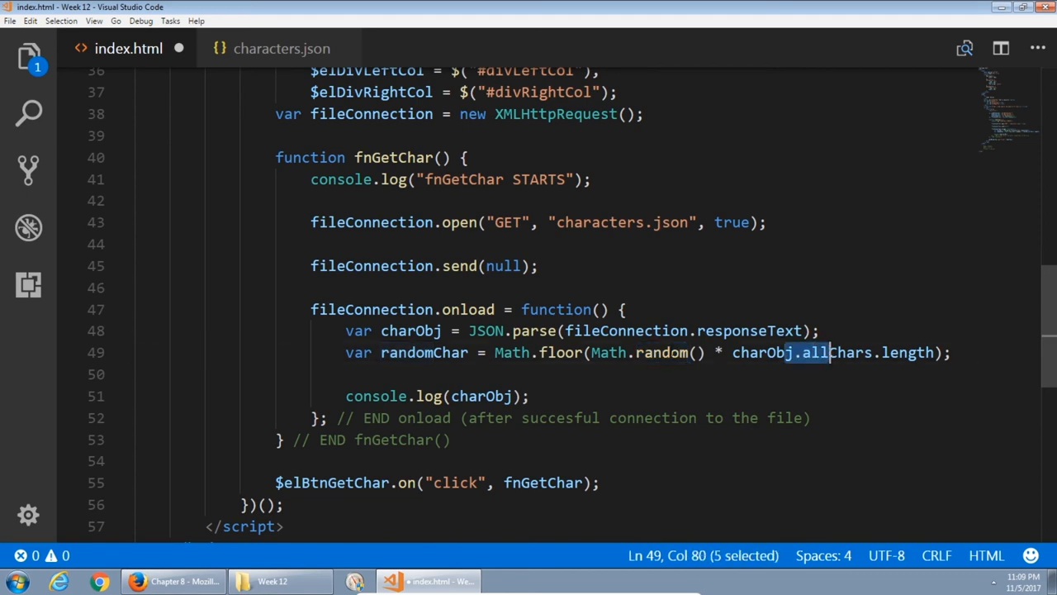
pyautogui.doubleClick(559, 351)
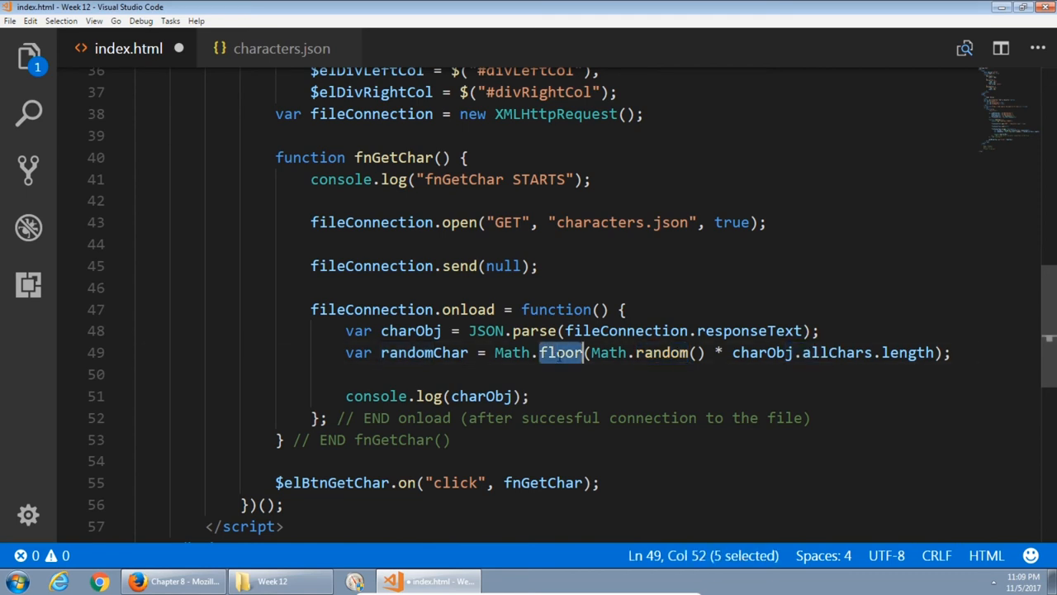
pyautogui.press('enter')
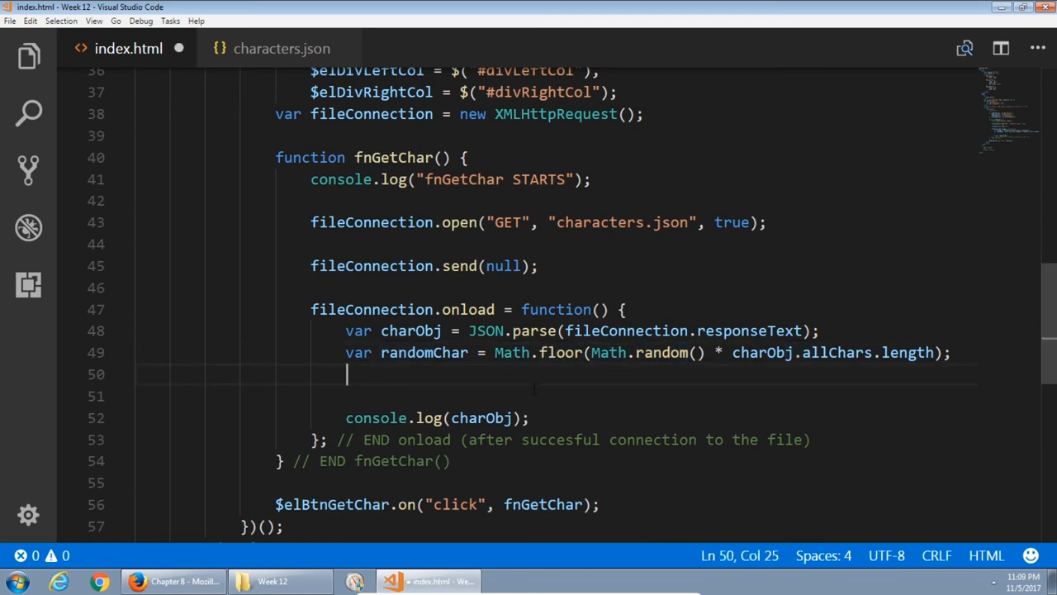
# Declare var strName = "", strStats = ""; below the randomChar line.
pyautogui.write('var')
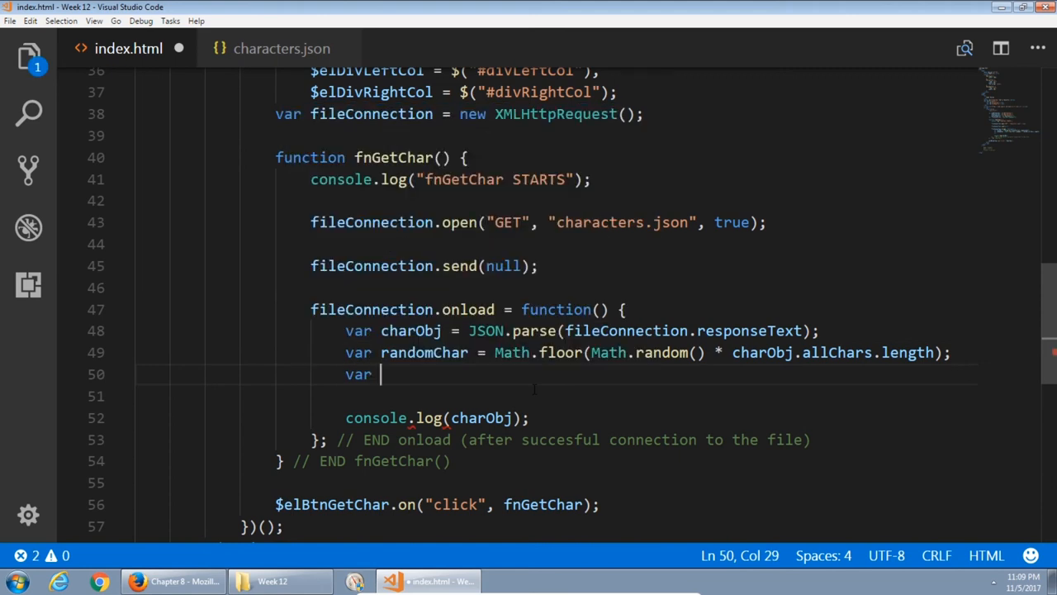
pyautogui.write('strName')
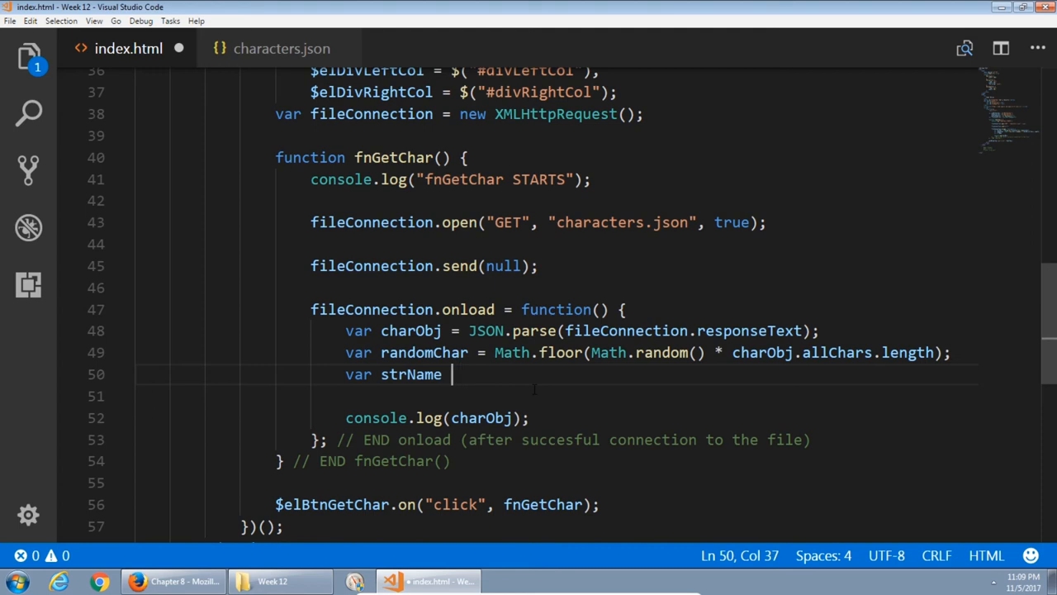
pyautogui.write('= "",')
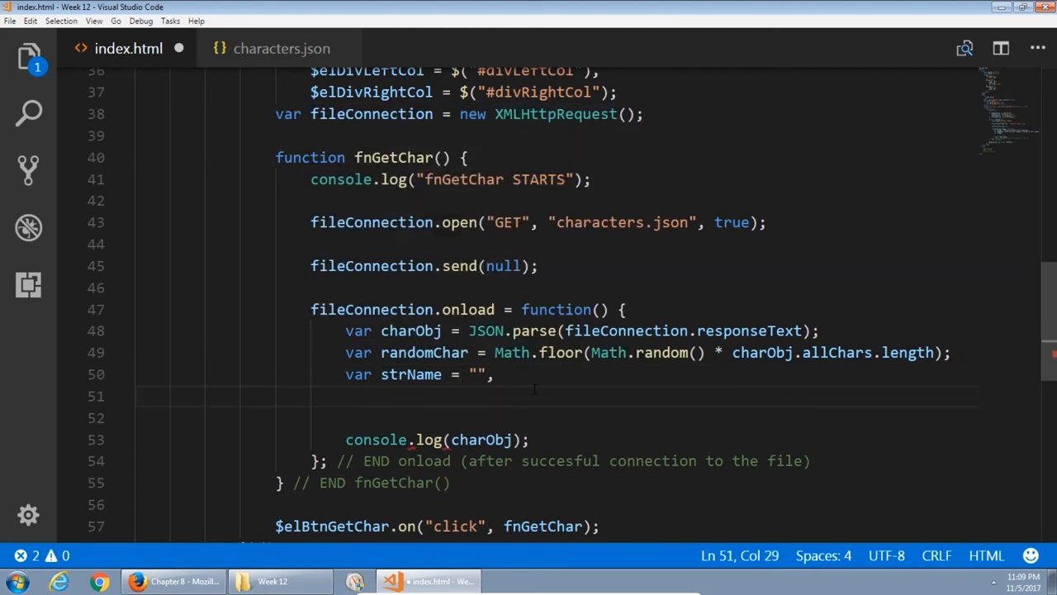
pyautogui.write('strS')
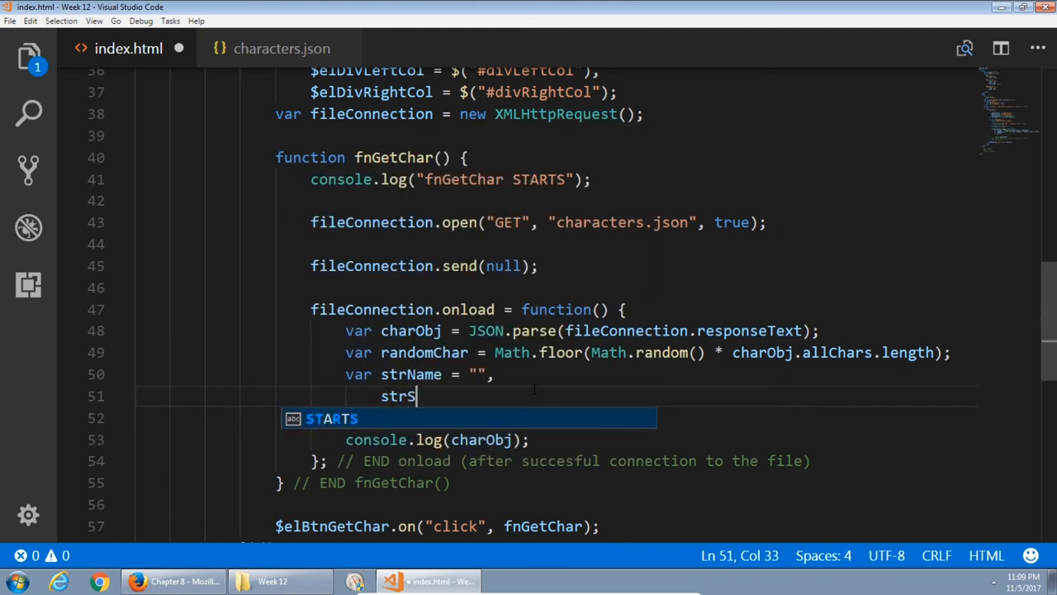
pyautogui.write('tats = "";')
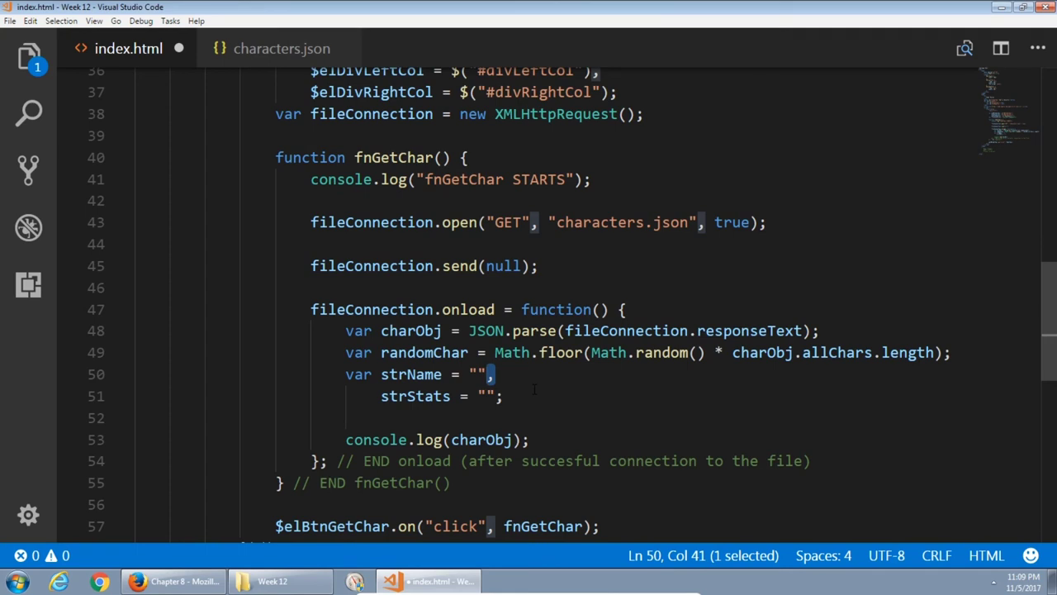
pyautogui.click(495, 396)
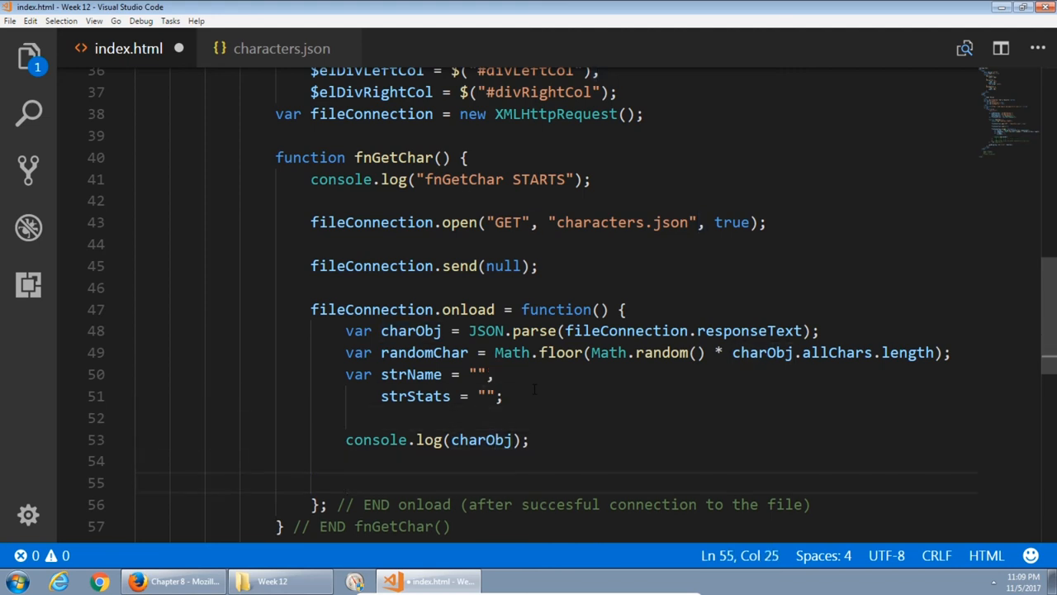
# Start strName += "<p><img src=''></p>"; with an empty image source.
pyautogui.write('strName +=')
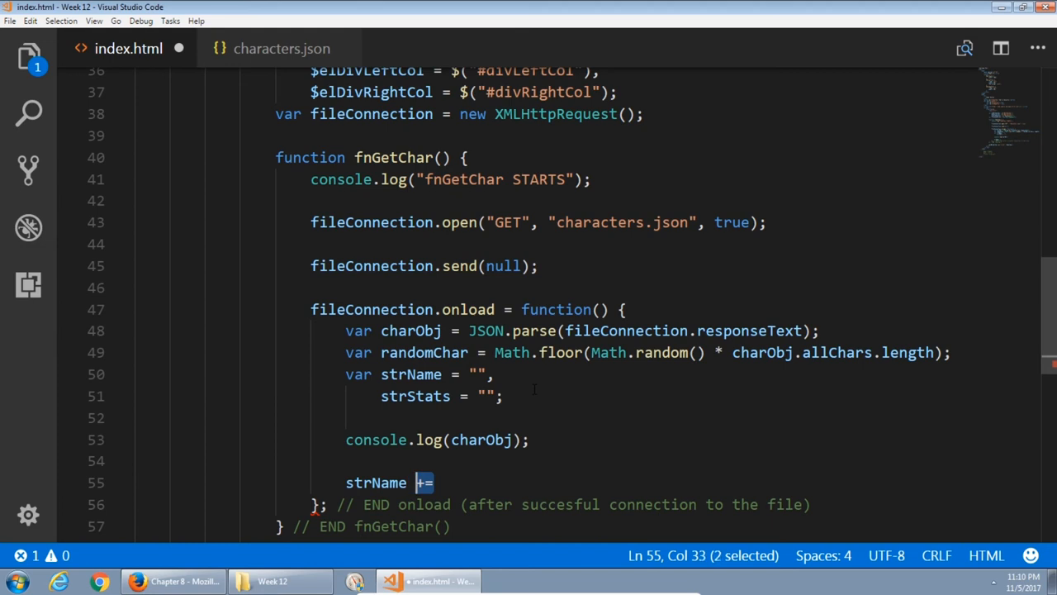
pyautogui.write('" "')
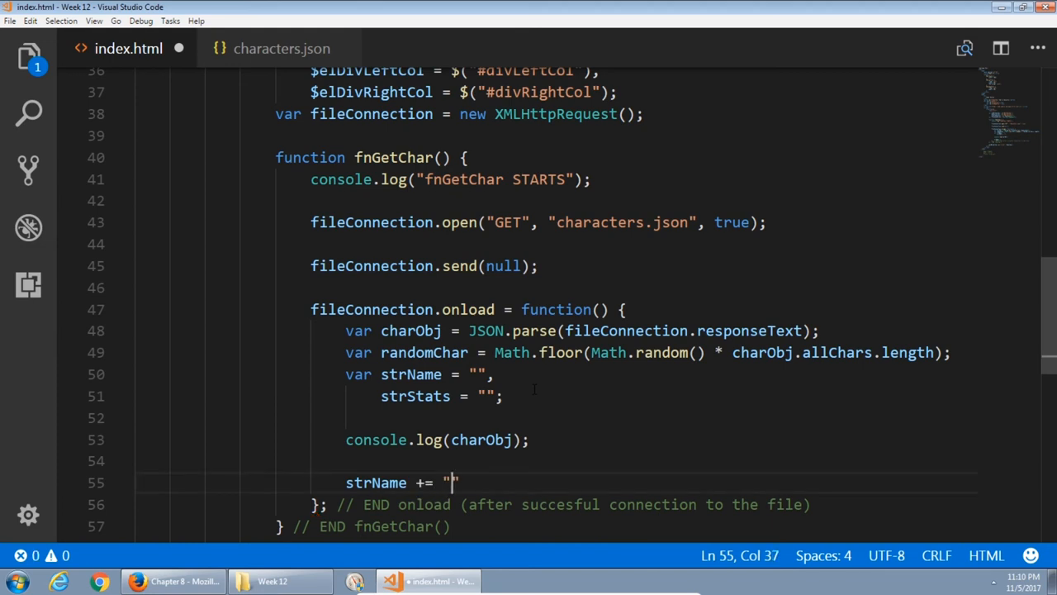
pyautogui.write(';')
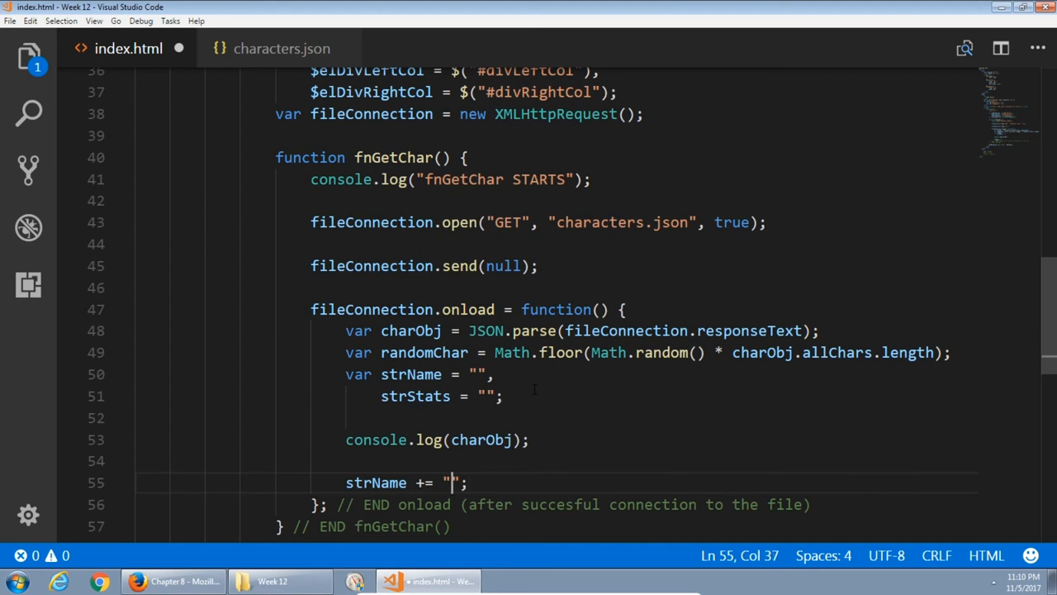
pyautogui.write('<p></')
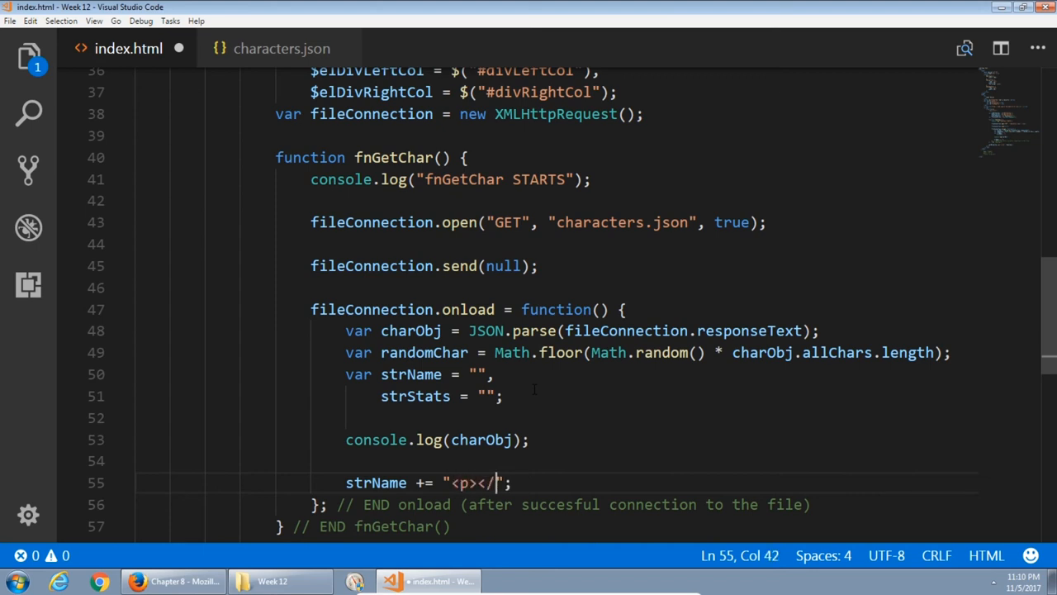
pyautogui.write('p>')
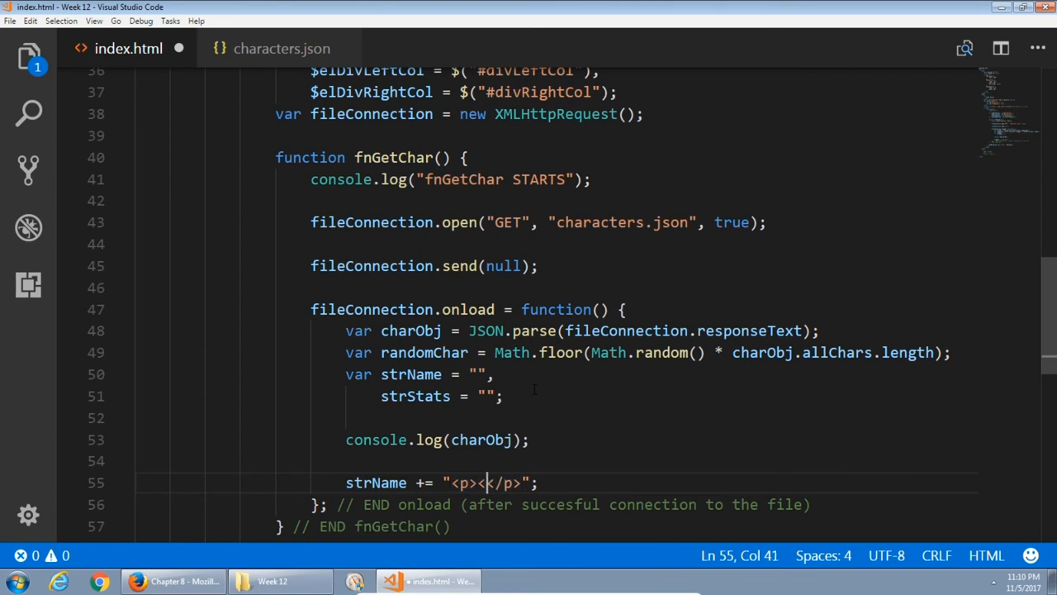
pyautogui.write('img >')
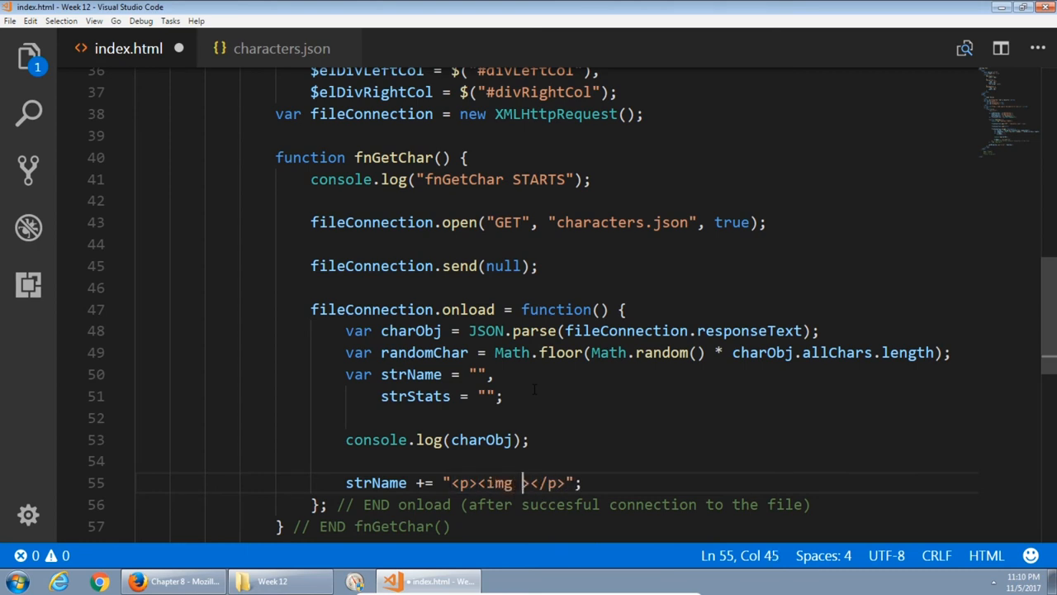
pyautogui.write('src=')
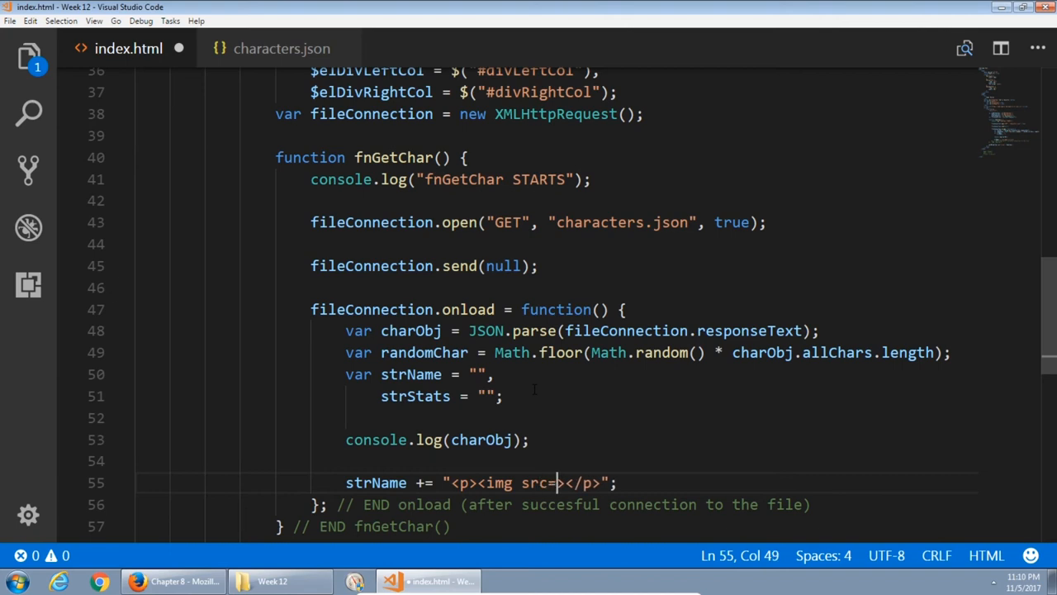
pyautogui.write("'")
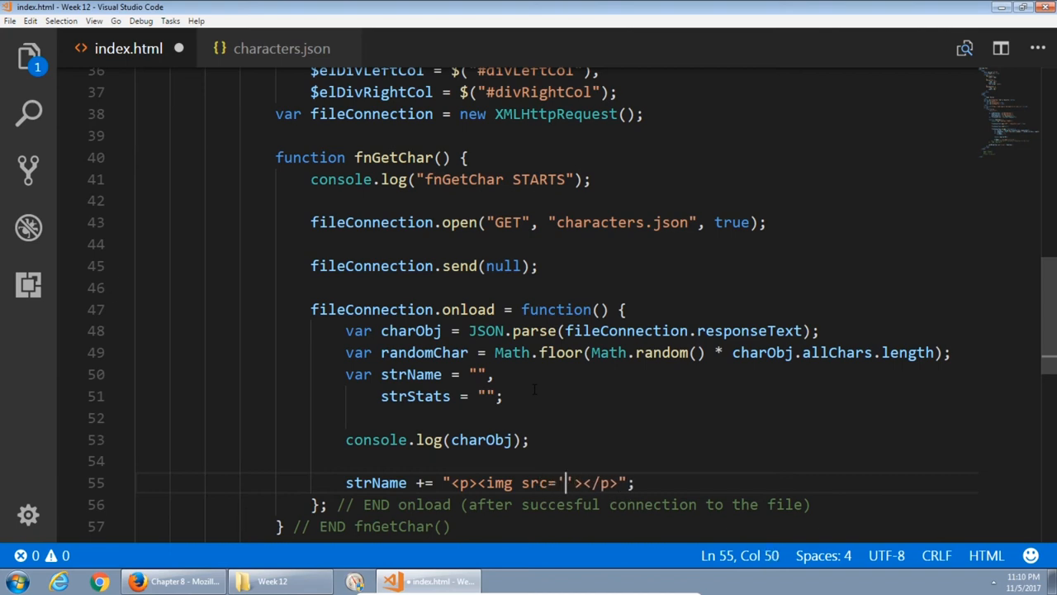
pyautogui.write("'")
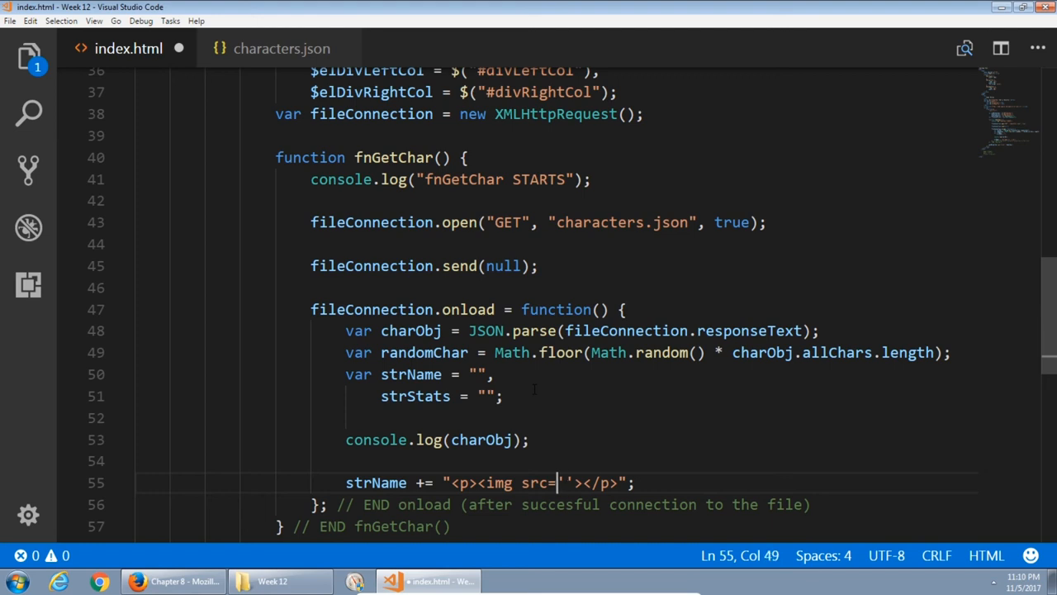
pyautogui.write("'")
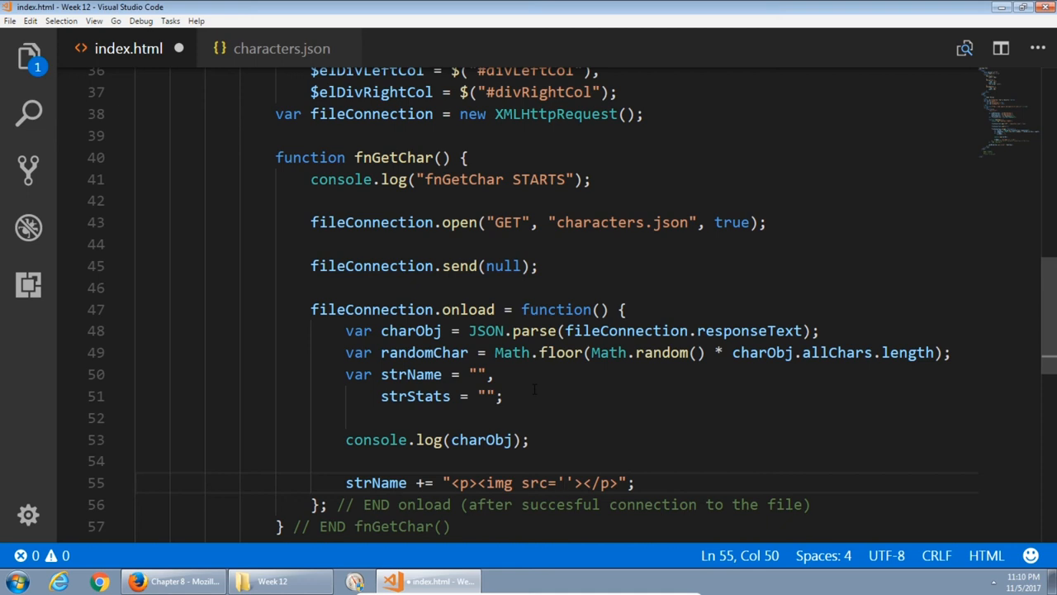
# Fill the img src with charObj.allChars[randomChar].graphic.
pyautogui.write('c')
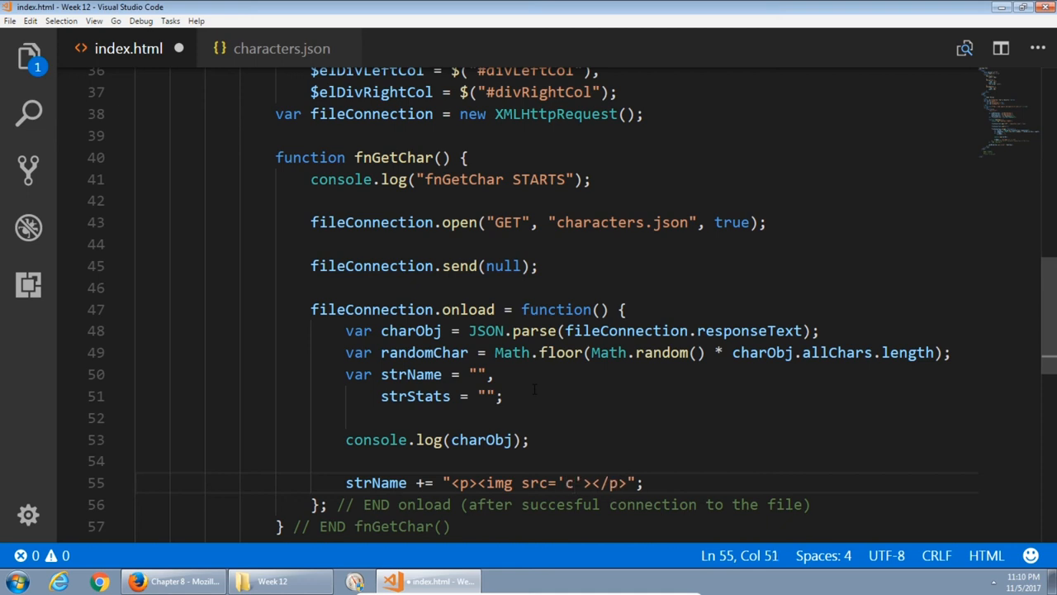
pyautogui.write('har')
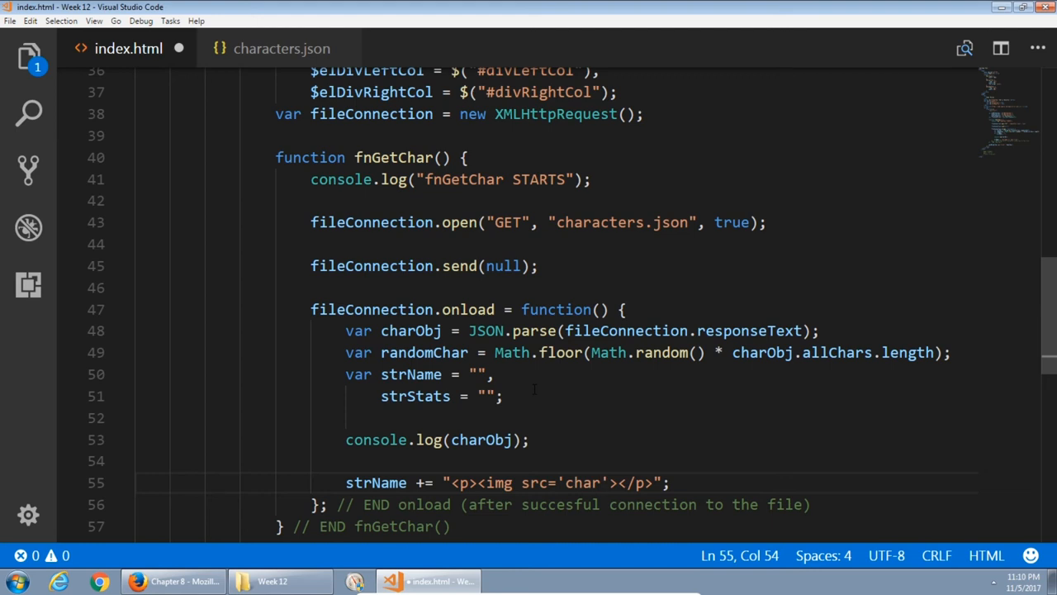
pyautogui.write('Obj')
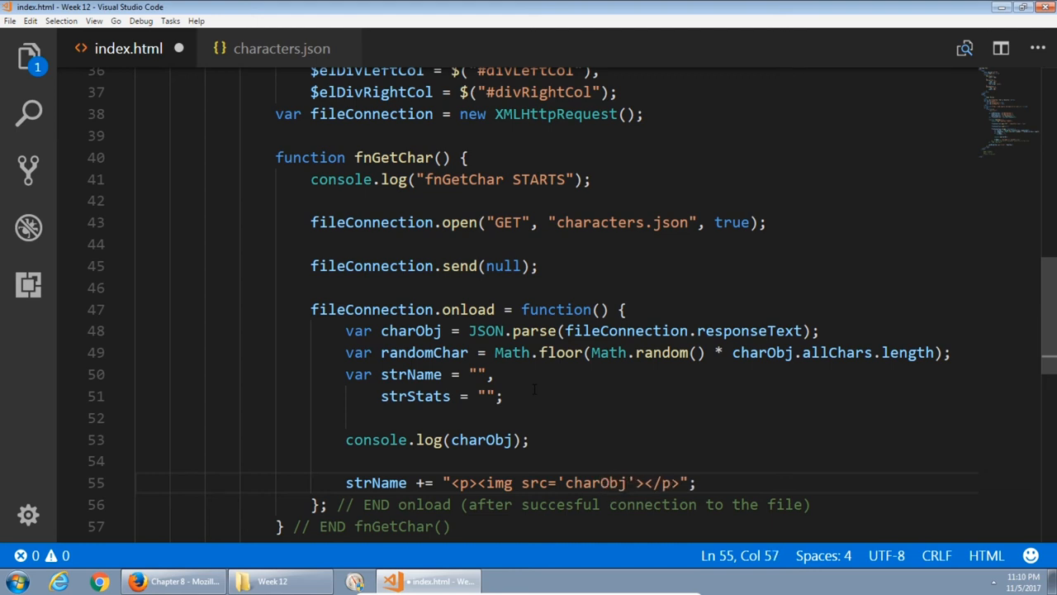
pyautogui.write('.all')
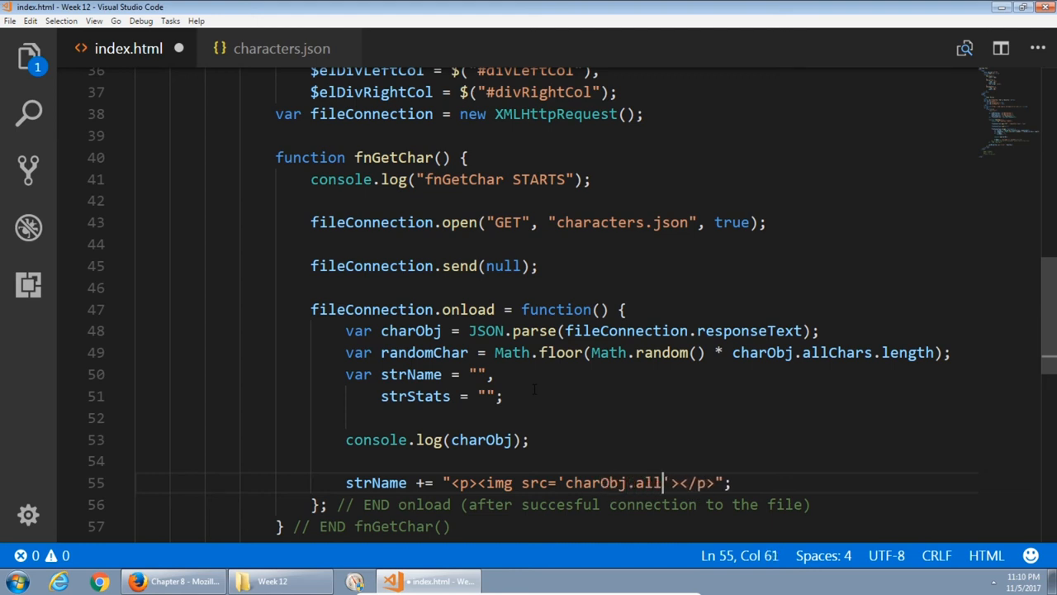
pyautogui.write('Chars[]')
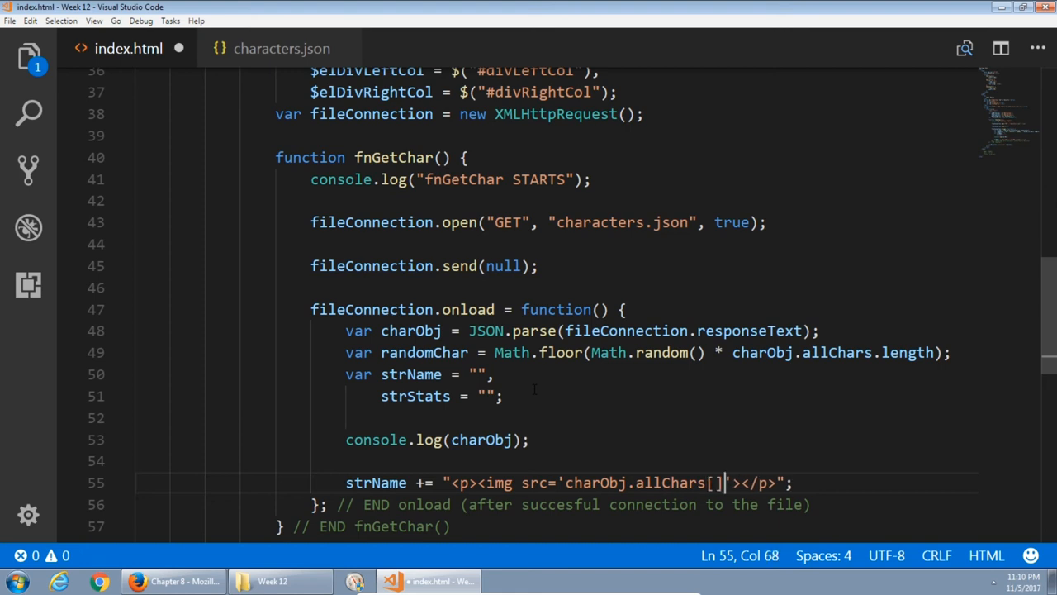
pyautogui.write('.grphi')
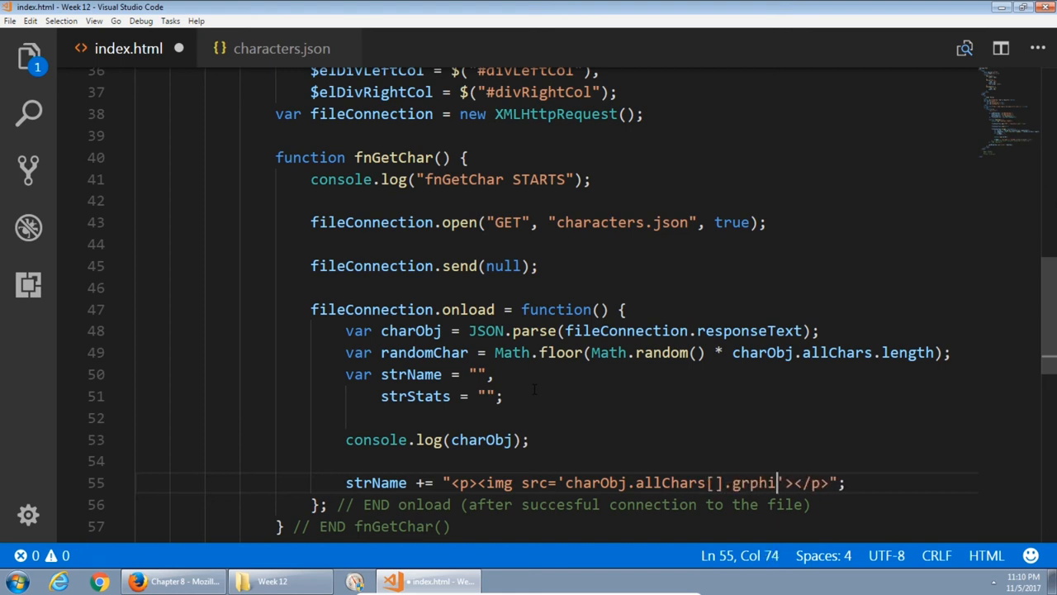
pyautogui.write('ic')
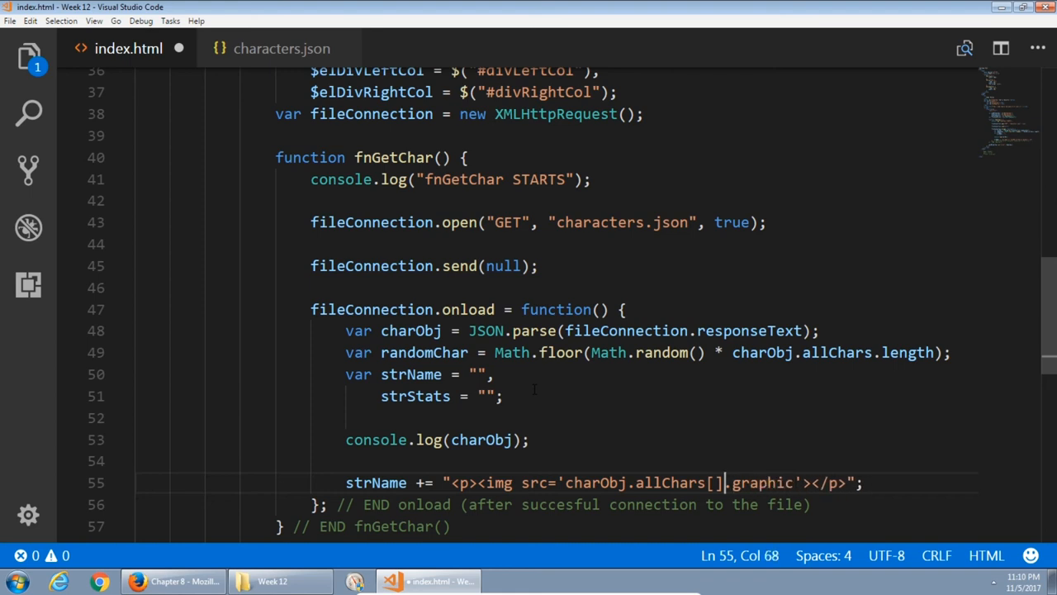
pyautogui.write('randomChar')
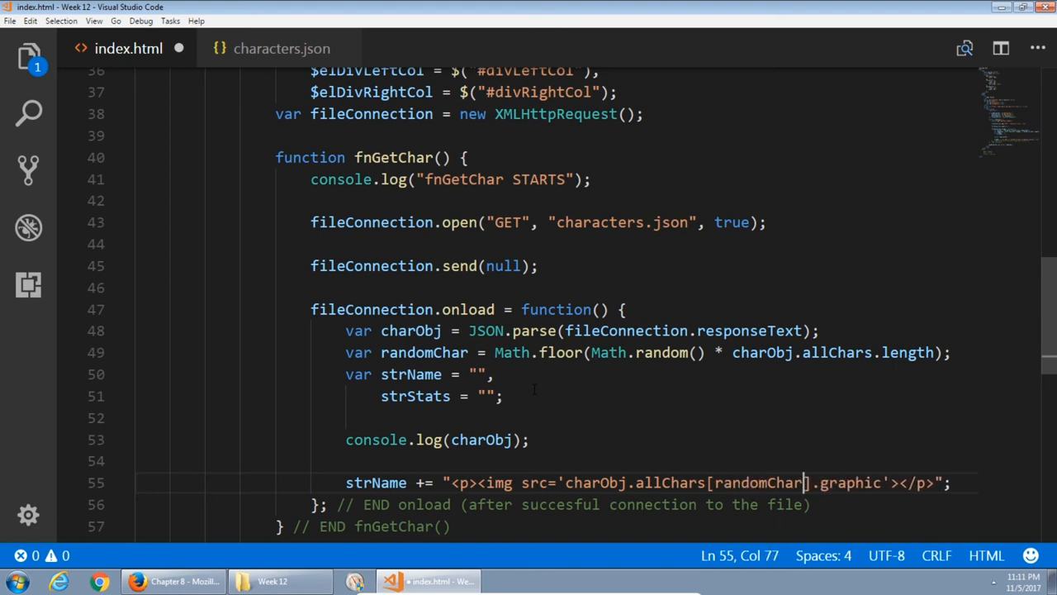
# Check the graphic key in characters.json and select the charObj.allChars[randomChar].graphic expression.
pyautogui.doubleClick(849, 483)
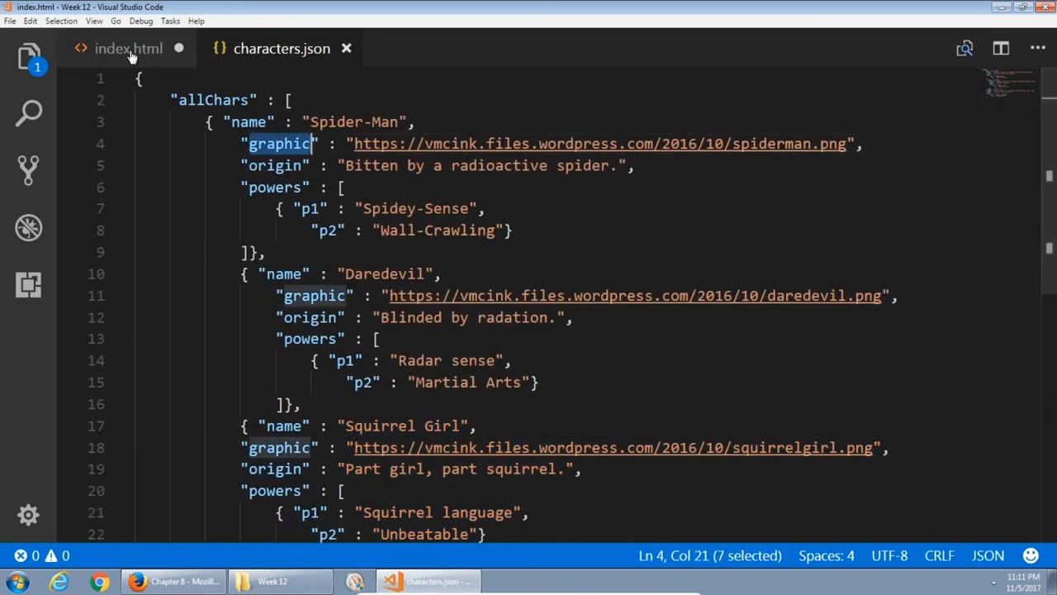
pyautogui.click(129, 48)
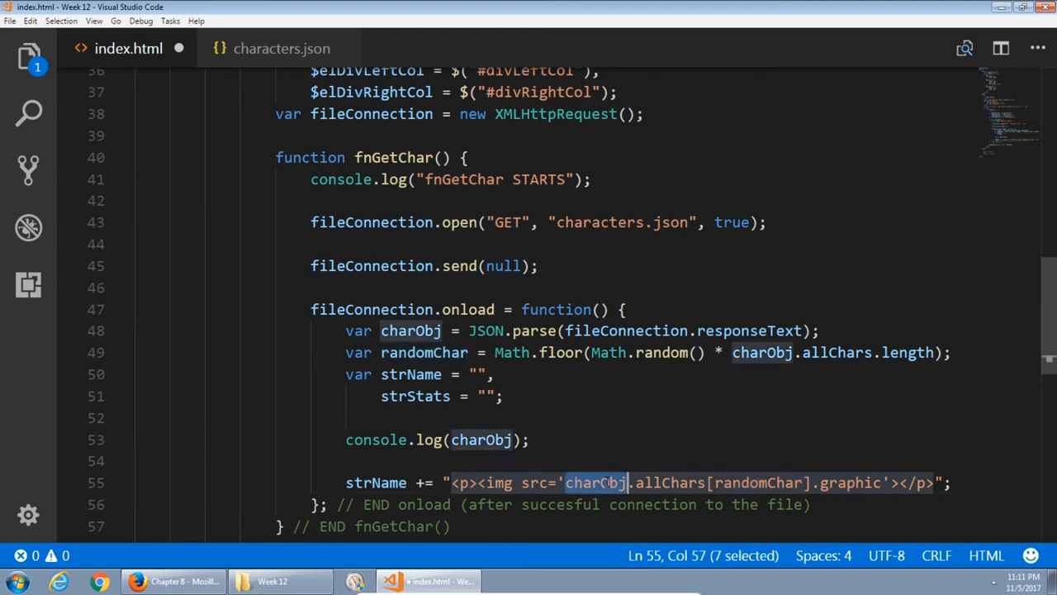
pyautogui.click(281, 48)
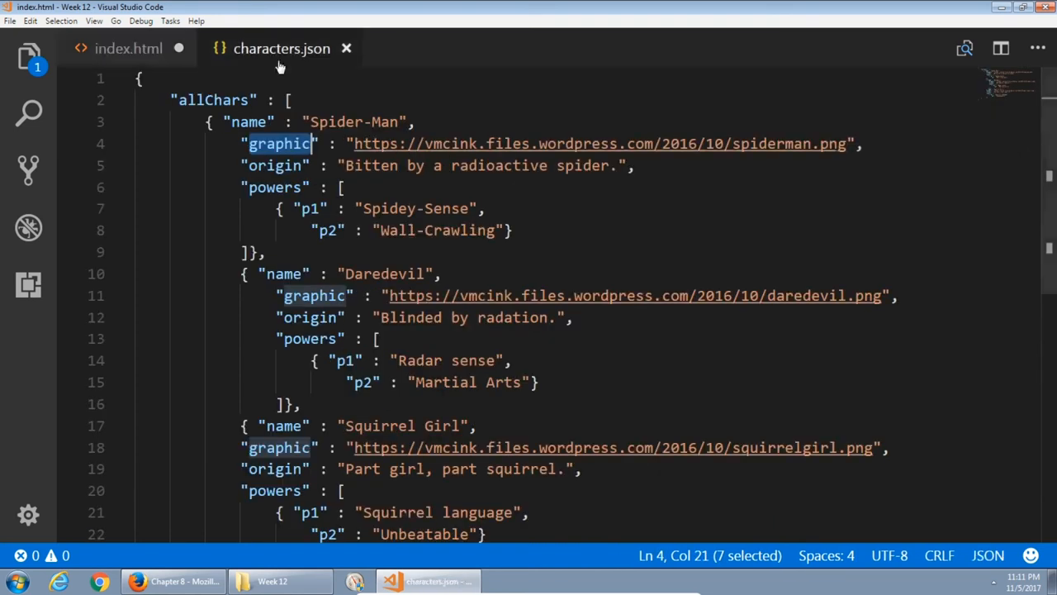
pyautogui.click(129, 48)
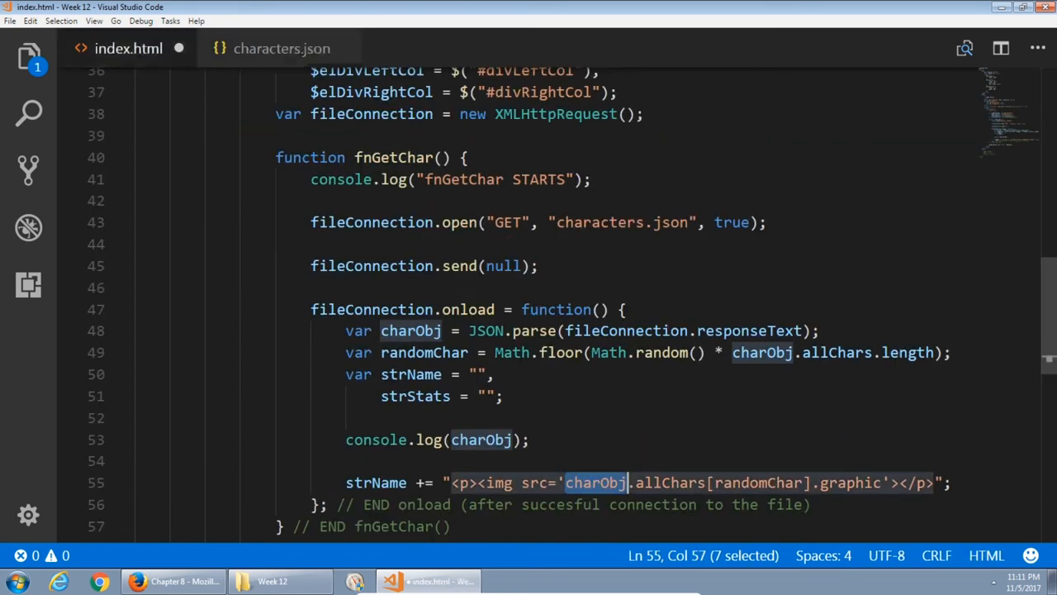
pyautogui.click(537, 483)
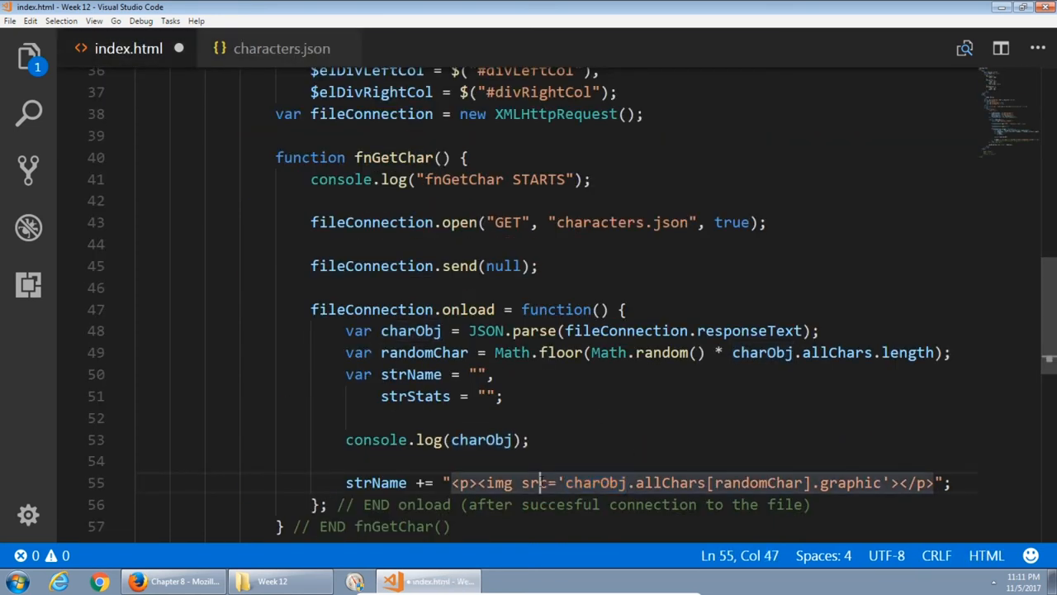
pyautogui.click(532, 483)
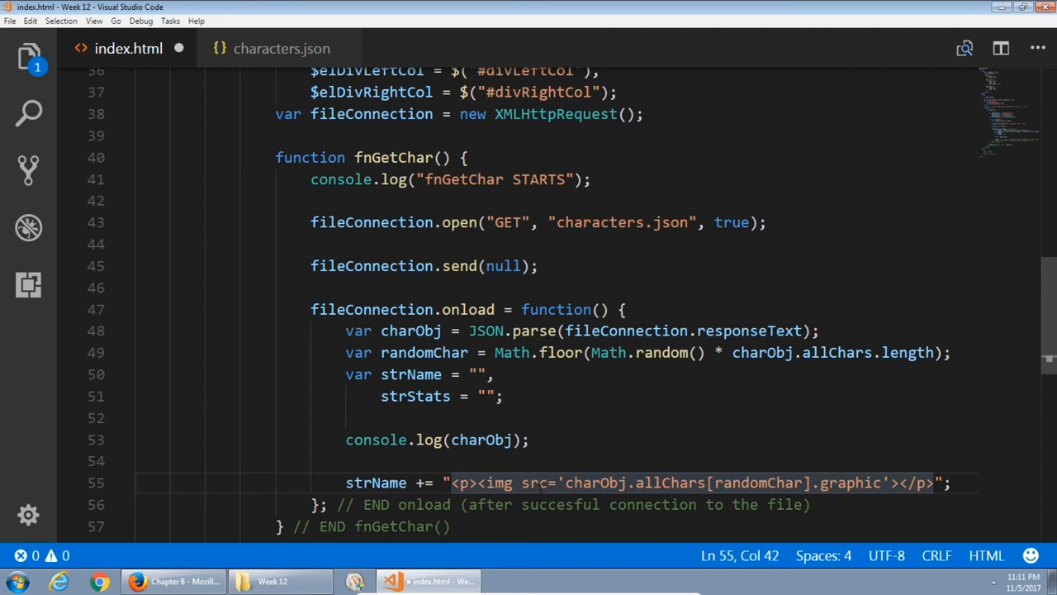
pyautogui.moveTo(566, 483); pyautogui.dragTo(792, 482)
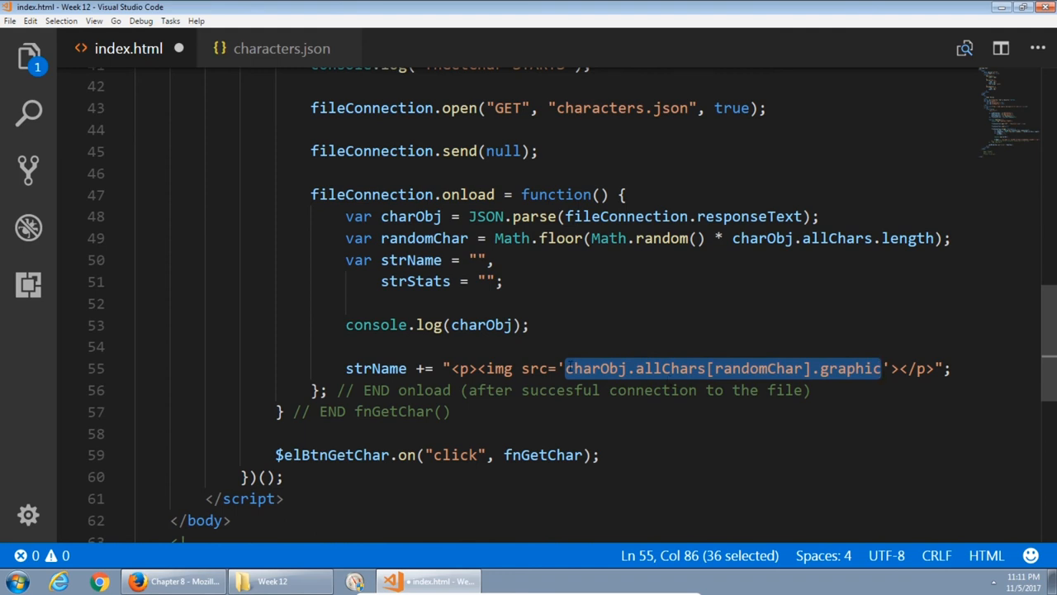
# Break the string around the graphic expression with " + " and close the src quote and paragraph, then start a new line.
pyautogui.click(565, 324)
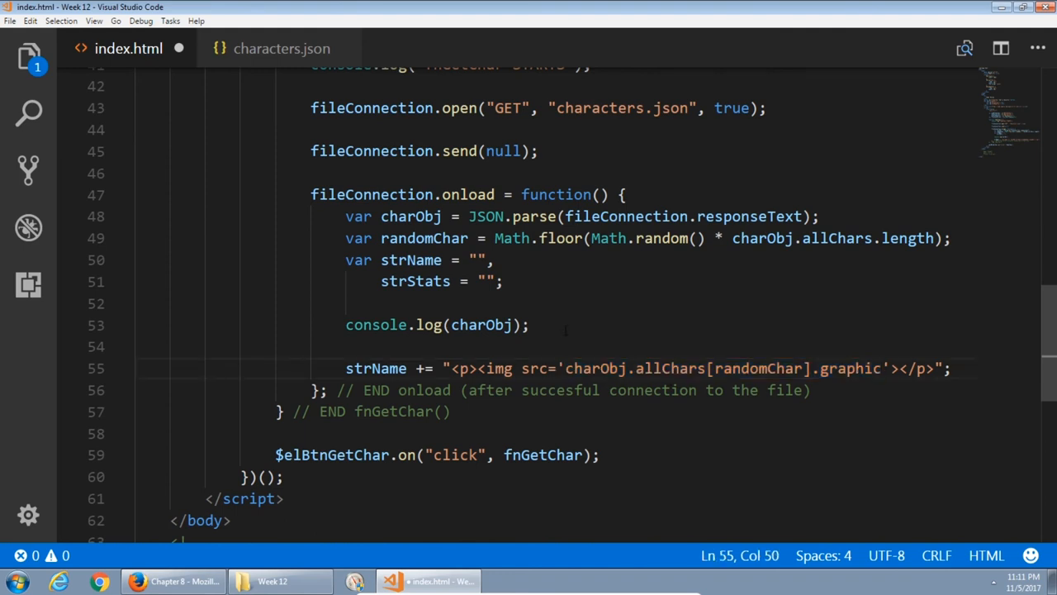
pyautogui.write('"')
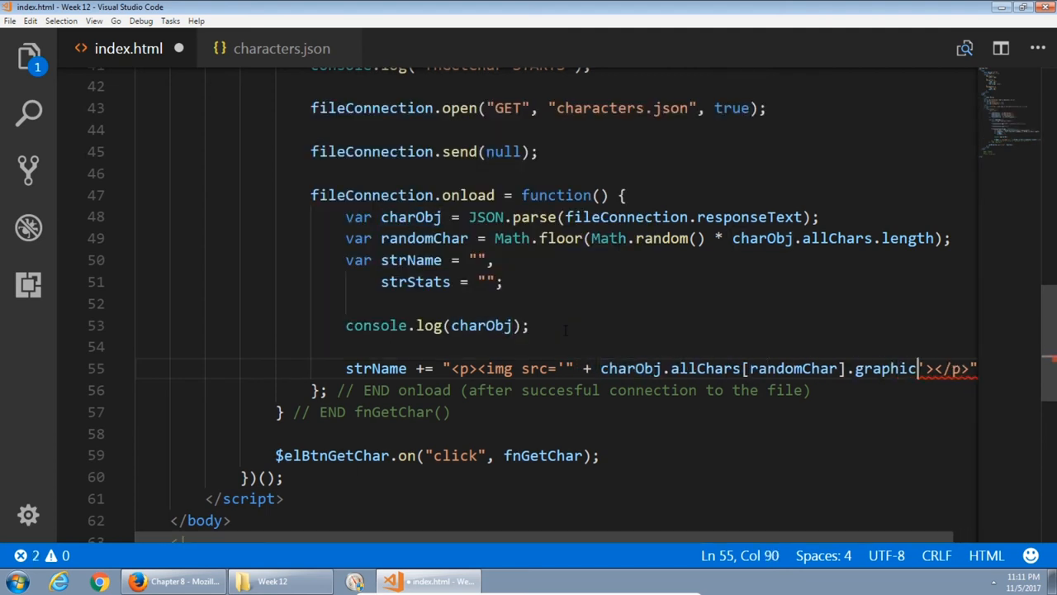
pyautogui.write('+ "')
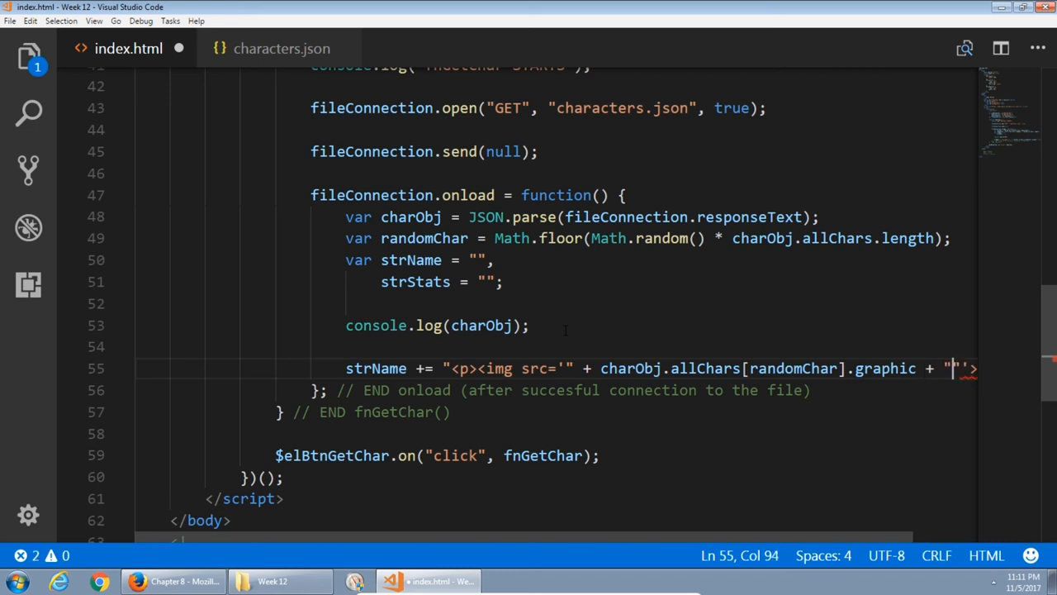
pyautogui.write('\'></p>";')
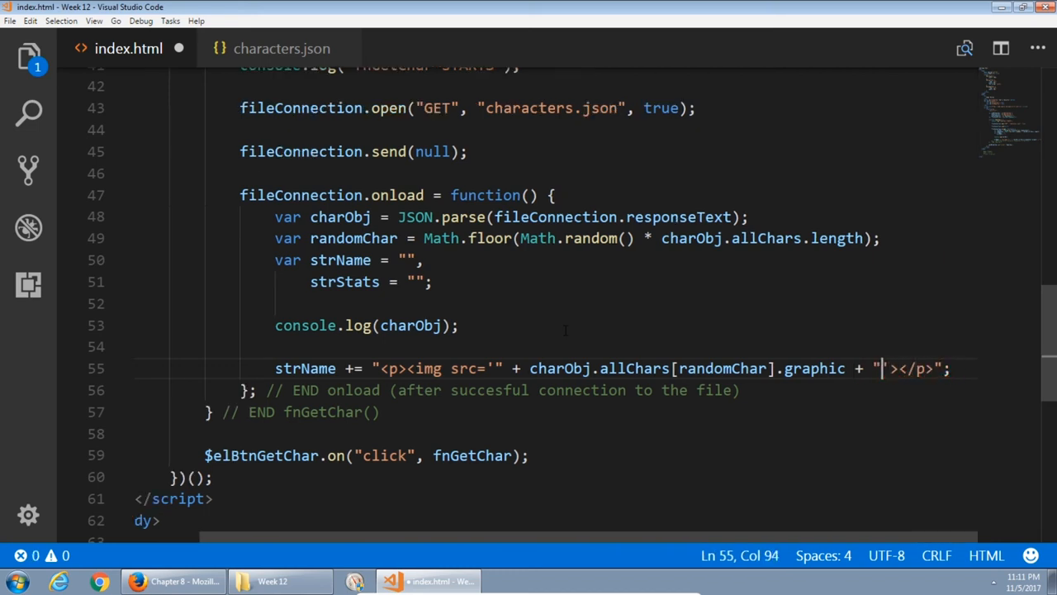
pyautogui.write("'")
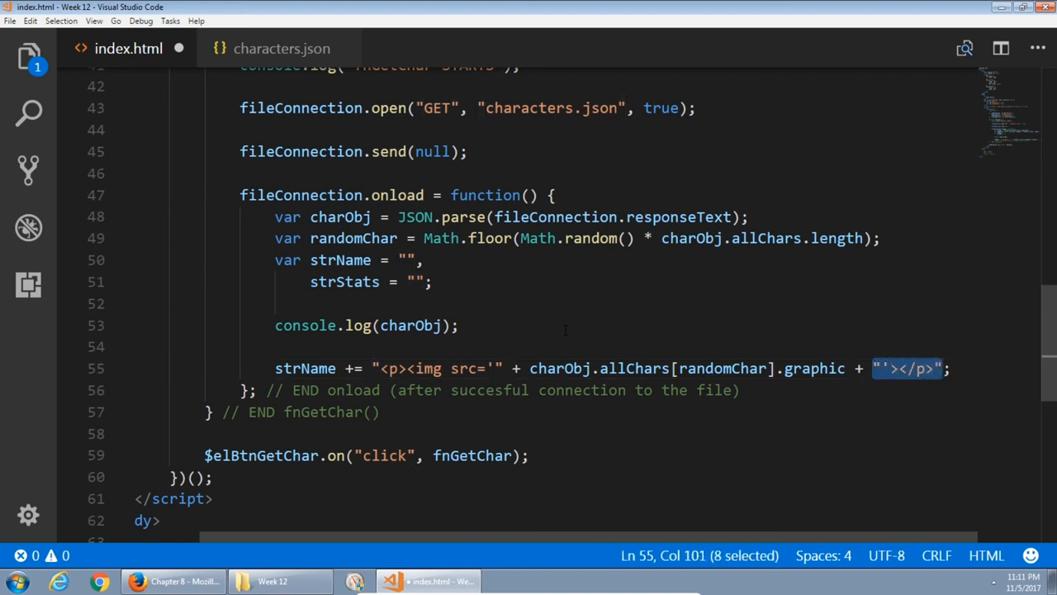
pyautogui.click(770, 369)
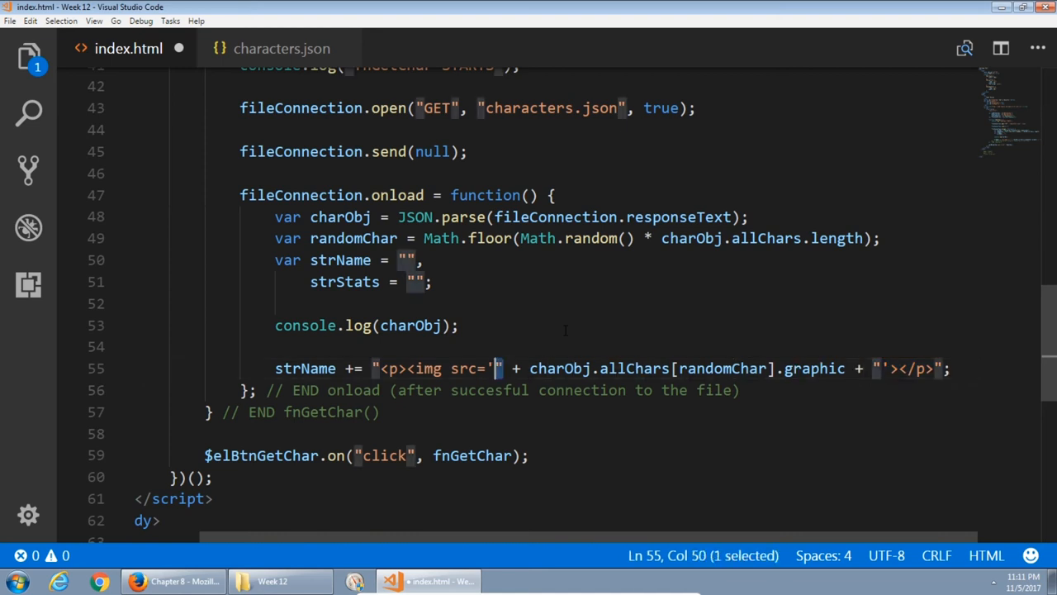
pyautogui.moveTo(495, 369); pyautogui.dragTo(373, 369)
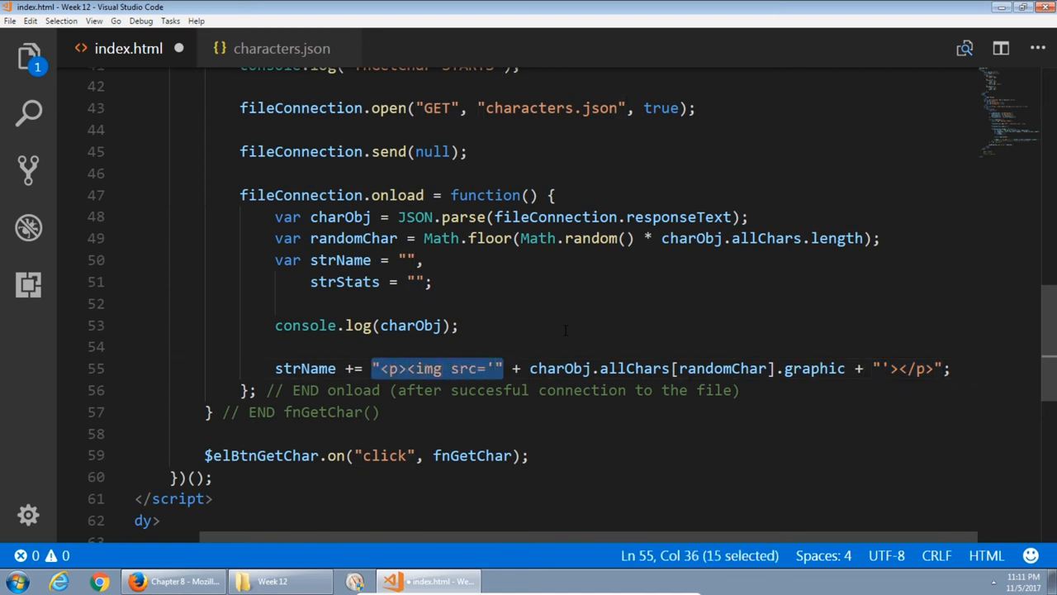
pyautogui.click(493, 366)
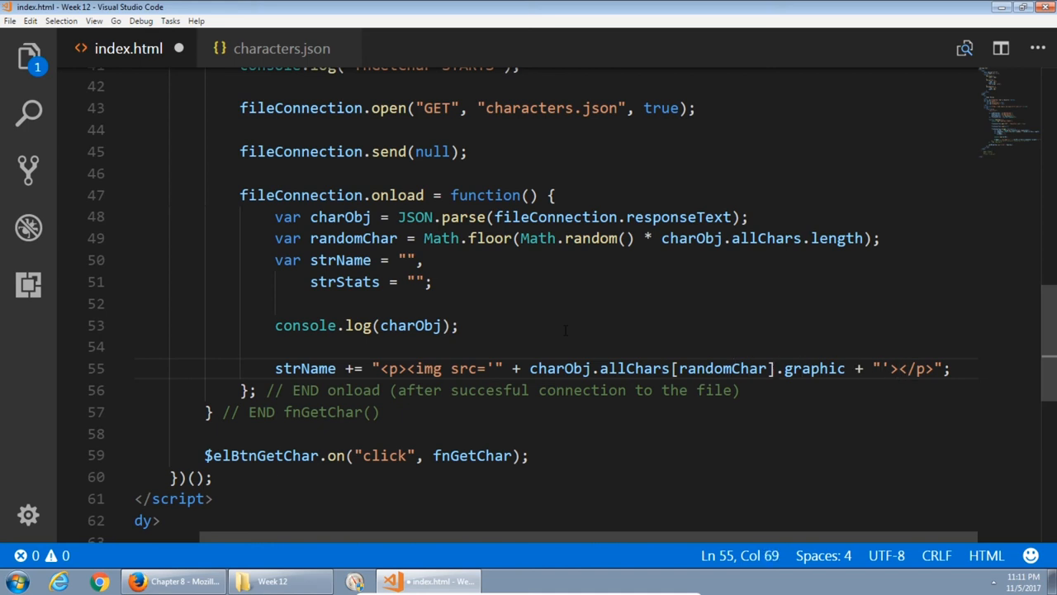
pyautogui.press('enter')
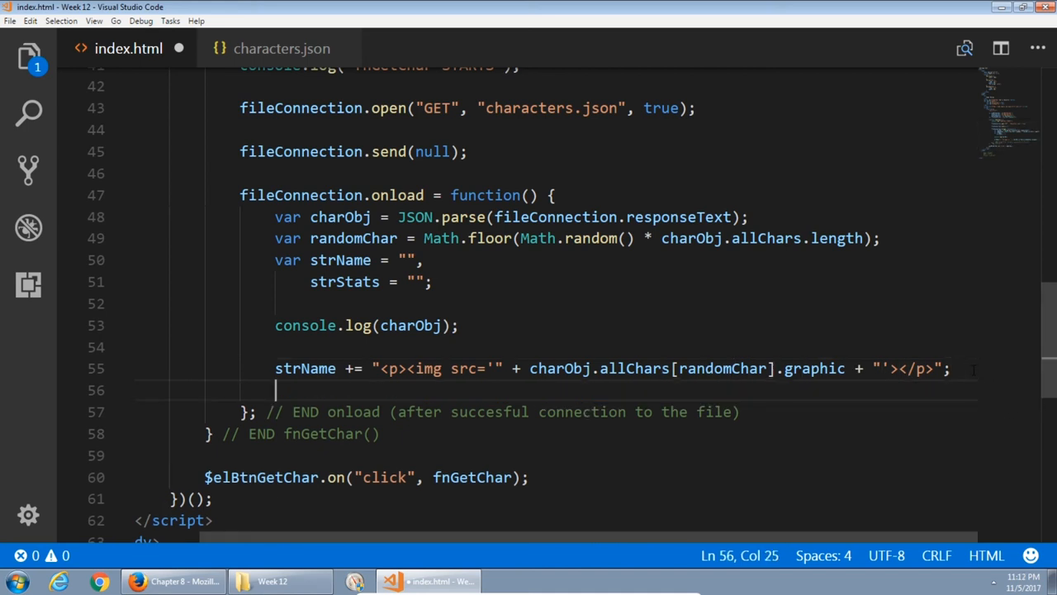
# Write strName += "<p>" + charObj.allChars[randomChar].name + "</p>"; on line 56.
pyautogui.write('strName +=')
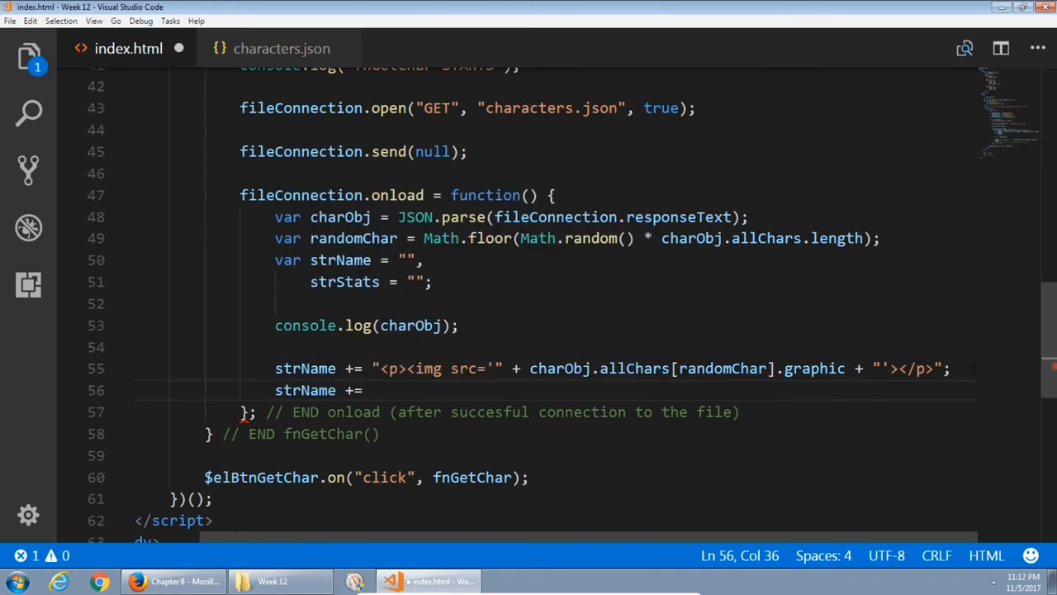
pyautogui.write('"";')
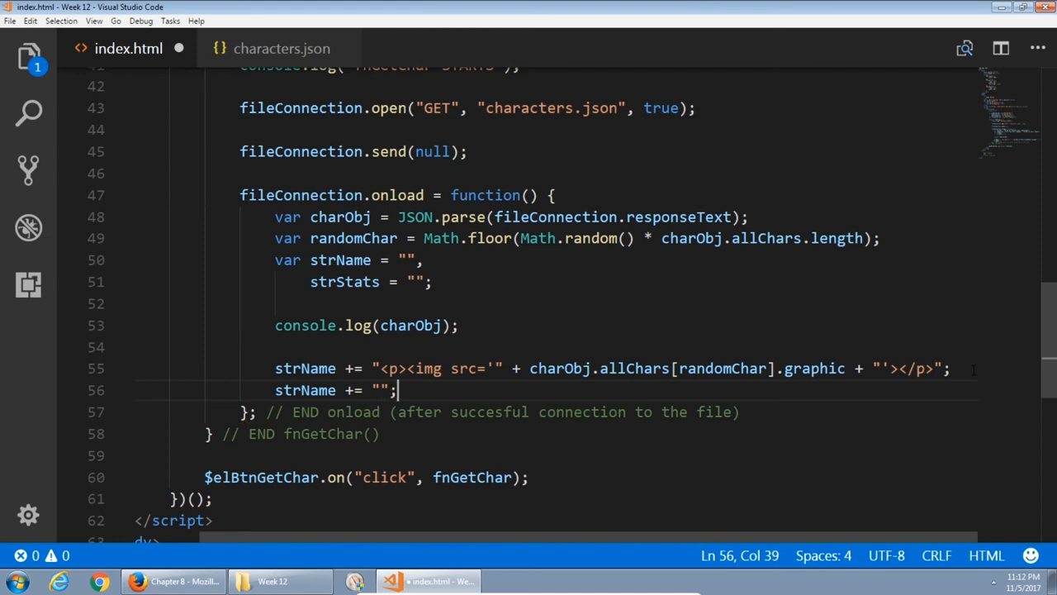
pyautogui.write('<p></p>')
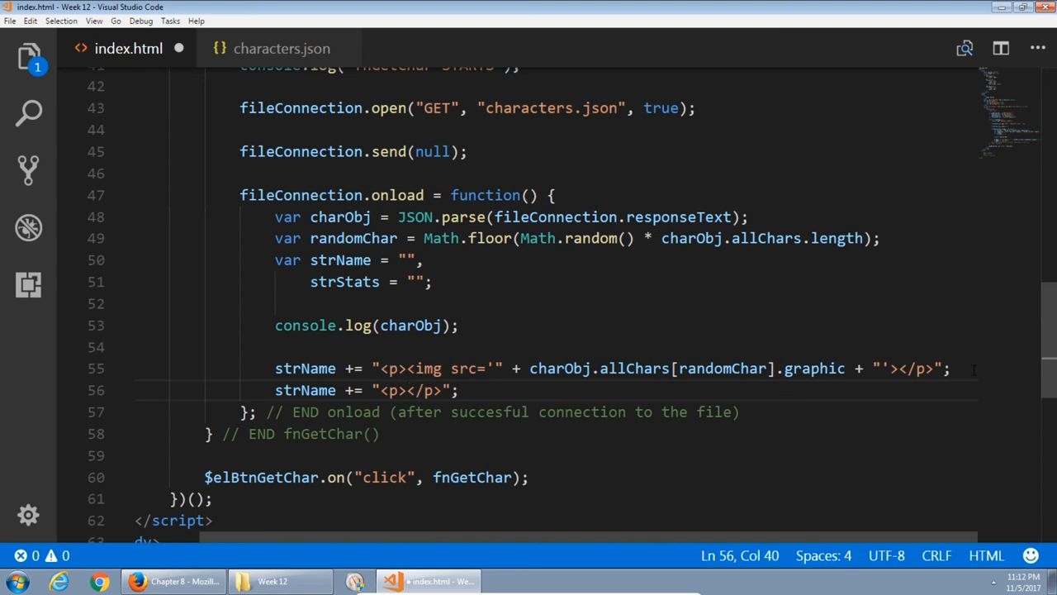
pyautogui.write('charObj.allChars[].name')
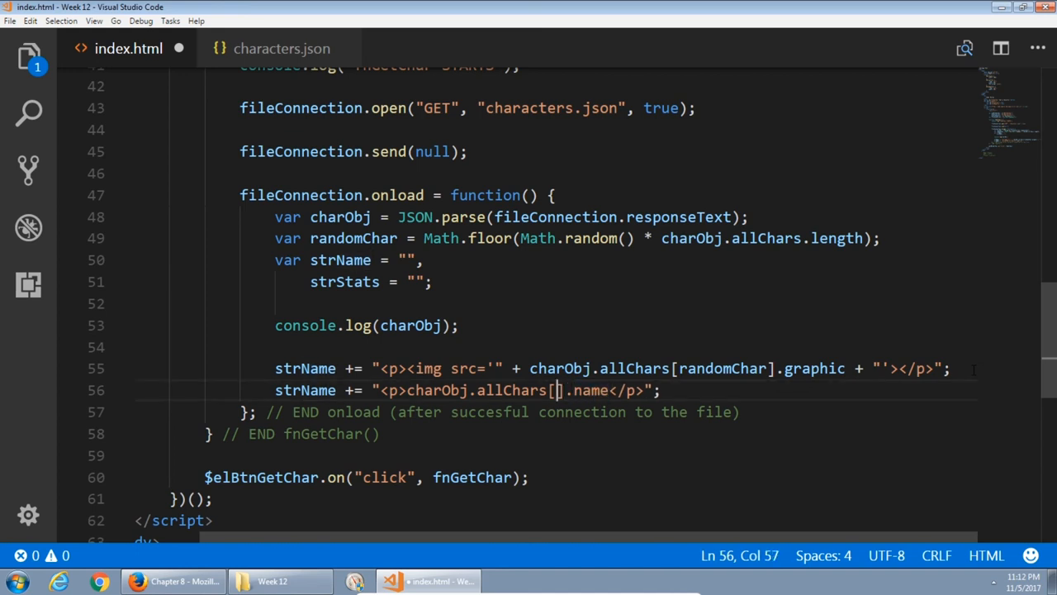
pyautogui.write('randomChar')
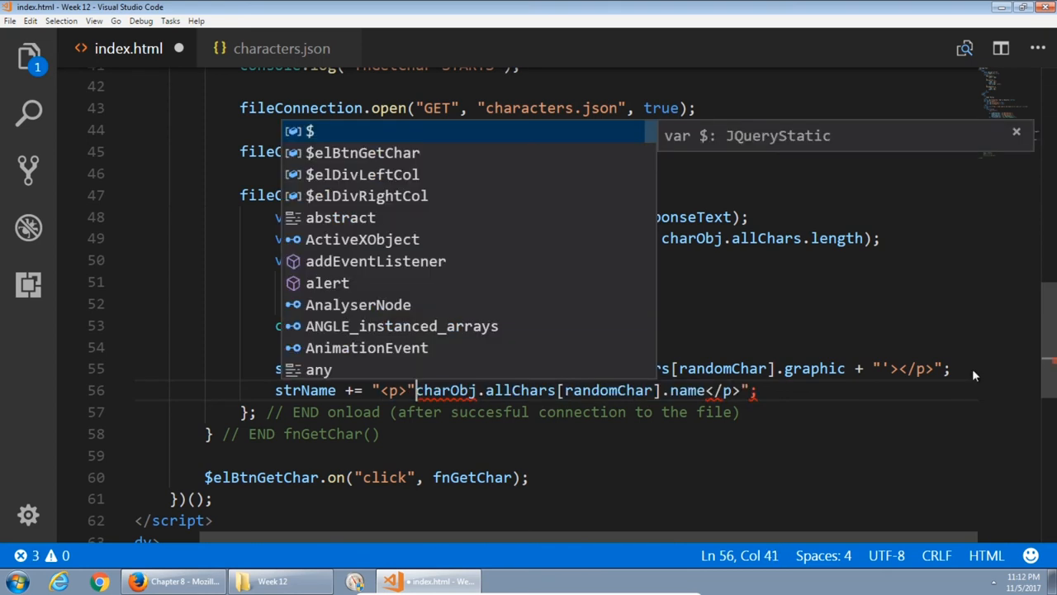
pyautogui.press('Escape')
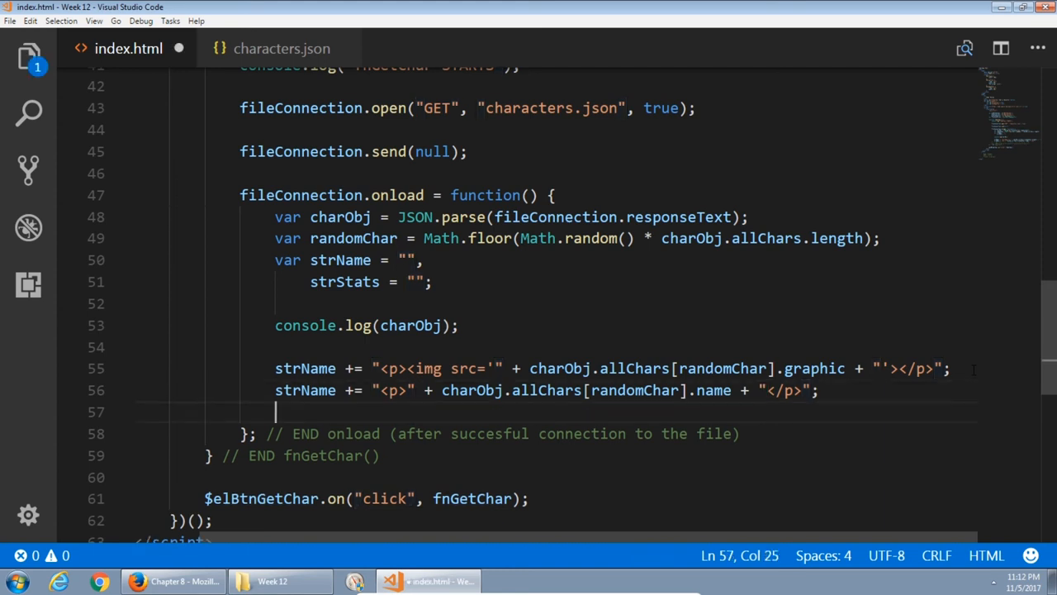
# Write $elDivLeftCol.html(strName).hide().fadeIn(2000); on line 57 and save index.html.
pyautogui.write('$elDivLeftCol')
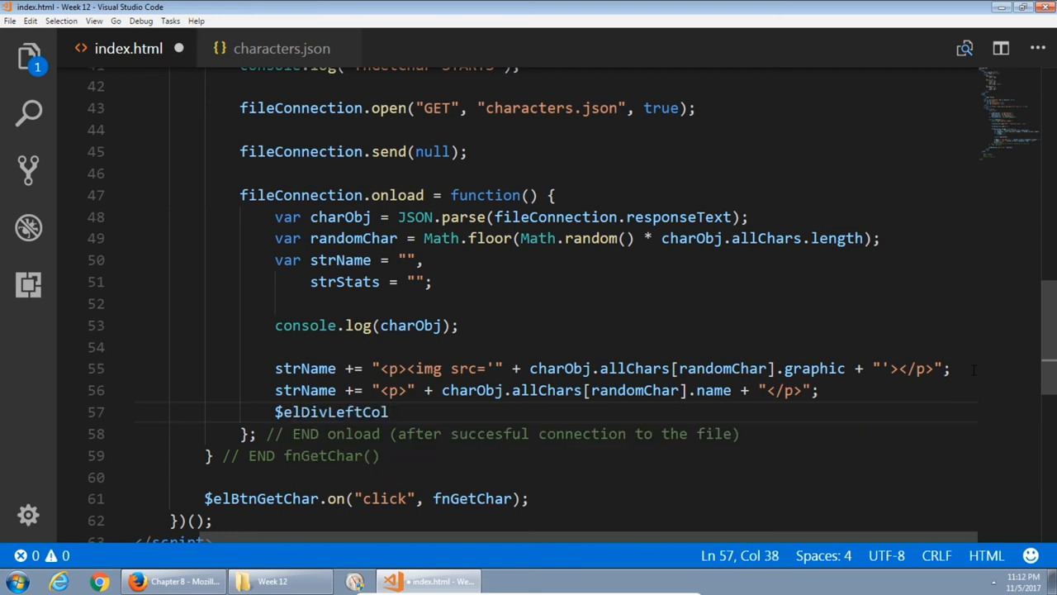
pyautogui.write('.html();')
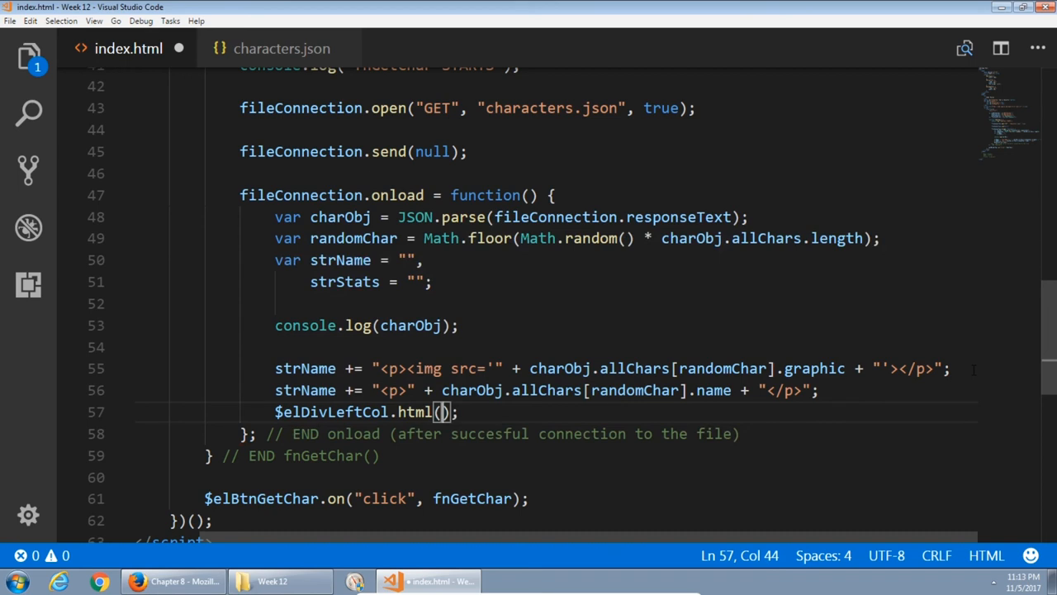
pyautogui.write('strName')
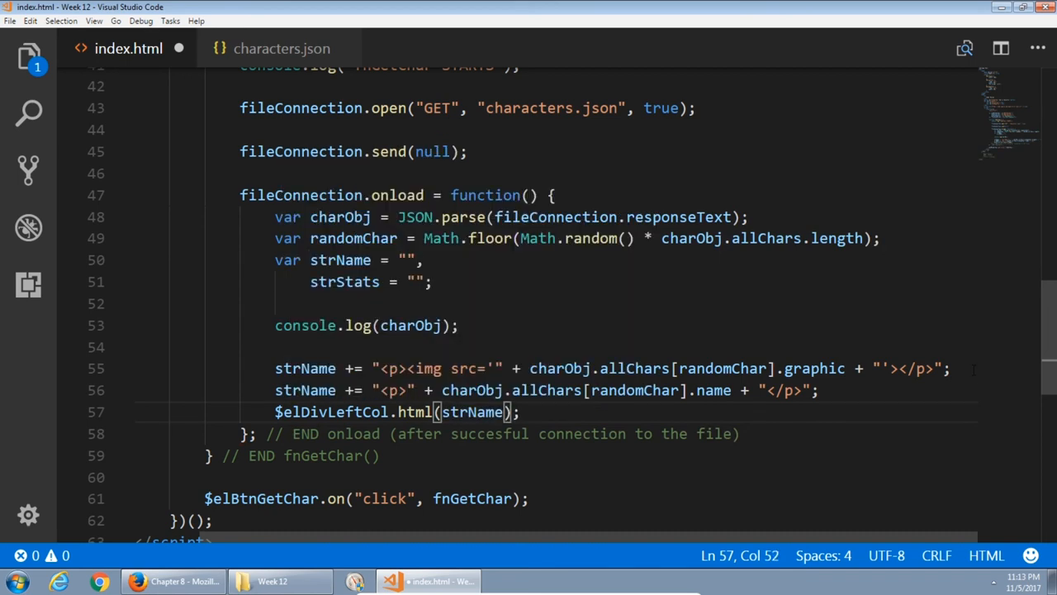
pyautogui.write('.hide()')
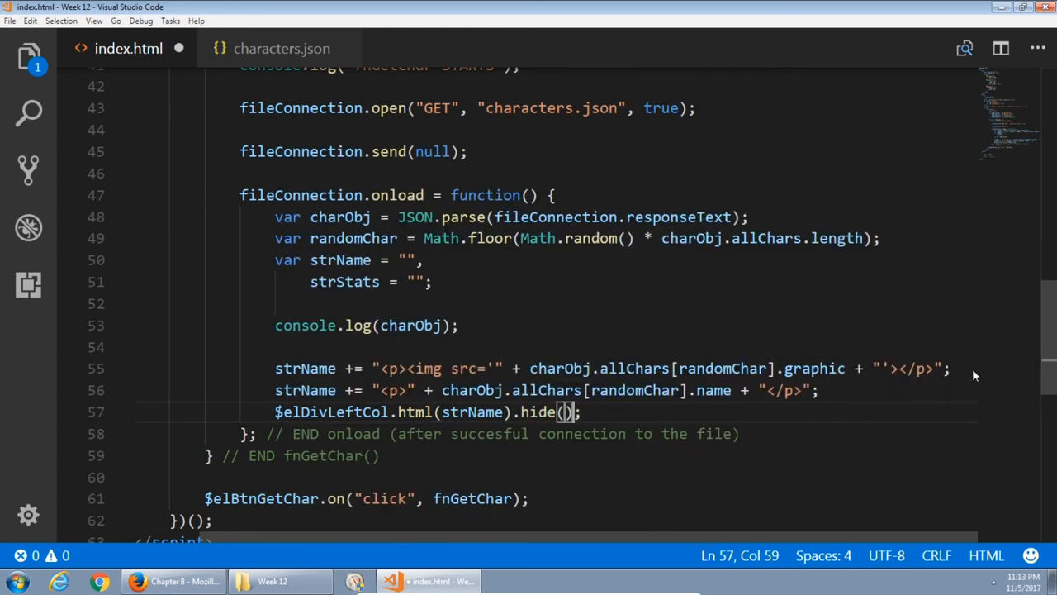
pyautogui.write('.fadeIn(')
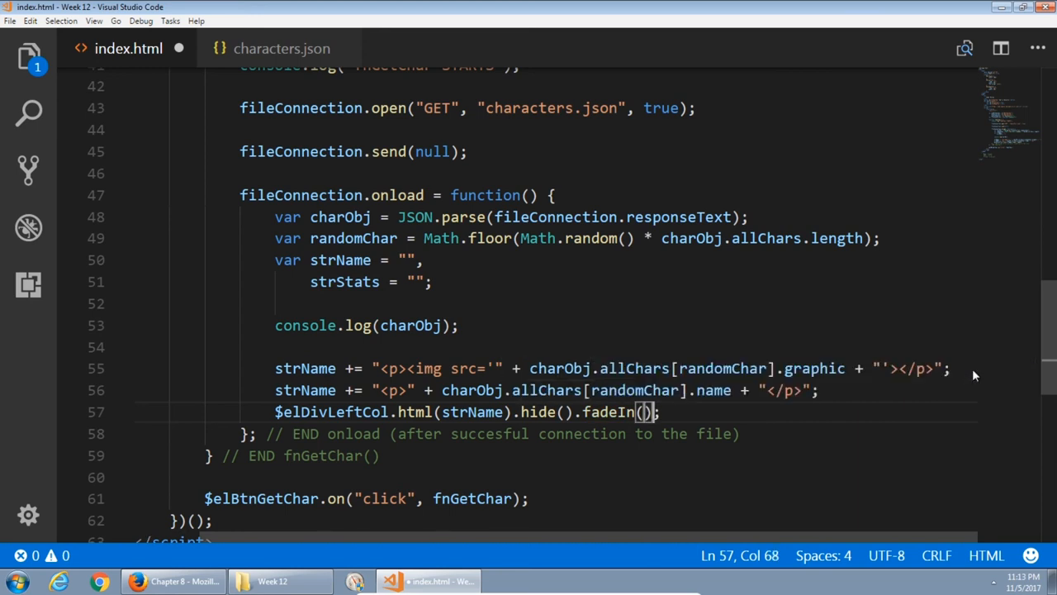
pyautogui.write('2000')
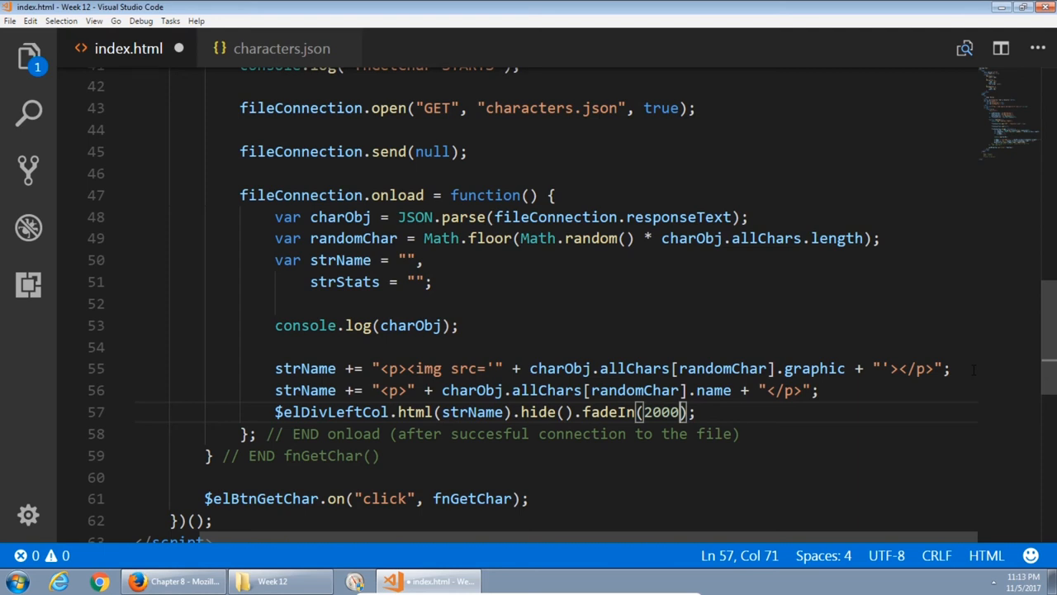
pyautogui.press('ctrl+s')
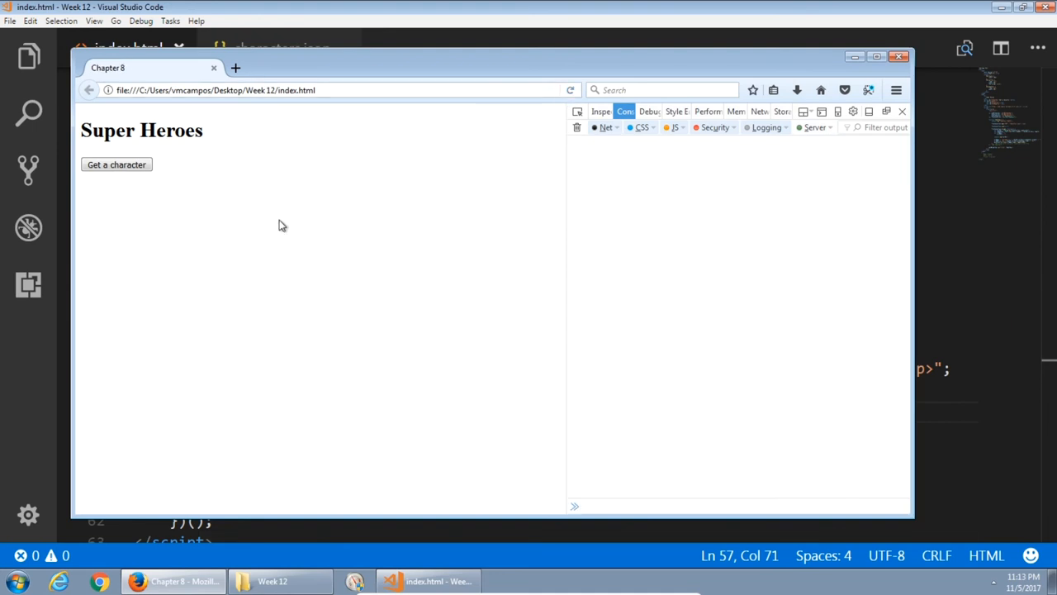
# Load several random heroes with Get a character to confirm image and name fade in.
pyautogui.click(116, 166)
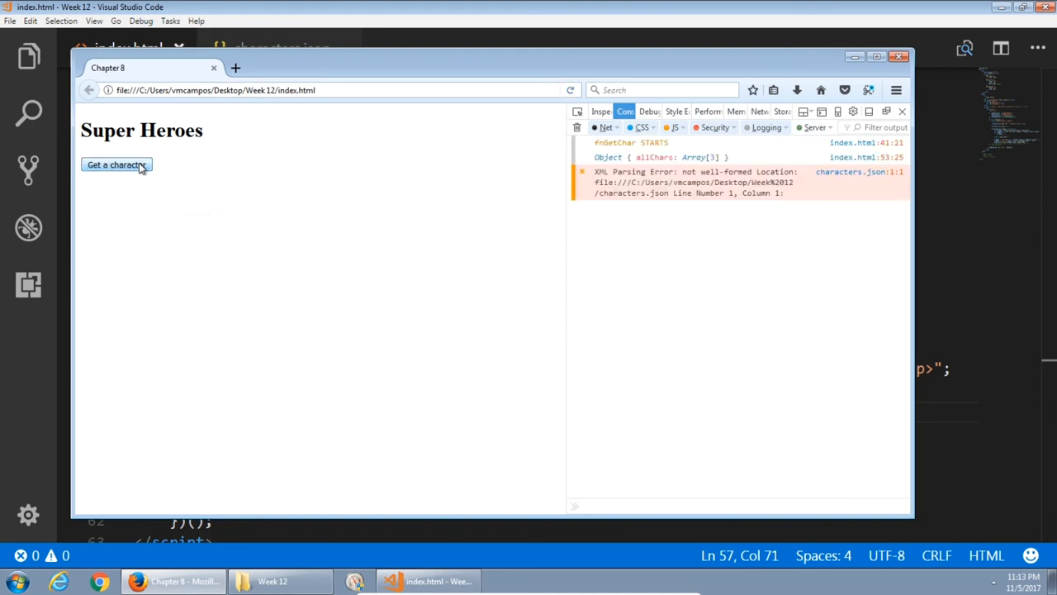
pyautogui.click(116, 165)
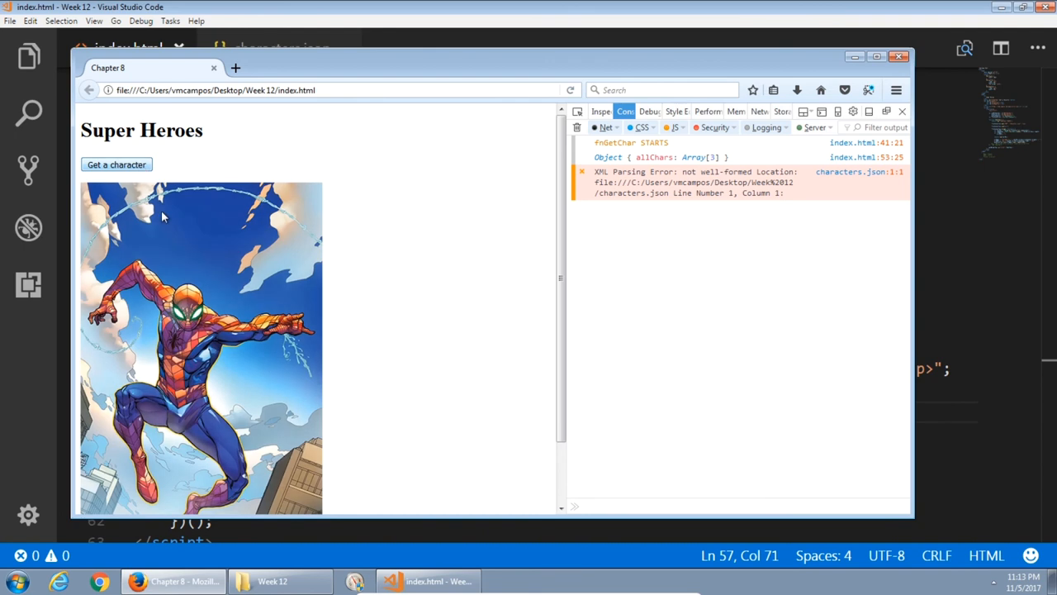
pyautogui.click(116, 165)
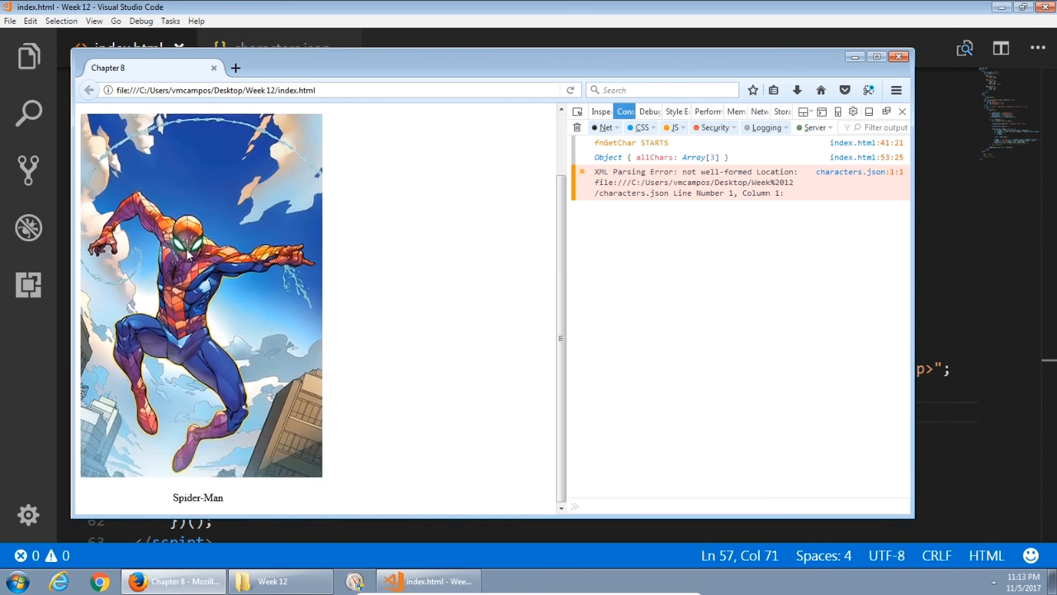
pyautogui.scroll(3)
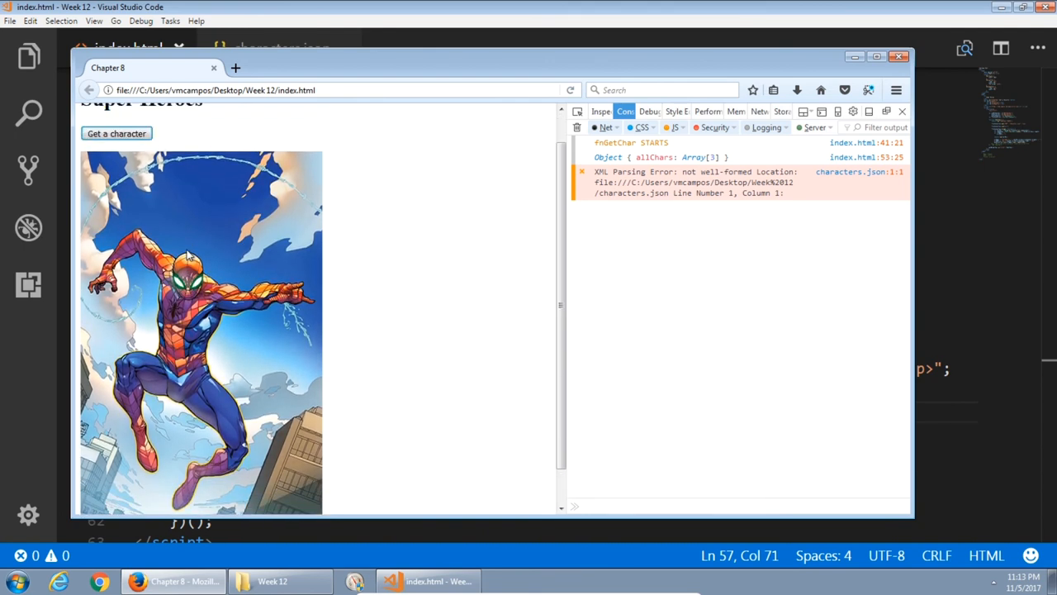
pyautogui.scroll(3)
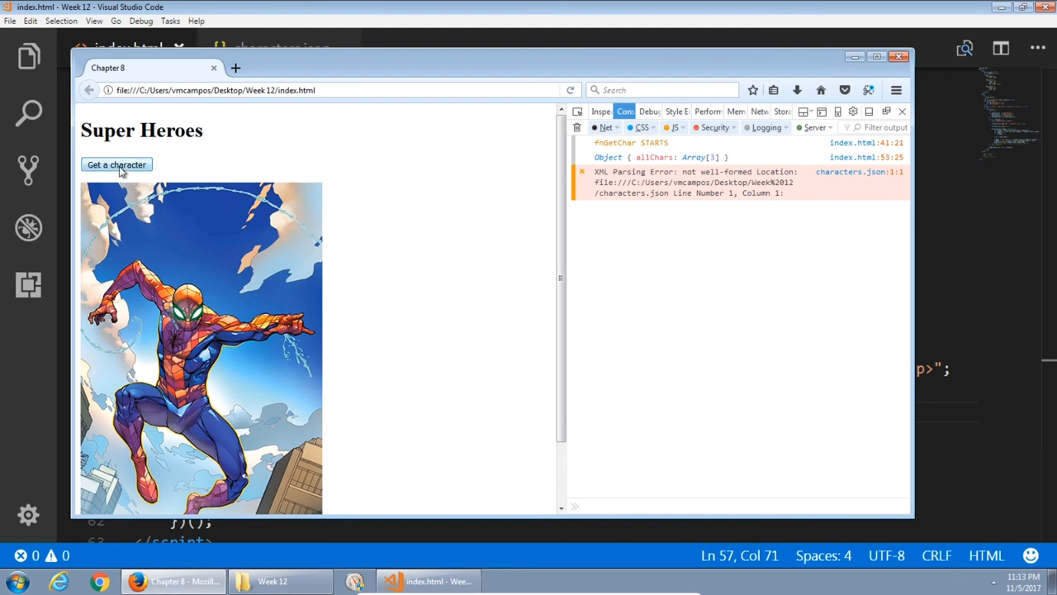
pyautogui.click(116, 166)
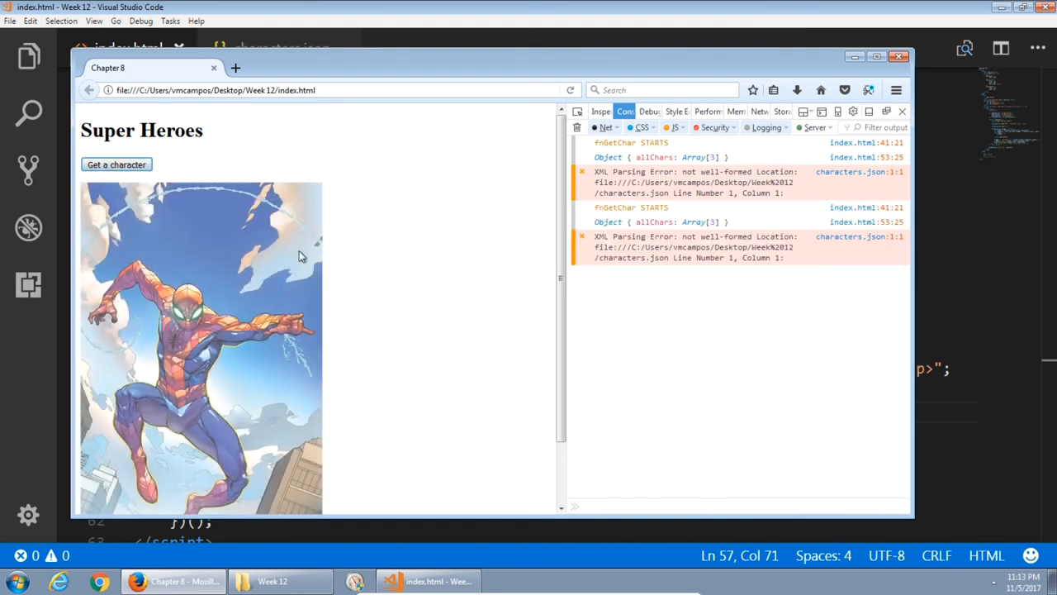
pyautogui.click(116, 165)
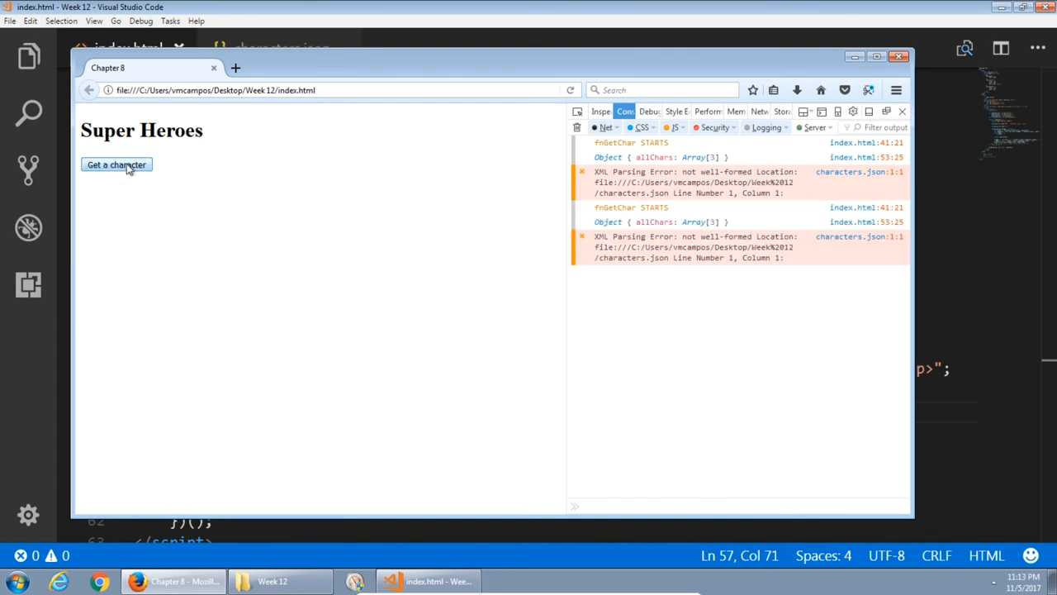
pyautogui.click(116, 166)
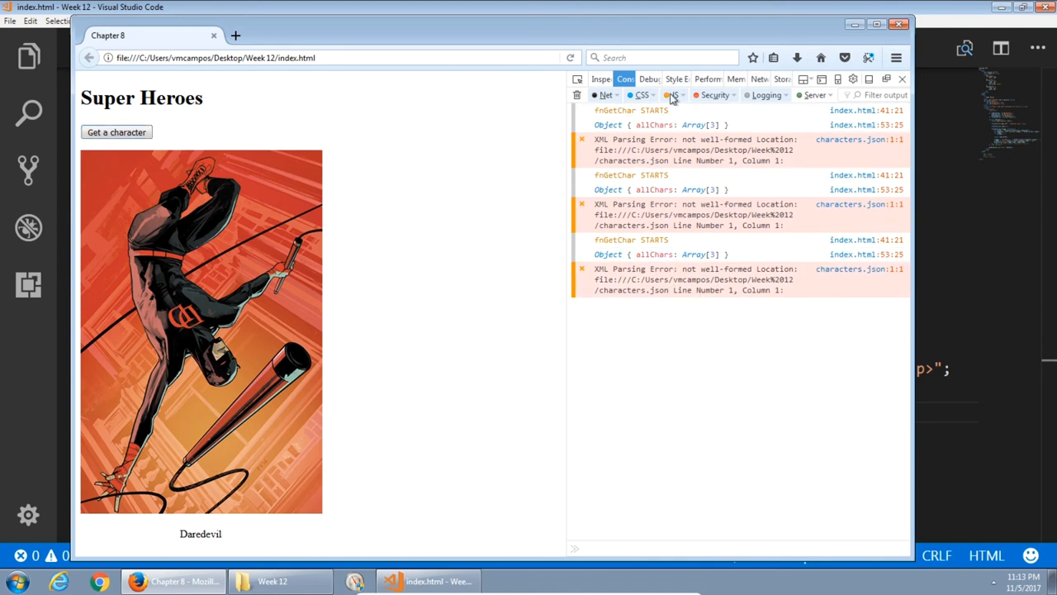
# Hide the console's CSS warnings, load one more hero, and return to index.html.
pyautogui.click(115, 132)
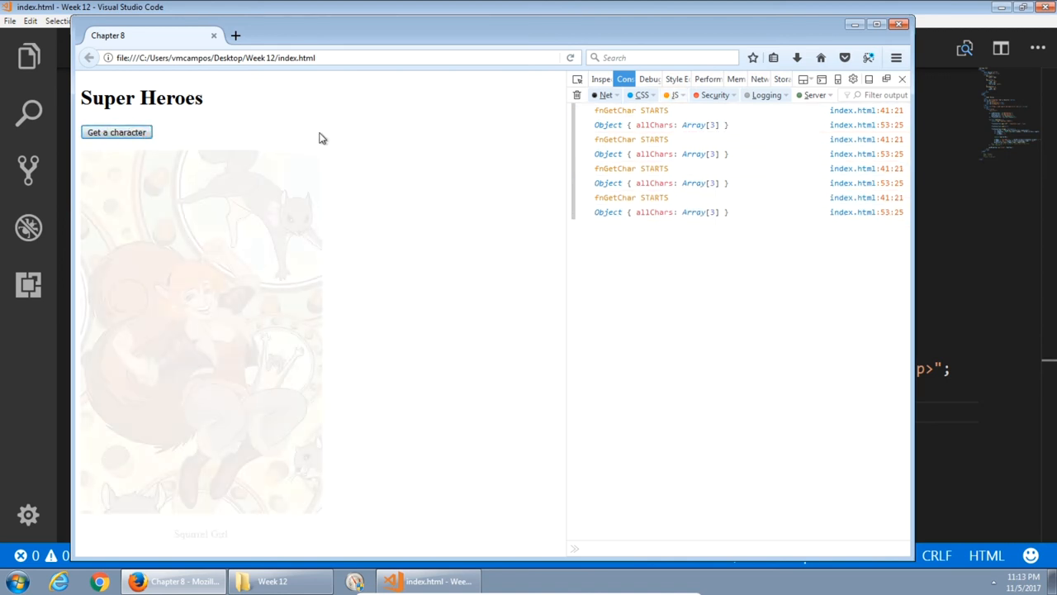
pyautogui.click(116, 132)
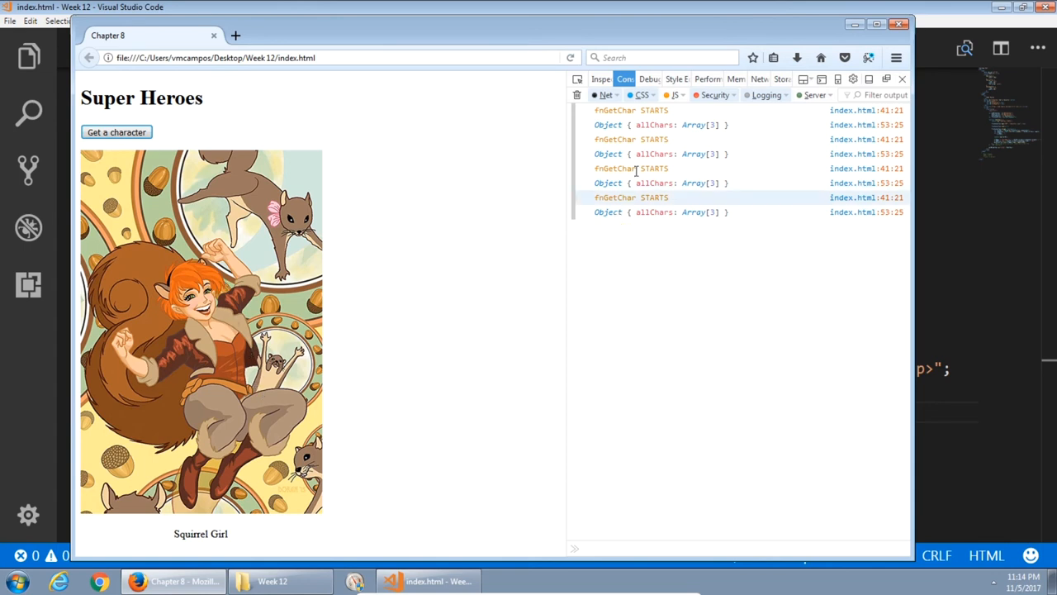
pyautogui.click(426, 582)
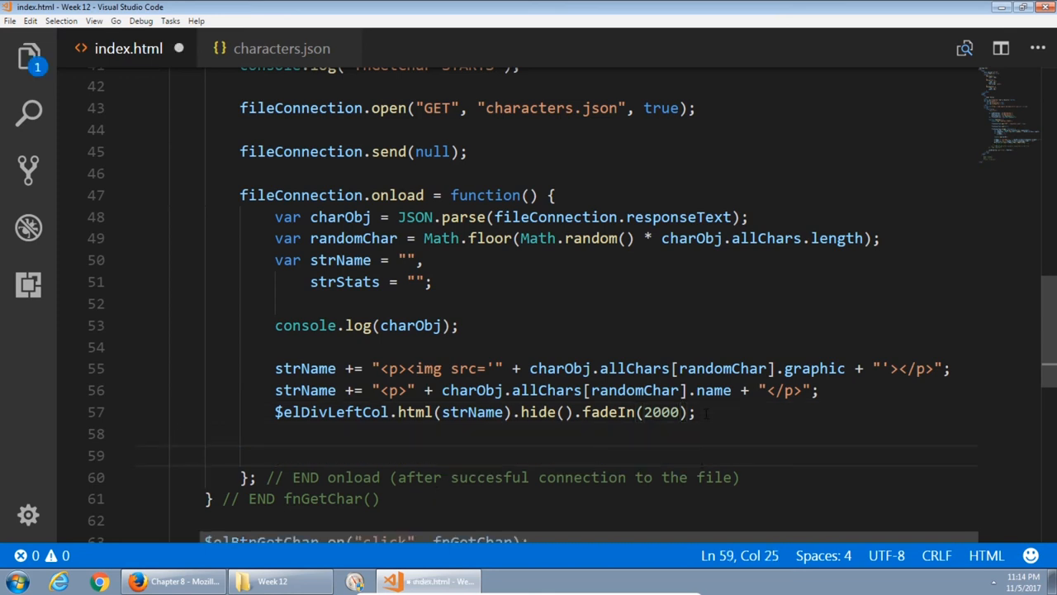
# Build strStats with an Origin: label joined to charObj.allChars[randomChar].origin on line 59.
pyautogui.write('trStats')
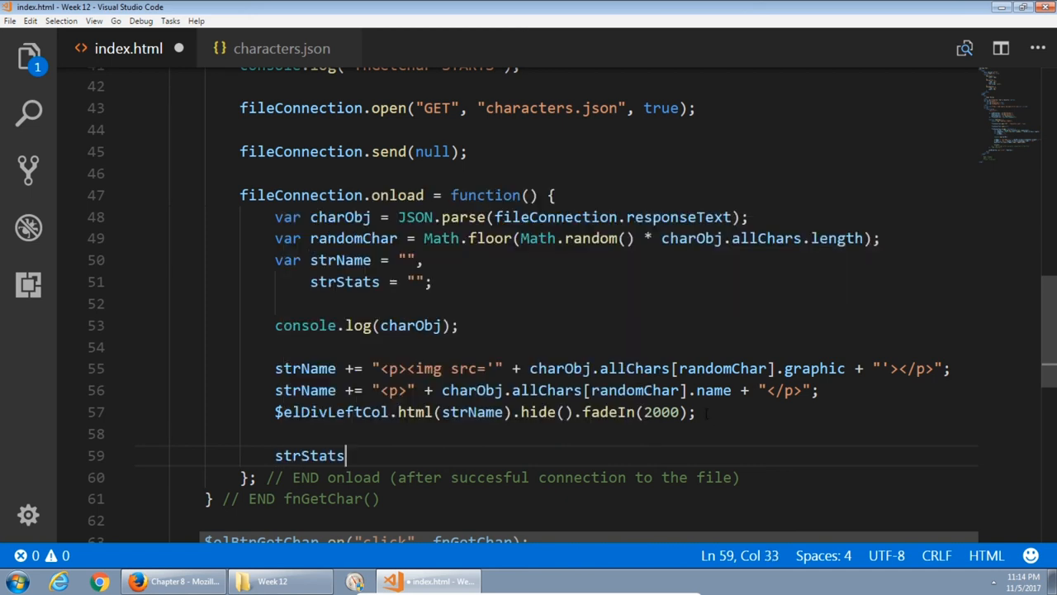
pyautogui.write('+= "<p></";')
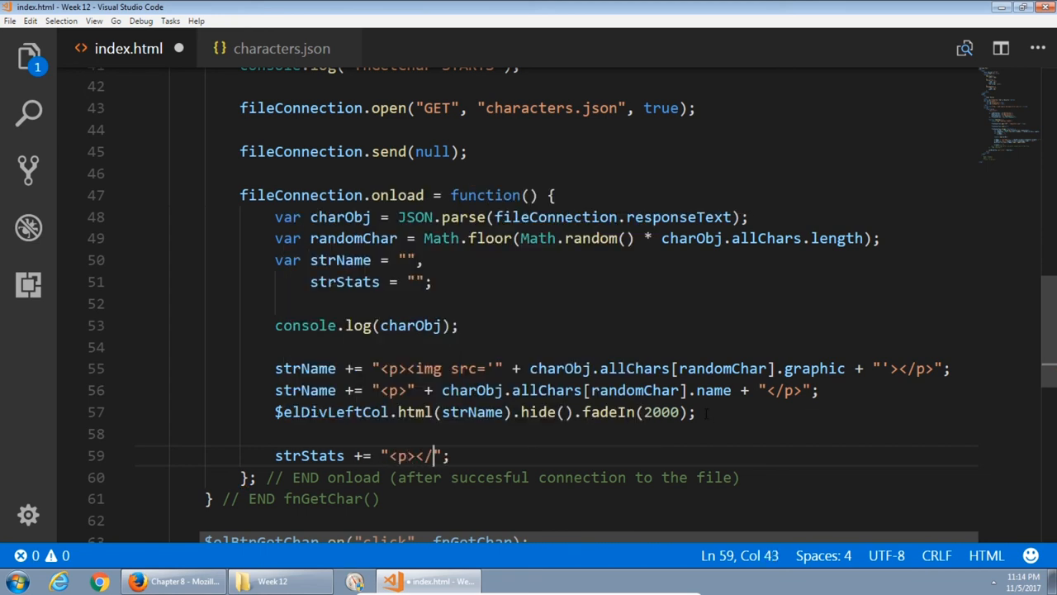
pyautogui.write('Orign')
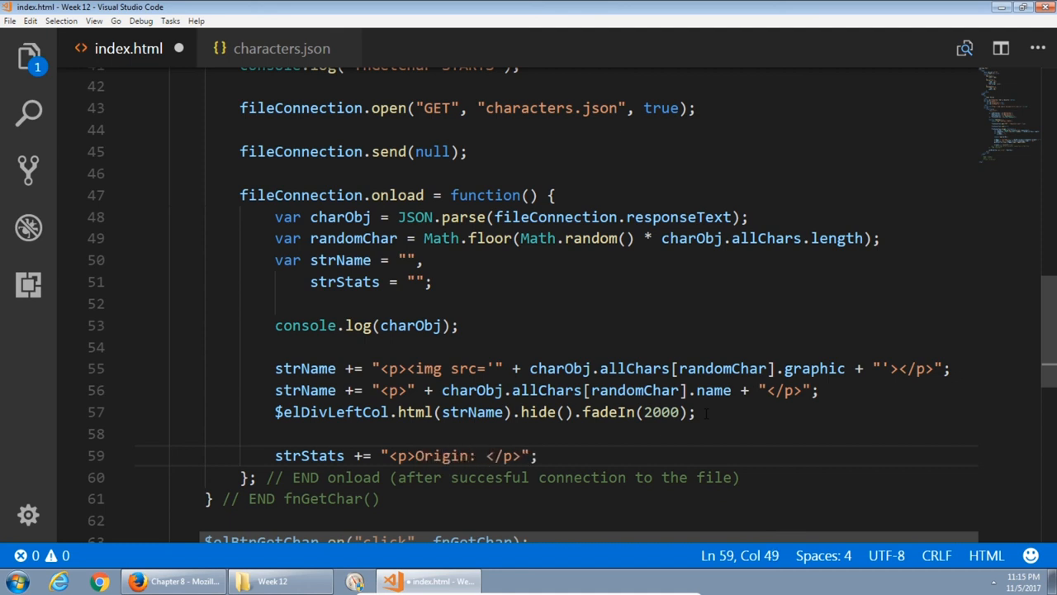
pyautogui.write('charObj.')
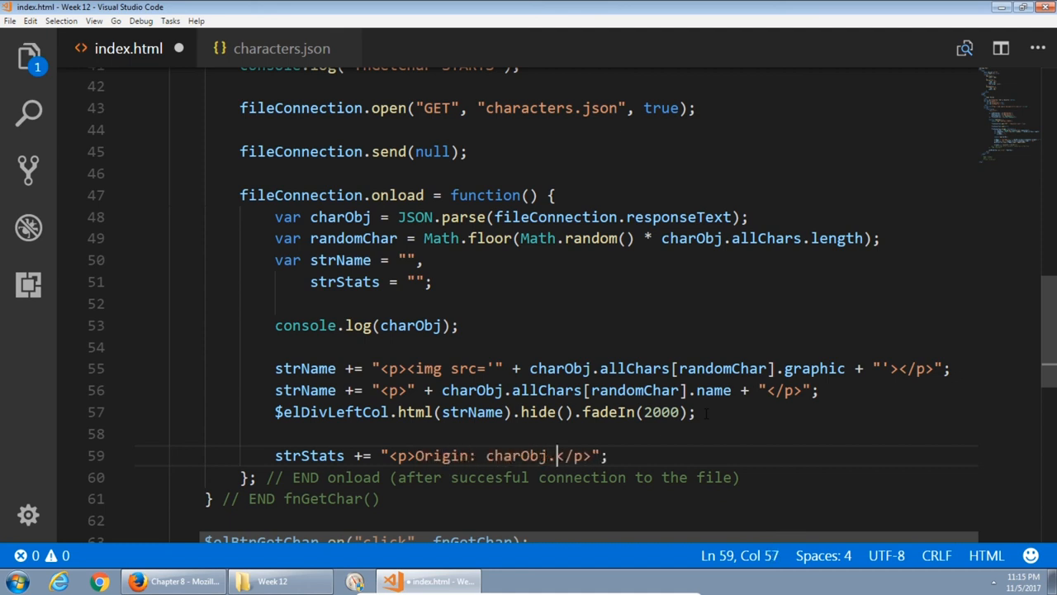
pyautogui.write('allChars[]')
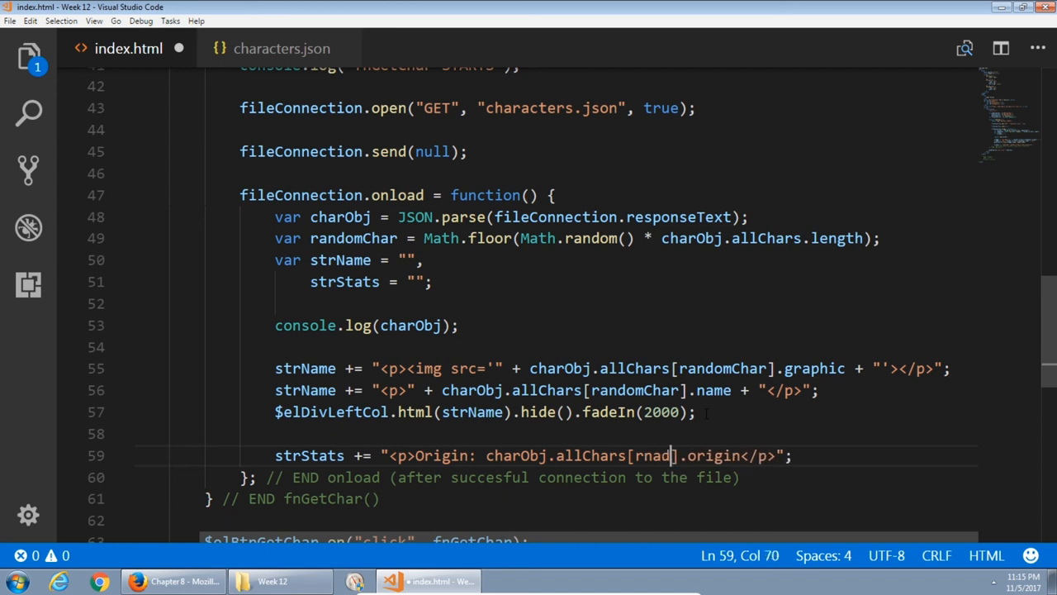
pyautogui.press('Backspace')
pyautogui.write('andomChar')
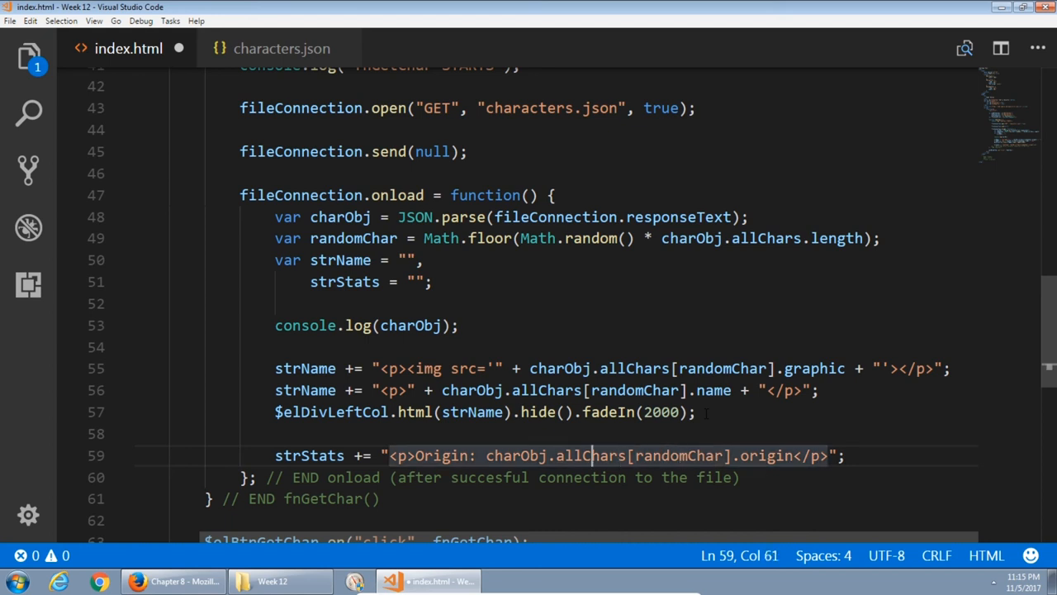
# Close the Origin label string with a quote and + so the concatenation is correct.
pyautogui.click(591, 456)
pyautogui.write(' " +')
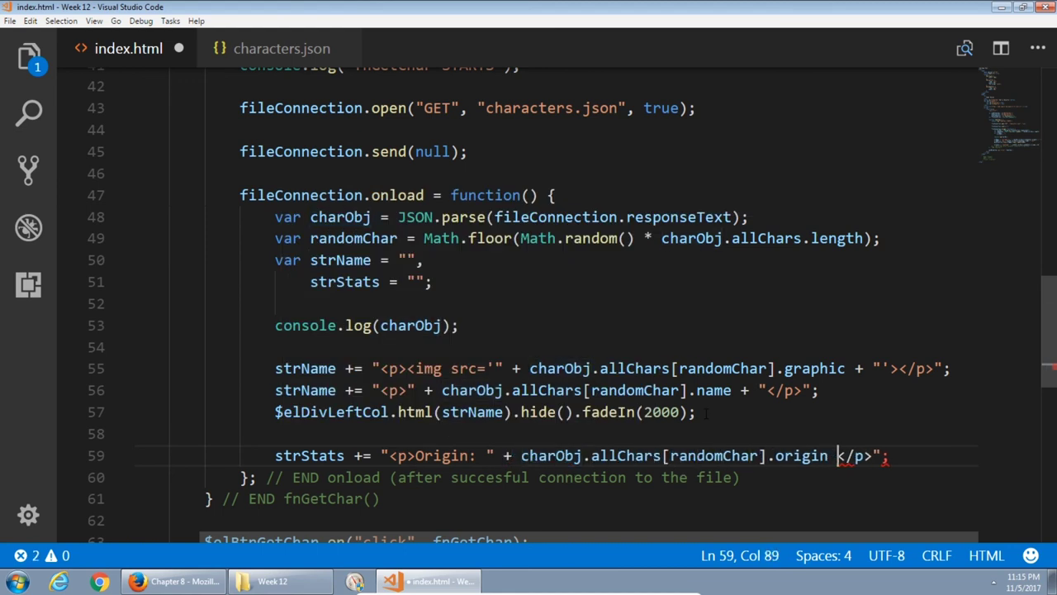
pyautogui.write('"')
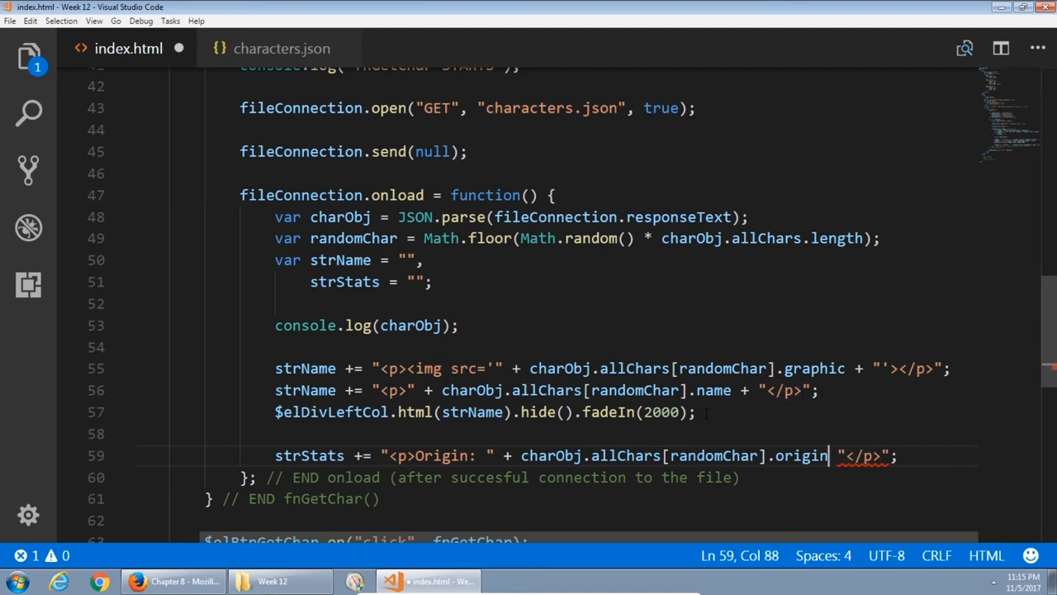
pyautogui.write('+')
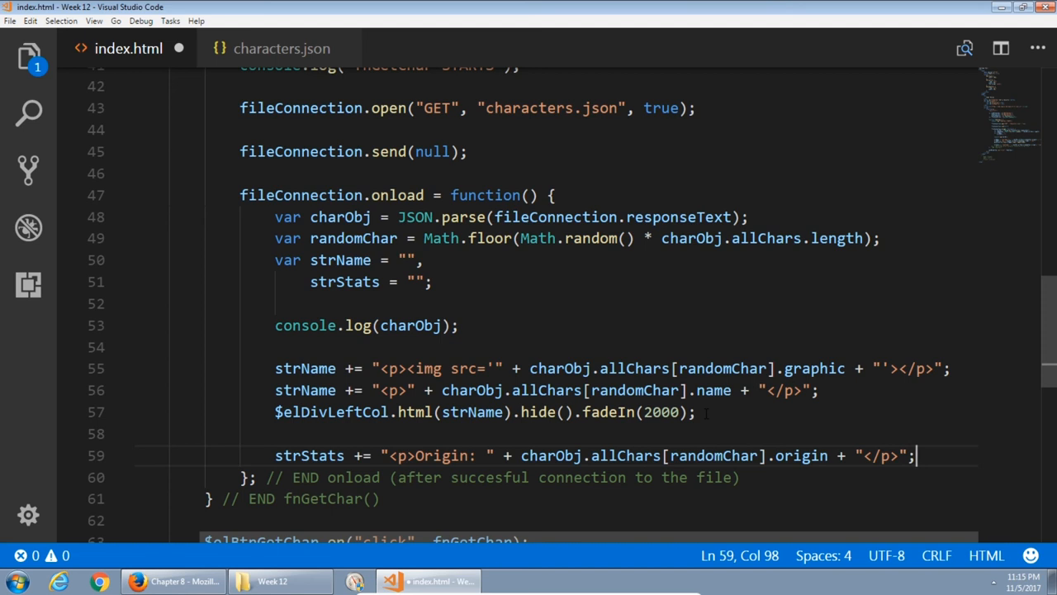
# Start strStats += "<p>Powers:<br><ul>" ... "</ul></p>"; below the origin line.
pyautogui.write('str')
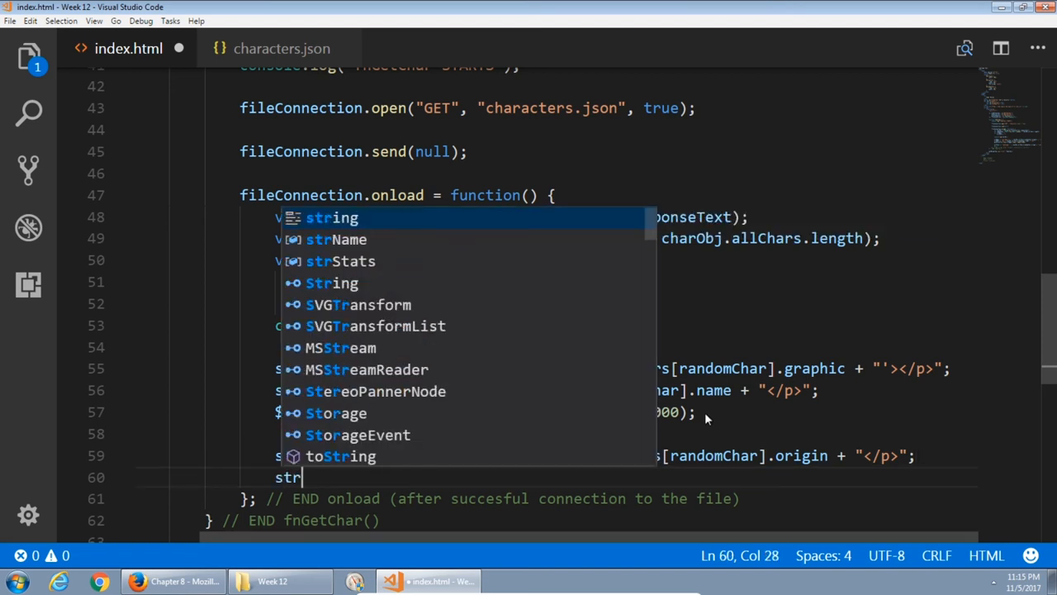
pyautogui.write('Stats += "";')
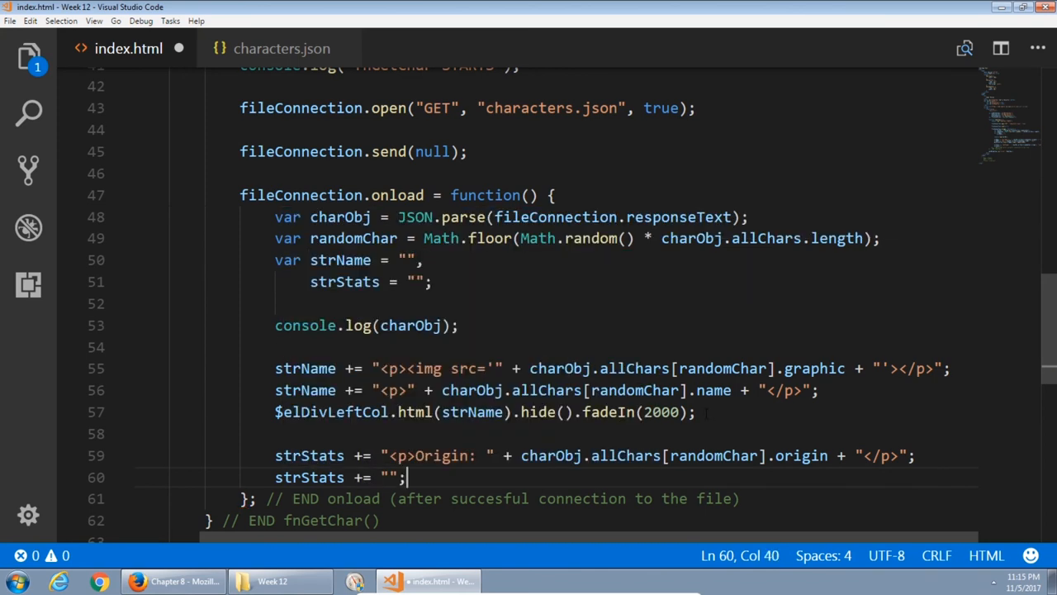
pyautogui.write('<p><')
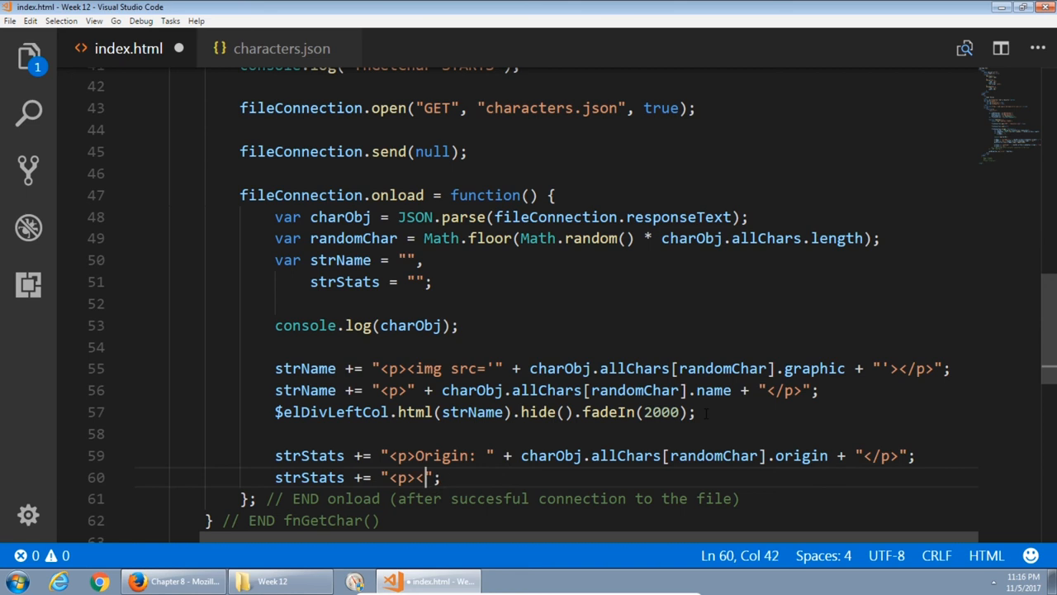
pyautogui.write('/p>')
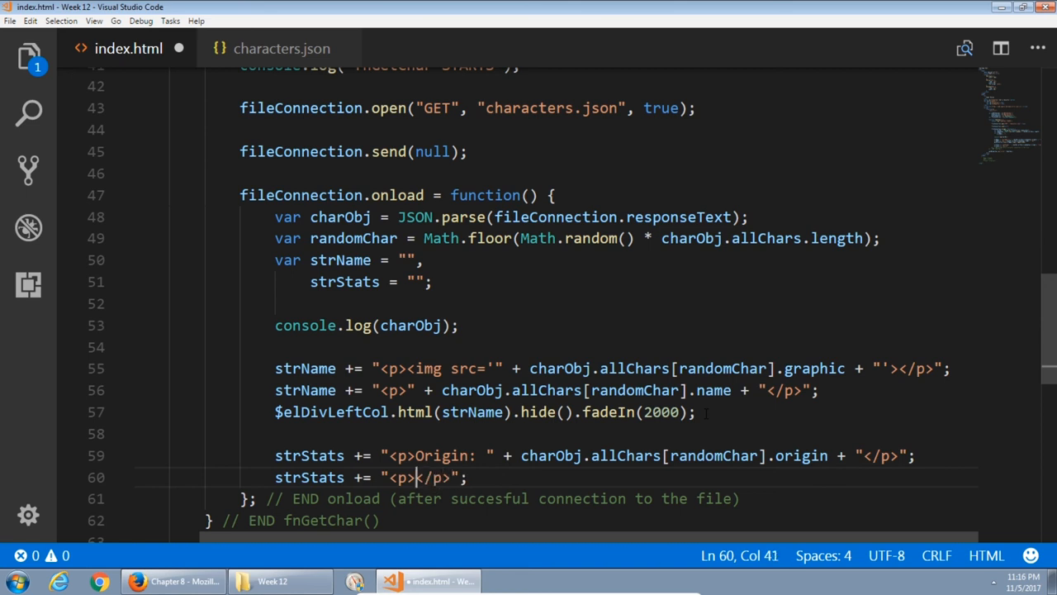
pyautogui.write('<ul></ul><')
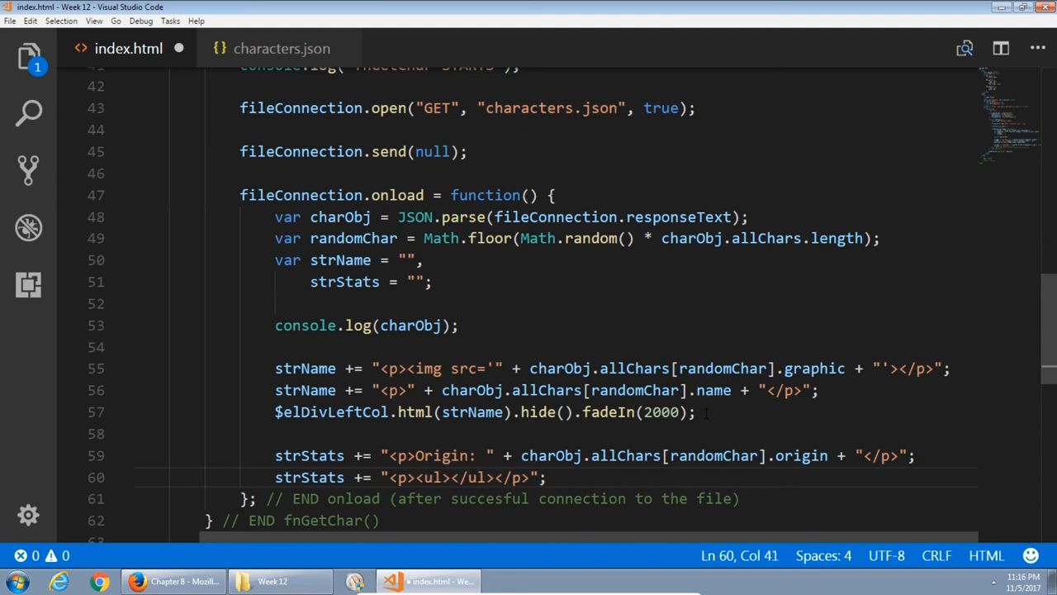
pyautogui.write('Powers:')
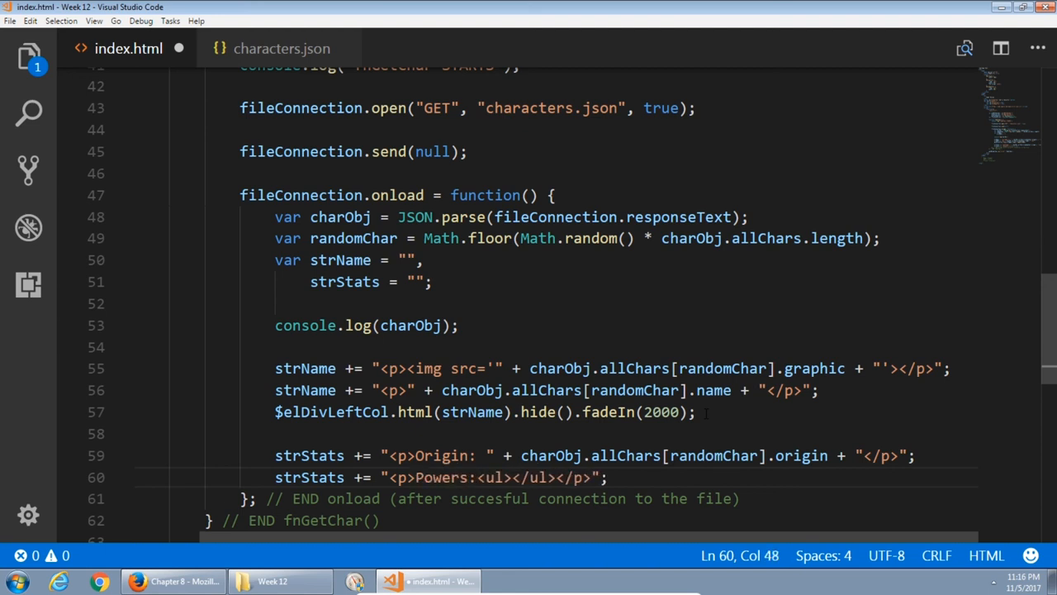
pyautogui.write('<br>')
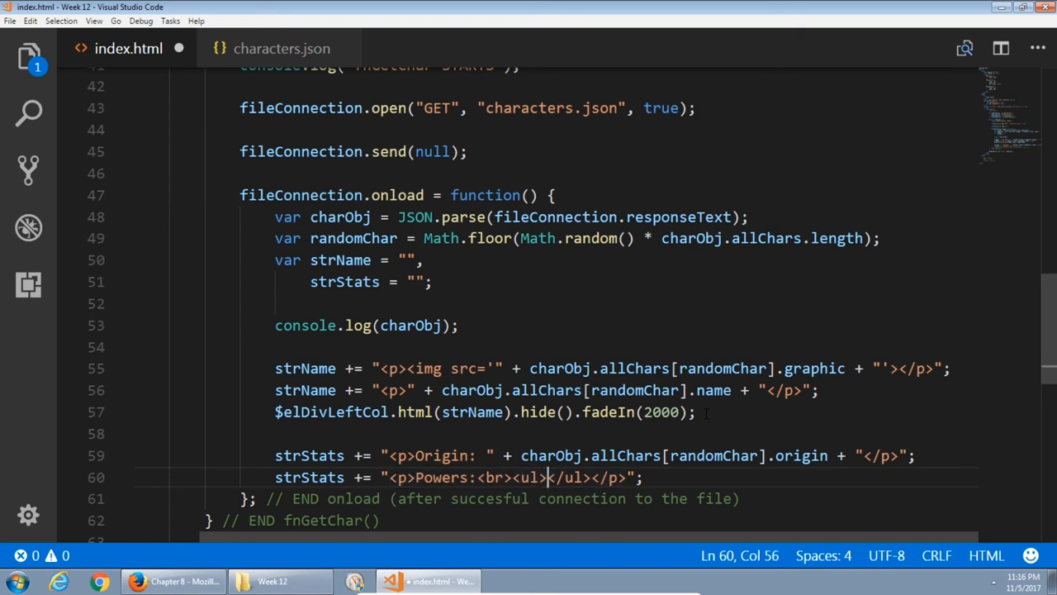
# Add two empty <li></li> items and split the Powers string across separate lines.
pyautogui.write('<li><')
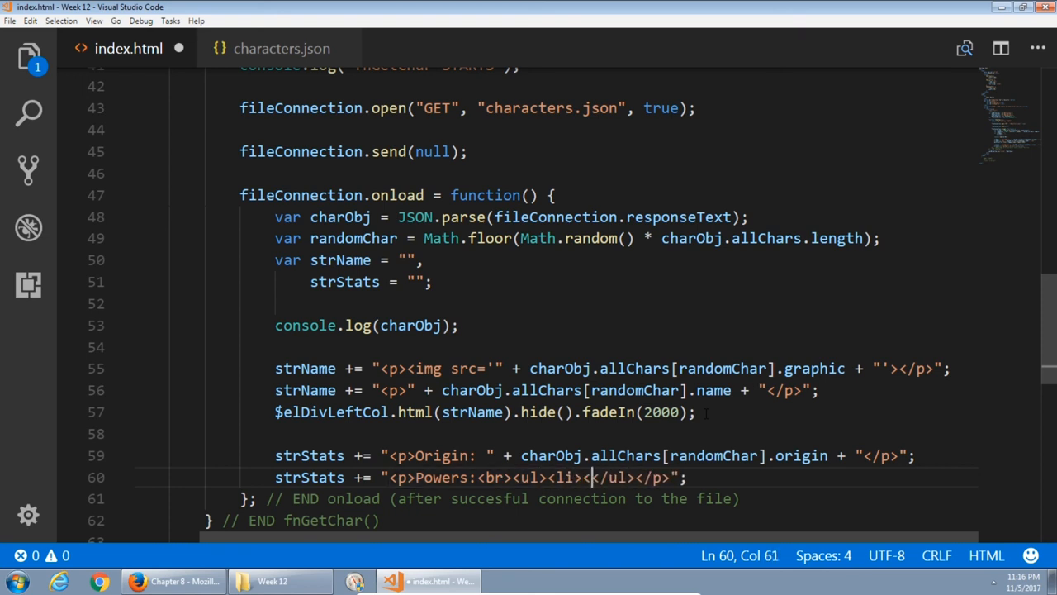
pyautogui.write('</li></')
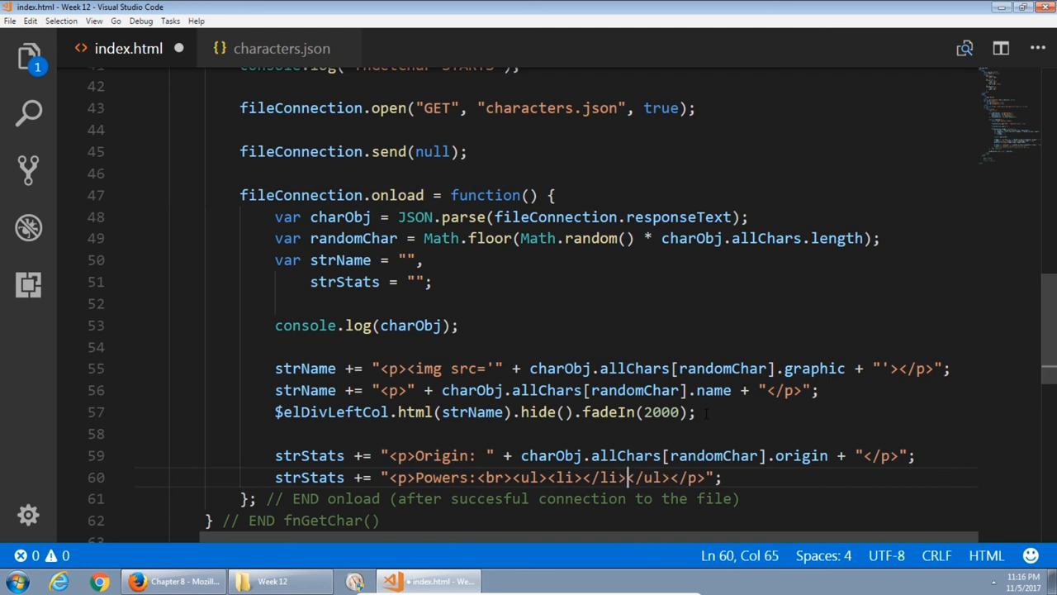
pyautogui.write('<li></li>')
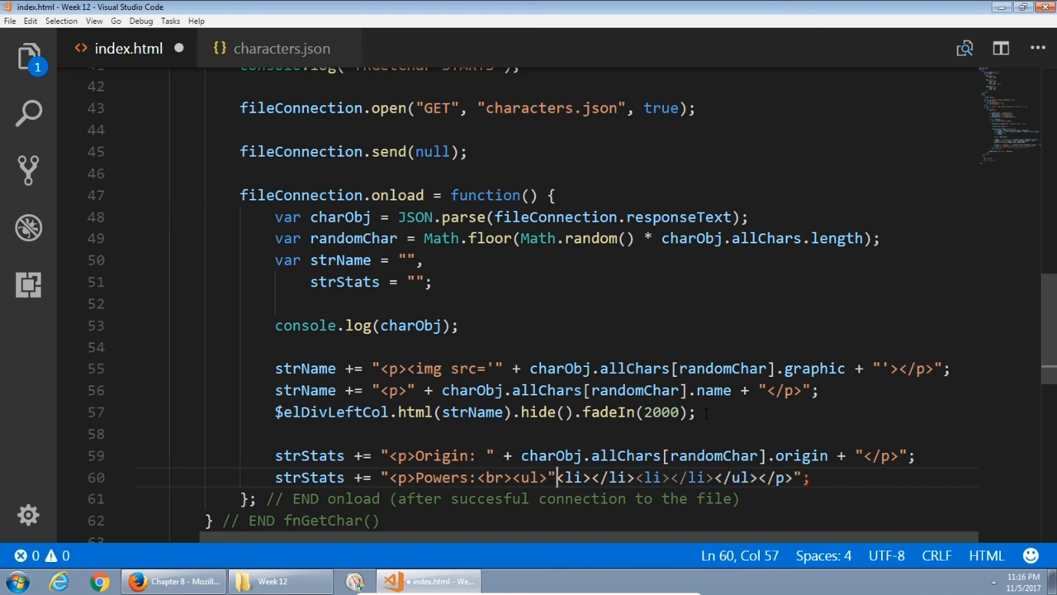
pyautogui.press('Enter')
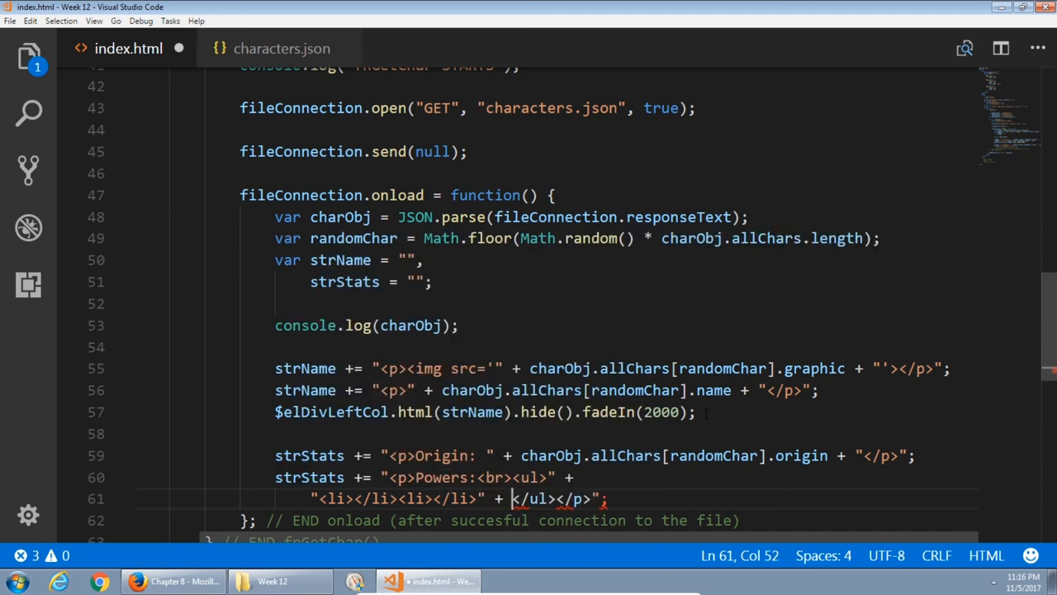
pyautogui.press('Enter')
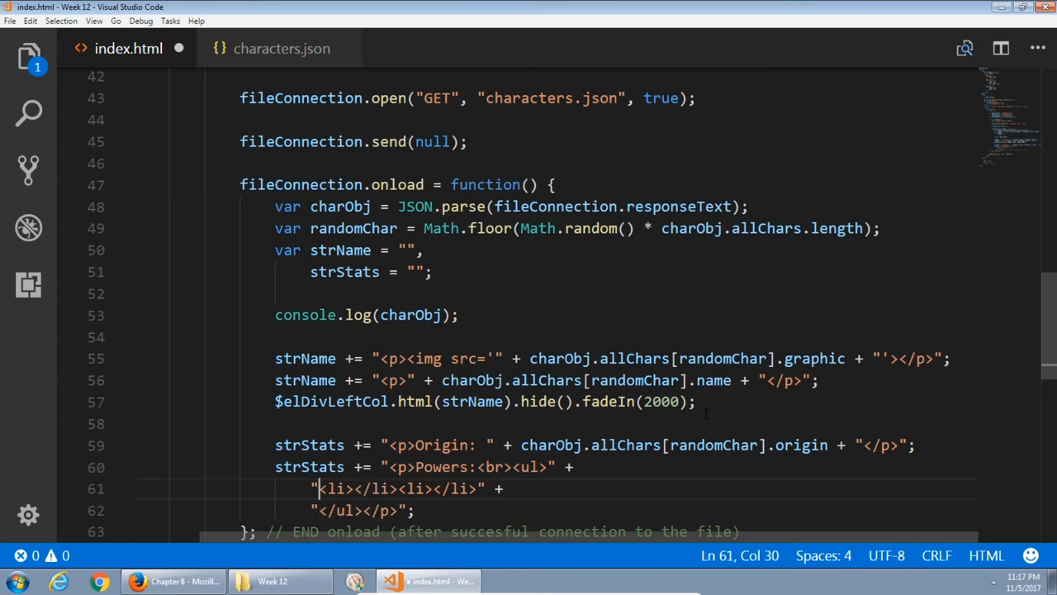
pyautogui.write('"')
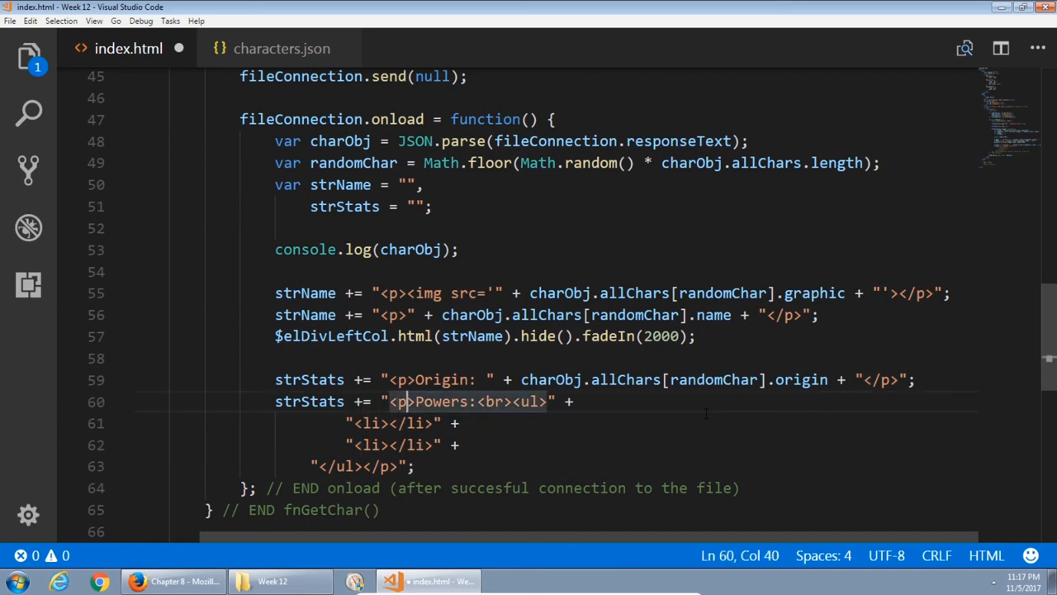
# Review the Powers lines and position the cursor inside the first empty list item.
pyautogui.click(520, 401)
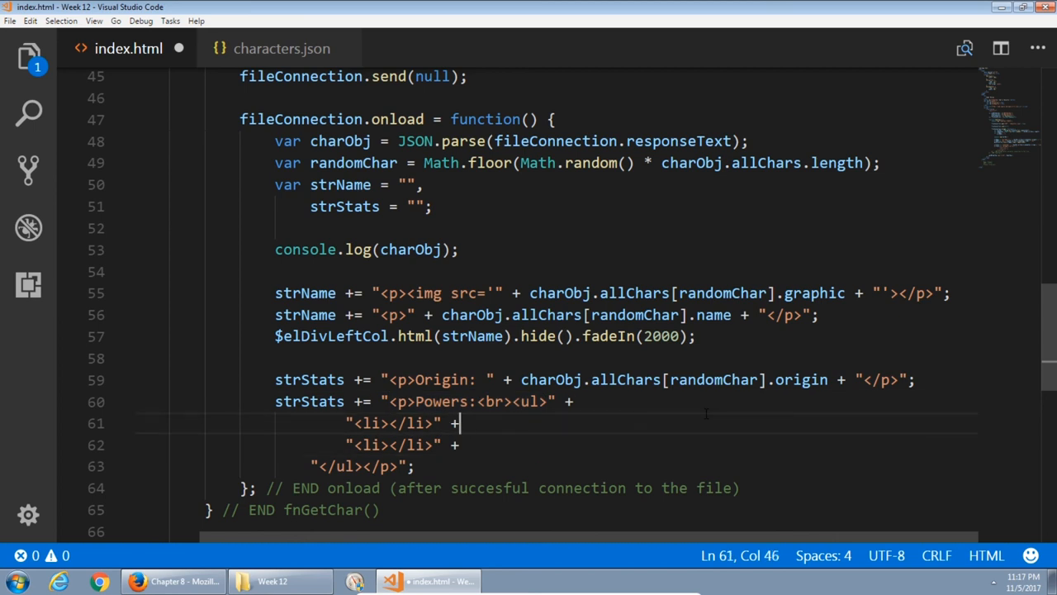
pyautogui.click(395, 444)
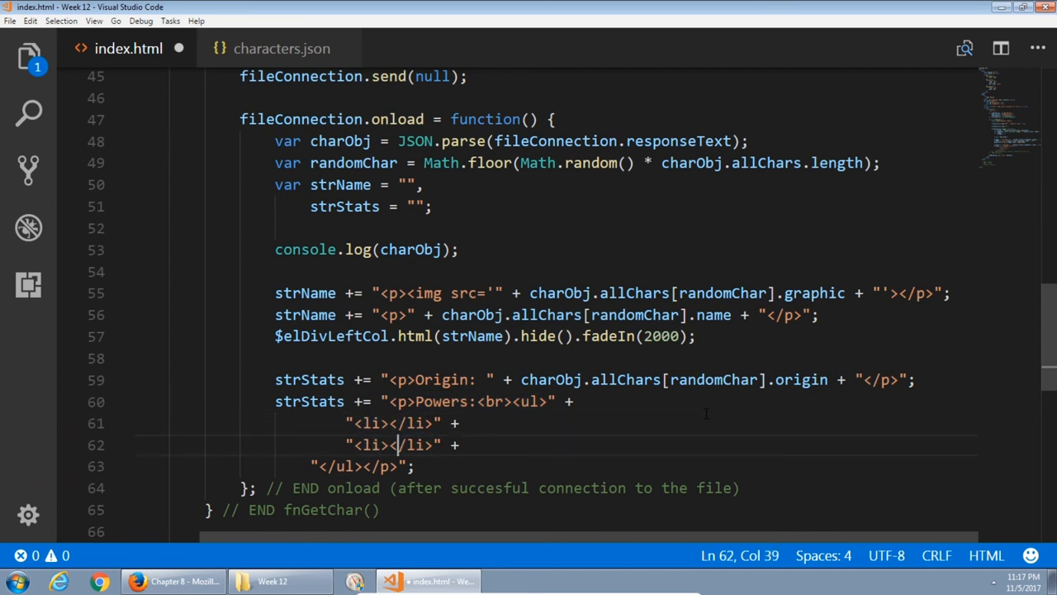
pyautogui.click(363, 466)
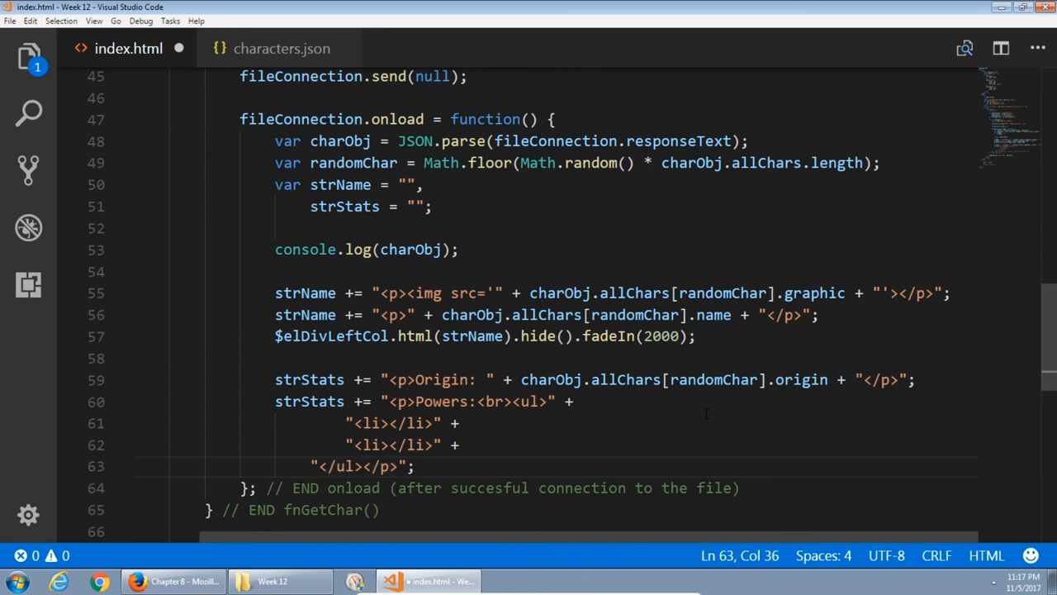
pyautogui.click(373, 445)
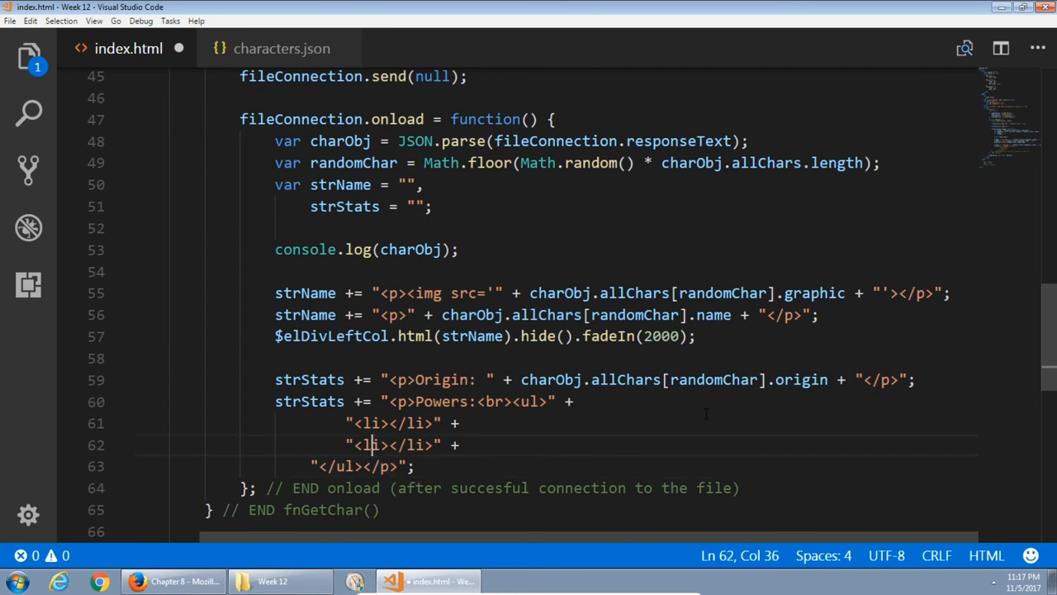
pyautogui.click(389, 423)
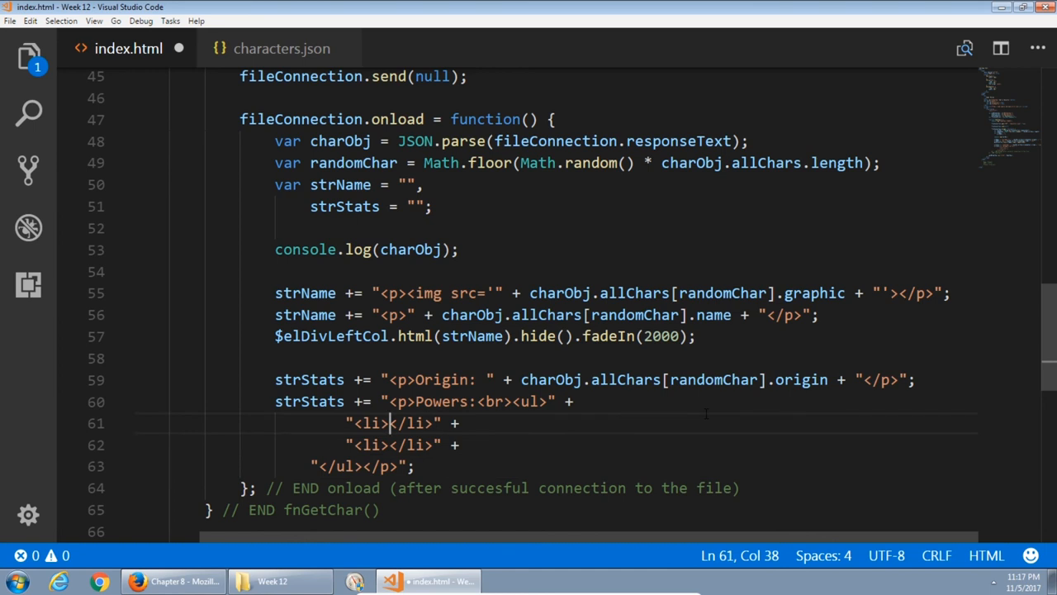
# Fill the first item with charObj.allChars[randomChar].powers[0].p1 and switch to characters.json.
pyautogui.write('charObj')
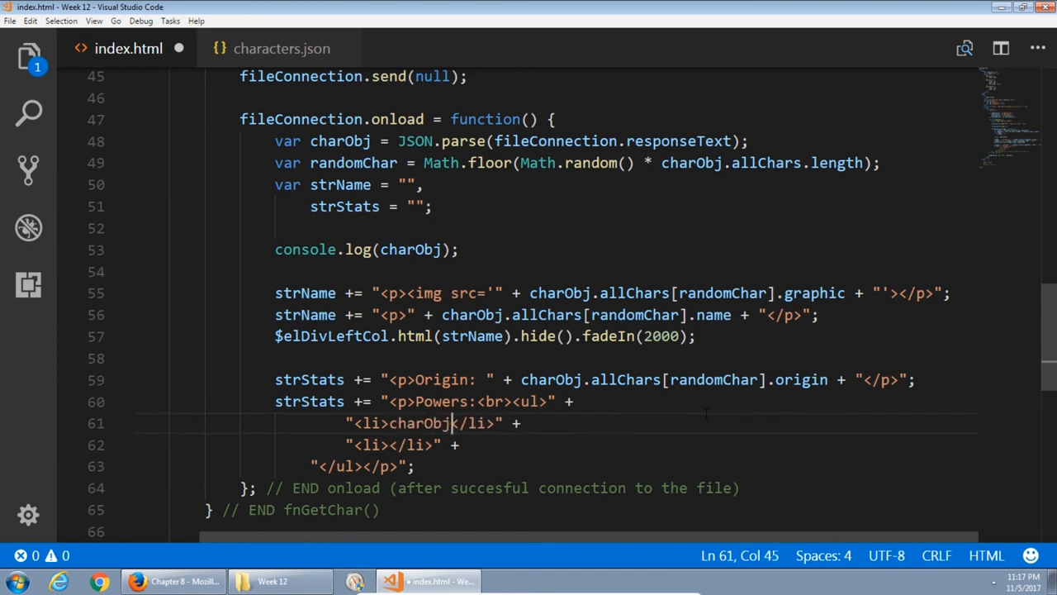
pyautogui.write('.allChars[')
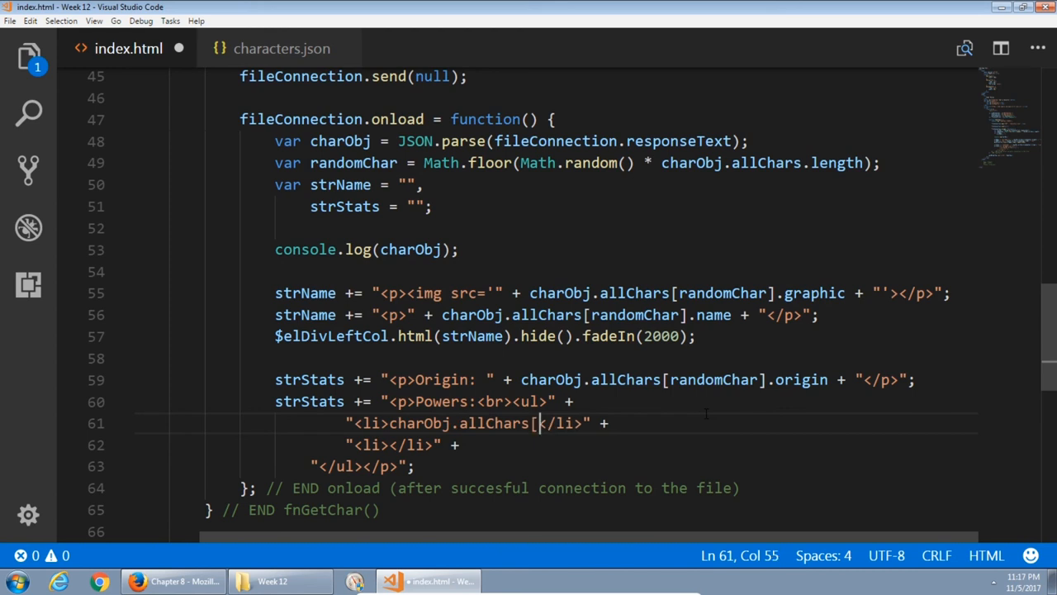
pyautogui.write('random')
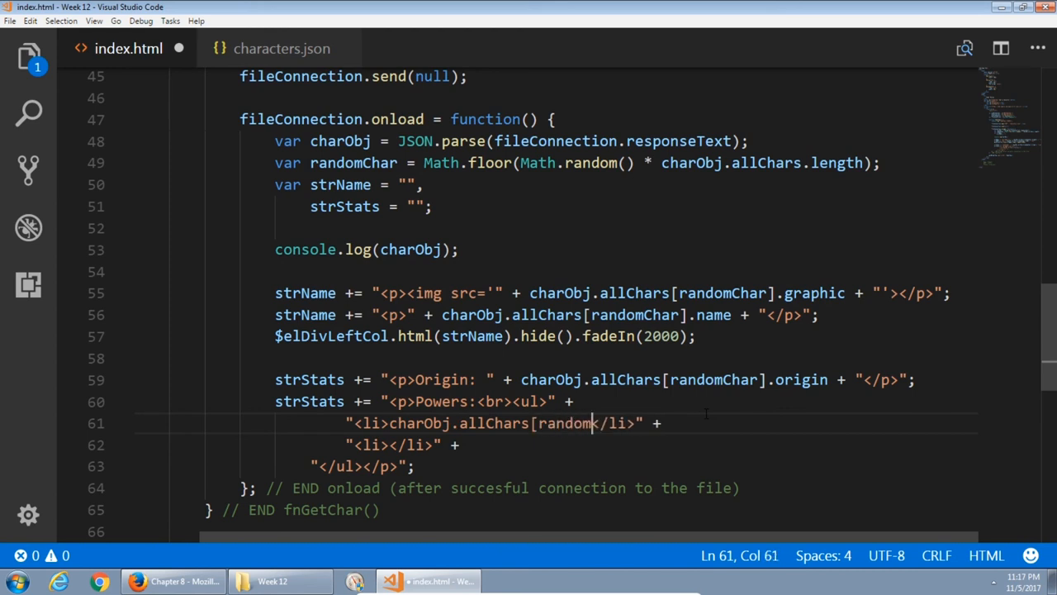
pyautogui.write('Char]')
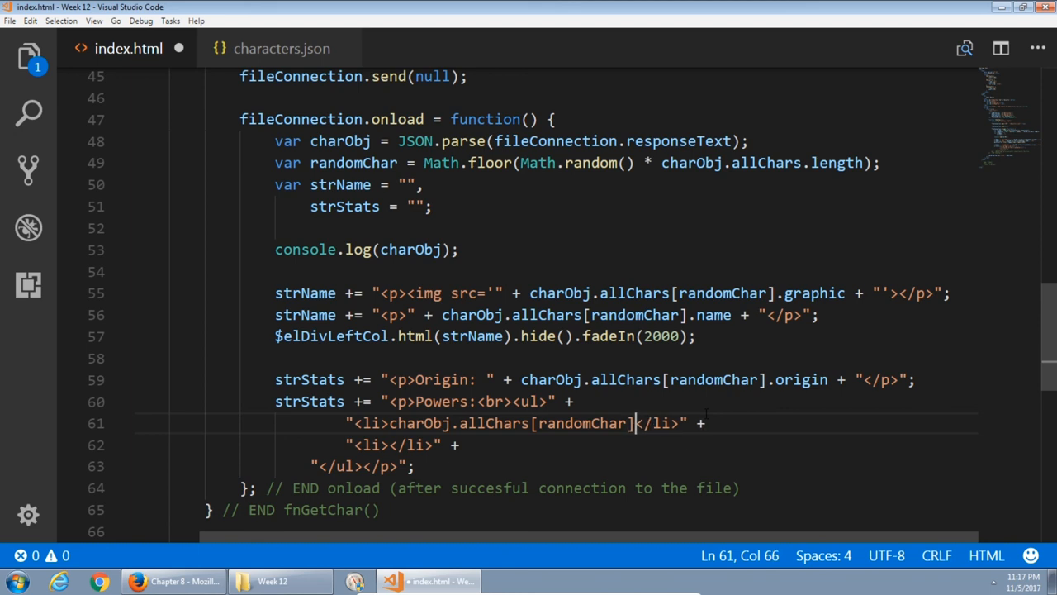
pyautogui.write('.powers')
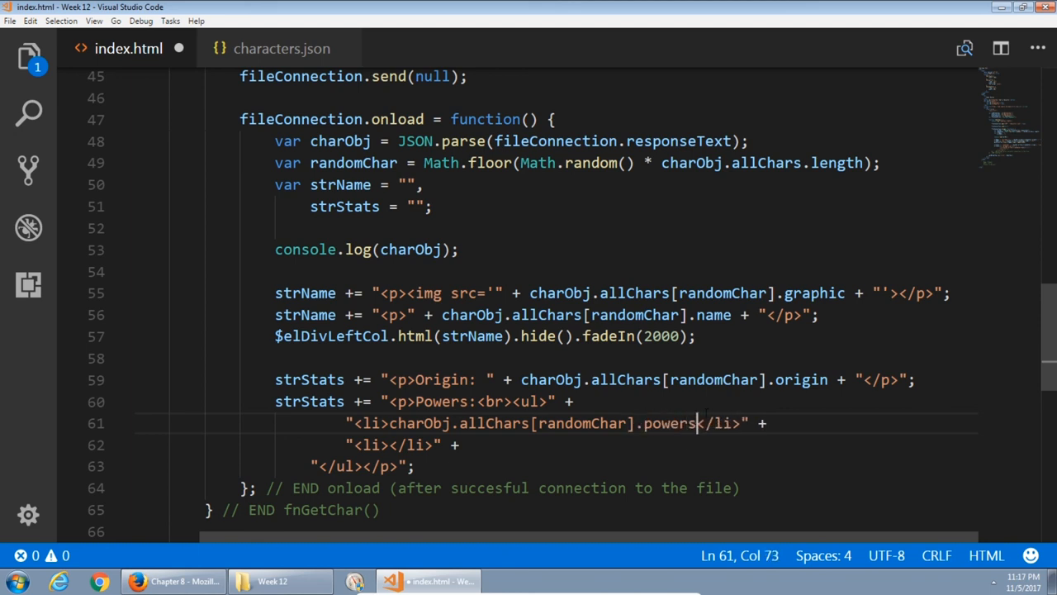
pyautogui.write('[')
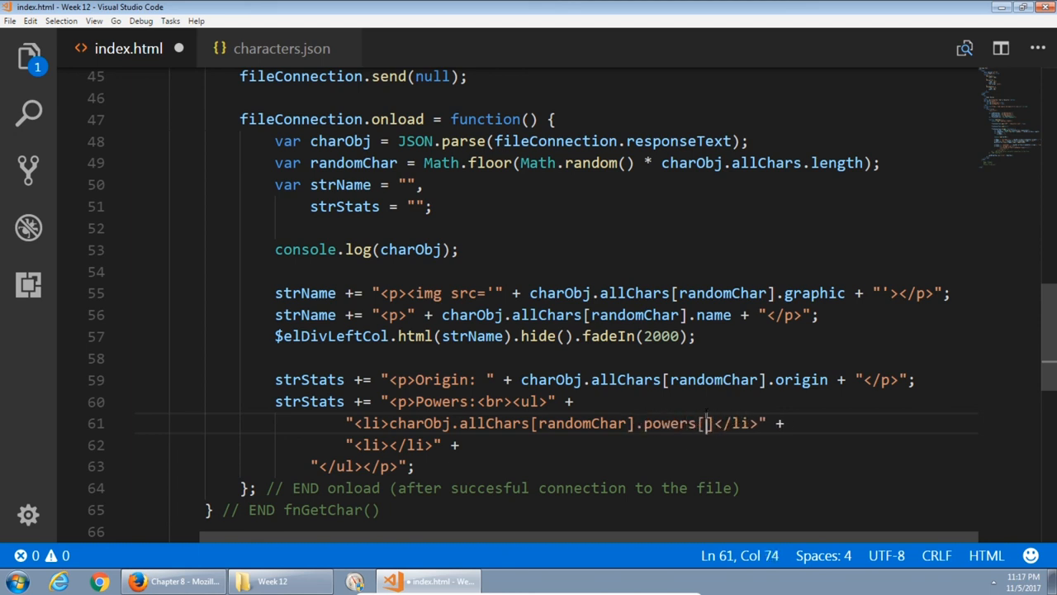
pyautogui.write('0')
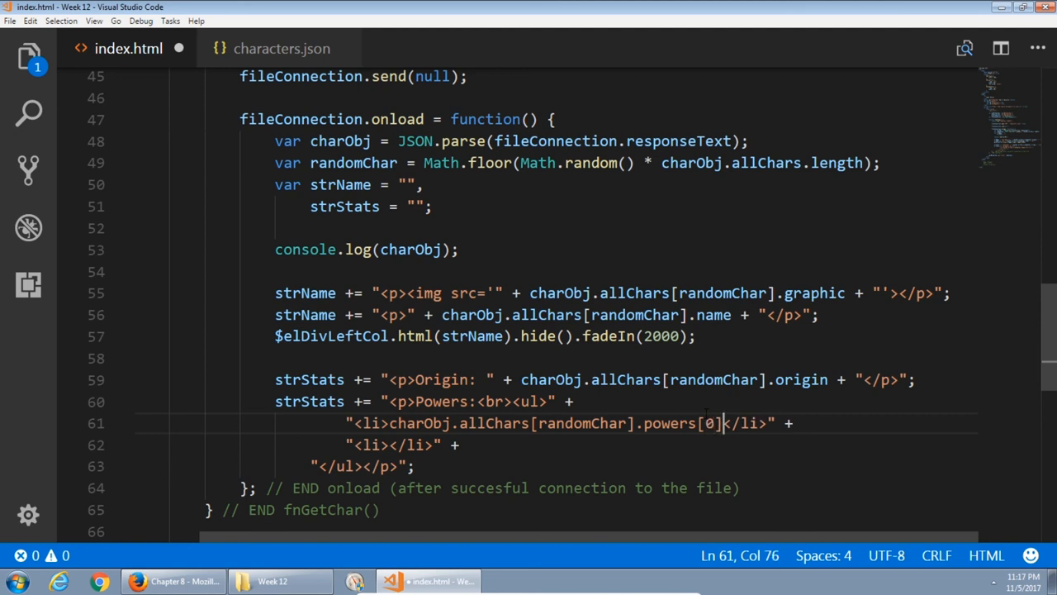
pyautogui.write('.p1')
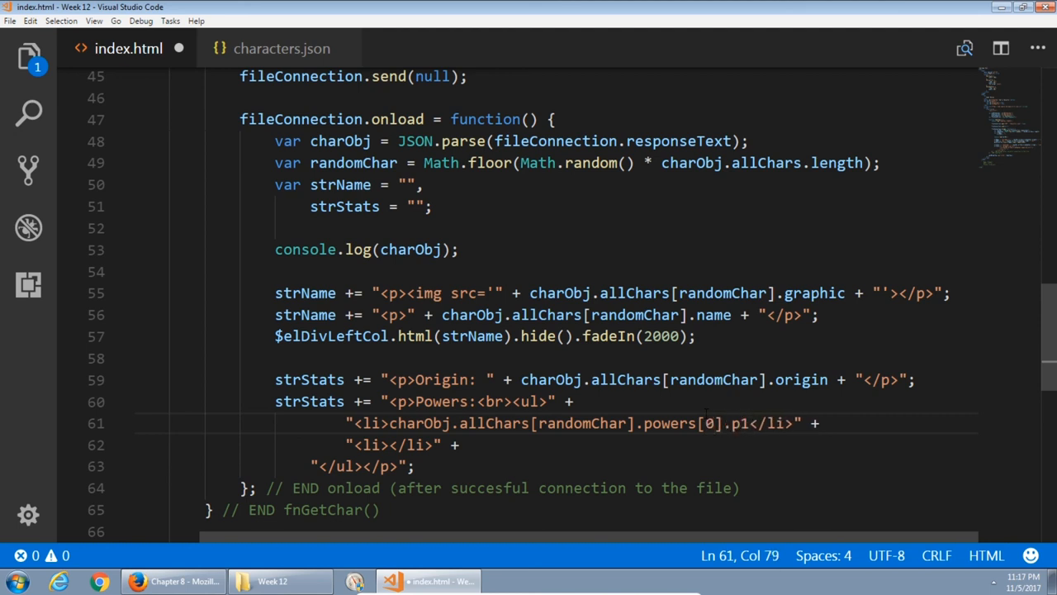
pyautogui.doubleClick(581, 423)
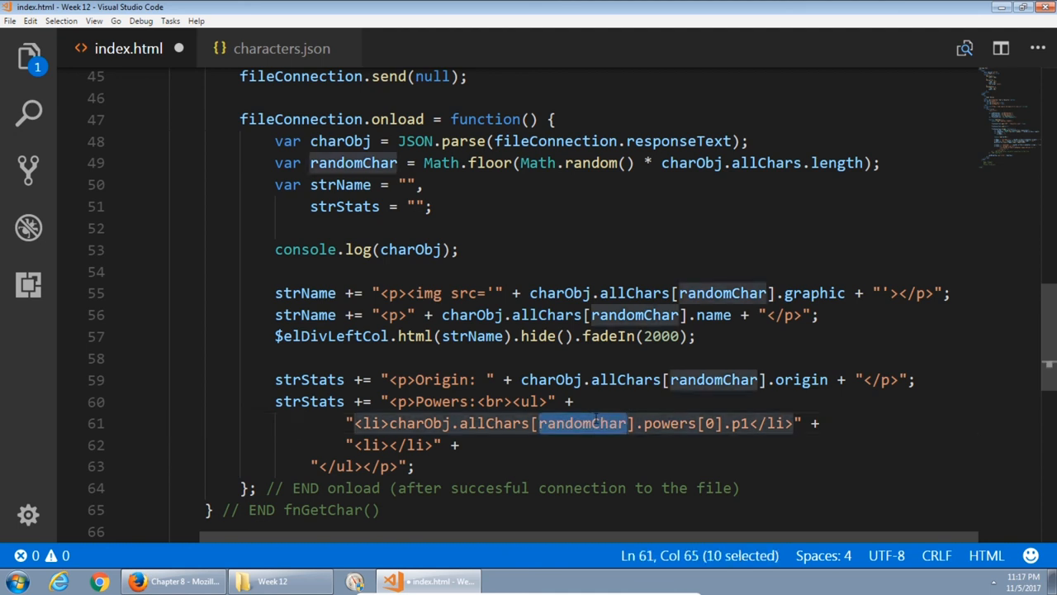
pyautogui.click(280, 47)
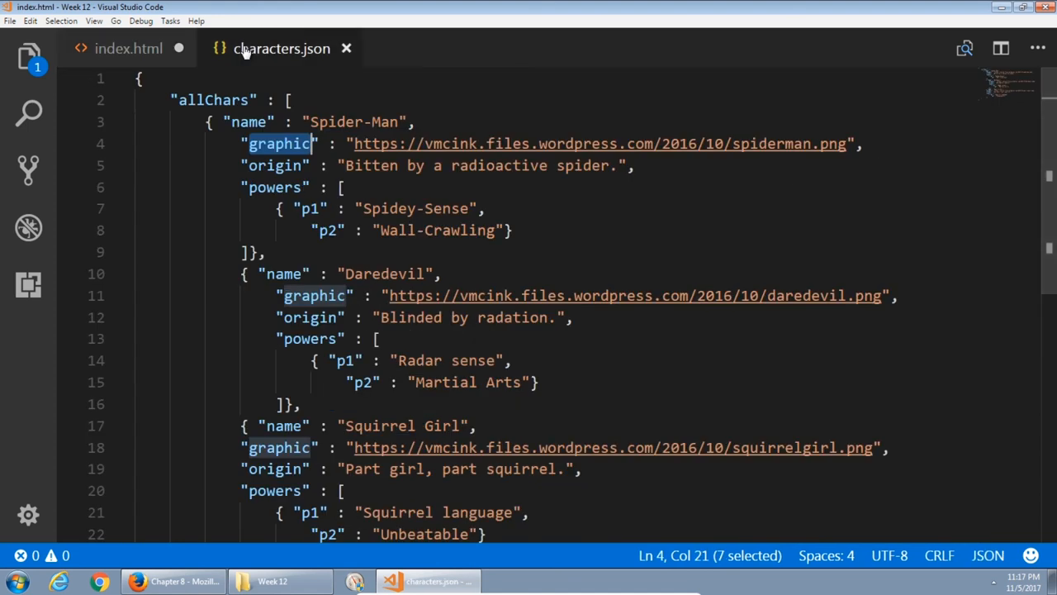
pyautogui.doubleClick(275, 186)
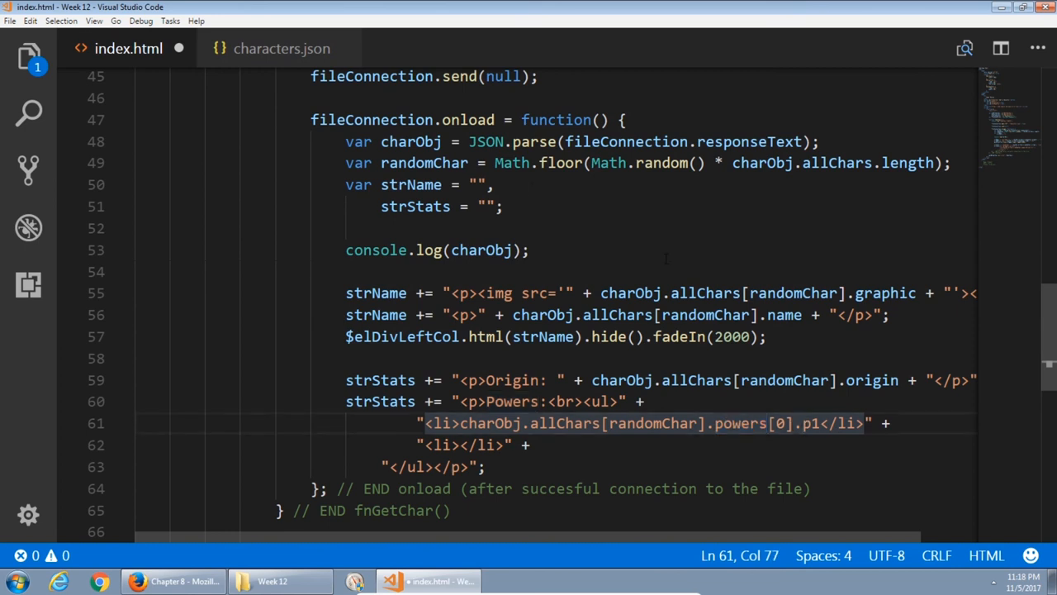
pyautogui.click(281, 48)
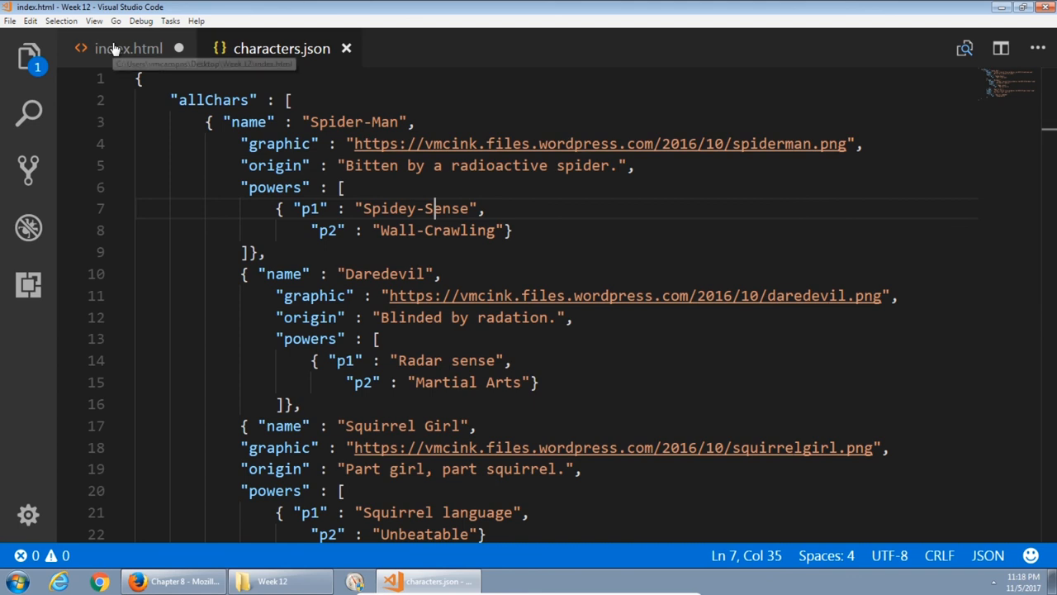
pyautogui.click(129, 48)
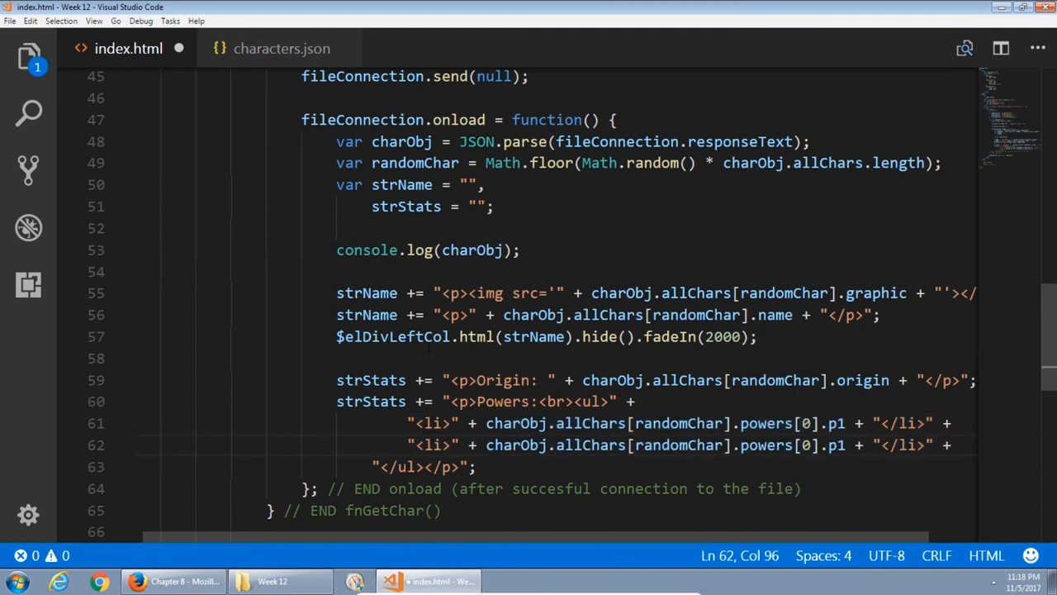
# Make the second list item use powers[0].p2 and start a new line below.
pyautogui.write('2')
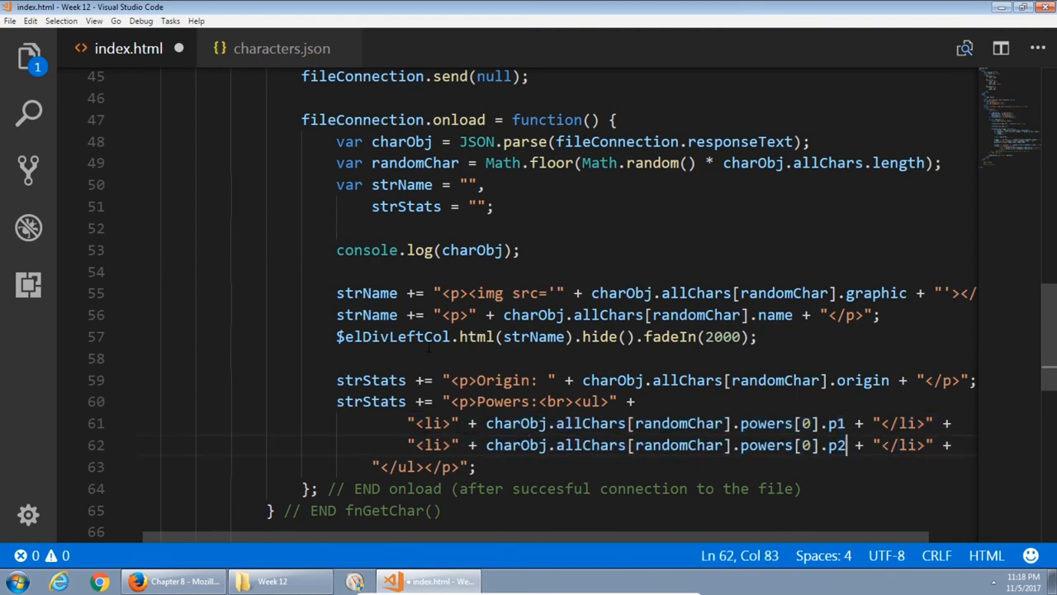
pyautogui.press('shift+Left')
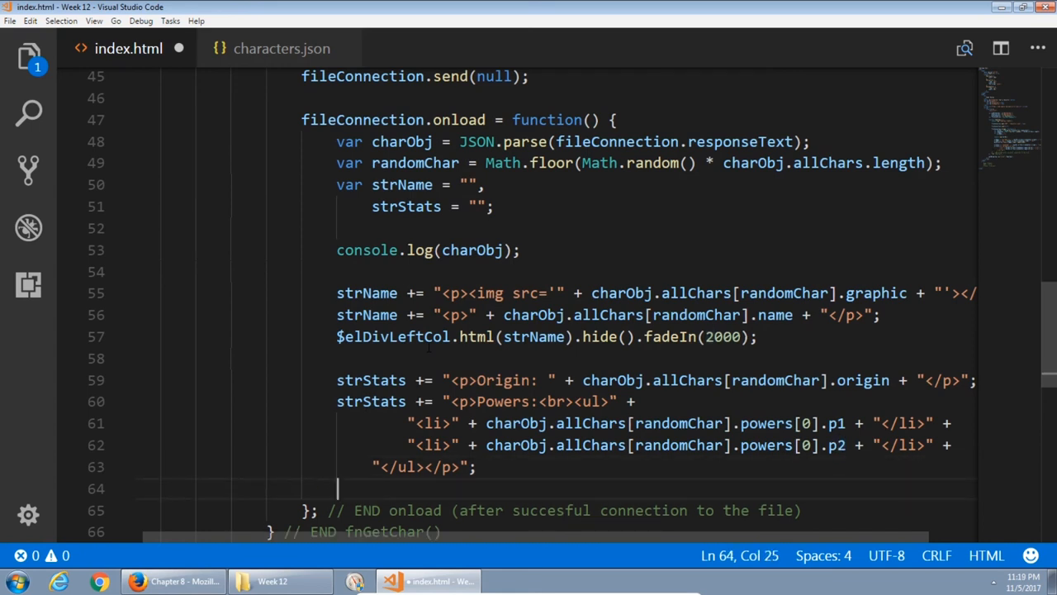
# Write $elDivRightCol.html(strStats).hide().delay(250).fadeIn(1750); on line 64.
pyautogui.write('$elDivRightCol')
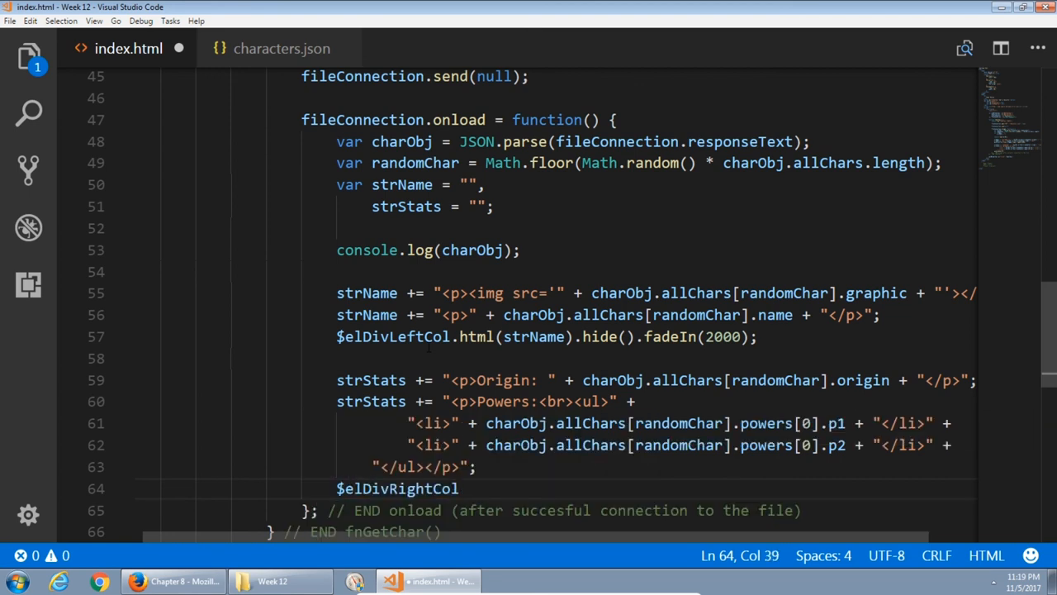
pyautogui.write('.html()')
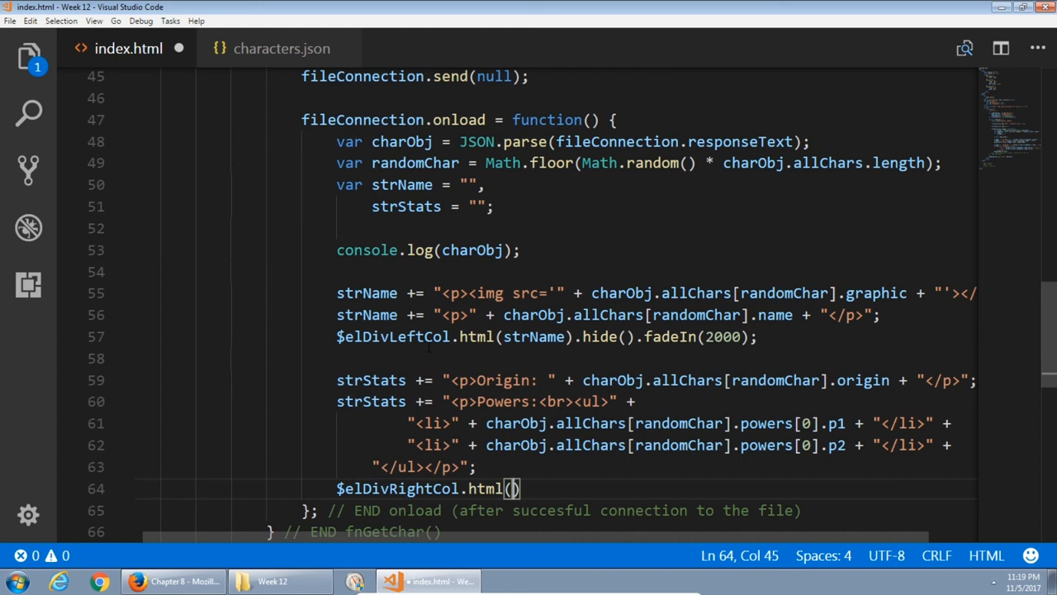
pyautogui.write('strStats')
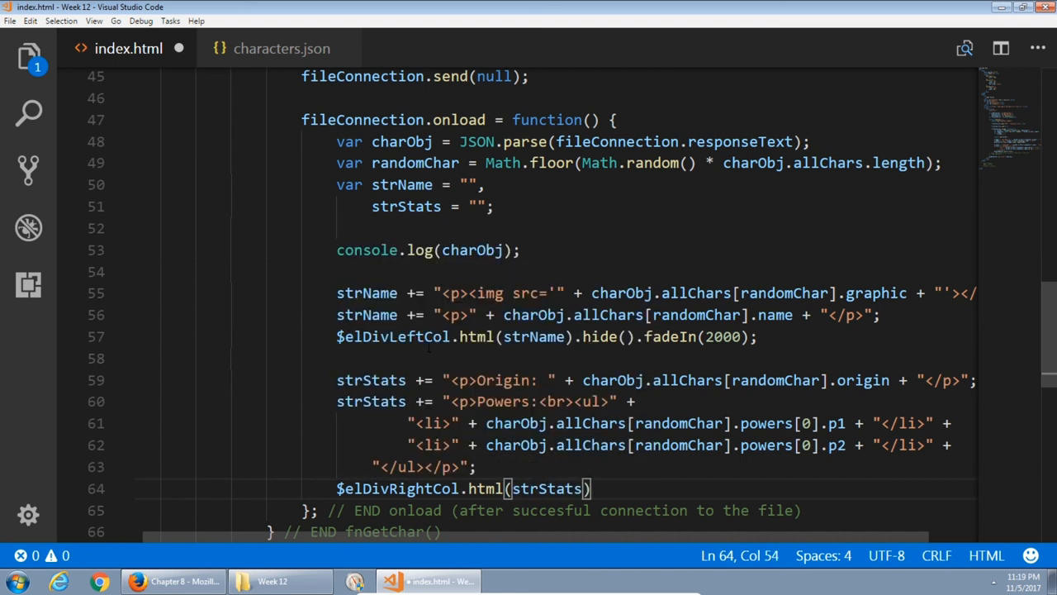
pyautogui.write('.hide().delay(250')
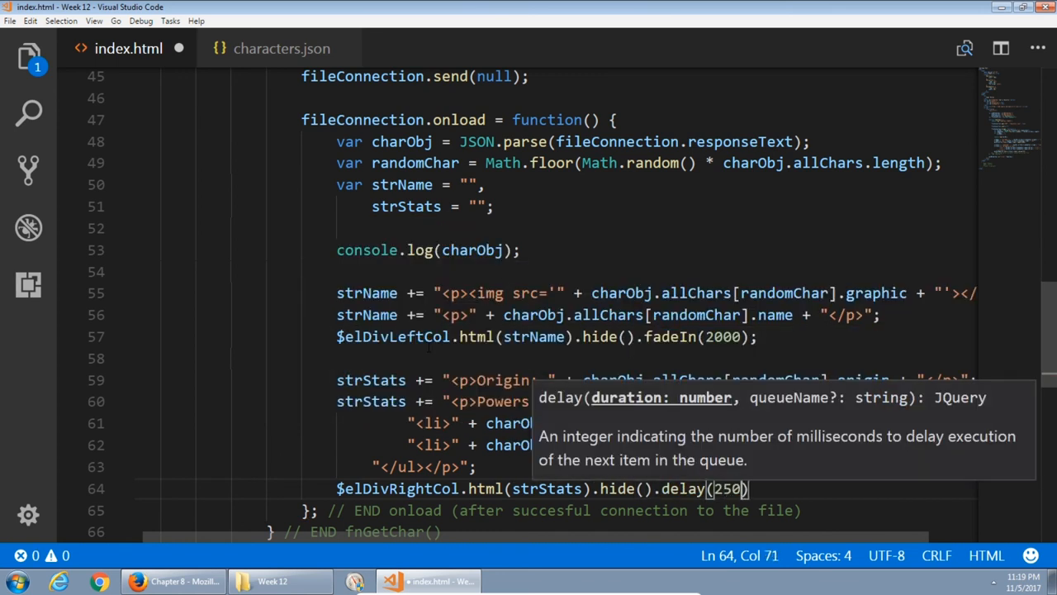
pyautogui.write('.fadeIn(')
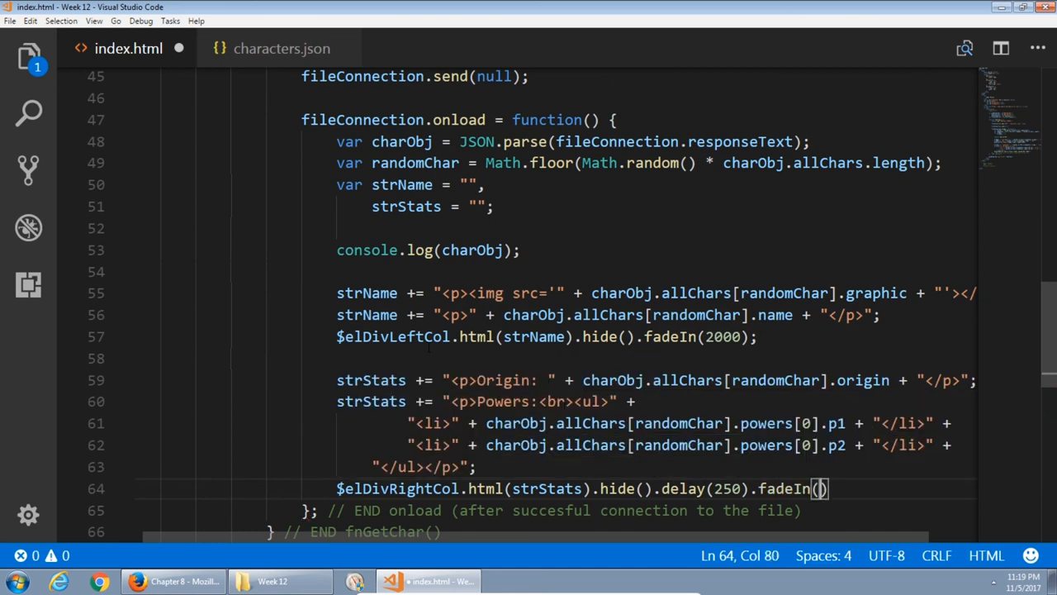
pyautogui.write('1750')
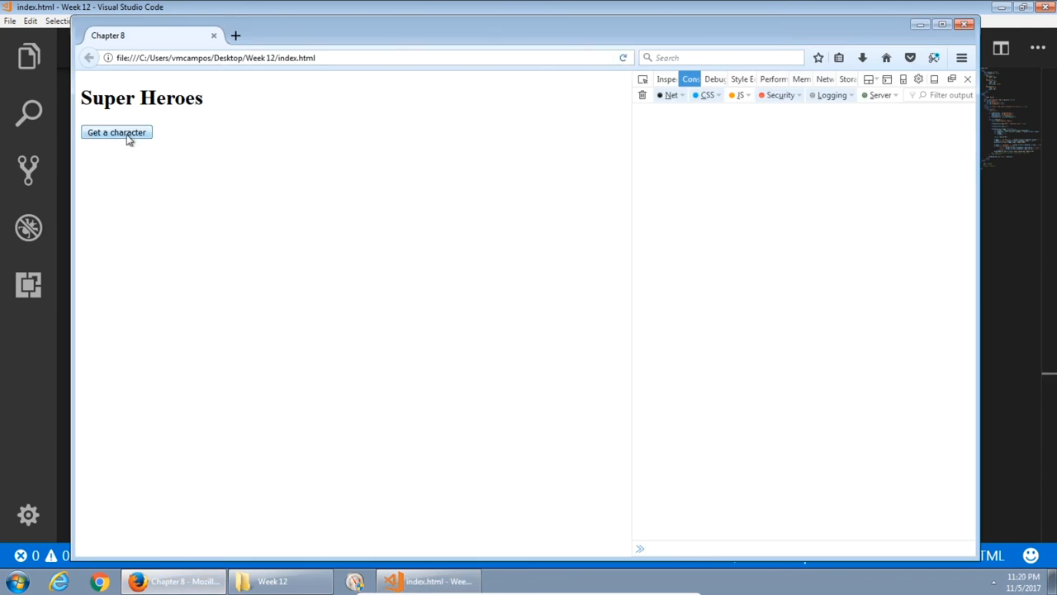
# Load Squirrel Girl then Spider-Man with origin and powers, then return to index.html.
pyautogui.click(115, 132)
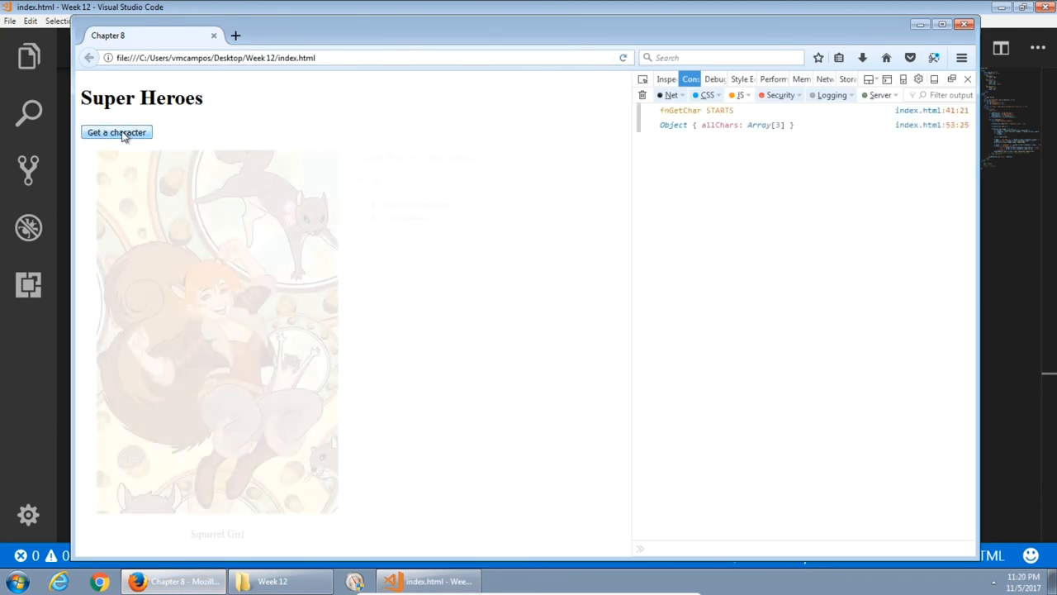
pyautogui.click(116, 132)
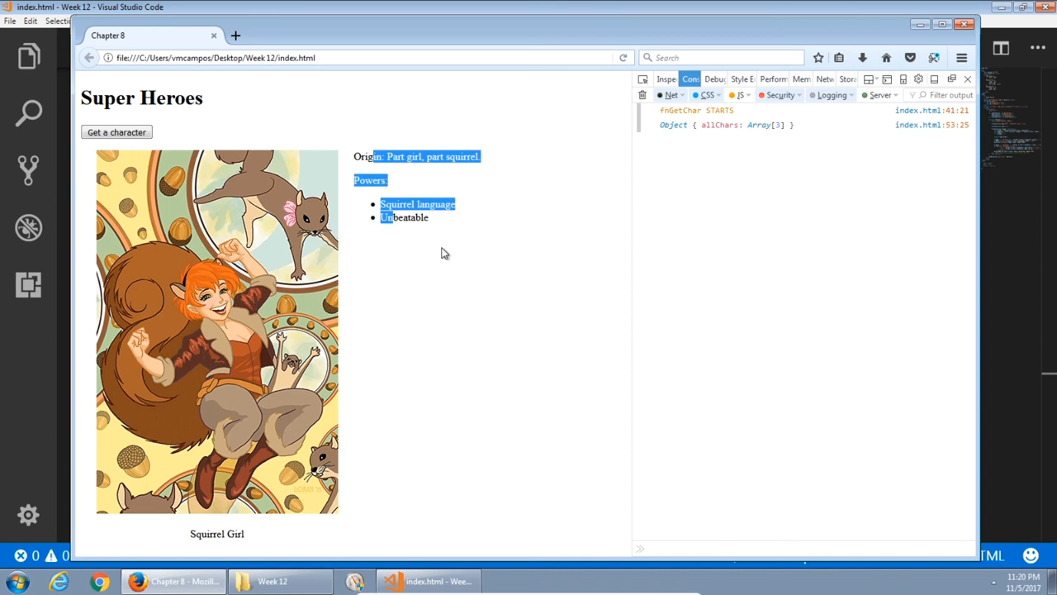
pyautogui.click(116, 132)
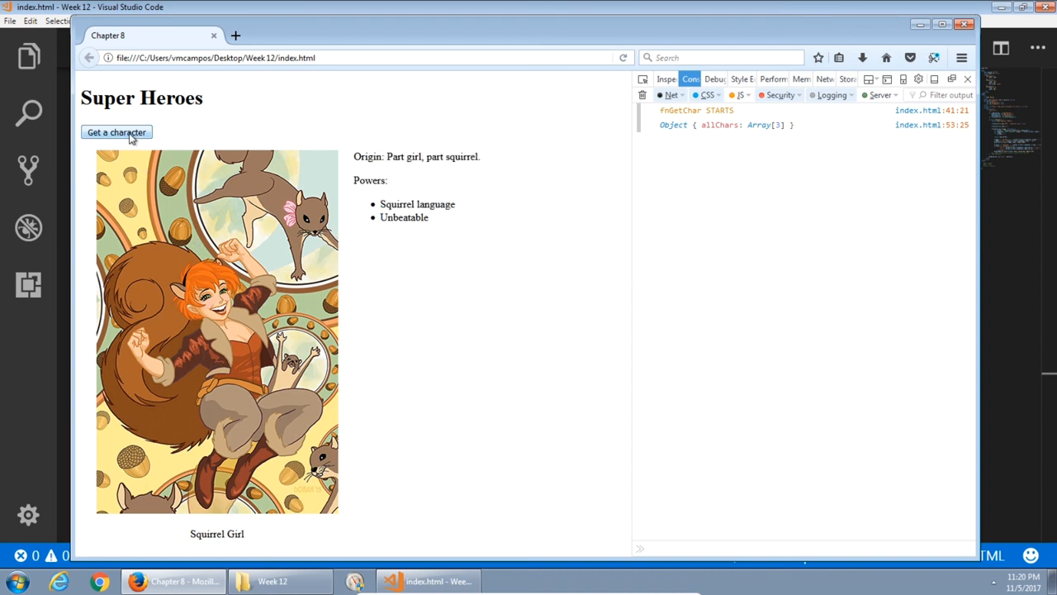
pyautogui.click(115, 132)
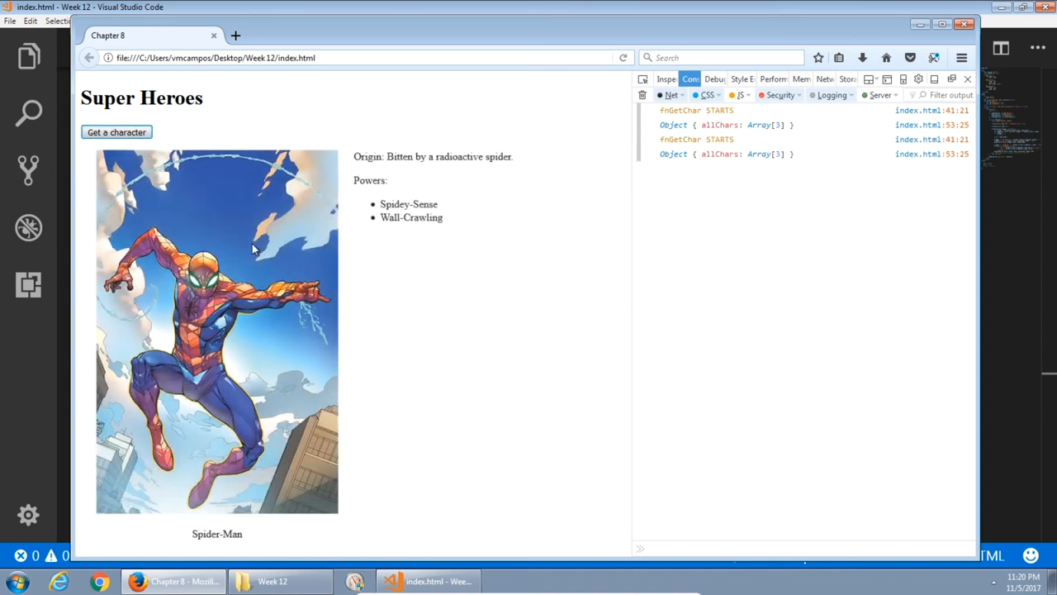
pyautogui.moveTo(474, 259)
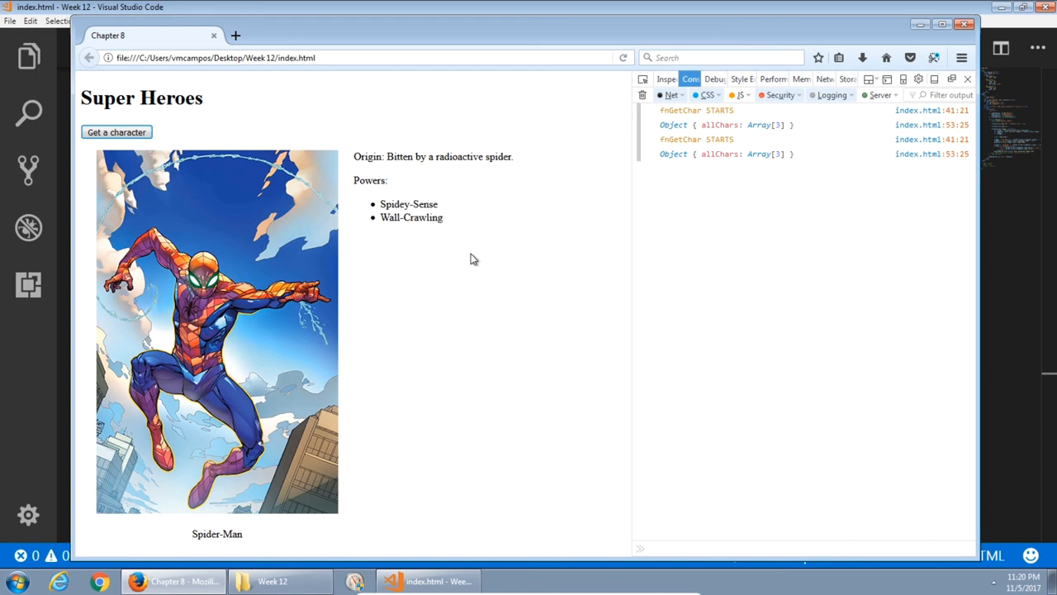
pyautogui.click(428, 582)
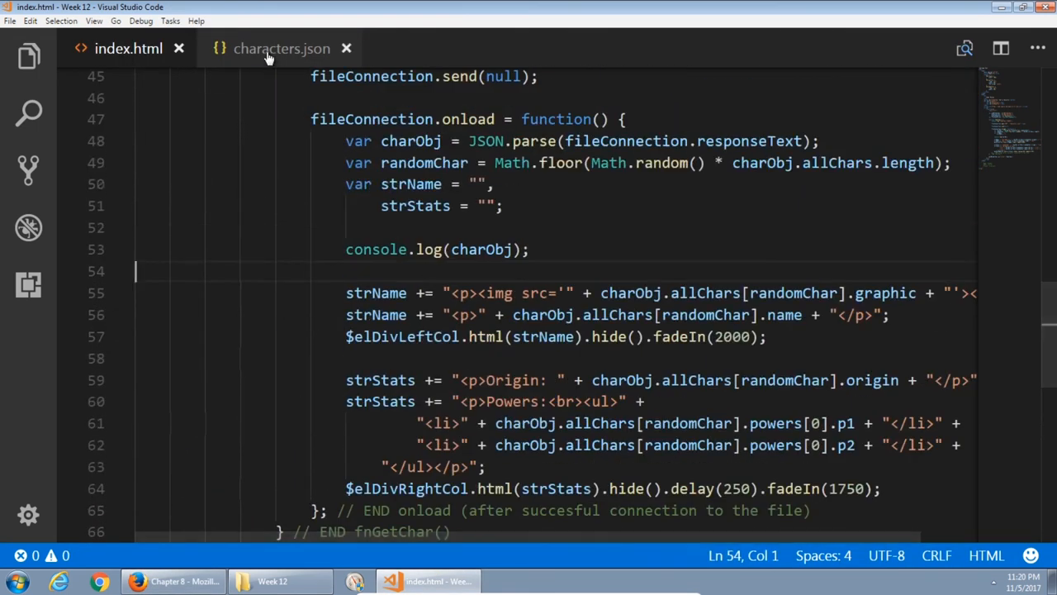
# Review the Spider-Man, Daredevil and Squirrel Girl entries, ending after Squirrel Girl's closing bracket.
pyautogui.scroll(-3)
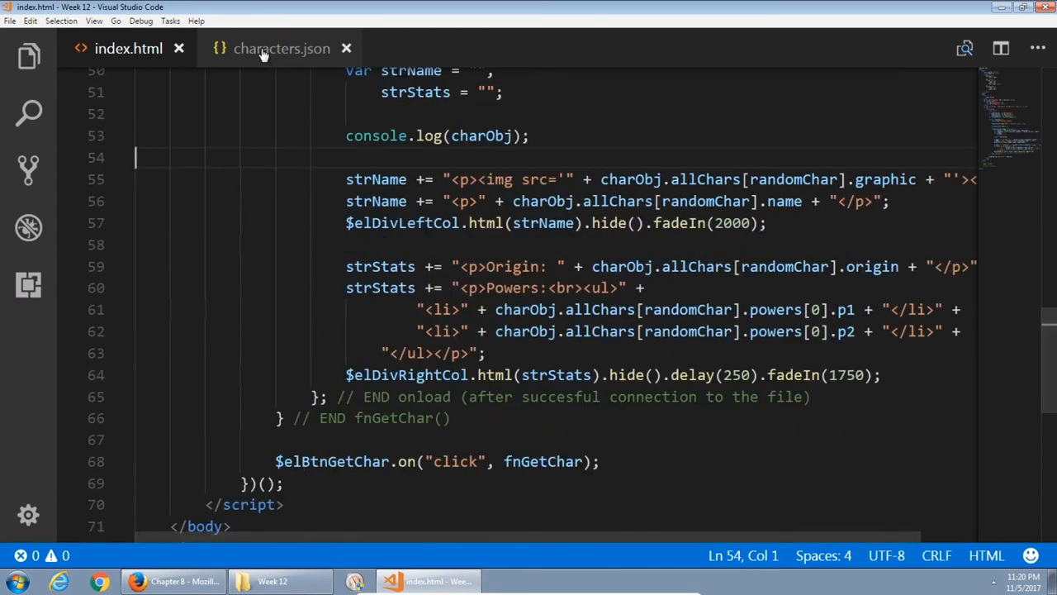
pyautogui.click(280, 48)
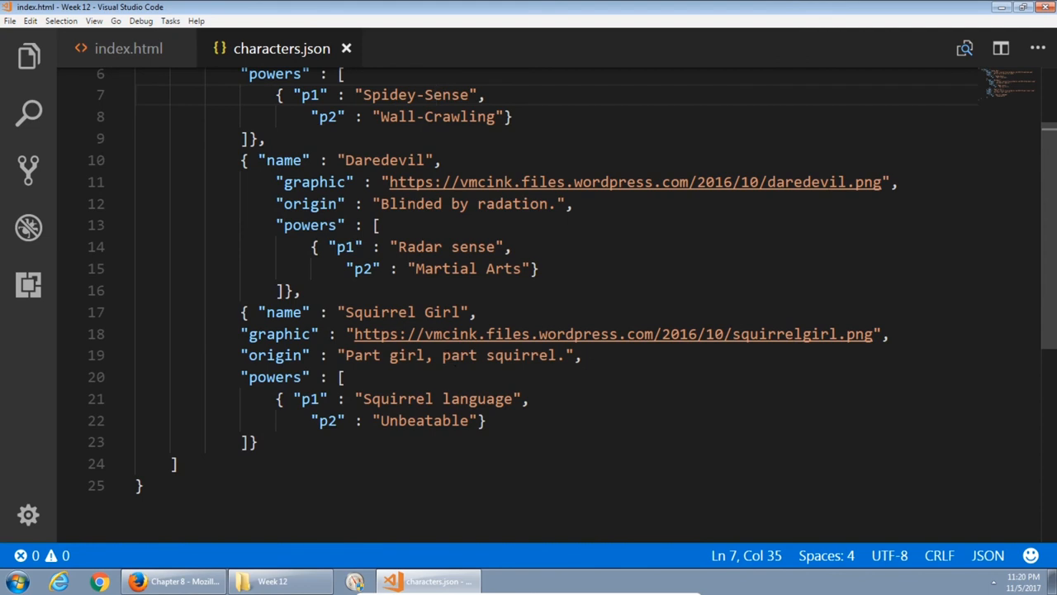
pyautogui.moveTo(241, 310); pyautogui.dragTo(258, 441)
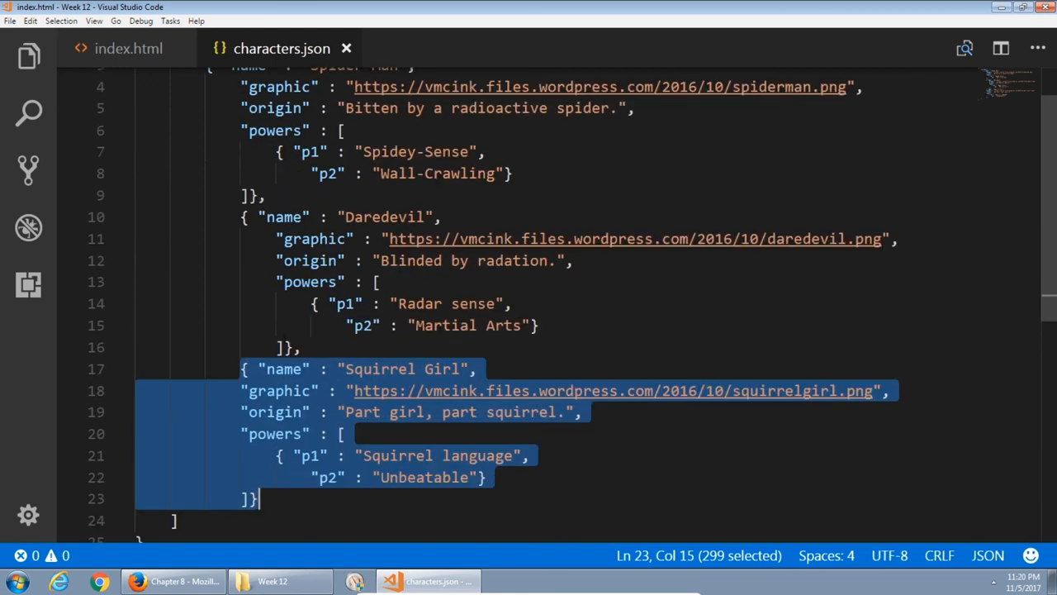
pyautogui.scroll(3)
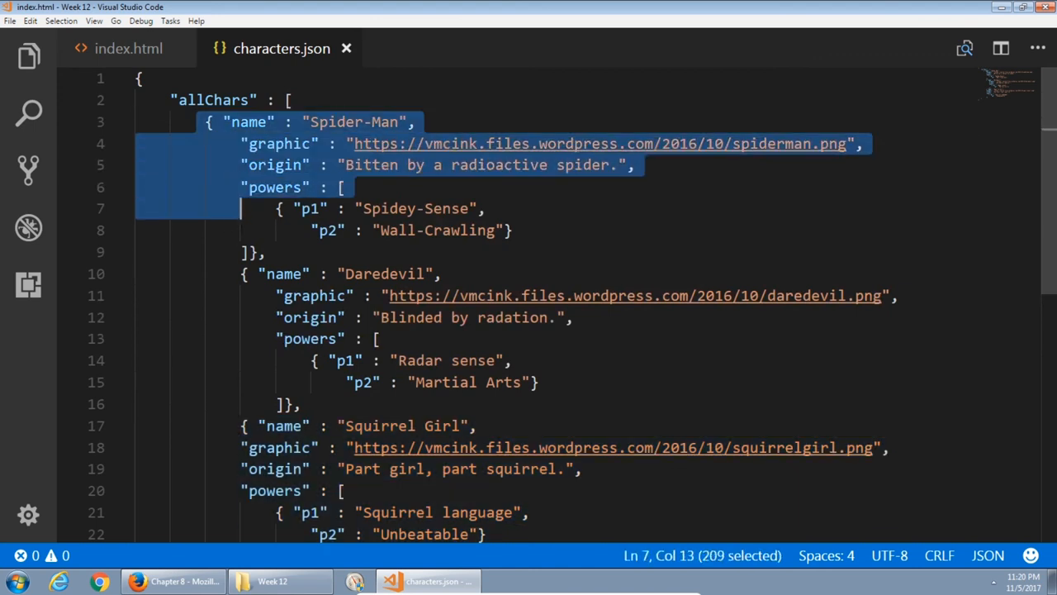
pyautogui.click(306, 294)
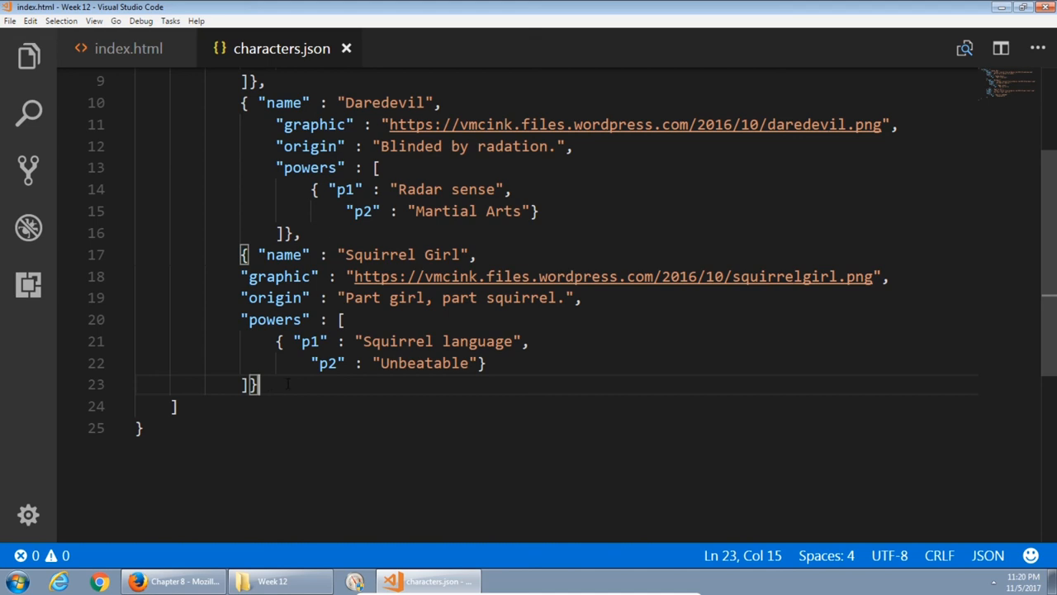
# Duplicate the Squirrel Girl entry after a comma and rename the copy to Jean Grey.
pyautogui.write(',')
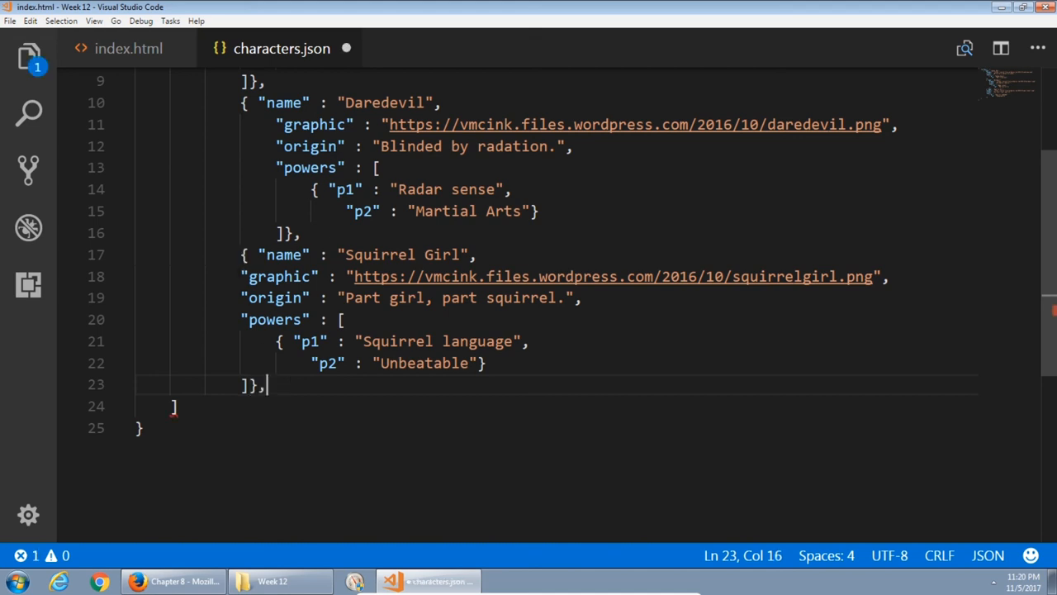
pyautogui.moveTo(241, 254); pyautogui.dragTo(258, 383)
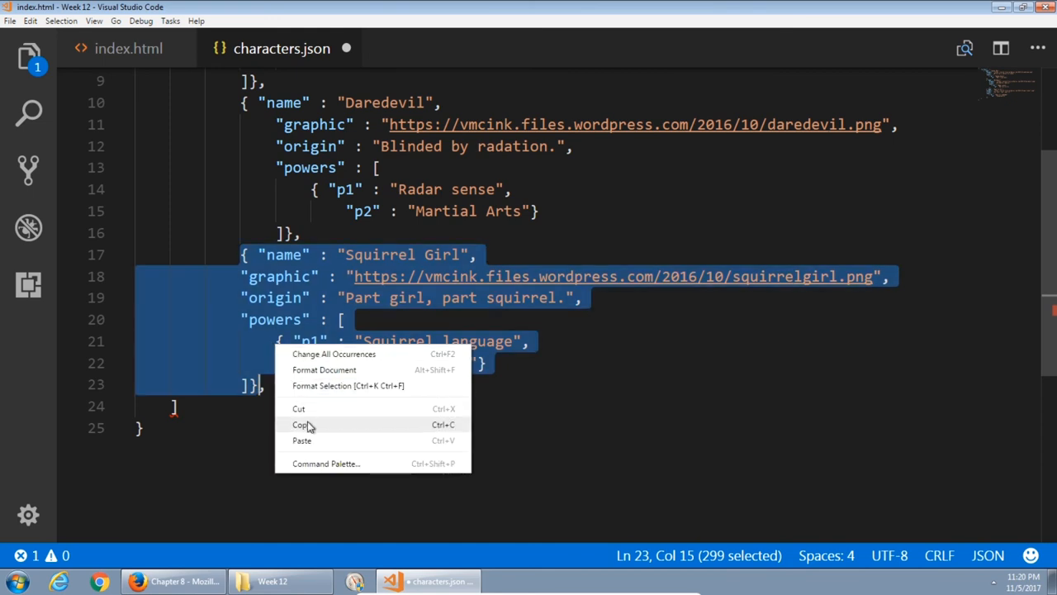
pyautogui.click(302, 440)
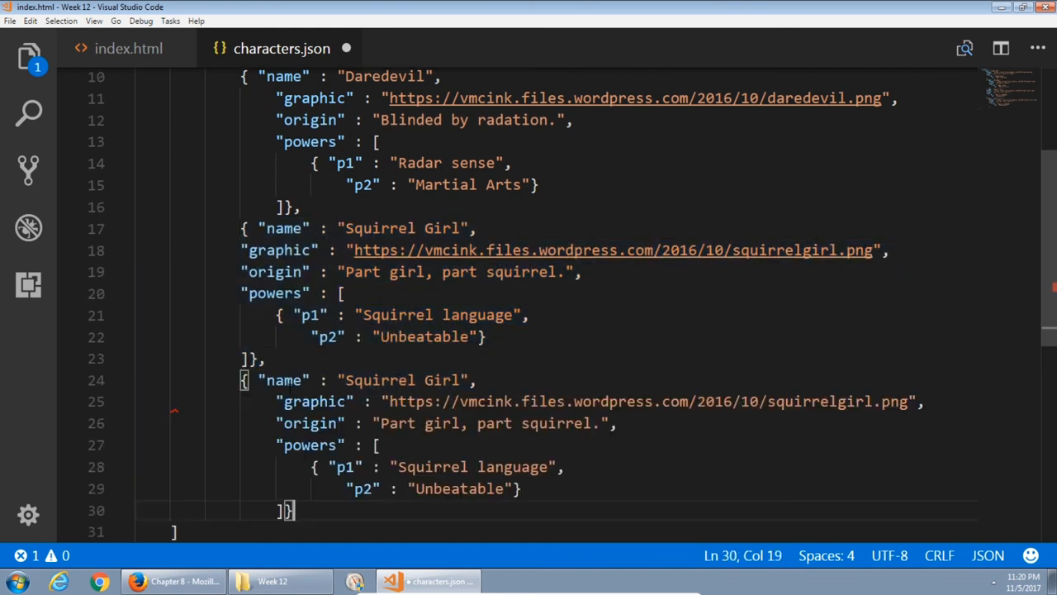
pyautogui.doubleClick(399, 380)
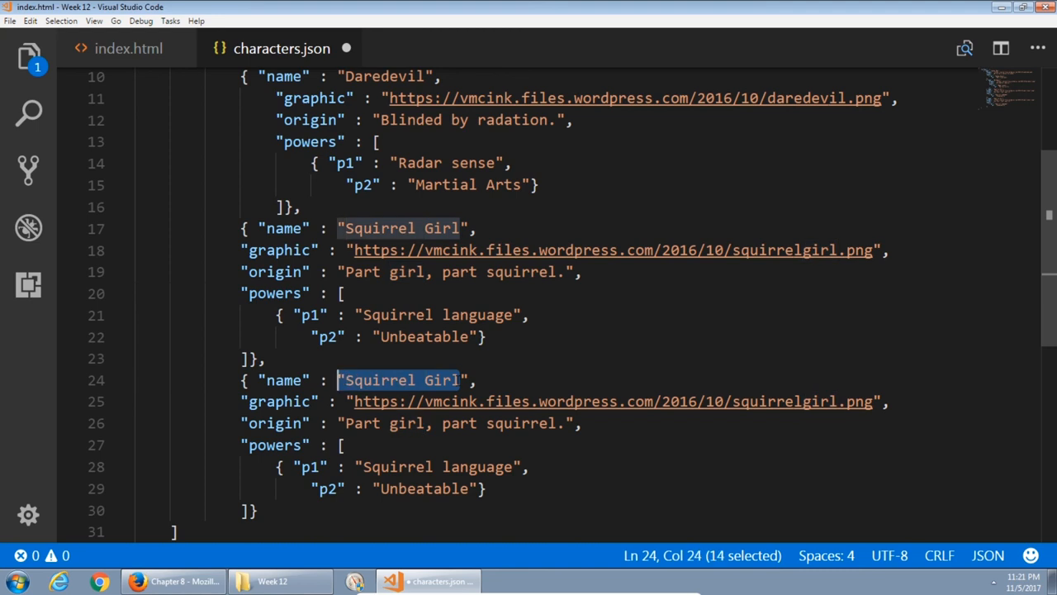
pyautogui.write('Jea')
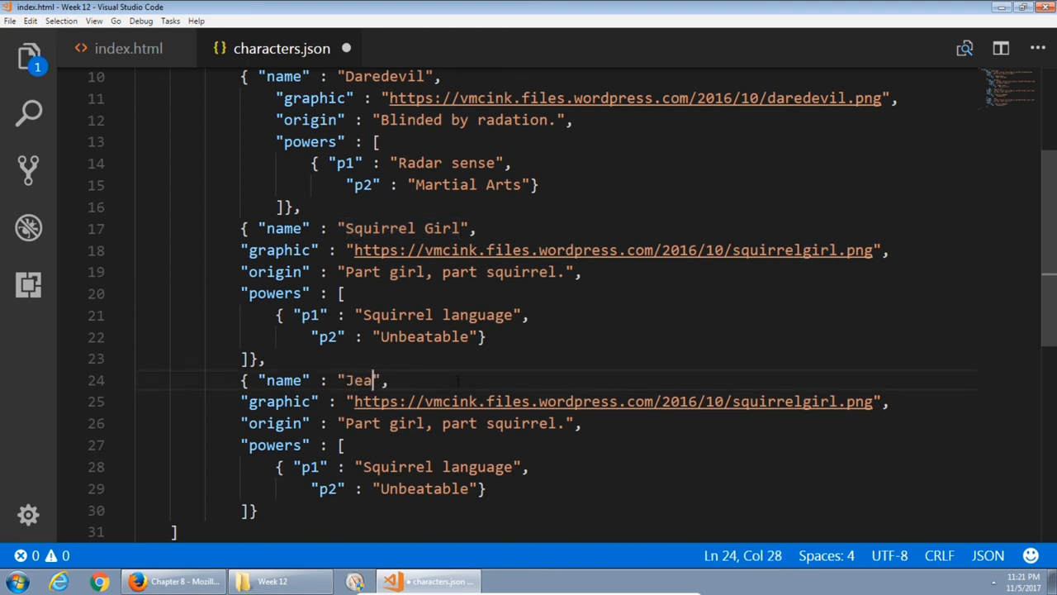
pyautogui.write('n Grey')
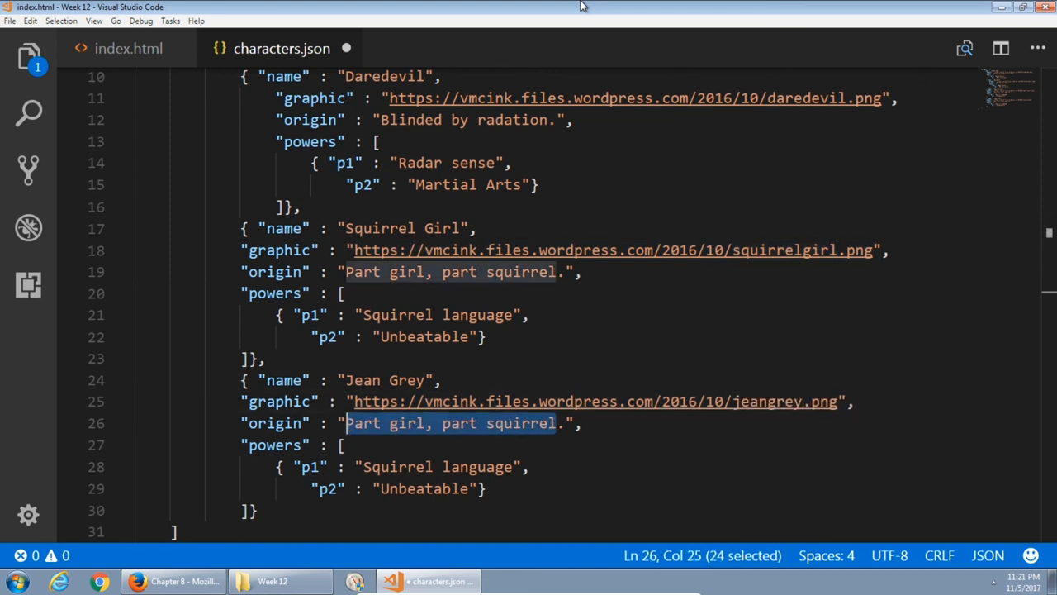
# Set Jean Grey's origin to 'Mutant with psychic' powers and her powers to Telepathy and Telekenesis.
pyautogui.write('Mutant with')
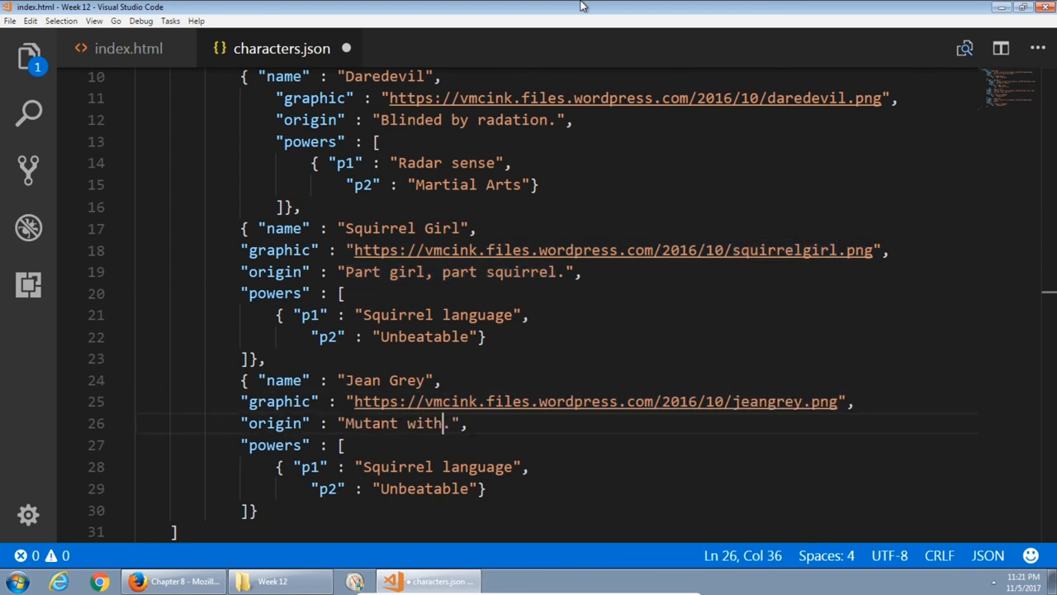
pyautogui.write('psychic ability')
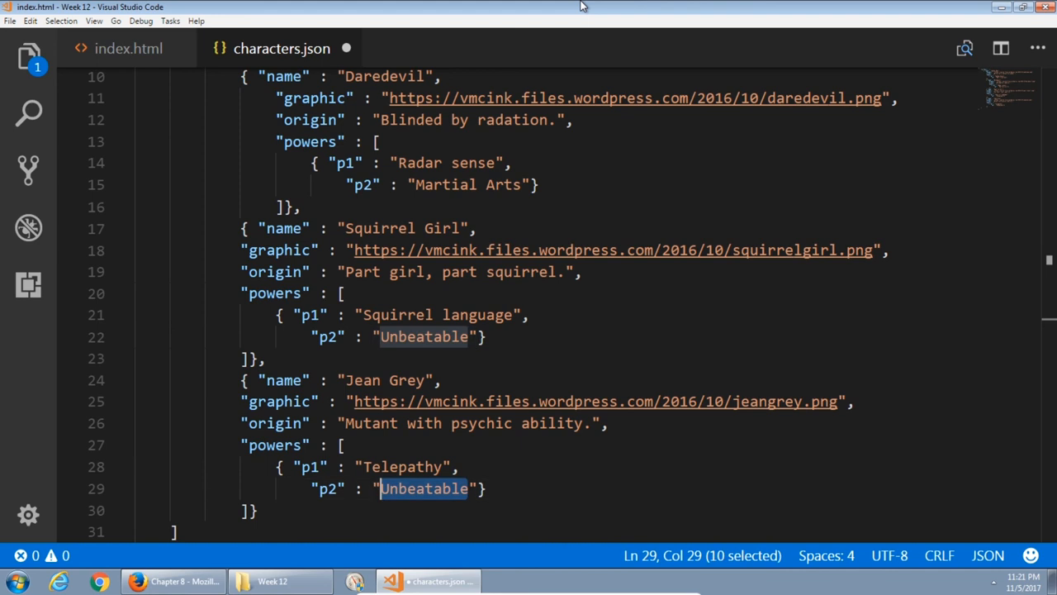
pyautogui.write('Telekenesis')
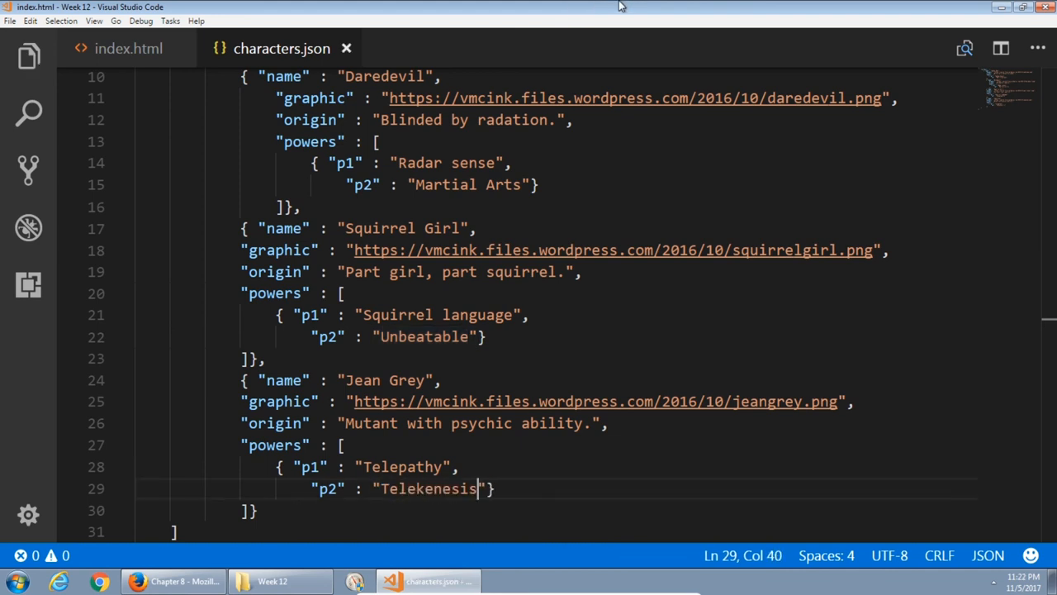
pyautogui.click(173, 582)
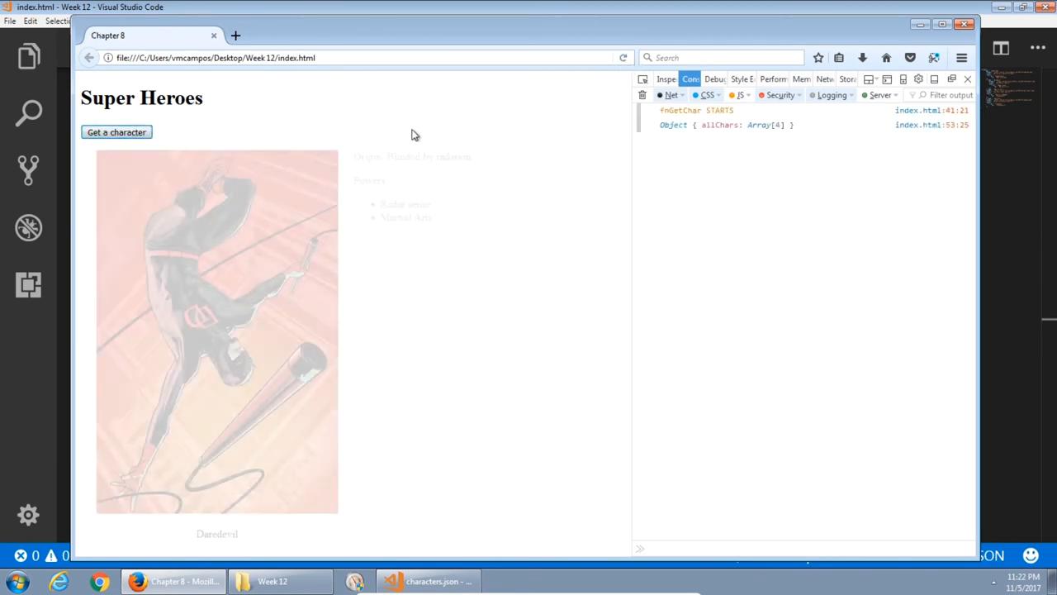
# Fetch random heroes with 'Get a character' until Jean Grey shows with her origin and powers.
pyautogui.click(116, 132)
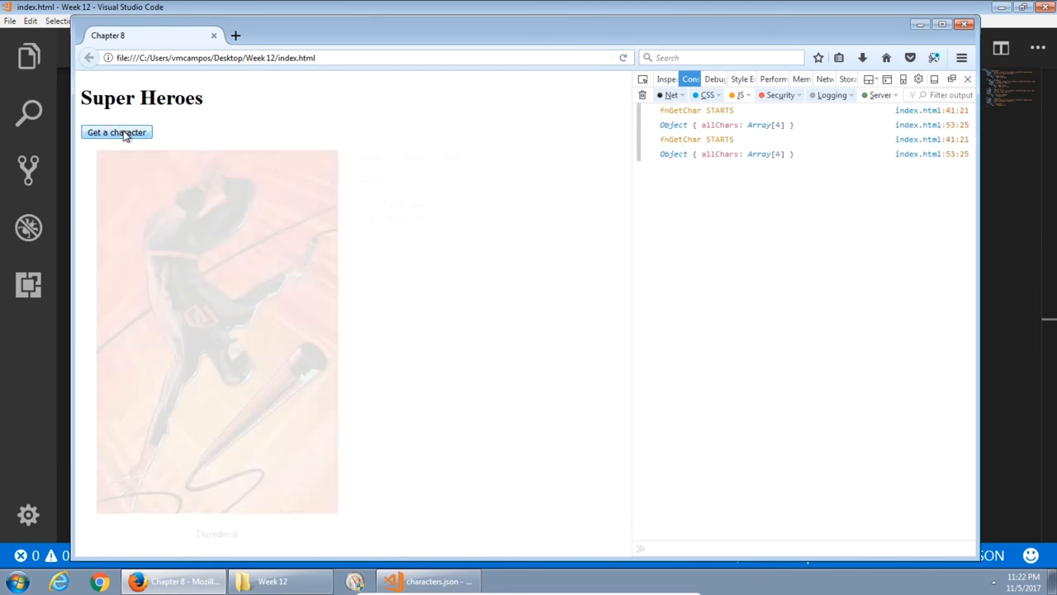
pyautogui.click(116, 132)
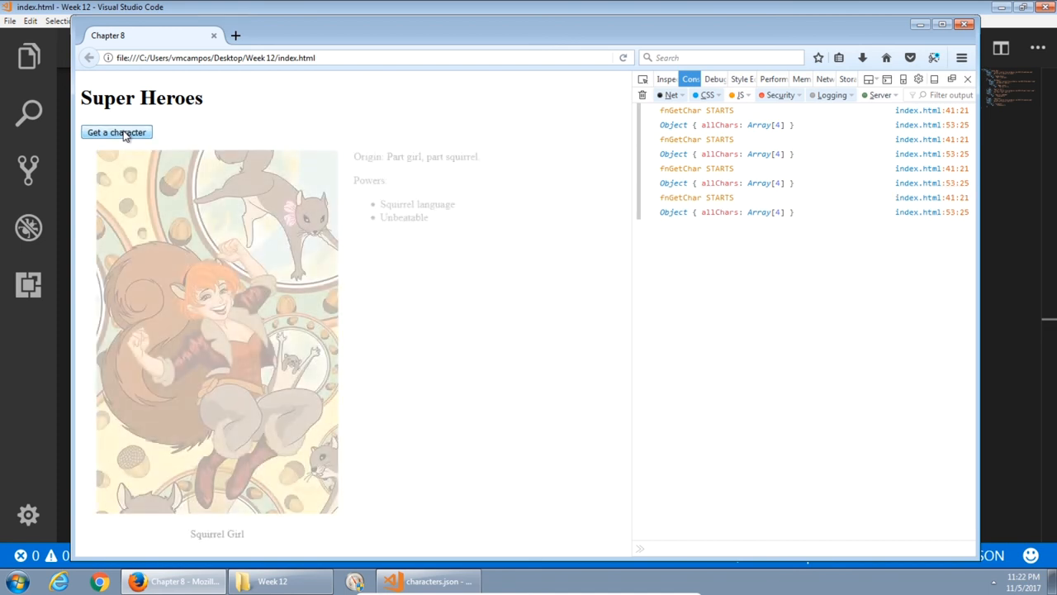
pyautogui.click(116, 133)
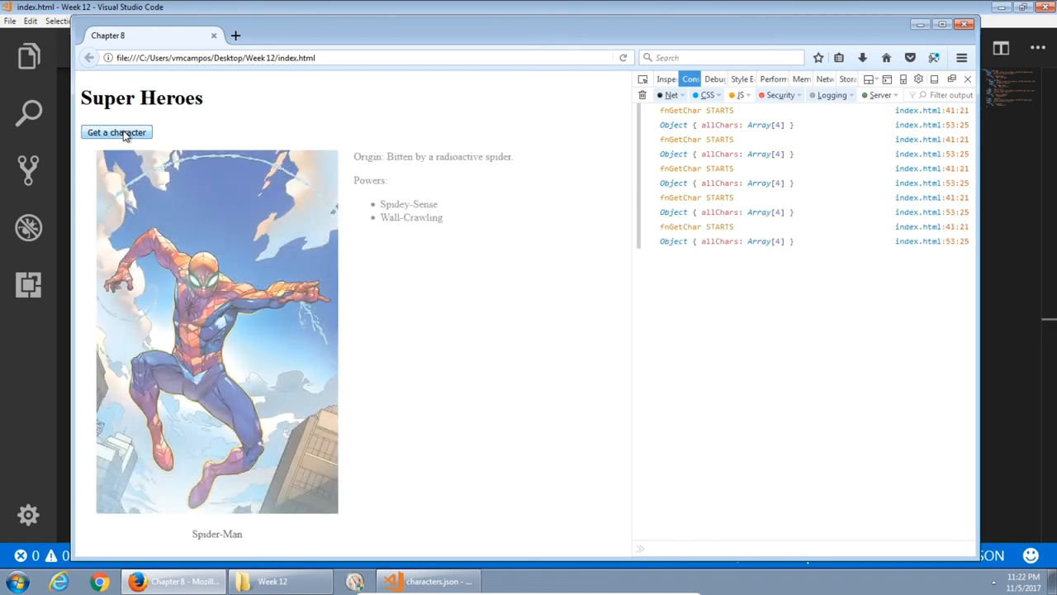
pyautogui.click(116, 132)
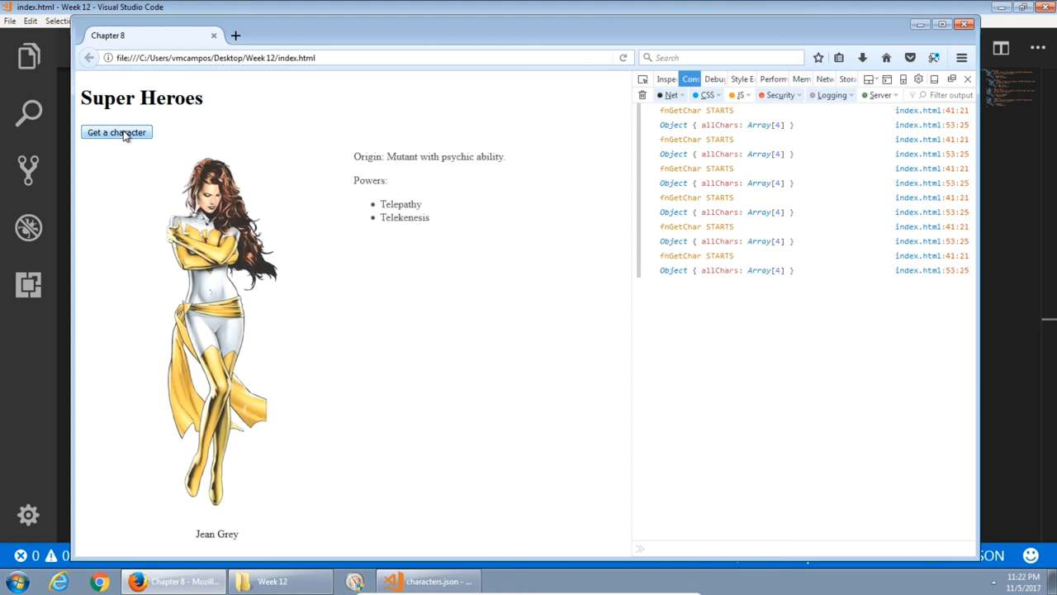
pyautogui.moveTo(469, 278)
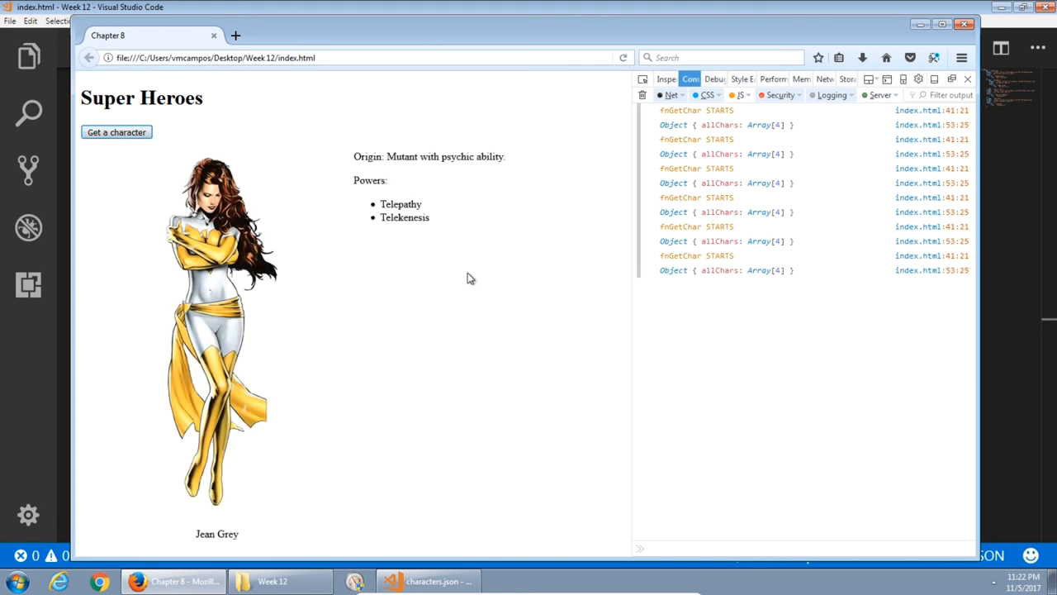
pyautogui.click(426, 581)
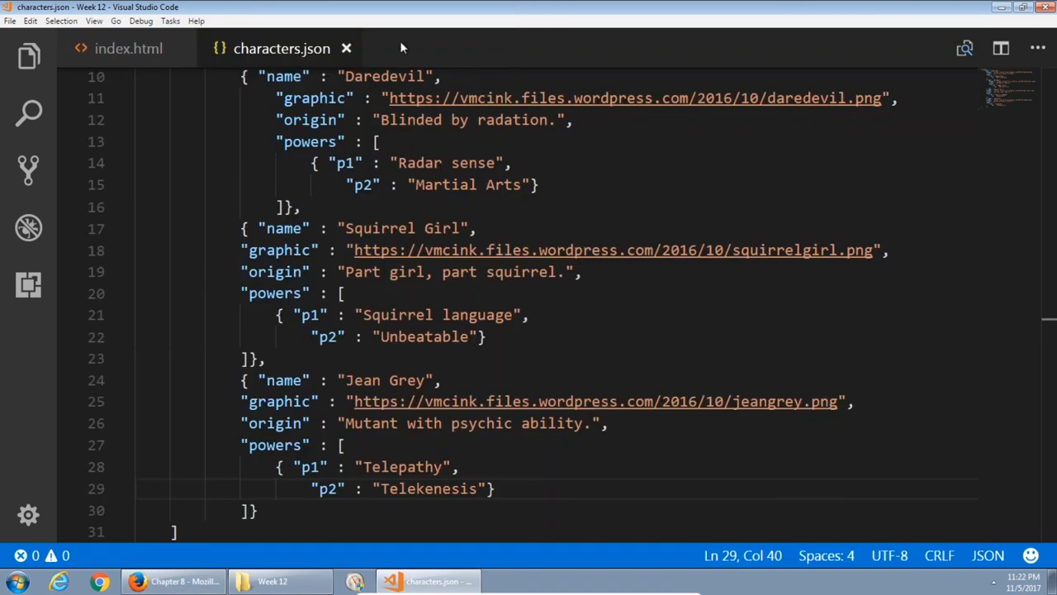
pyautogui.scroll(3)
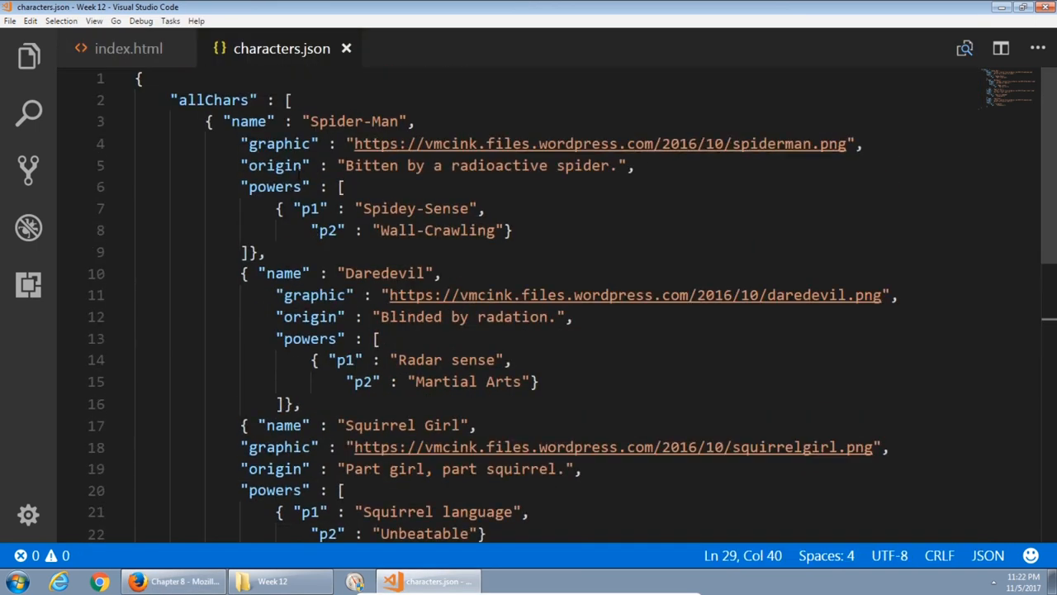
pyautogui.scroll(-3)
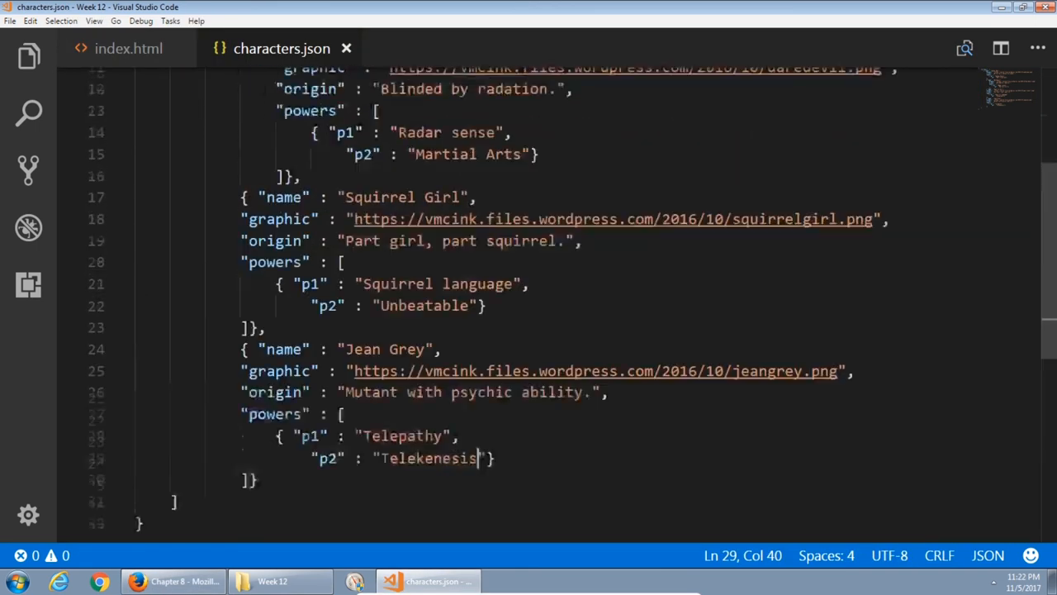
pyautogui.scroll(3)
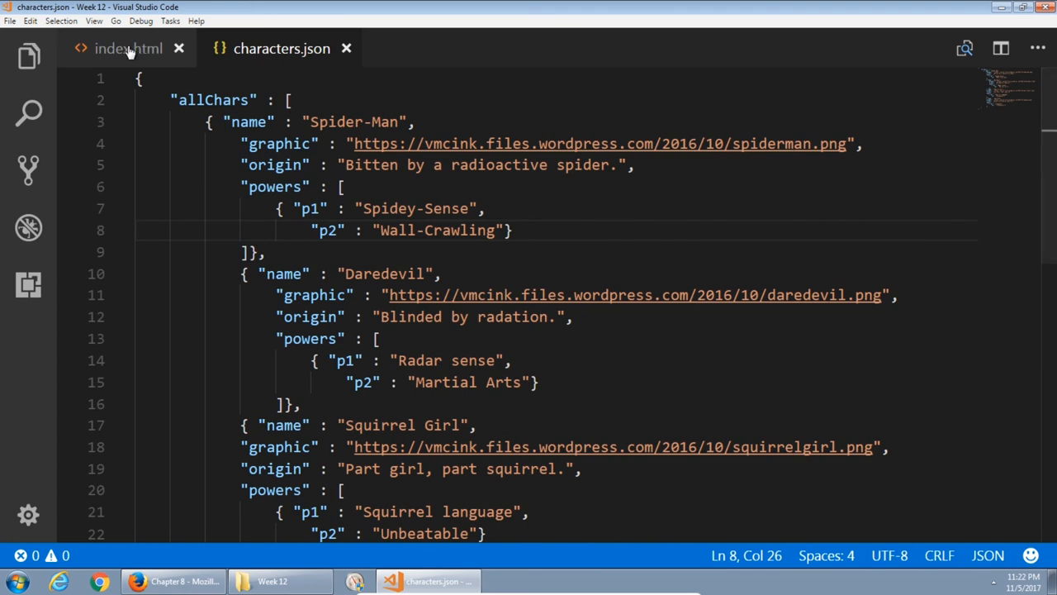
# Review index.html's request setup and highlight every use of fileConnection.
pyautogui.click(129, 48)
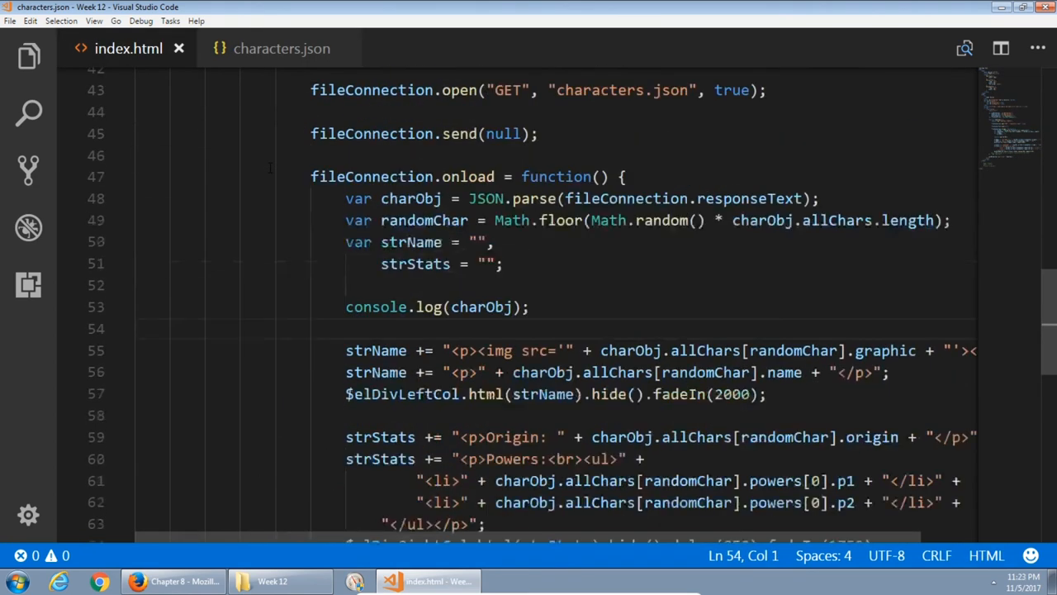
pyautogui.scroll(3)
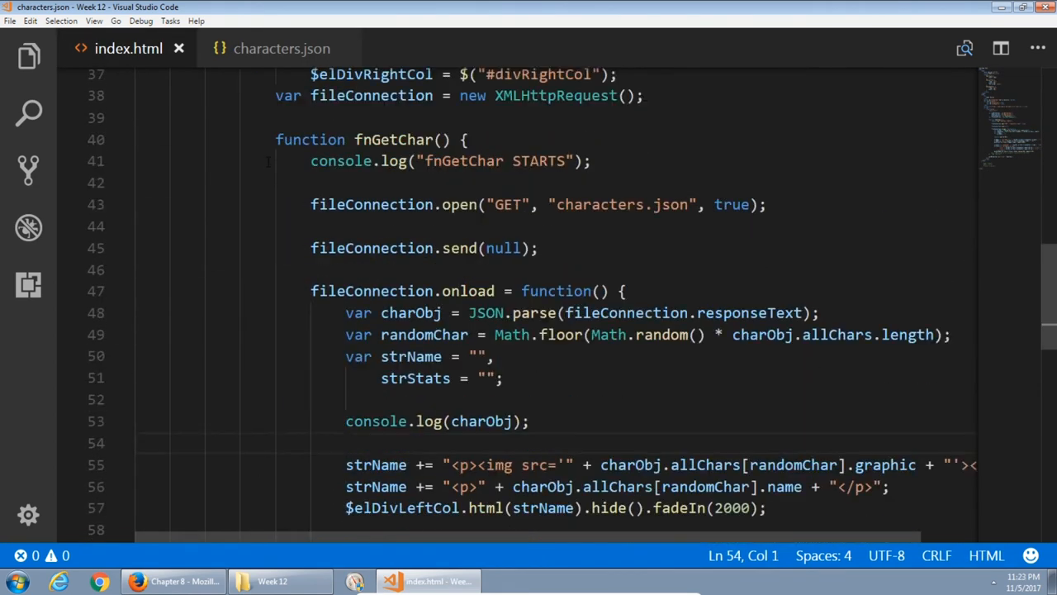
pyautogui.scroll(-3)
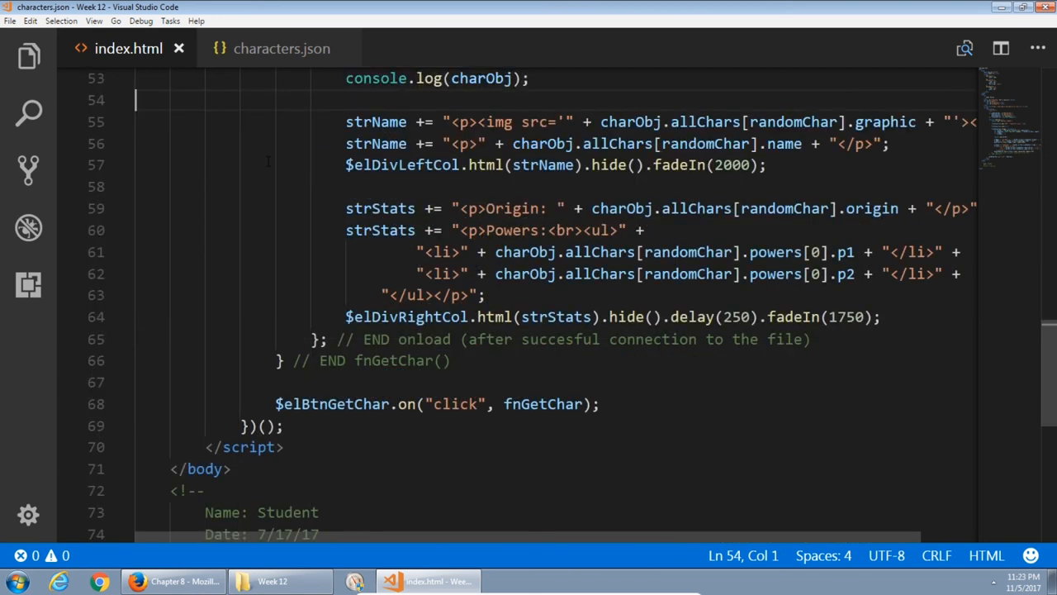
pyautogui.scroll(3)
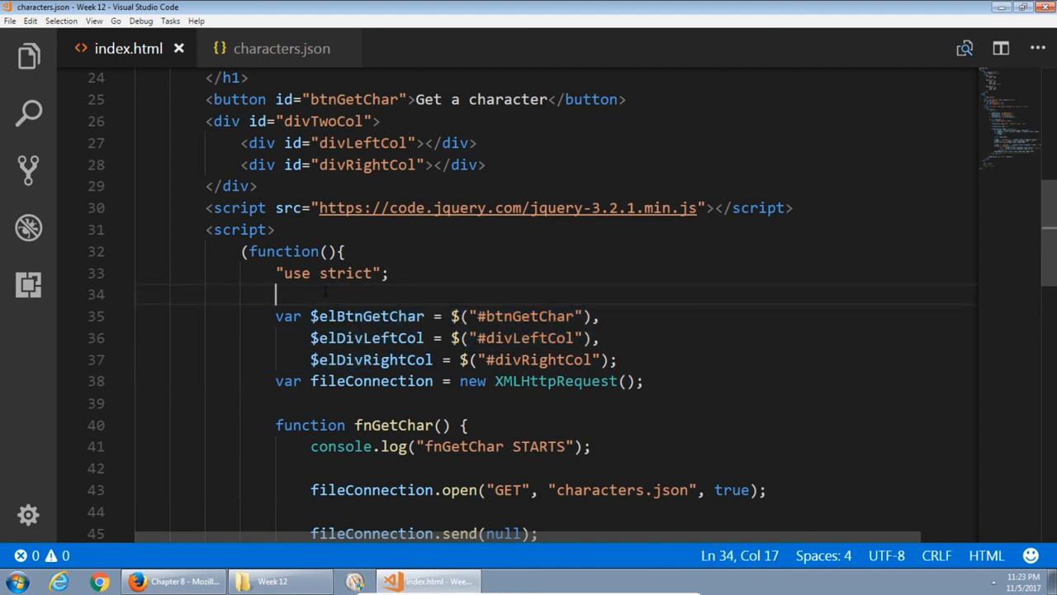
pyautogui.scroll(-3)
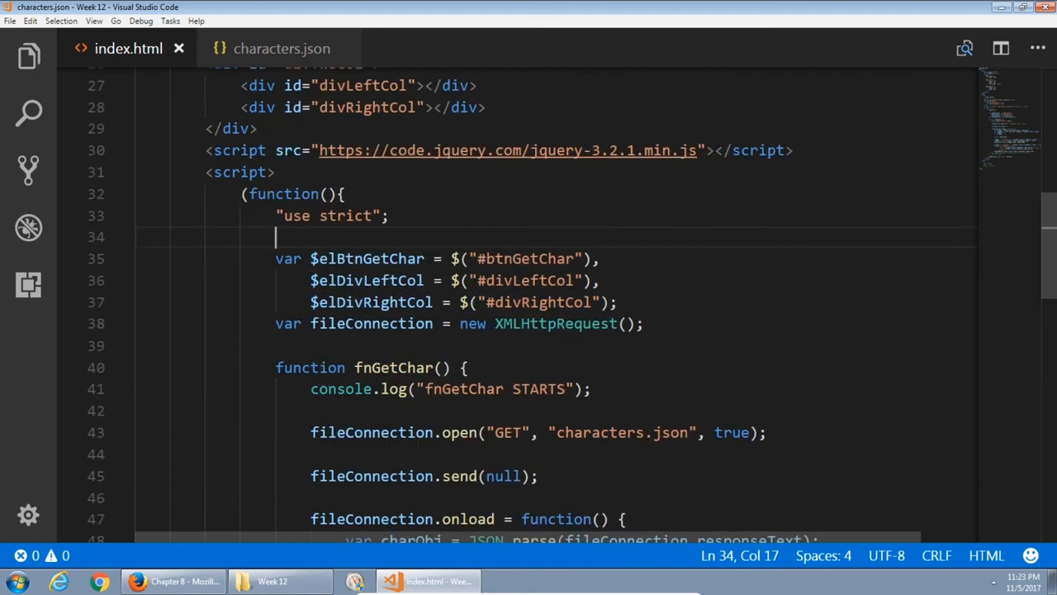
pyautogui.doubleClick(371, 322)
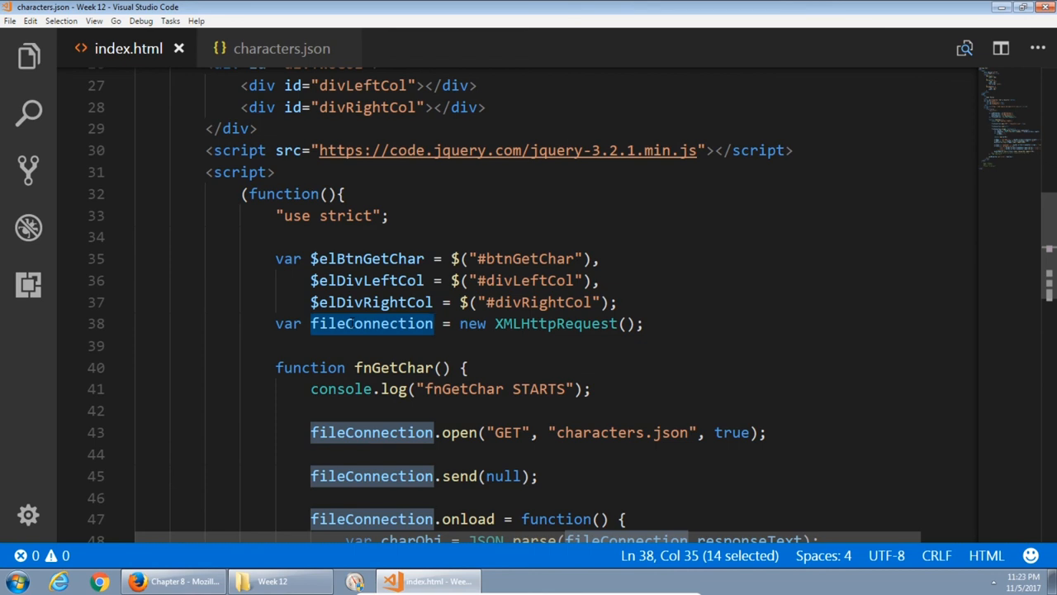
pyautogui.scroll(-3)
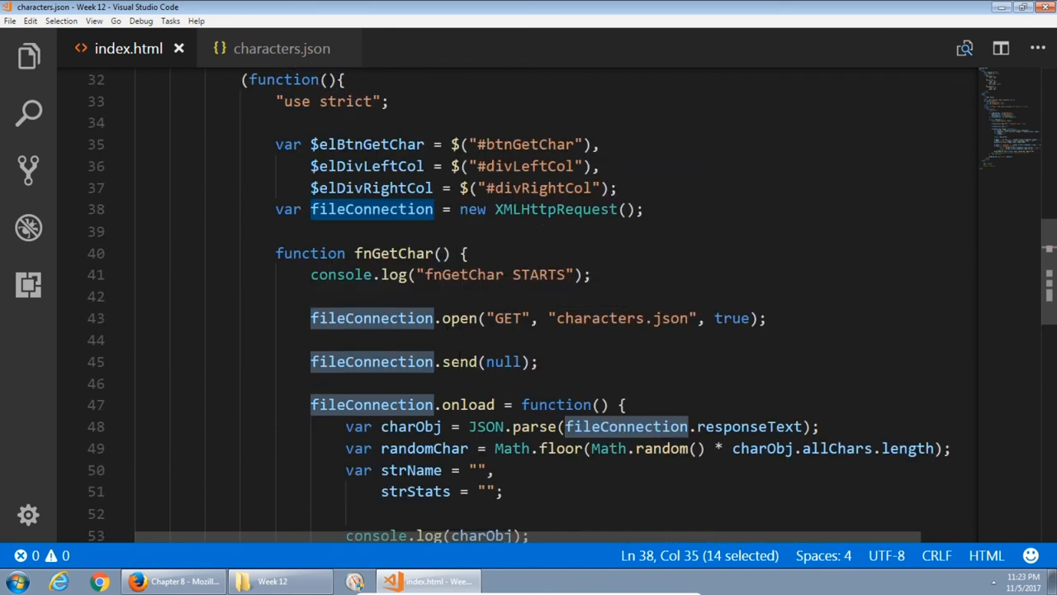
pyautogui.moveTo(372, 317)
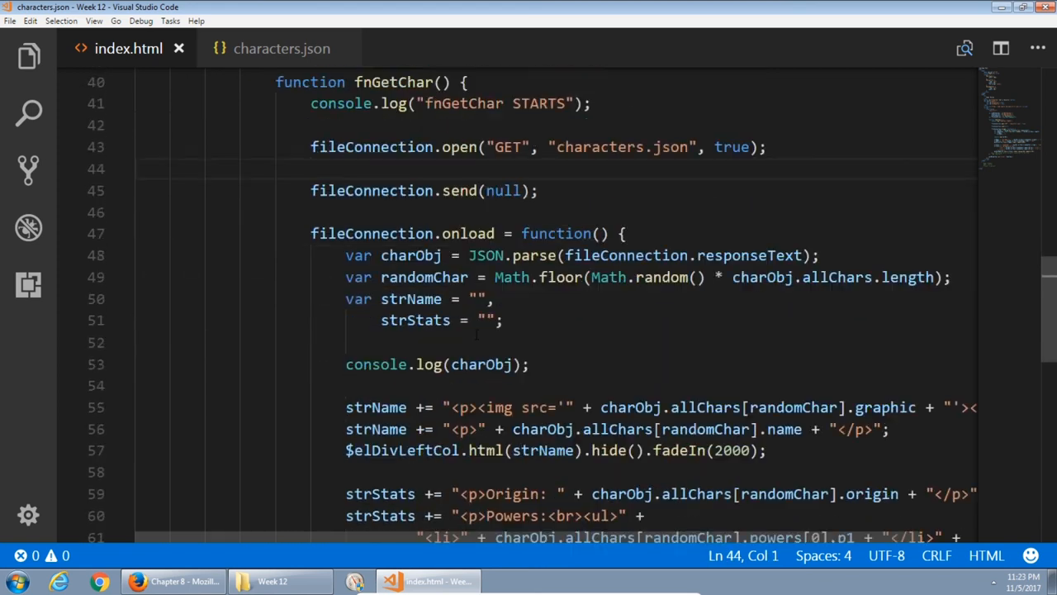
# Highlight the html method calls, then every use of fnGetChar down to the click binding.
pyautogui.scroll(-3)
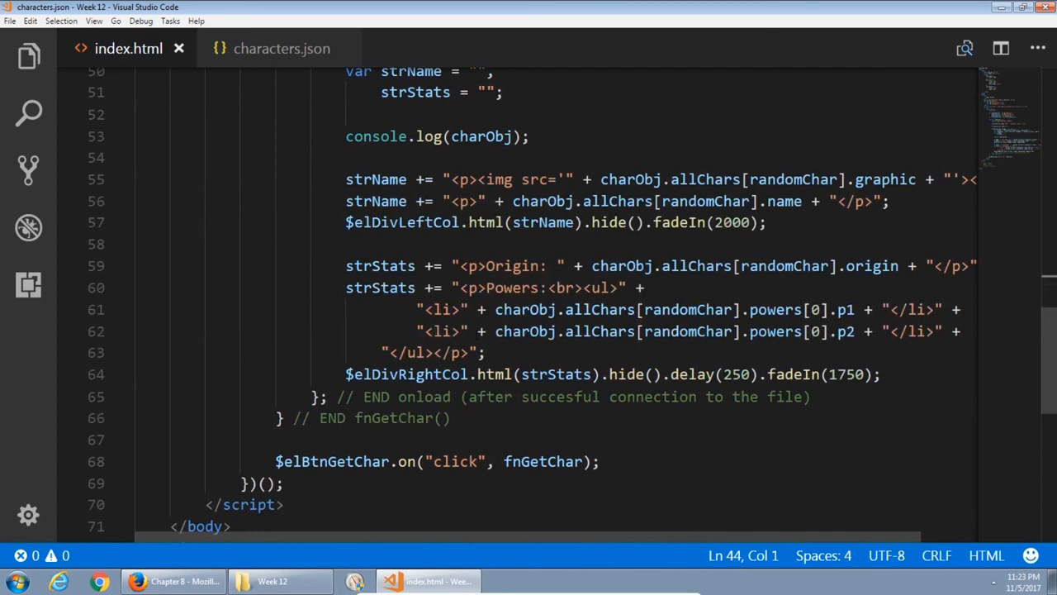
pyautogui.doubleClick(492, 373)
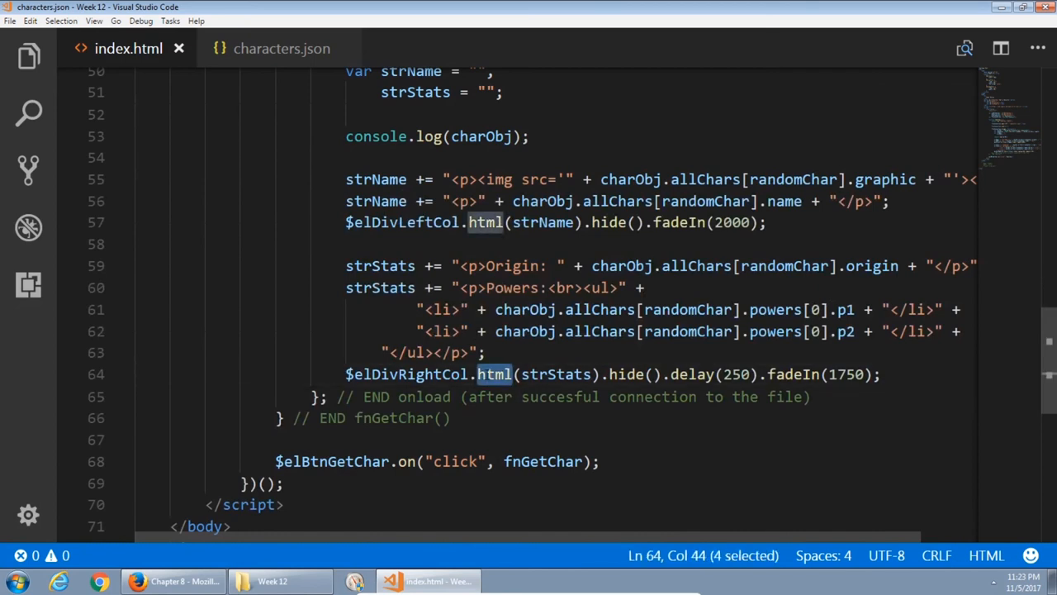
pyautogui.moveTo(405, 373)
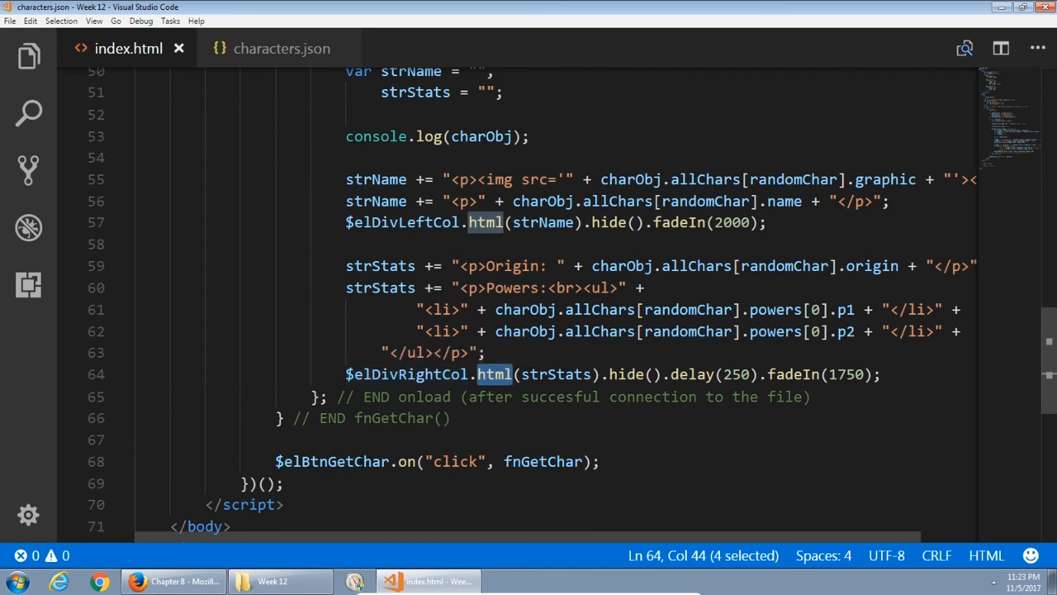
pyautogui.click(405, 461)
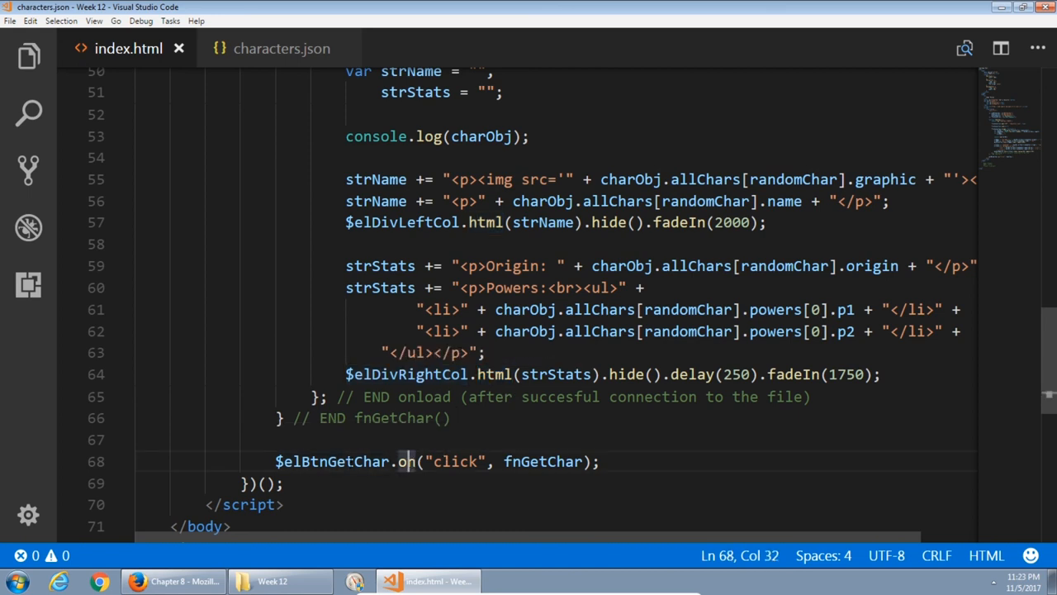
pyautogui.doubleClick(542, 461)
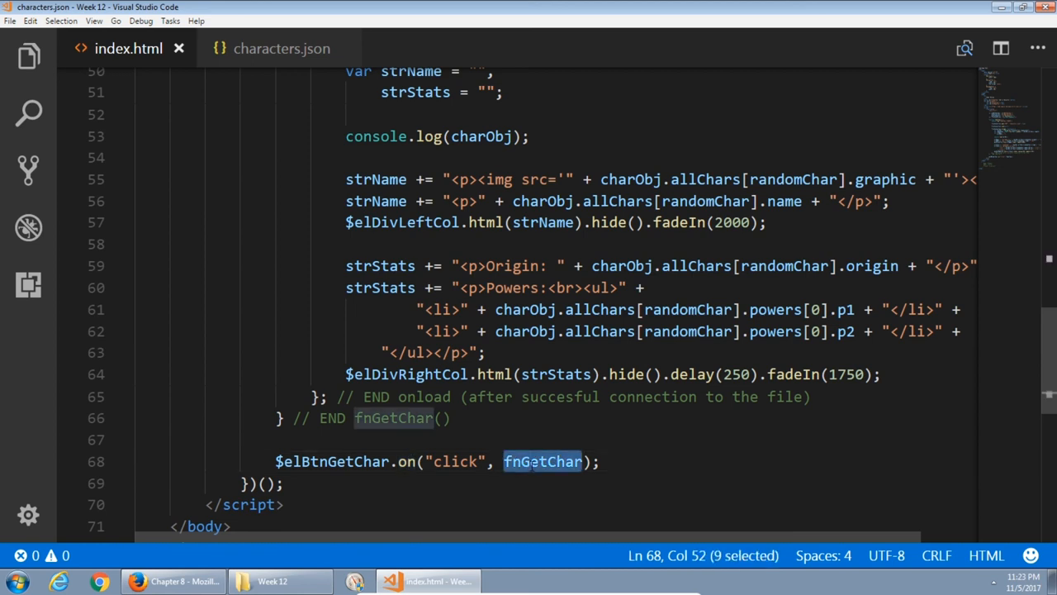
pyautogui.scroll(3)
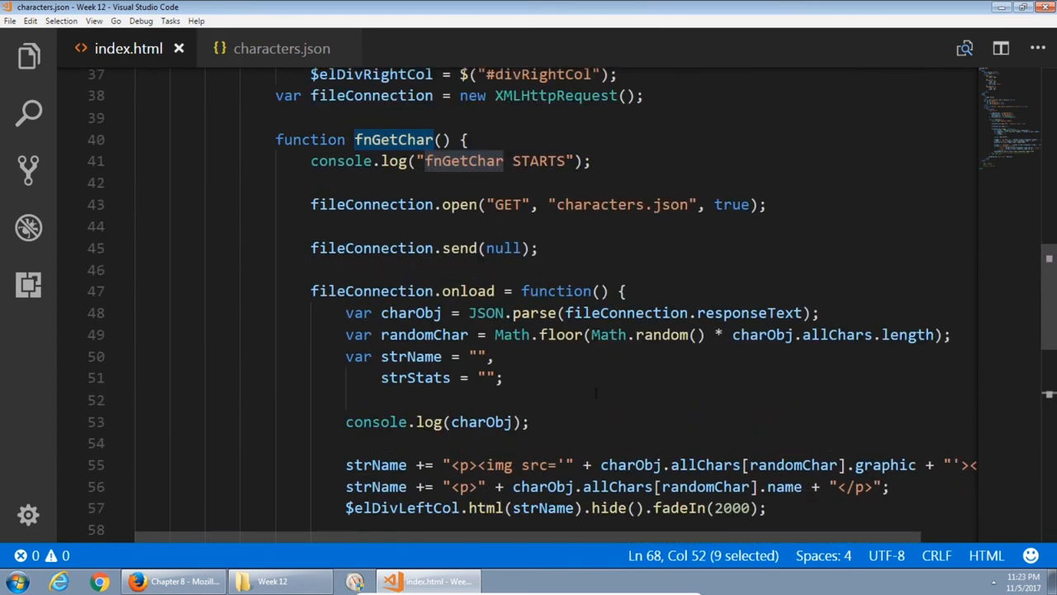